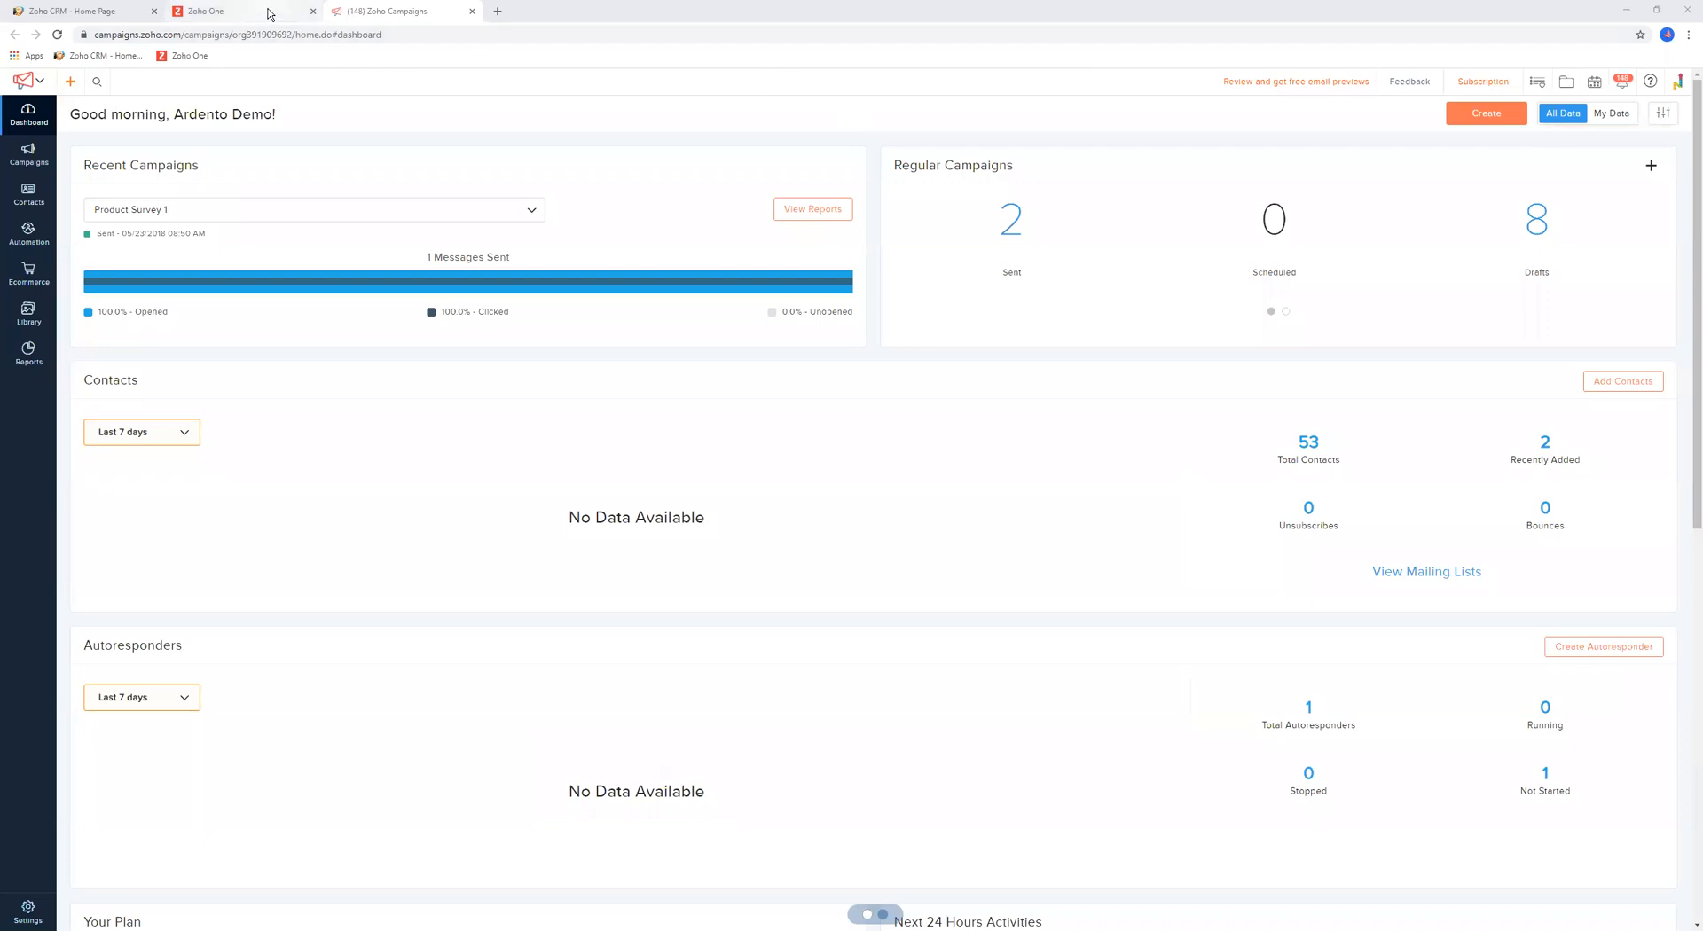
# Switch to the Zoho One tab showing the My Apps launcher
pyautogui.click(205, 11)
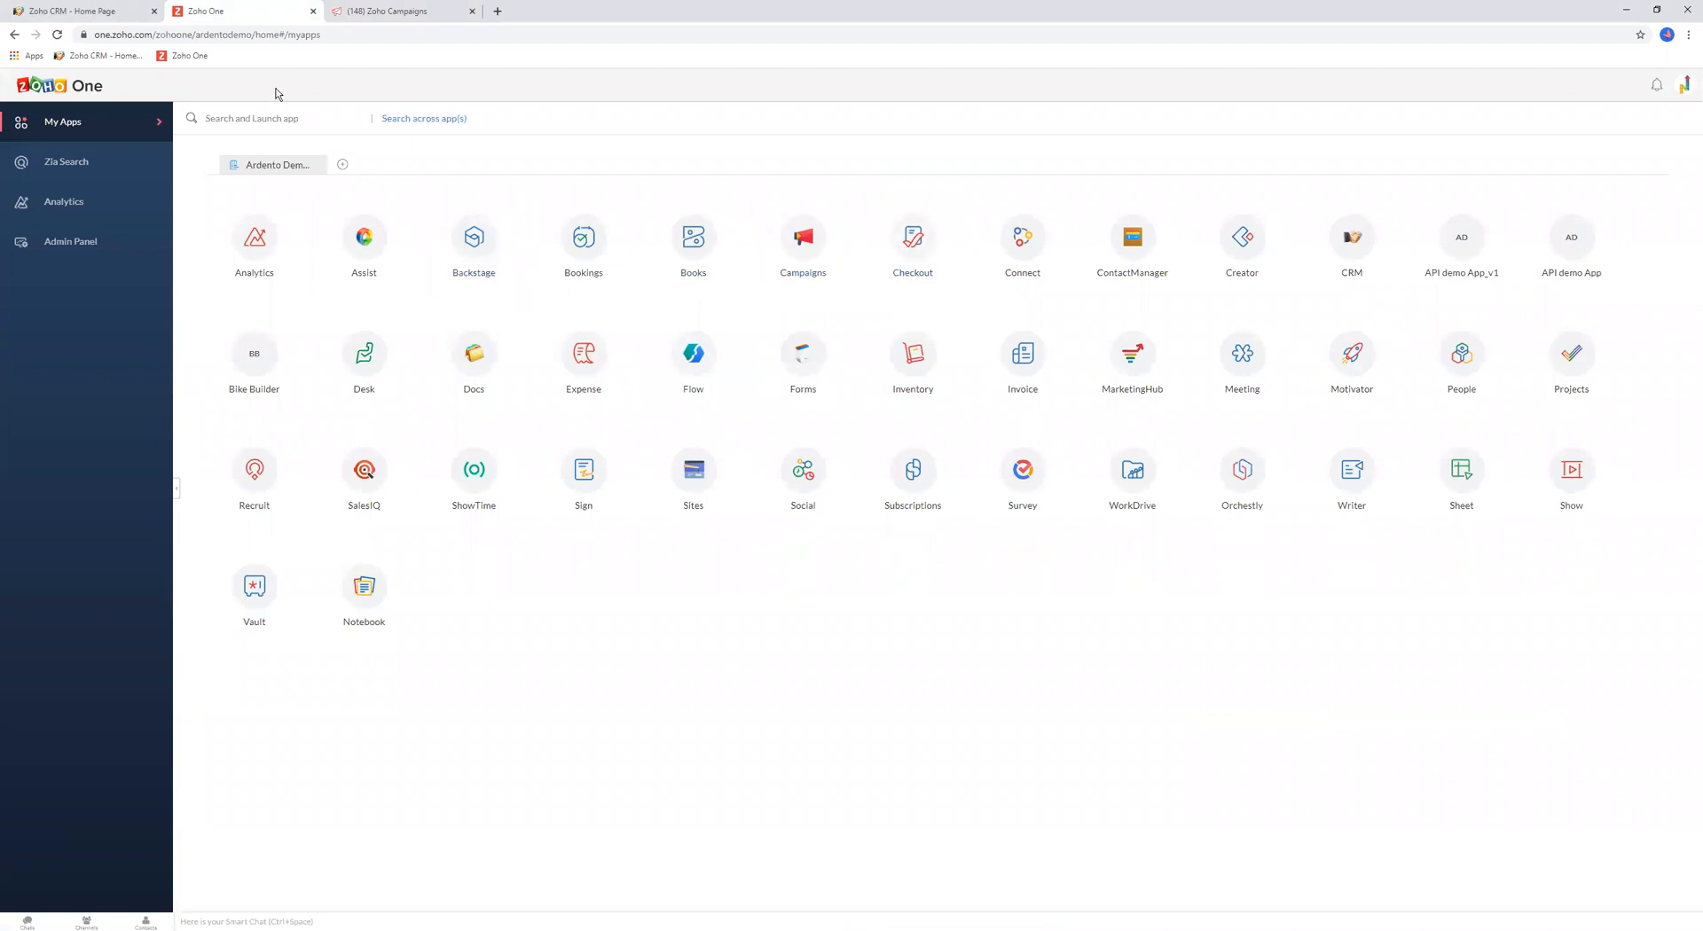
pyautogui.moveTo(76, 85)
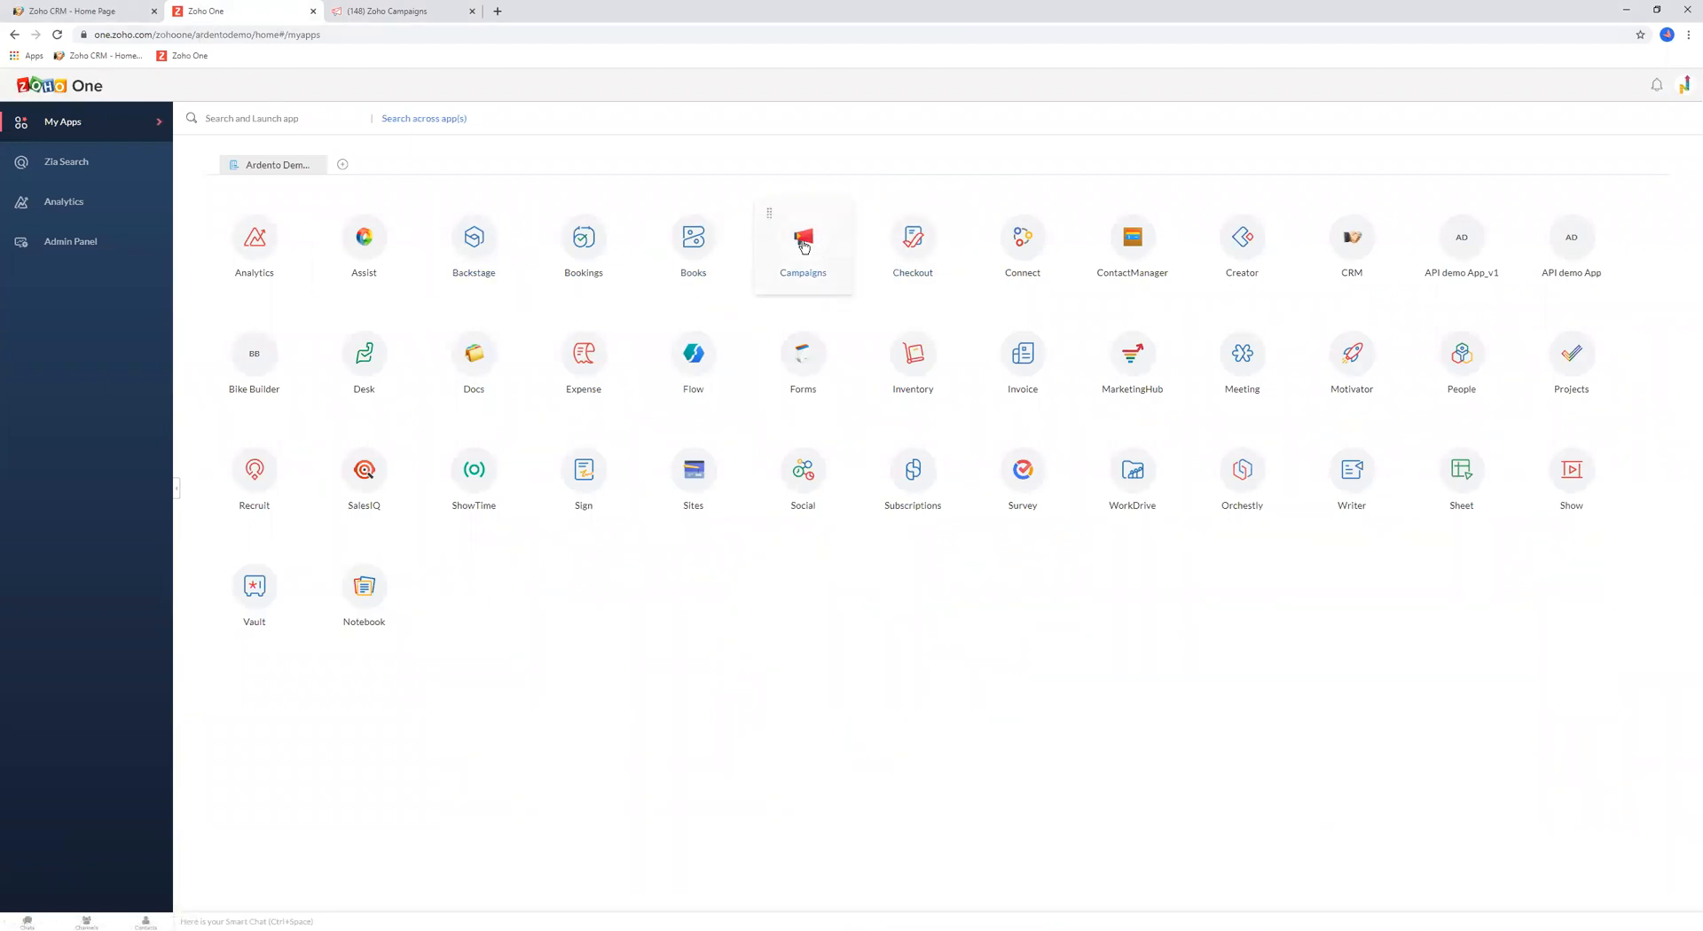
pyautogui.moveTo(829, 216)
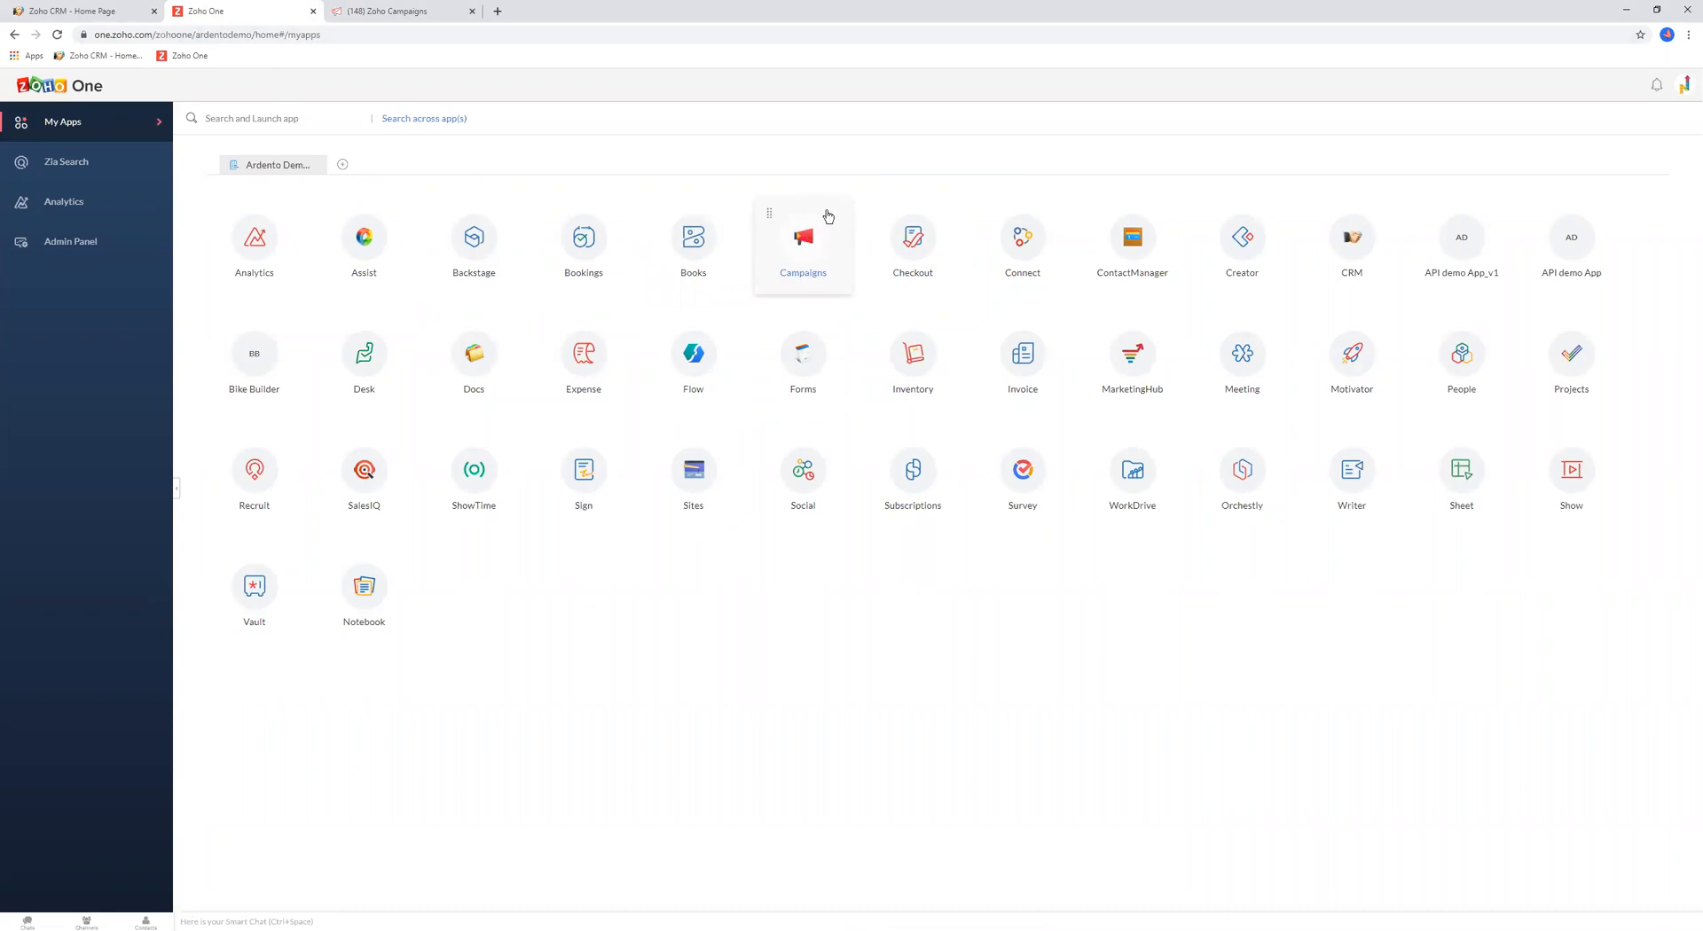
pyautogui.moveTo(254, 243)
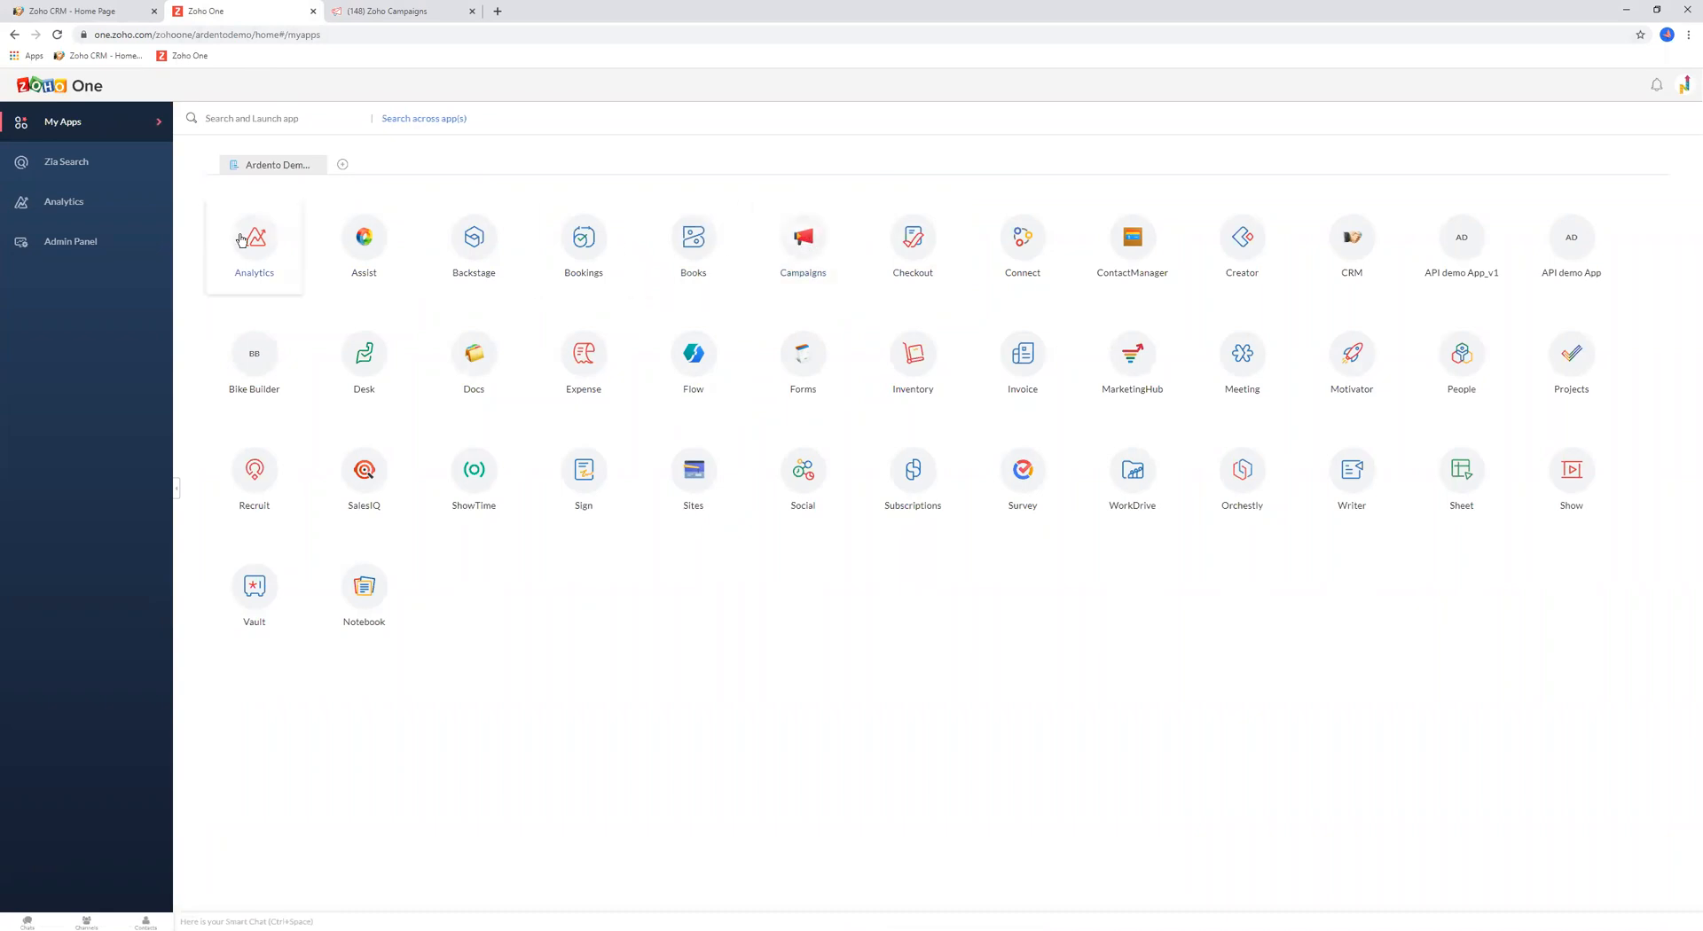
pyautogui.moveTo(802, 236)
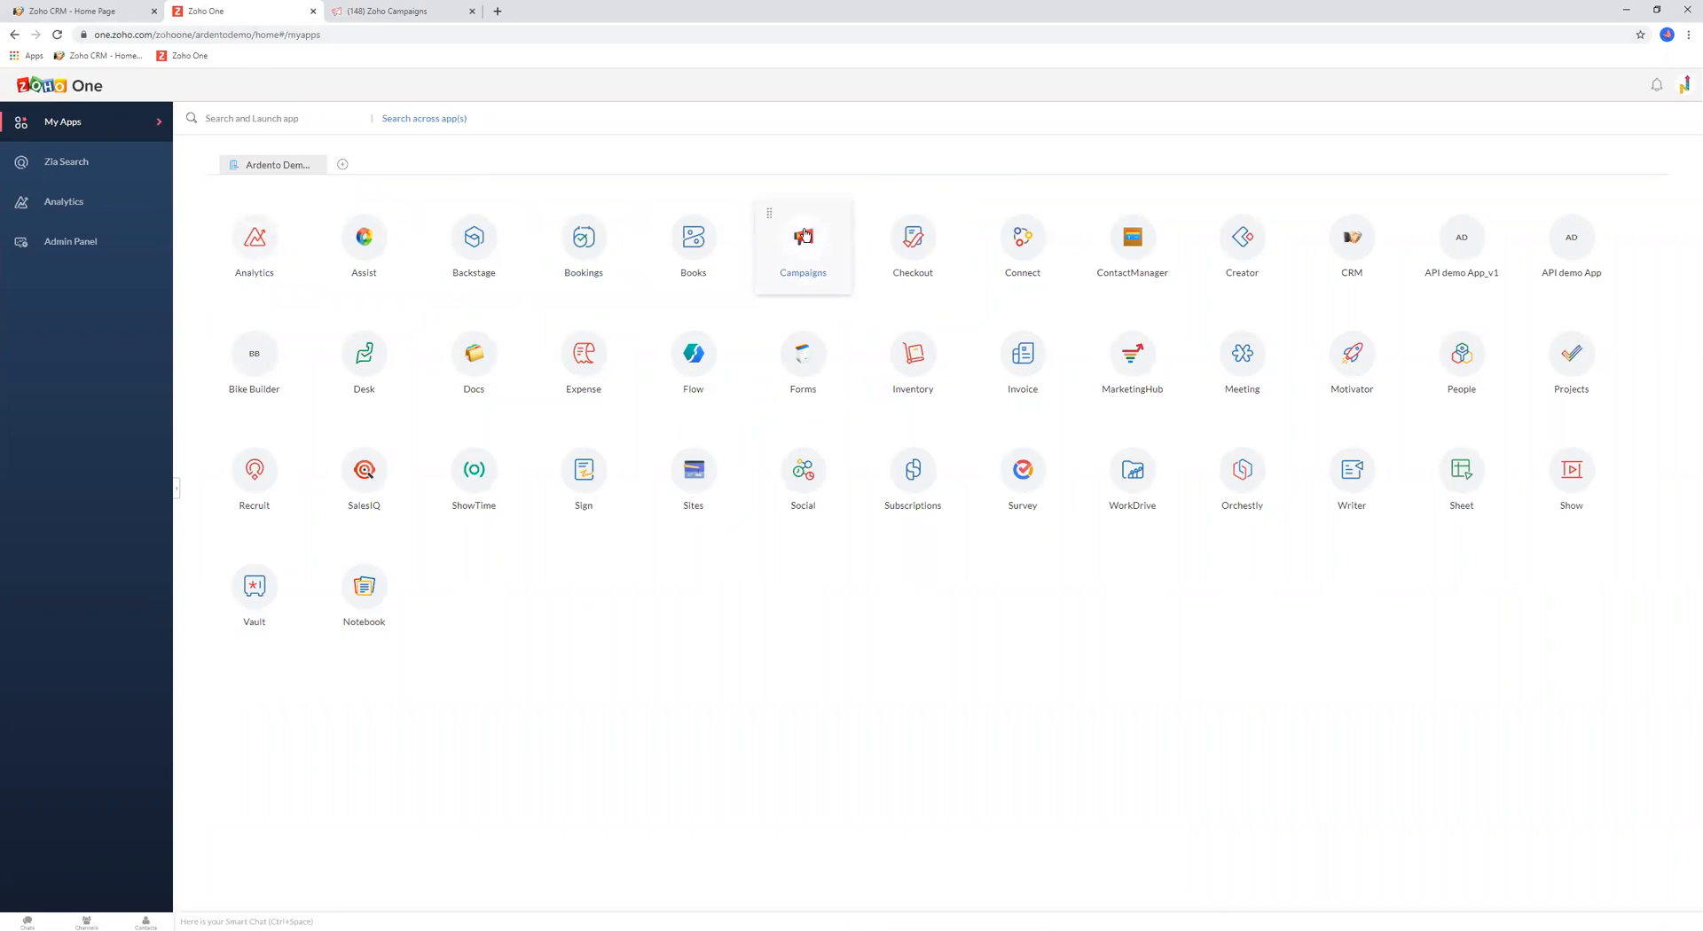
pyautogui.moveTo(76, 271)
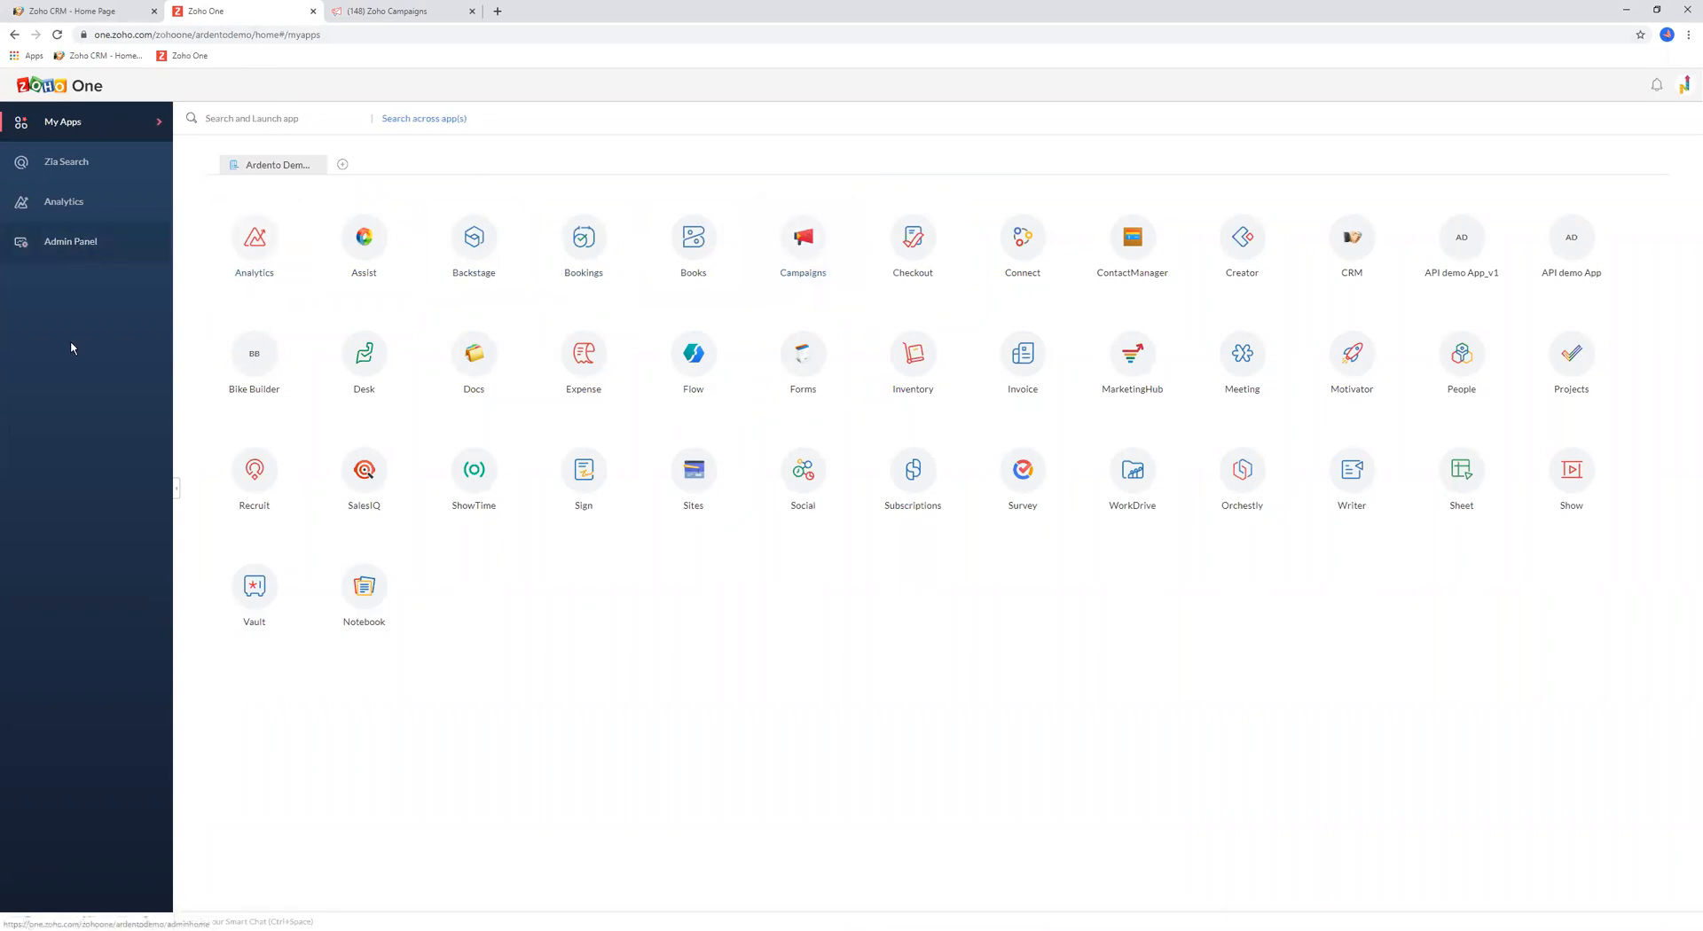
# From the Admin Panel's Applications list, start adding an application and view the full Zoho app catalogue
pyautogui.click(69, 241)
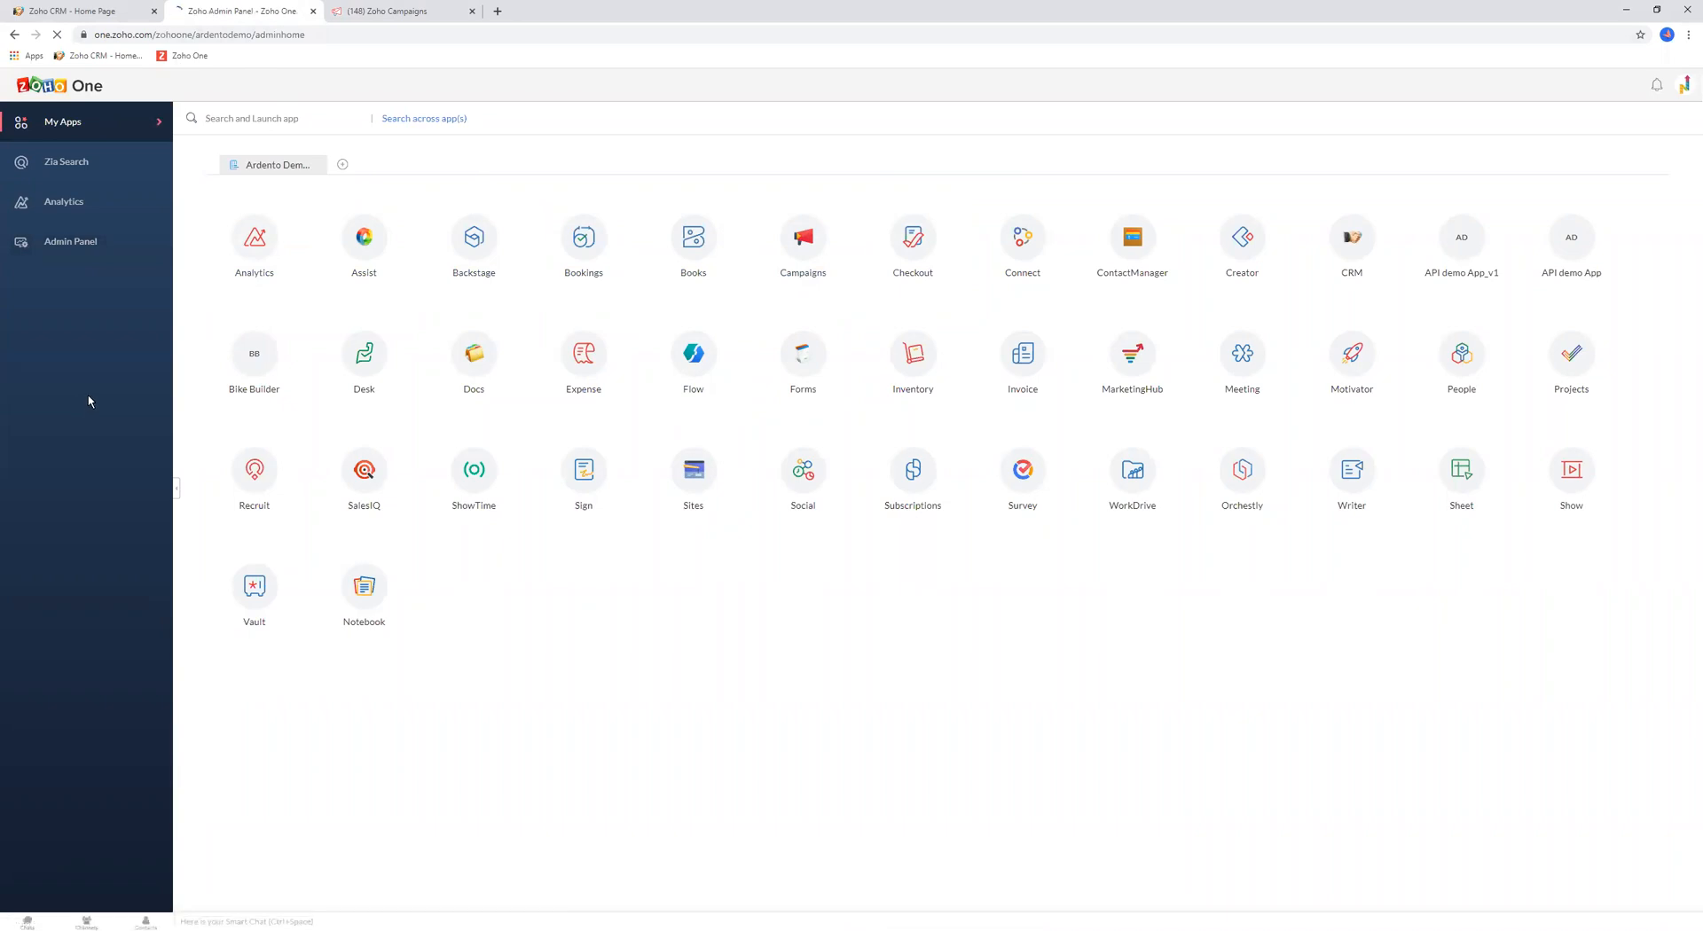
pyautogui.moveTo(101, 385)
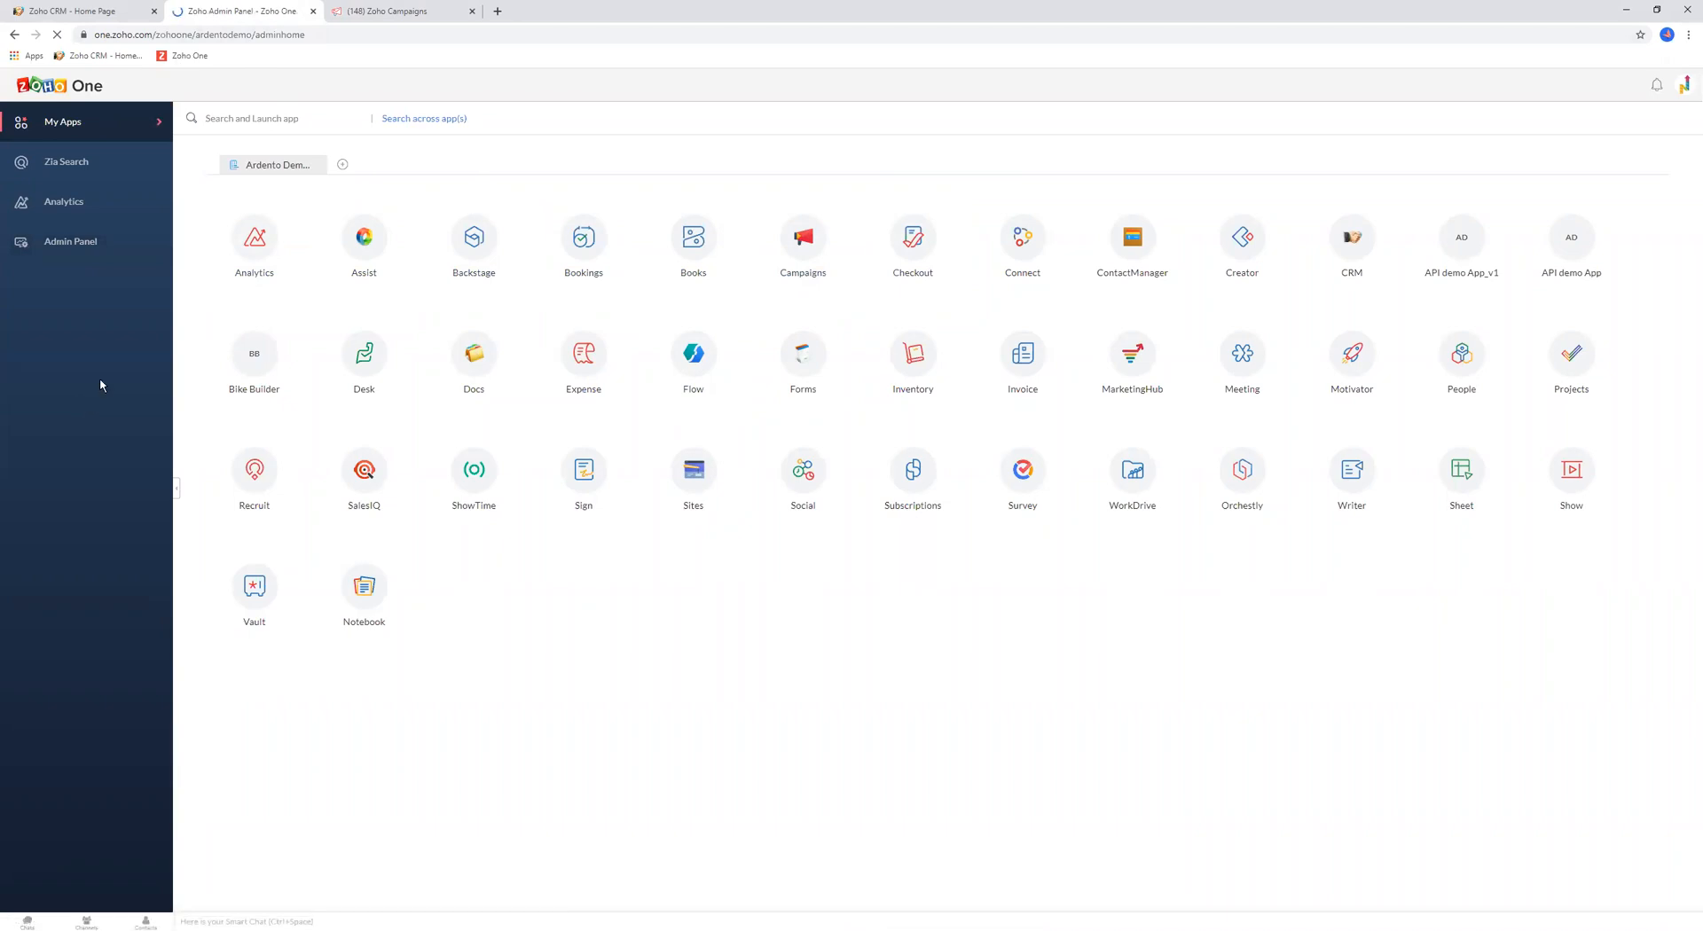
pyautogui.click(69, 241)
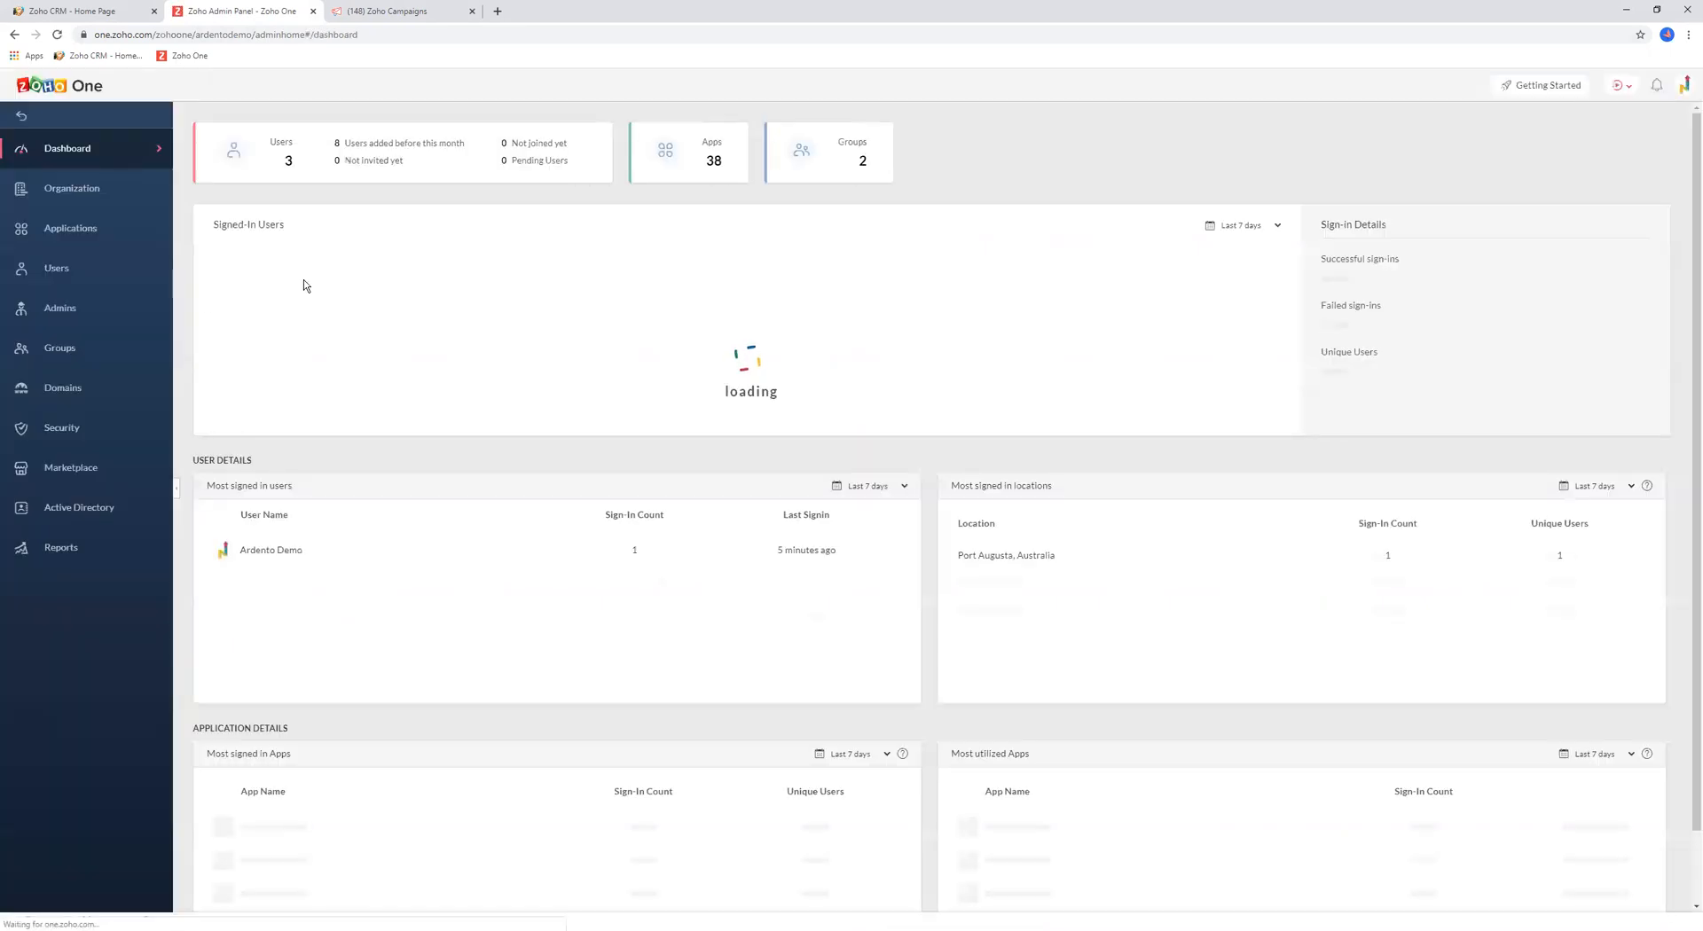
pyautogui.click(70, 227)
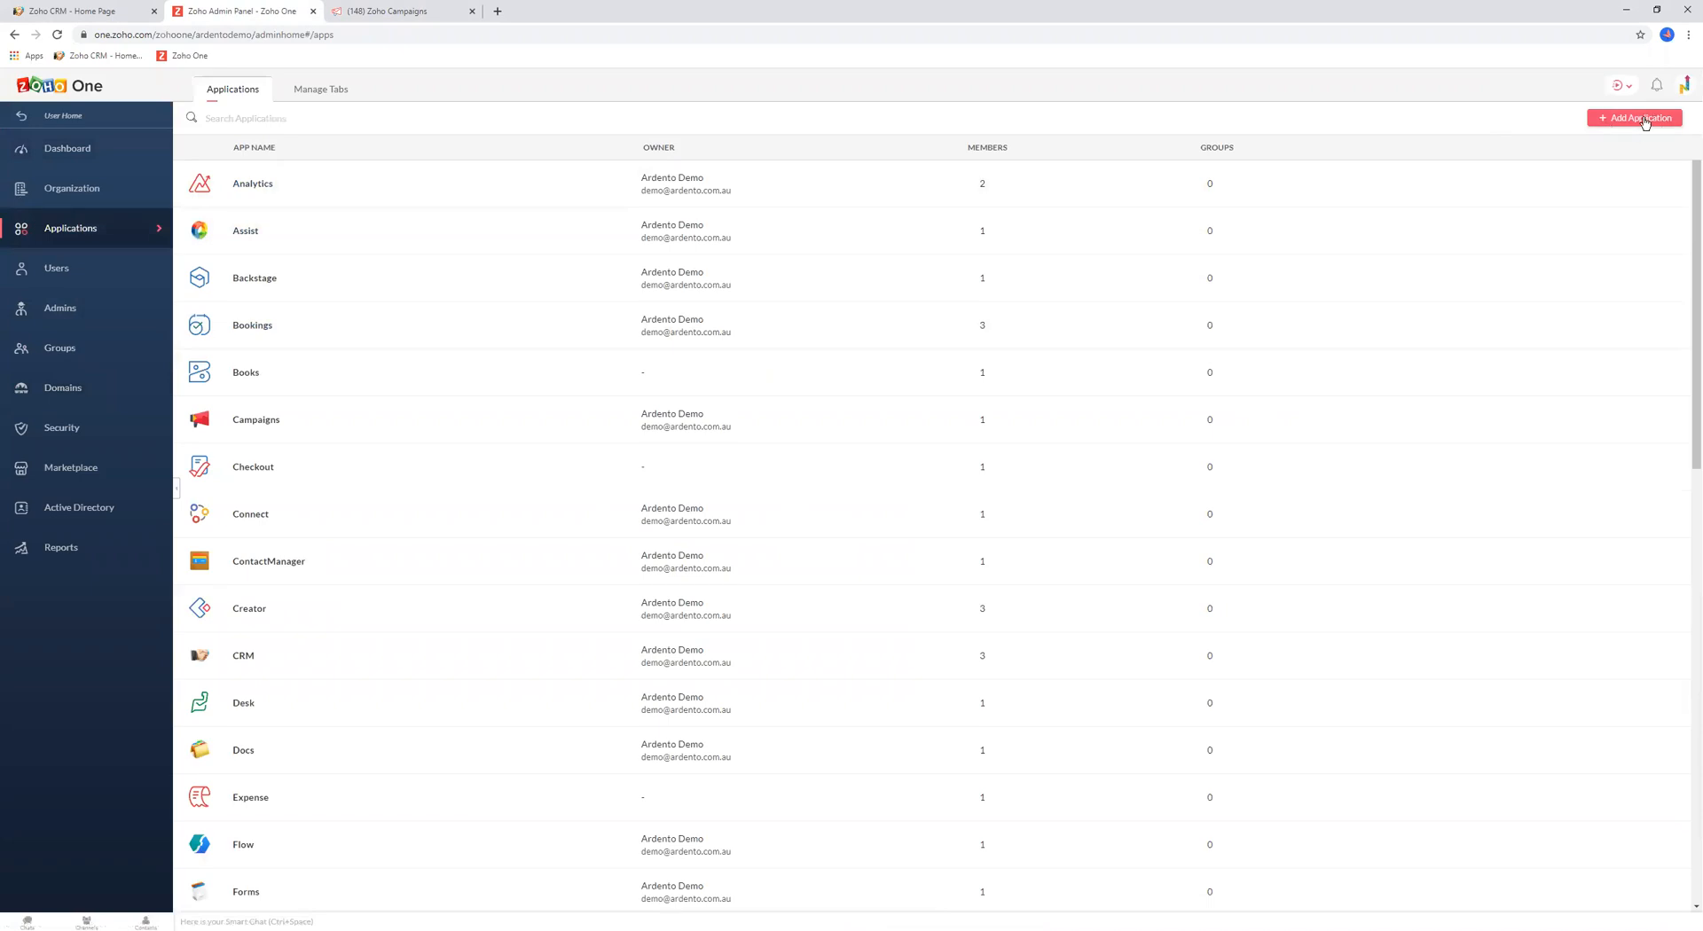
pyautogui.click(1633, 117)
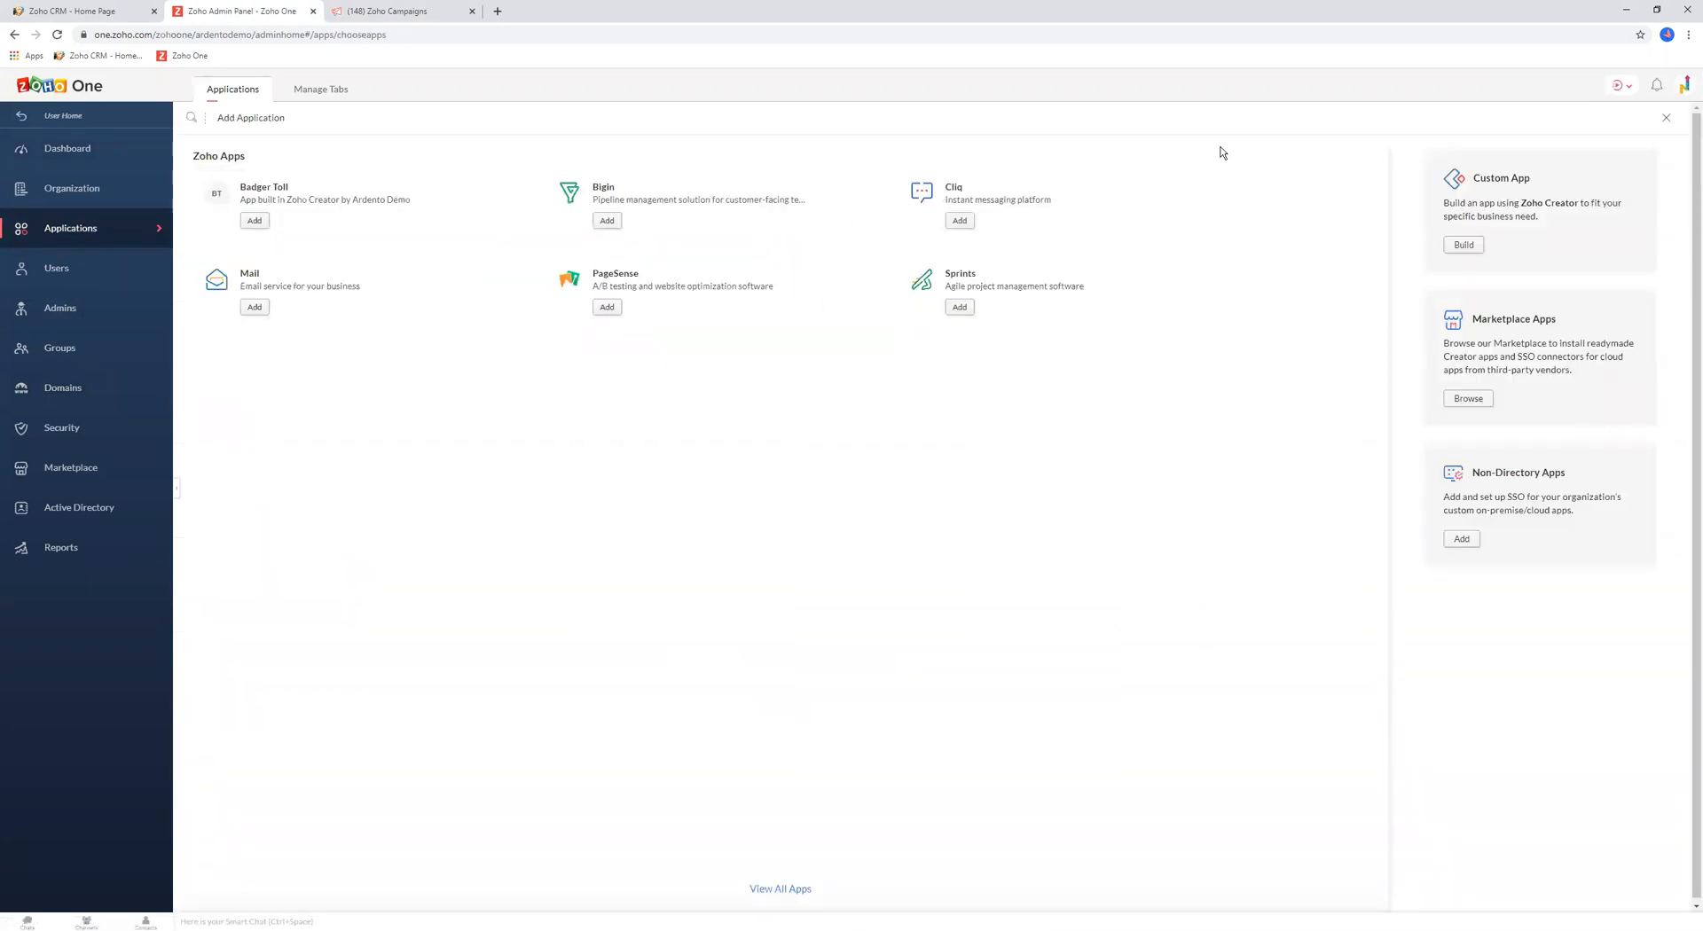
pyautogui.moveTo(787, 860)
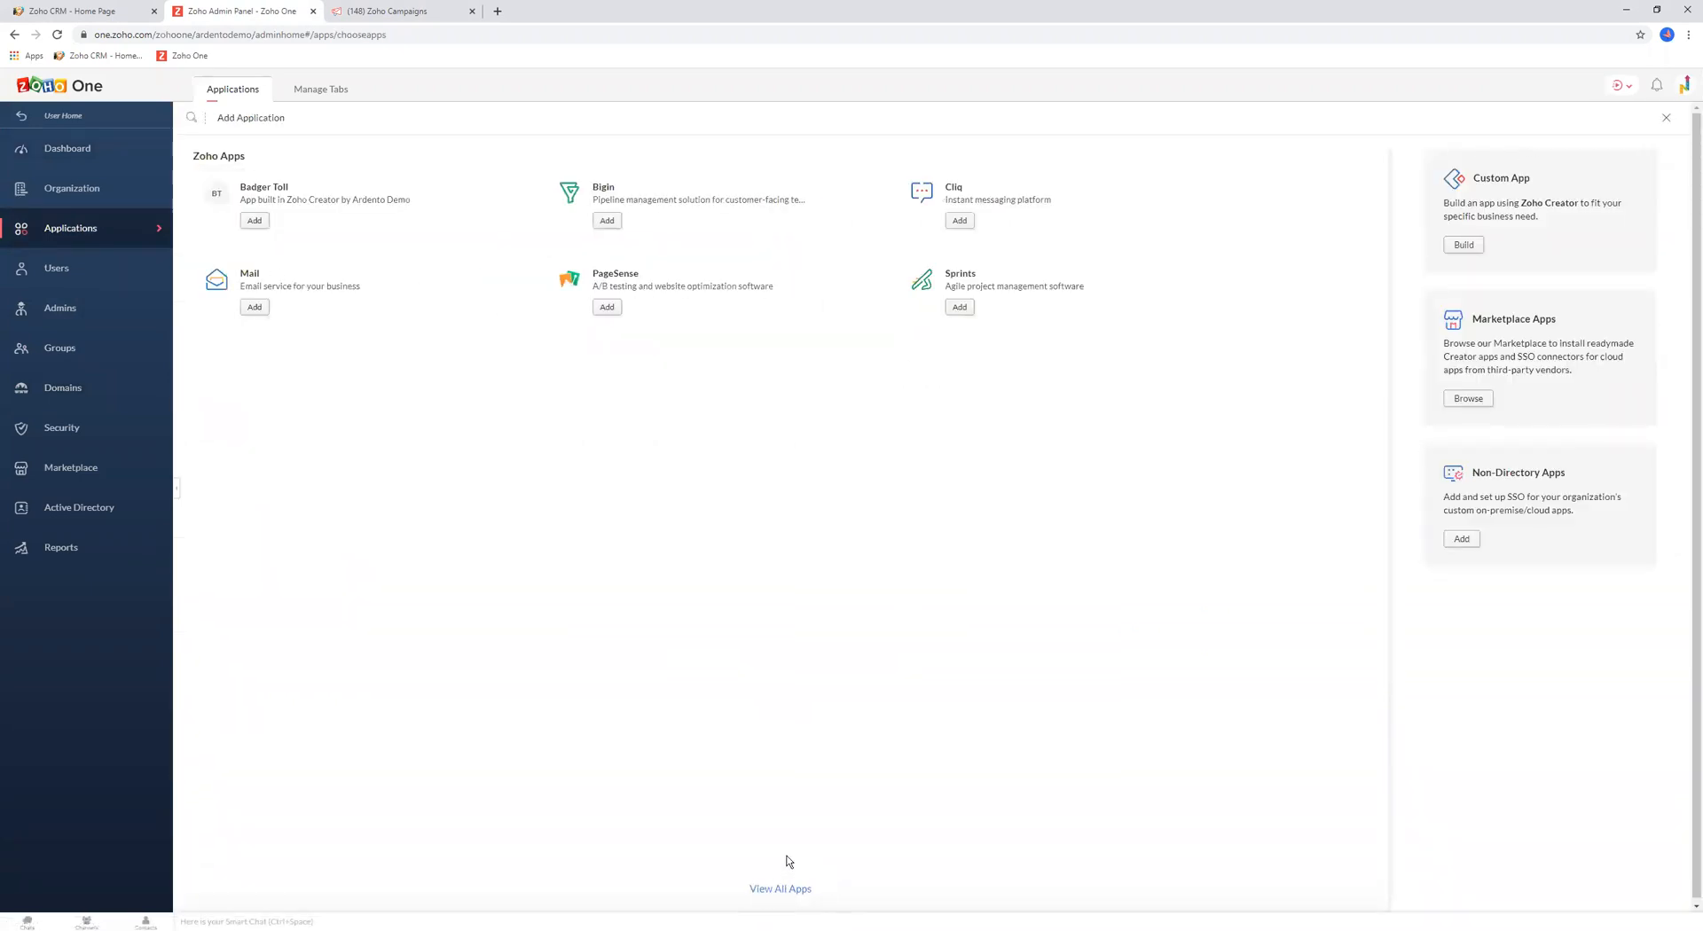
pyautogui.click(780, 889)
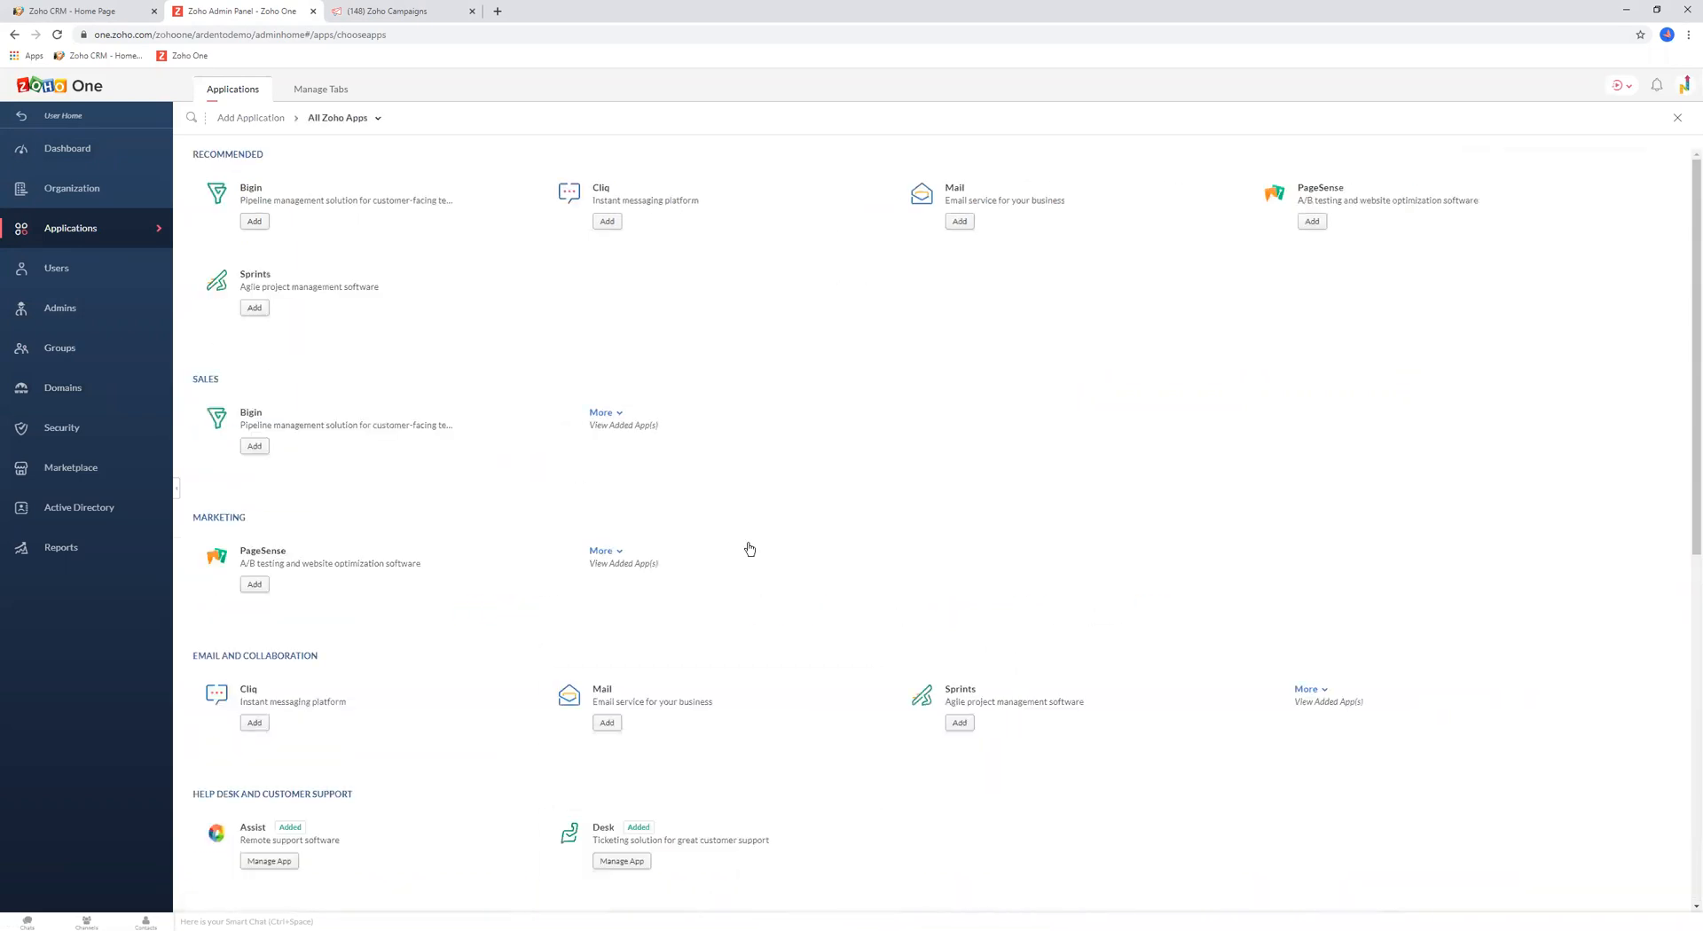
pyautogui.moveTo(598, 372)
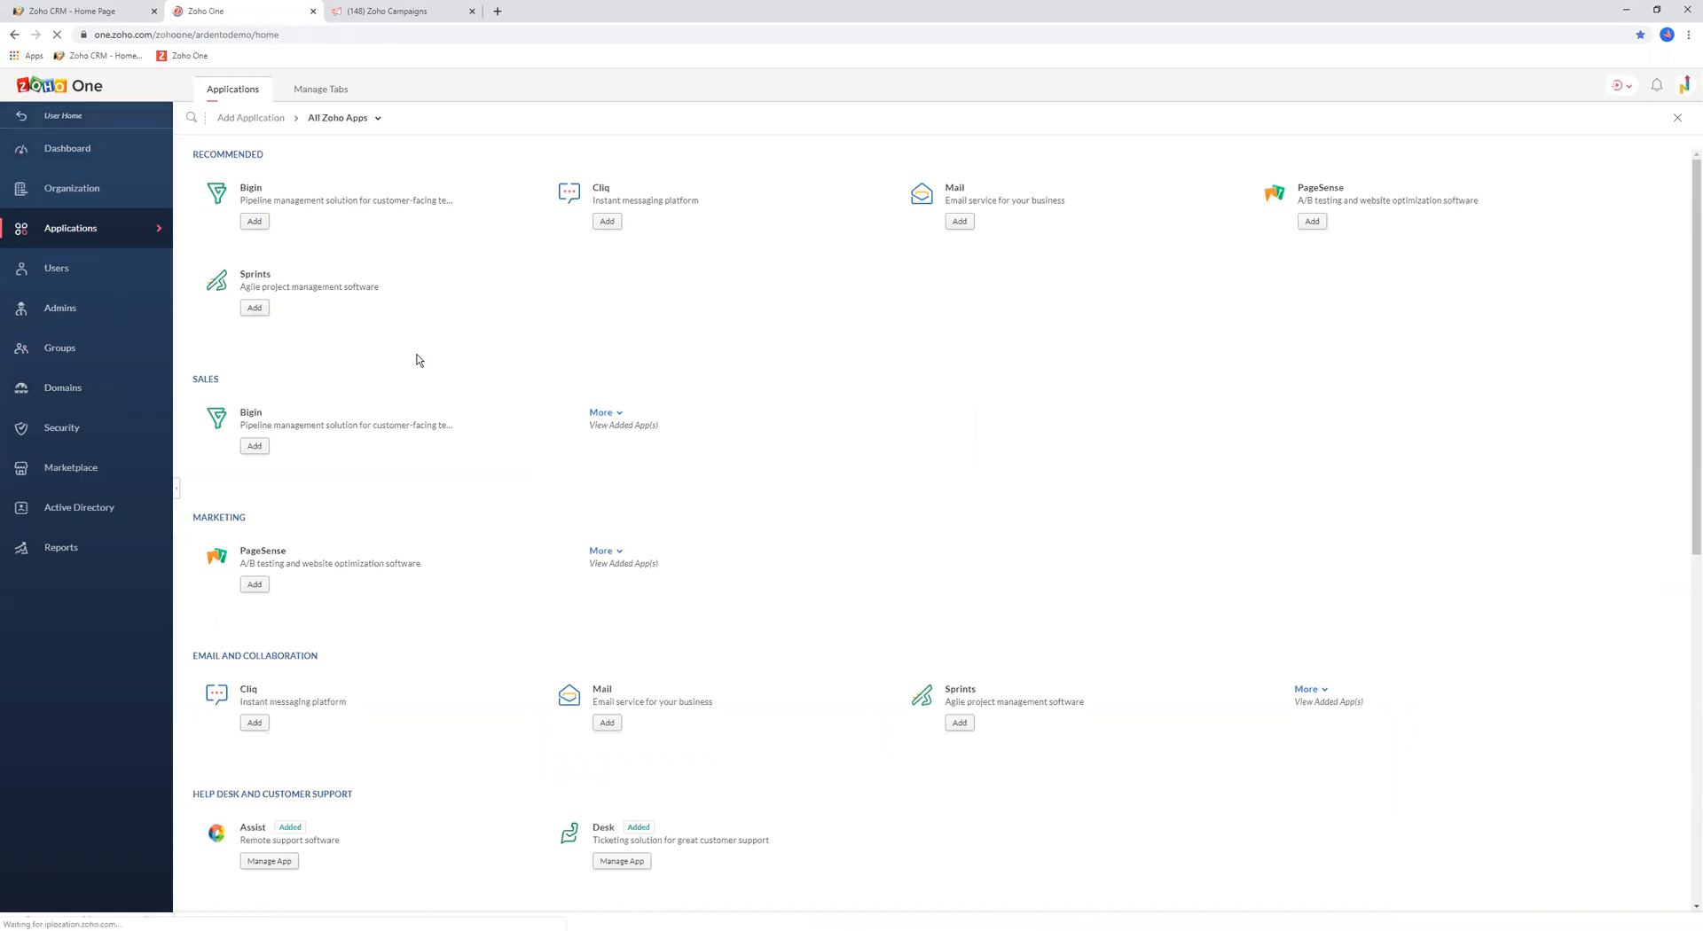
# Switch back to the Zoho Campaigns dashboard tab
pyautogui.click(390, 11)
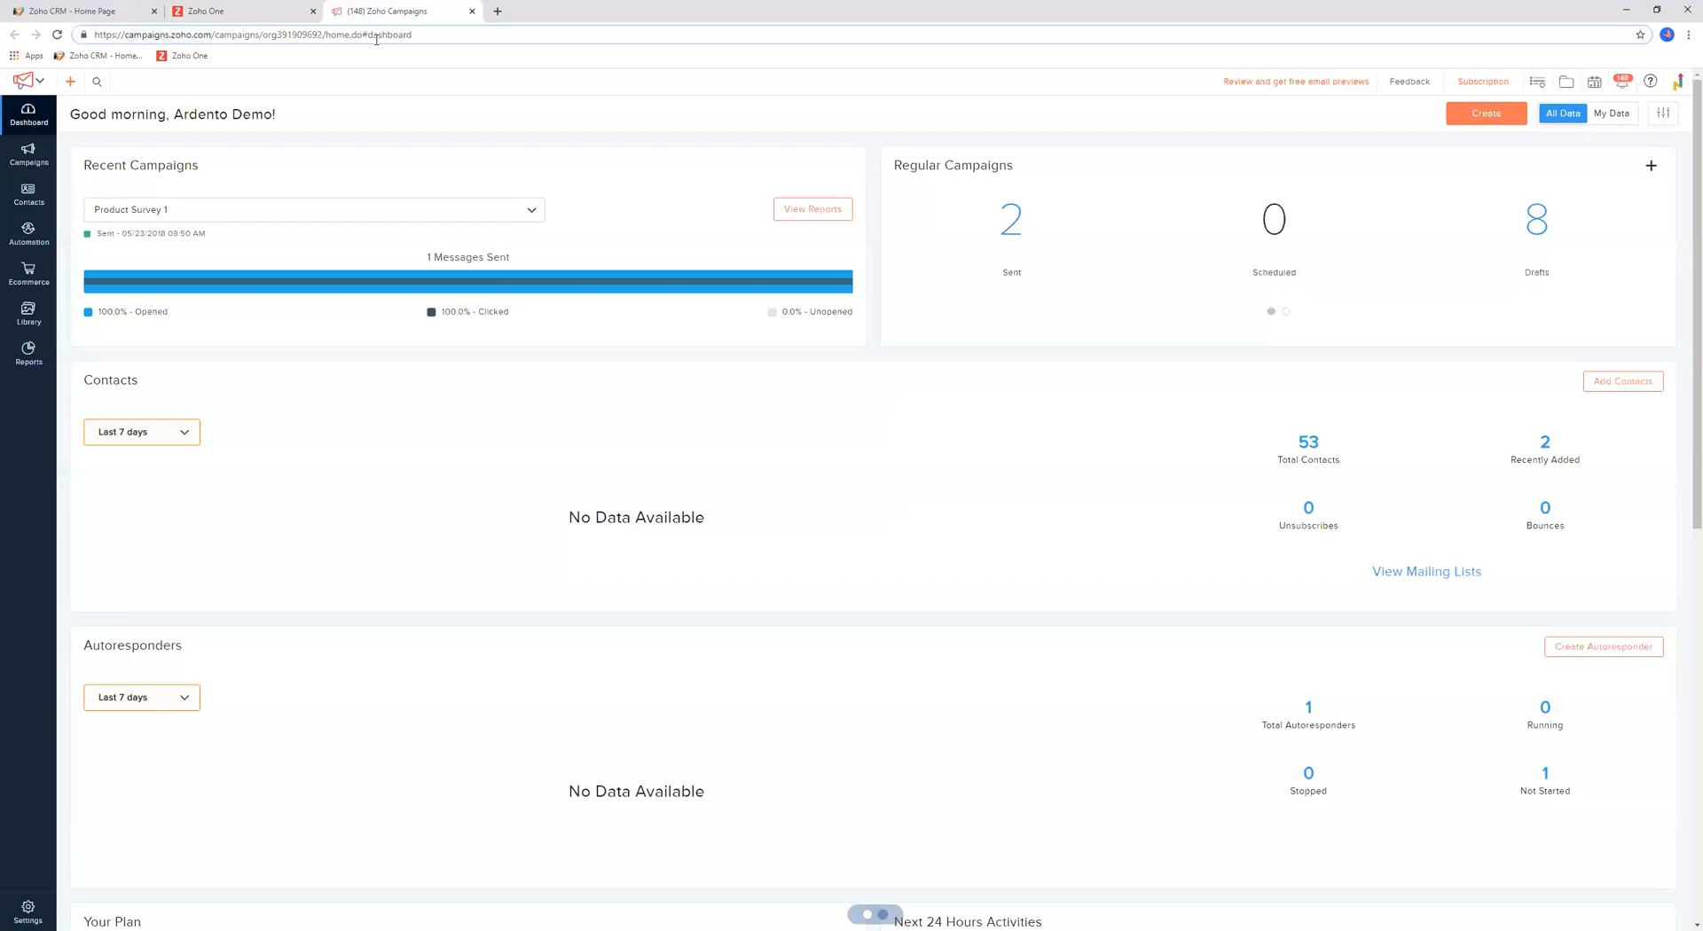
pyautogui.moveTo(885, 432)
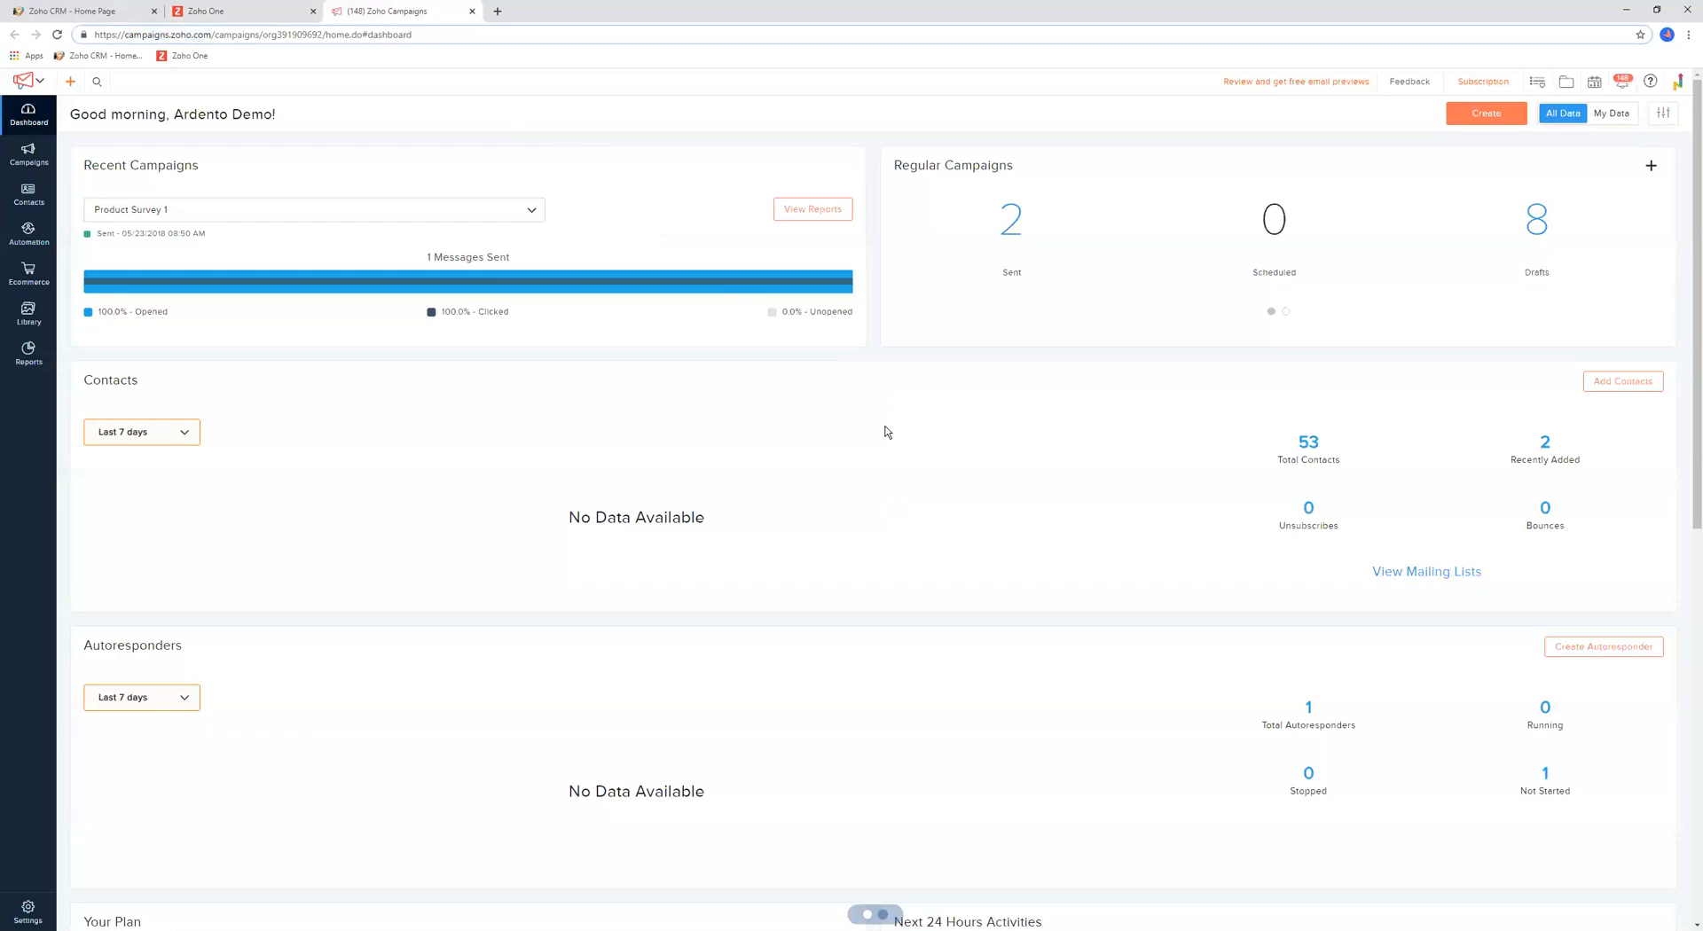
pyautogui.moveTo(323, 681)
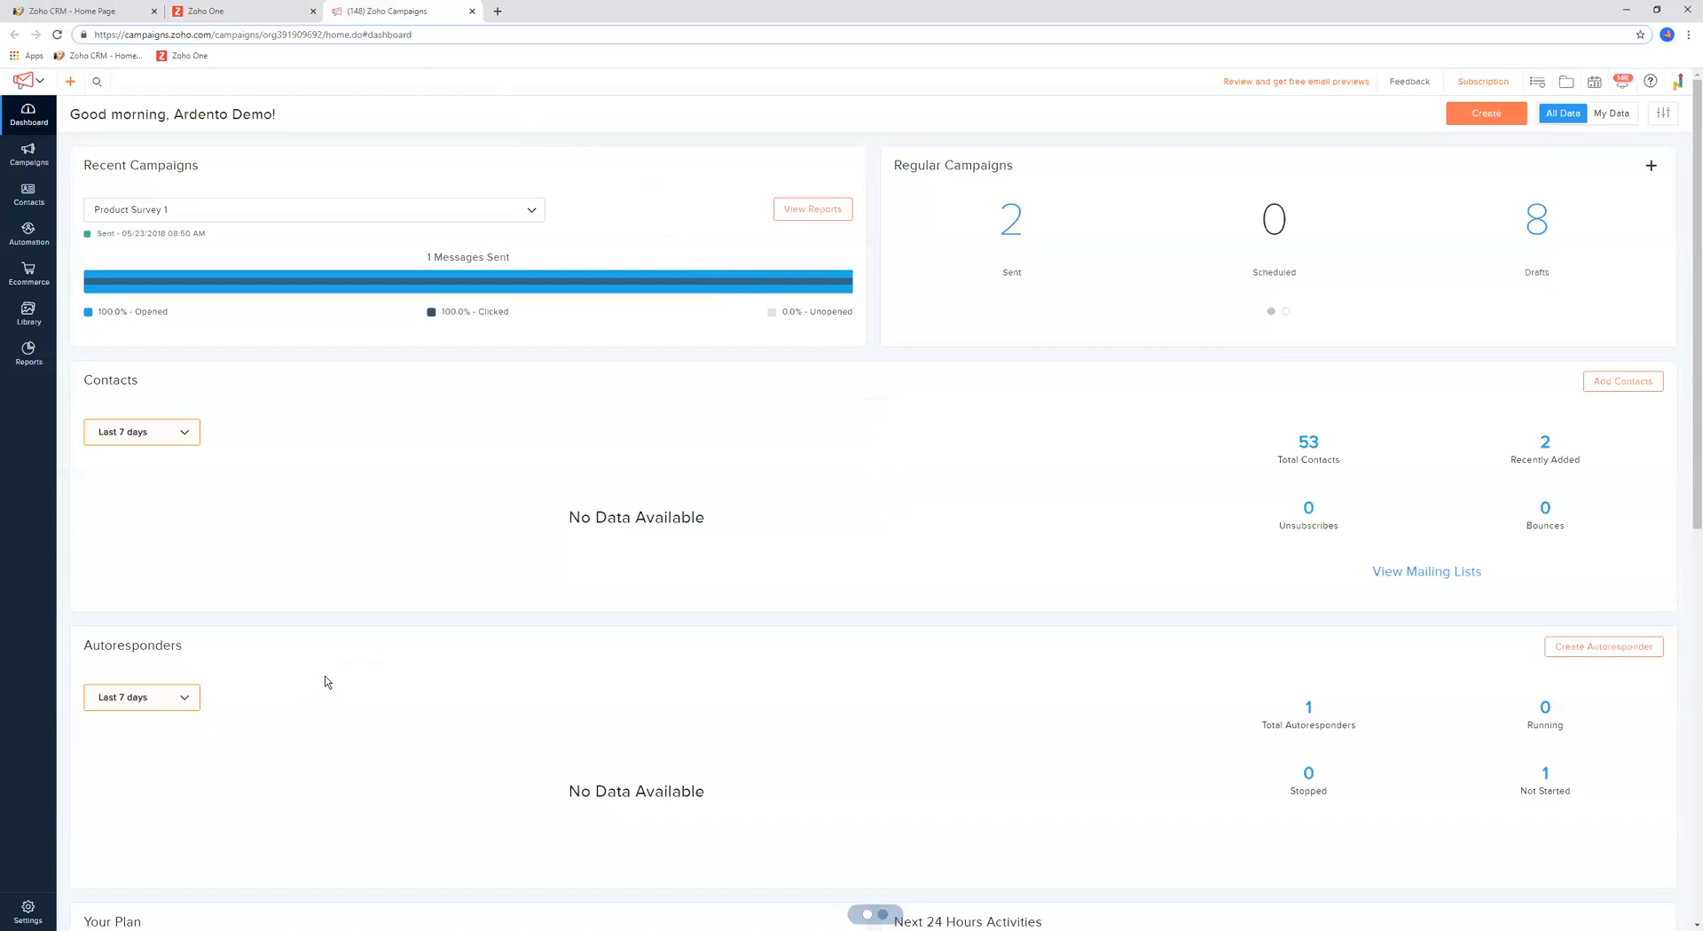
pyautogui.moveTo(959, 586)
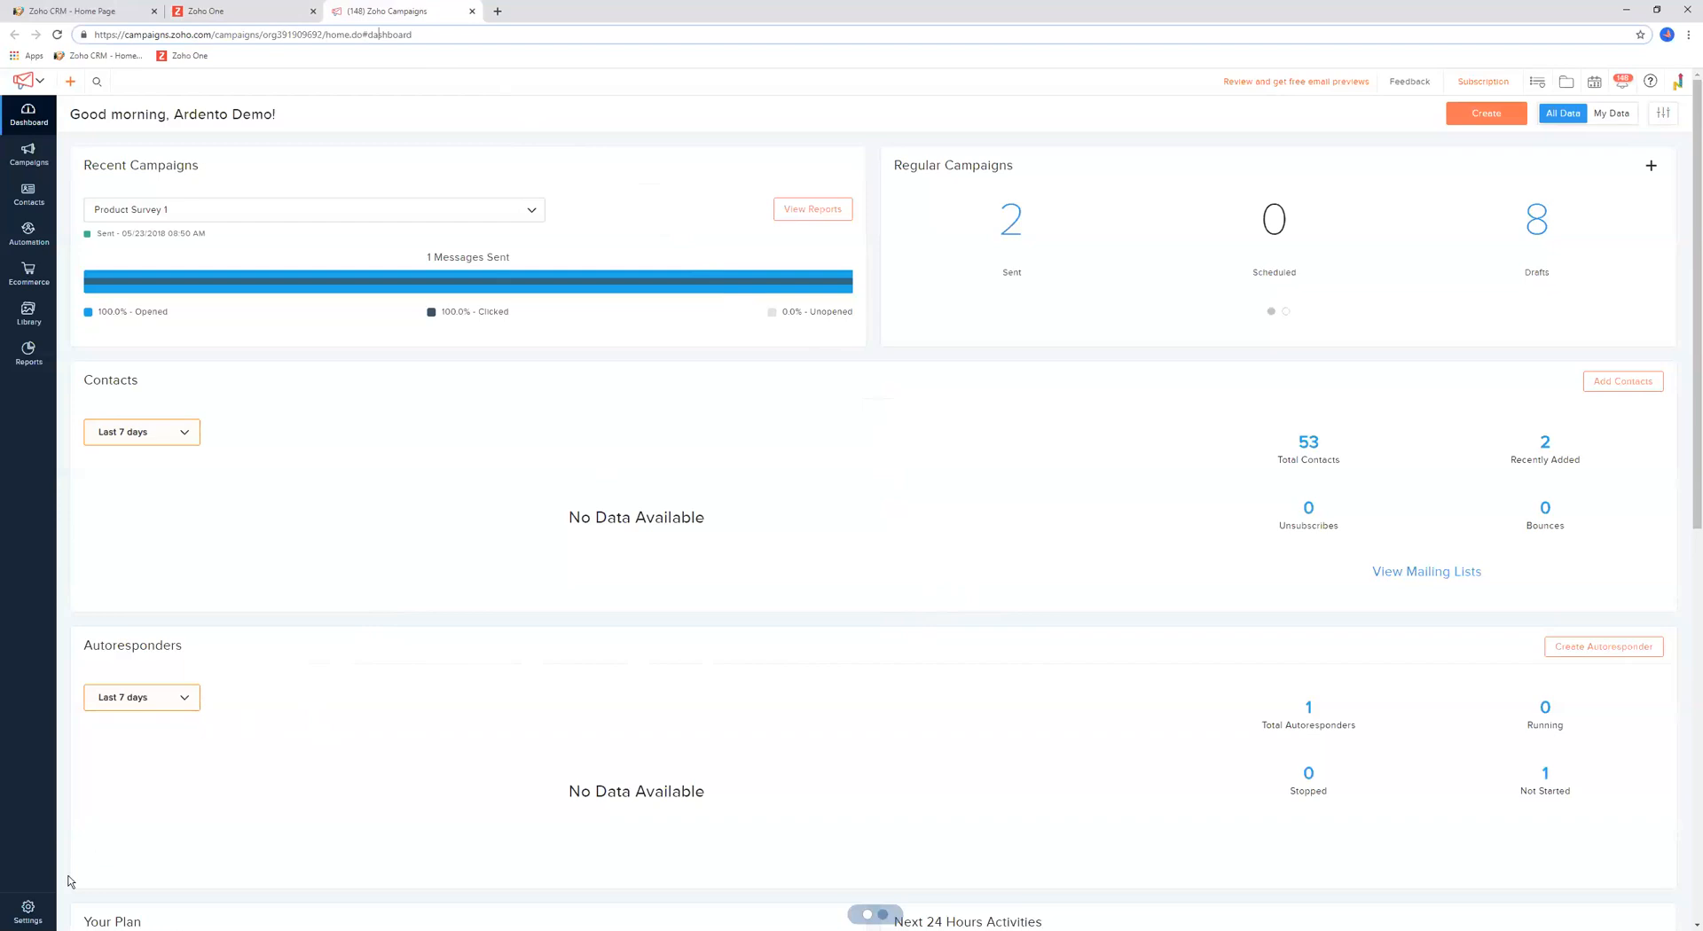
pyautogui.moveTo(158, 837)
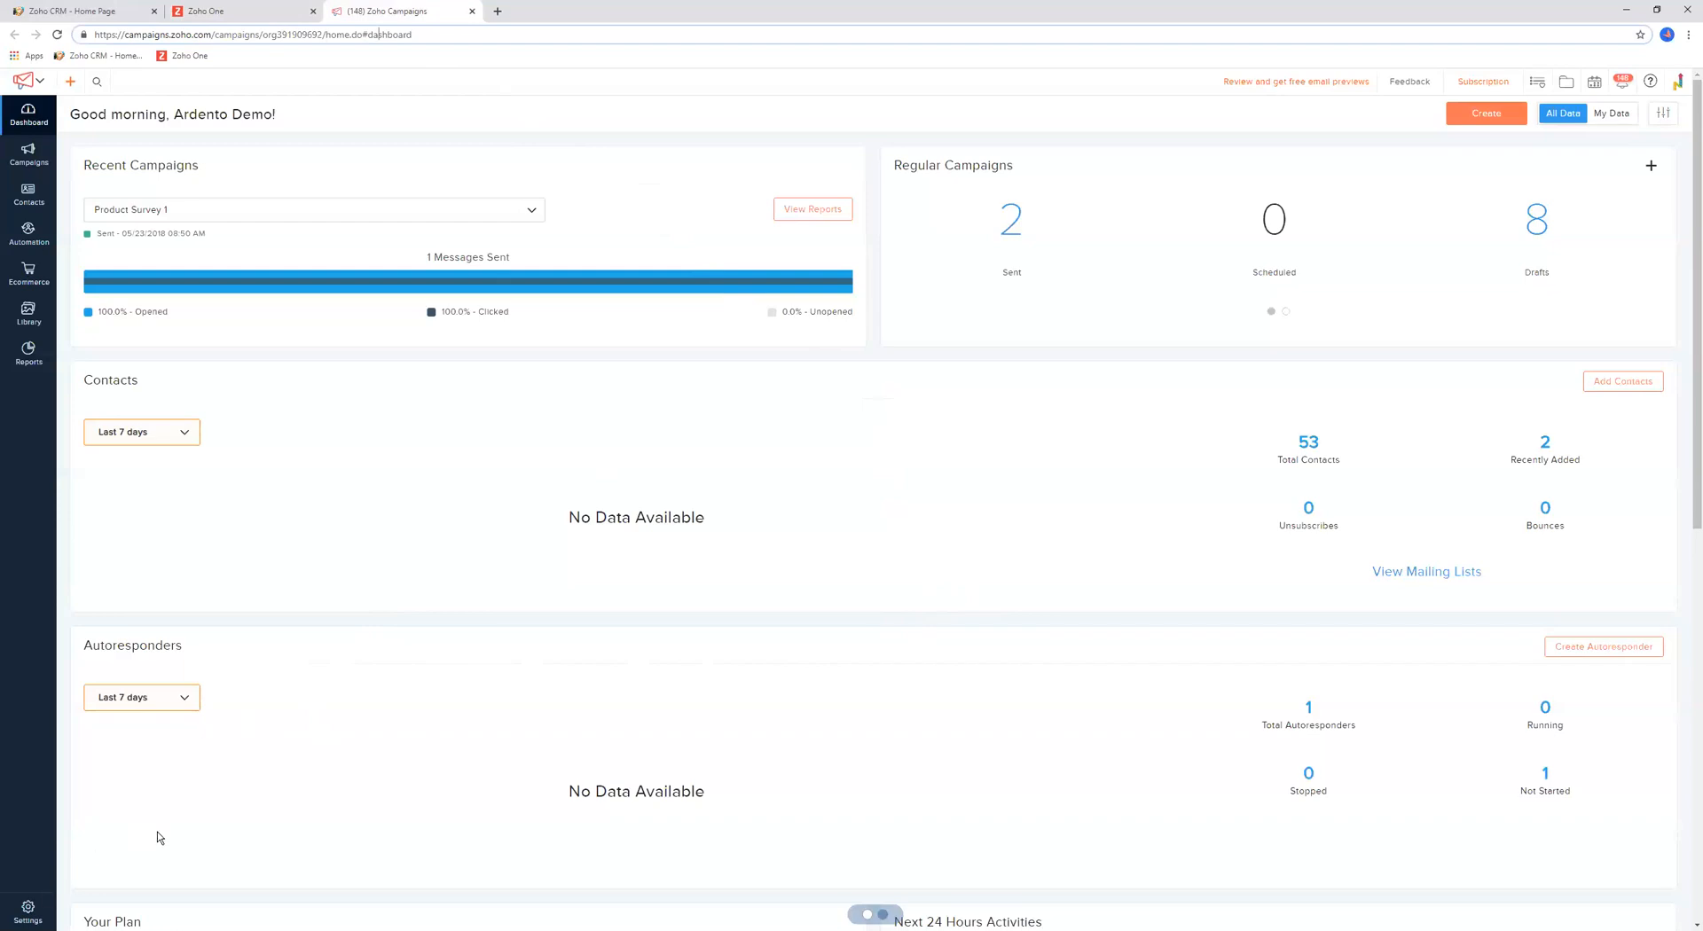
pyautogui.moveTo(28, 910)
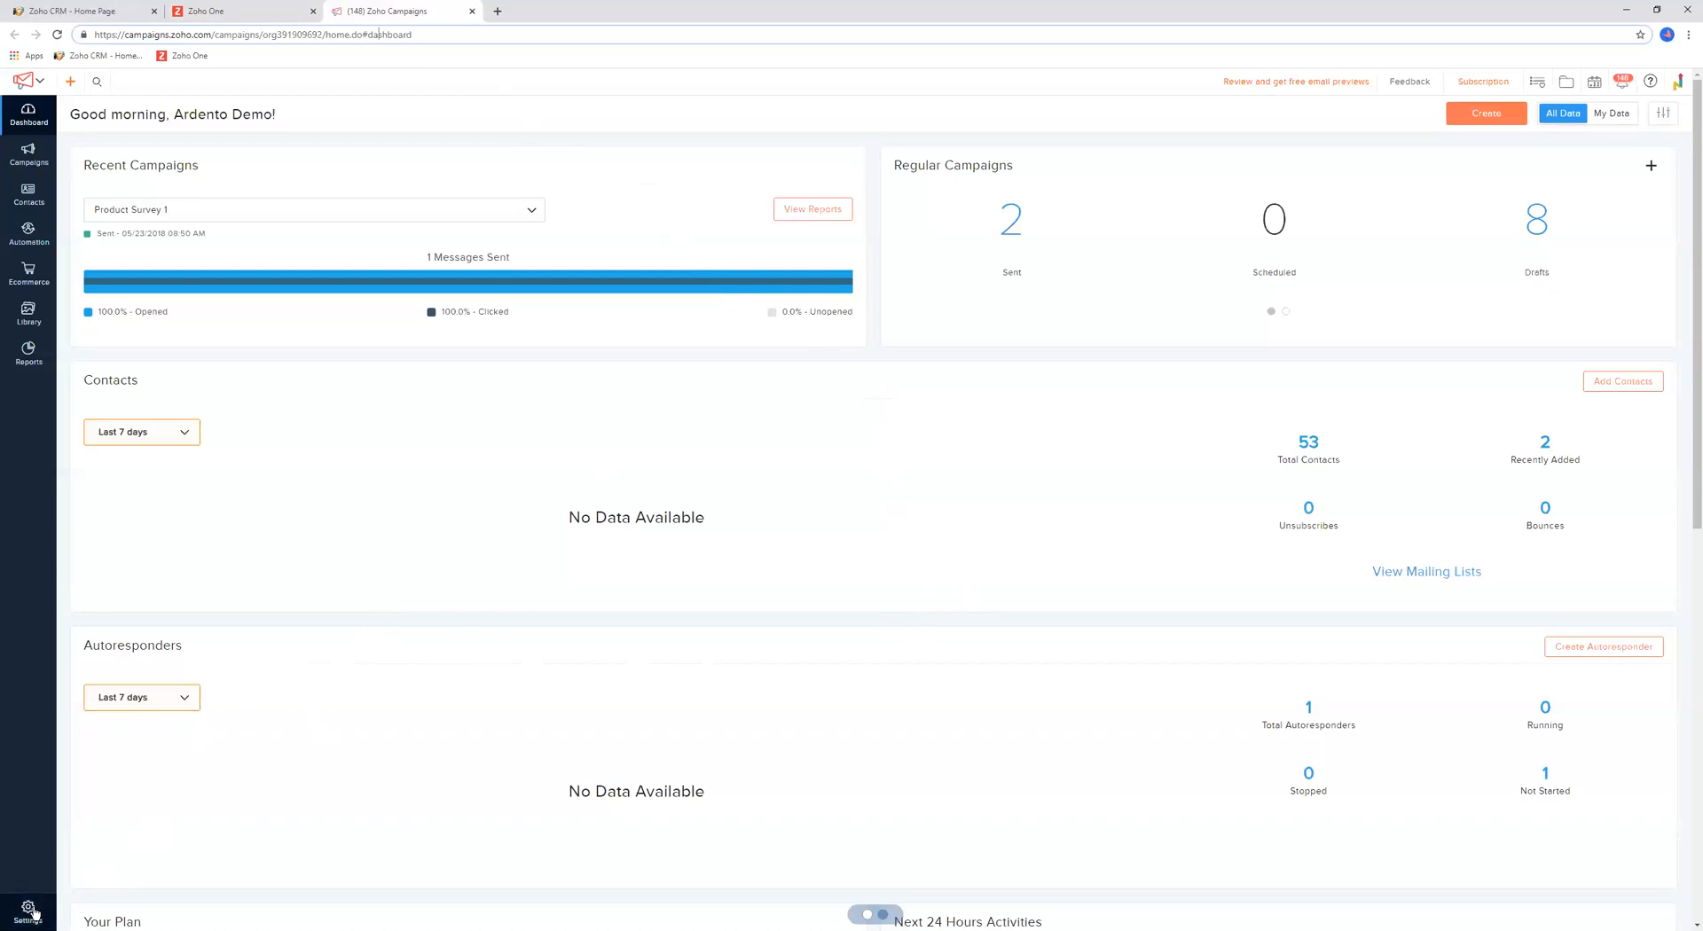
# View the account Profile details from Campaigns Settings, then return to the settings overview
pyautogui.click(28, 909)
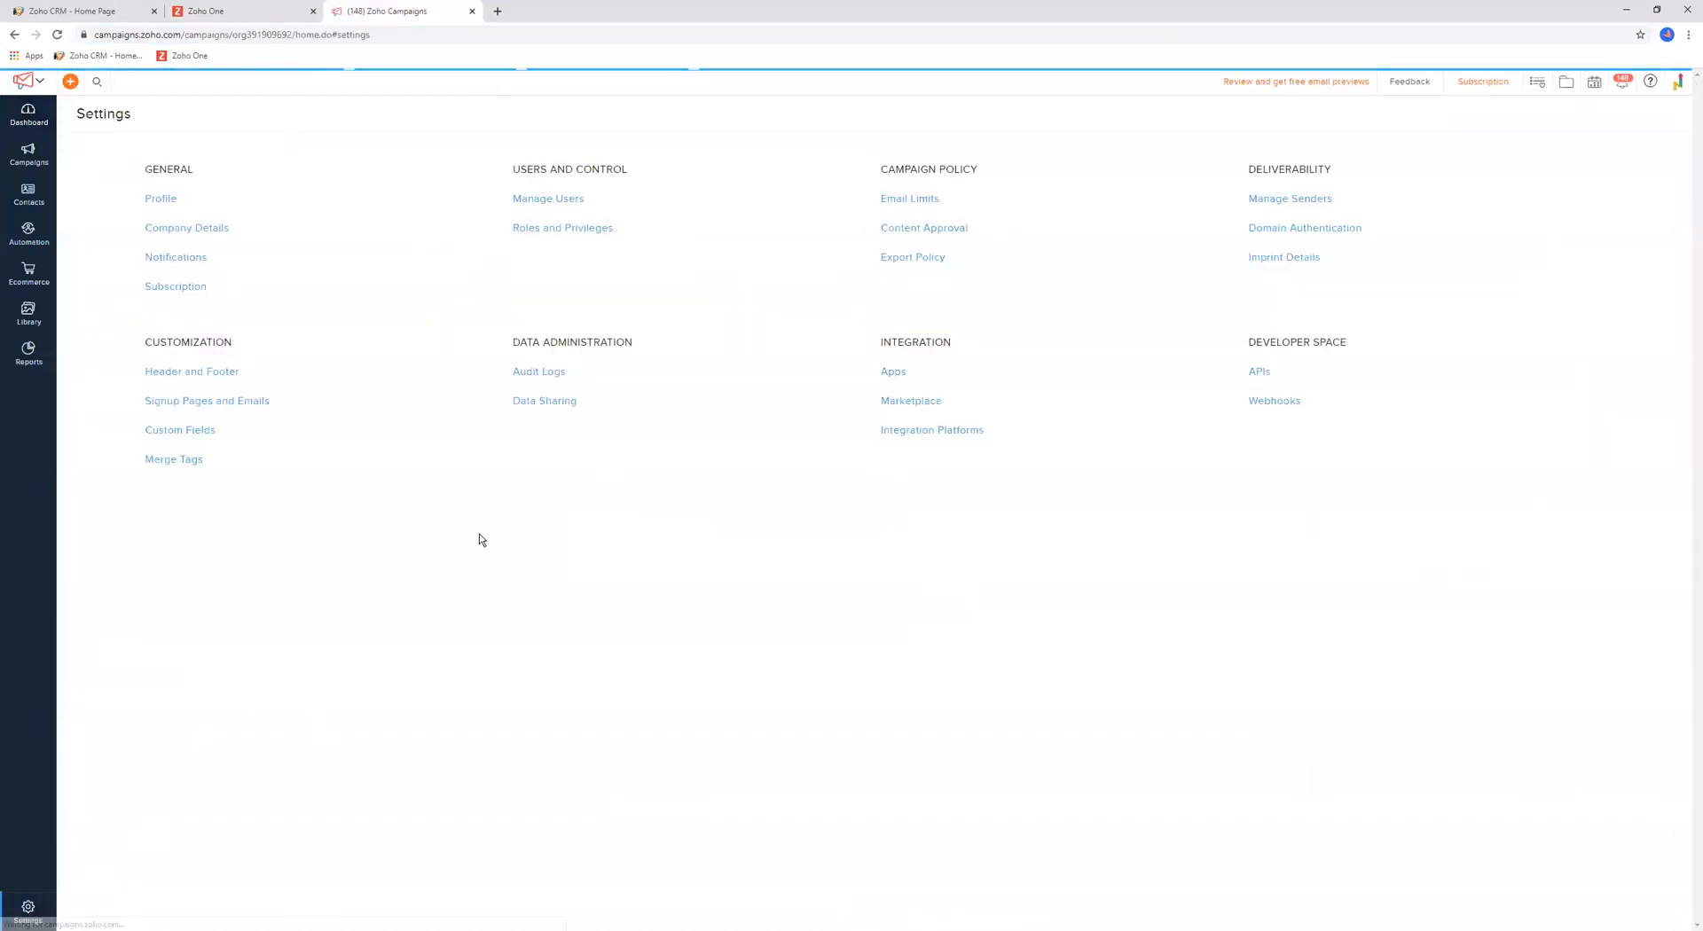
pyautogui.moveTo(229, 209)
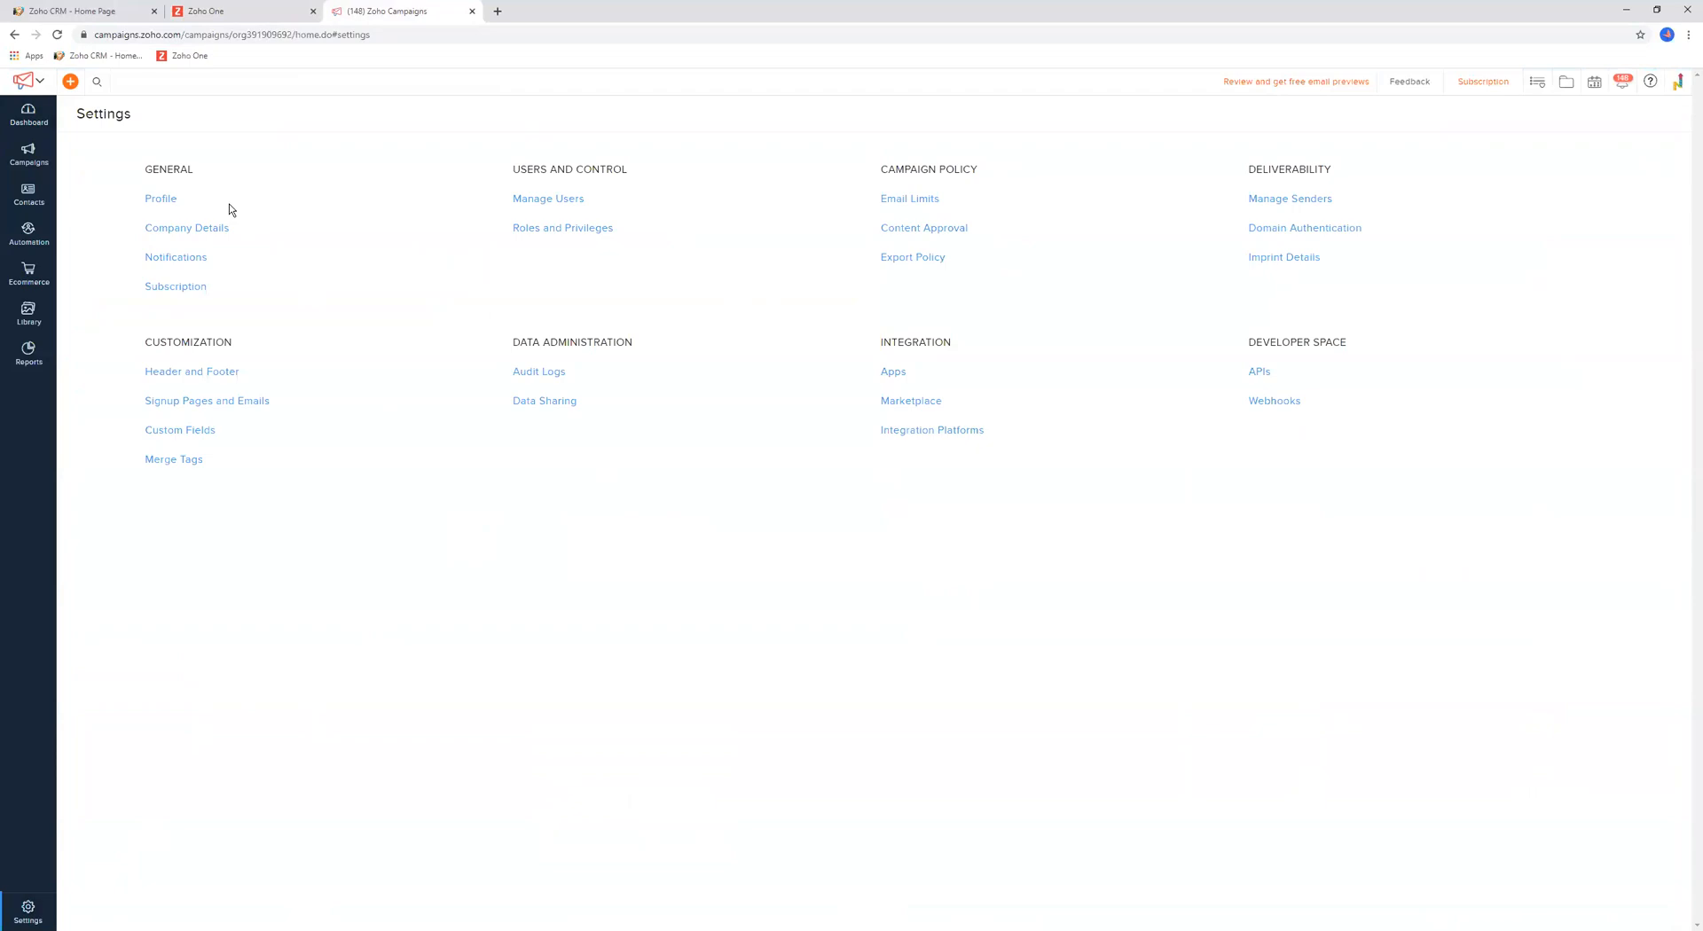
pyautogui.moveTo(1265, 195)
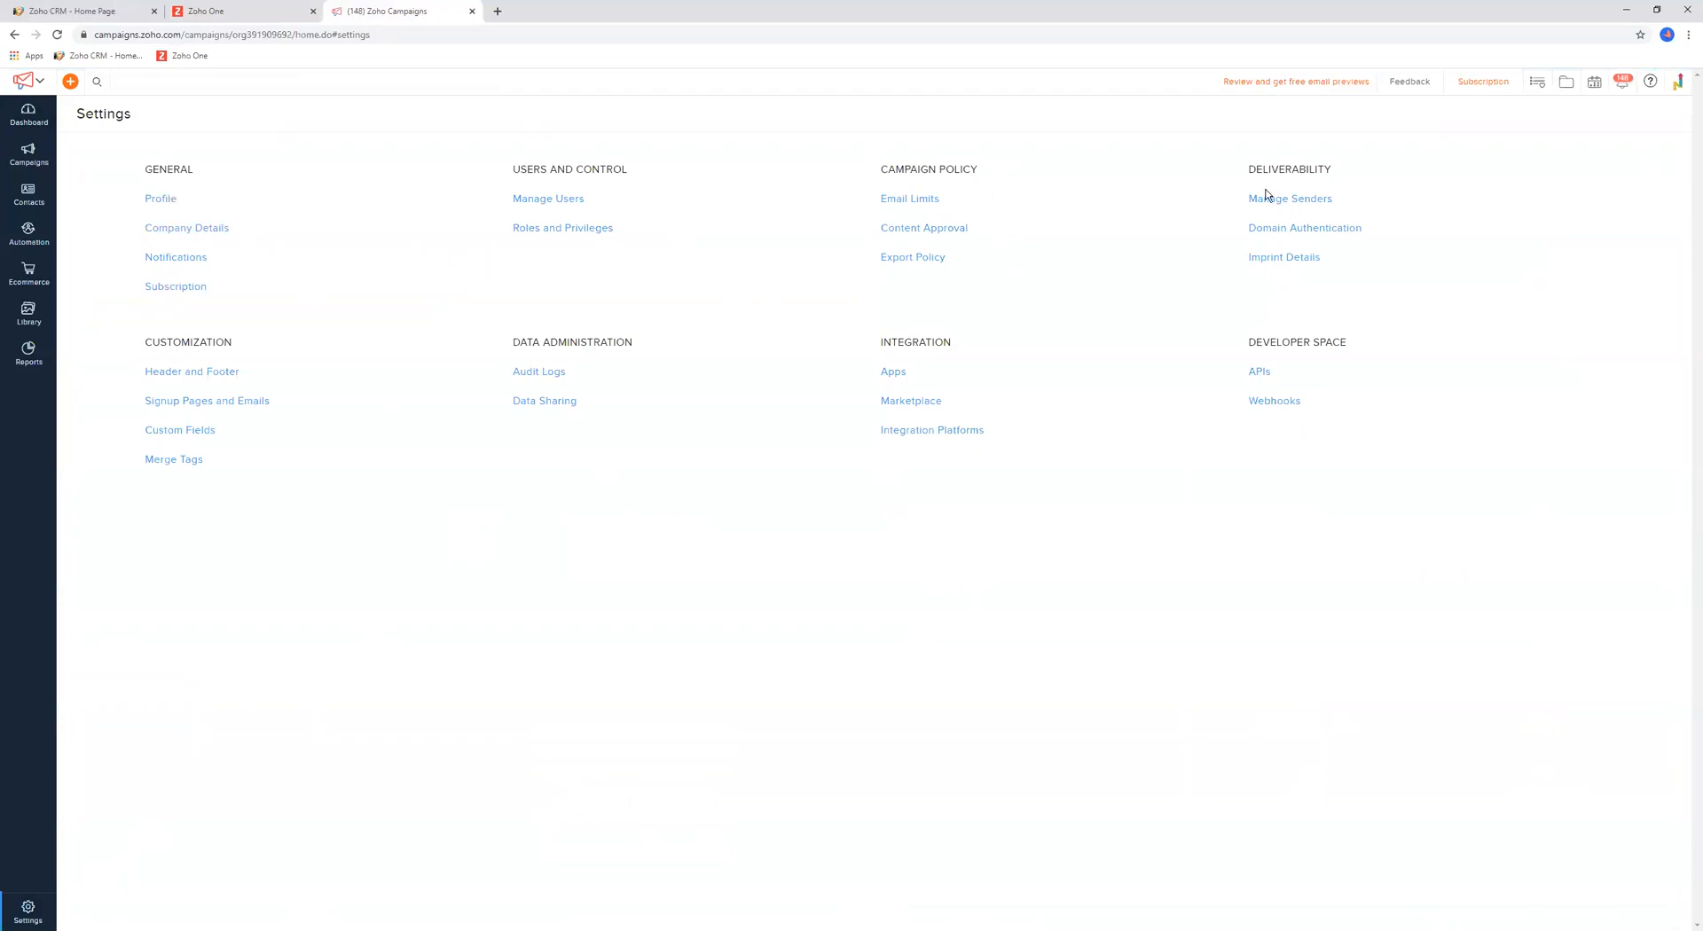
pyautogui.moveTo(1314, 399)
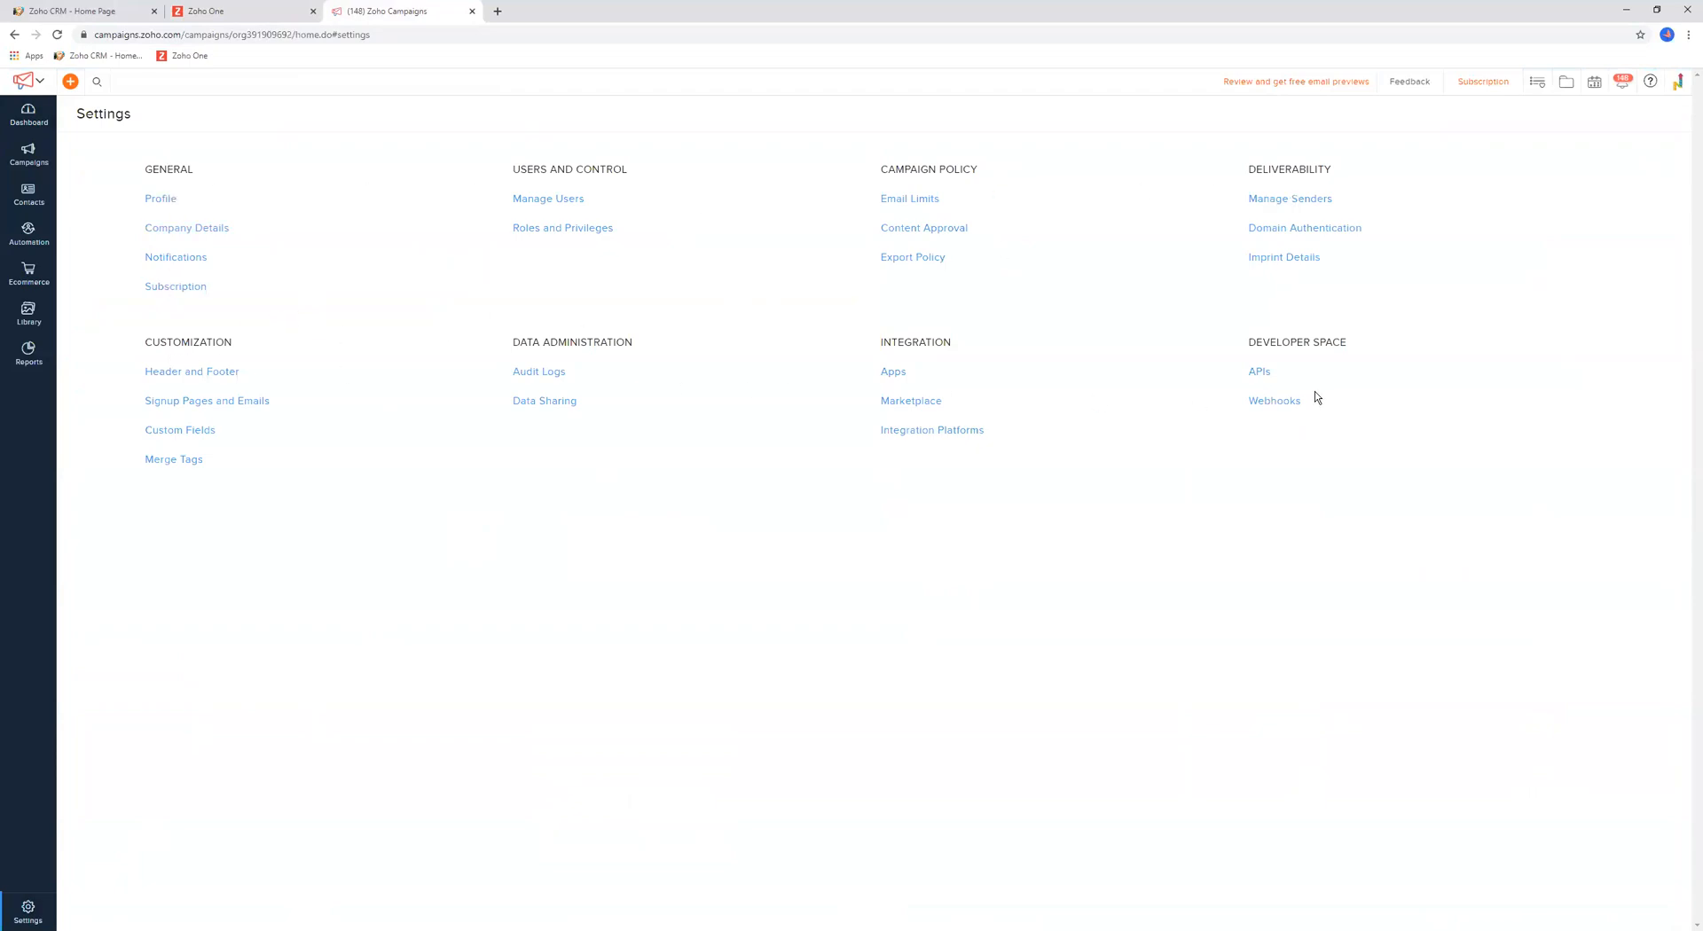
pyautogui.moveTo(186, 227)
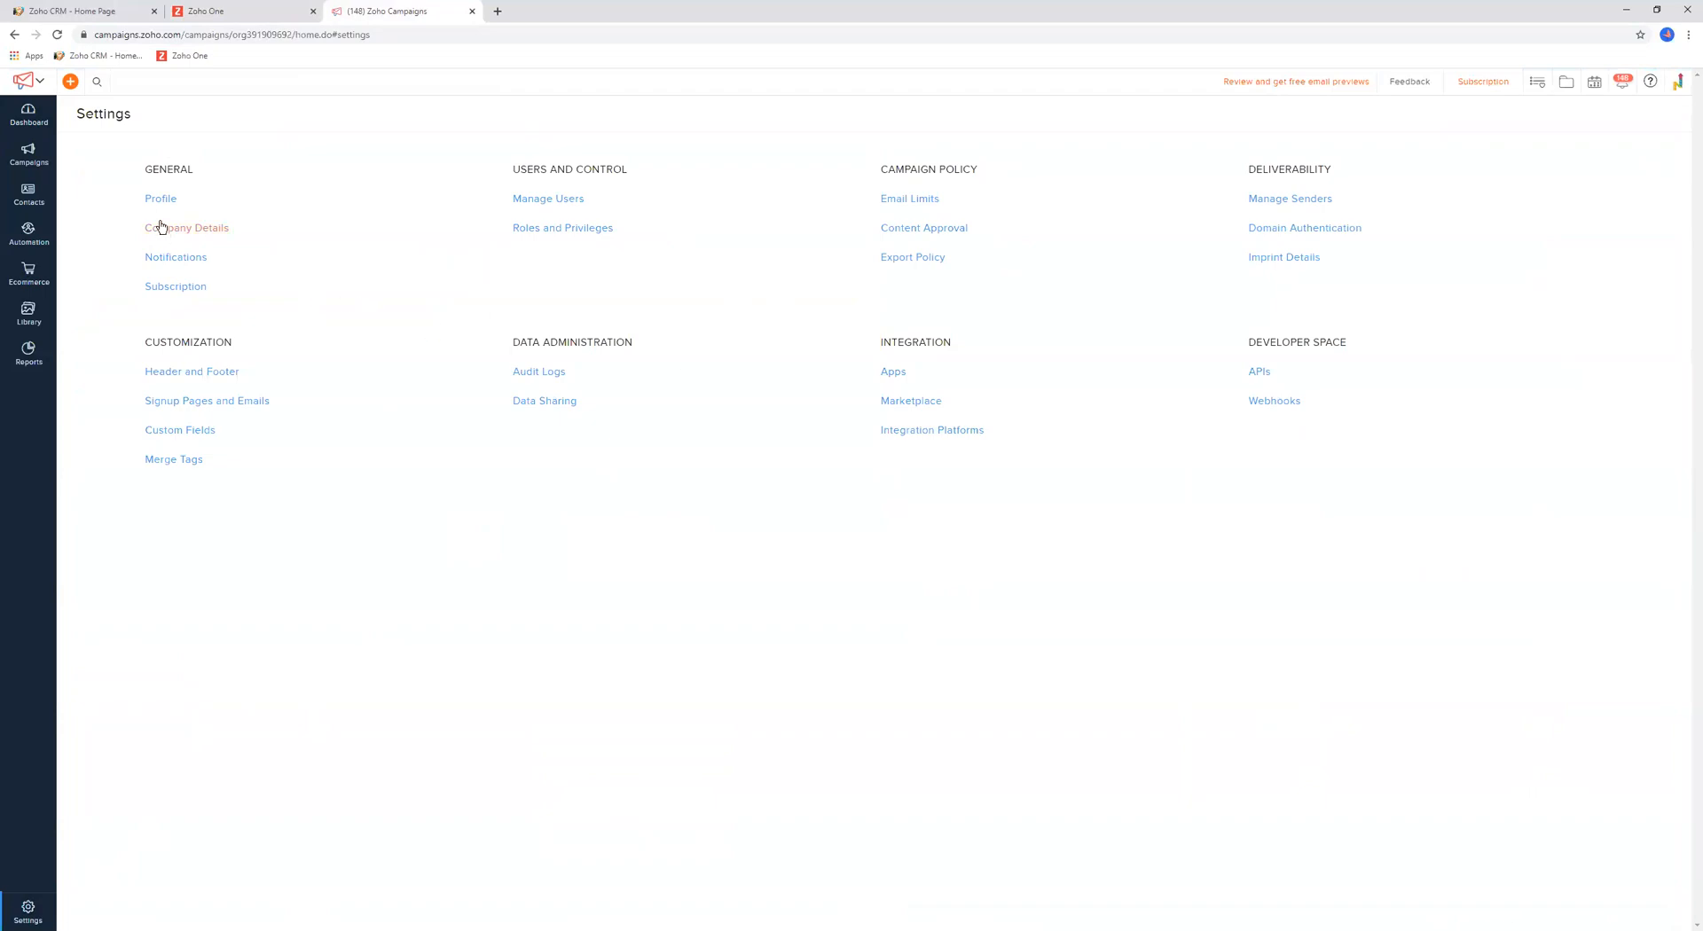
pyautogui.click(159, 197)
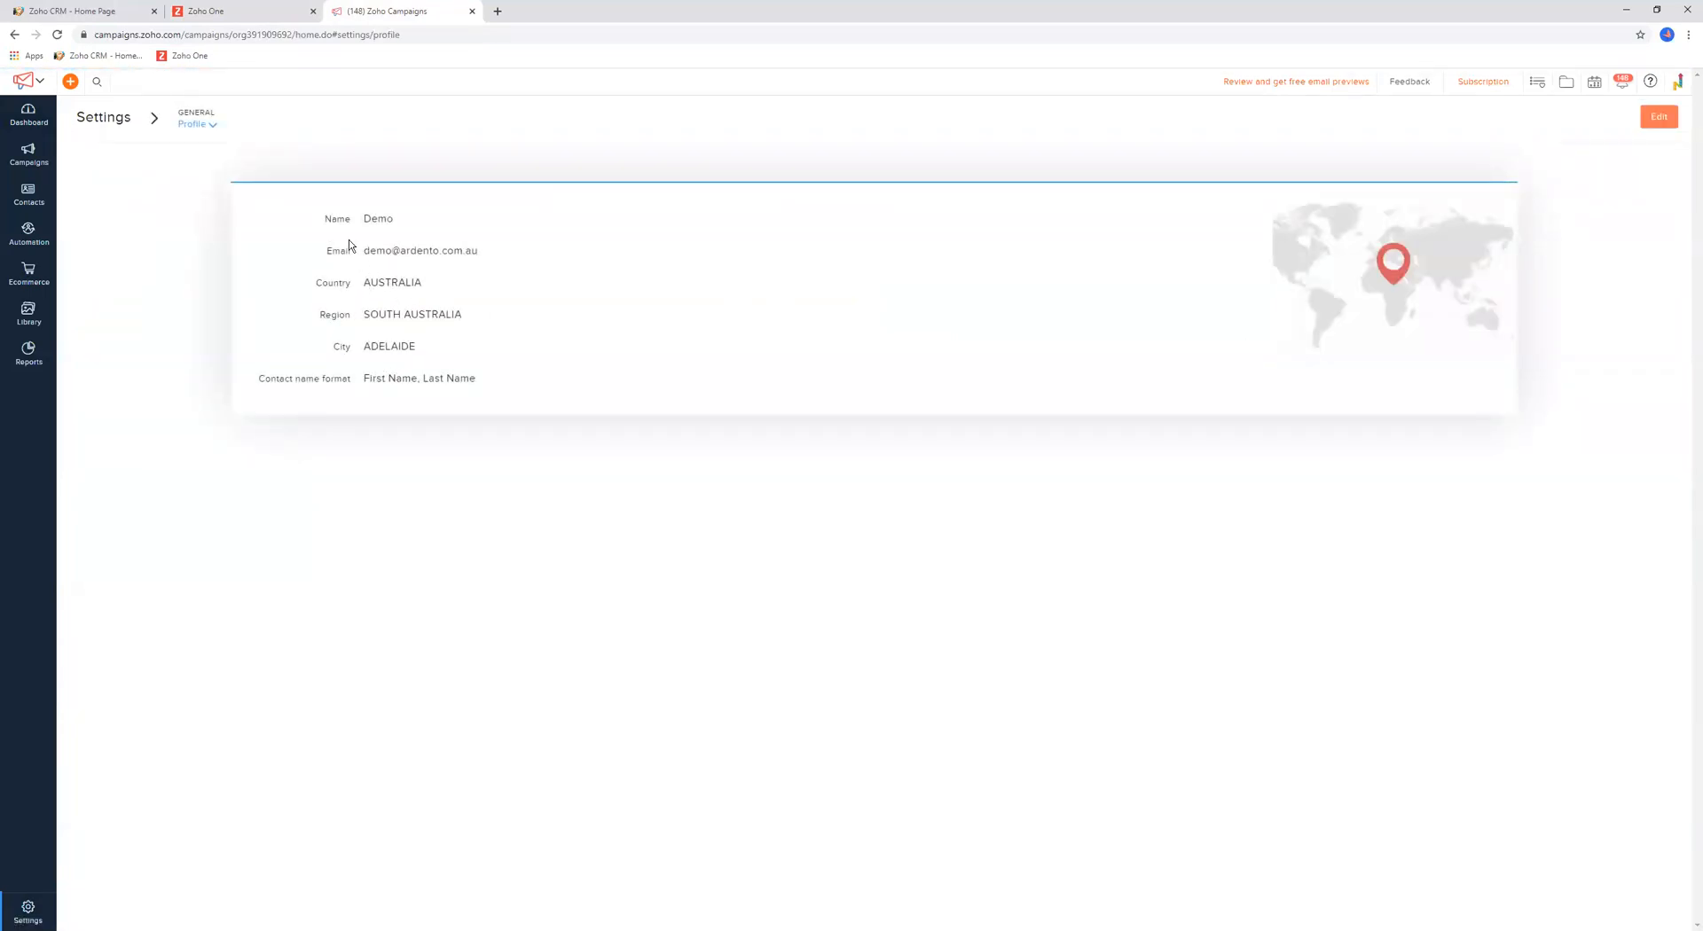
pyautogui.moveTo(177, 195)
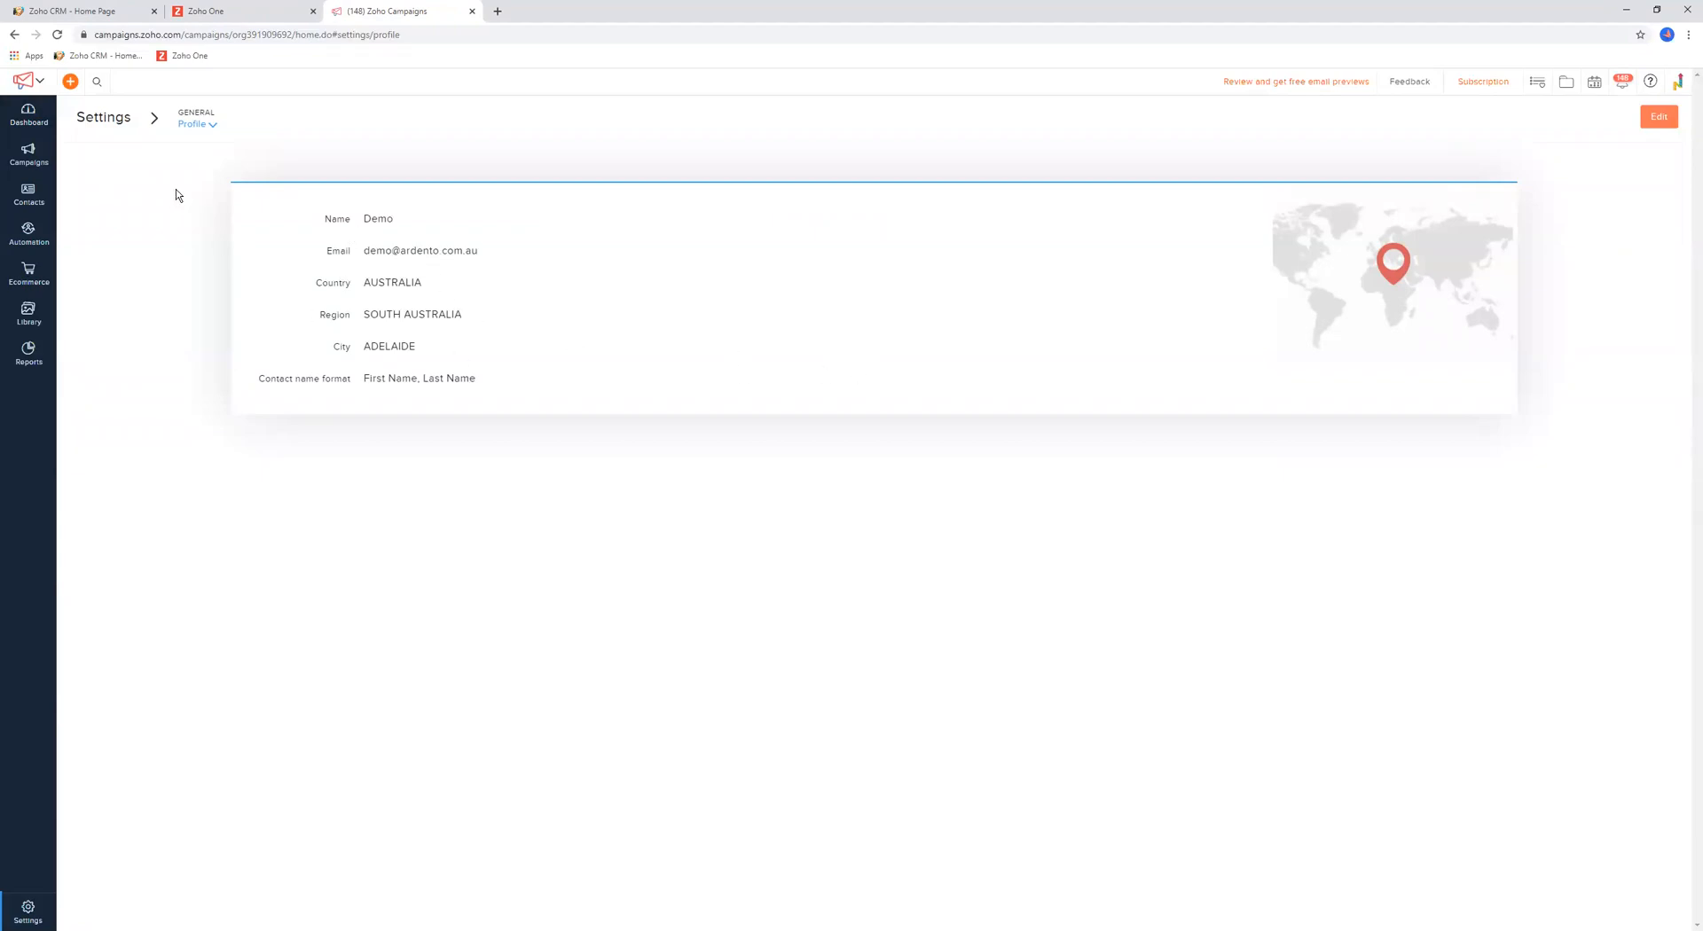
pyautogui.click(103, 117)
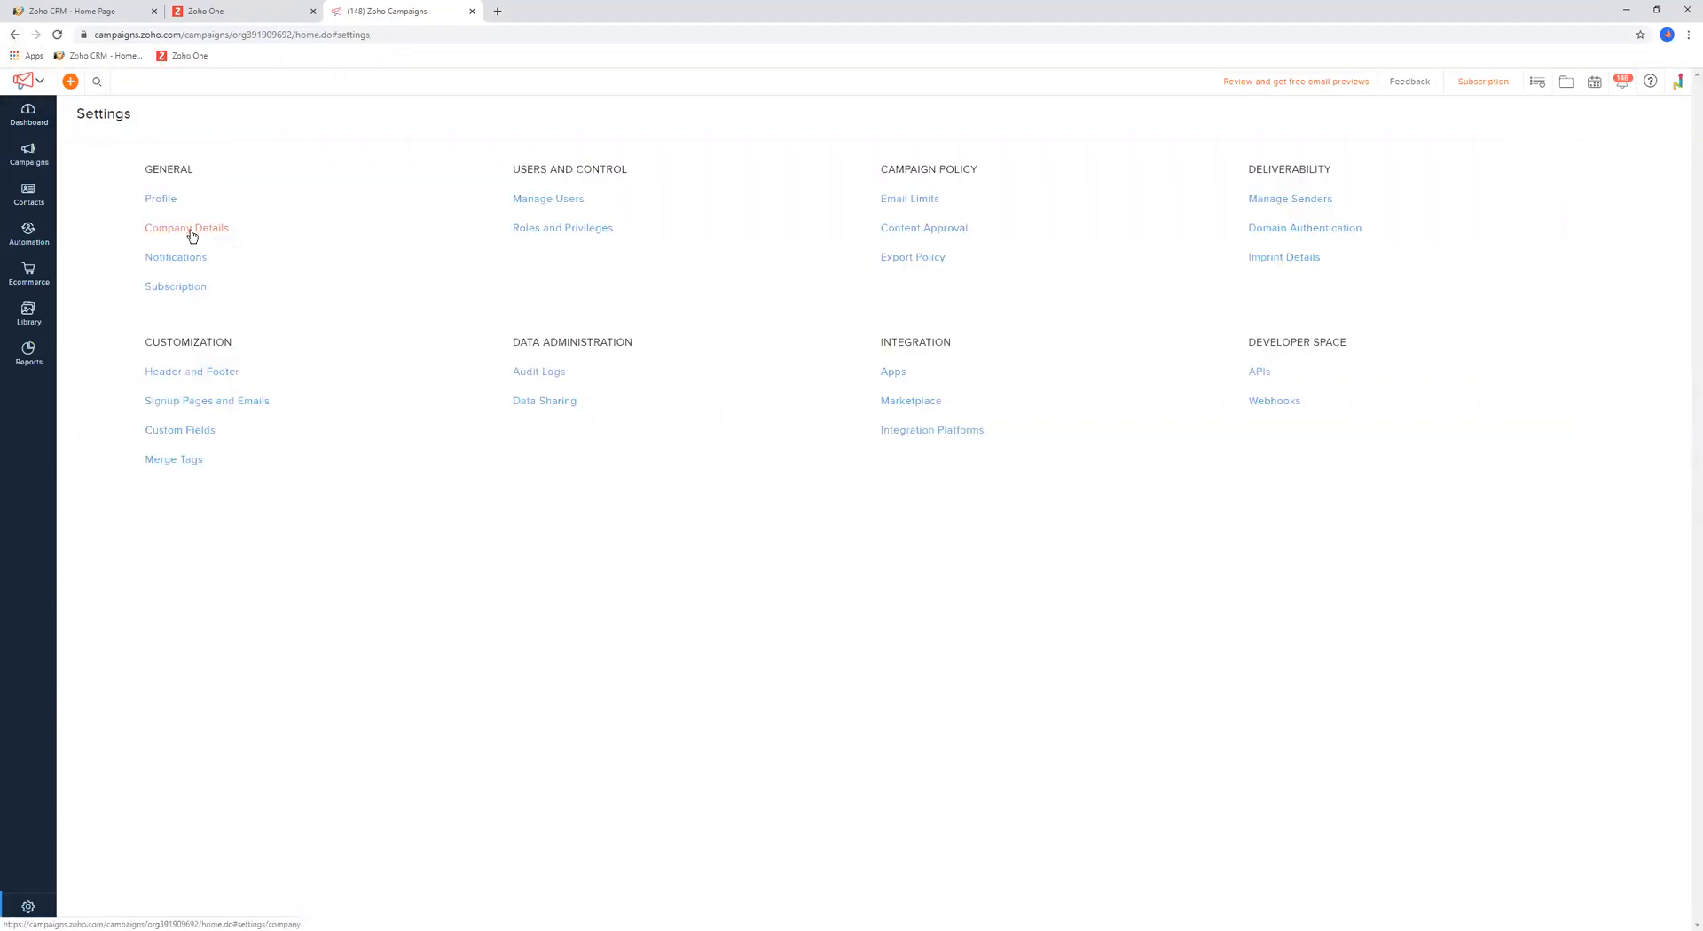
pyautogui.click(186, 227)
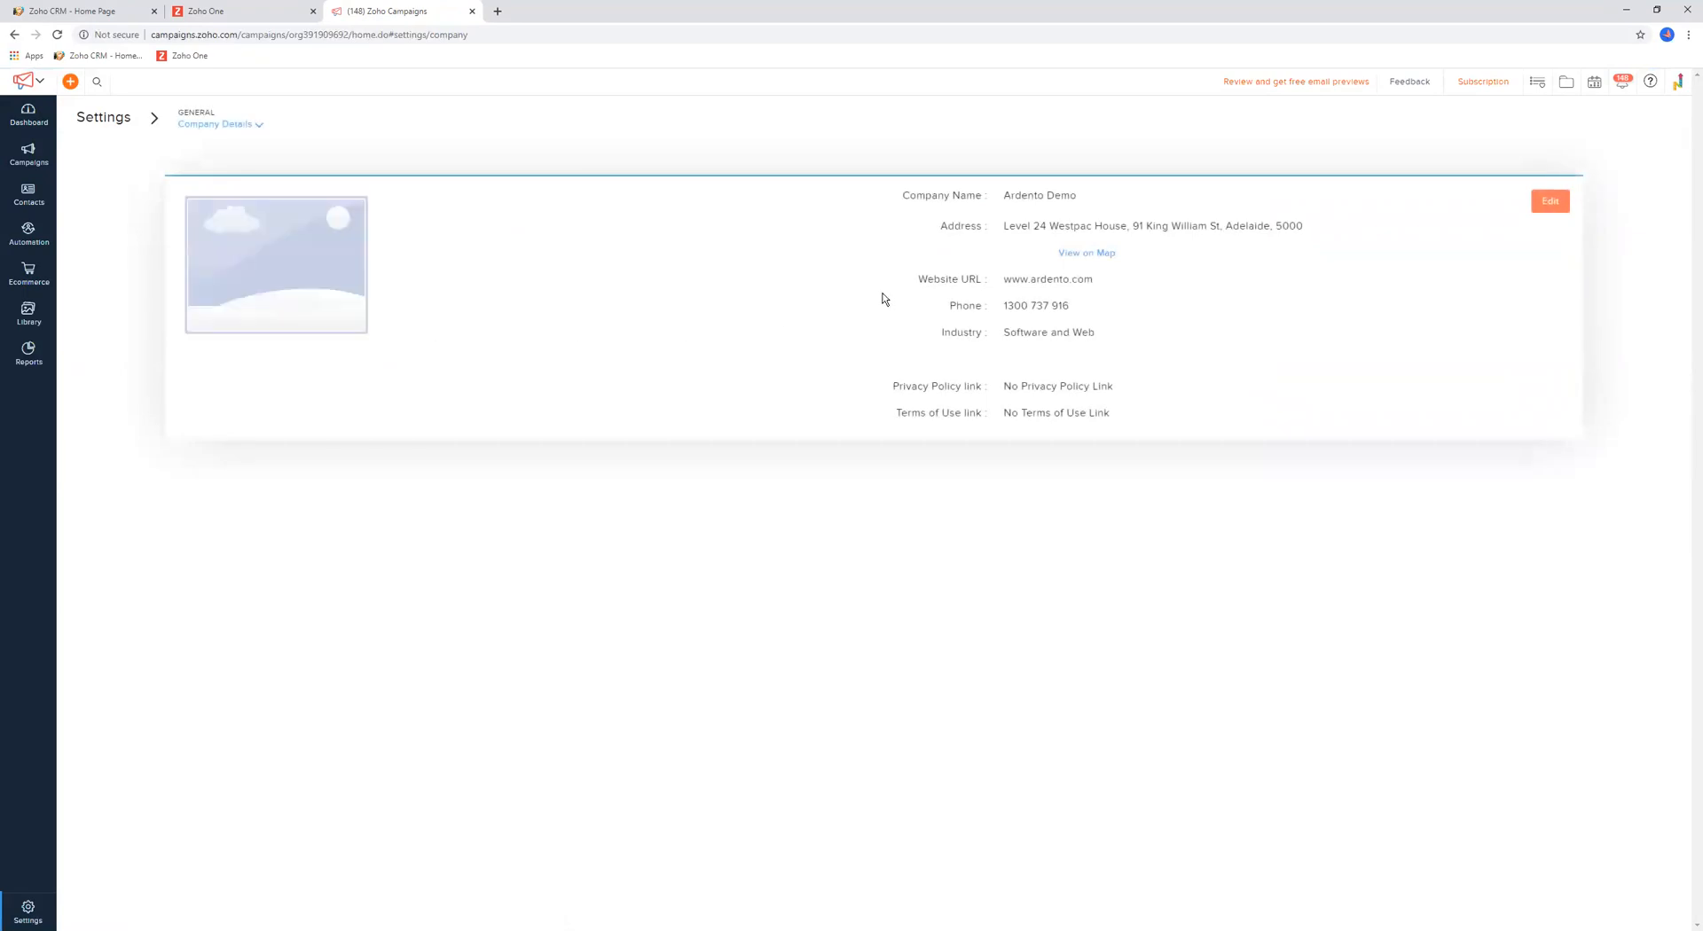
pyautogui.moveTo(1007, 323)
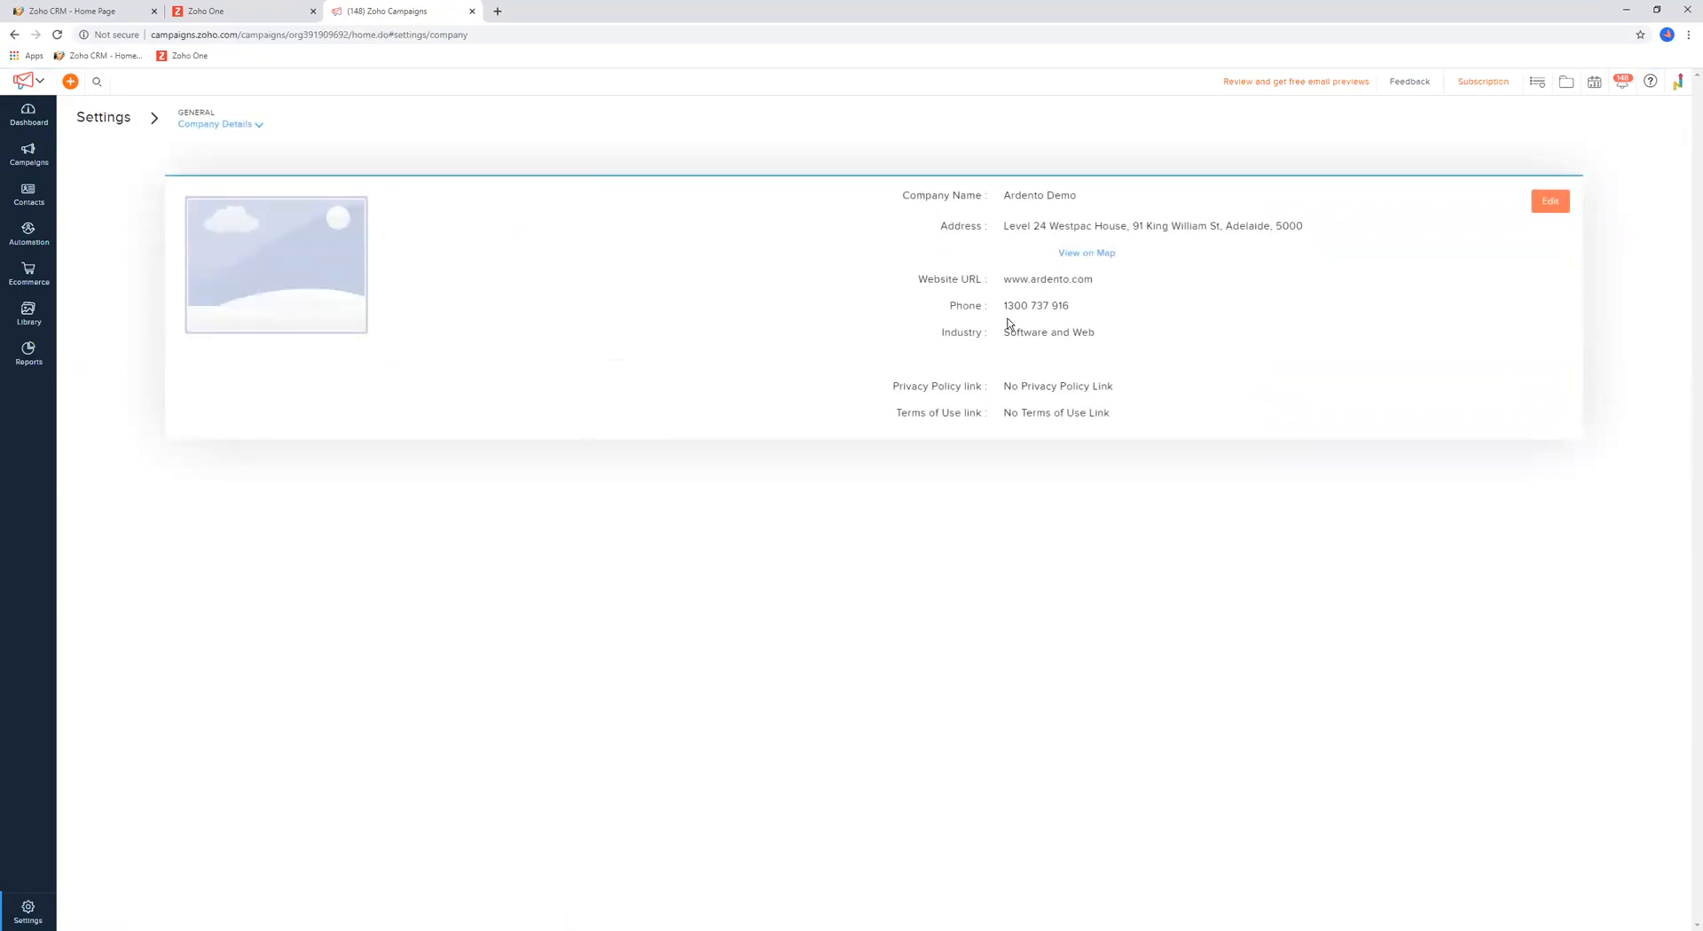
pyautogui.moveTo(1004, 367)
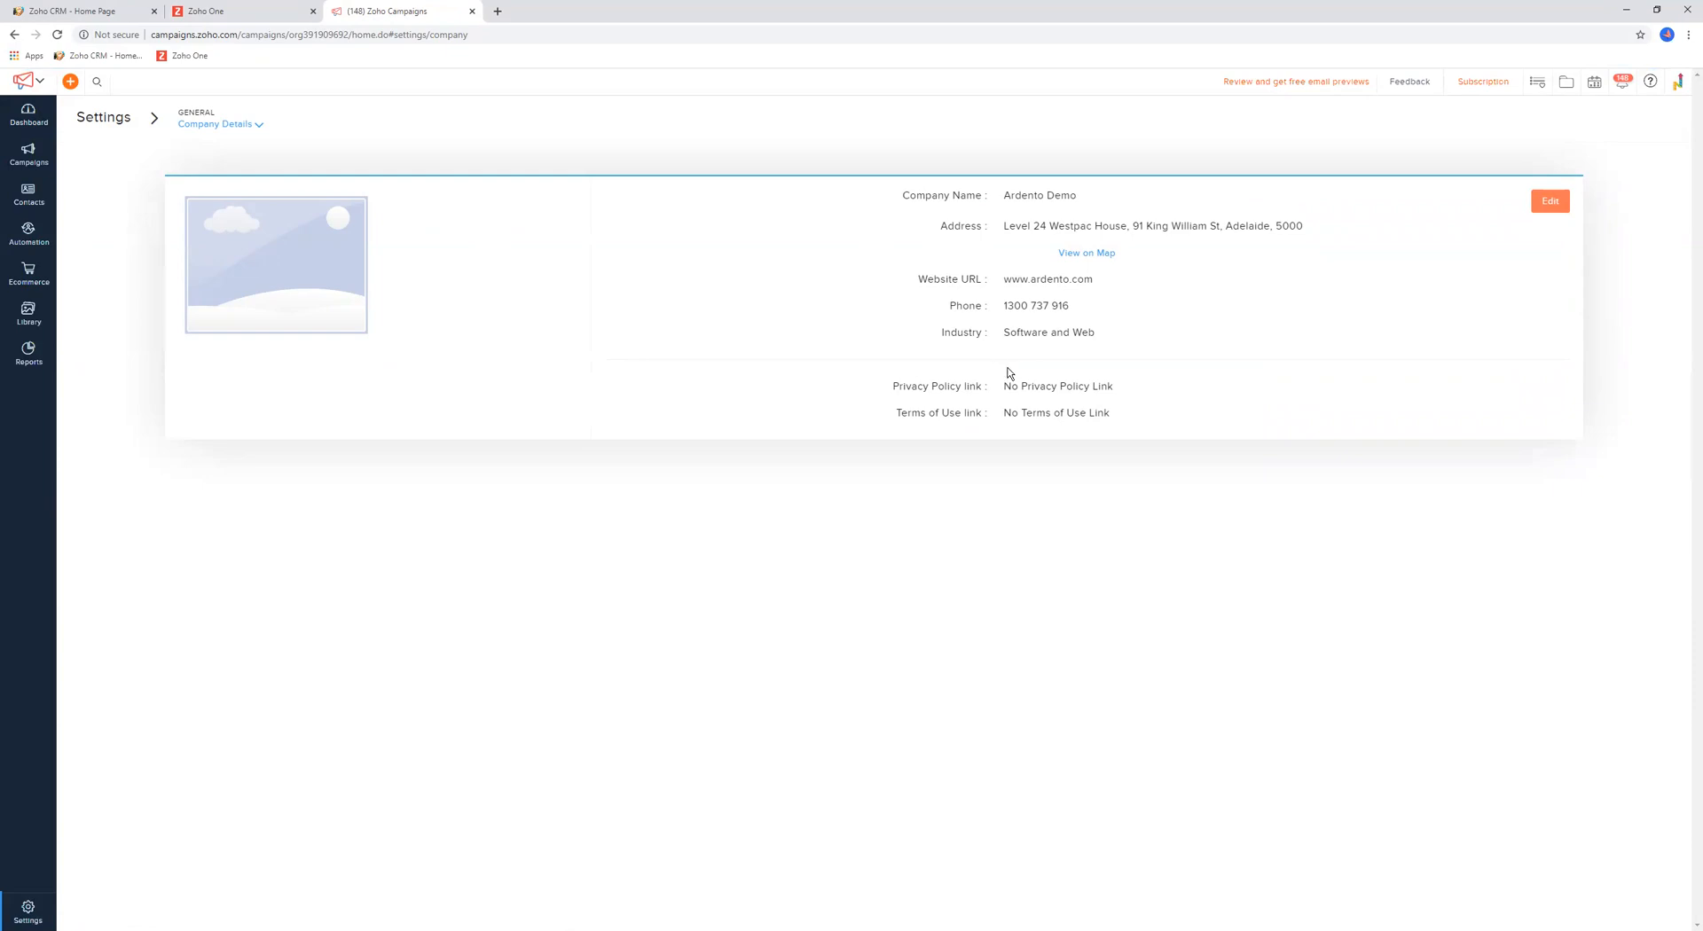
pyautogui.moveTo(1073, 328)
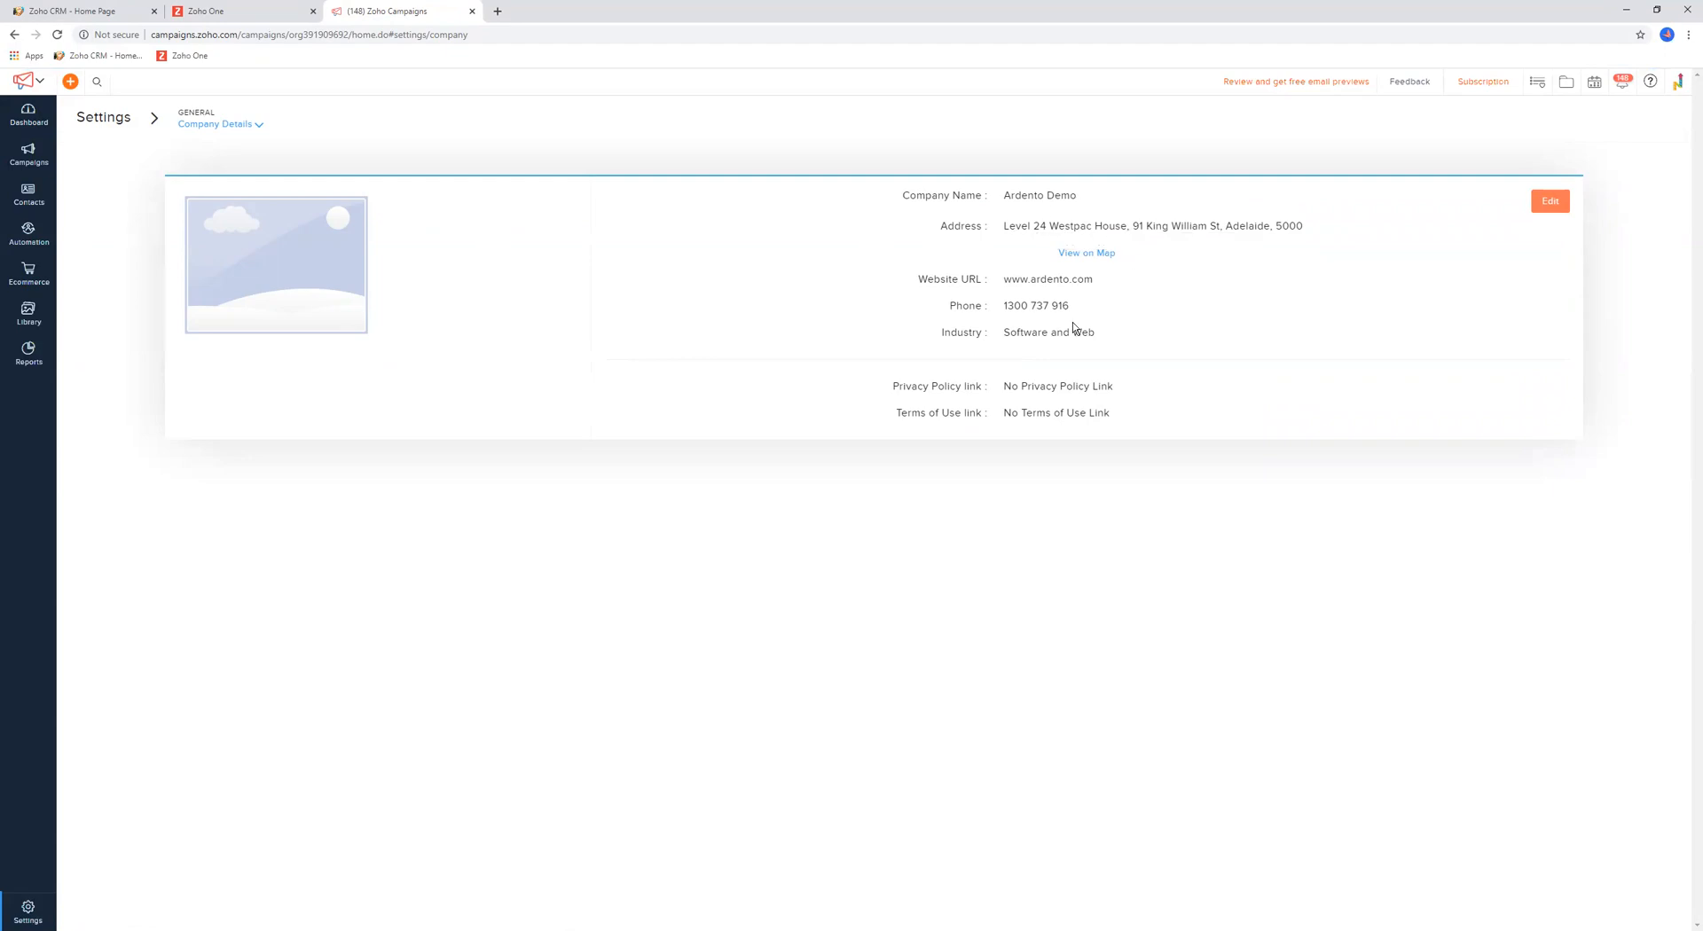
pyautogui.moveTo(1279, 259)
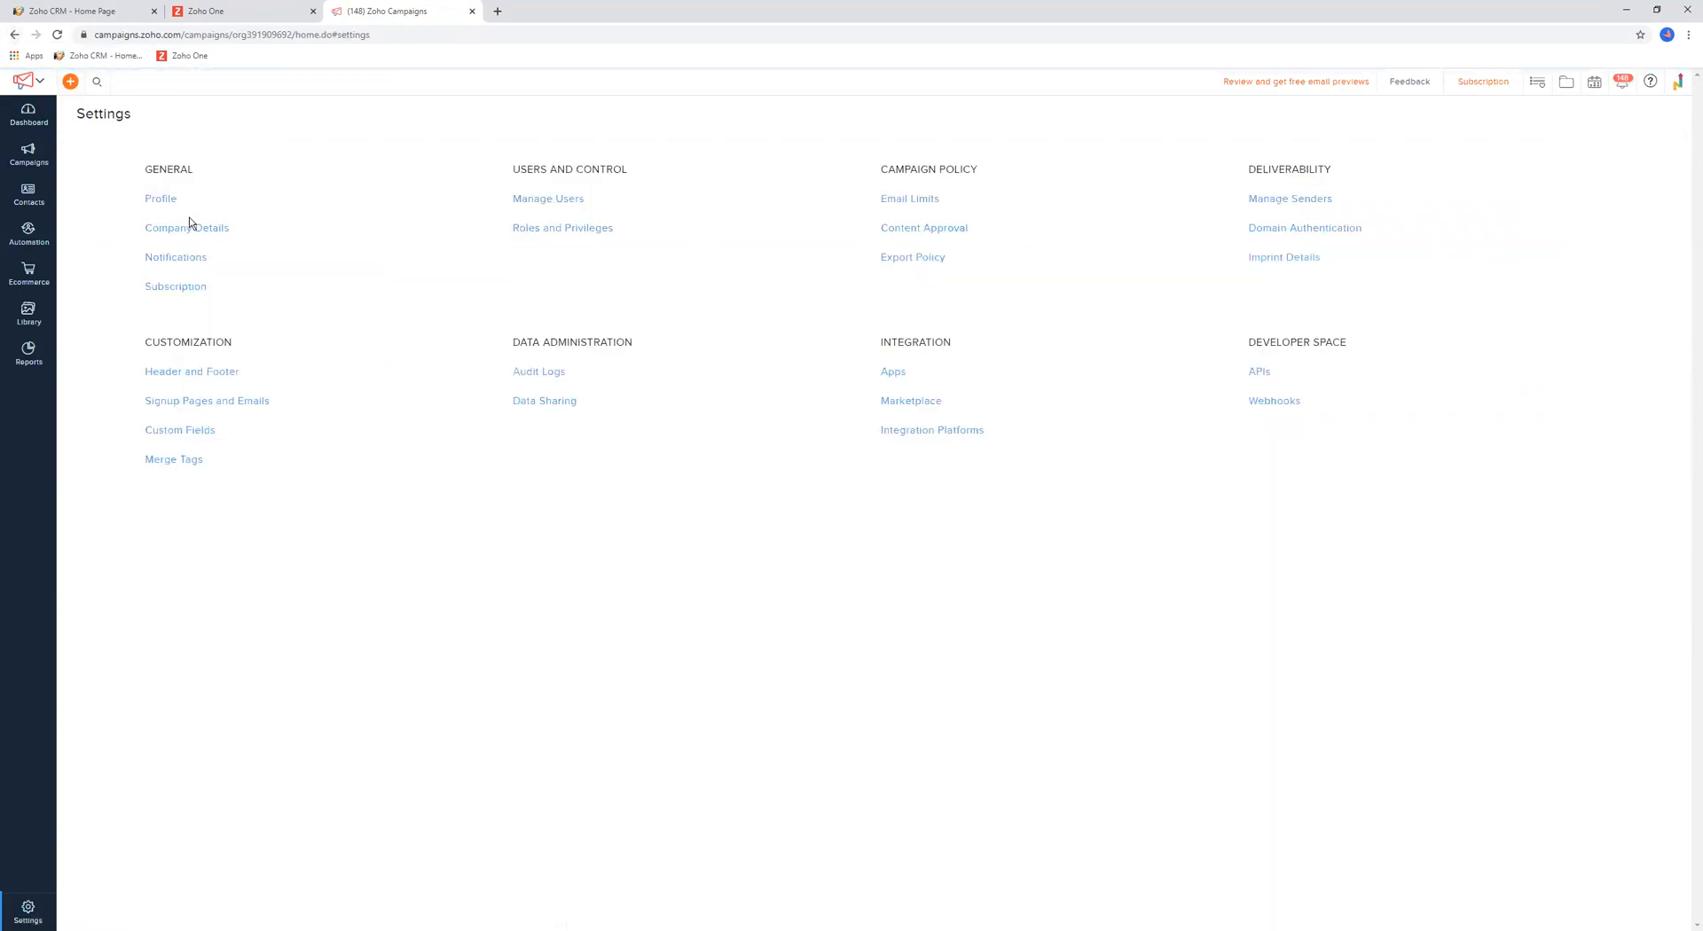
pyautogui.click(175, 257)
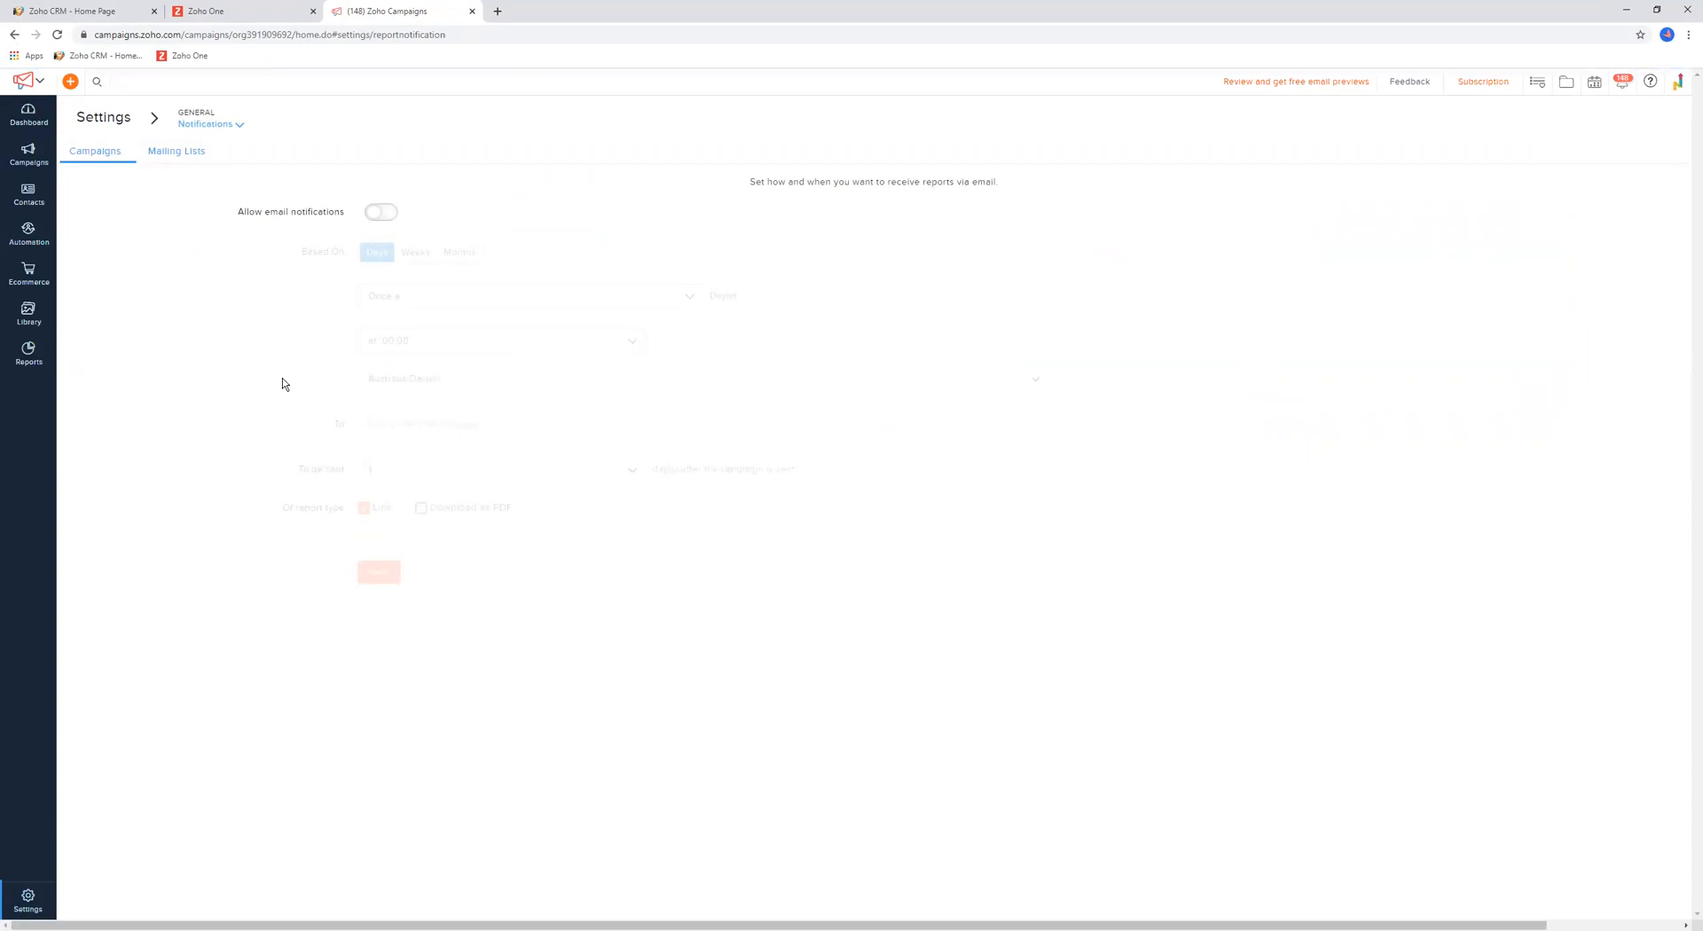
pyautogui.moveTo(284, 363)
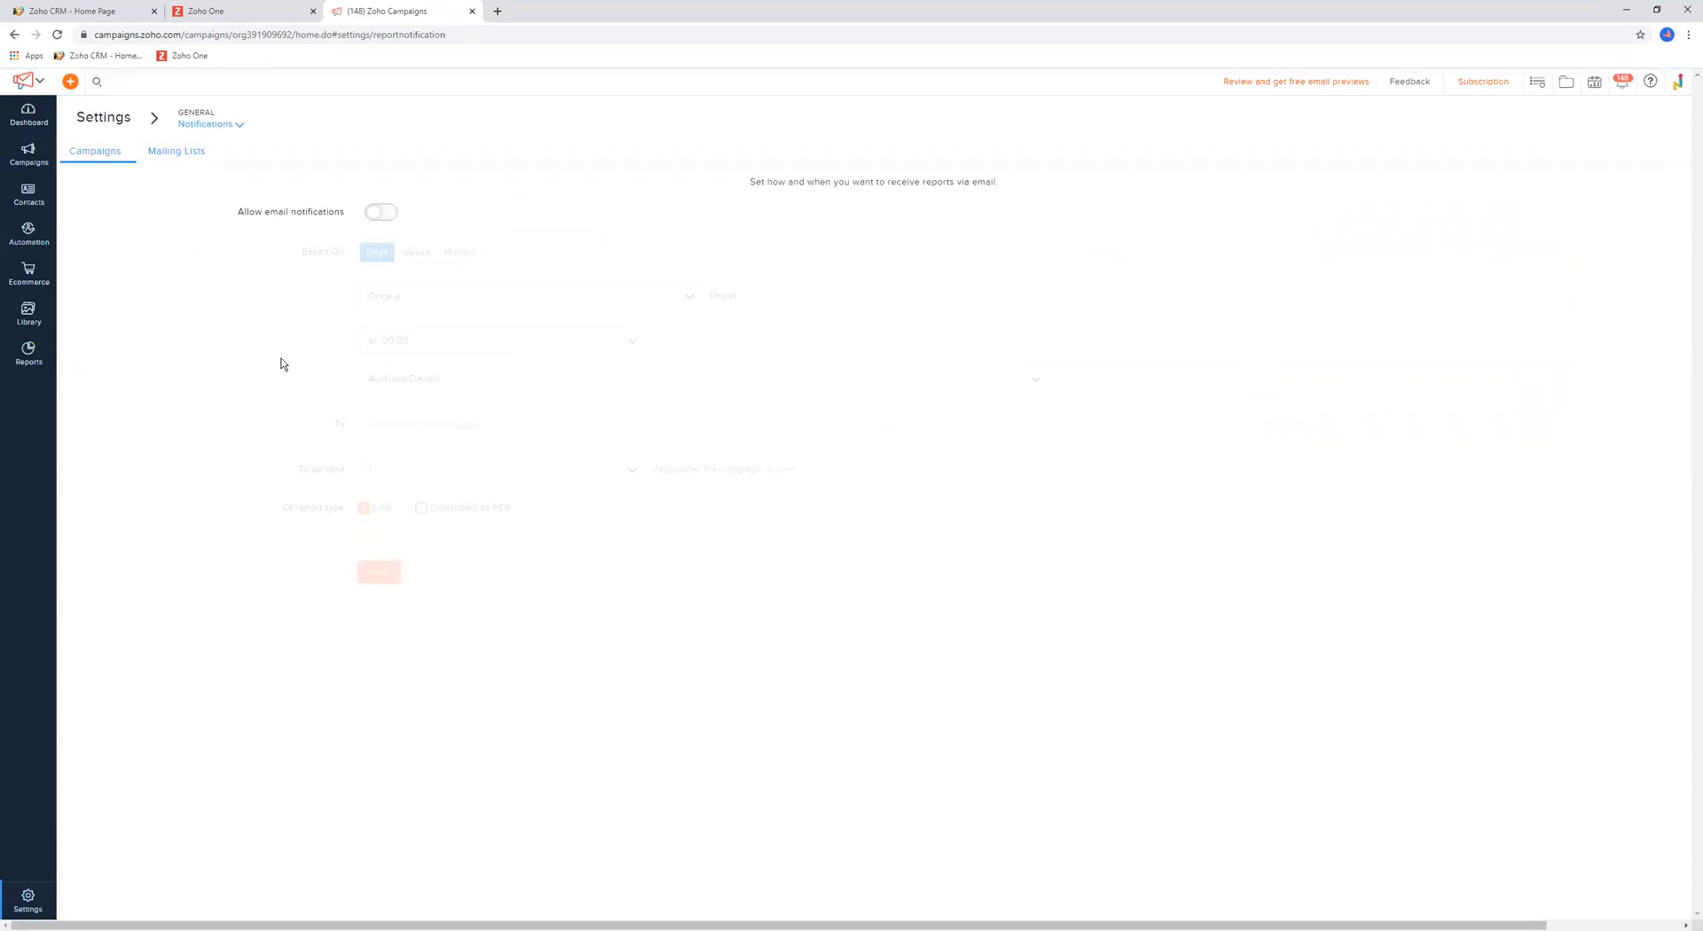
pyautogui.moveTo(527, 538)
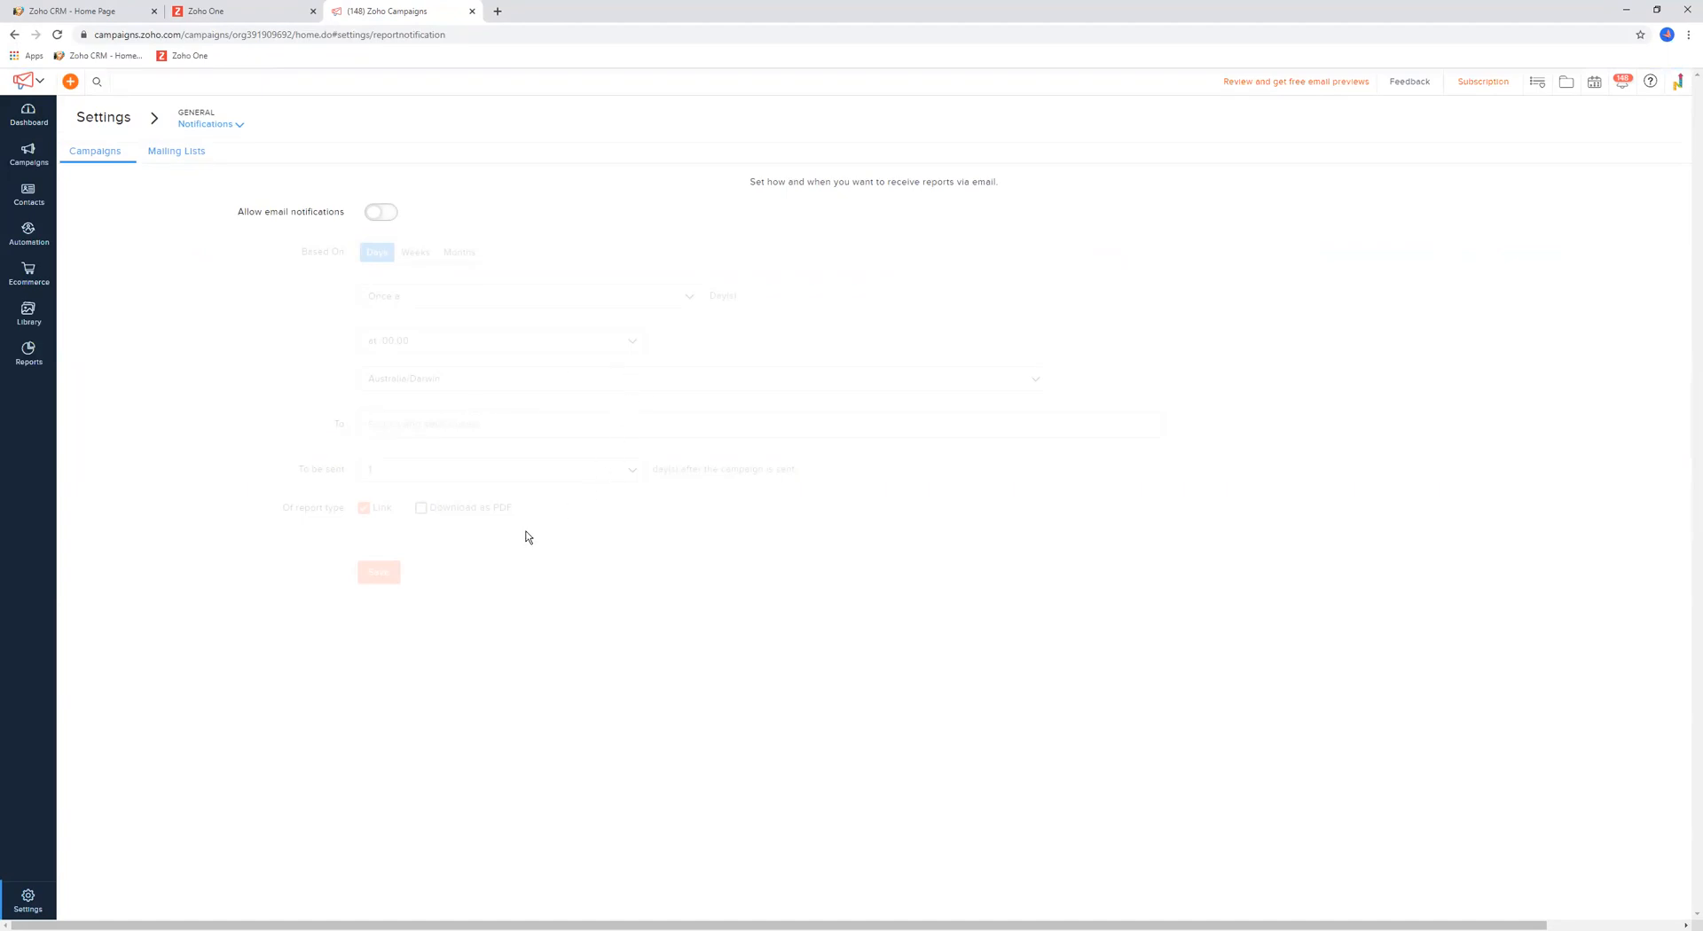
pyautogui.moveTo(482, 328)
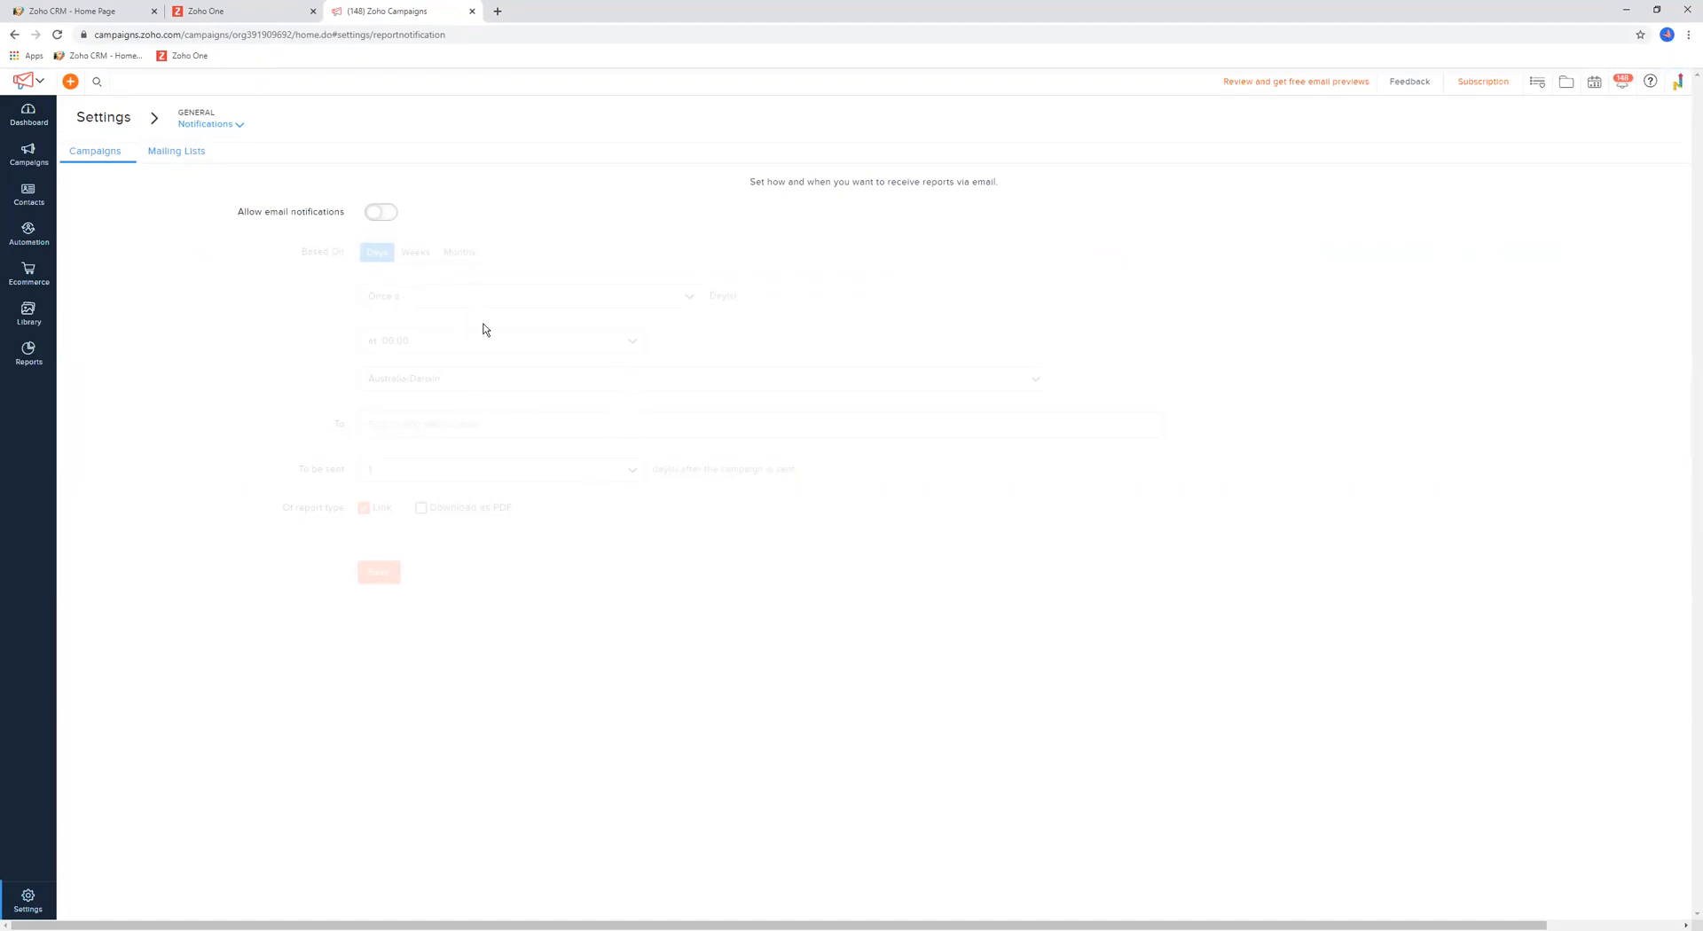
pyautogui.moveTo(149, 165)
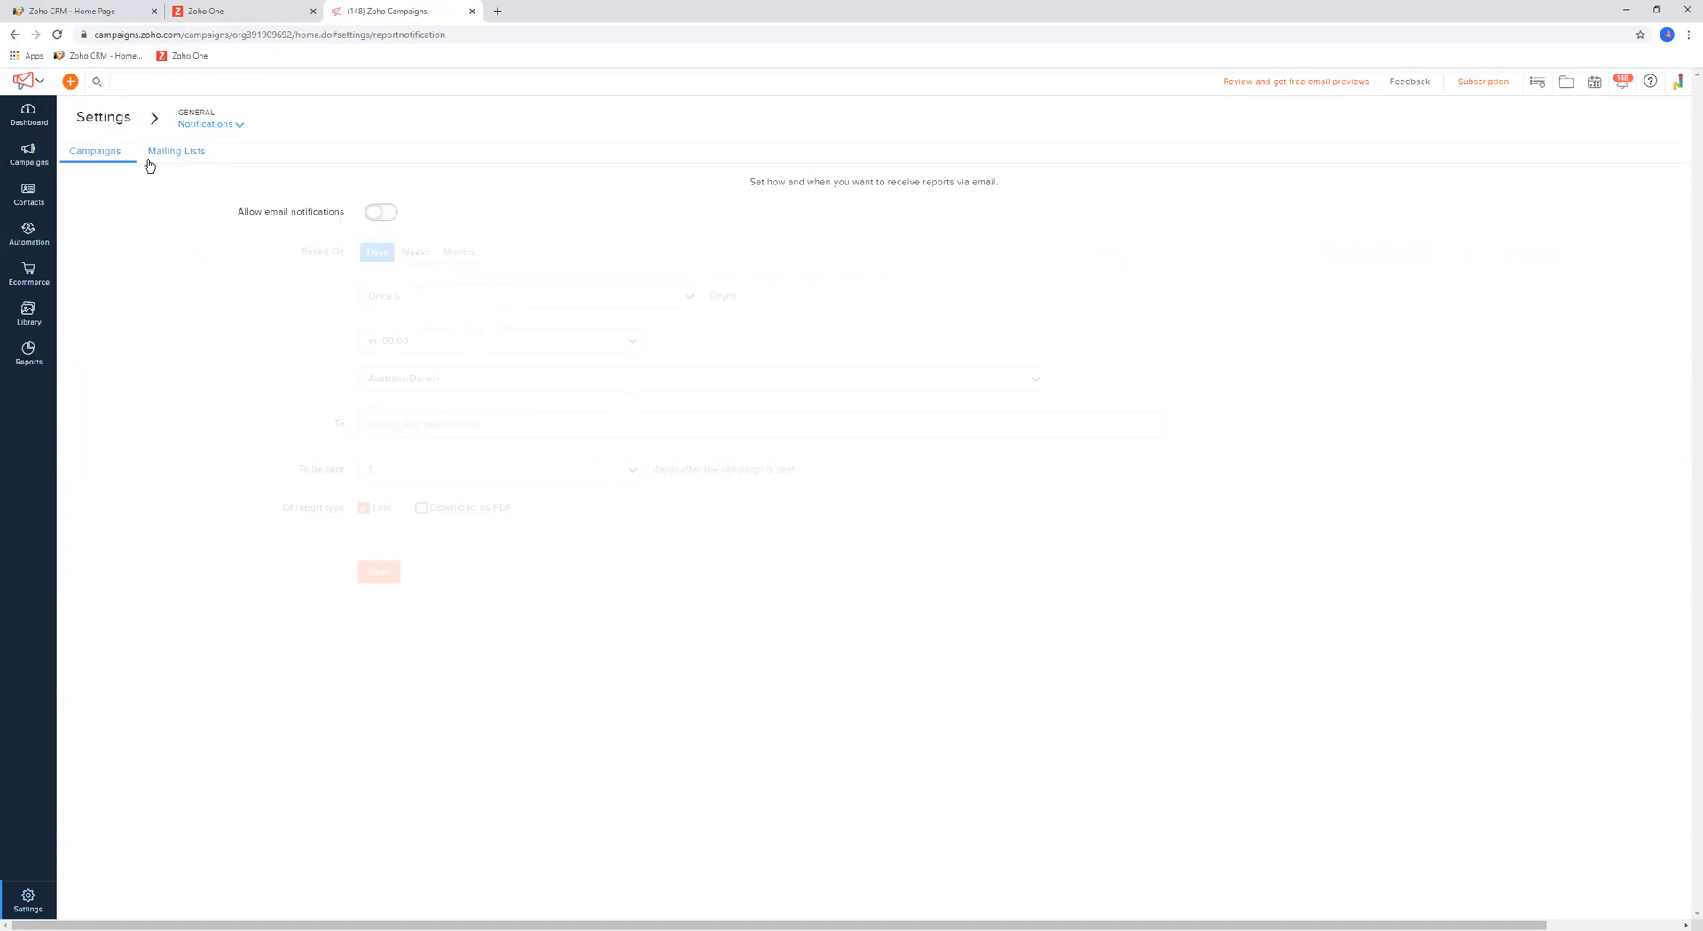
pyautogui.moveTo(339, 286)
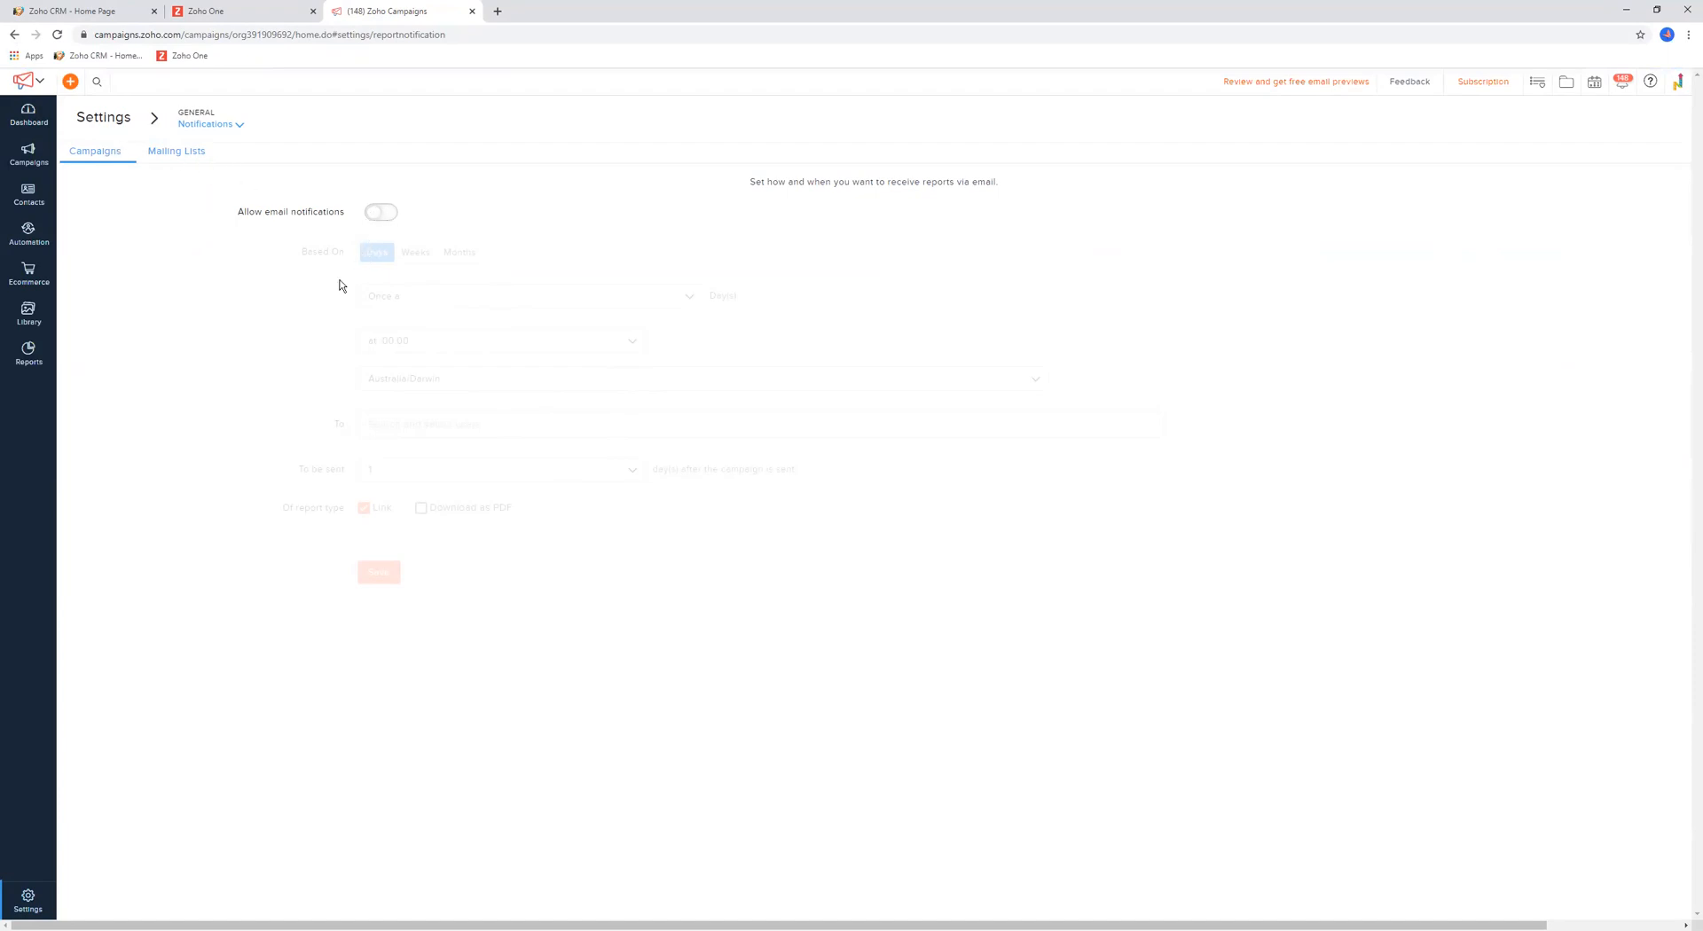
pyautogui.click(206, 124)
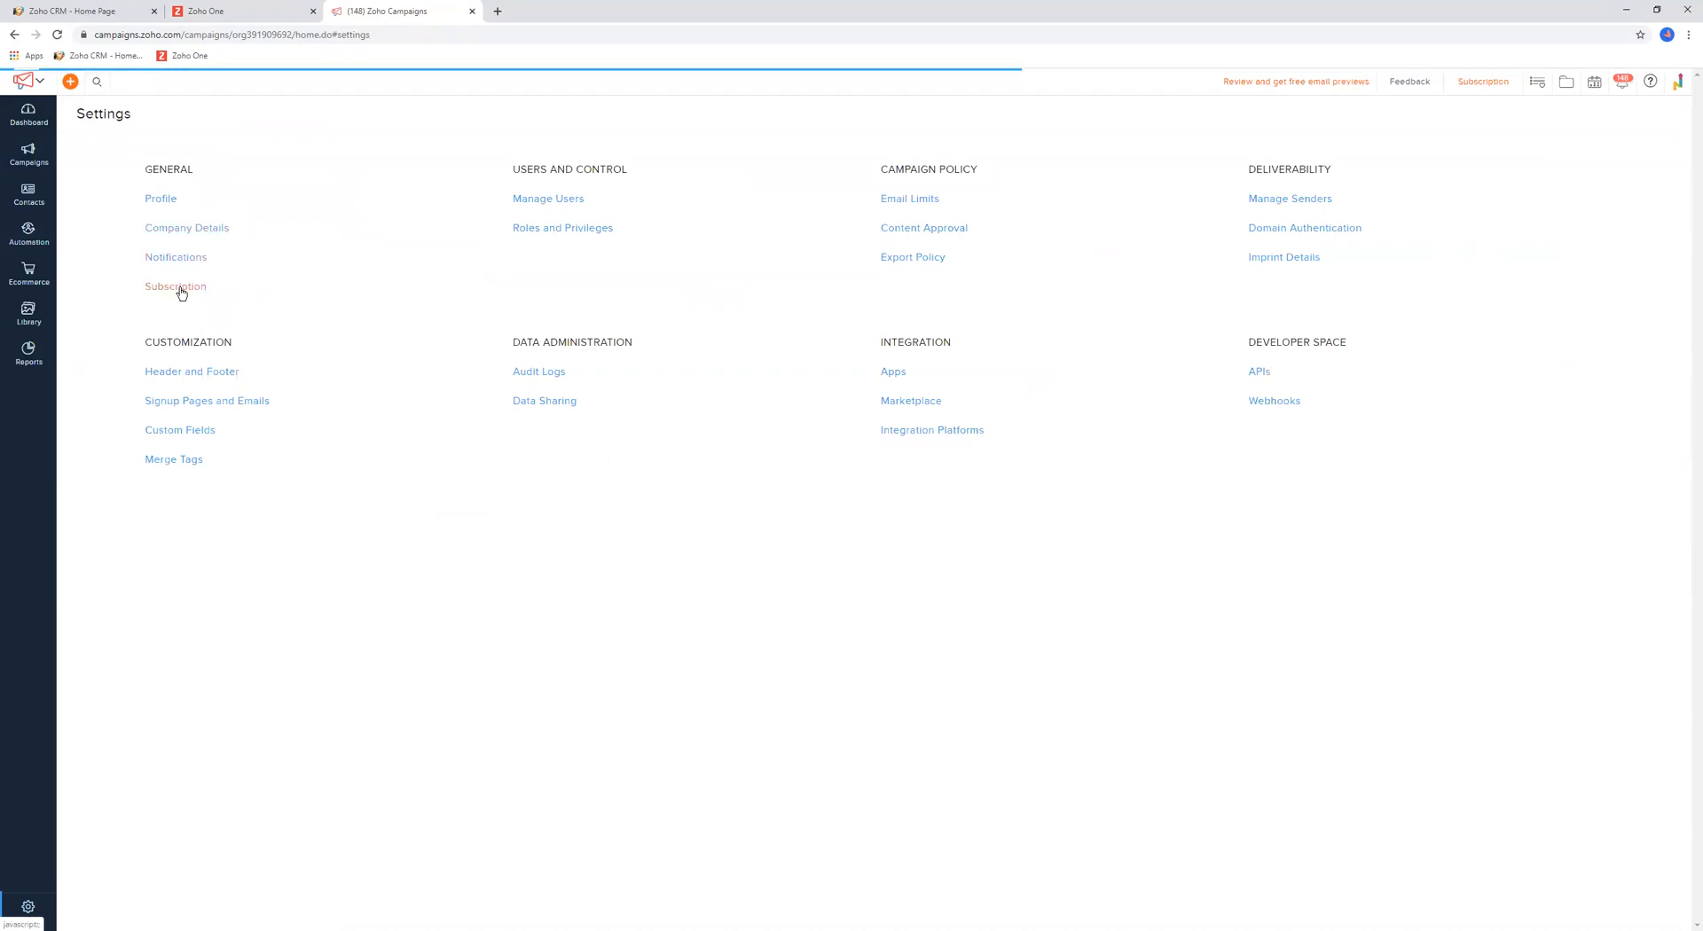
pyautogui.click(175, 286)
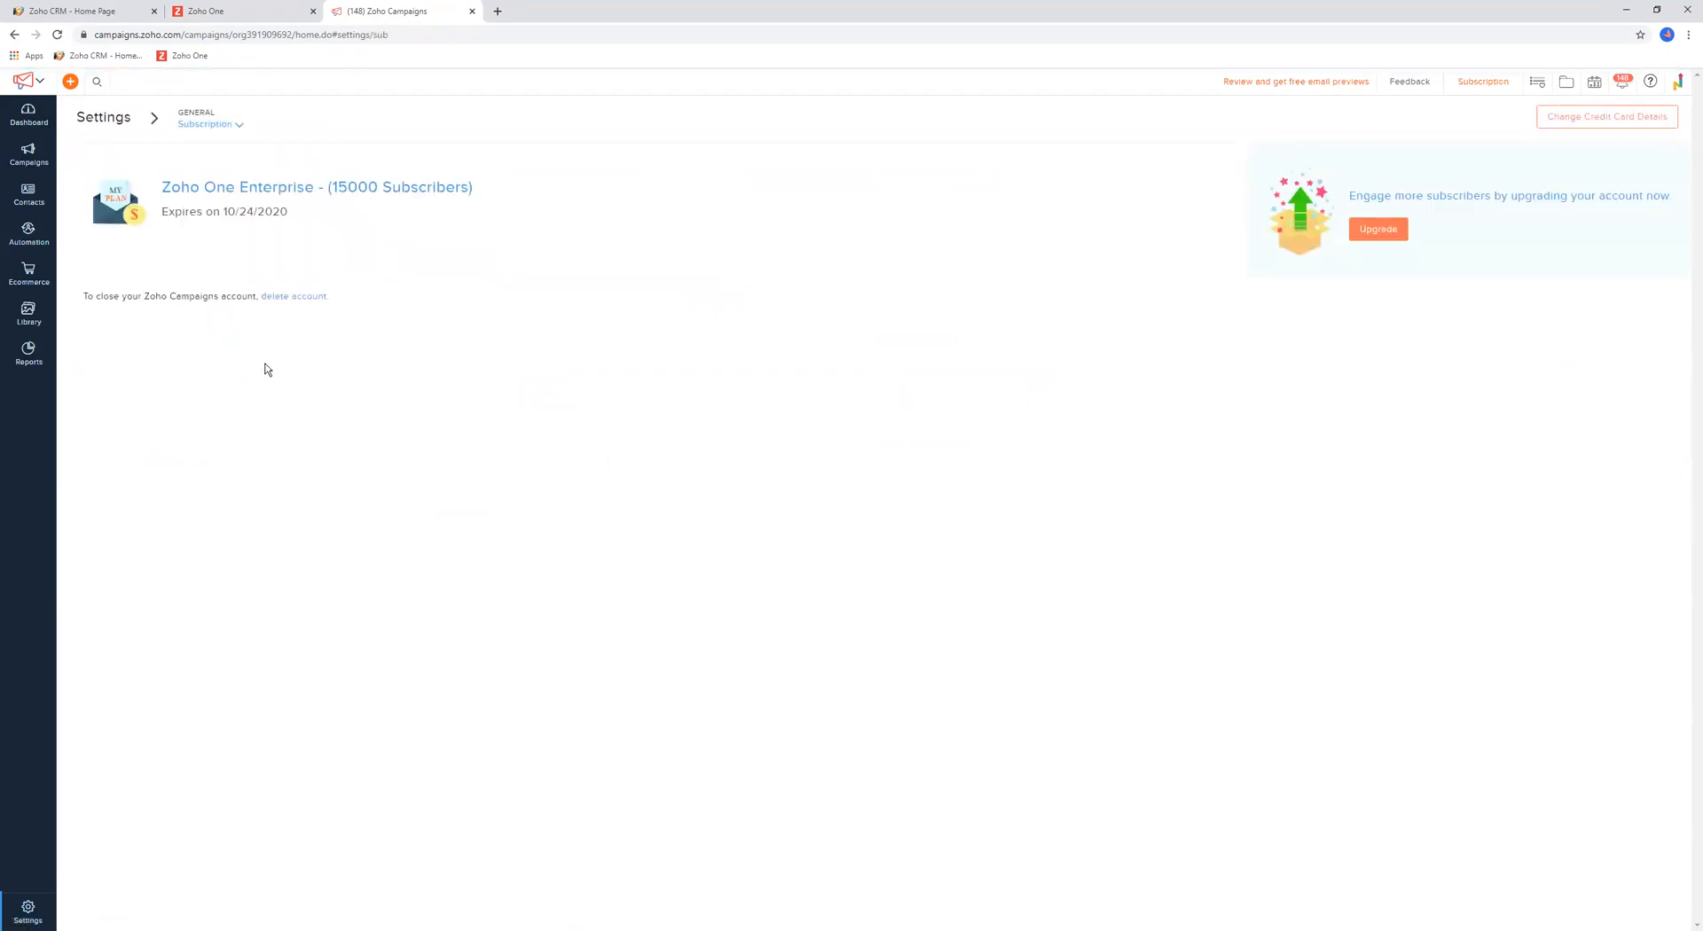
pyautogui.moveTo(237, 230)
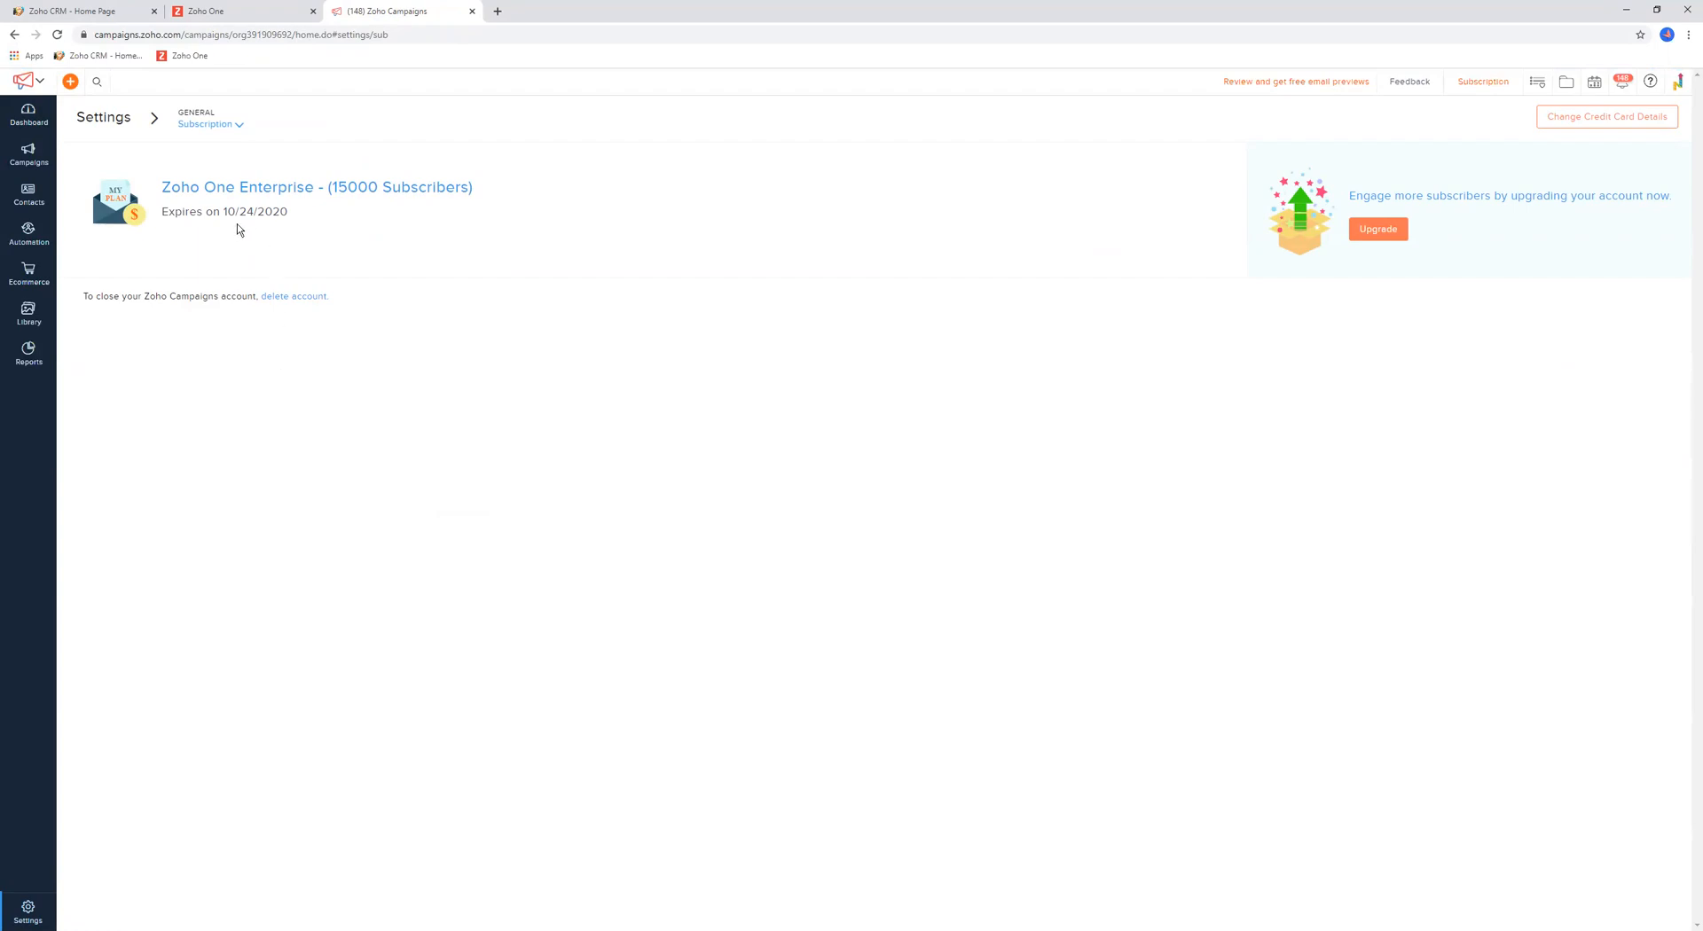
pyautogui.moveTo(284, 227)
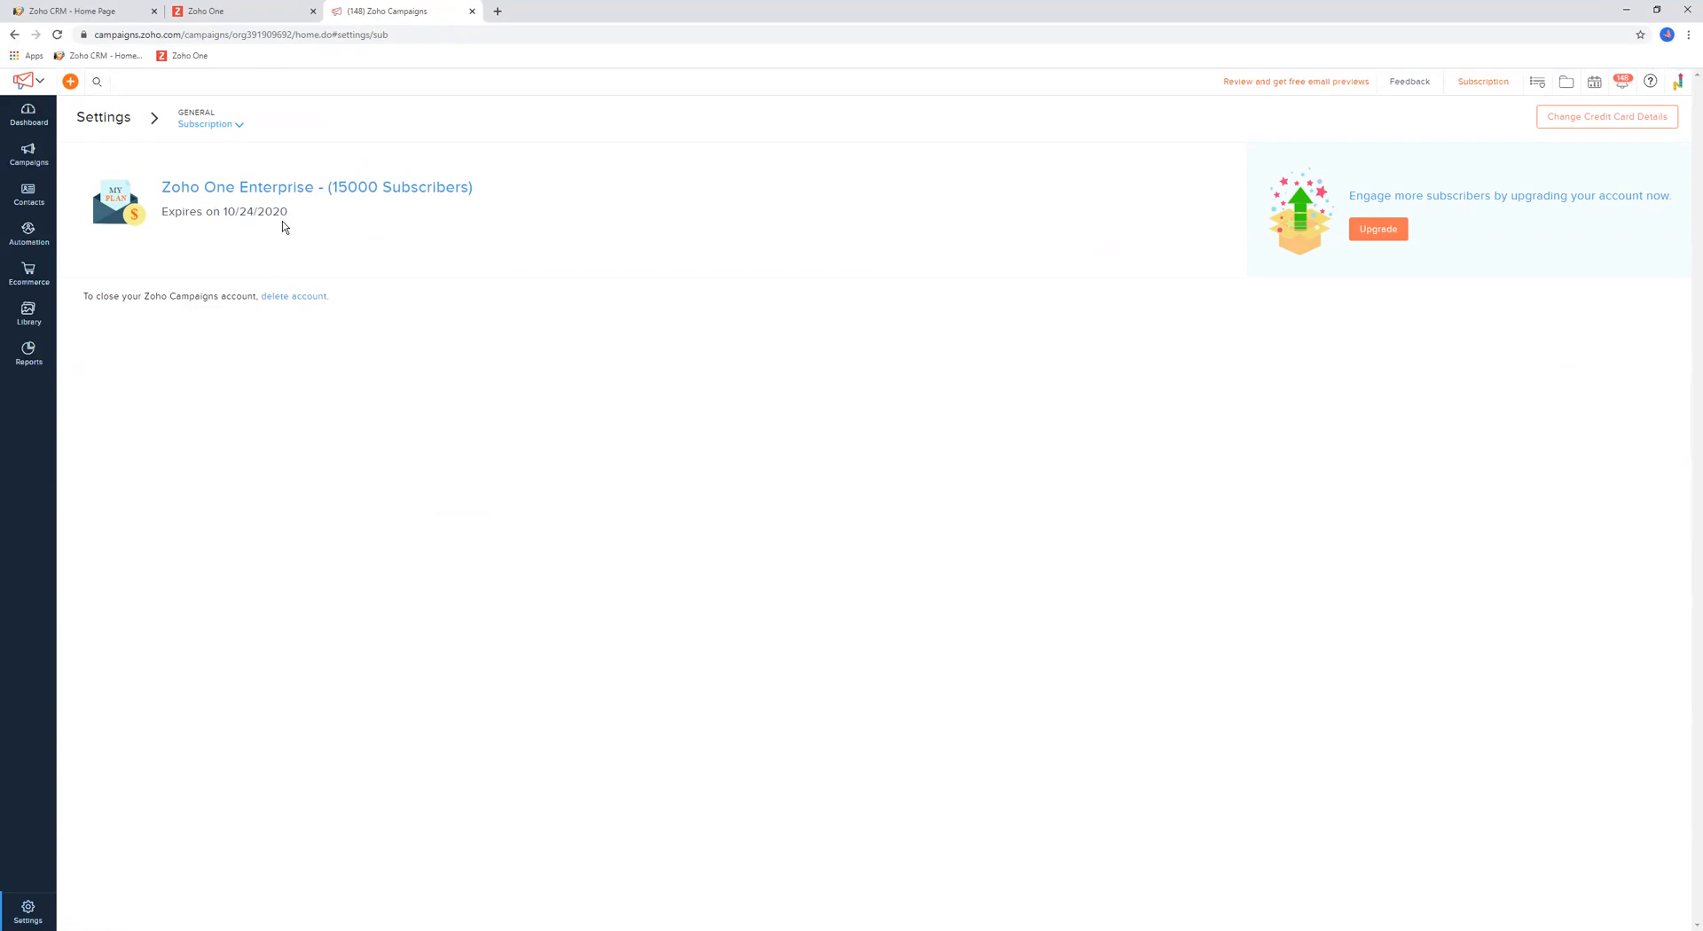
pyautogui.moveTo(608, 207)
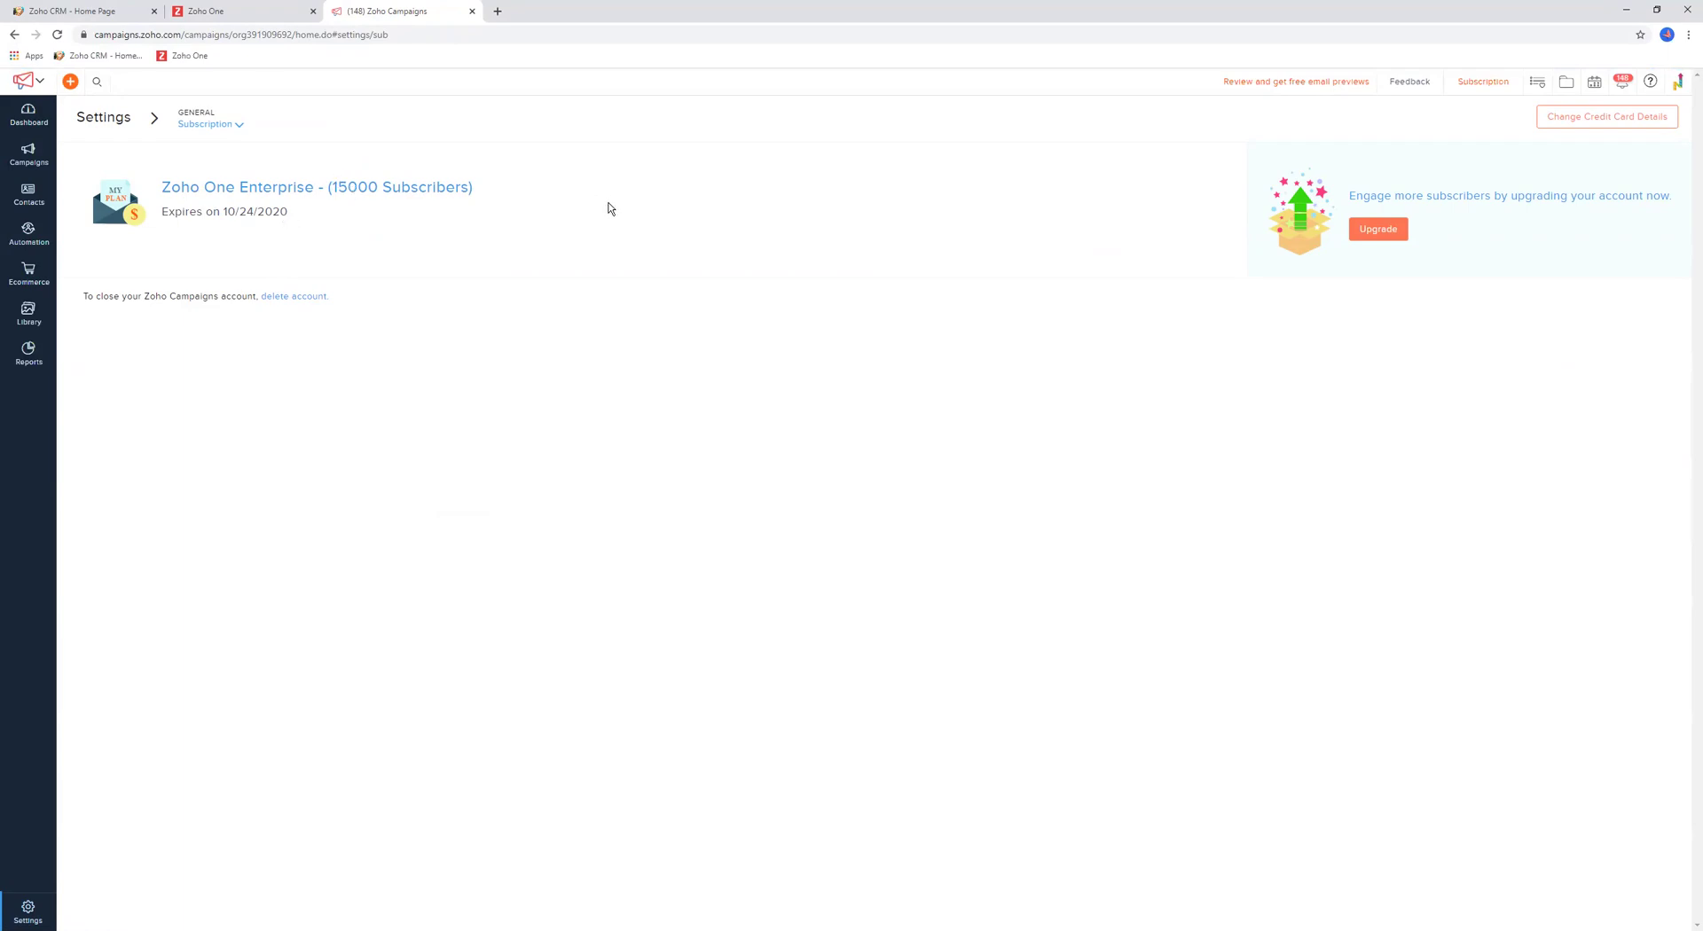
pyautogui.moveTo(1235, 269)
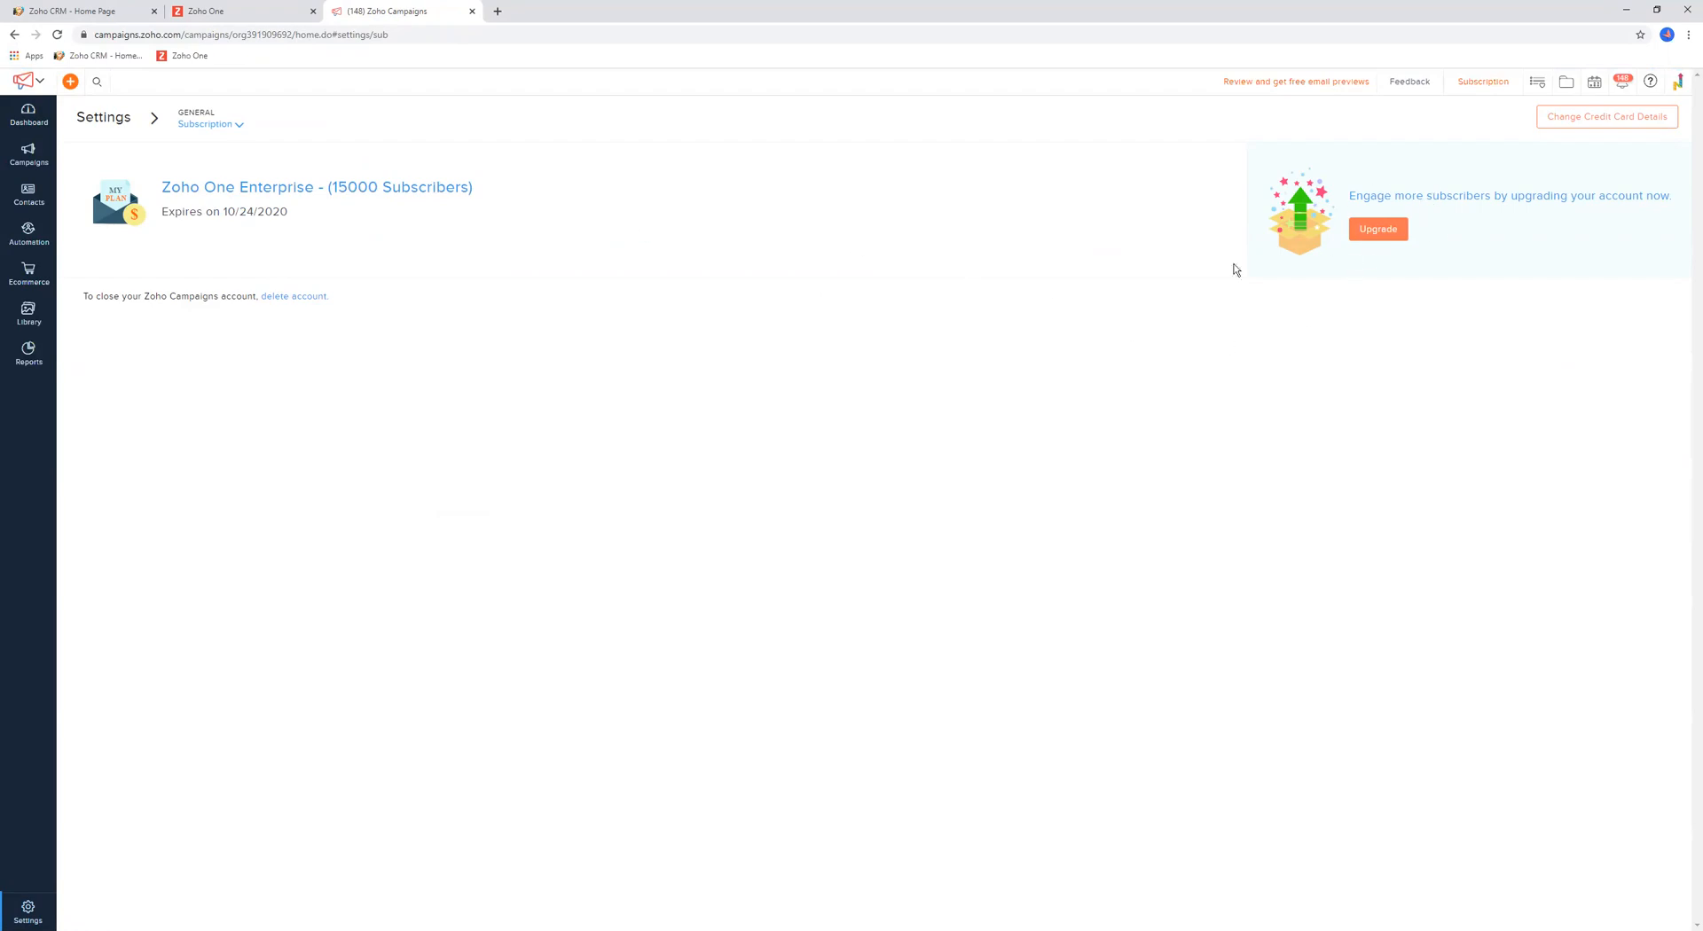
pyautogui.click(103, 118)
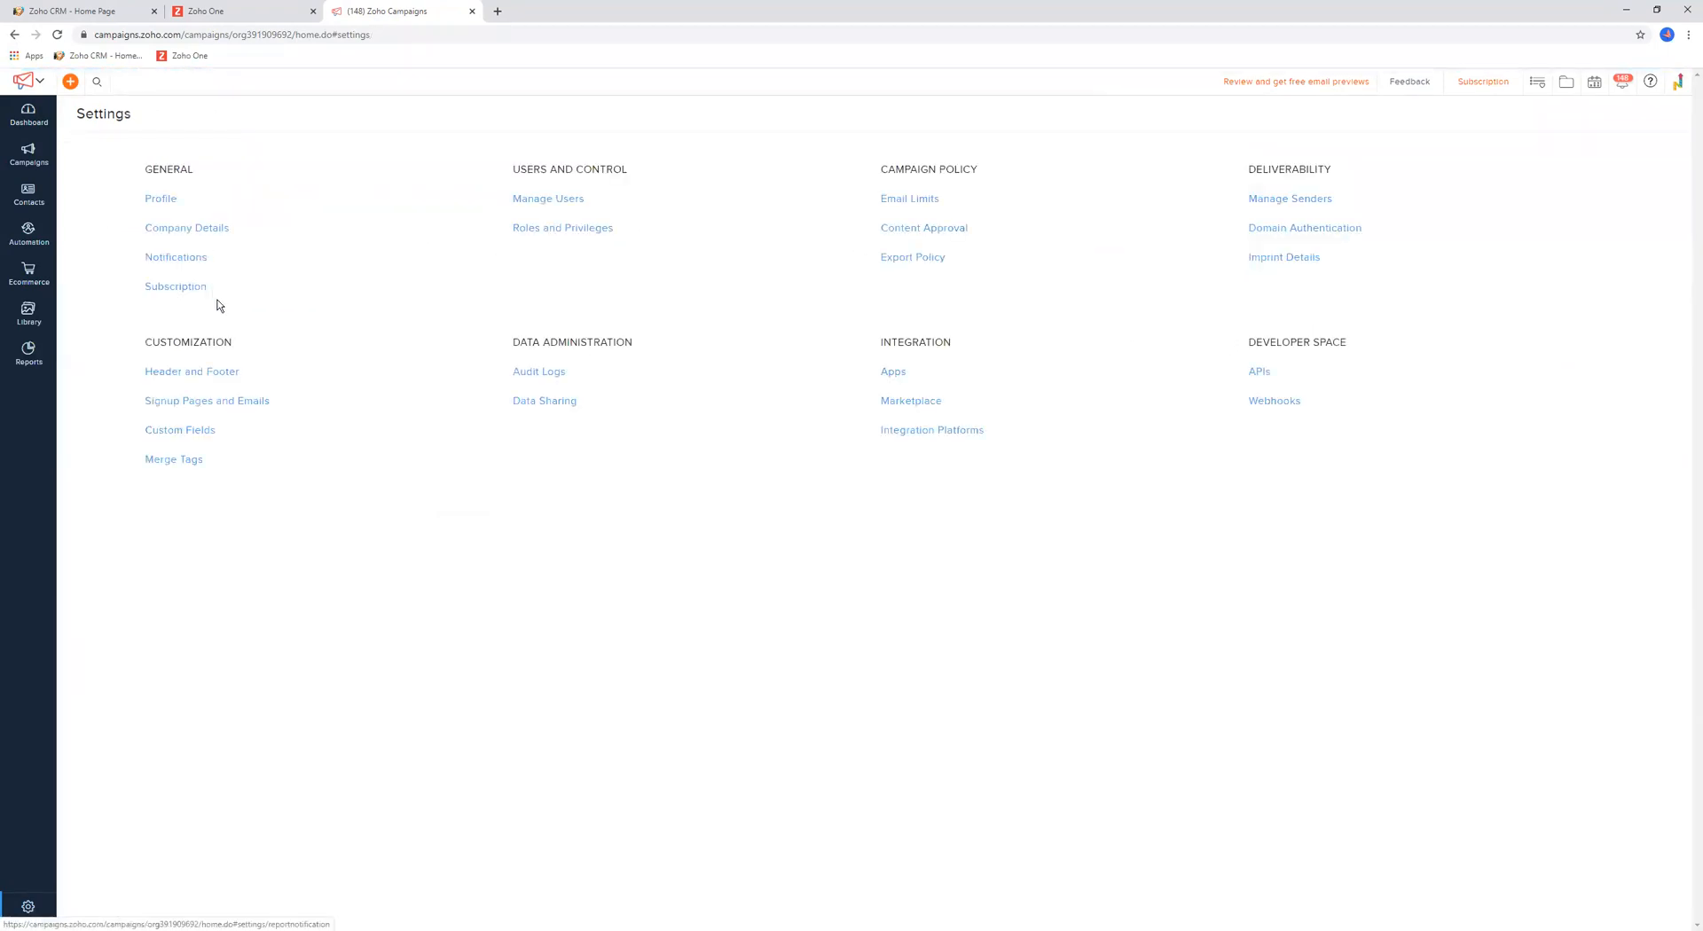
pyautogui.moveTo(548, 205)
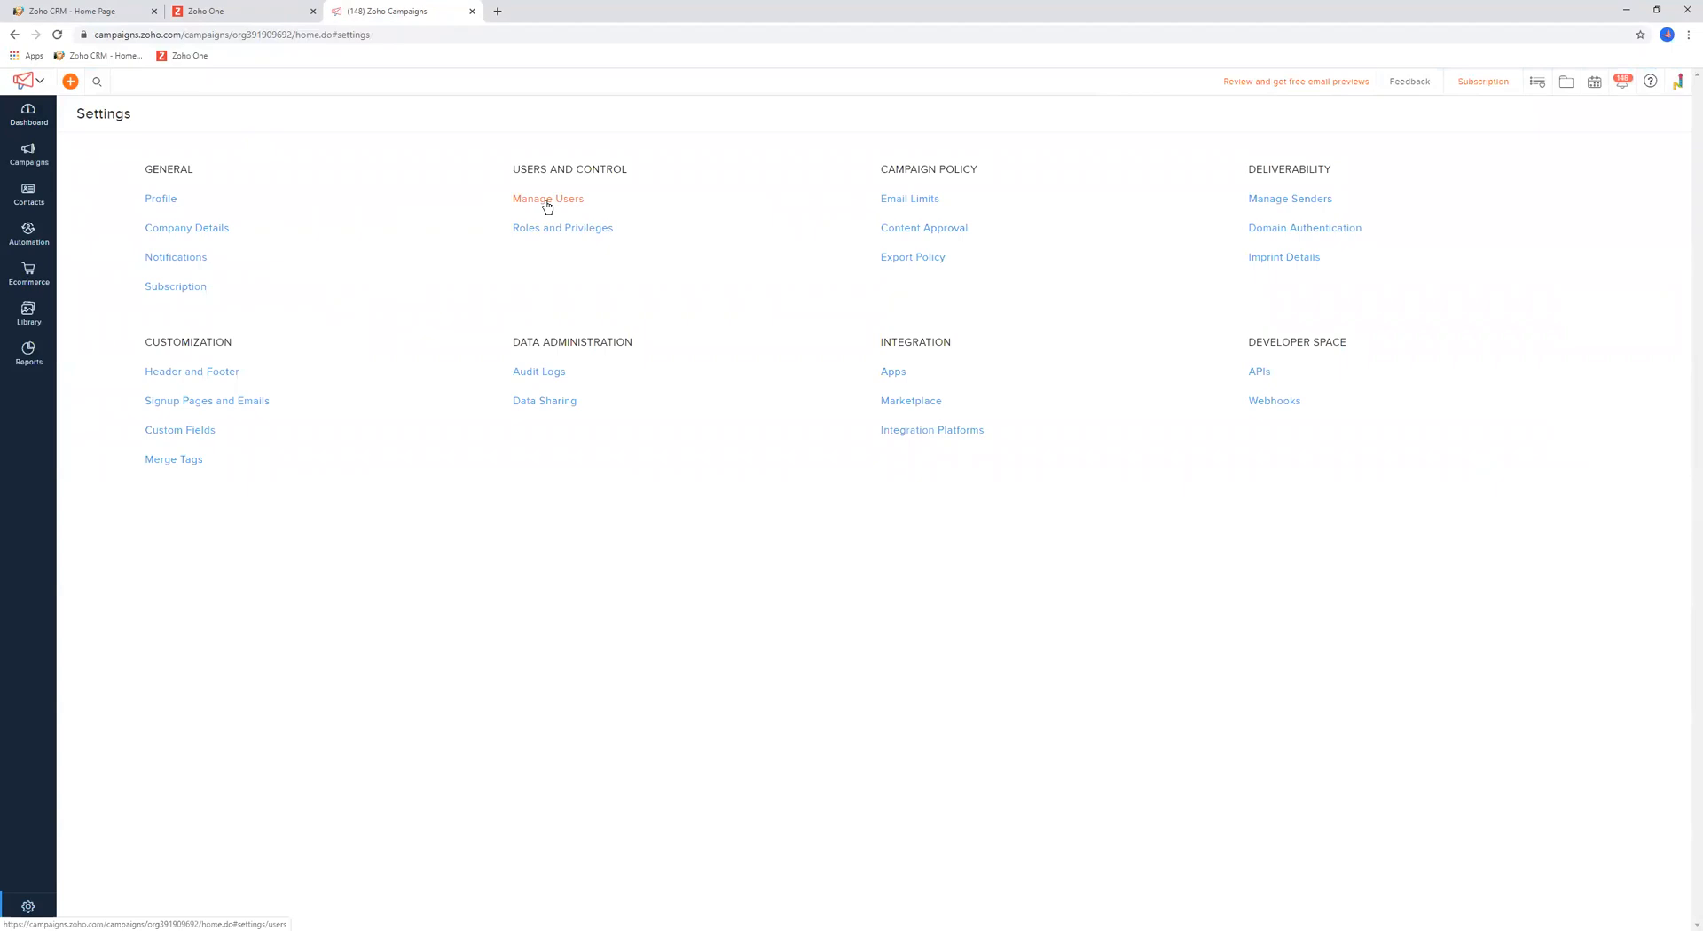
# From Manage Users, choose Add > User, which leads to the Zoho One apps home
pyautogui.click(548, 199)
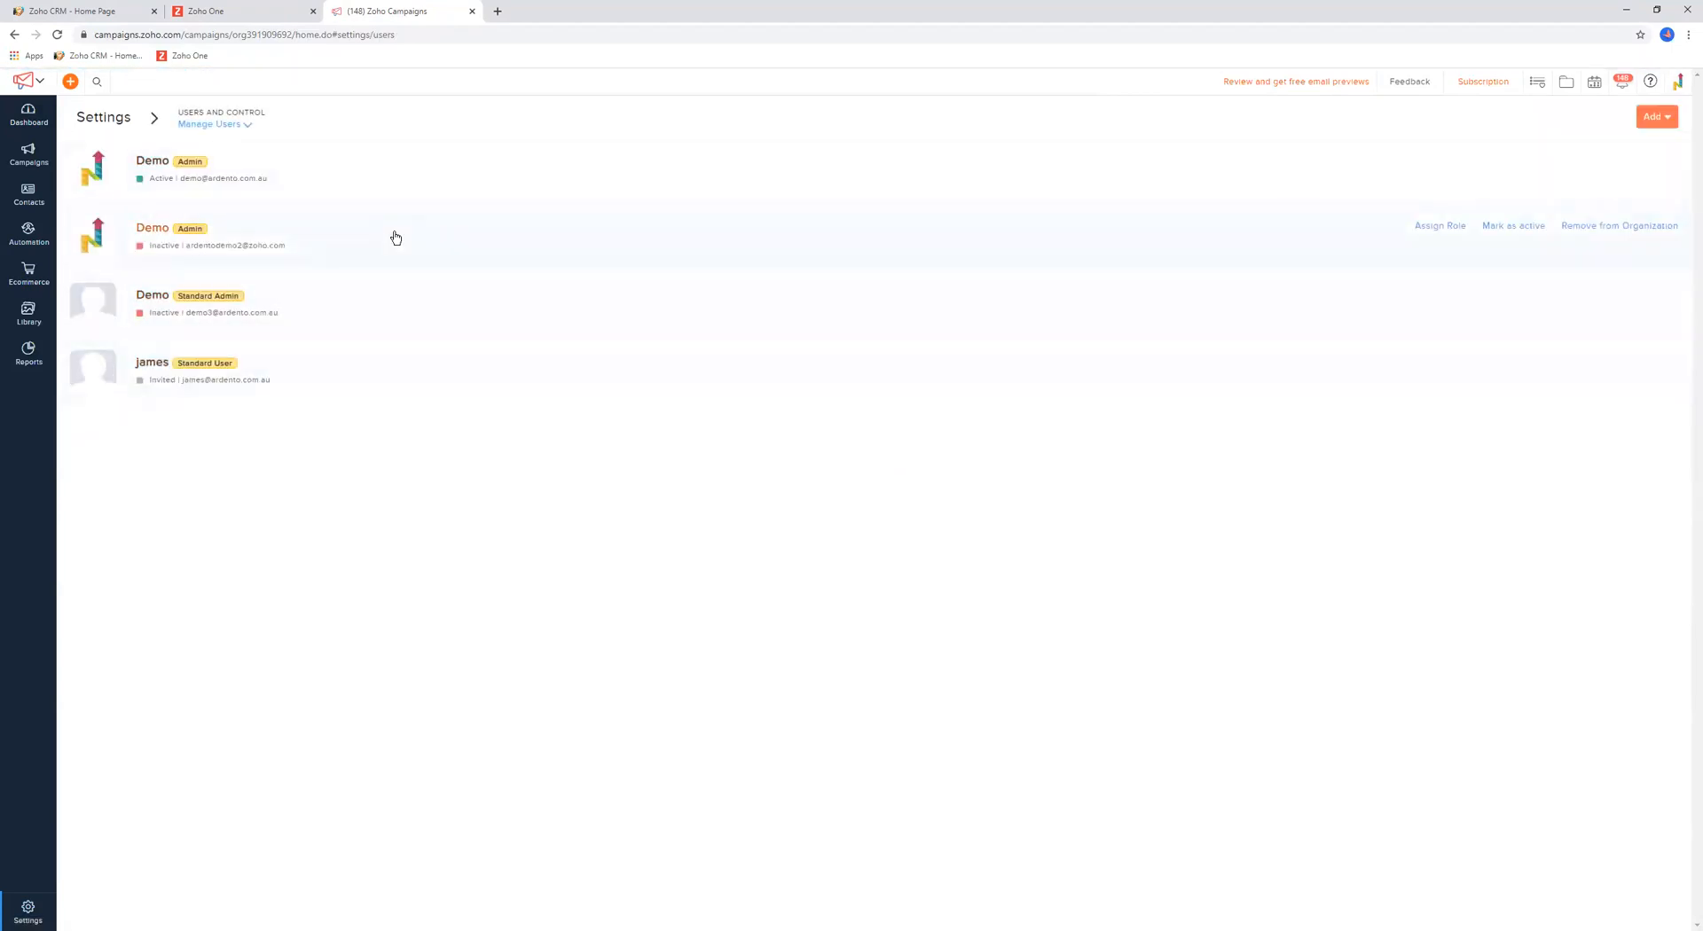
pyautogui.moveTo(335, 298)
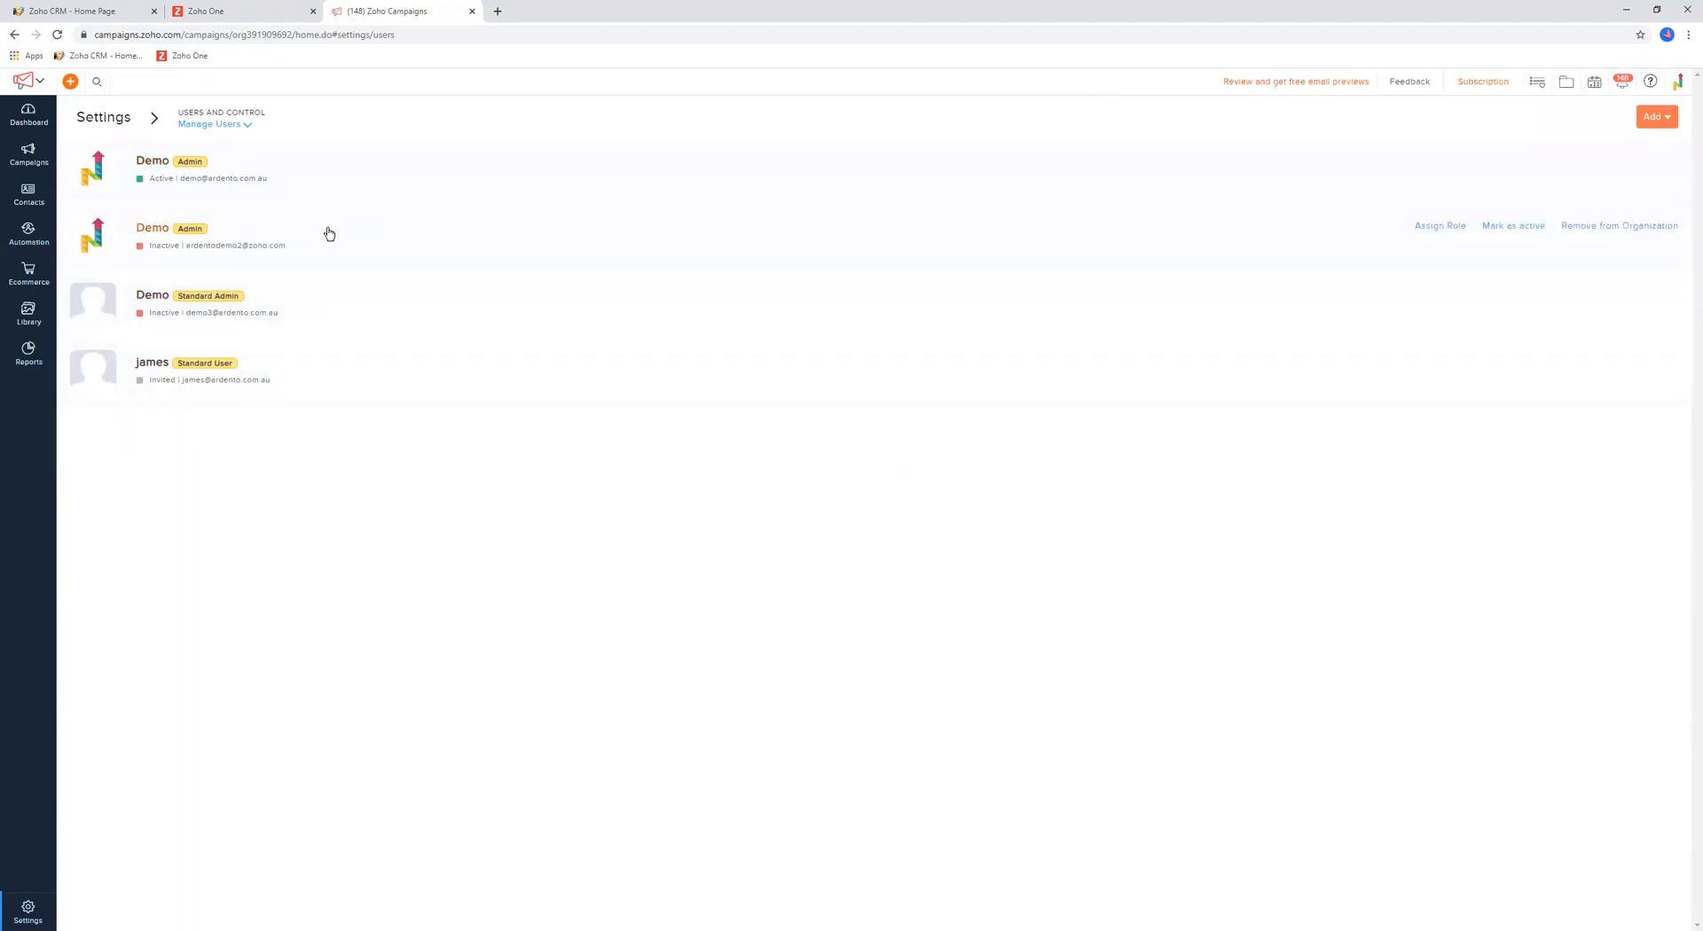
pyautogui.moveTo(324, 248)
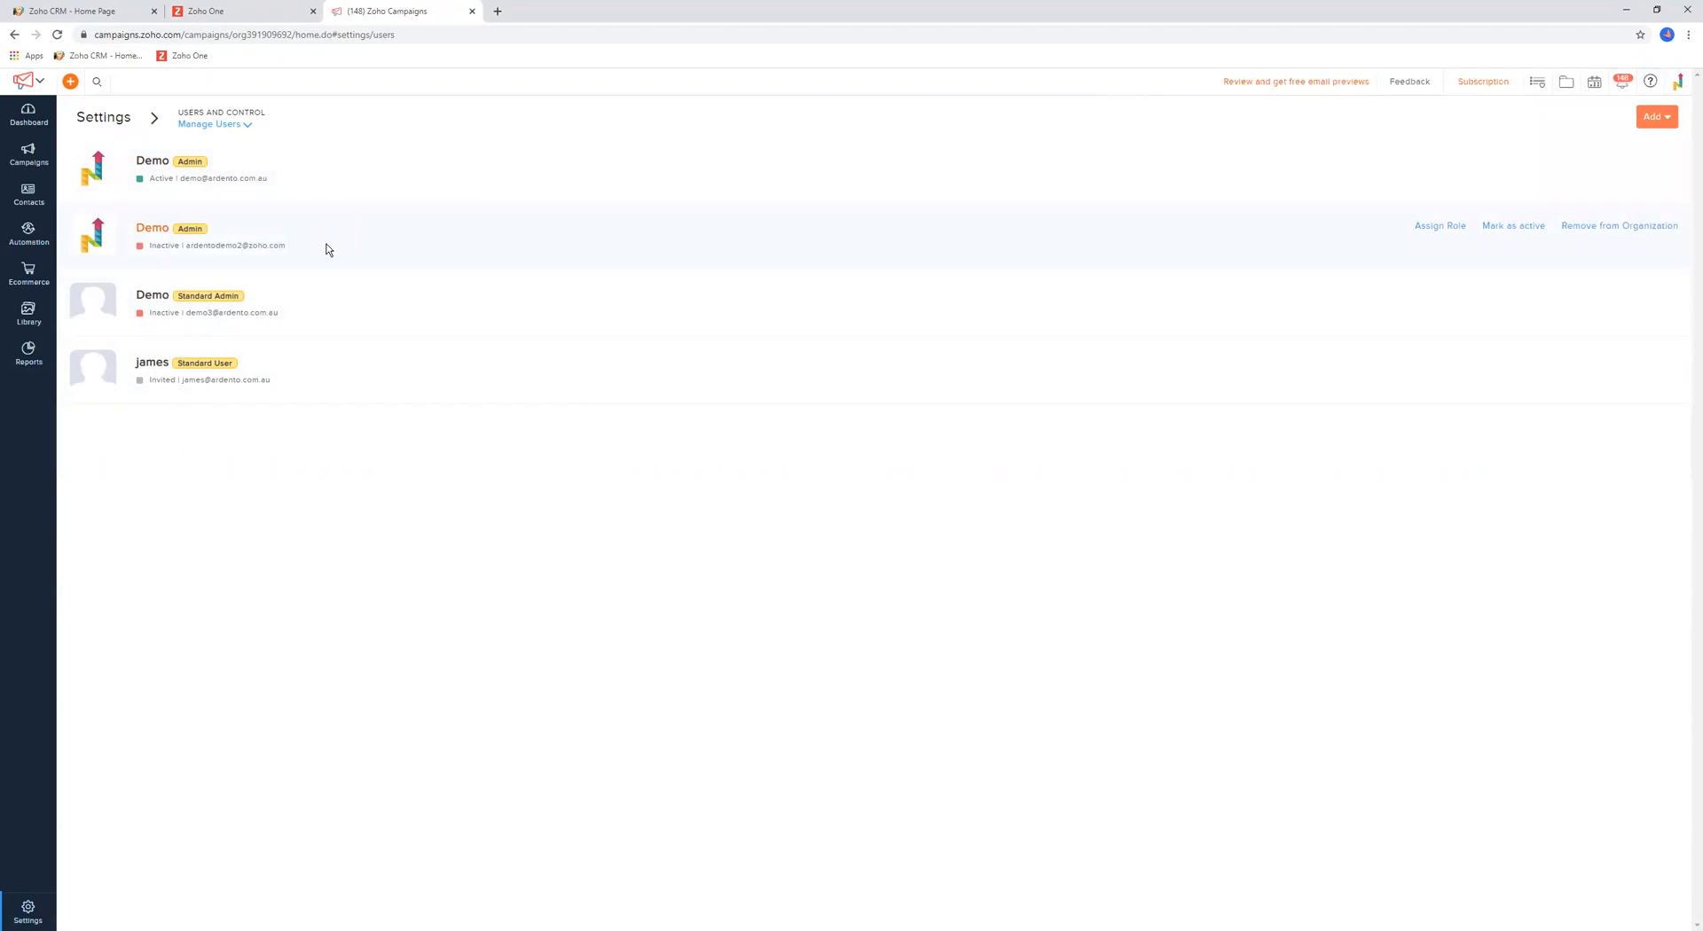
pyautogui.moveTo(229, 287)
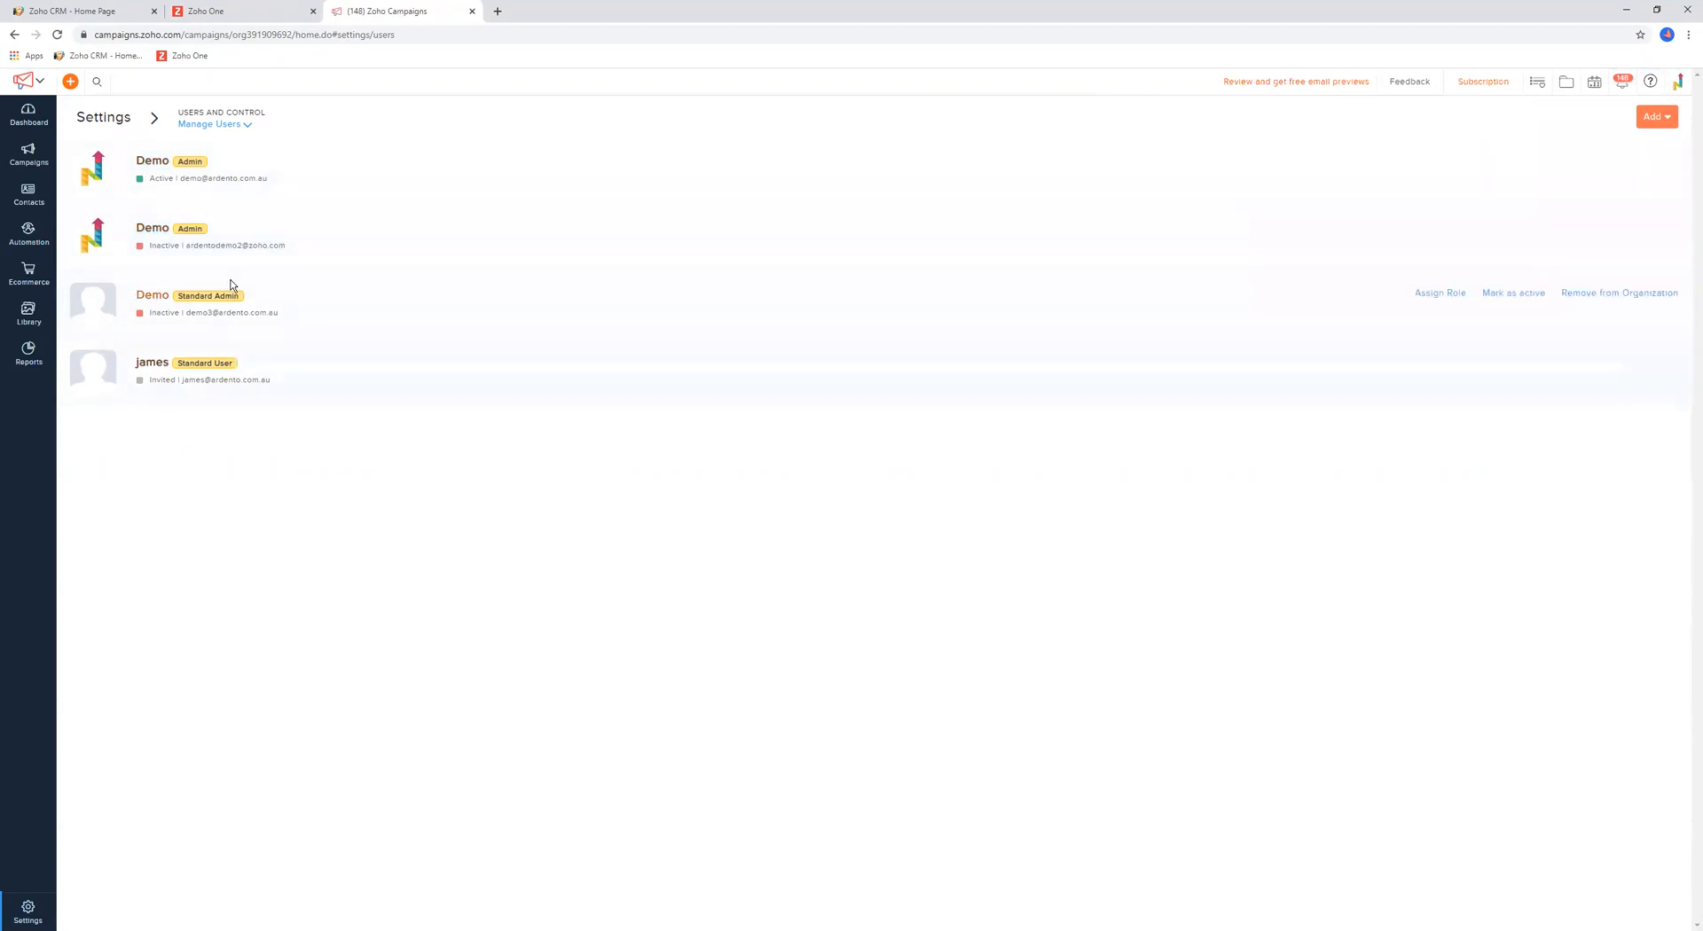
pyautogui.click(1655, 117)
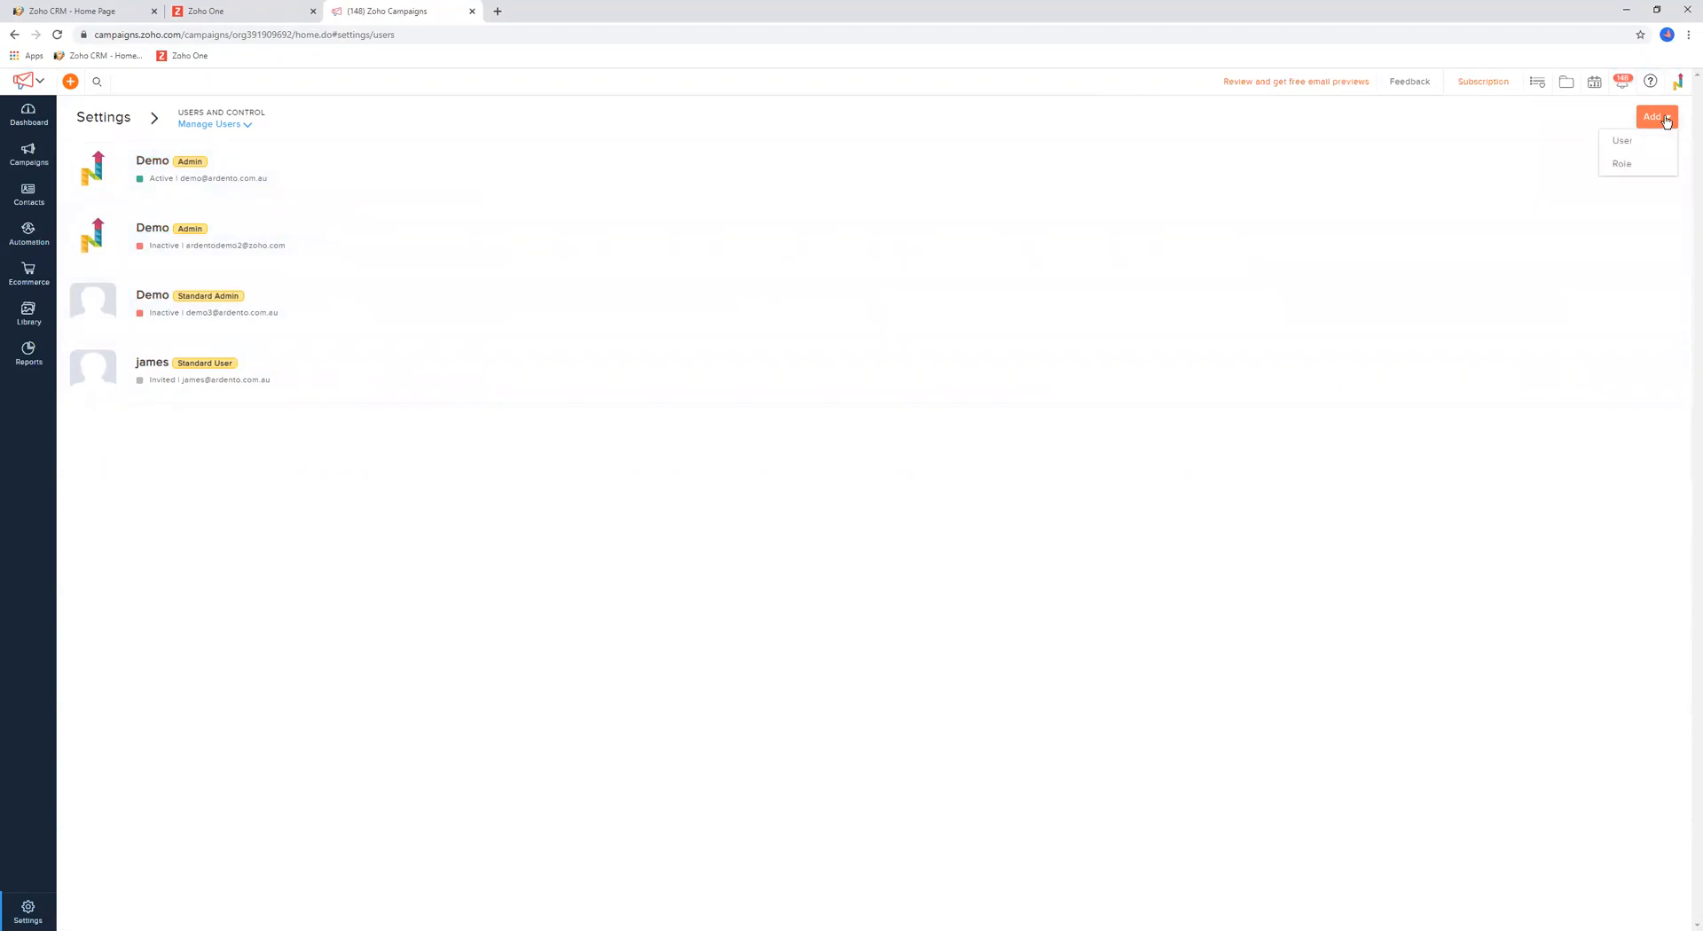
pyautogui.click(369, 410)
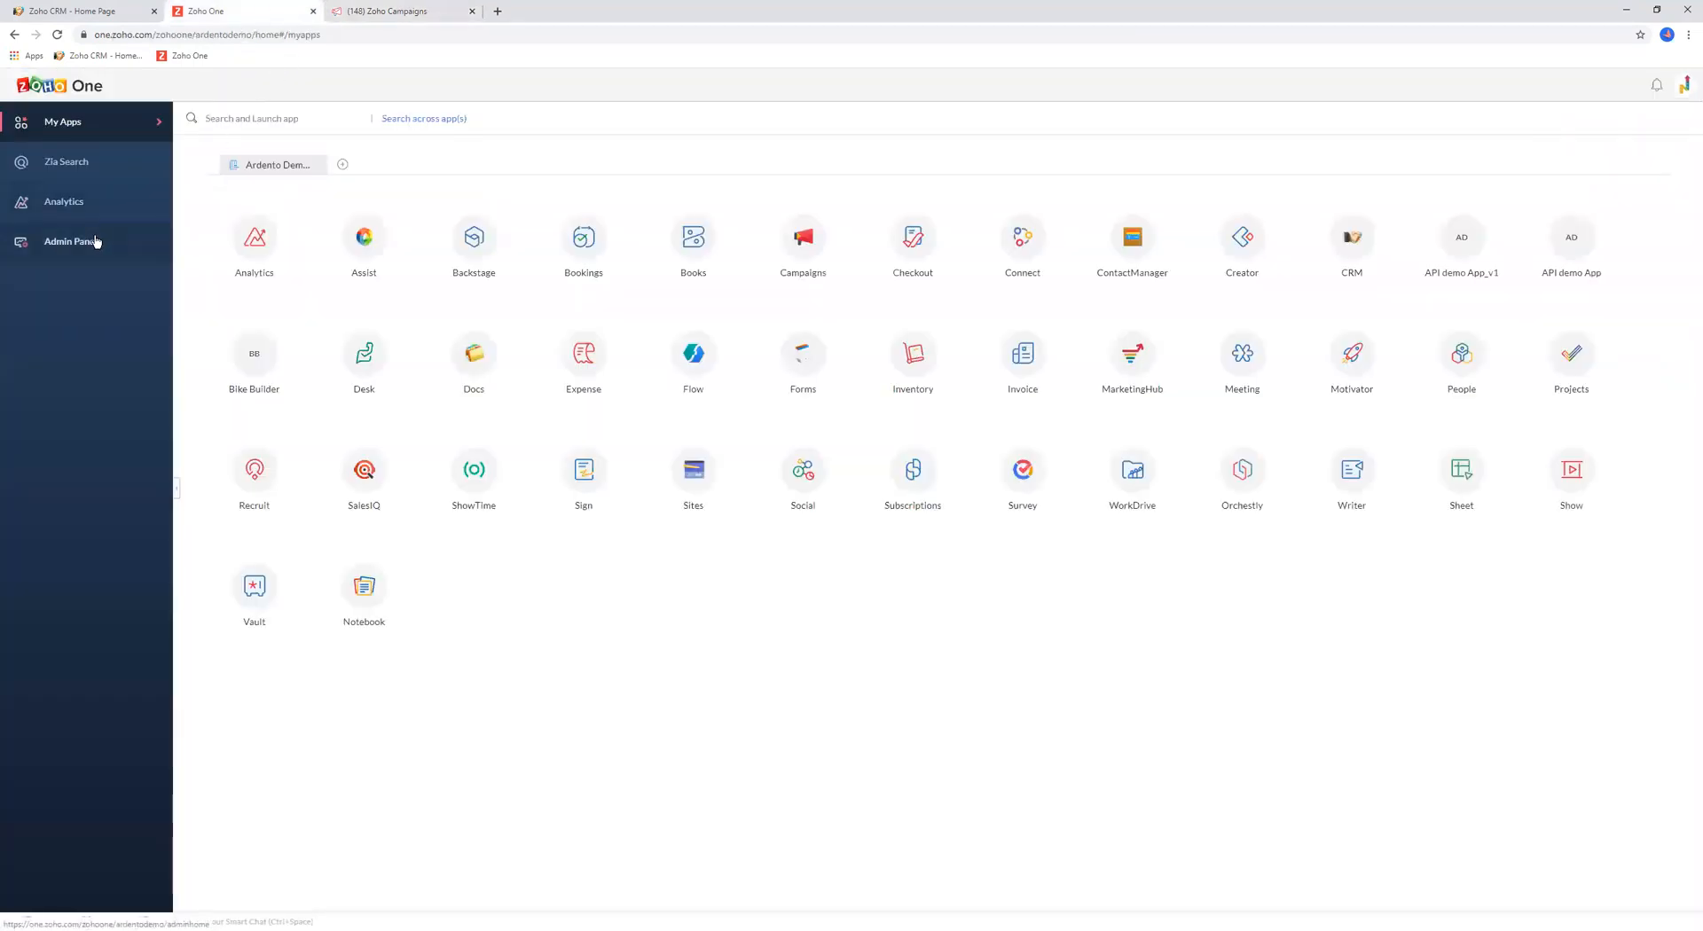
# In the Admin Panel, start assigning another application to the second active user, Ardentodemo1 Demo3
pyautogui.click(69, 242)
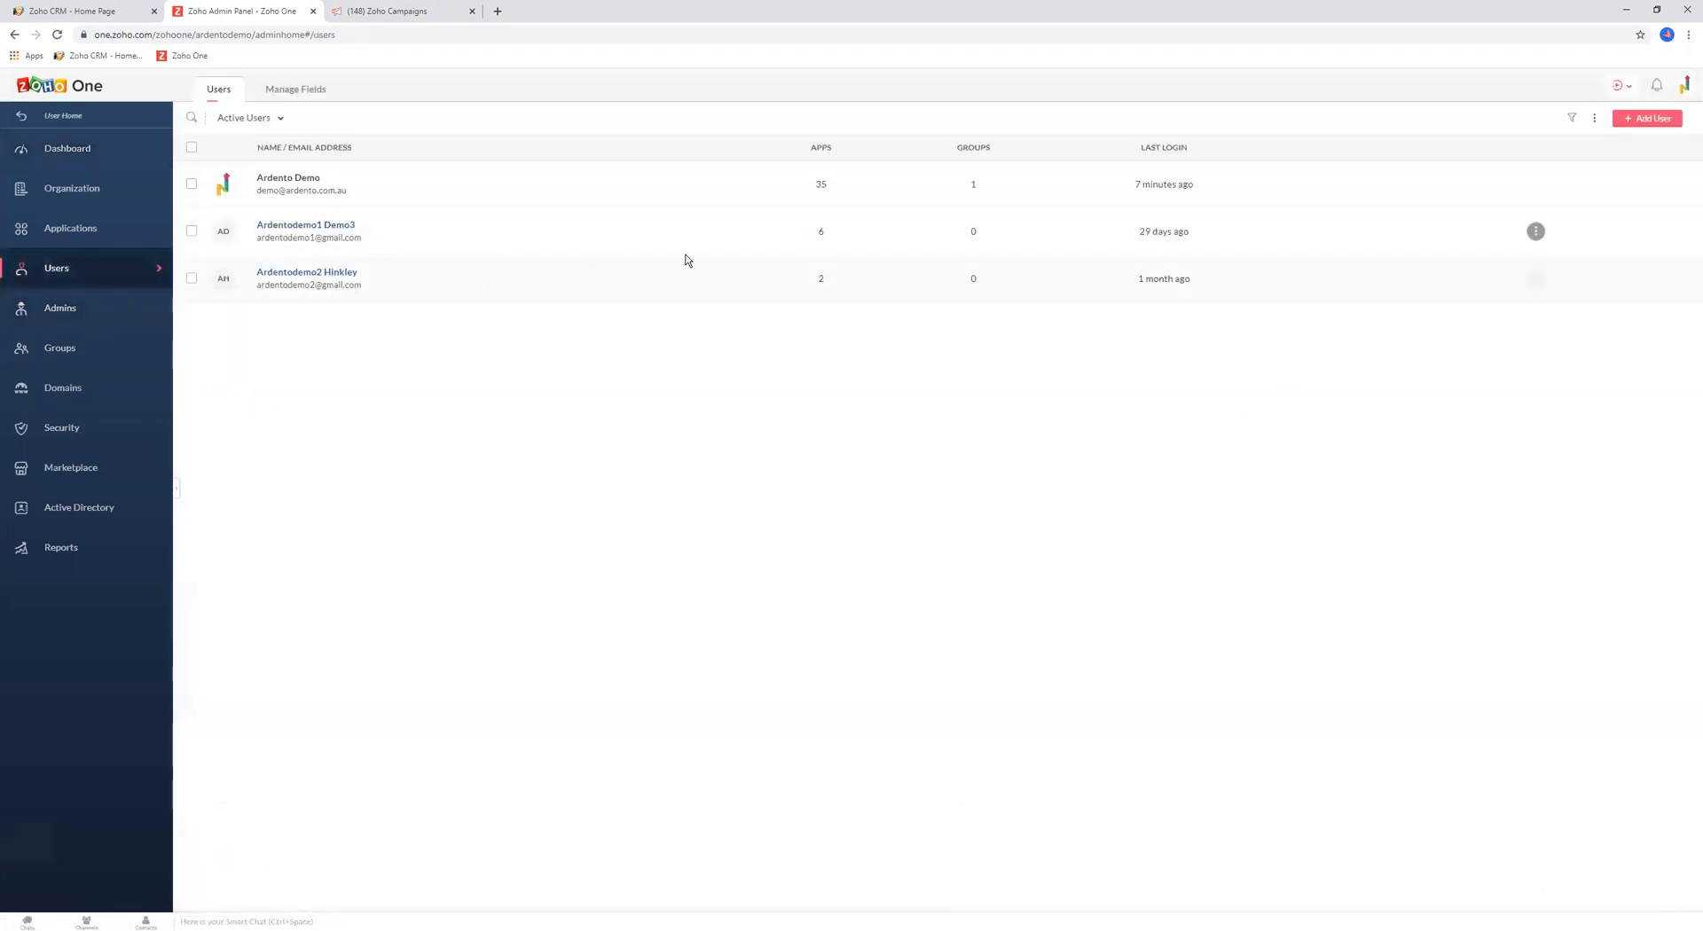
pyautogui.click(305, 225)
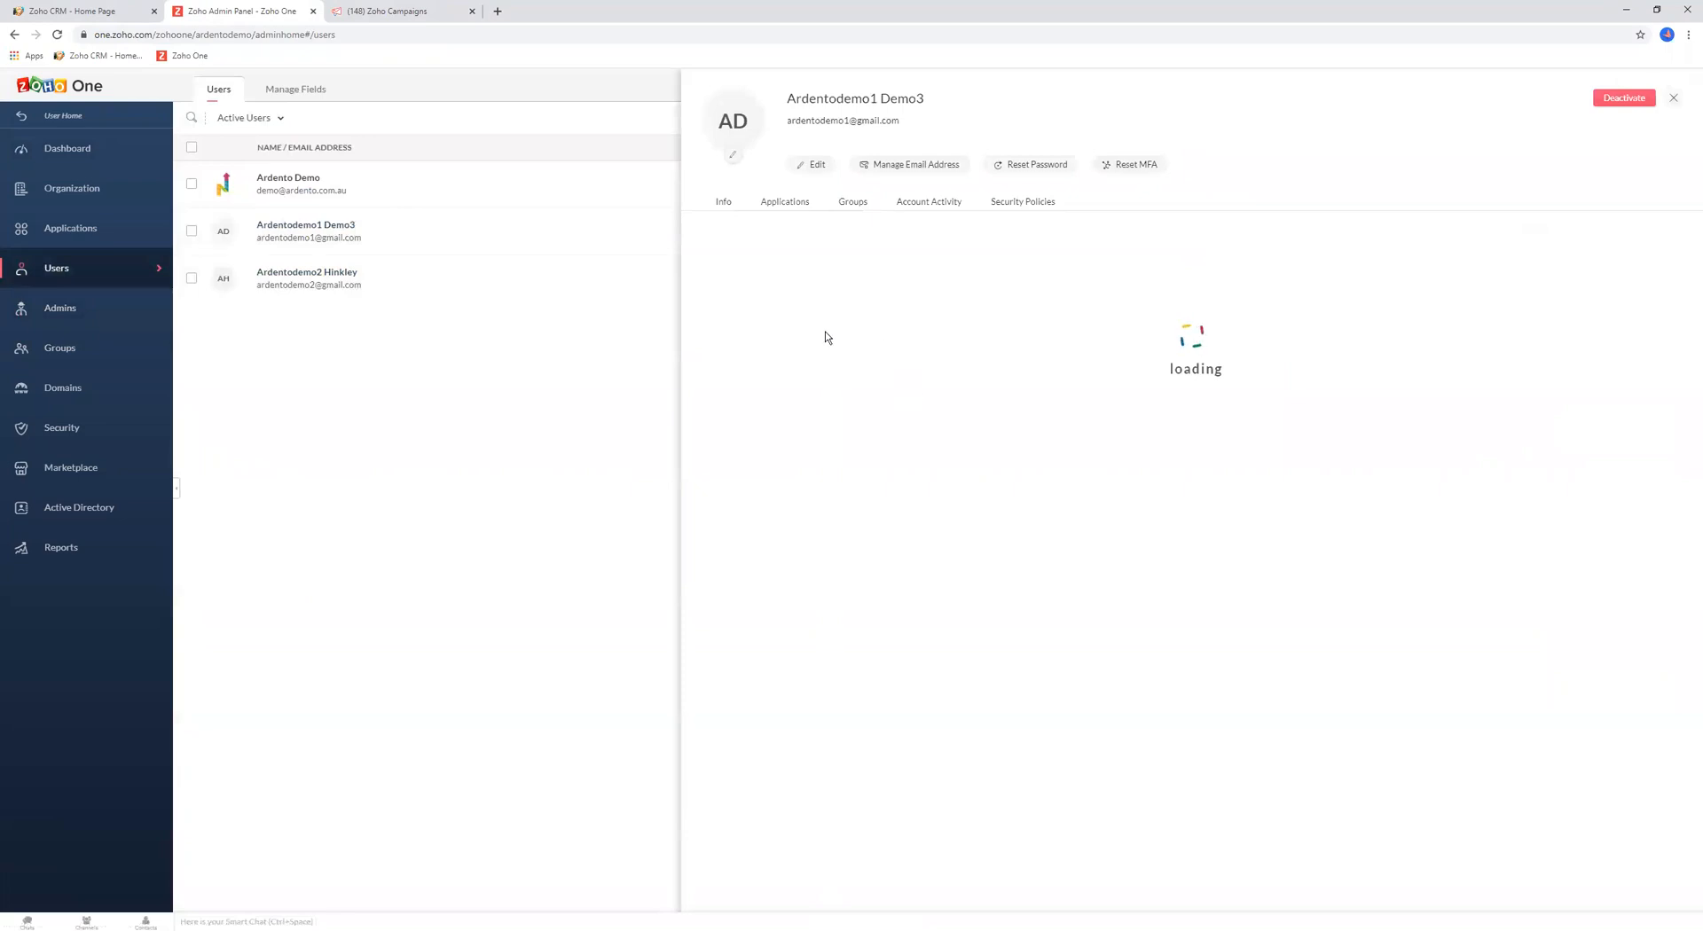
pyautogui.click(784, 200)
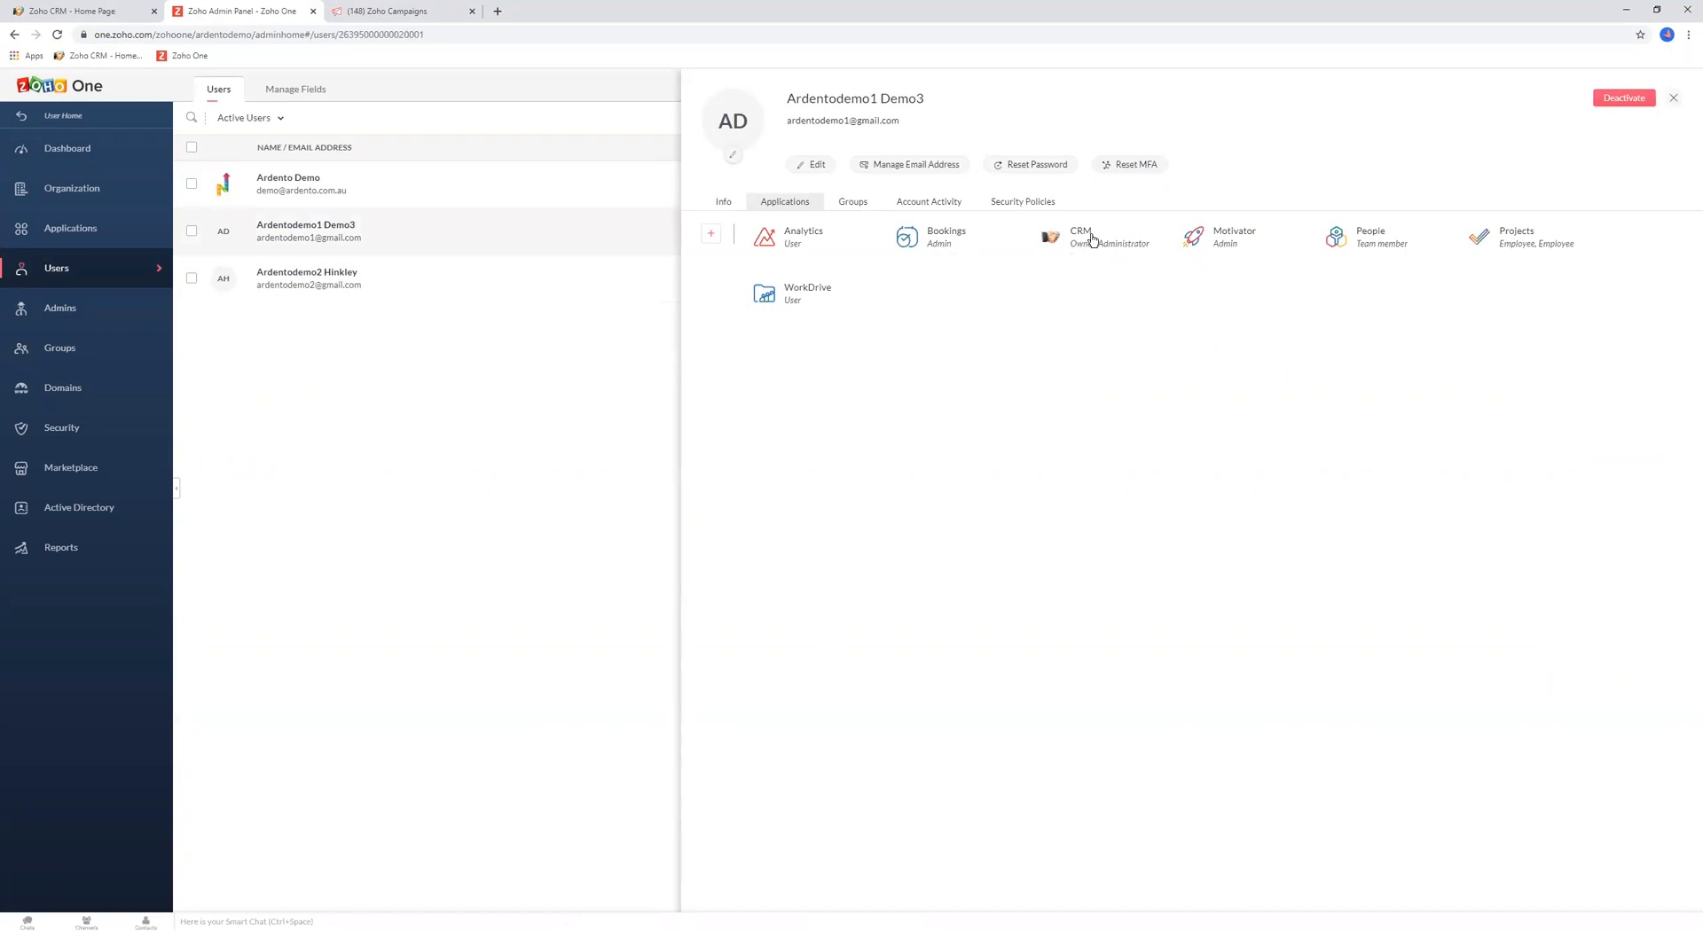
pyautogui.moveTo(721, 243)
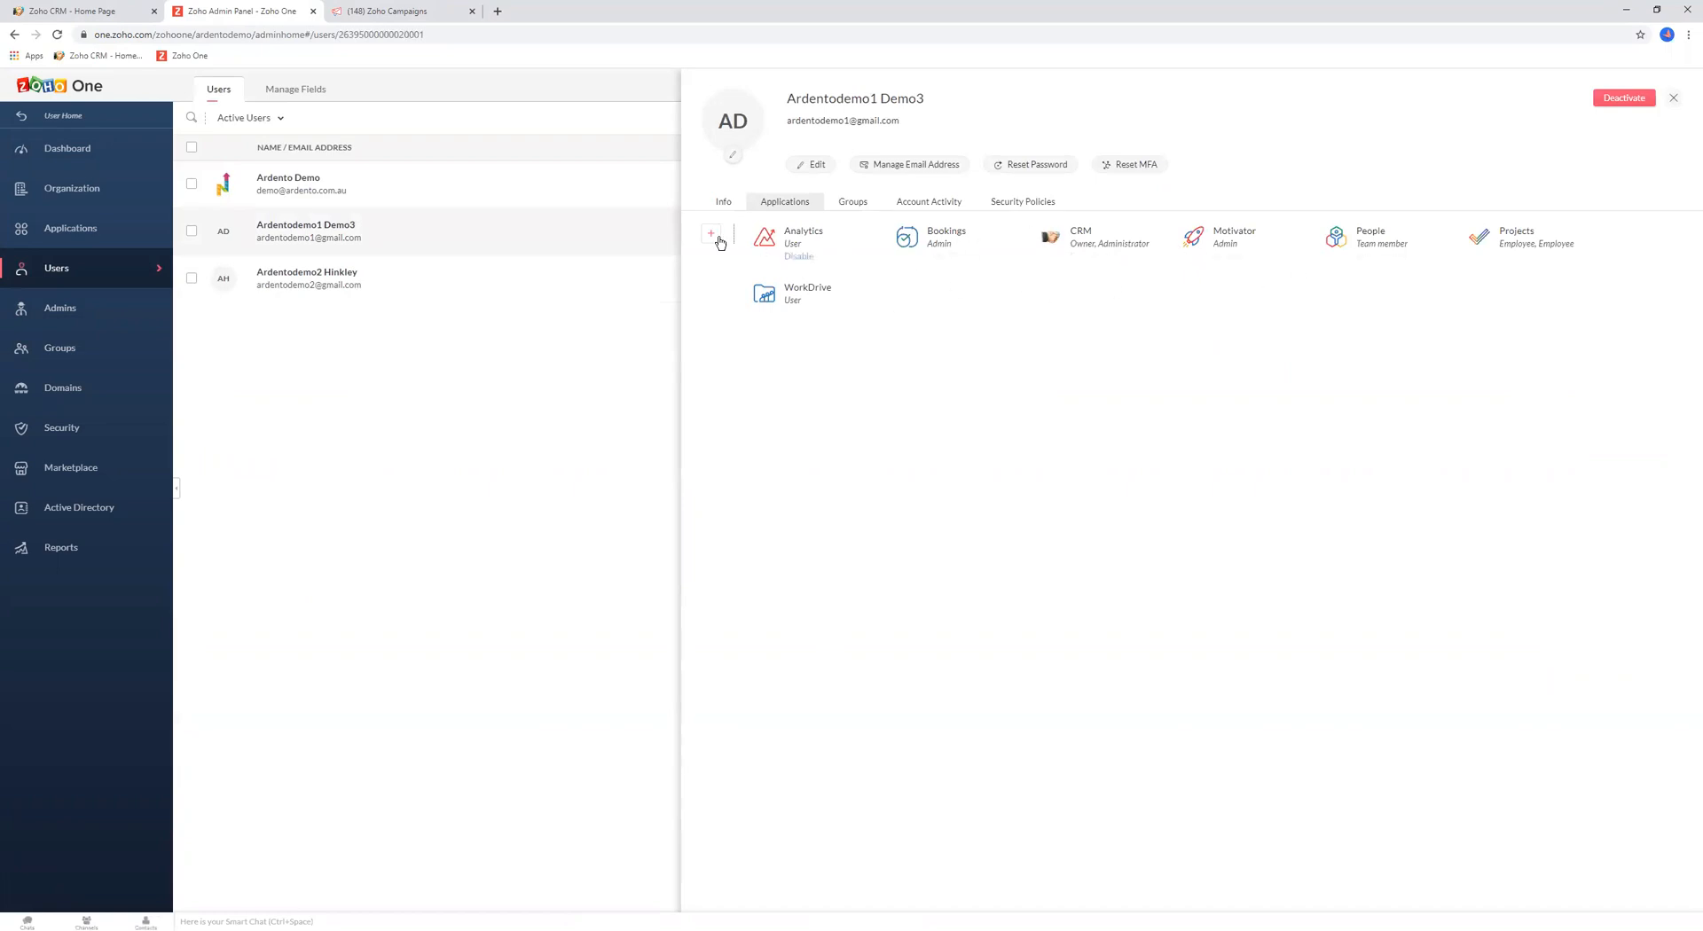
pyautogui.click(712, 236)
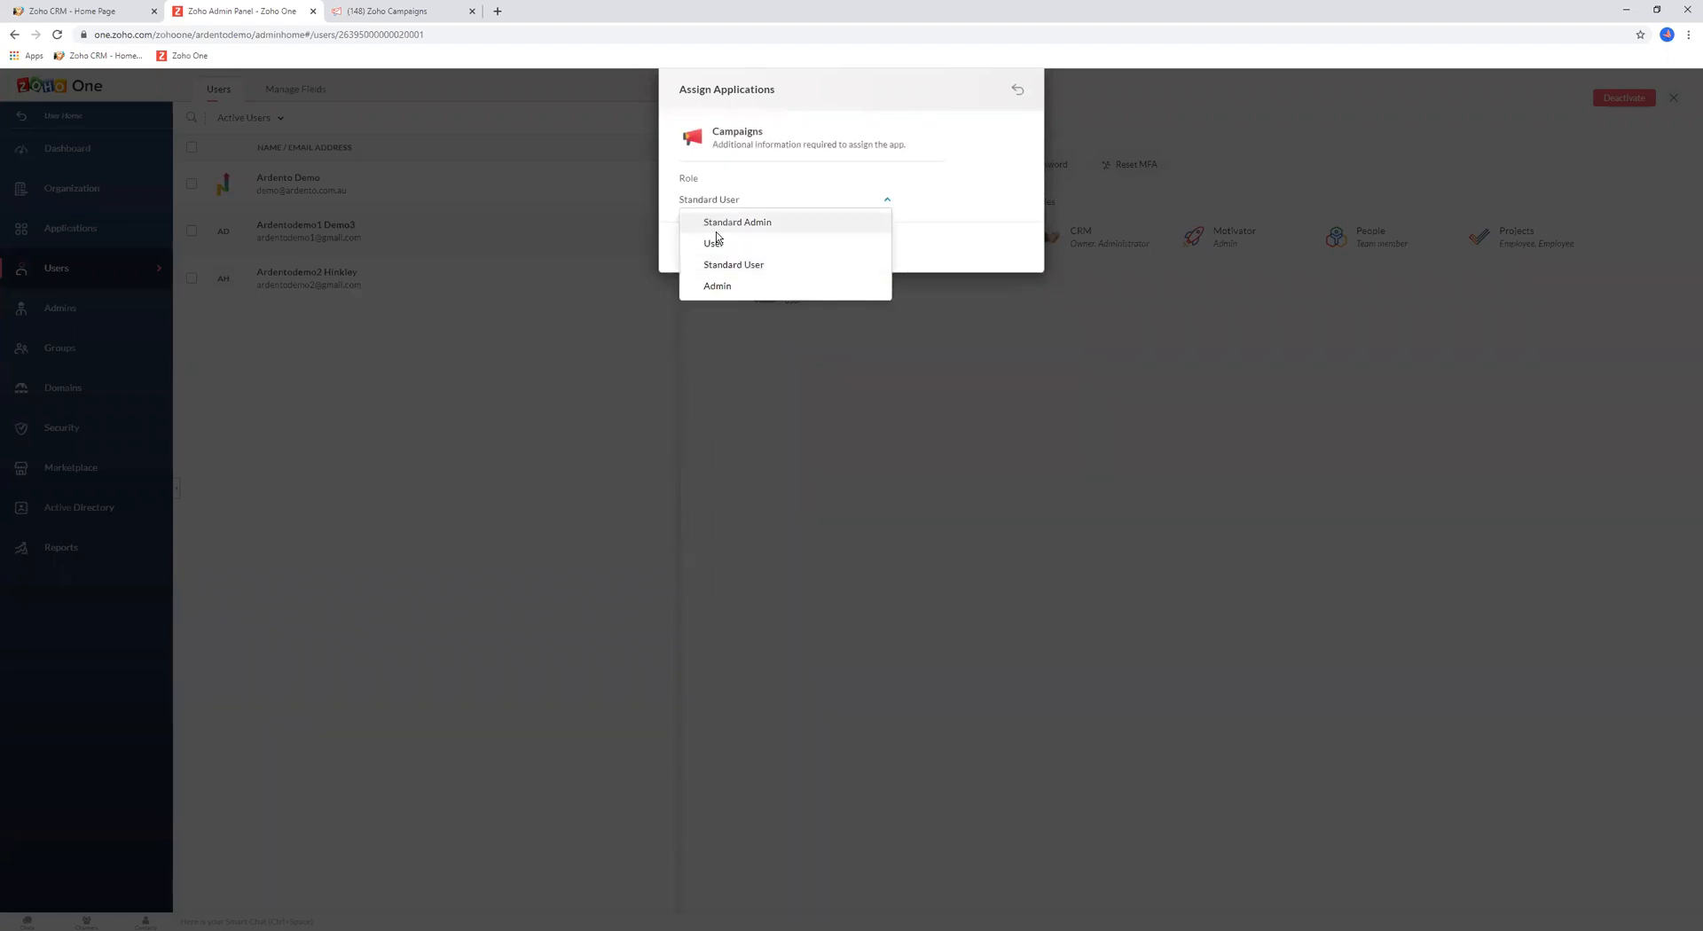
pyautogui.moveTo(713, 243)
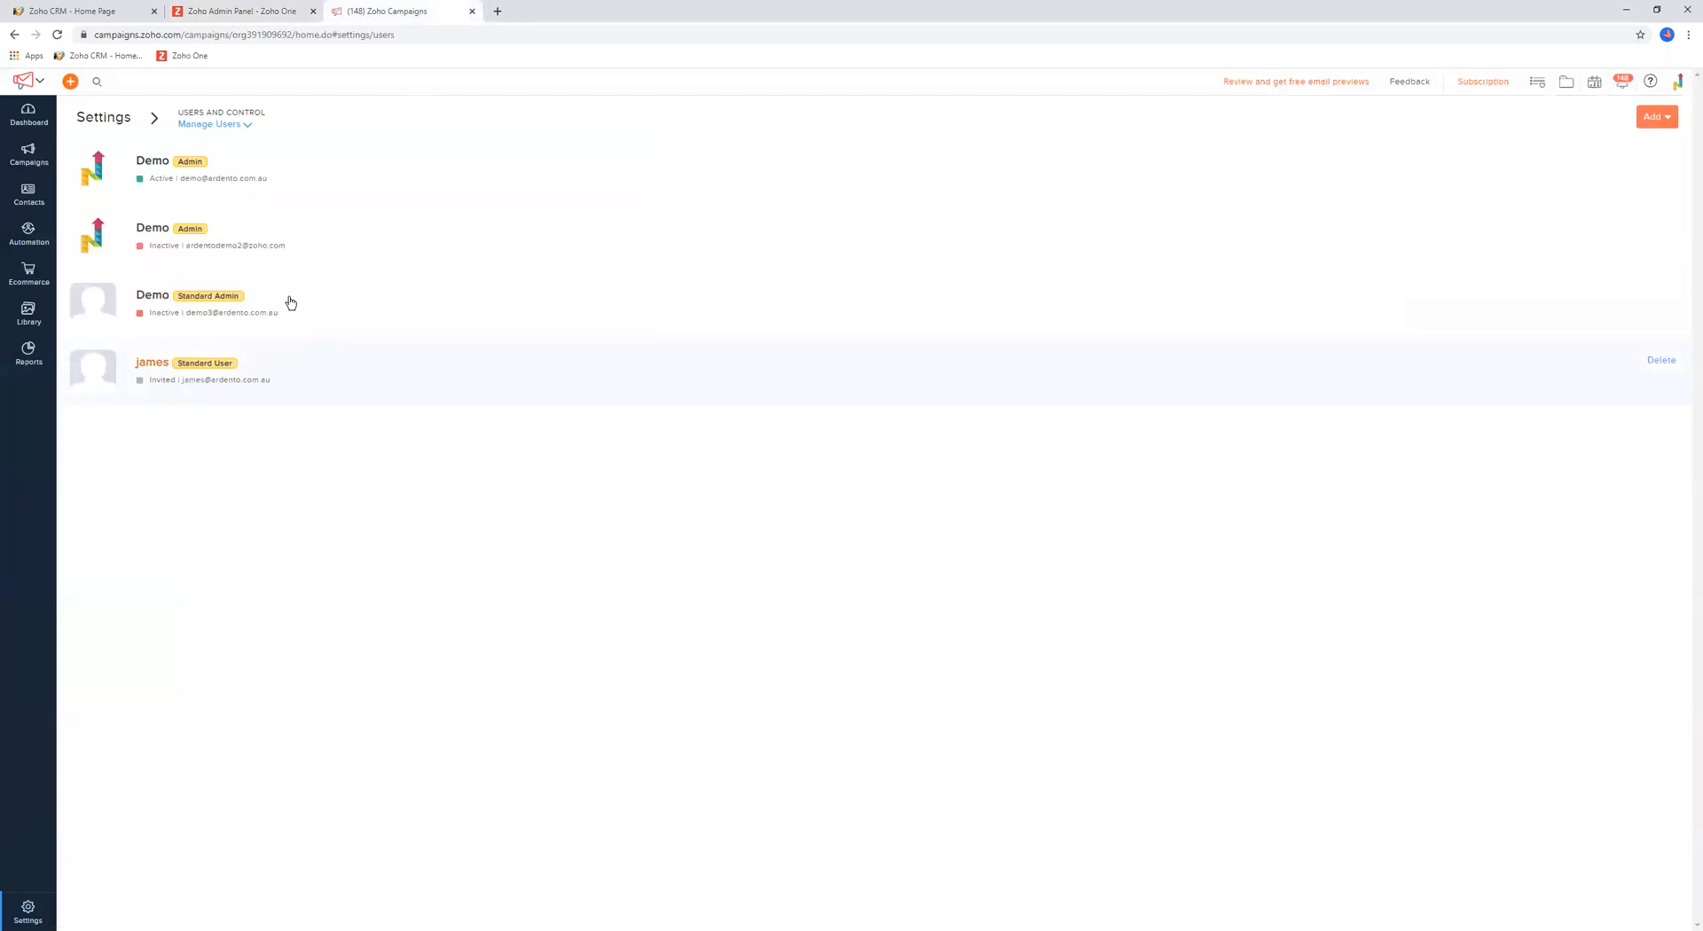
# Review the Standard Admin role's module permissions table on the Roles and Privileges page
pyautogui.click(1653, 115)
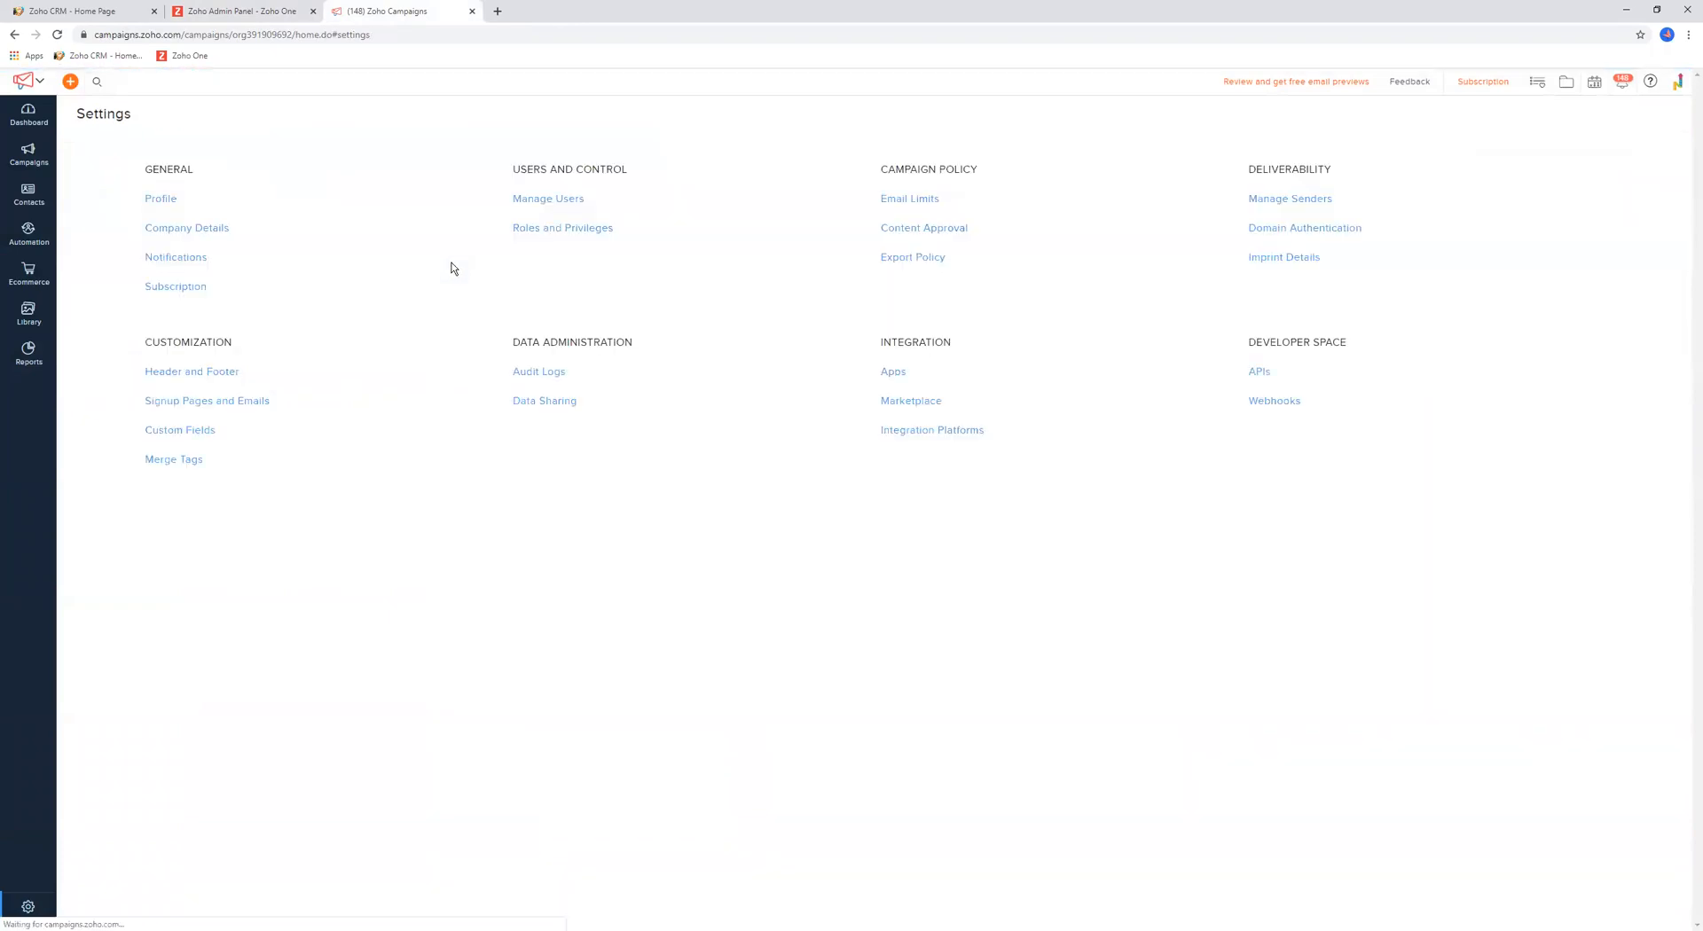
pyautogui.moveTo(563, 227)
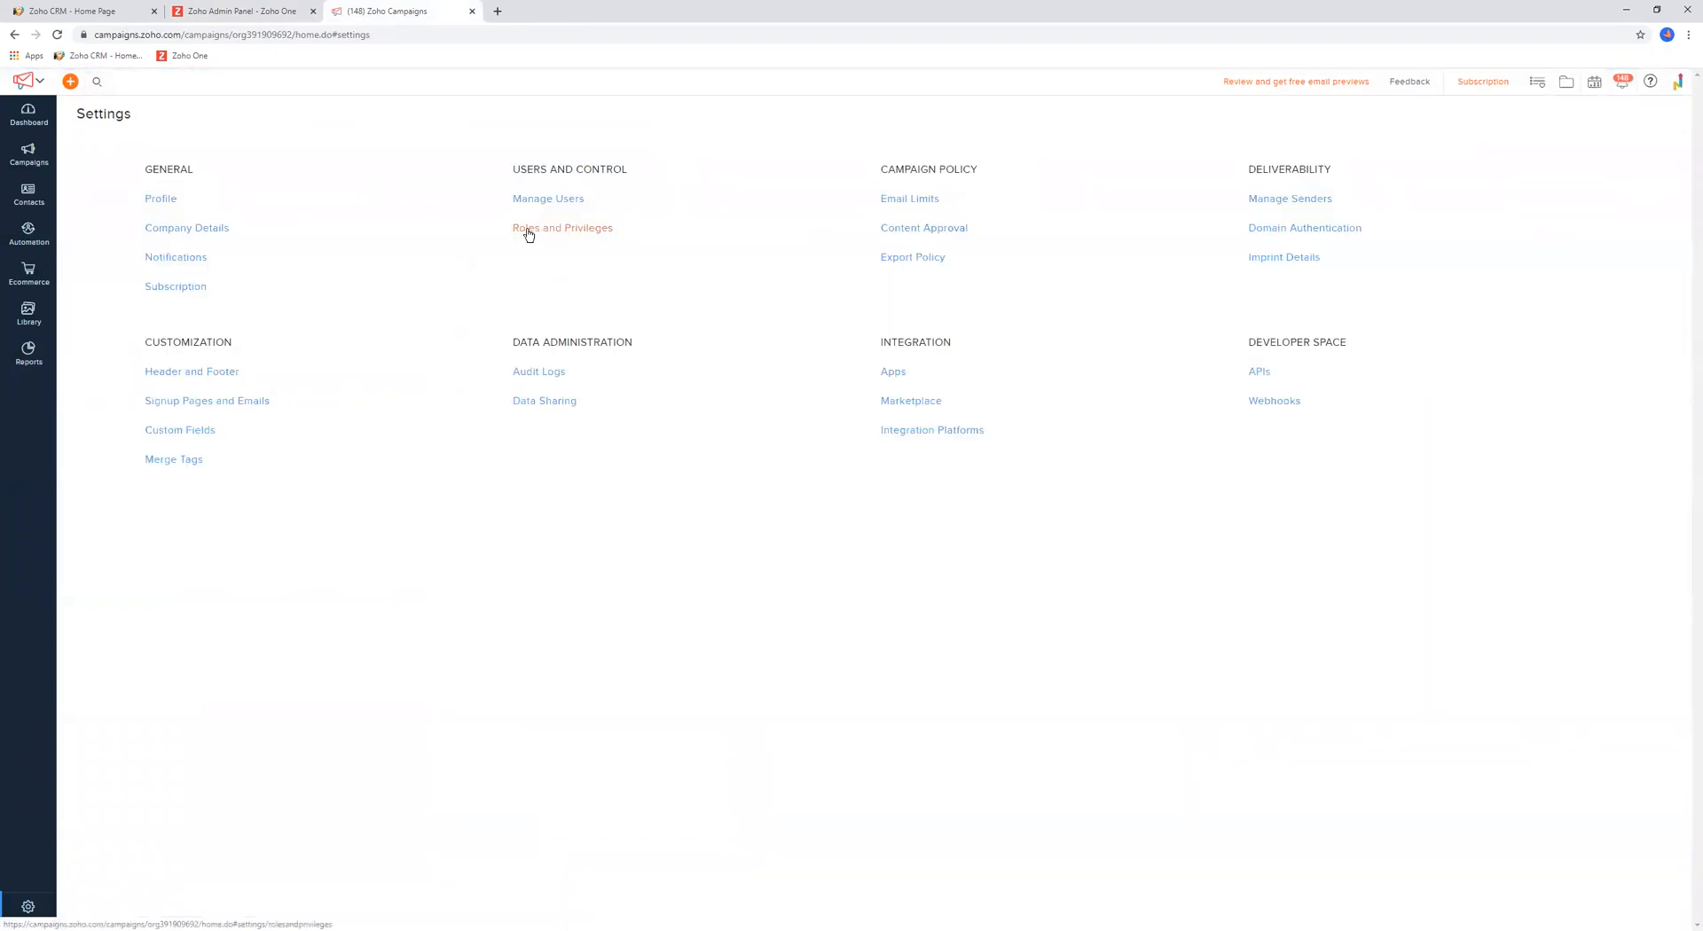
pyautogui.click(563, 227)
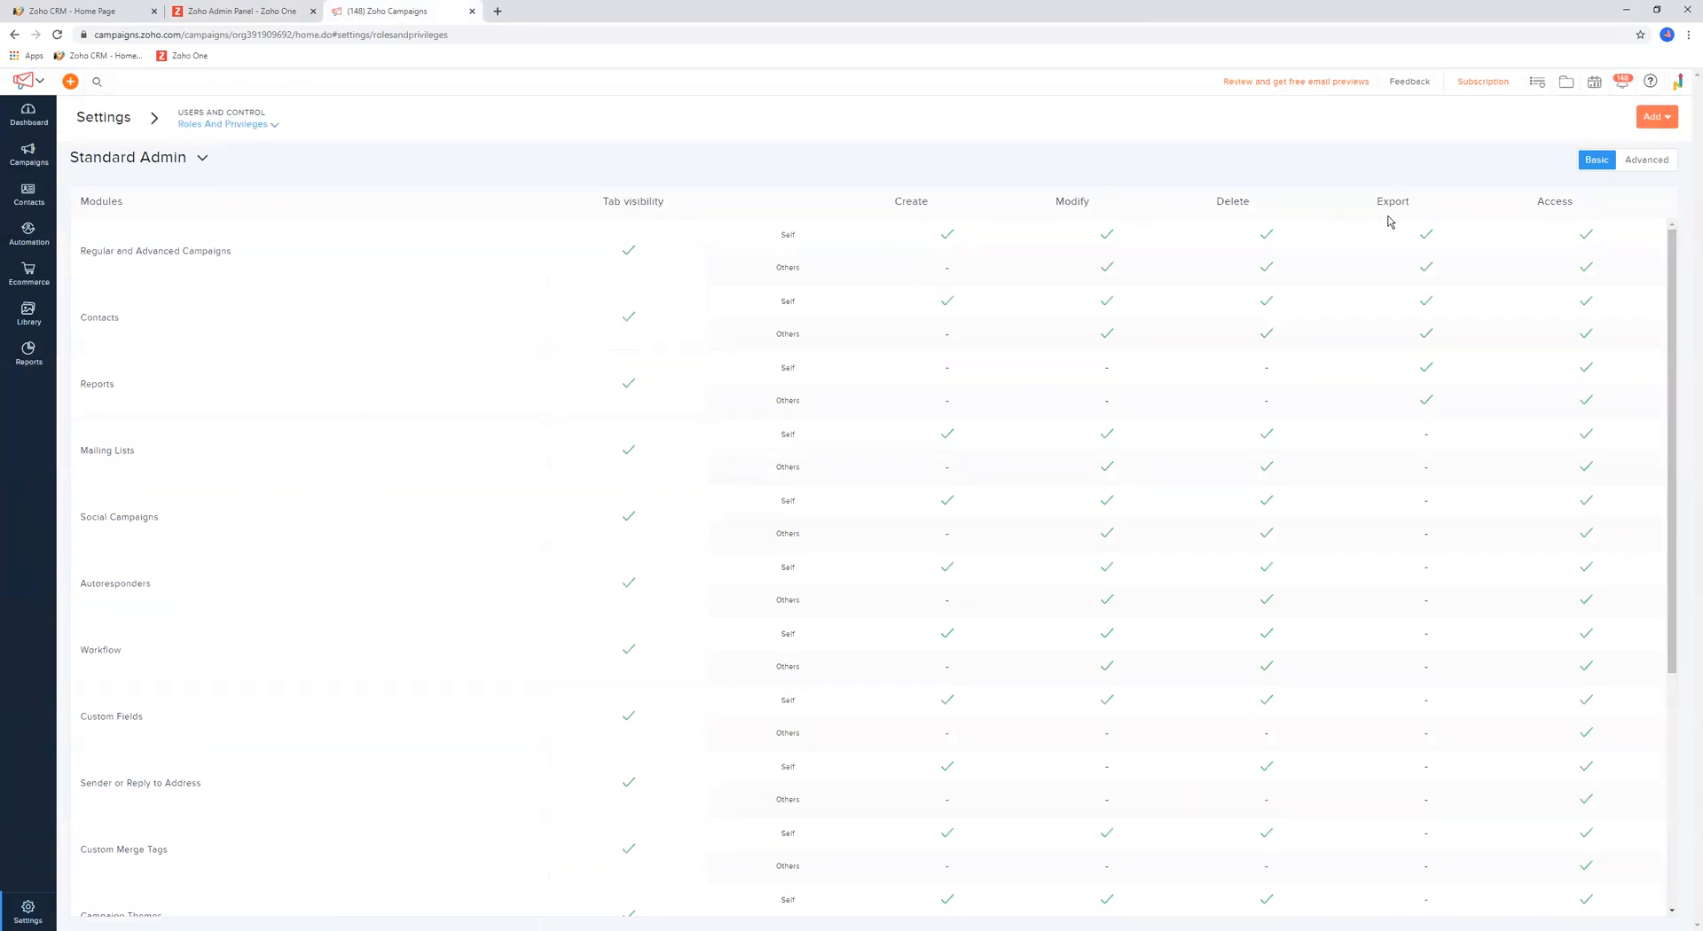
pyautogui.scroll(-3)
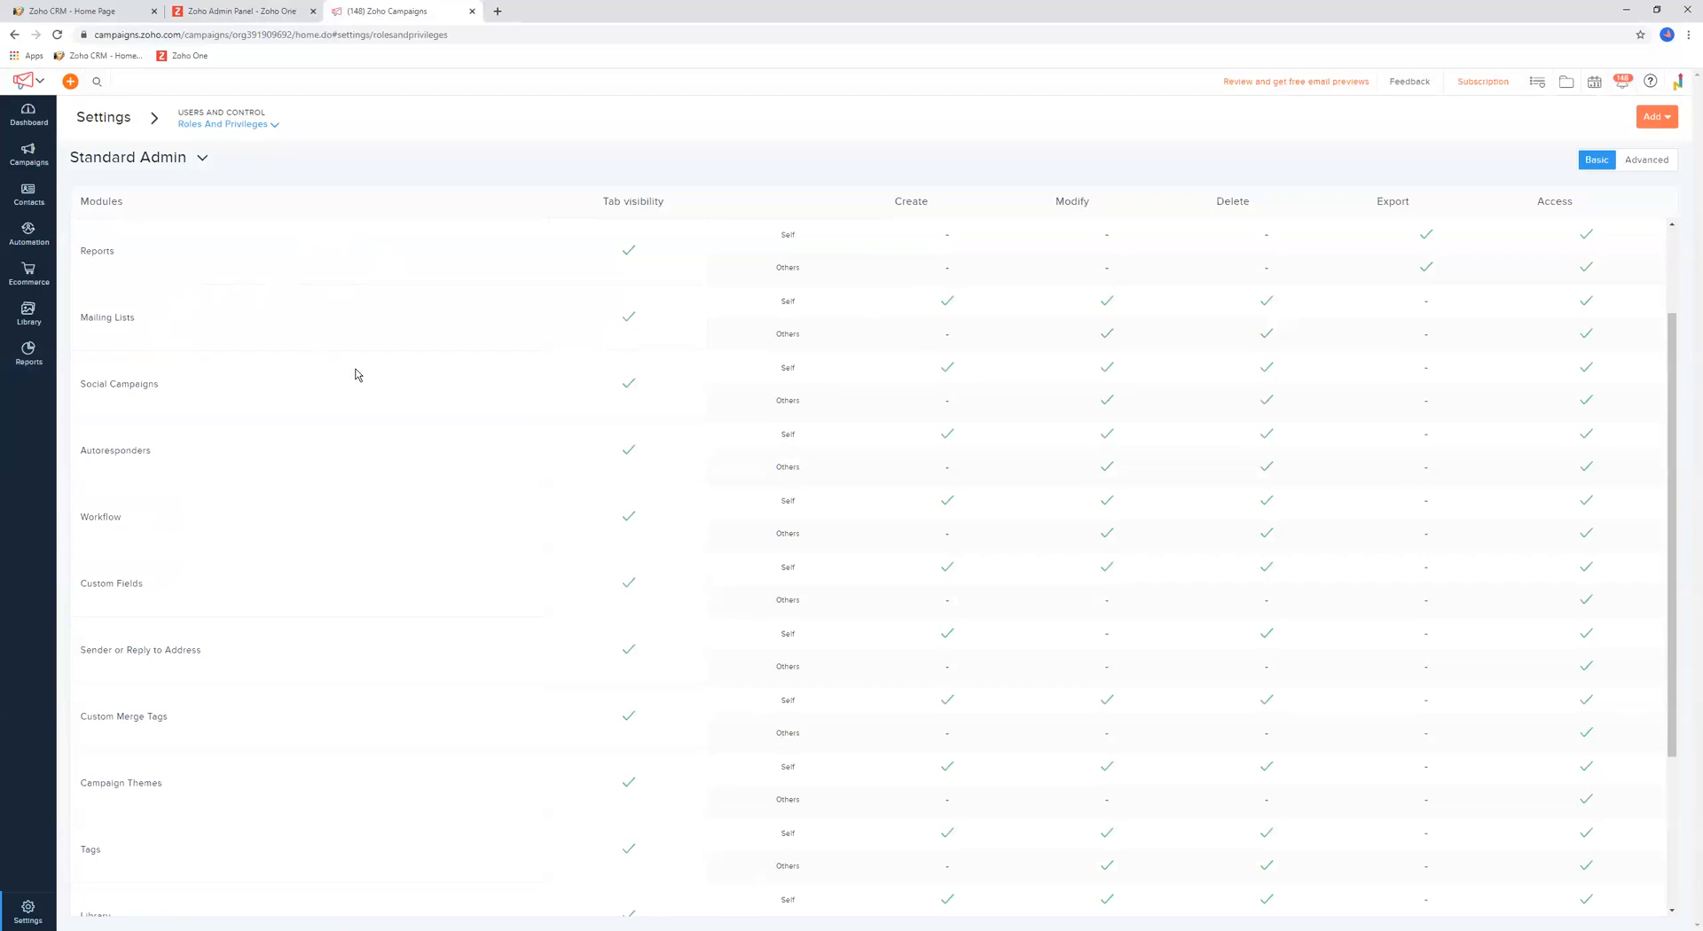
pyautogui.scroll(-3)
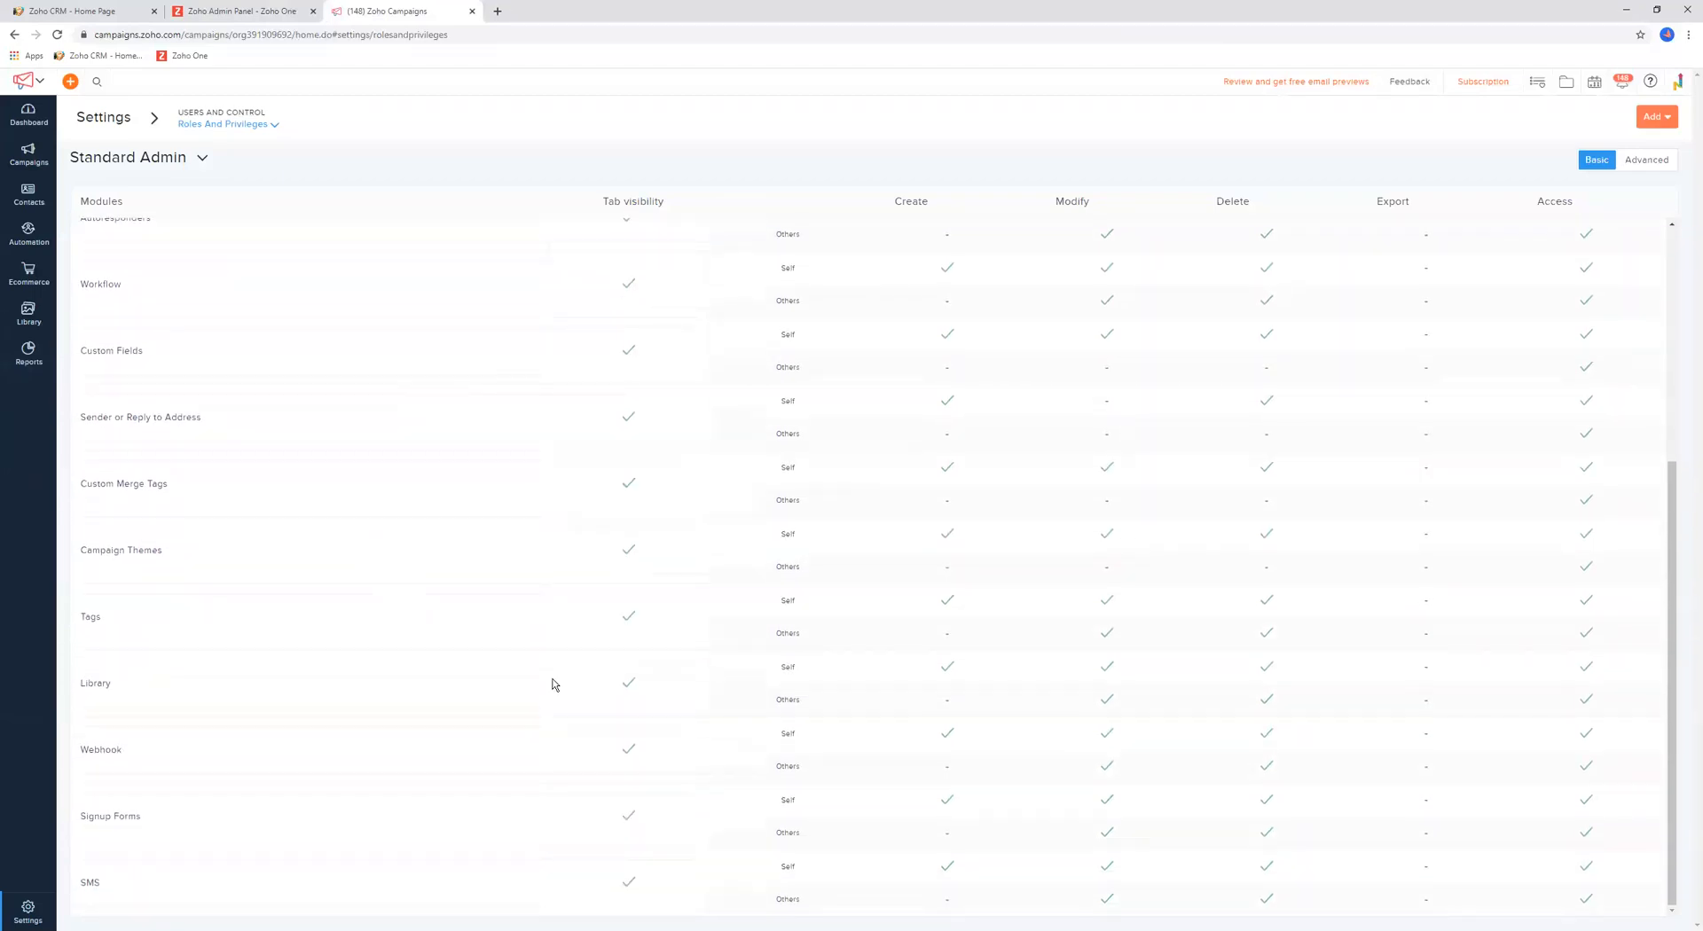
pyautogui.moveTo(266, 639)
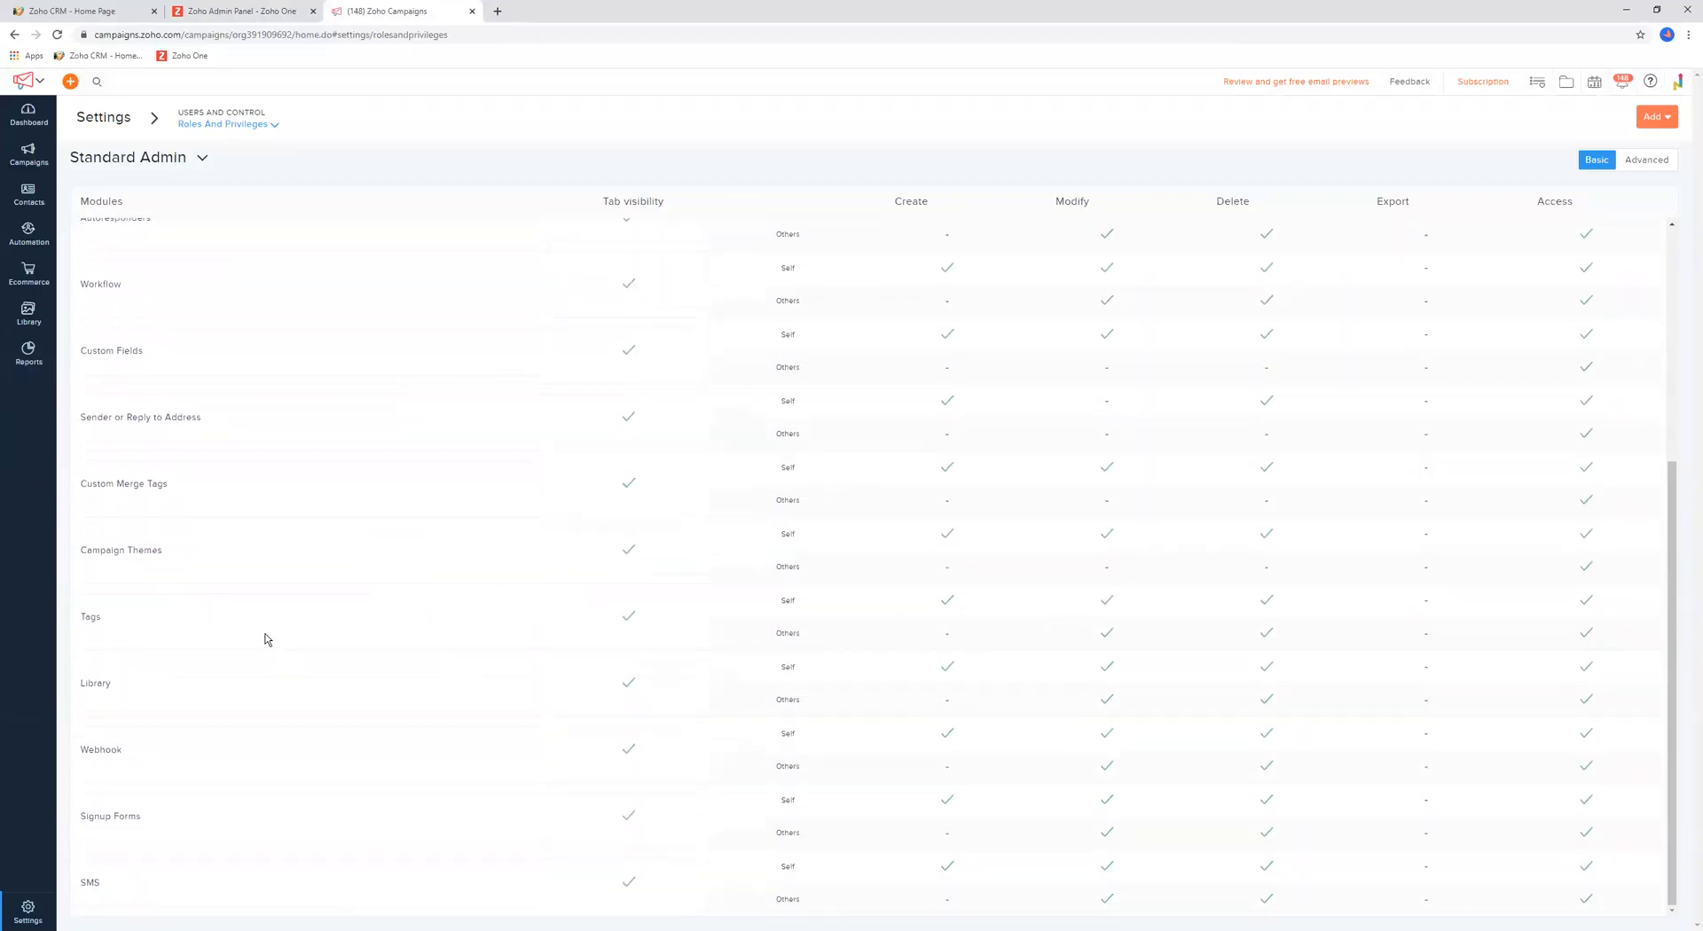
pyautogui.scroll(3)
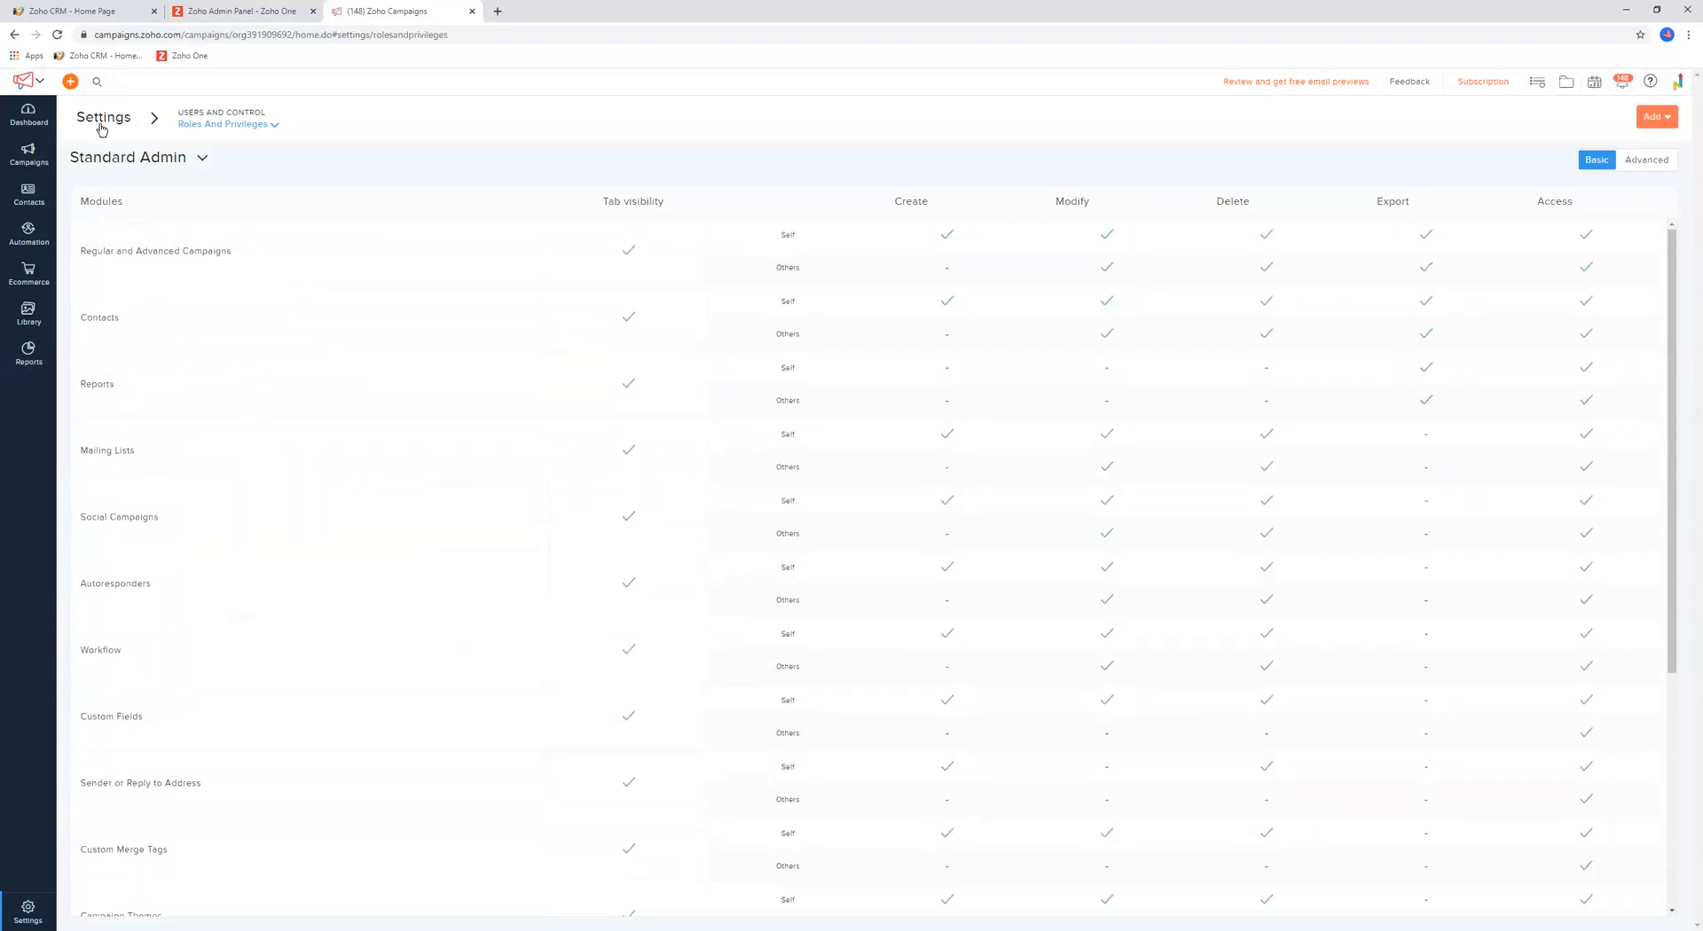
pyautogui.moveTo(231, 347)
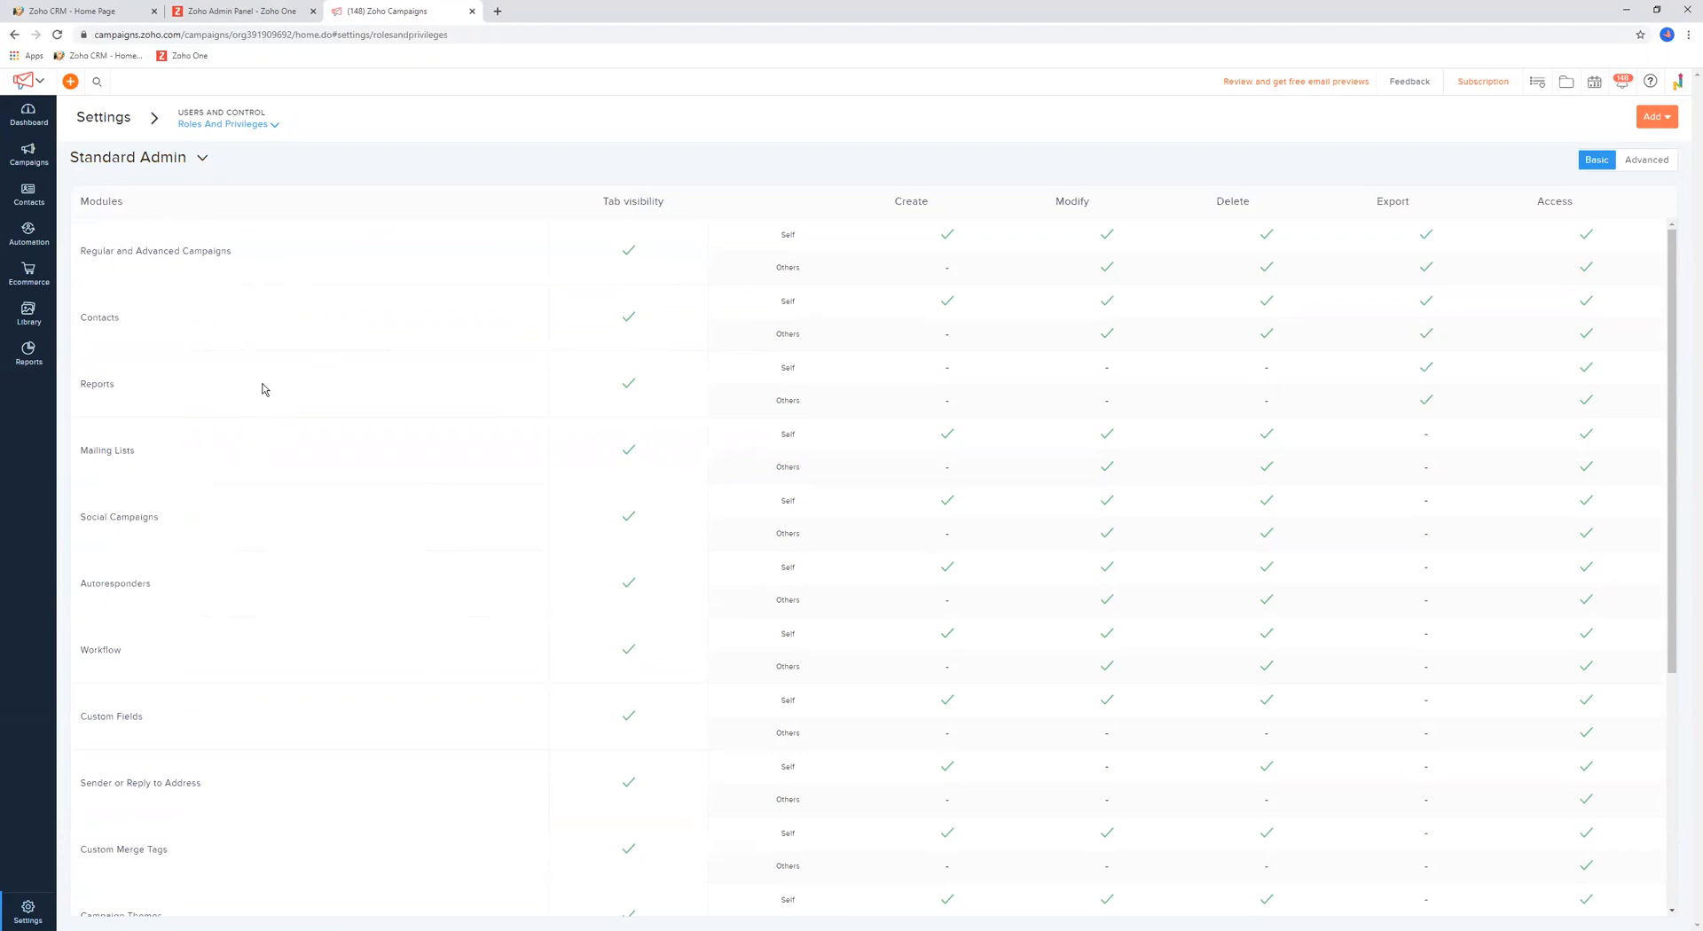
pyautogui.moveTo(238, 376)
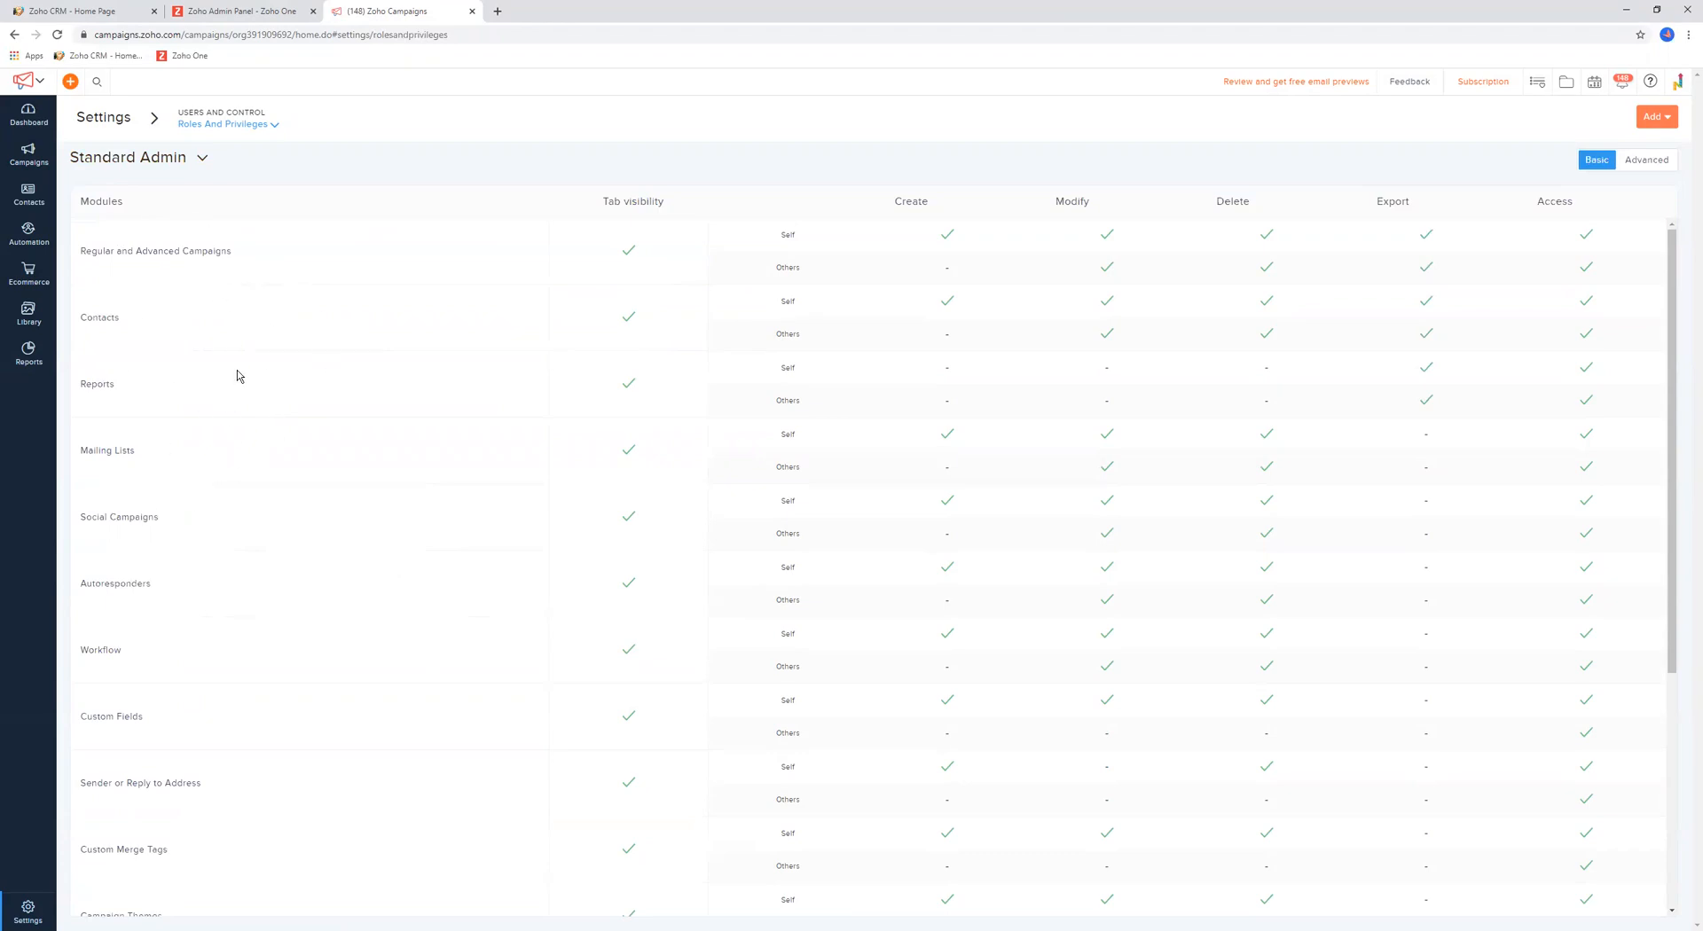
pyautogui.moveTo(157, 517)
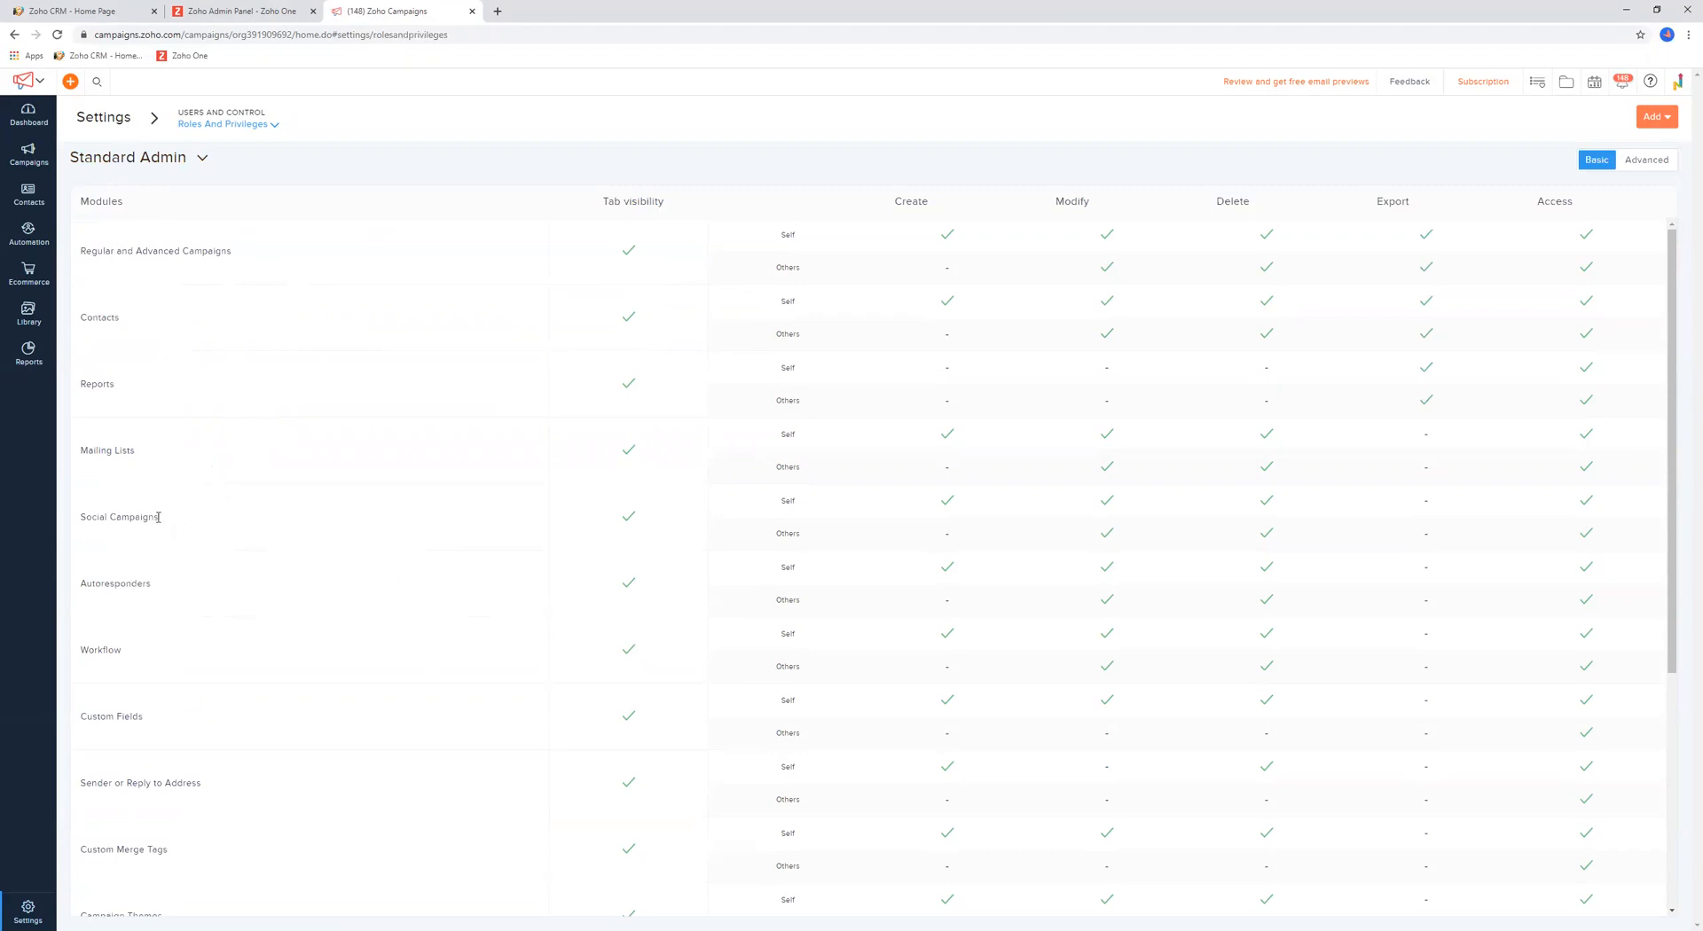
pyautogui.moveTo(289, 387)
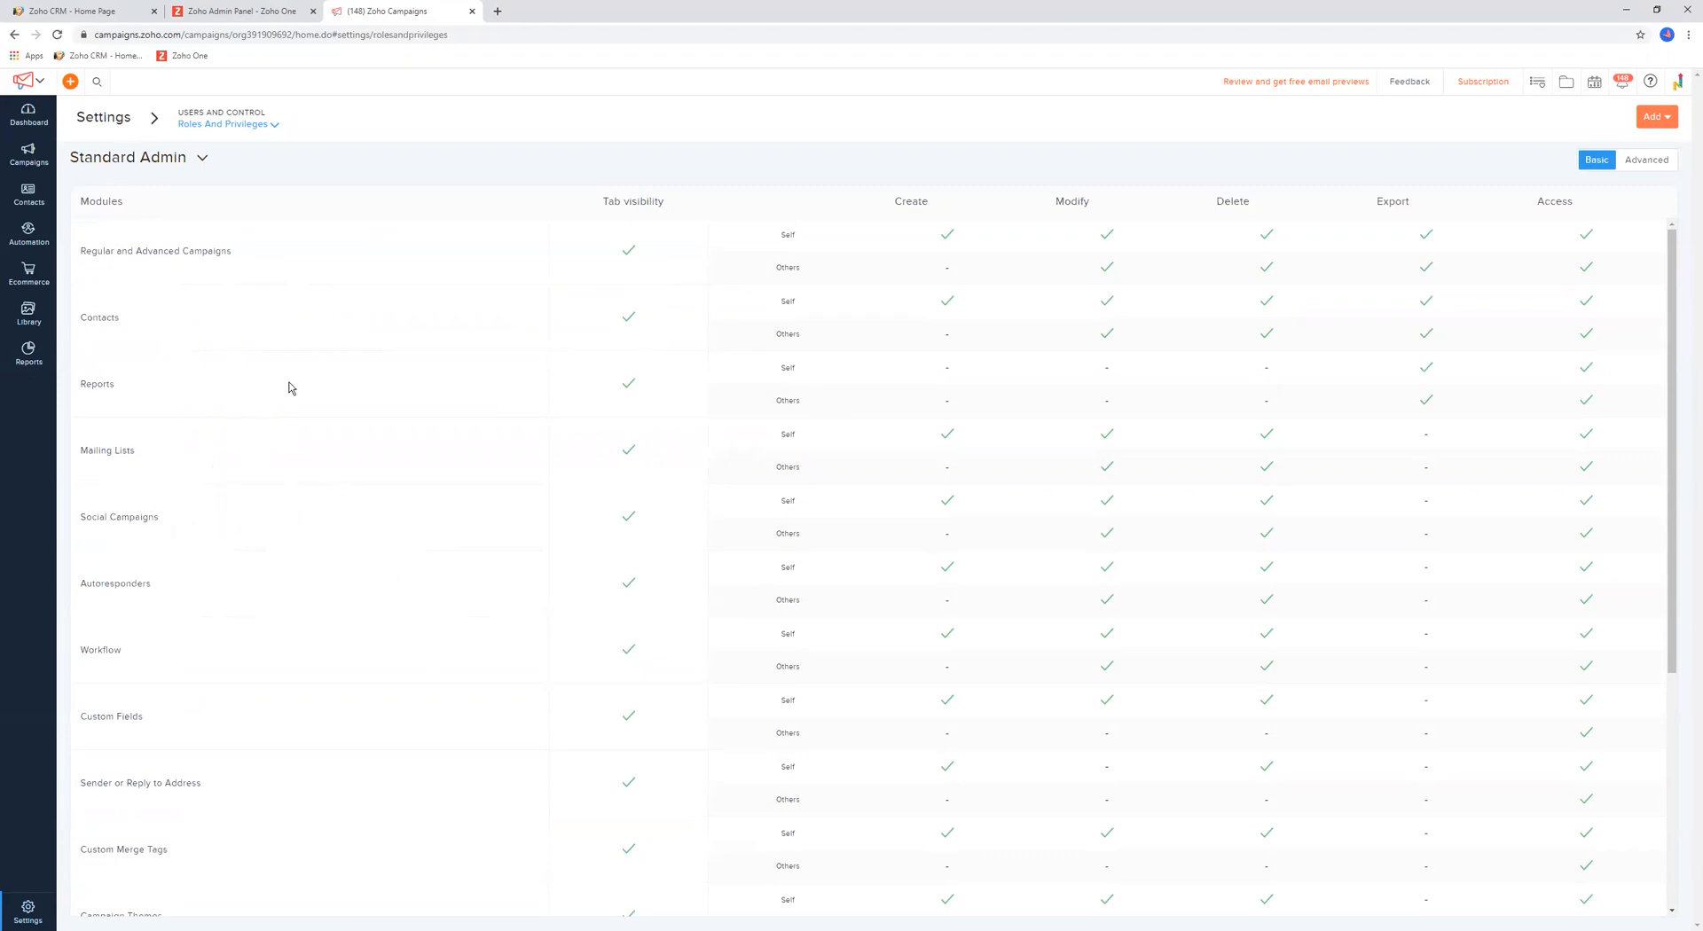
# Check the Email Limits page showing no weekly, monthly or interval limits, then return to Settings
pyautogui.click(103, 117)
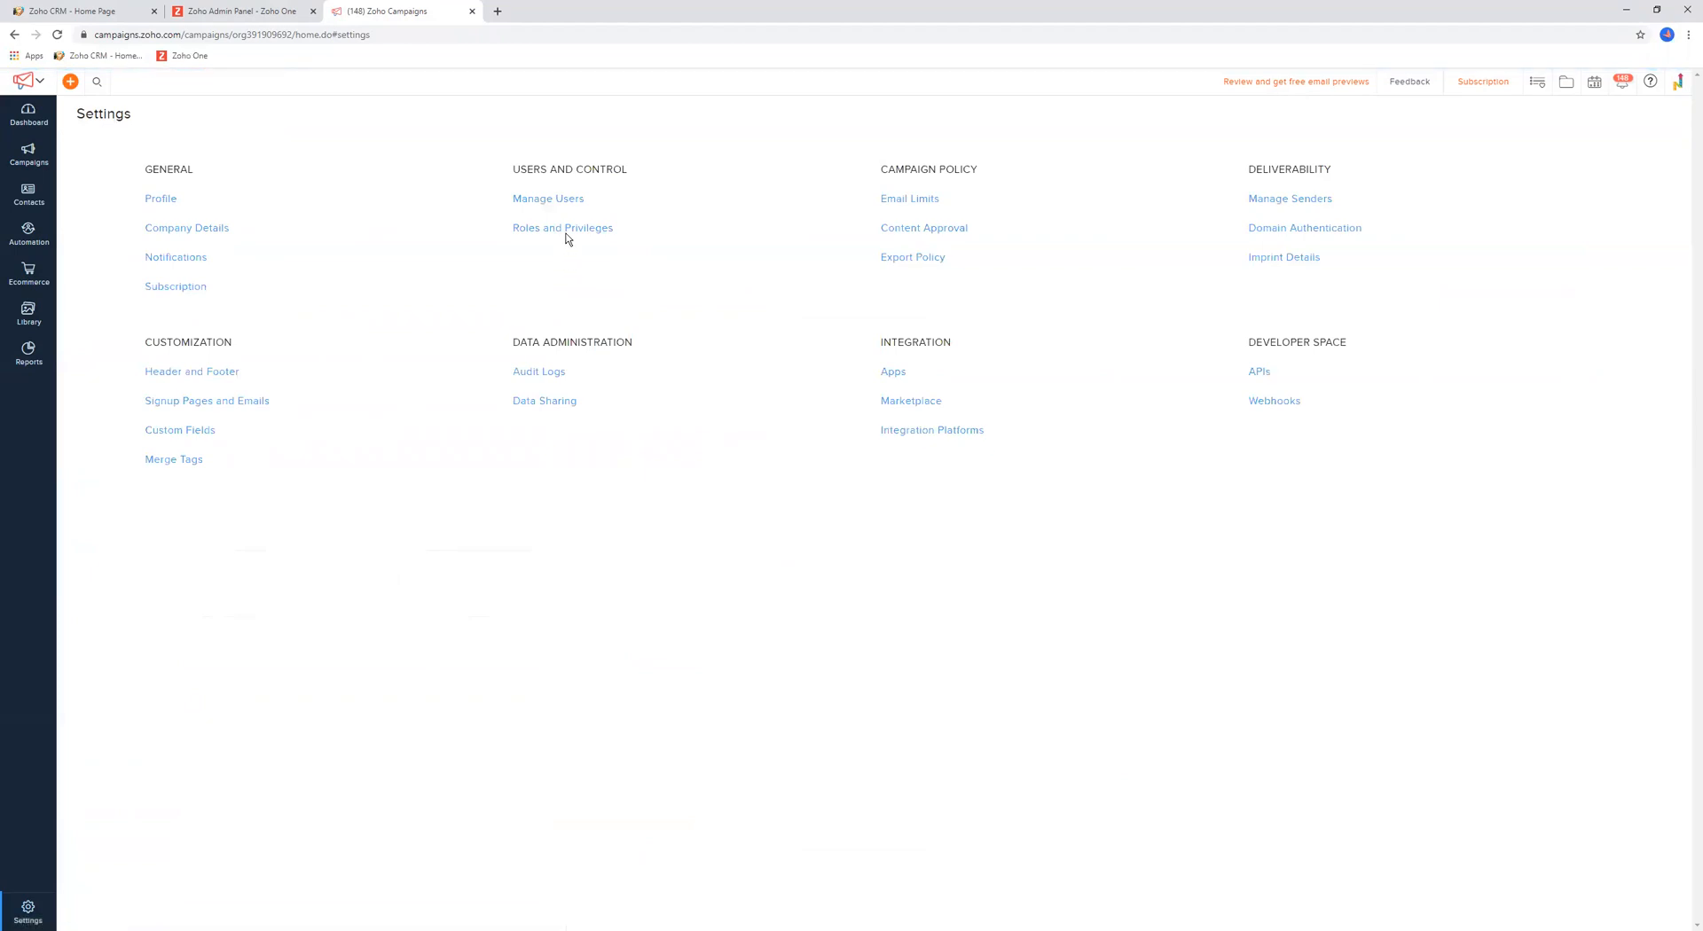
pyautogui.moveTo(775, 292)
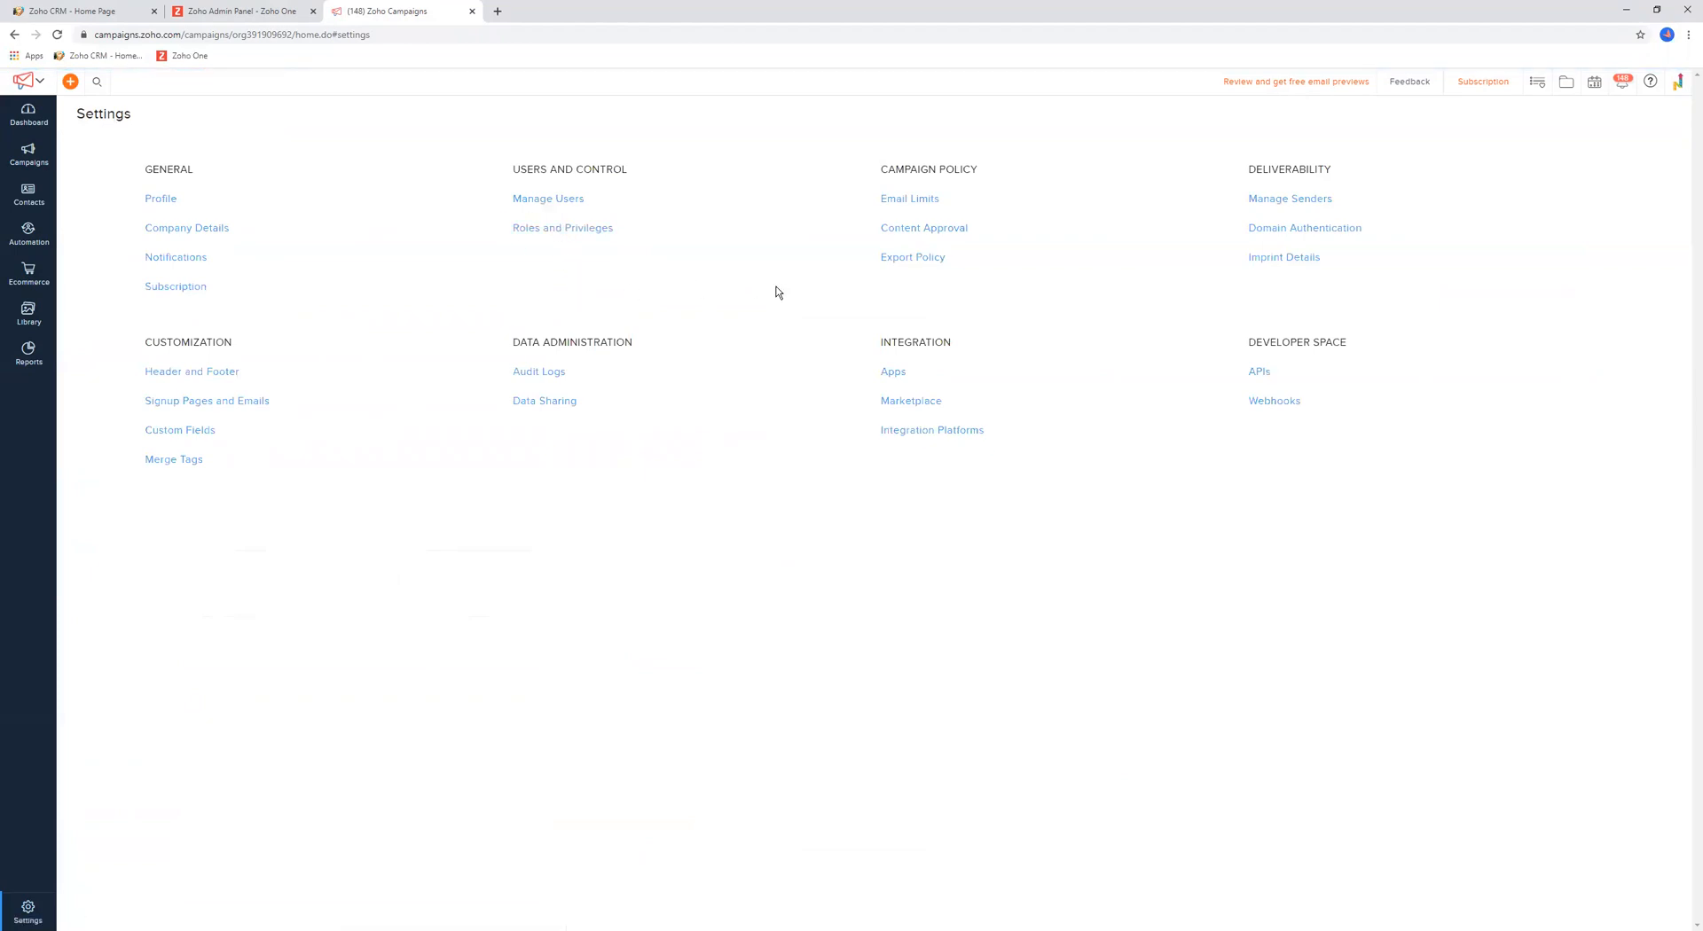
pyautogui.moveTo(883, 163)
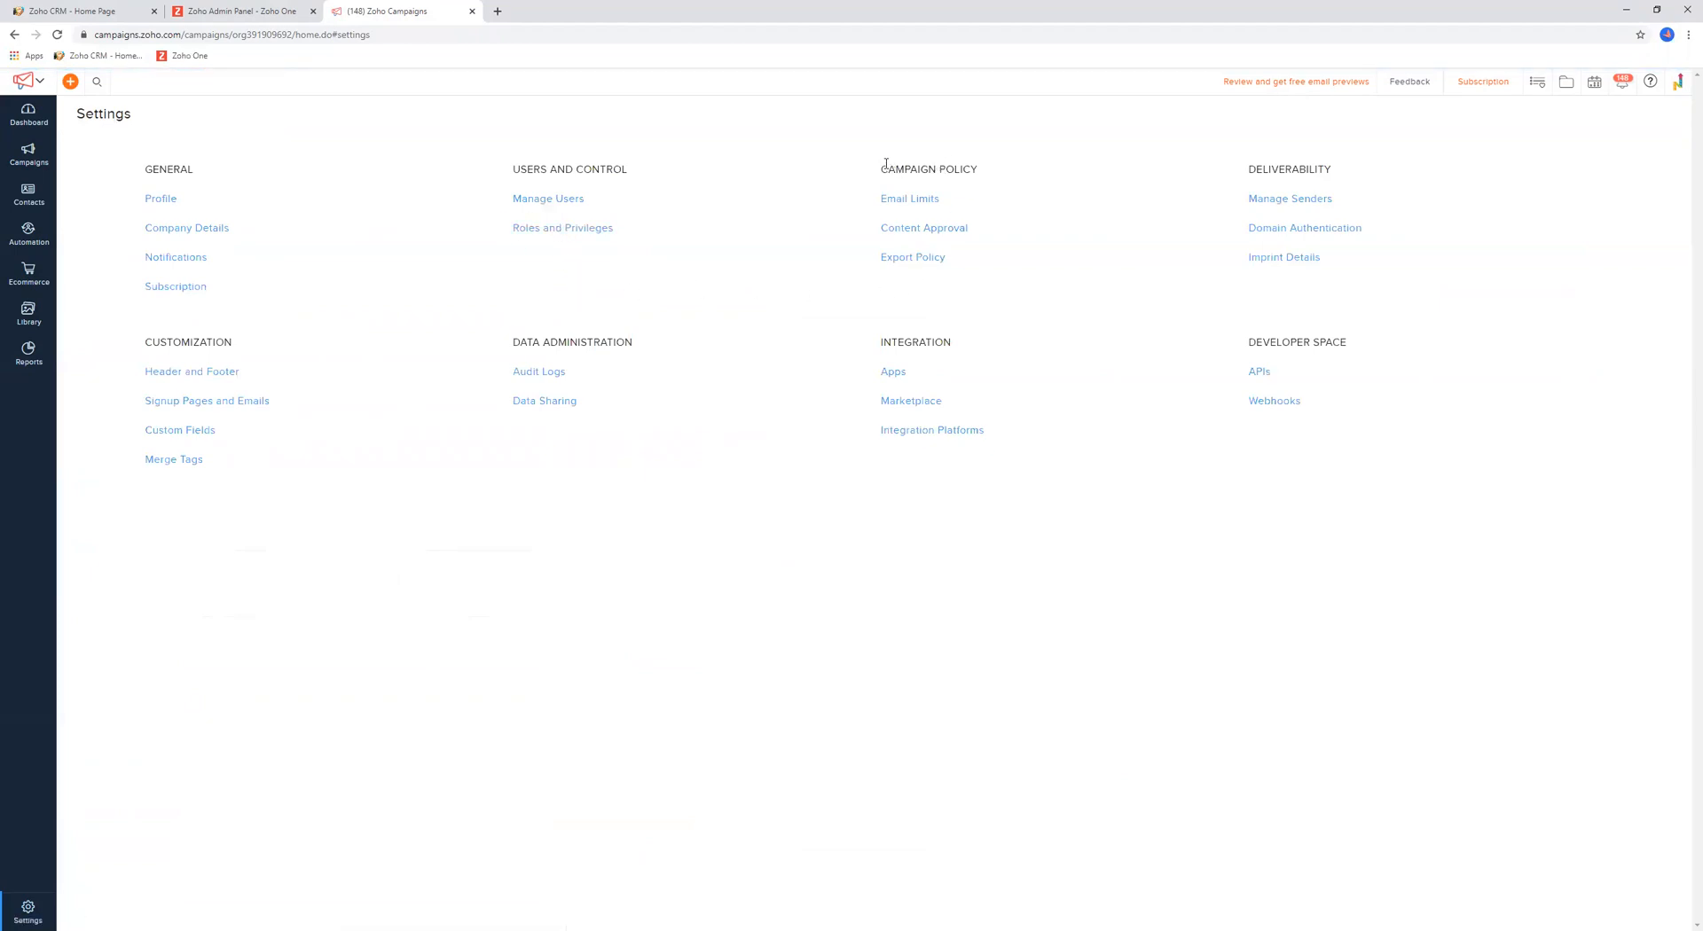
pyautogui.click(908, 198)
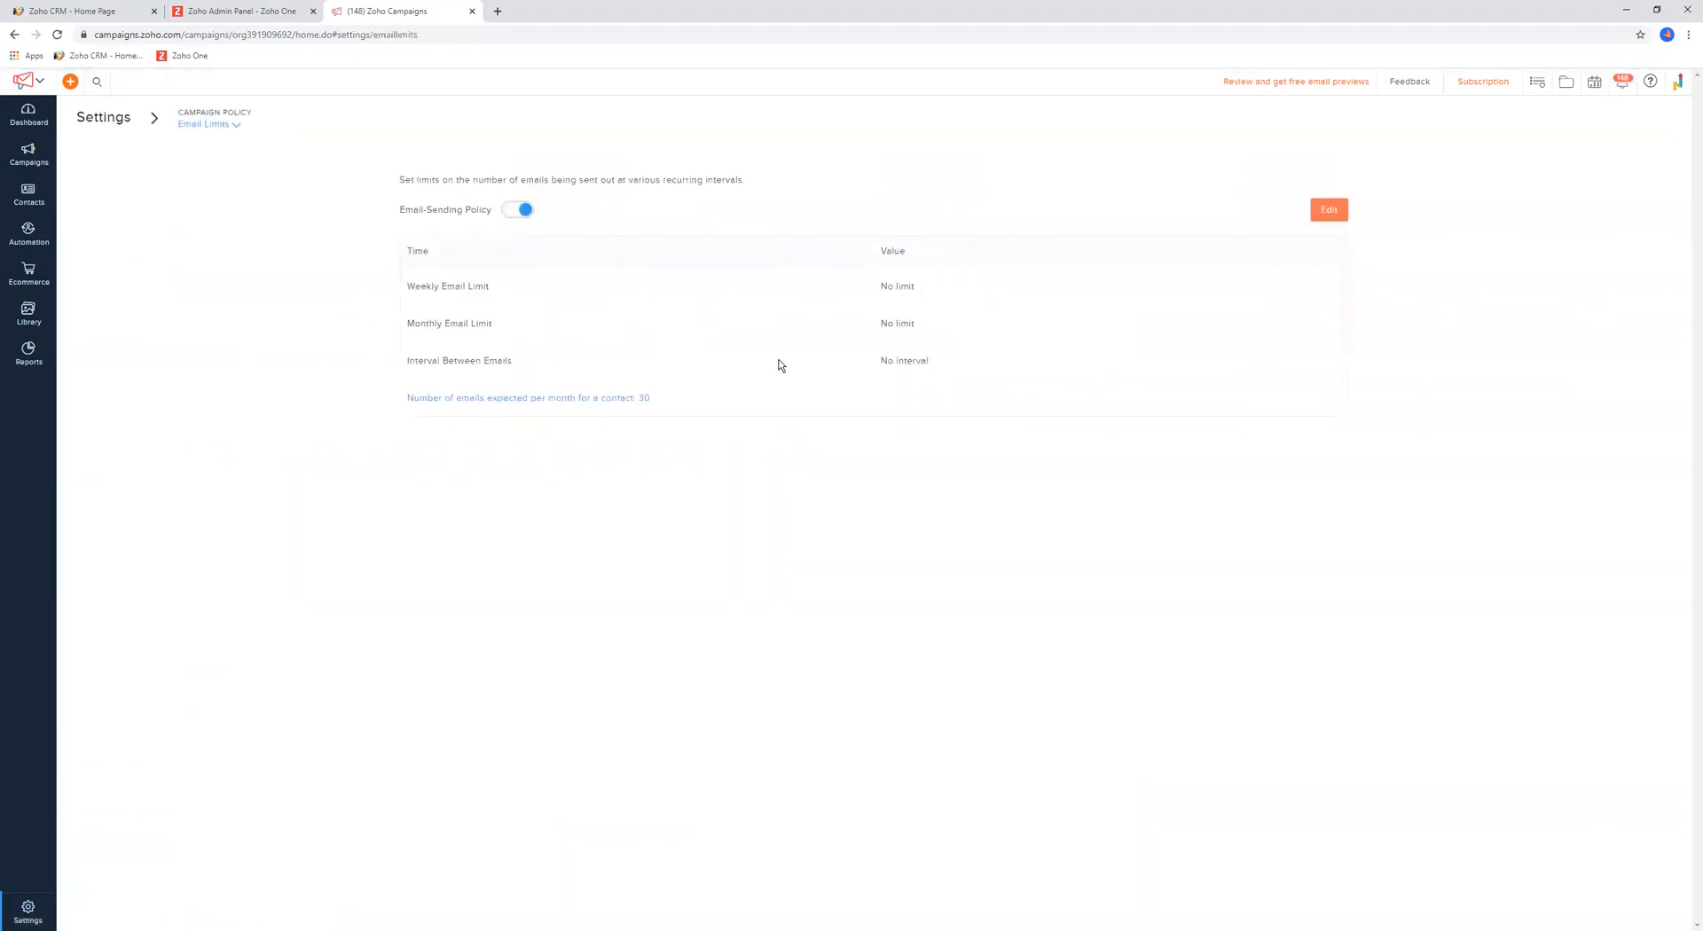
pyautogui.moveTo(733, 390)
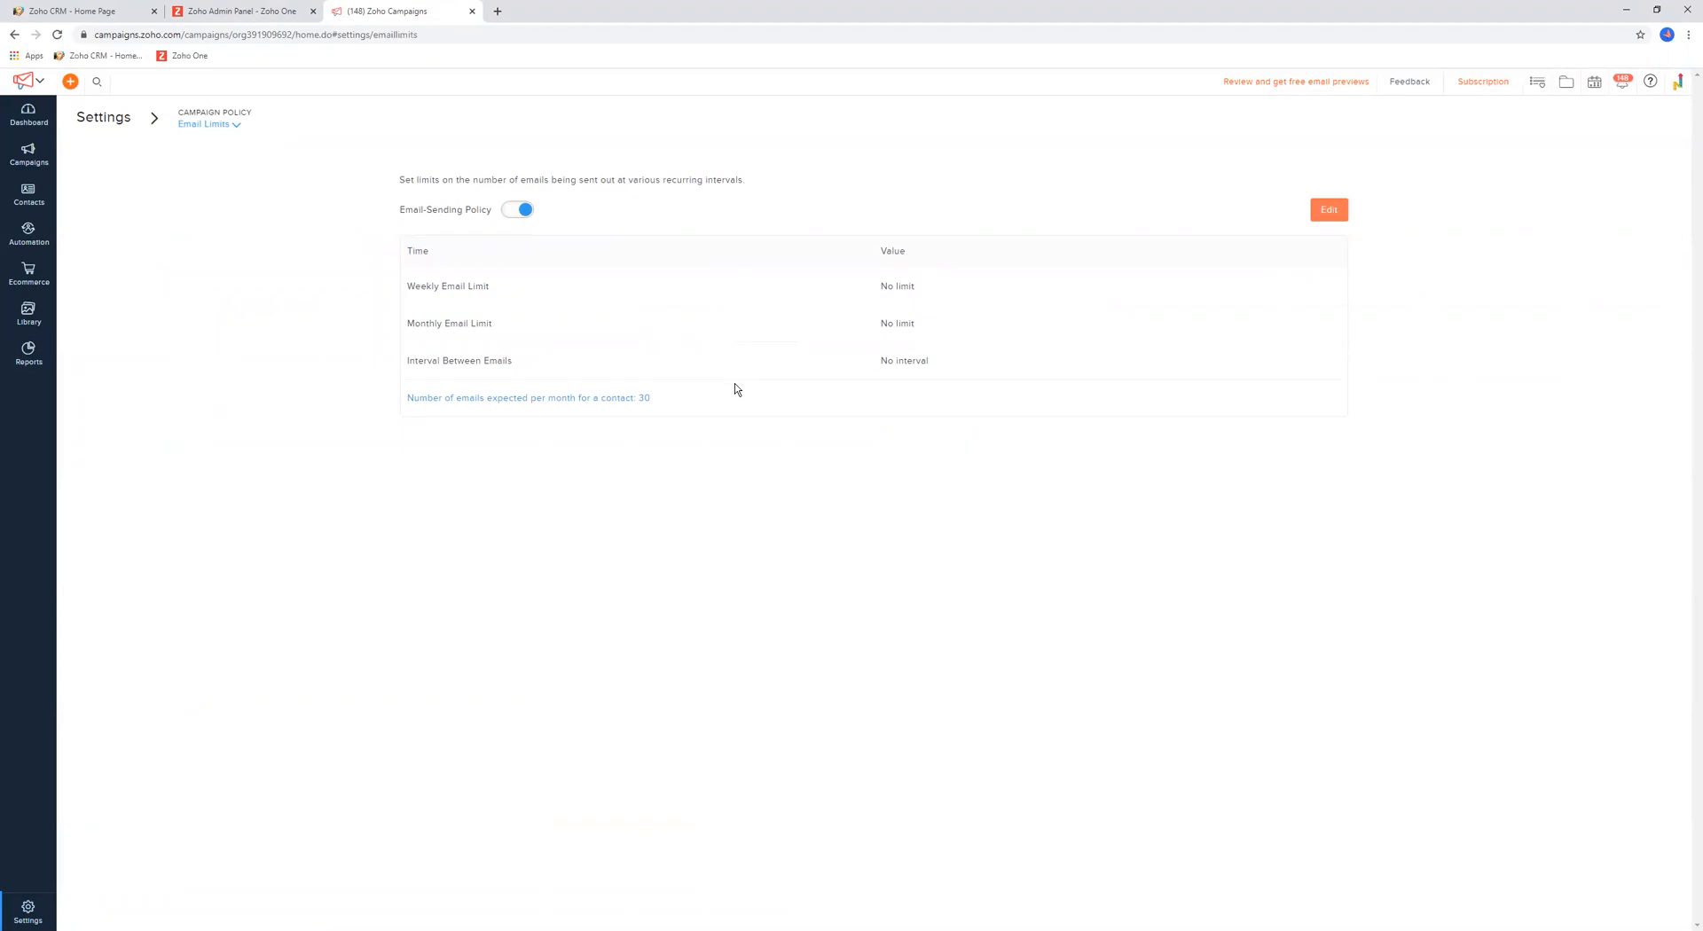
pyautogui.moveTo(715, 373)
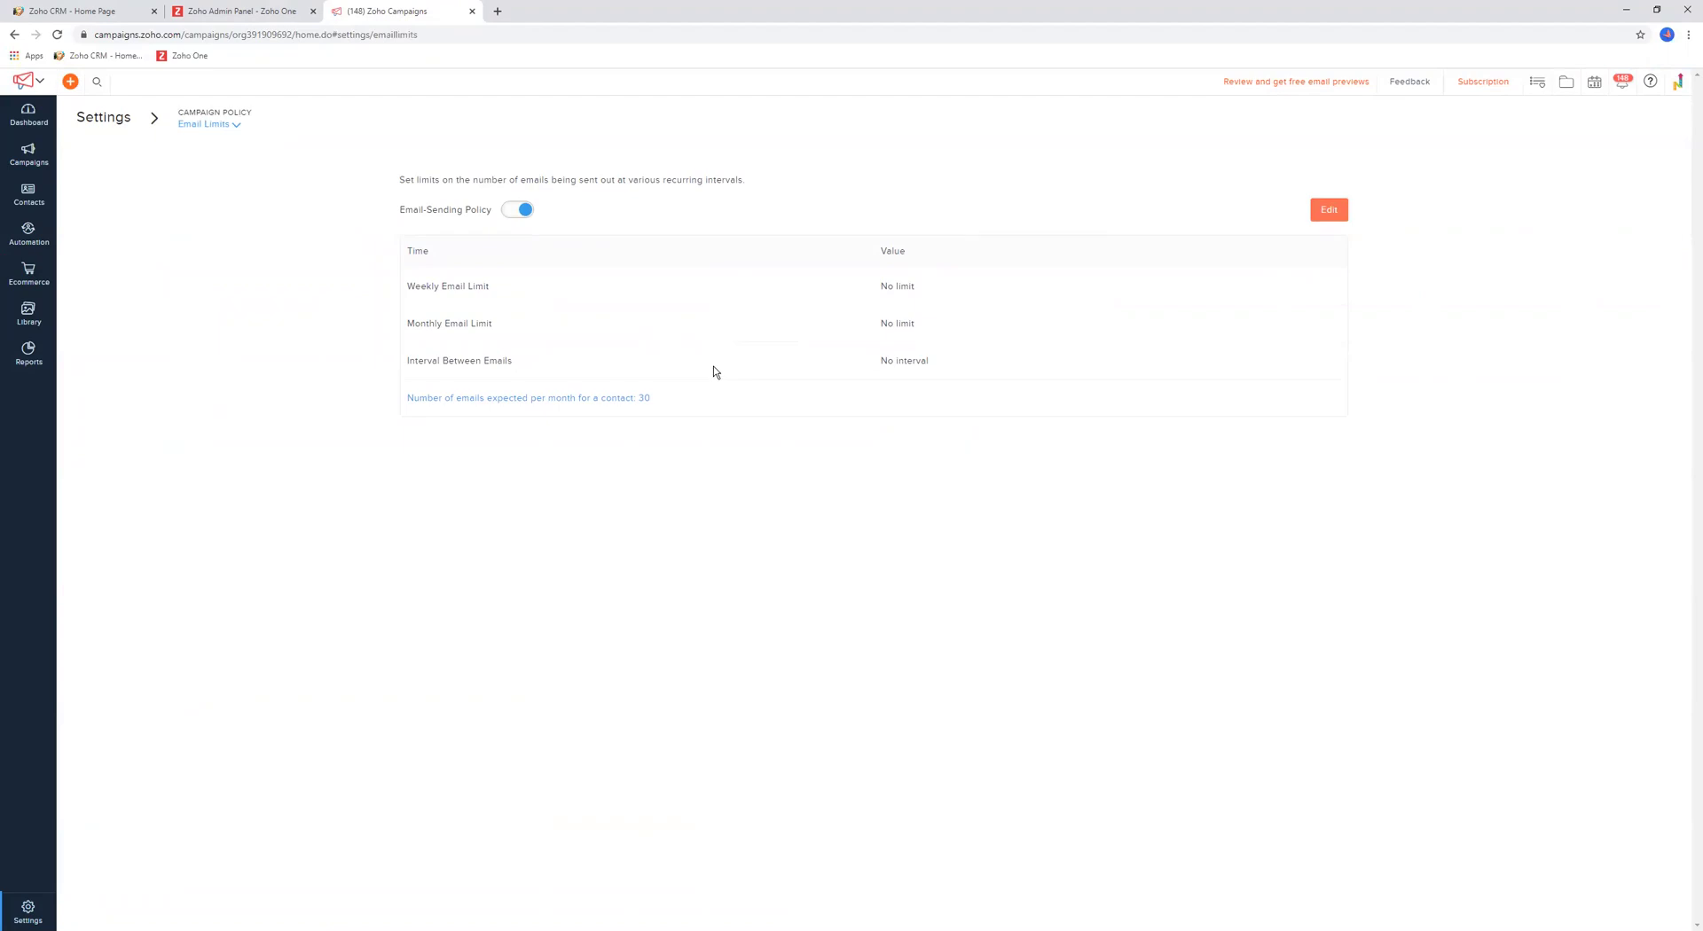
pyautogui.moveTo(719, 360)
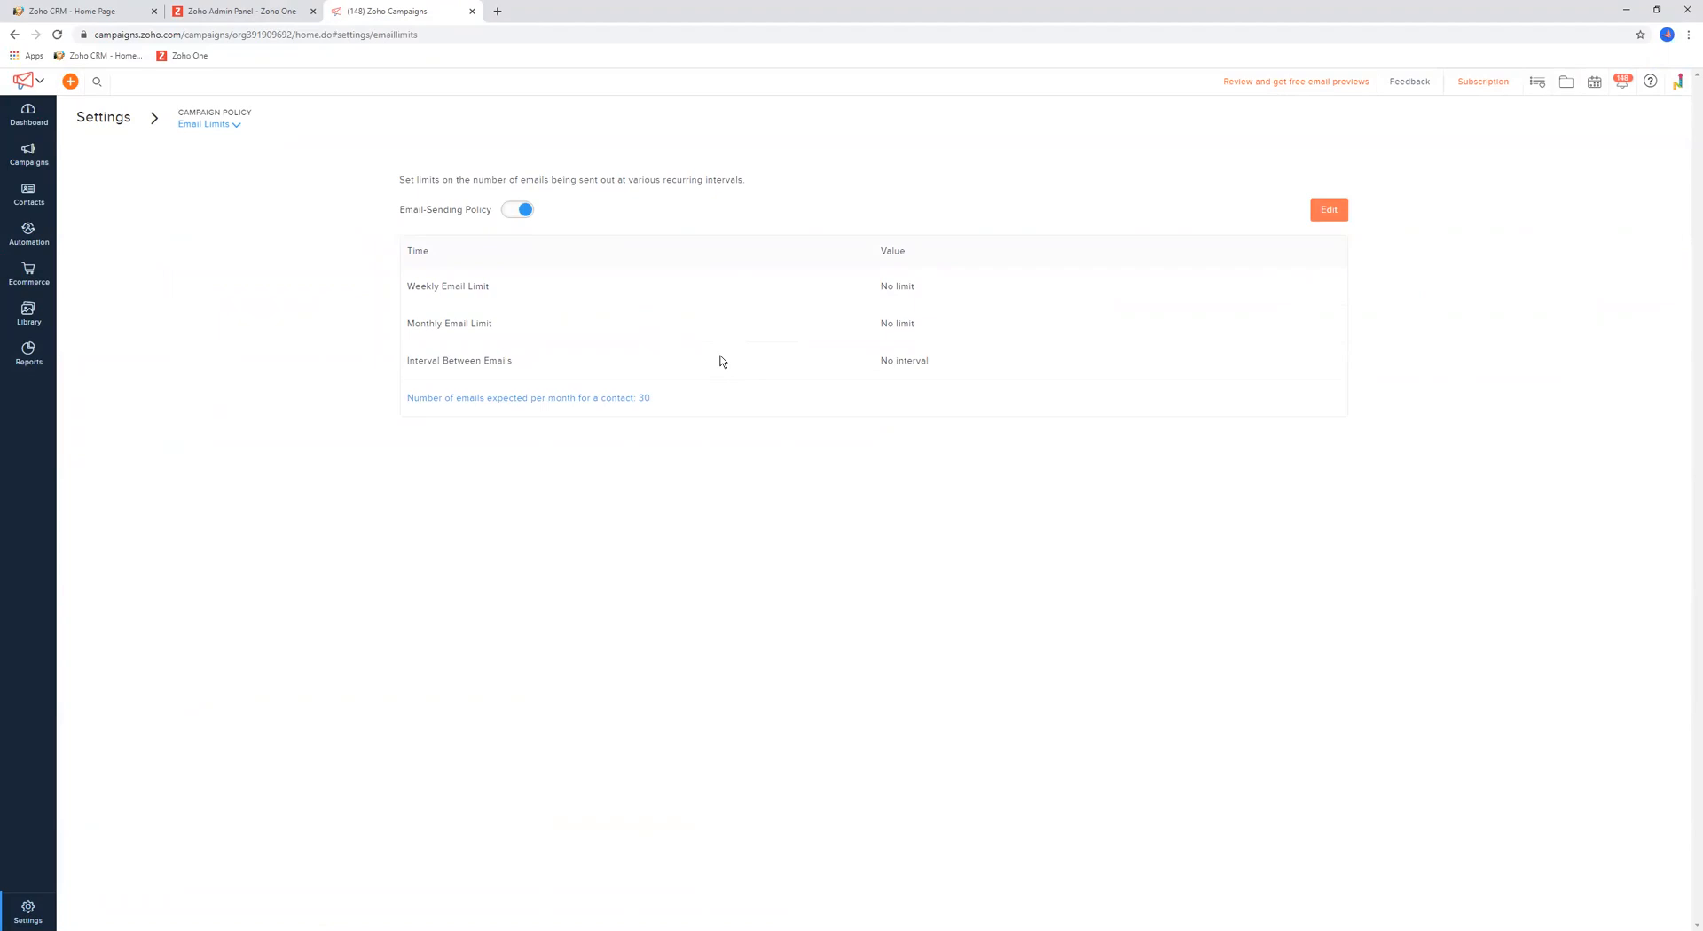
pyautogui.moveTo(830, 298)
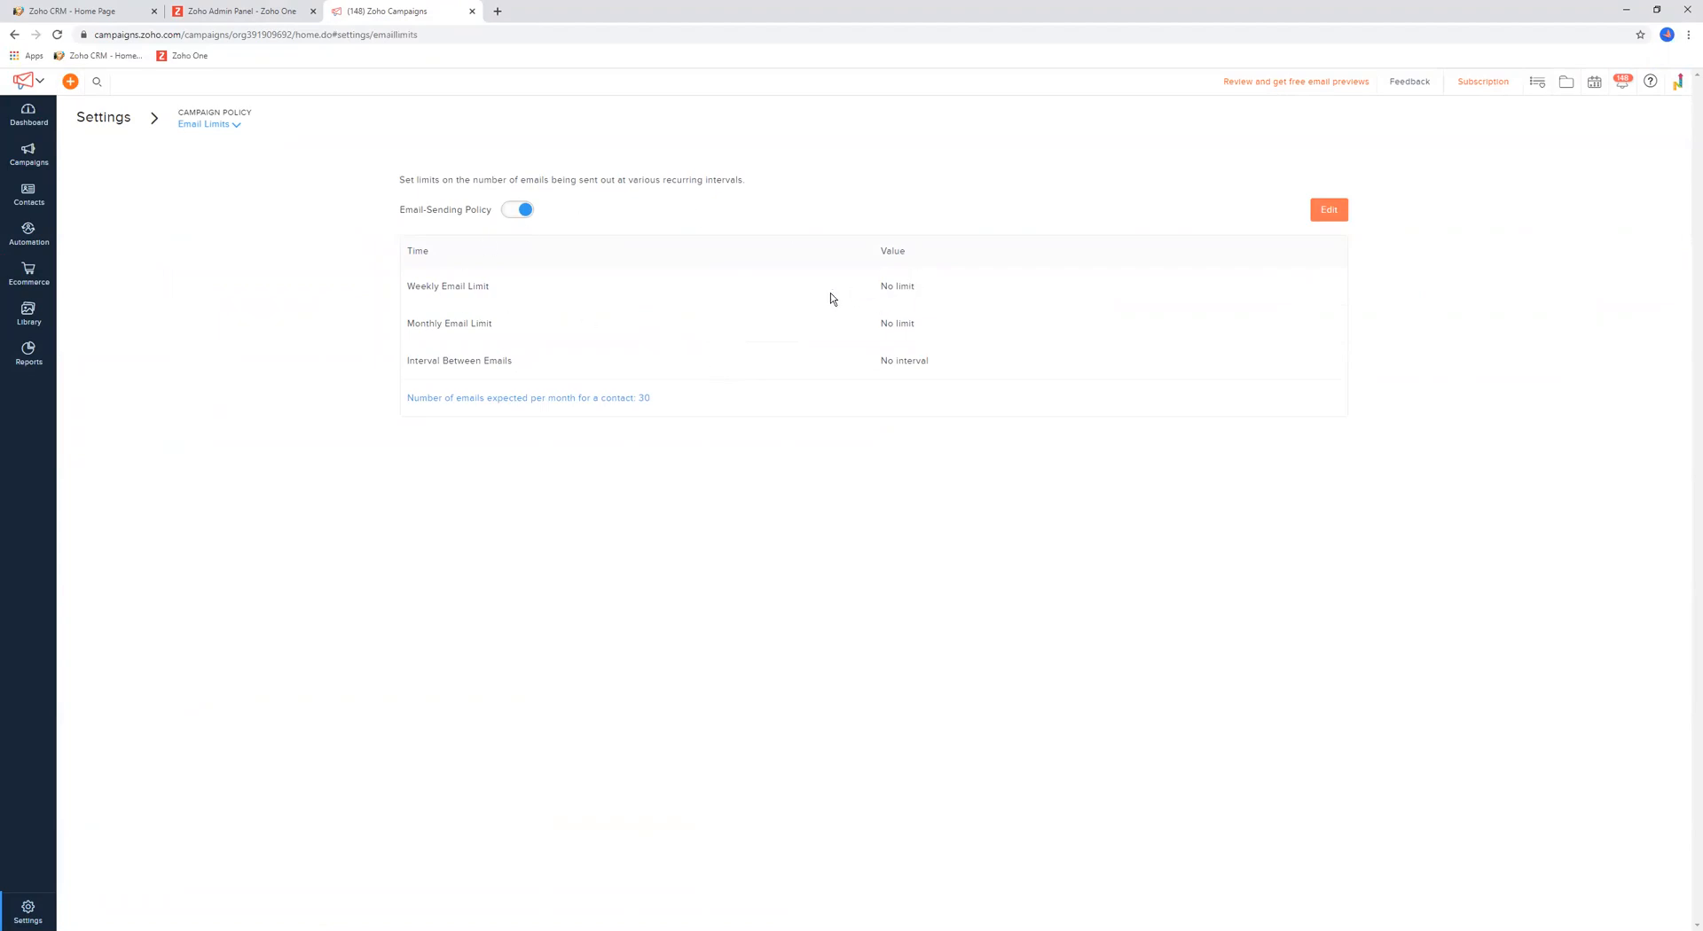
pyautogui.doubleClick(897, 285)
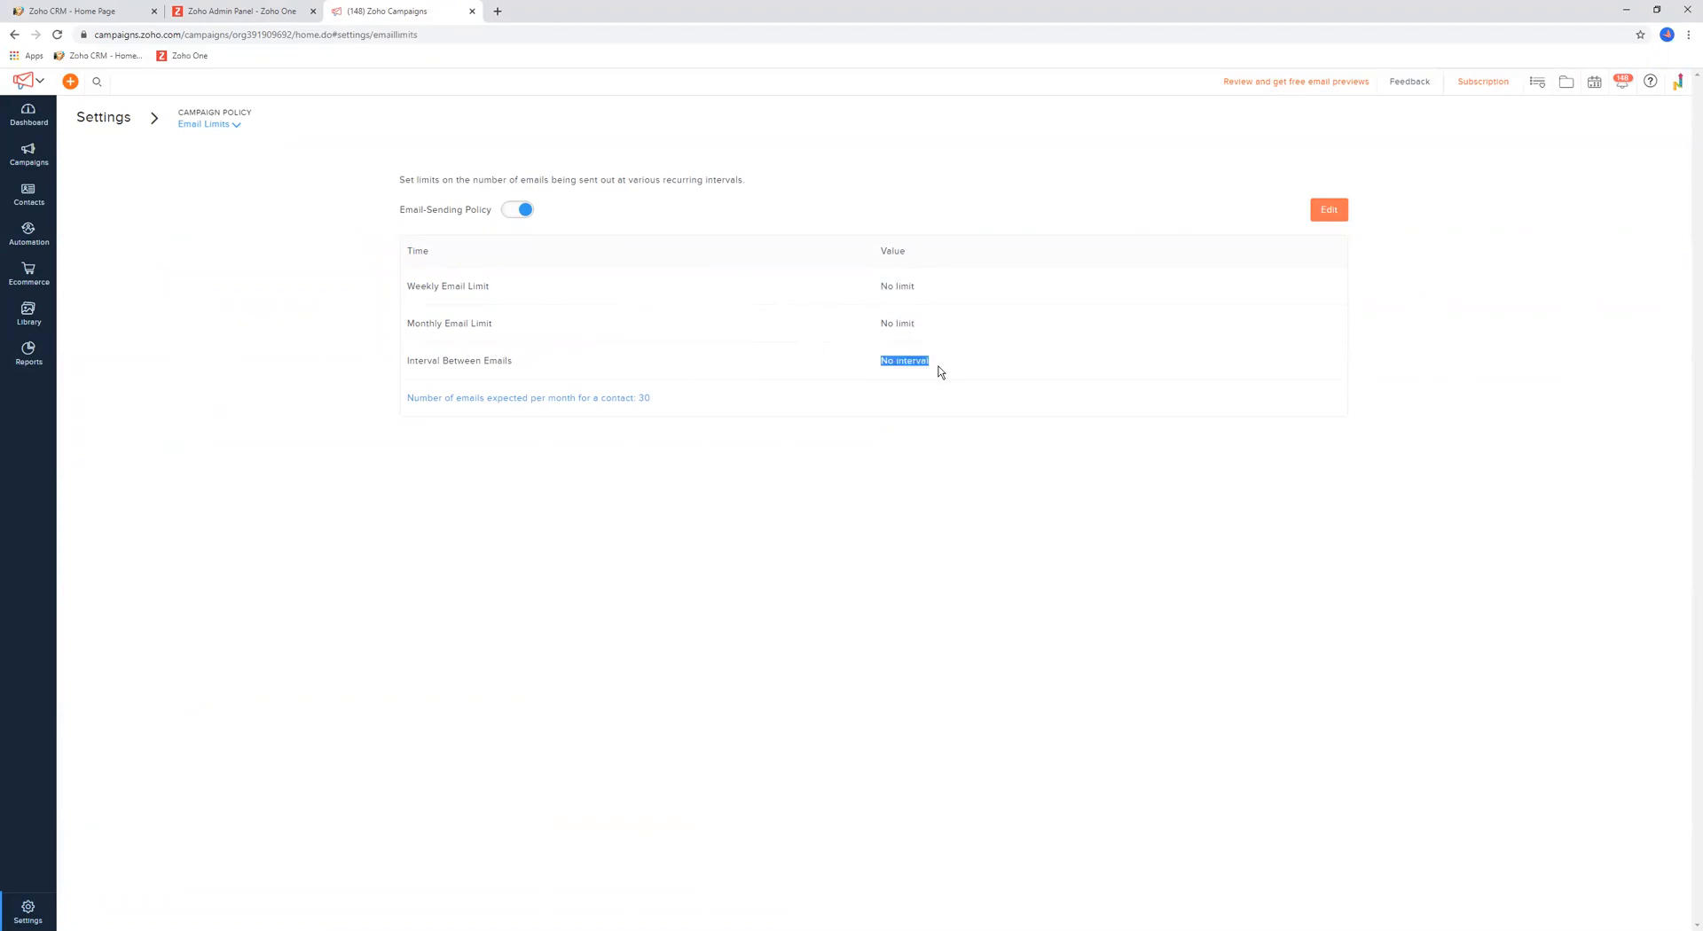
pyautogui.click(103, 117)
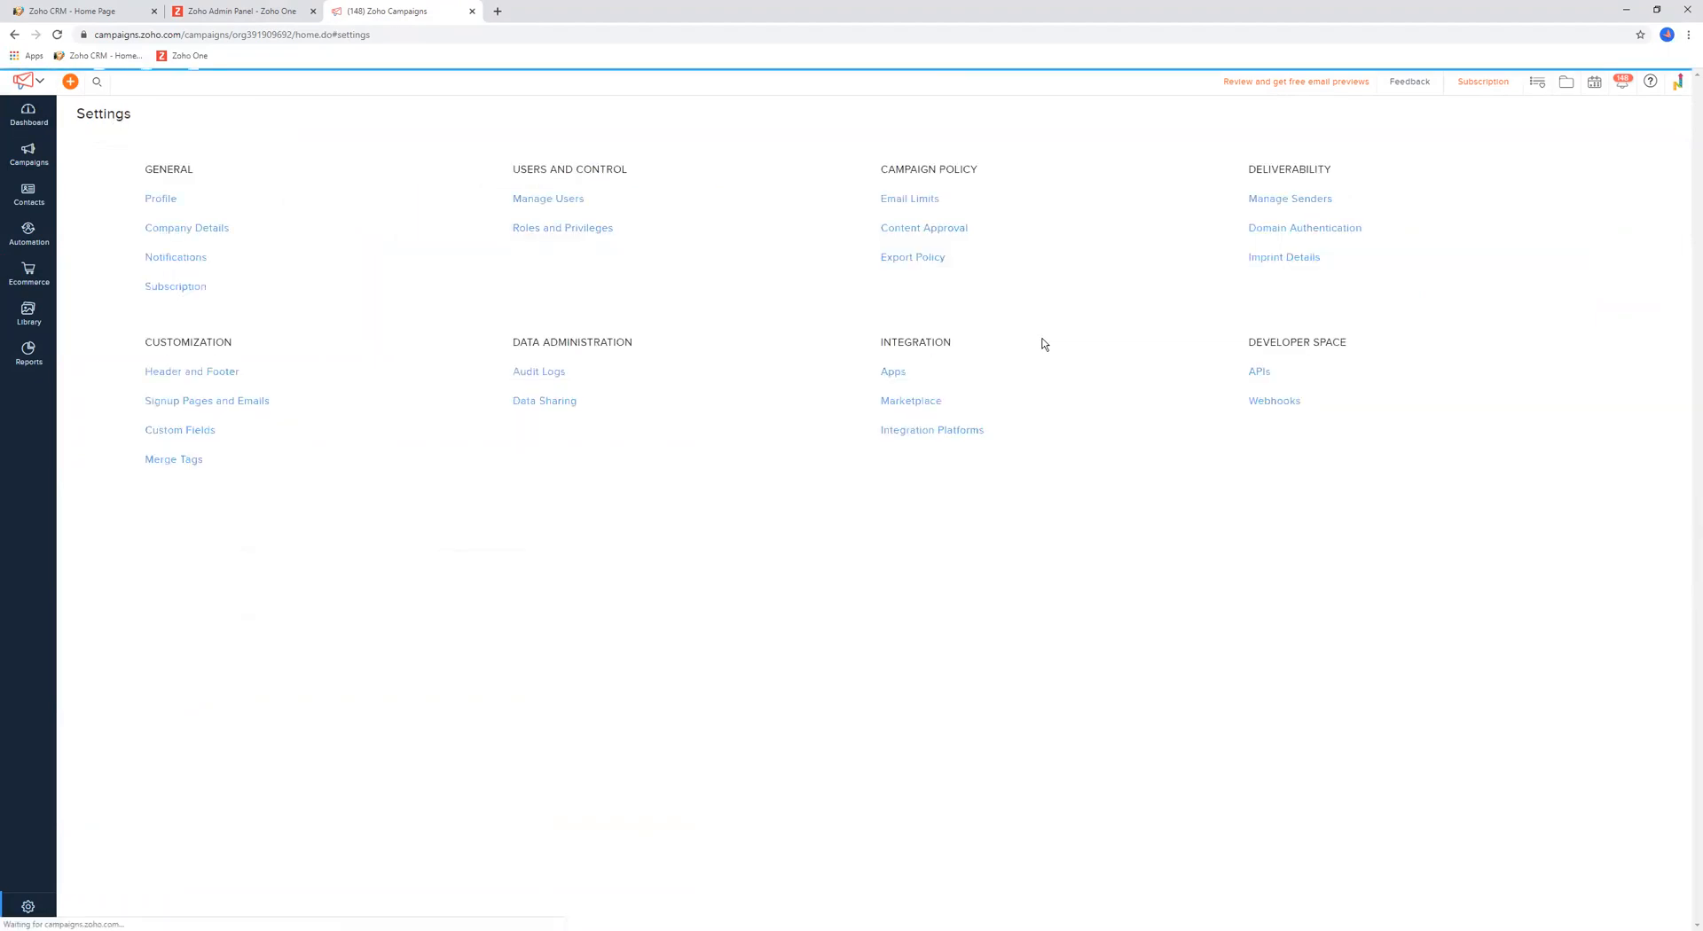
# View the Content Approval page with approval not enabled, then return to Settings
pyautogui.click(922, 227)
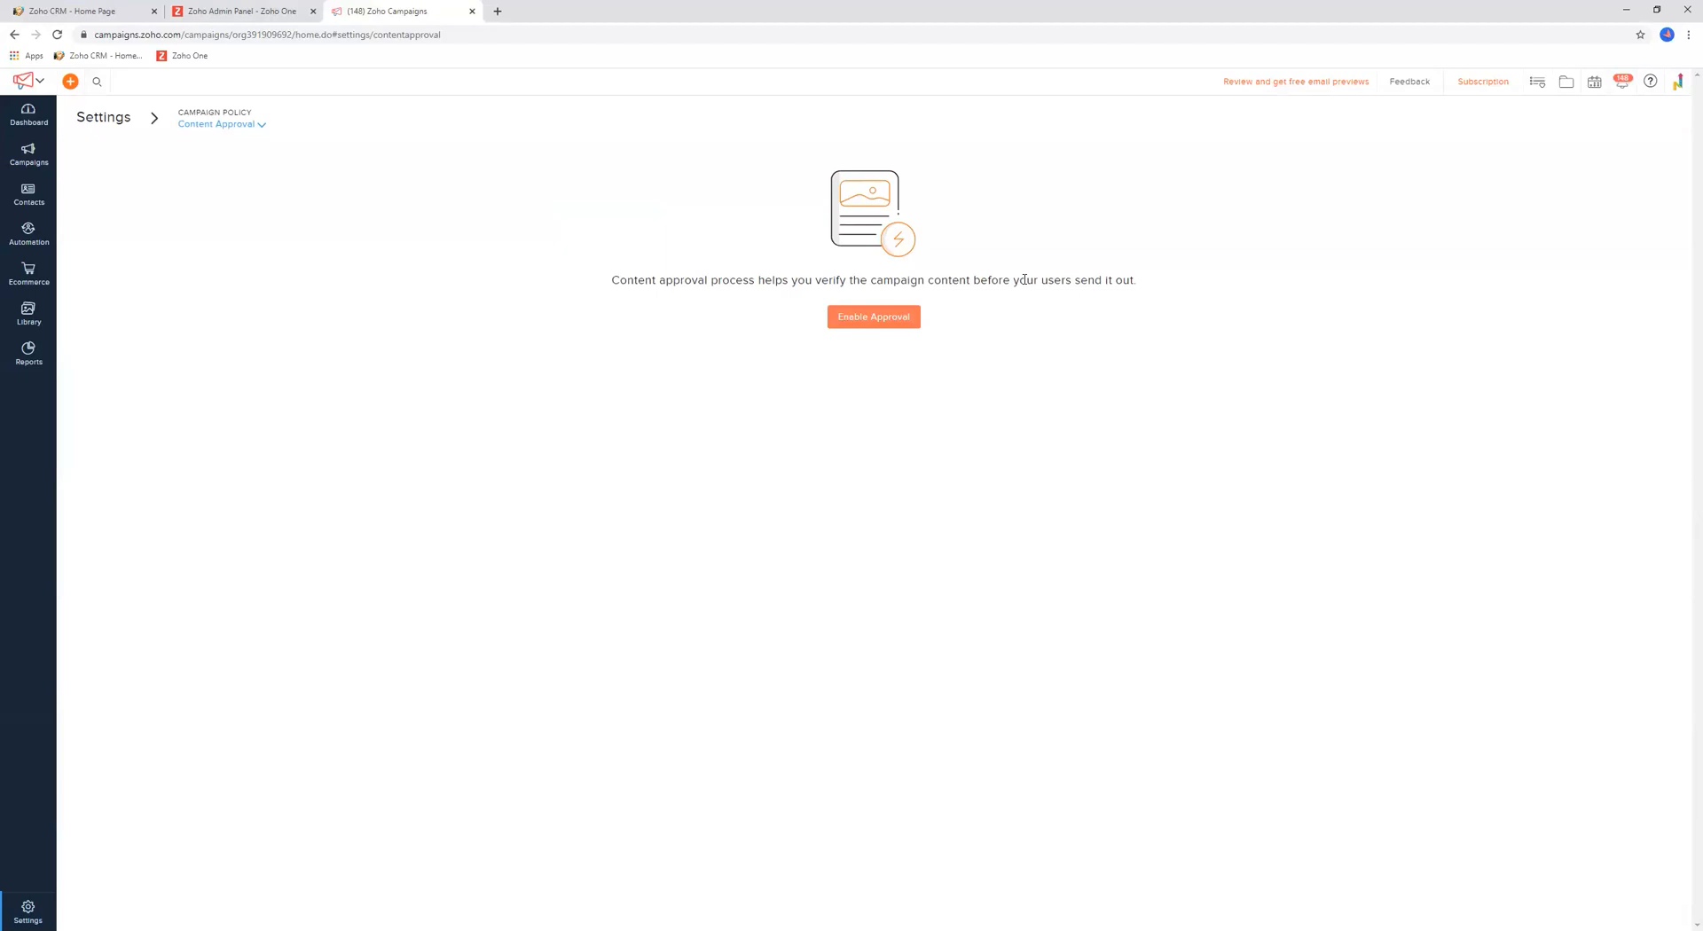
pyautogui.moveTo(816, 304)
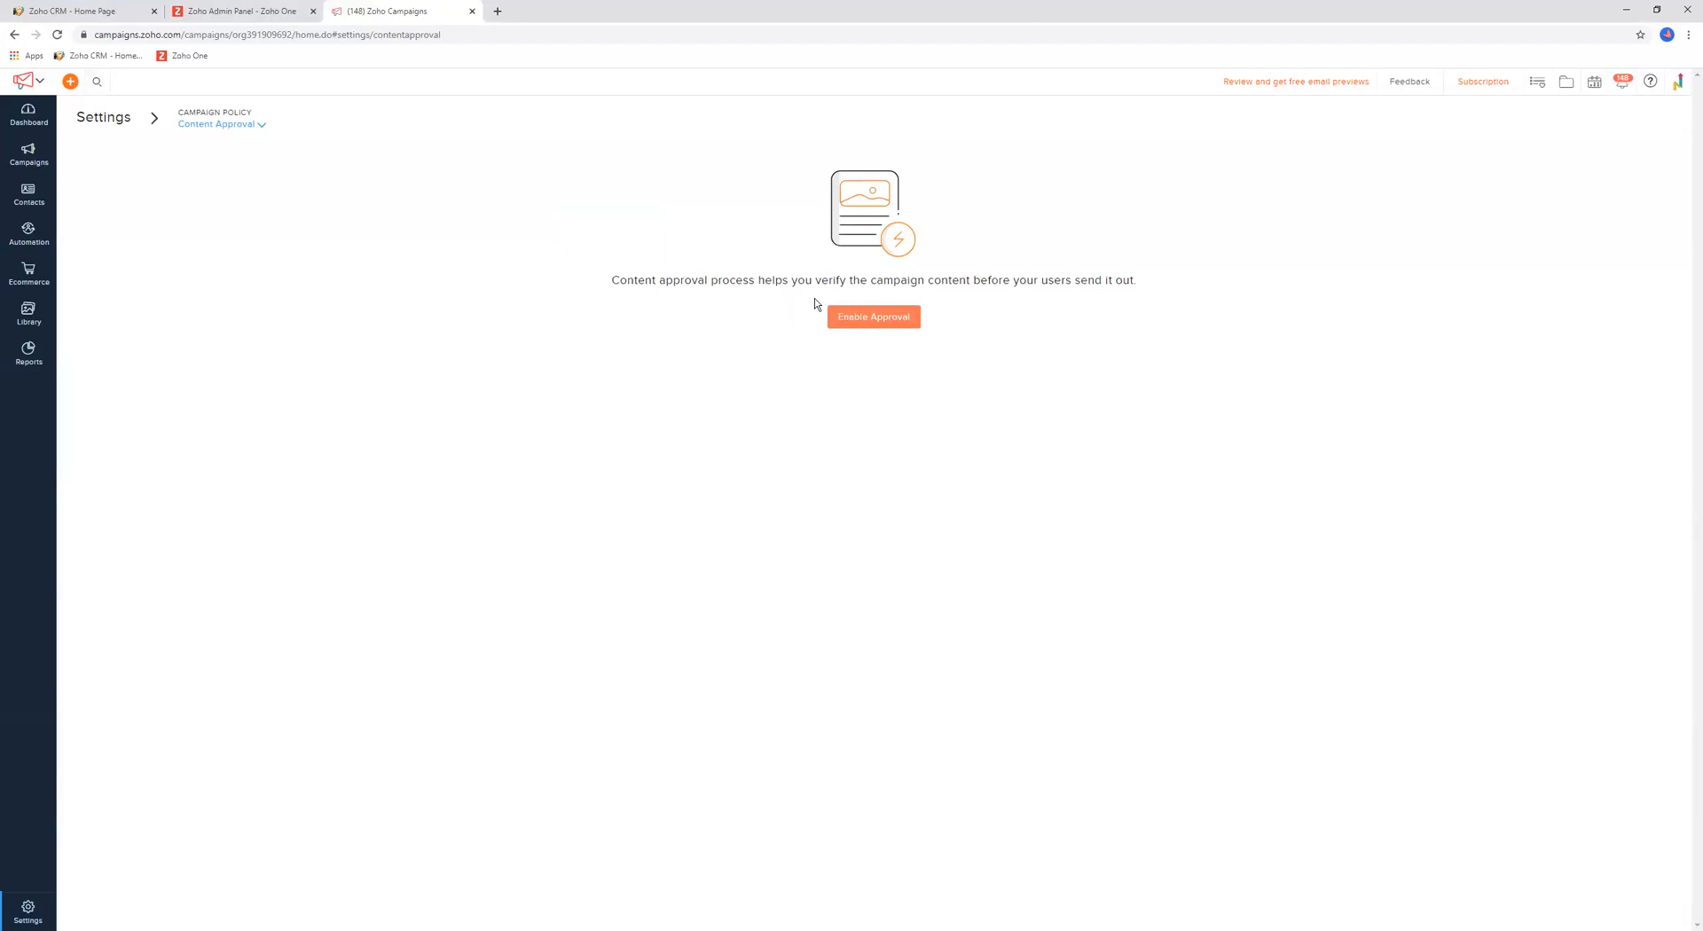
pyautogui.moveTo(818, 281)
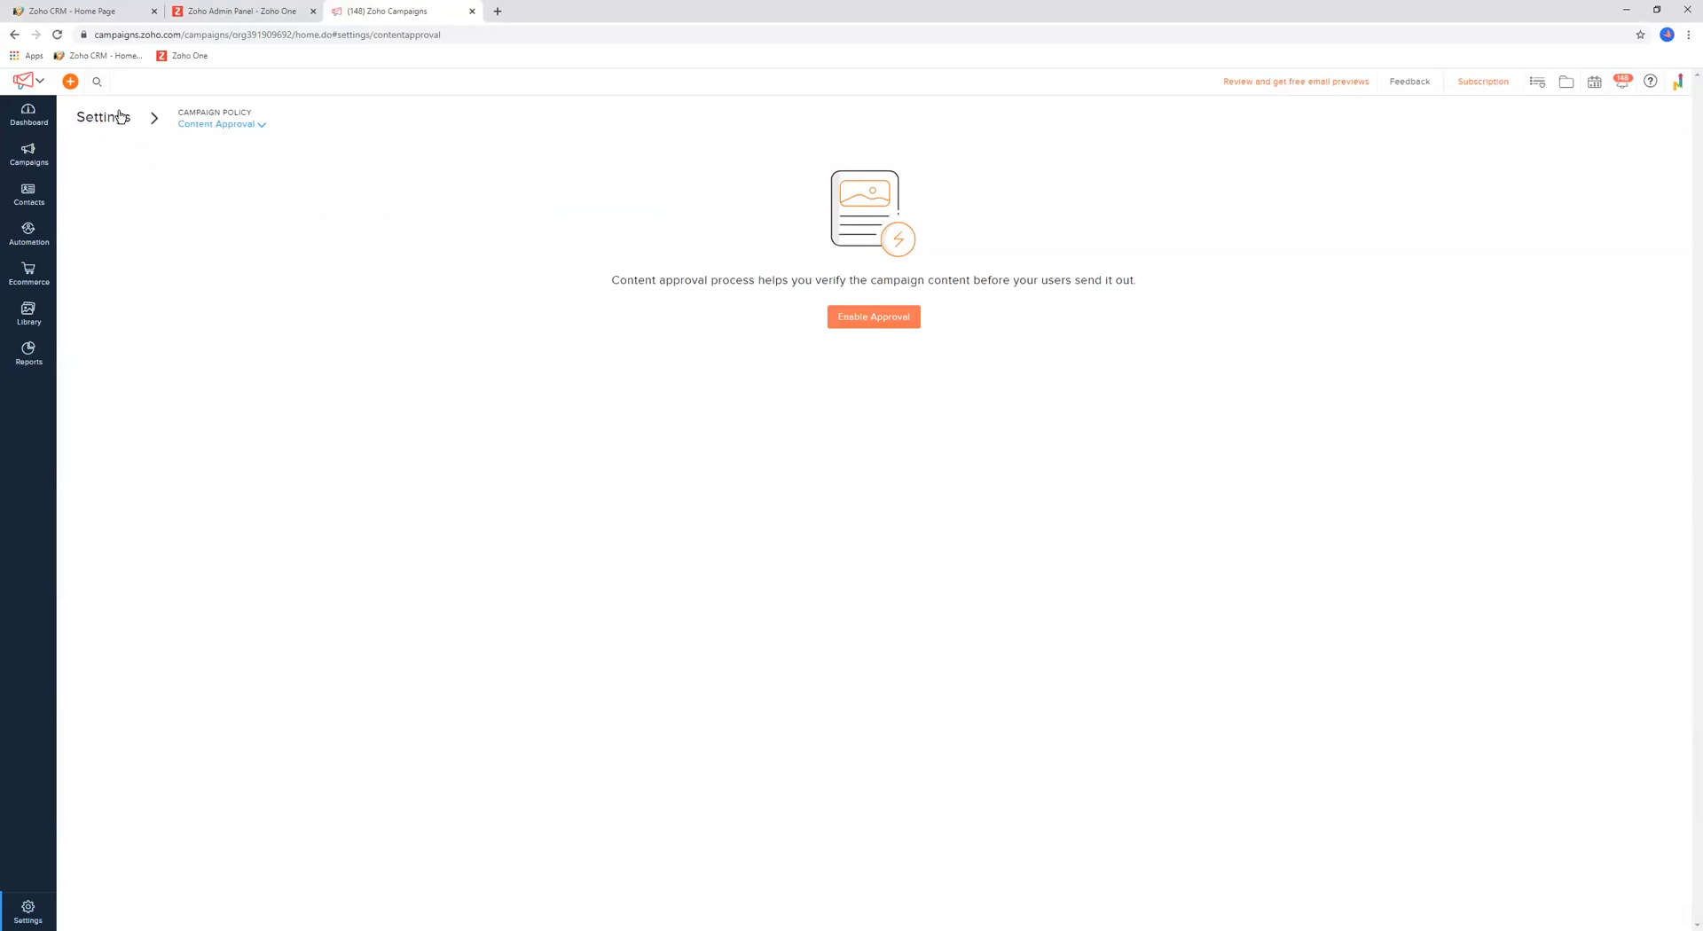
pyautogui.click(103, 114)
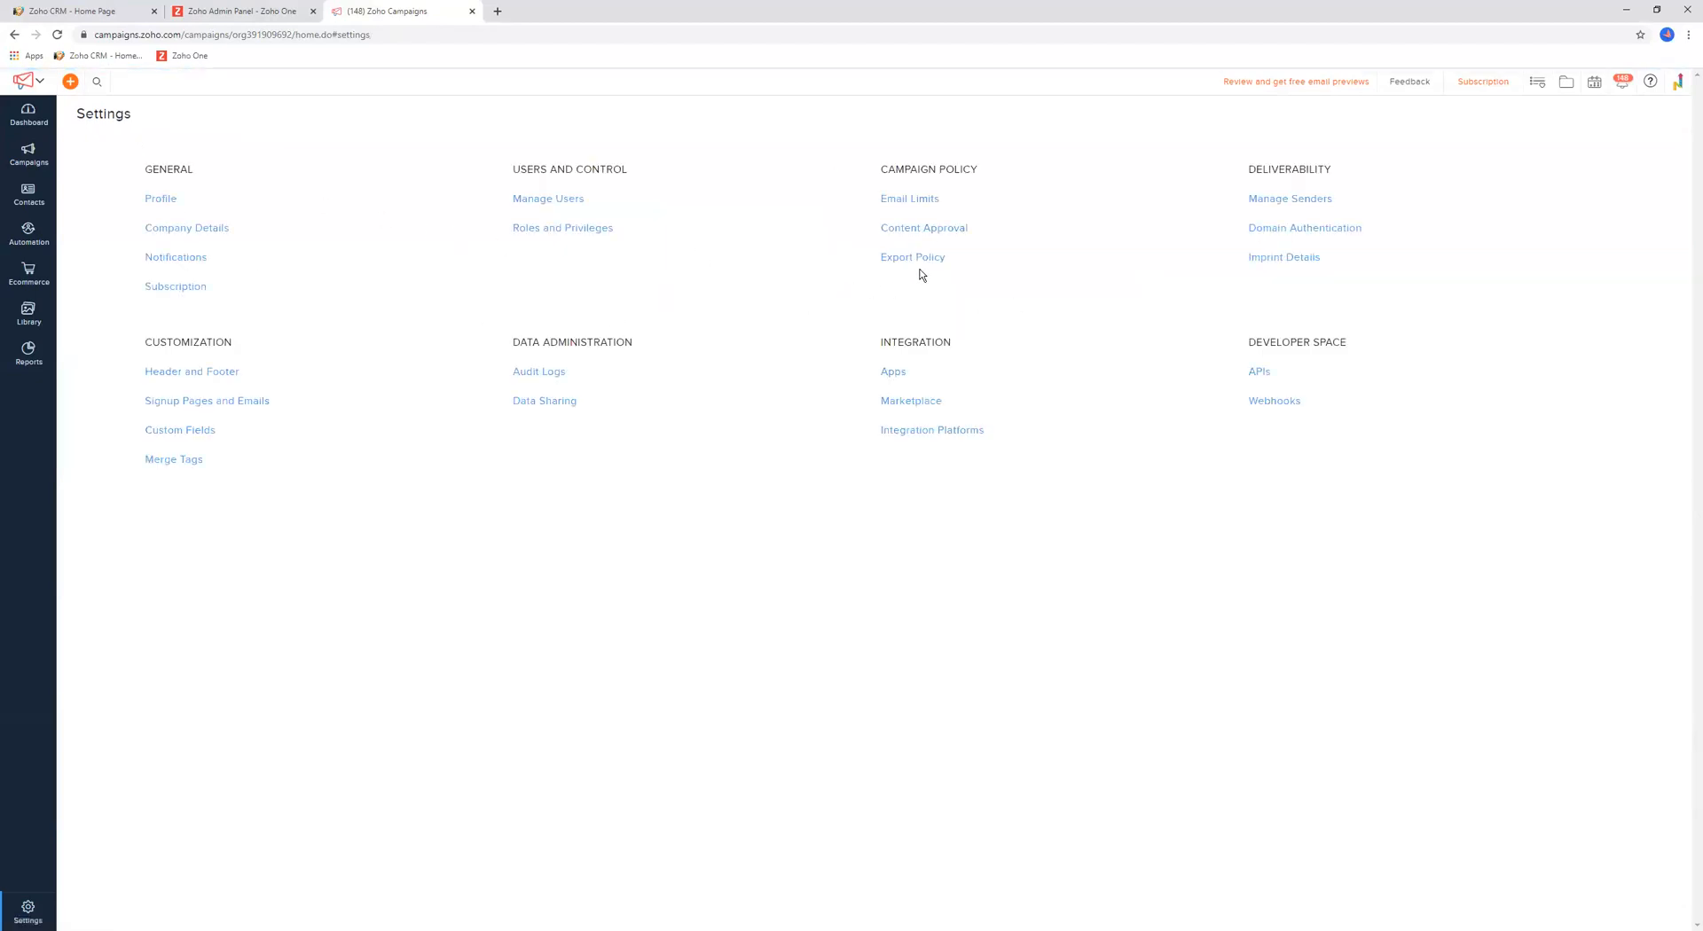
# View the Export Policy's password protection details, then return to Settings
pyautogui.click(912, 258)
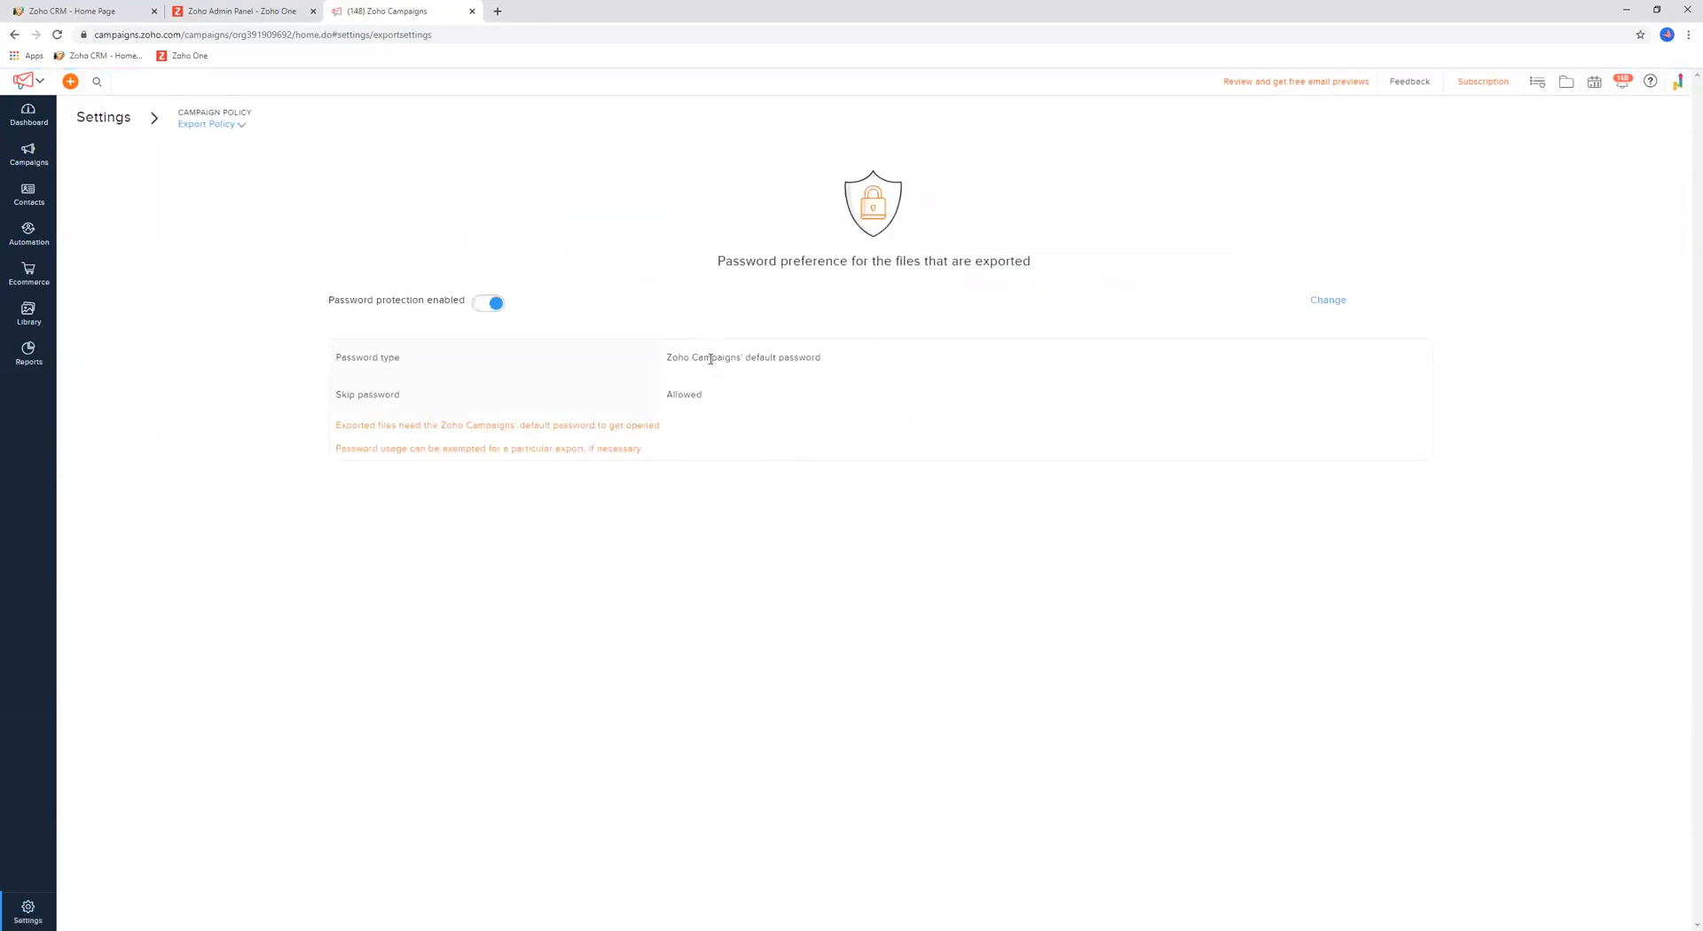
pyautogui.moveTo(651, 365)
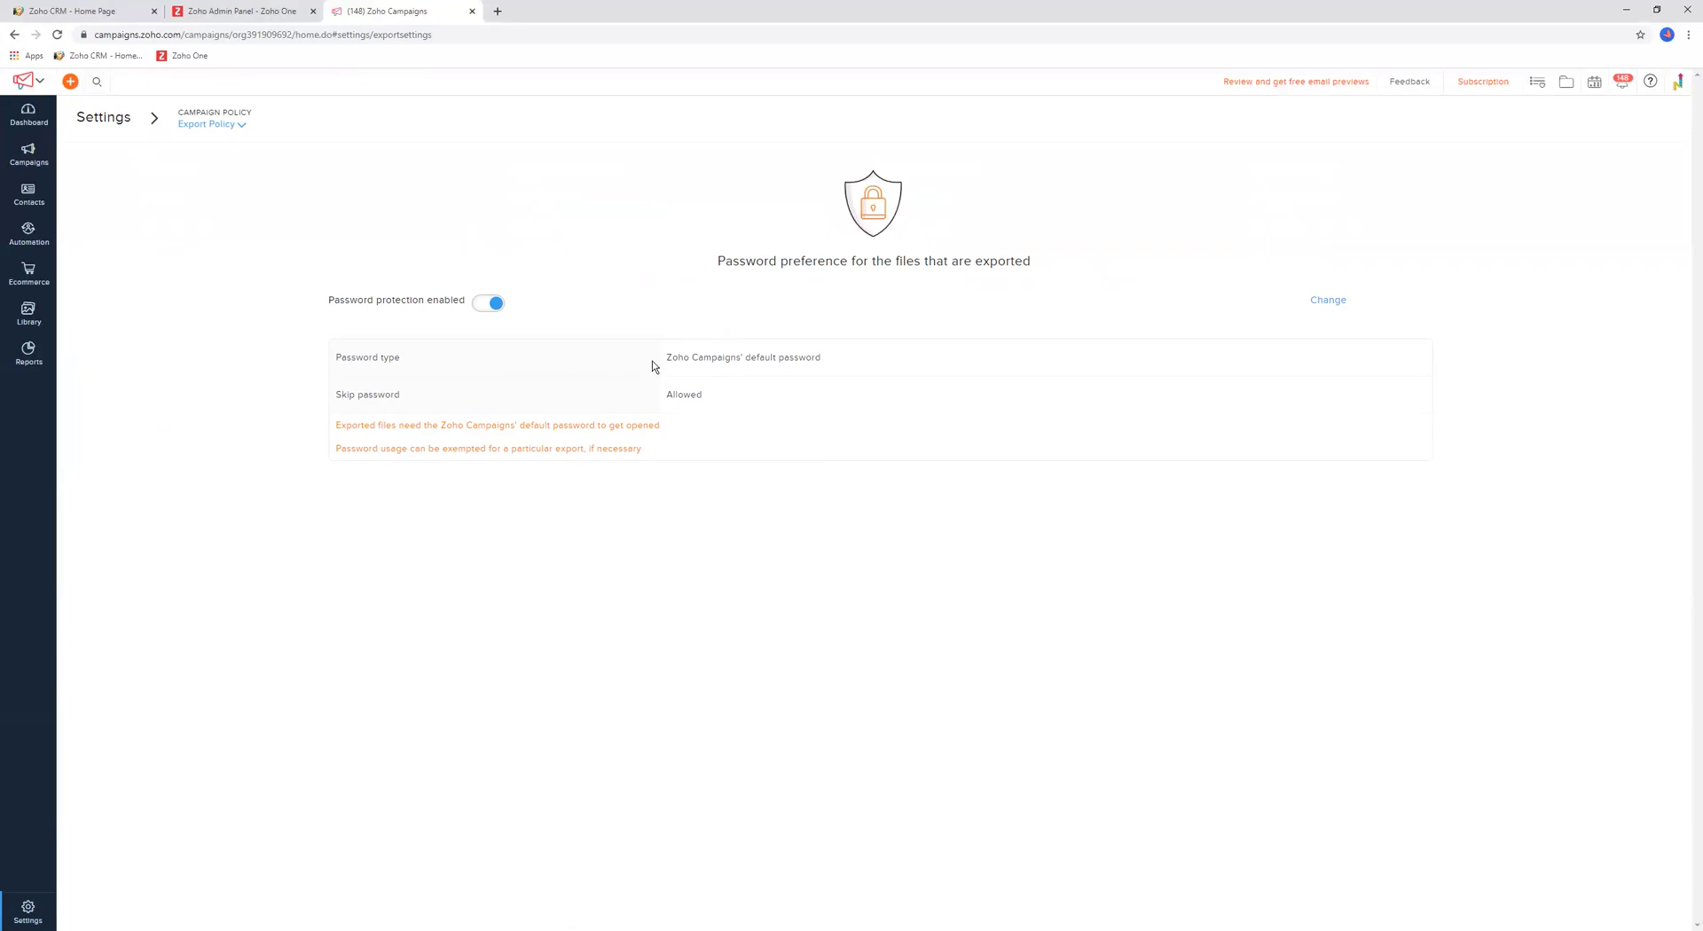
pyautogui.moveTo(749, 355)
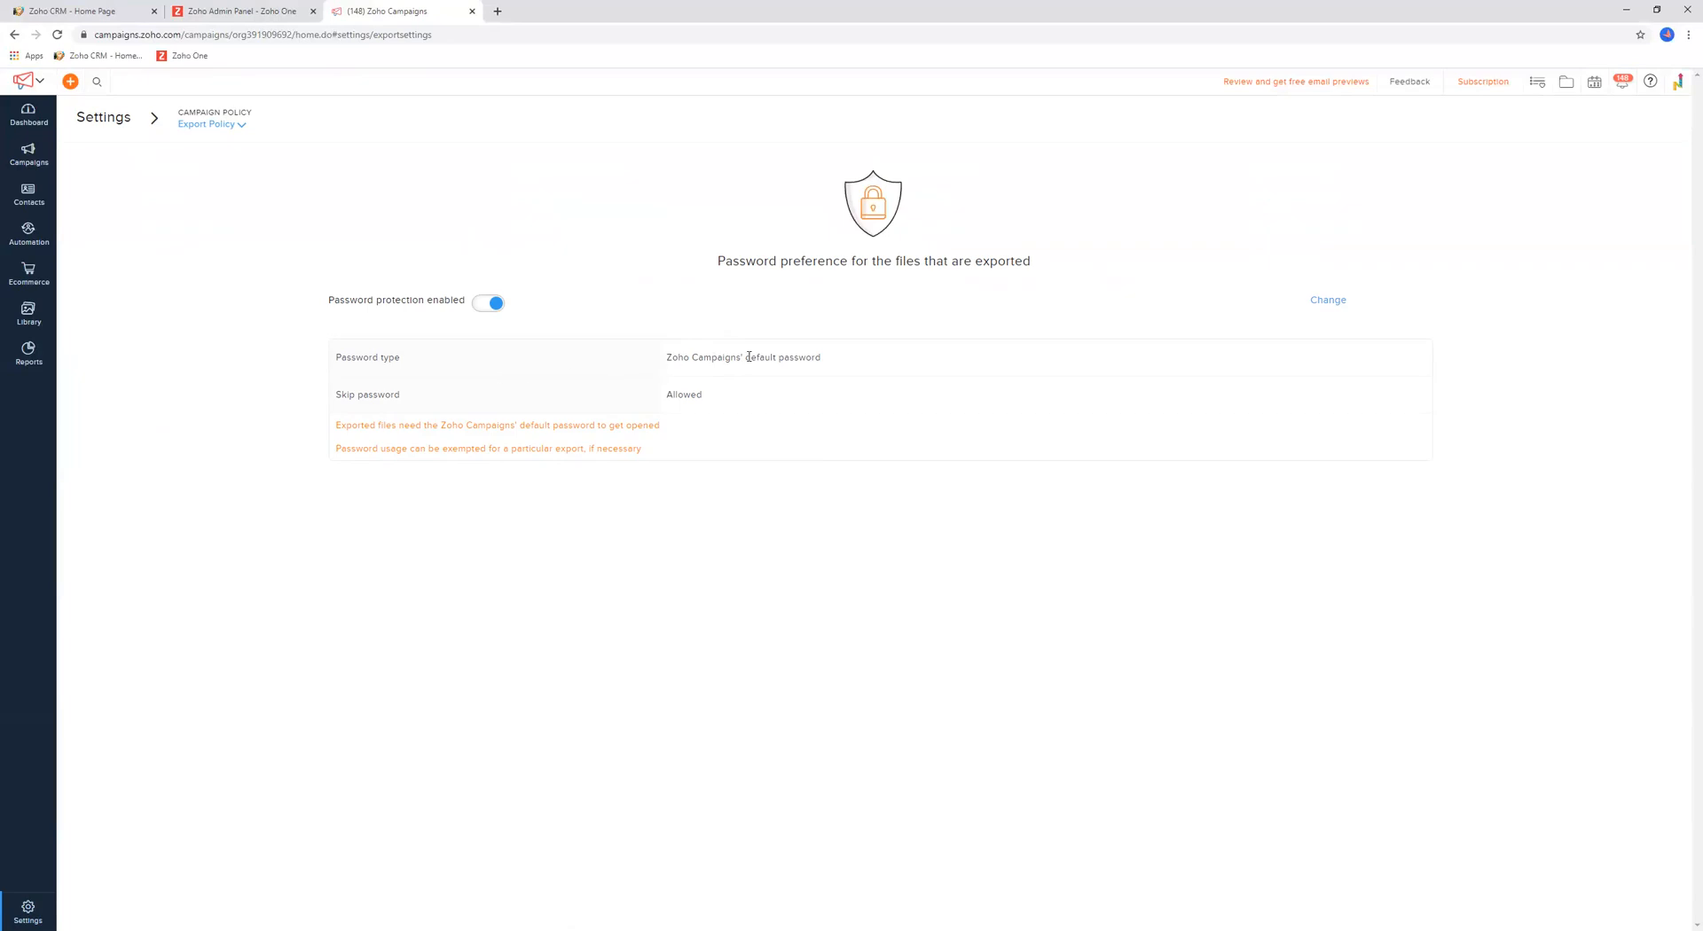
pyautogui.moveTo(786, 397)
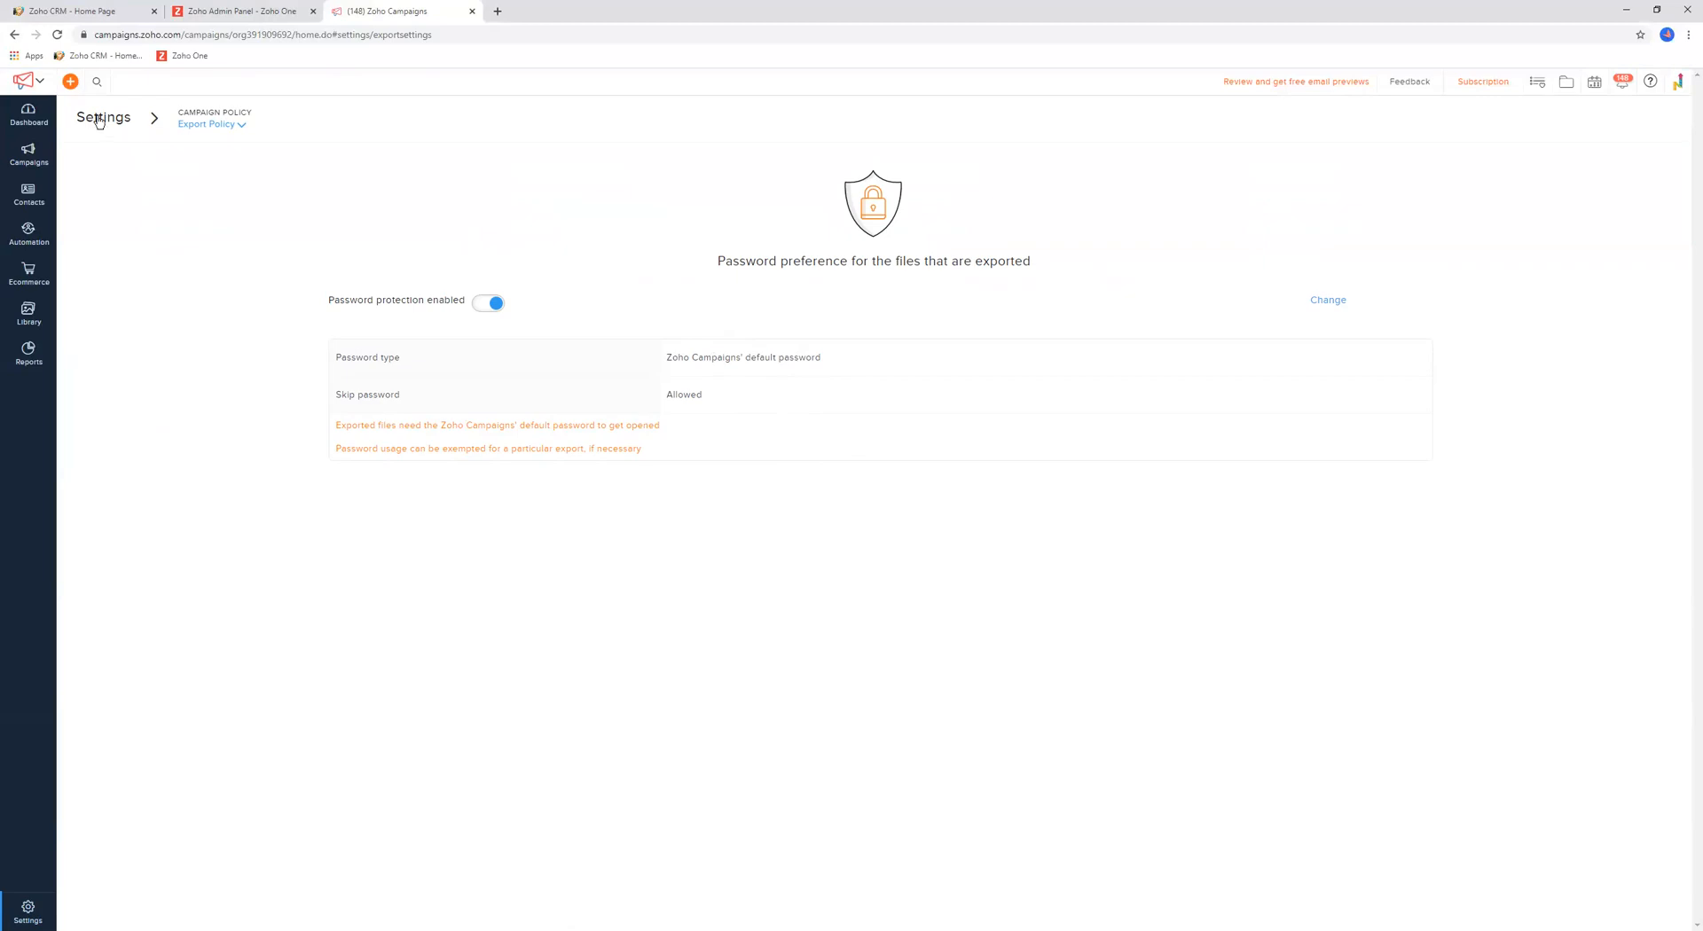
pyautogui.click(103, 117)
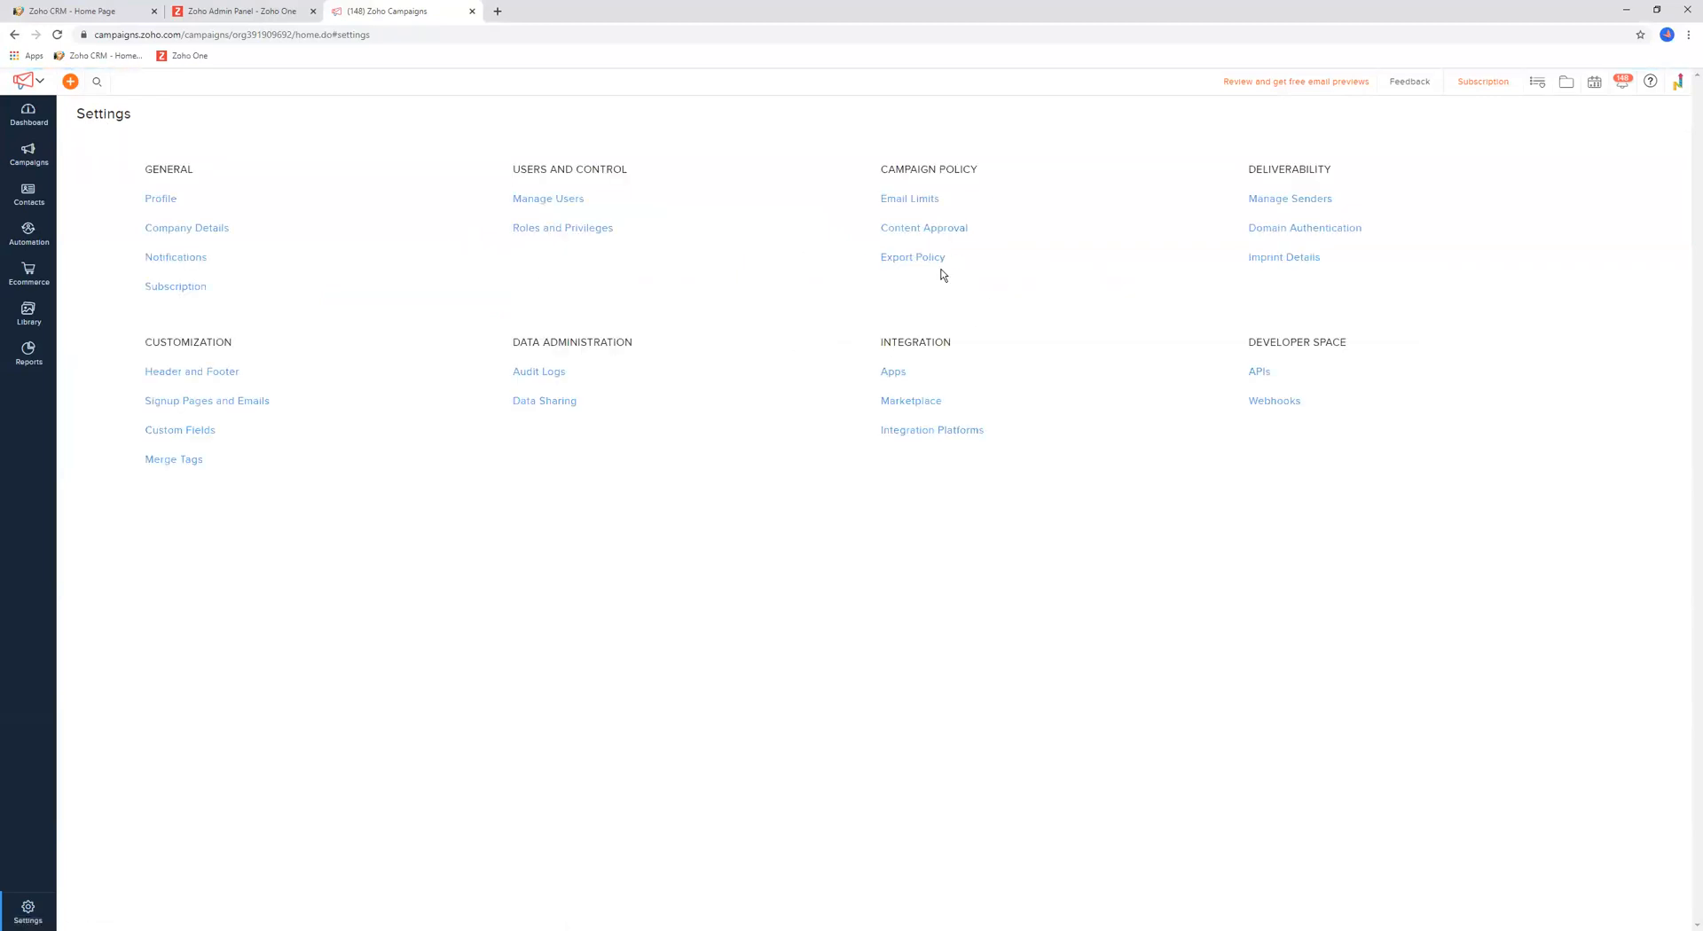
pyautogui.moveTo(1289, 199)
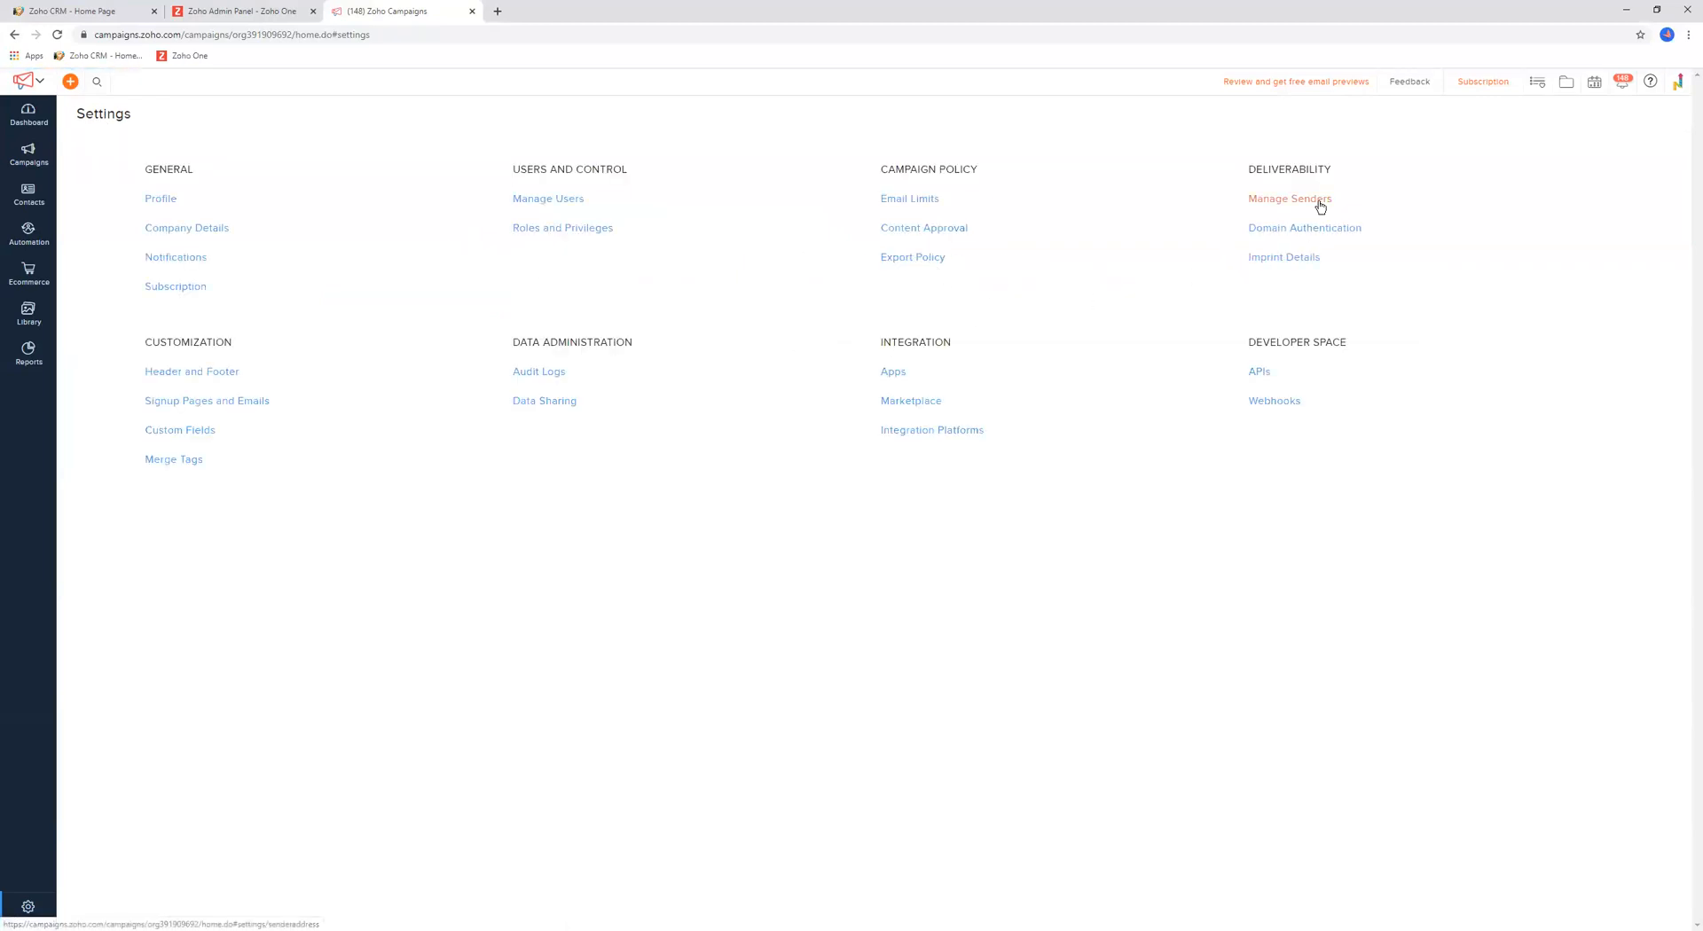
pyautogui.click(1290, 199)
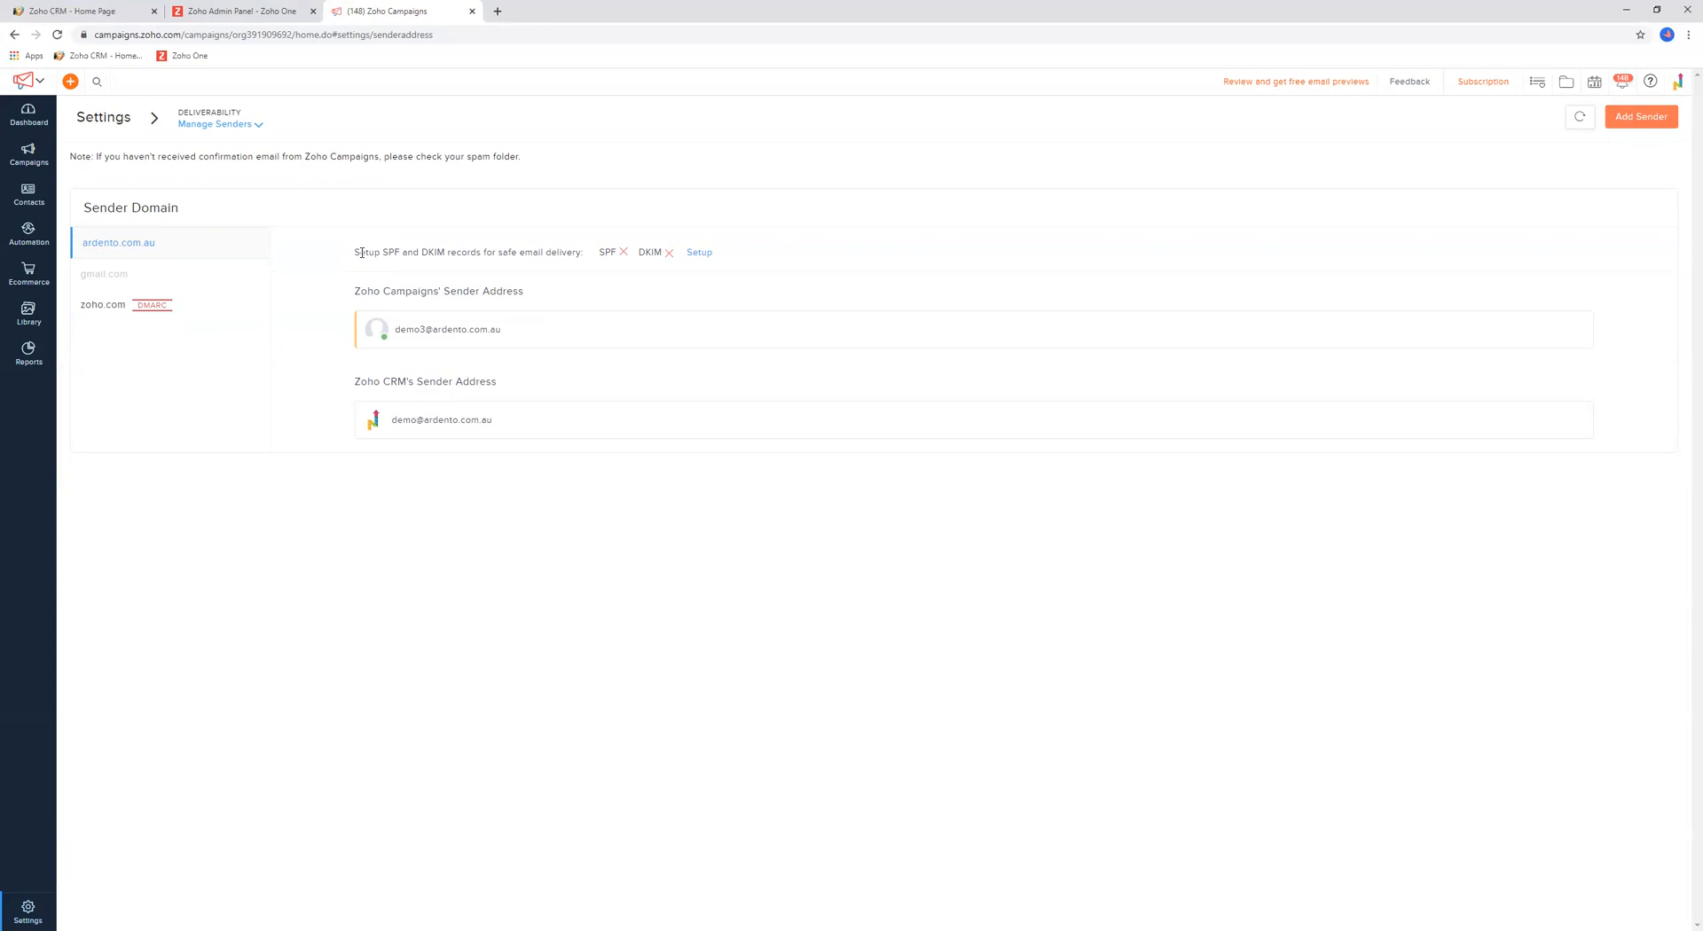
pyautogui.moveTo(492, 463)
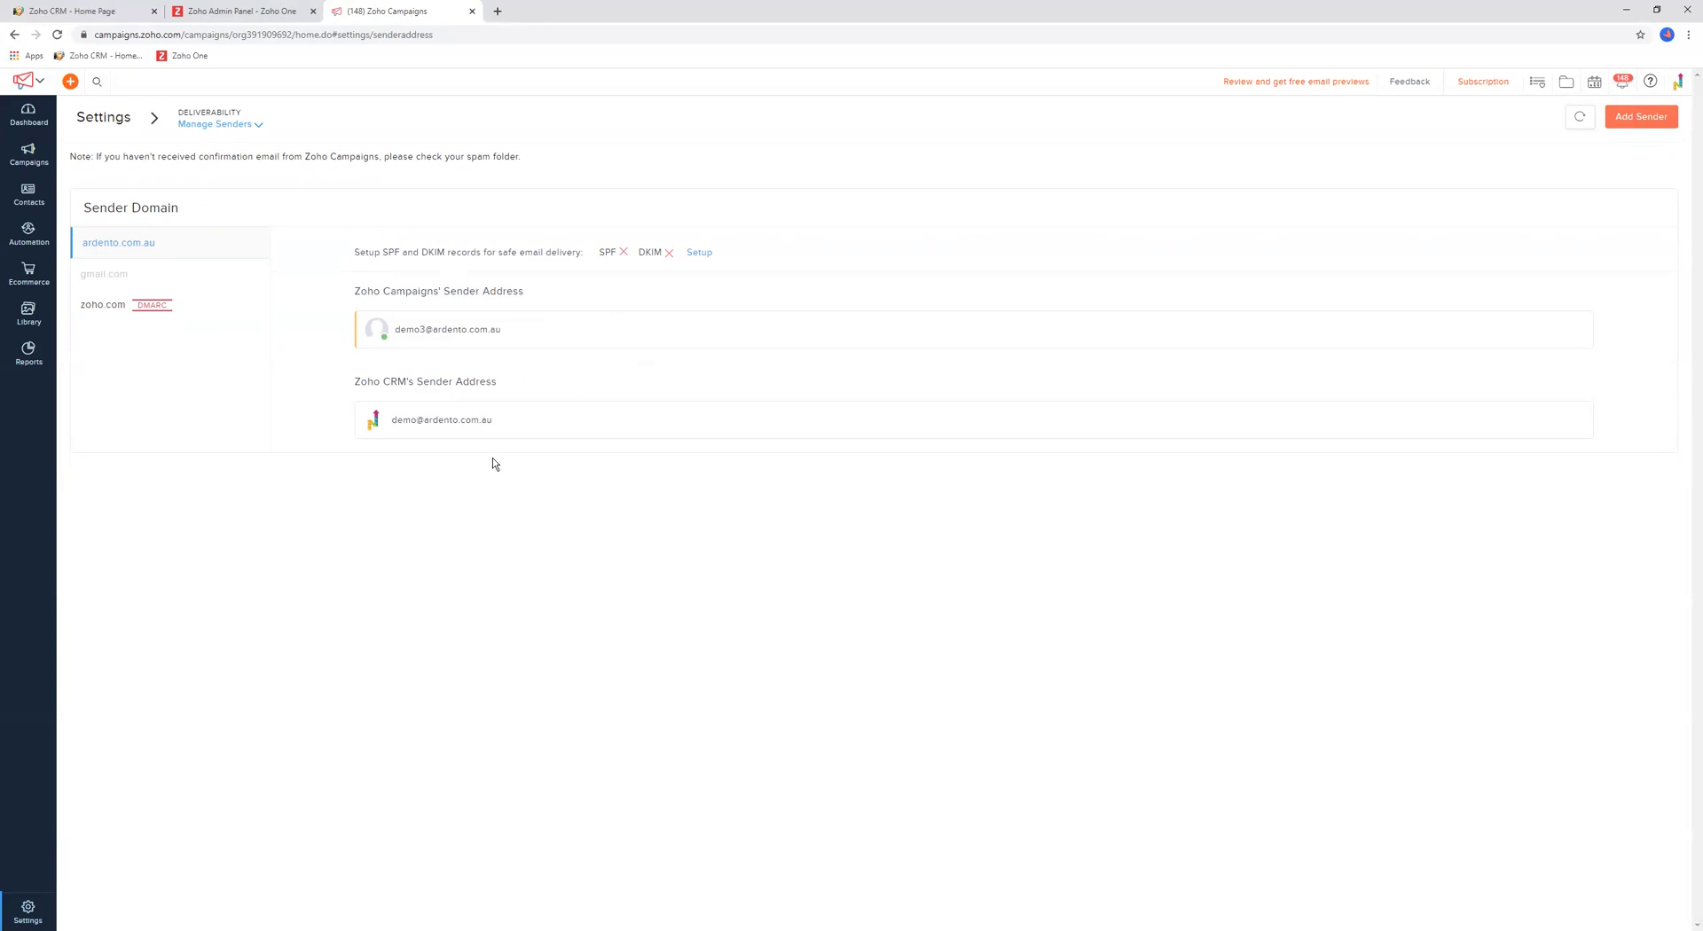
pyautogui.moveTo(1573, 188)
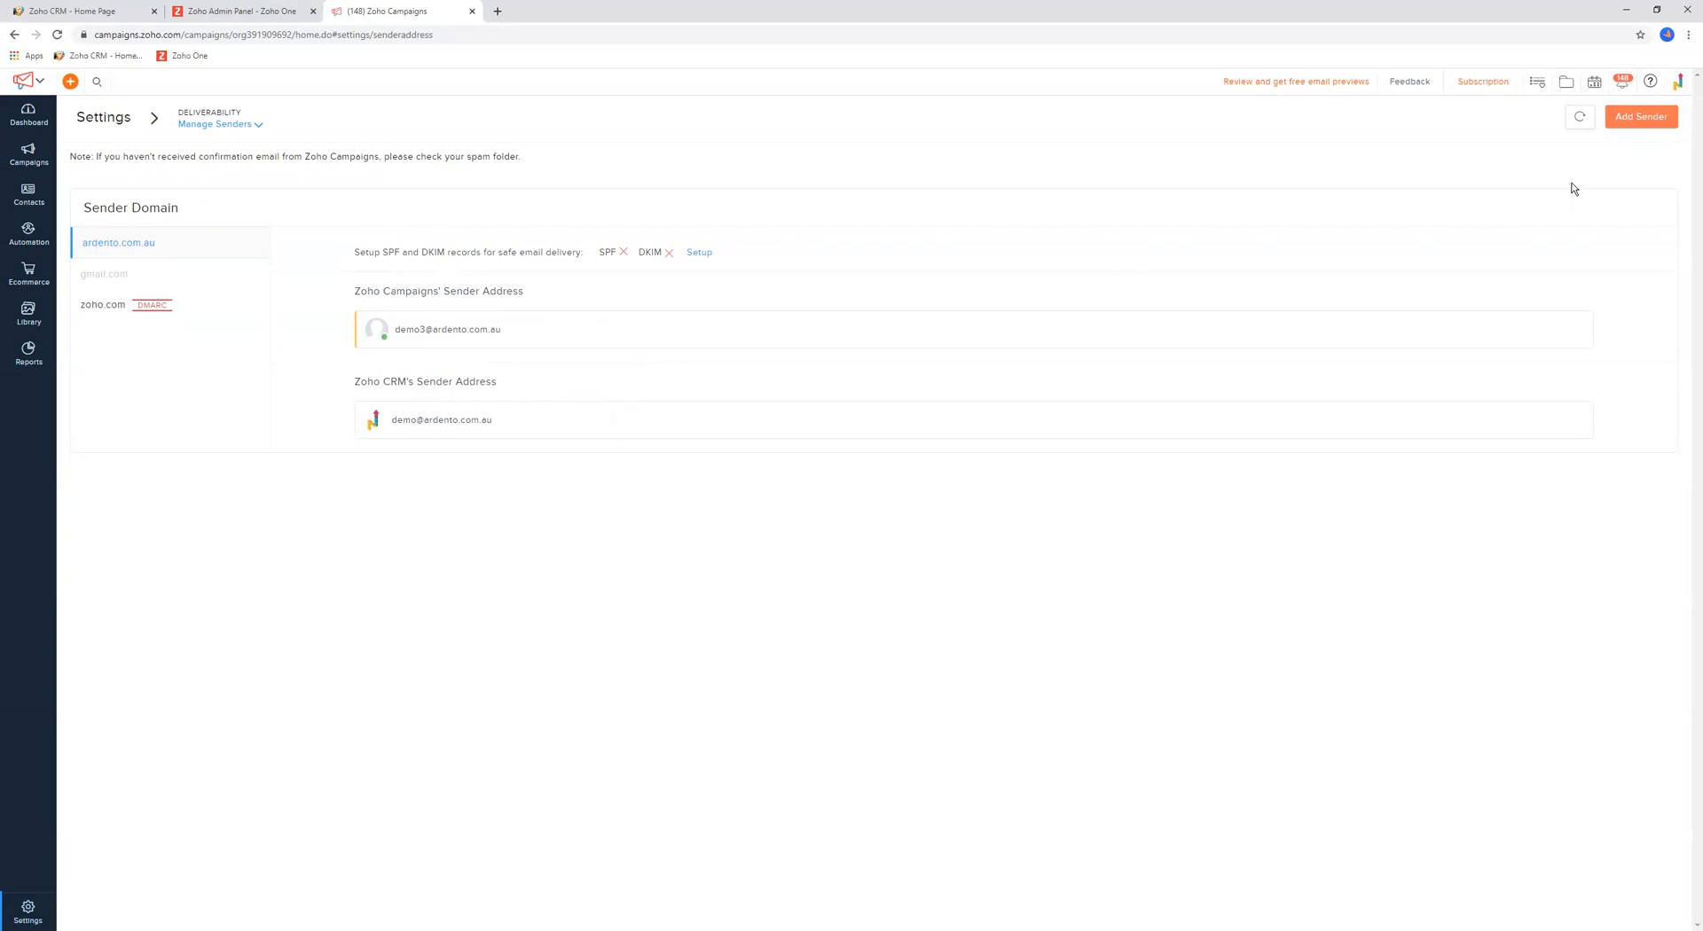
pyautogui.moveTo(1641, 115)
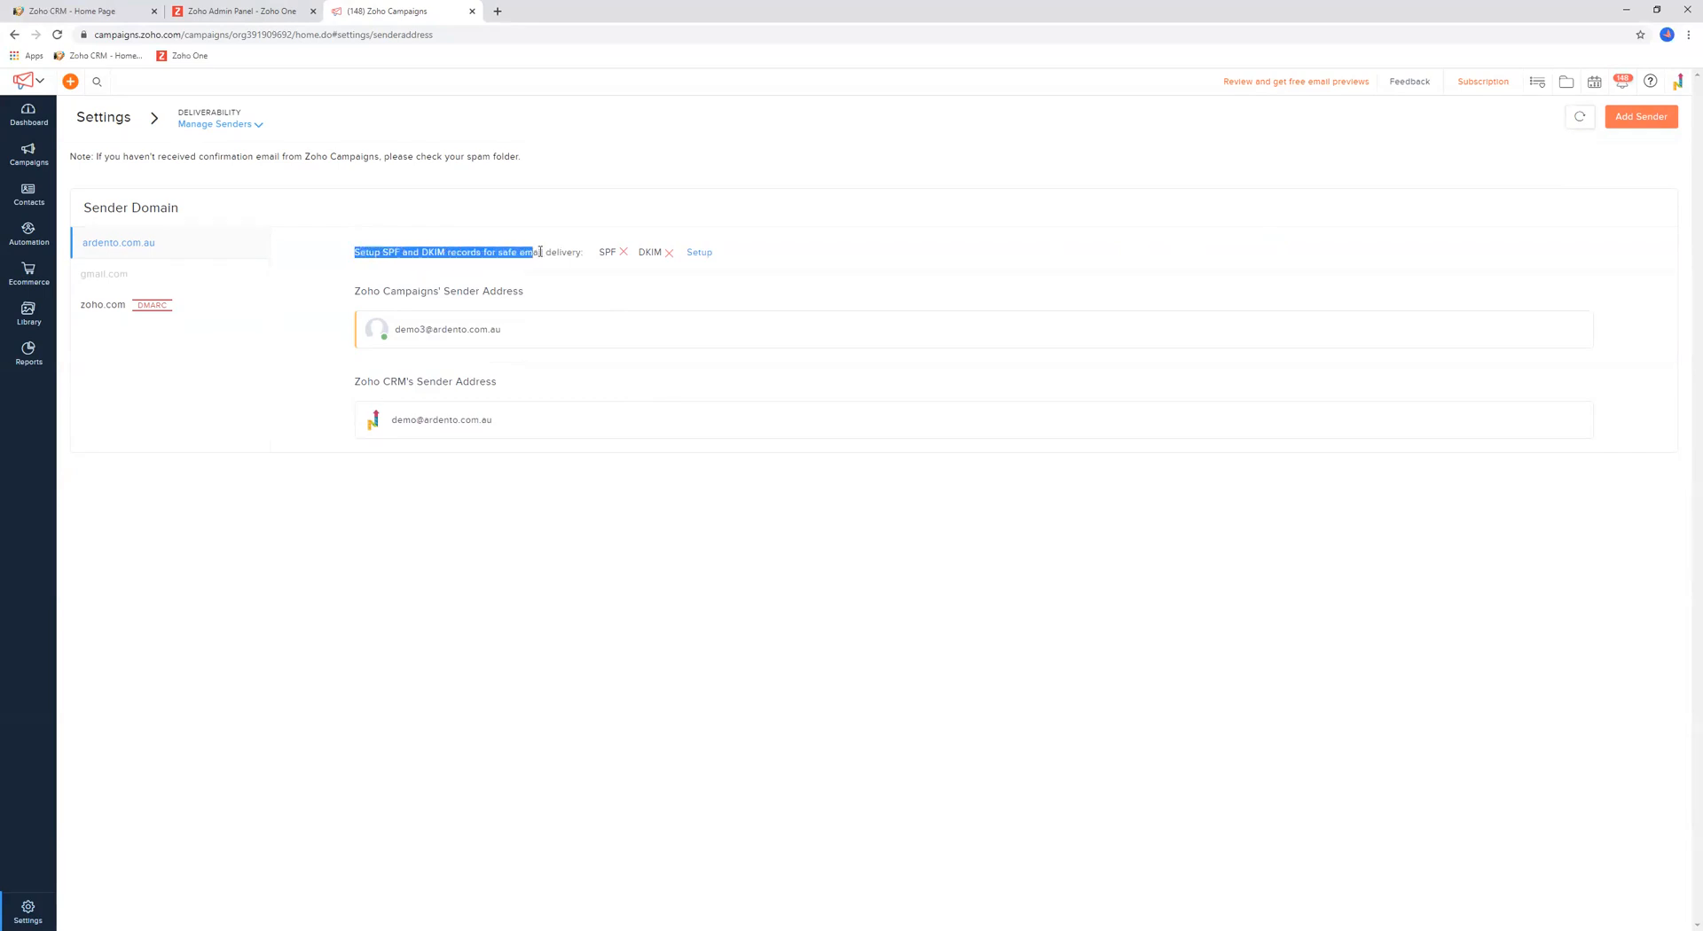
pyautogui.moveTo(649, 251)
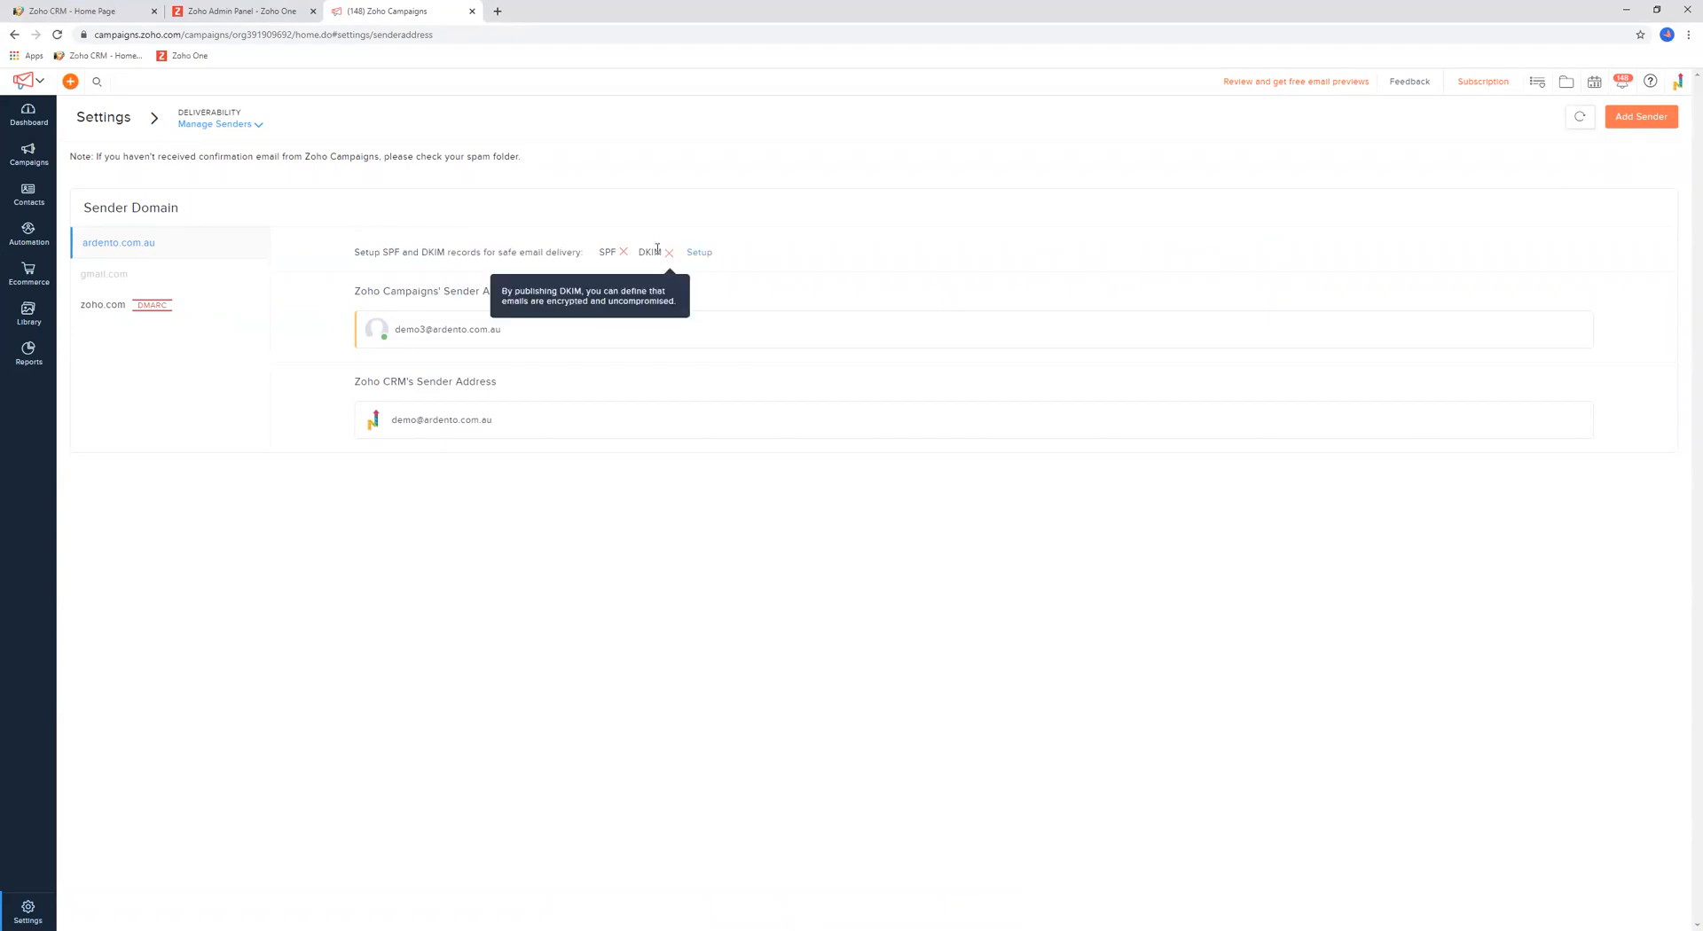
pyautogui.moveTo(608, 252)
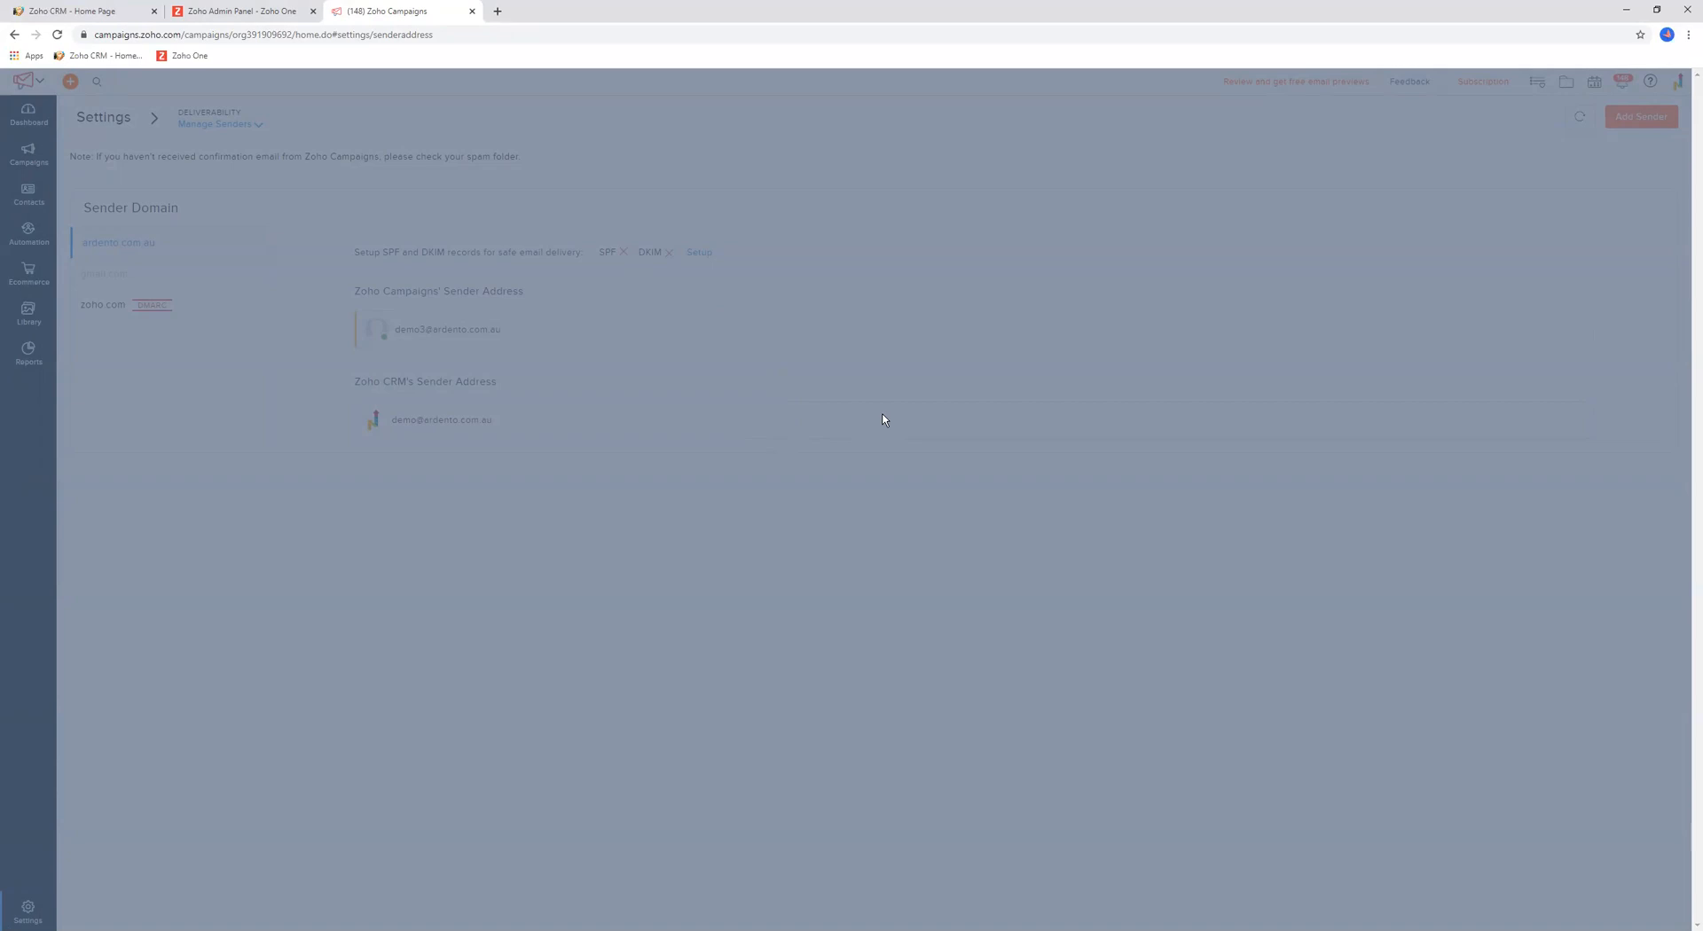
pyautogui.moveTo(1248, 332)
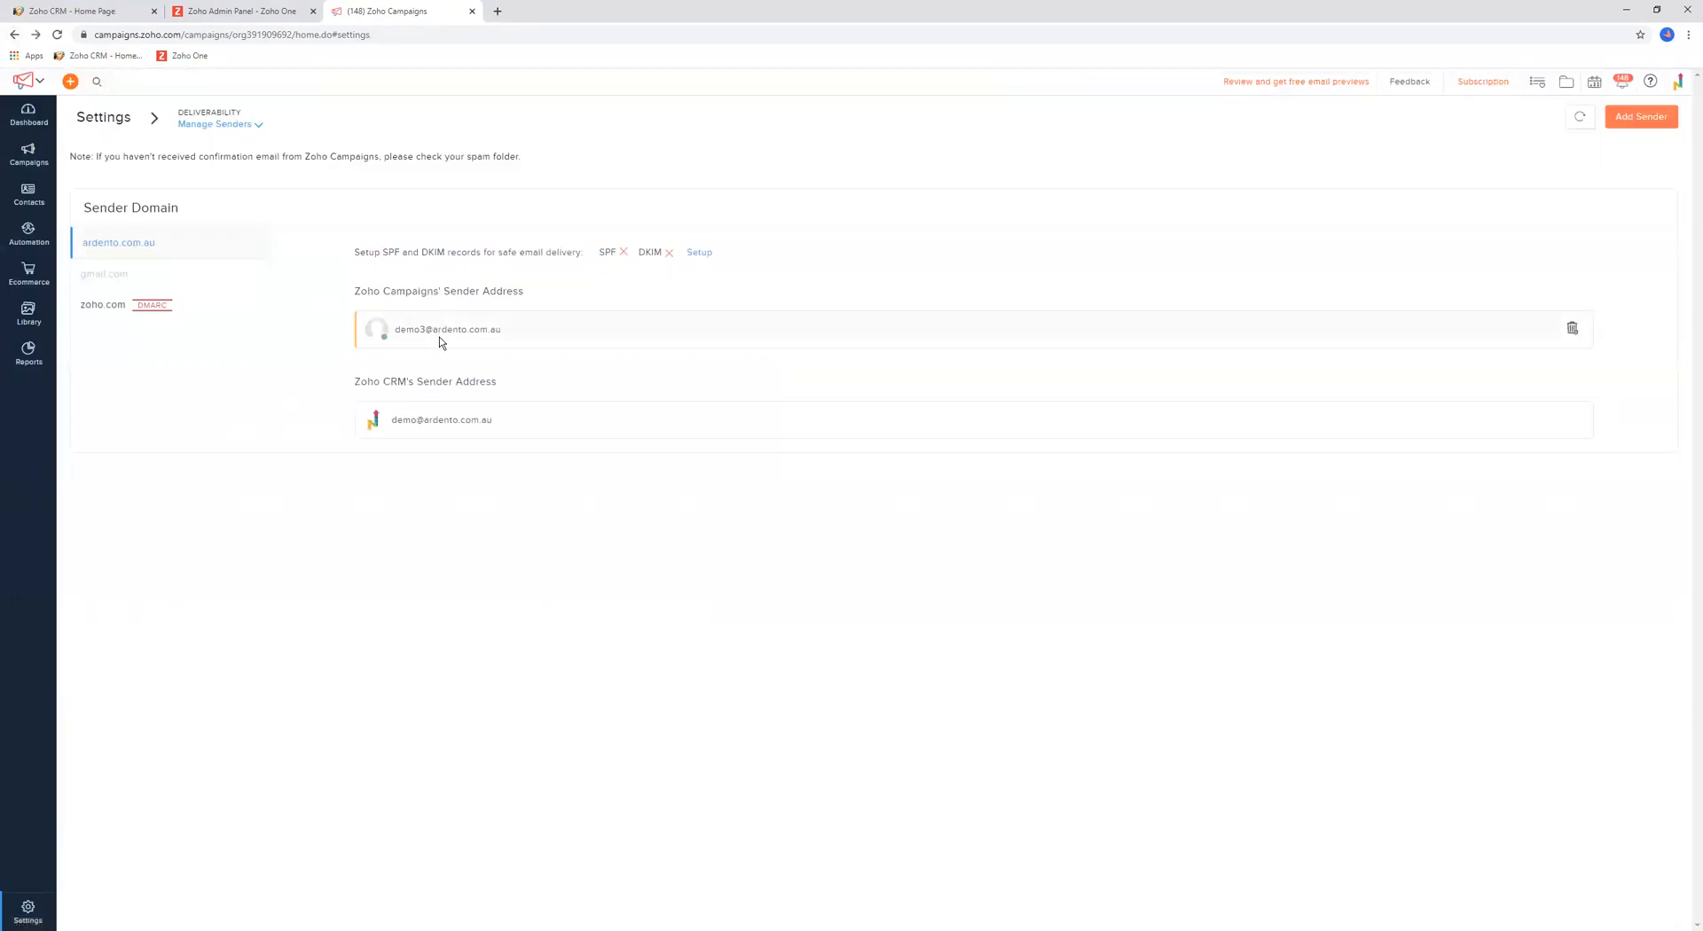
# From the settings list, go to Domain Authentication under Deliverability
pyautogui.click(103, 117)
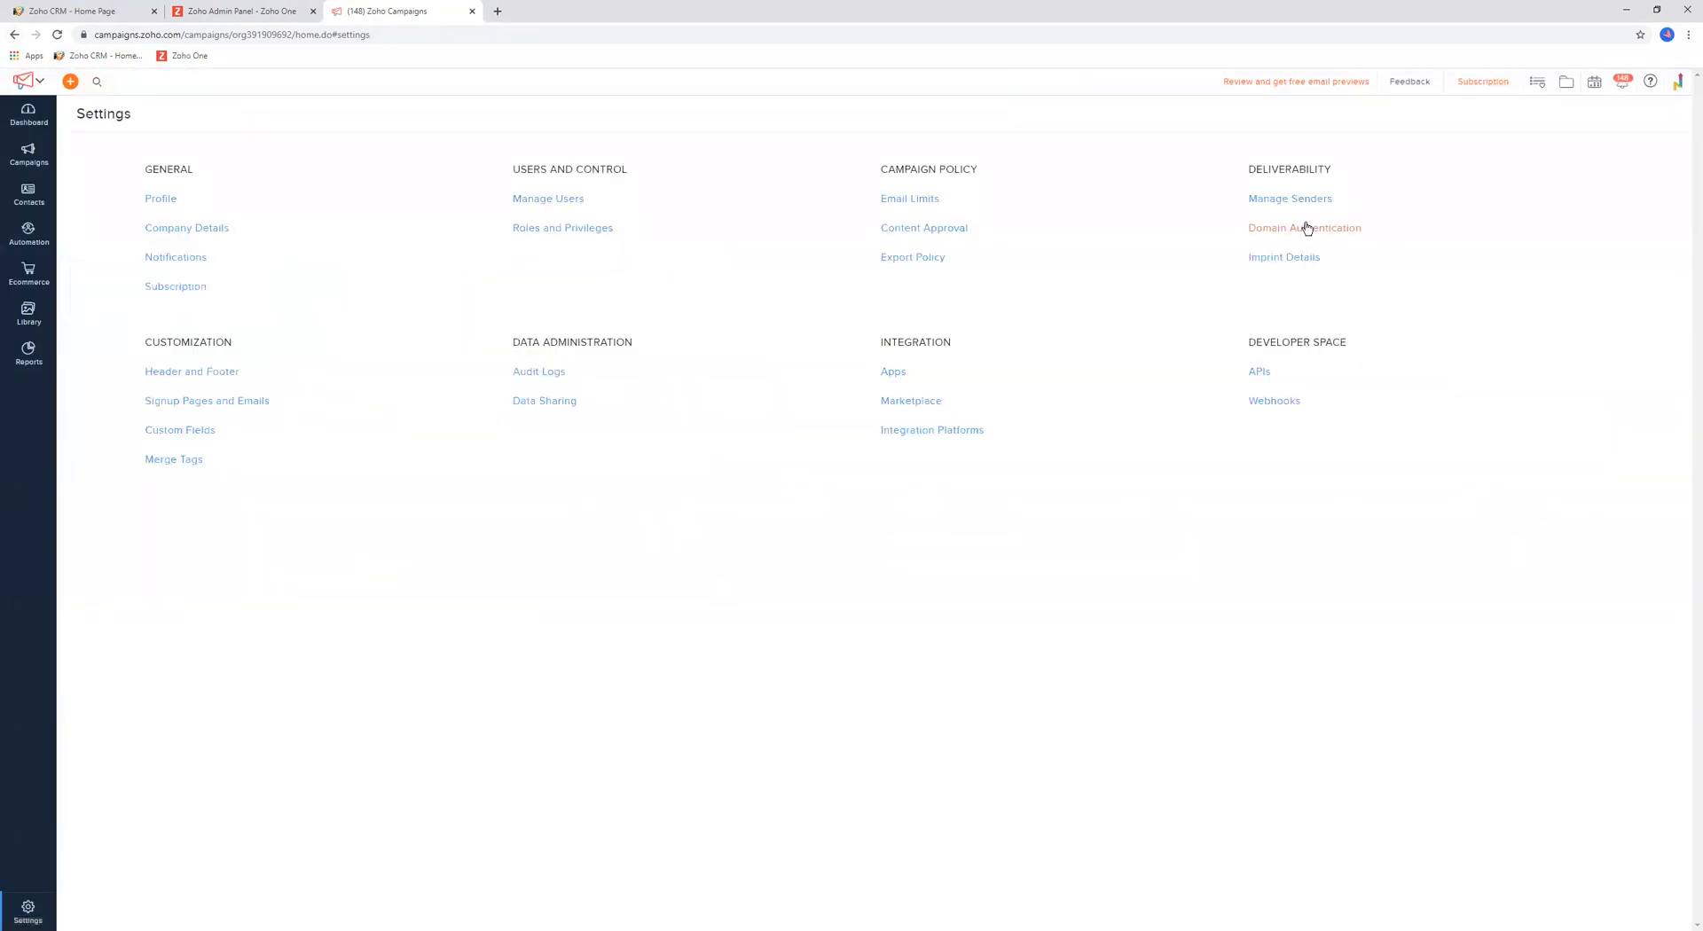
pyautogui.click(1303, 227)
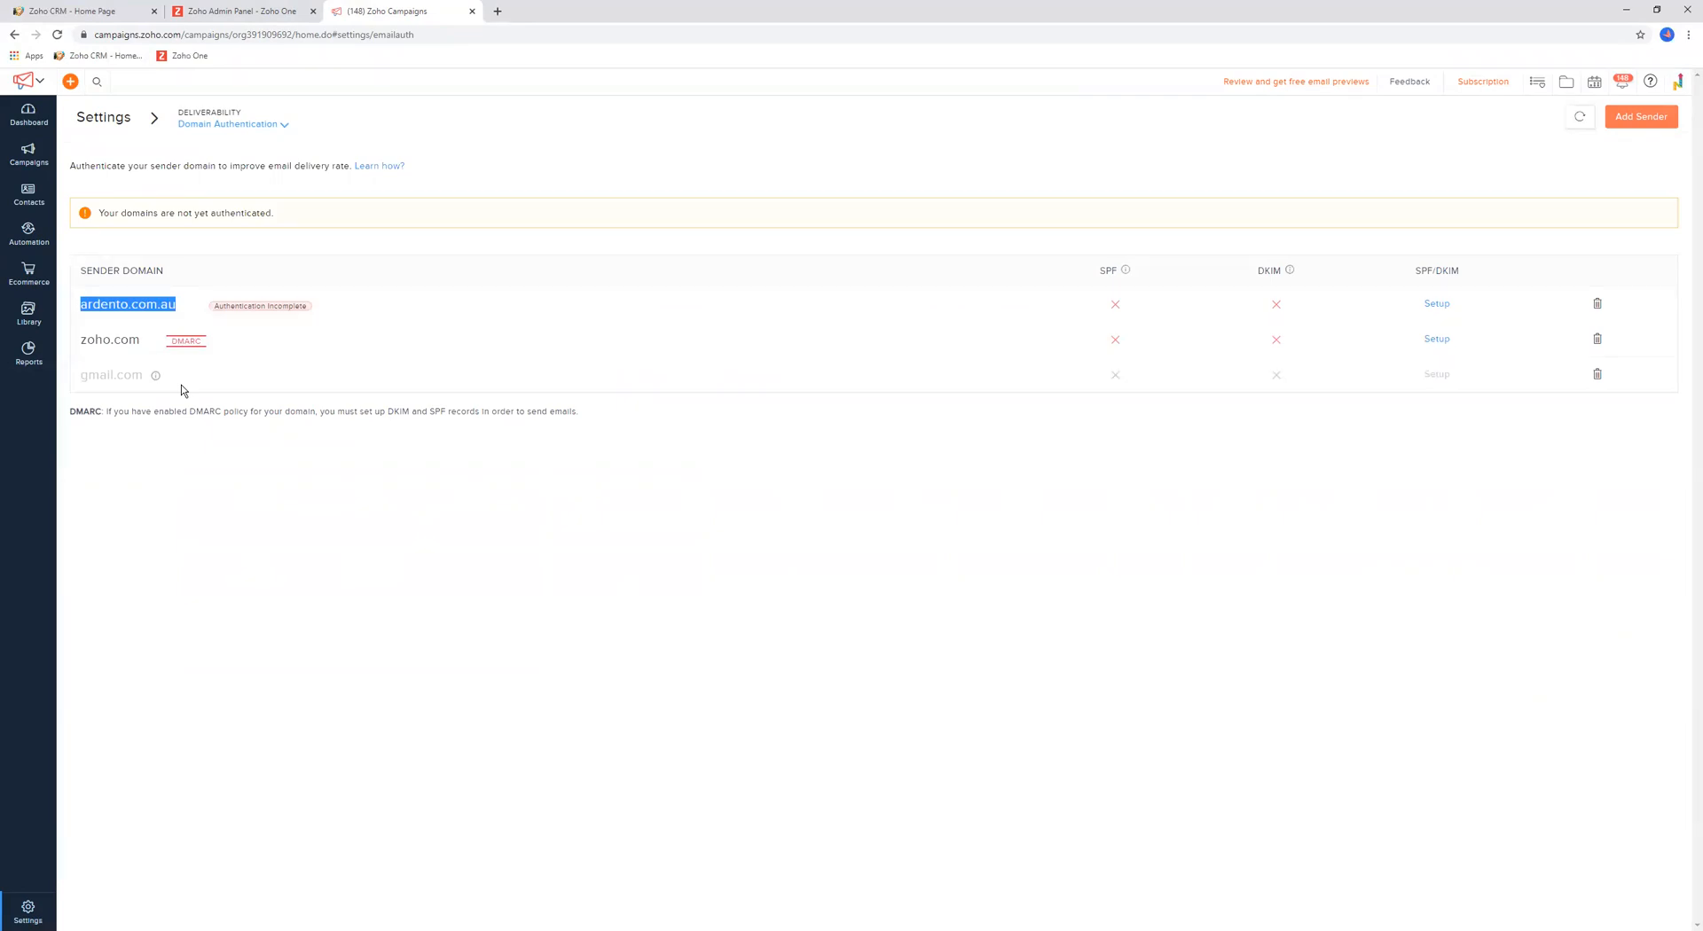
pyautogui.moveTo(289, 340)
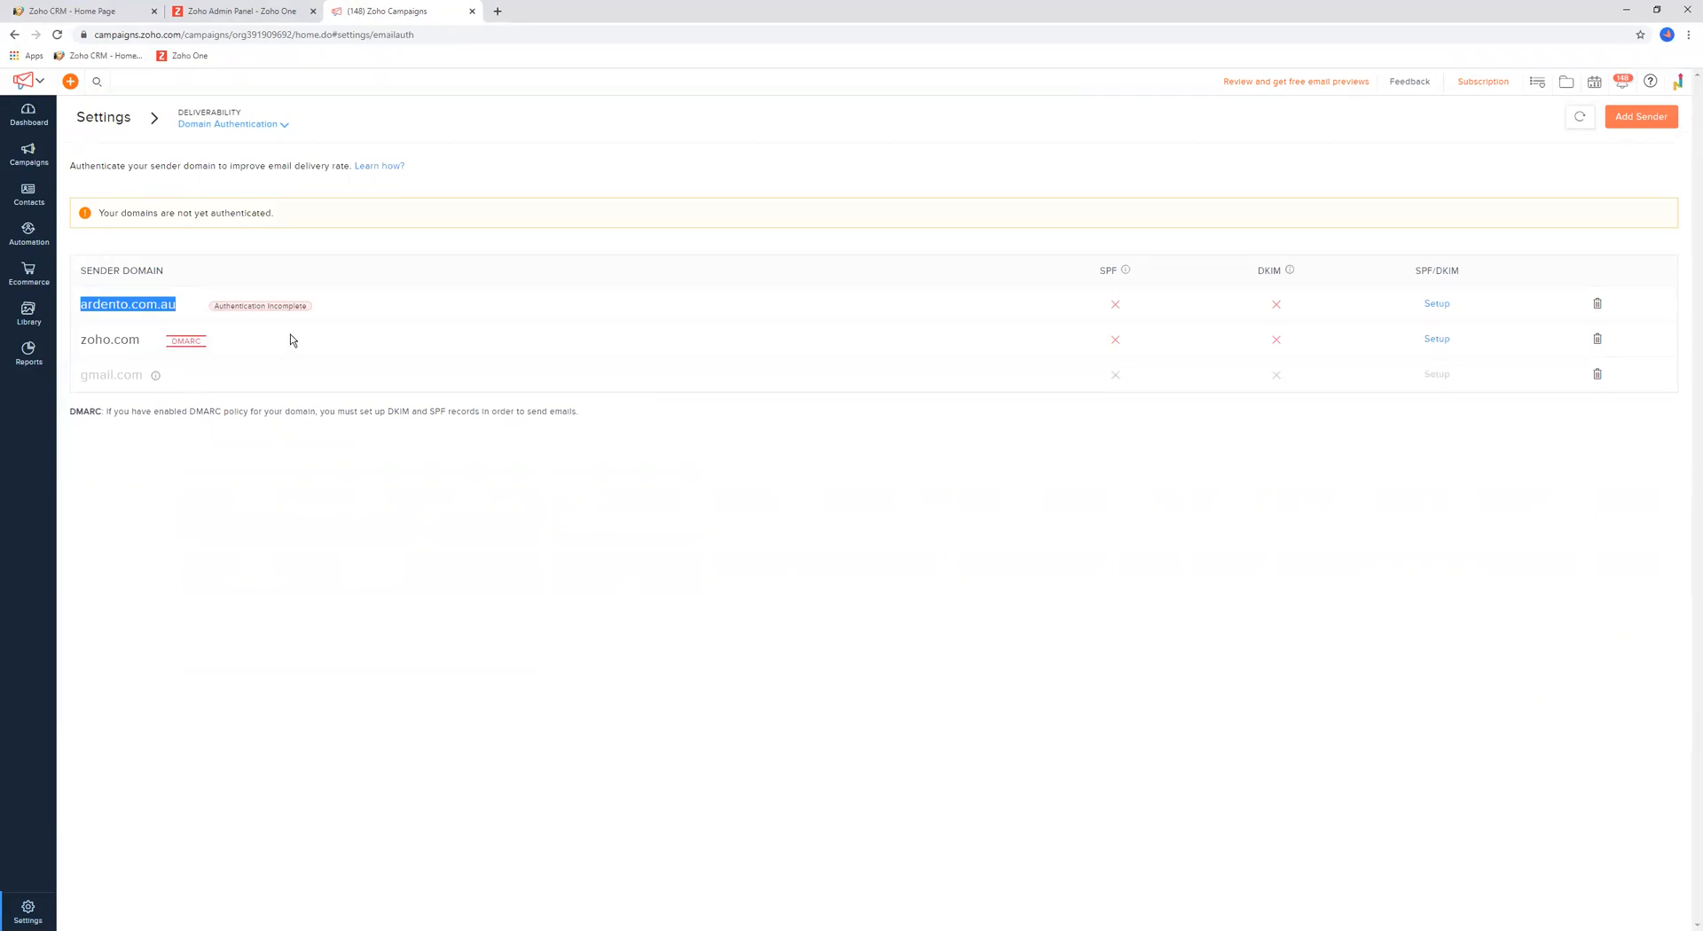
pyautogui.moveTo(890, 318)
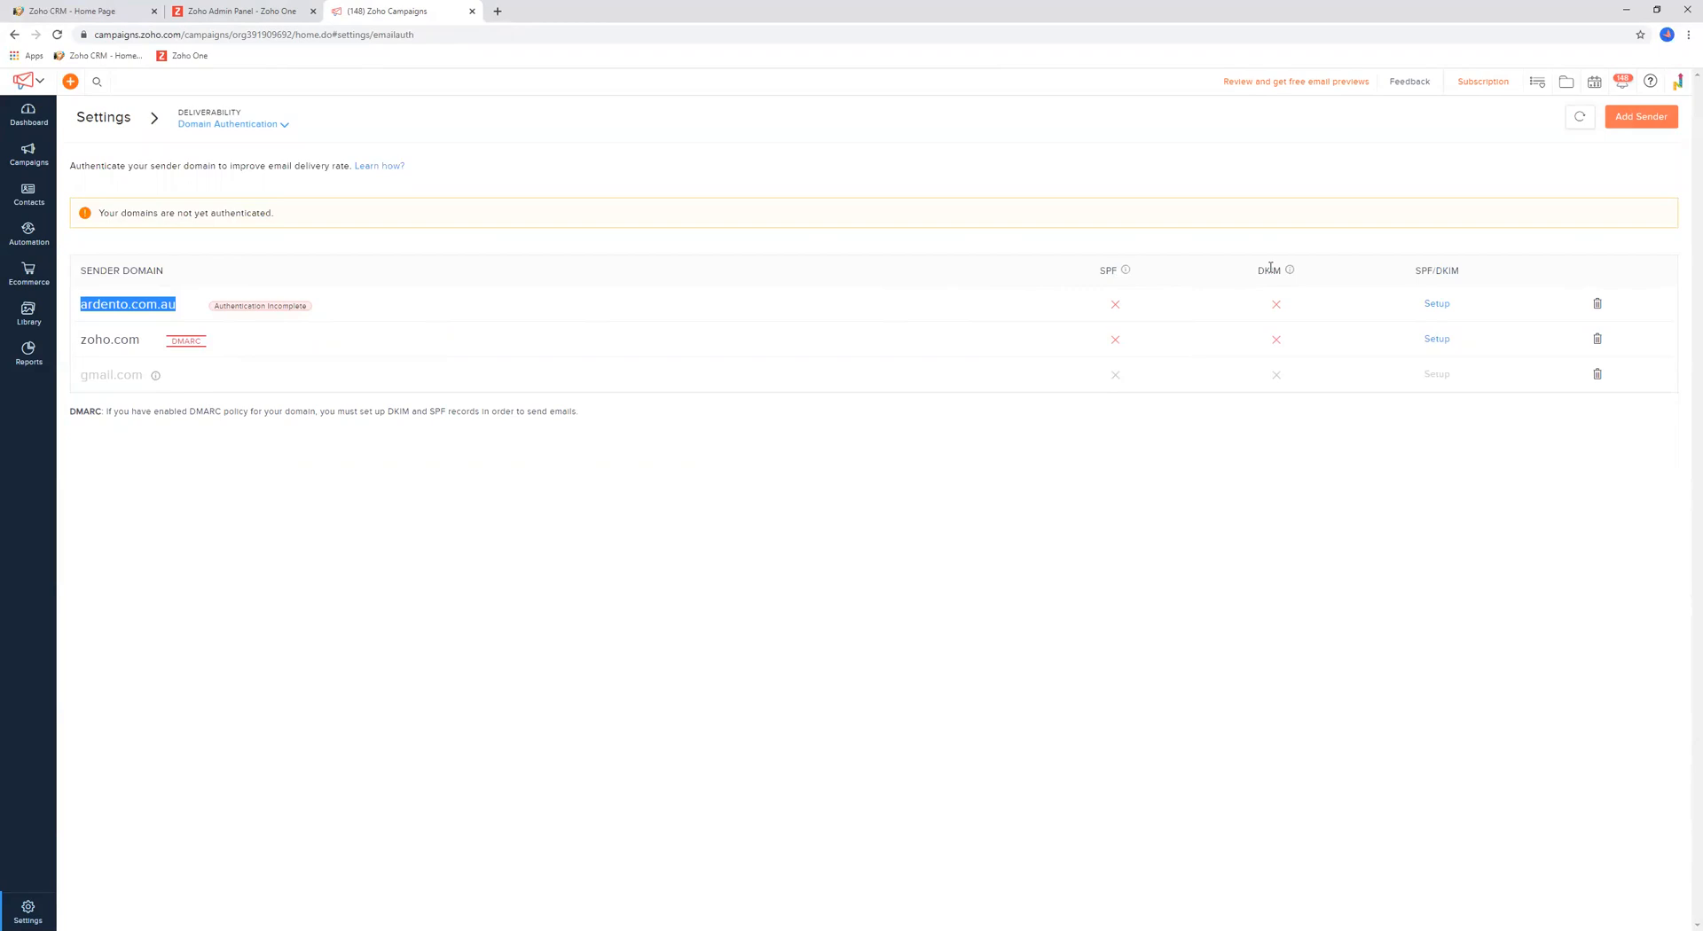
pyautogui.moveTo(371, 332)
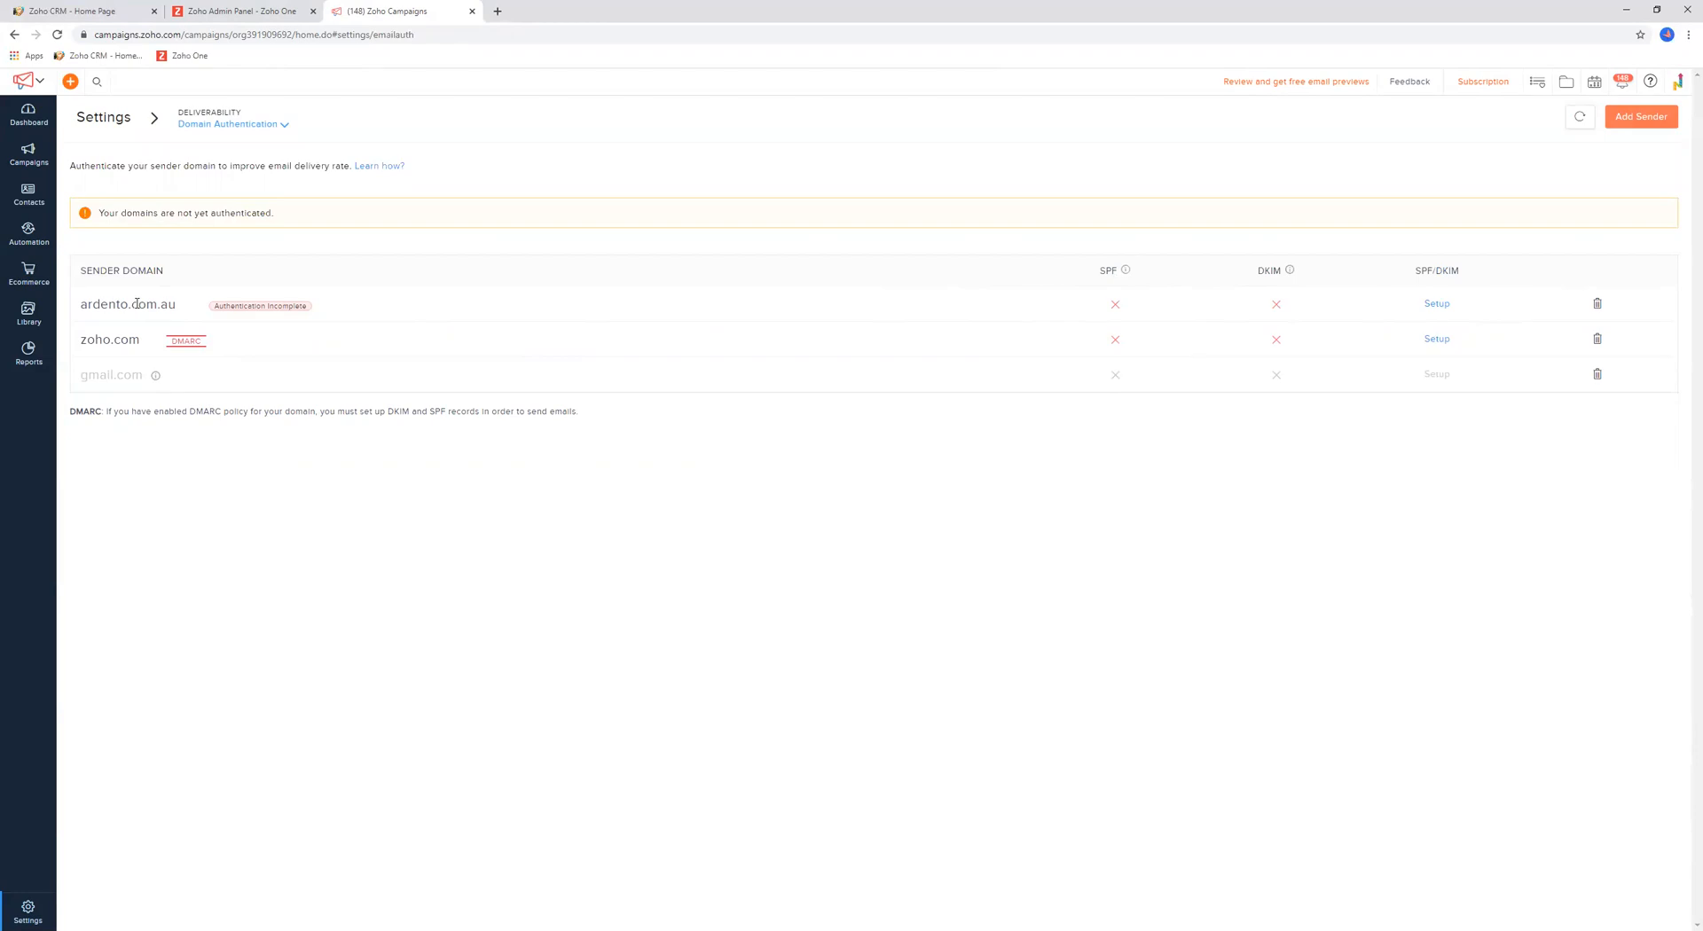
pyautogui.moveTo(912, 298)
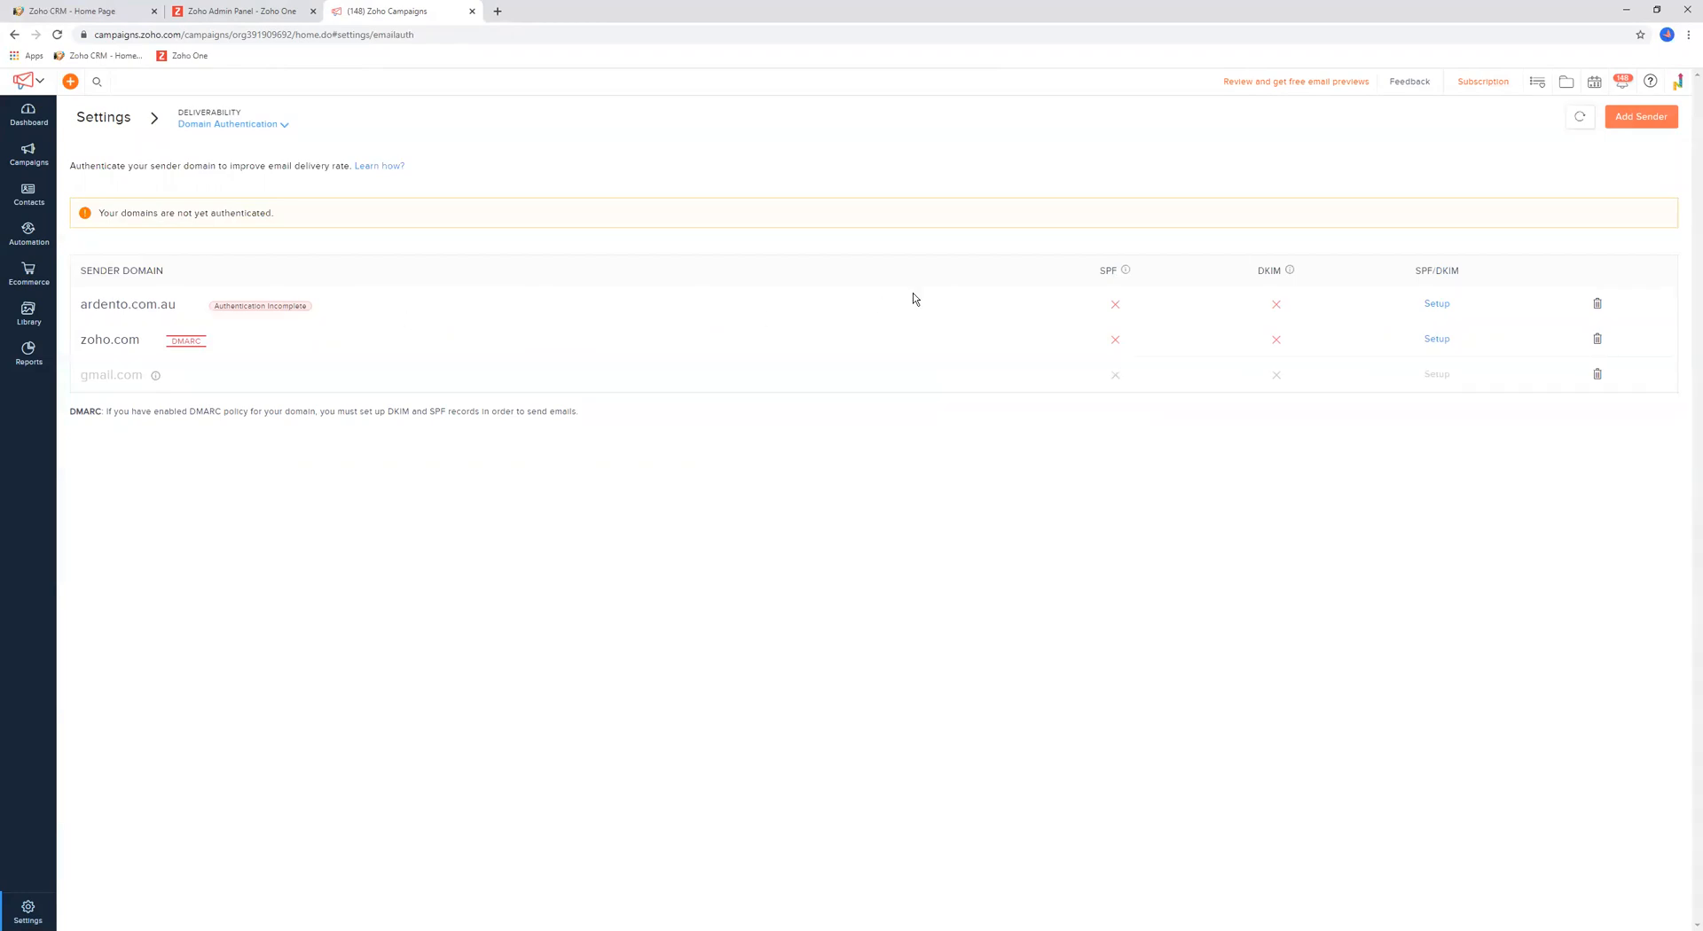
pyautogui.moveTo(1103, 271)
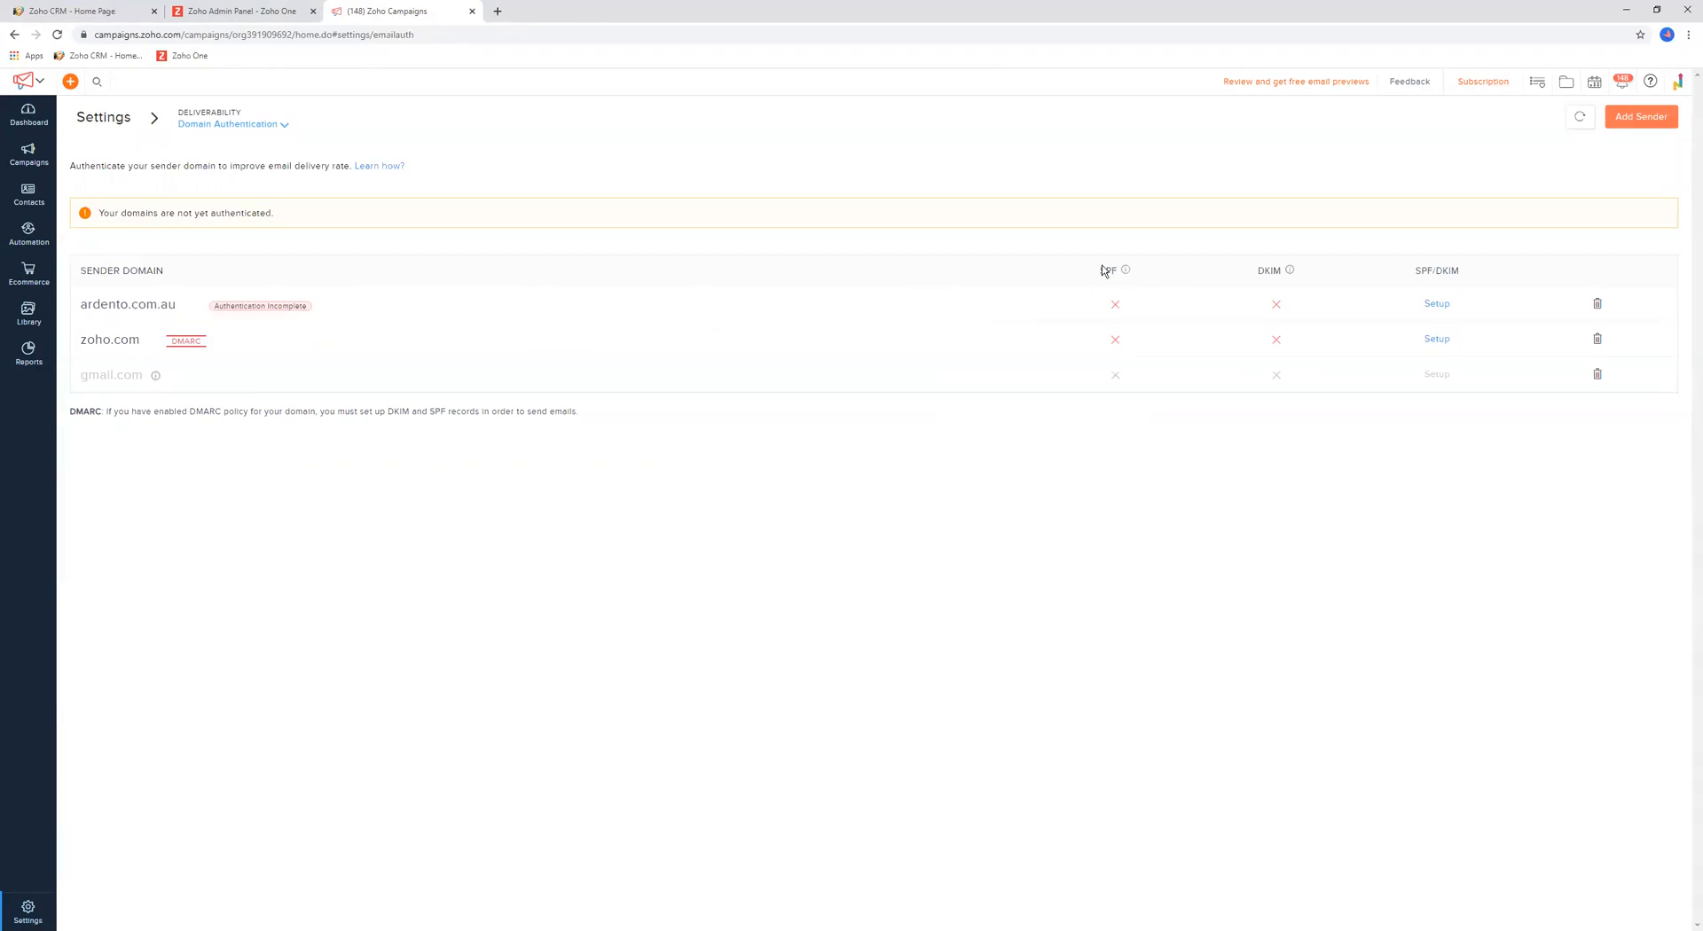
pyautogui.moveTo(1120, 288)
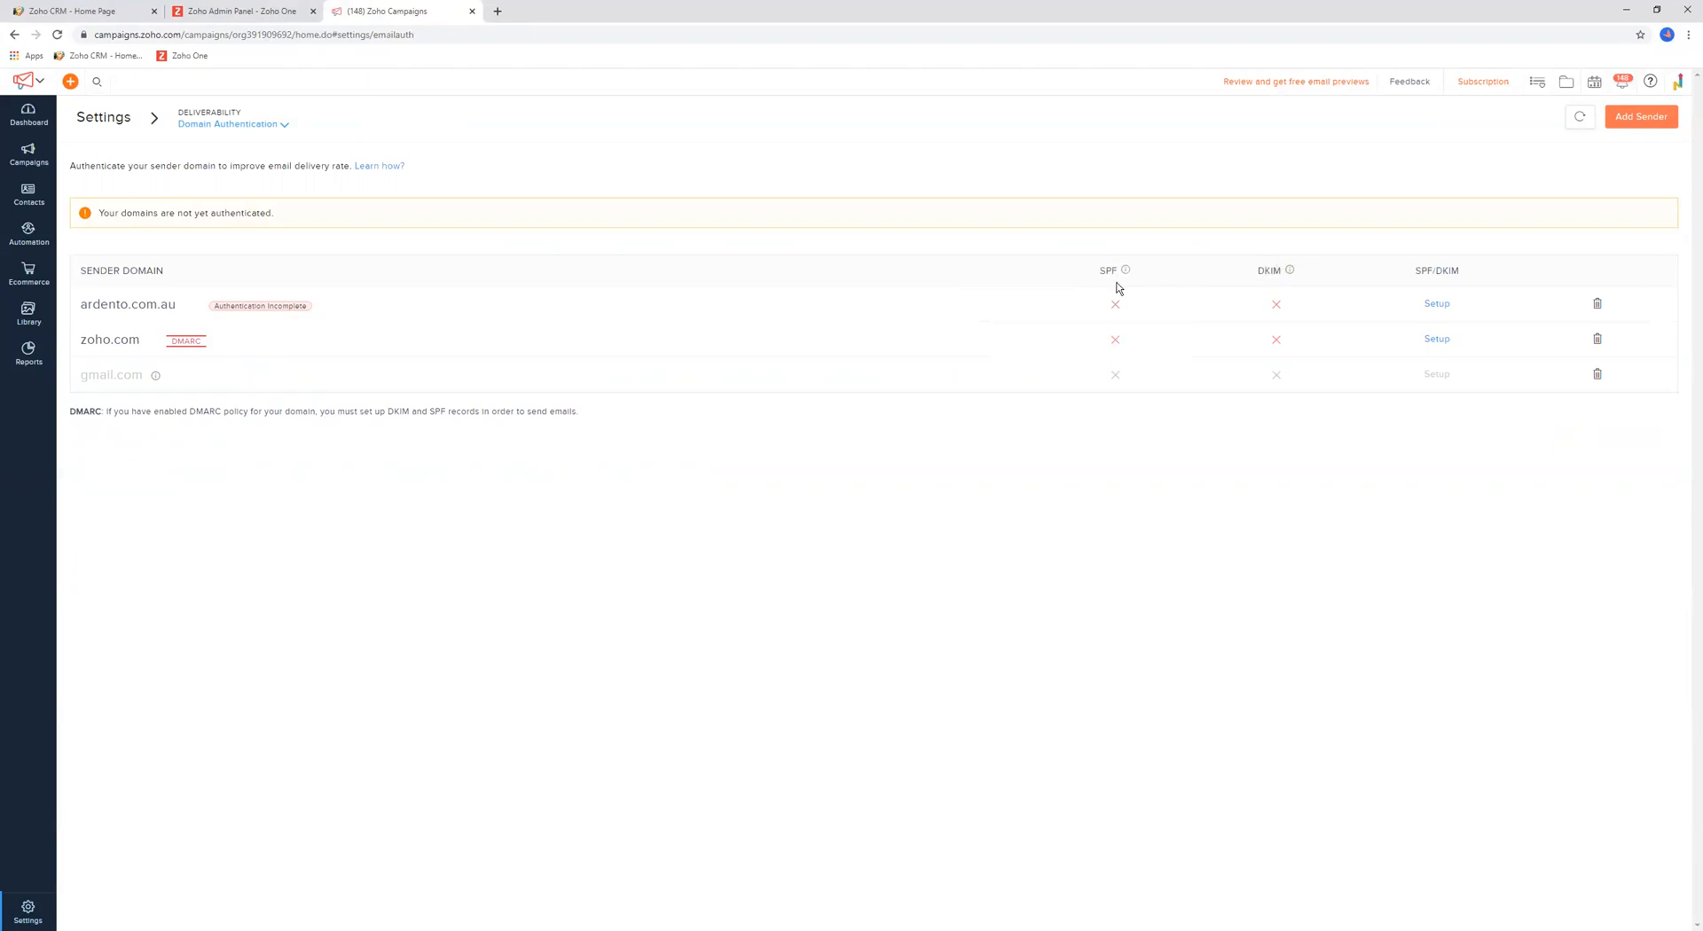
pyautogui.click(1437, 304)
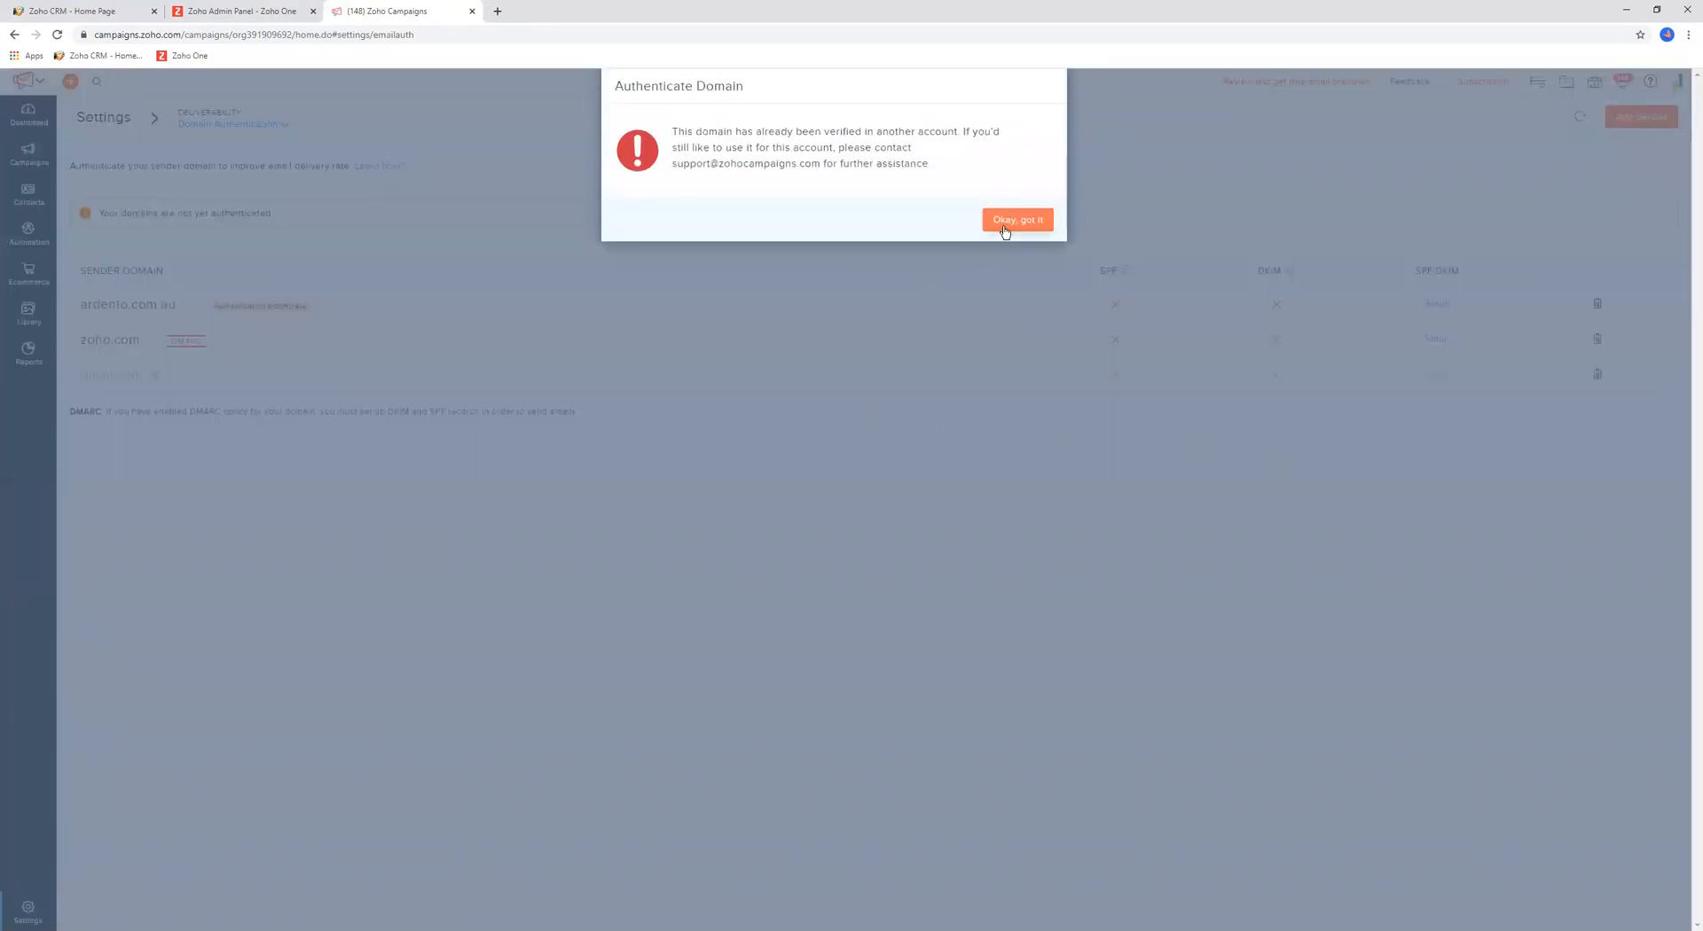
pyautogui.click(1016, 220)
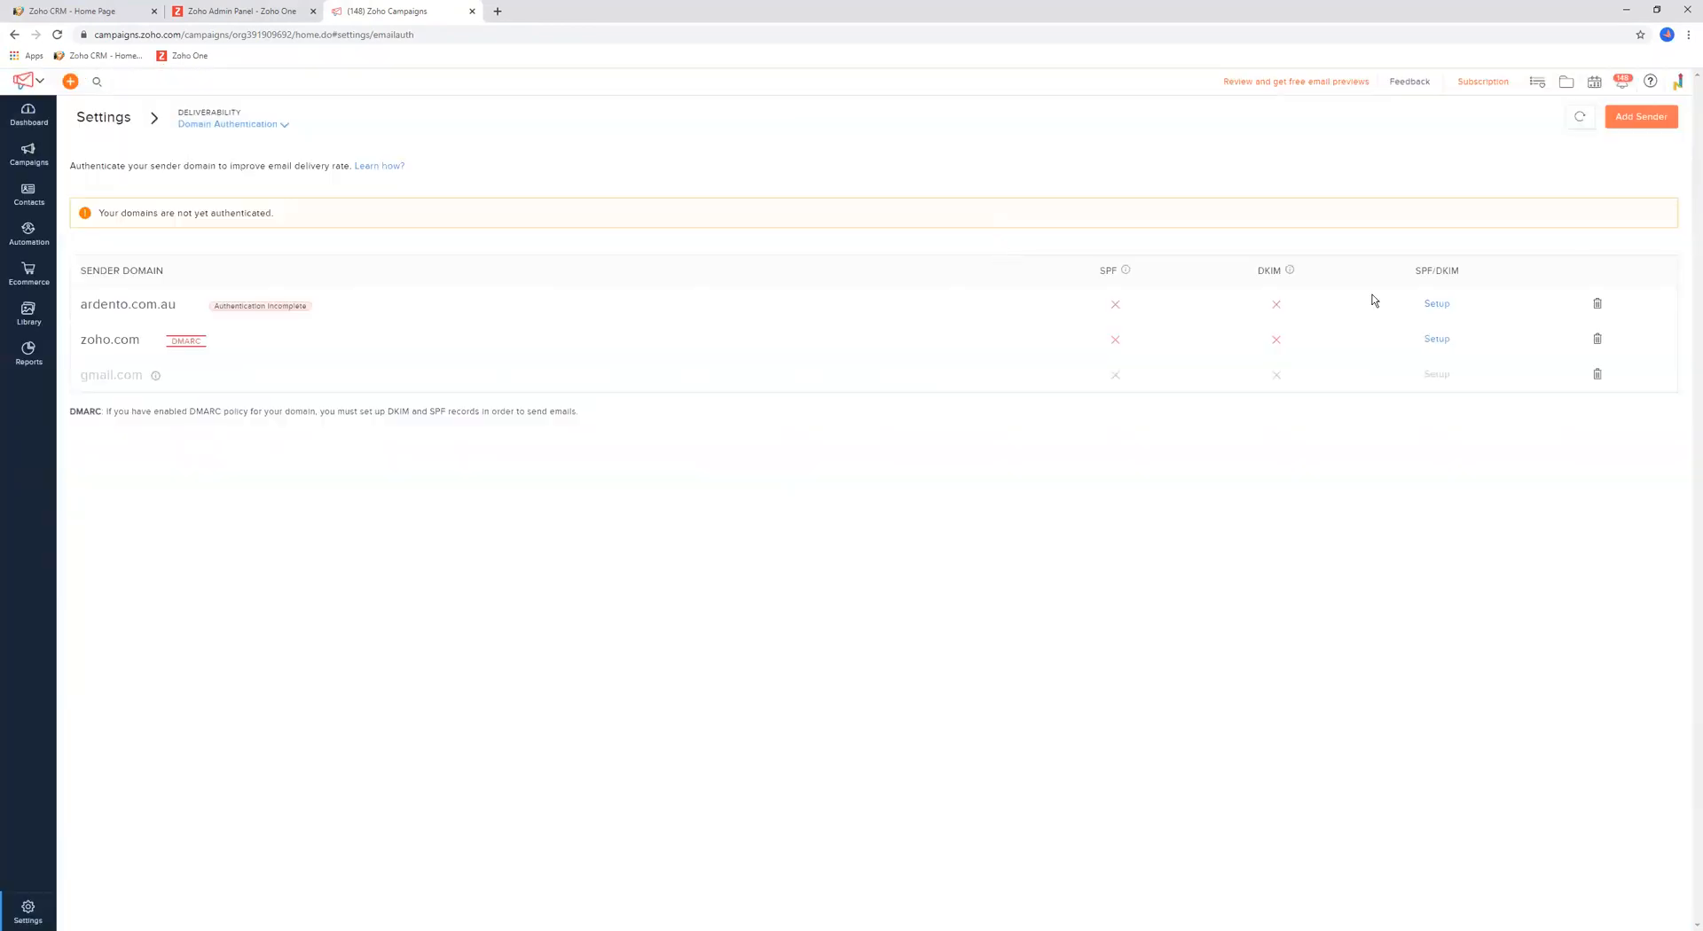
pyautogui.moveTo(362, 177)
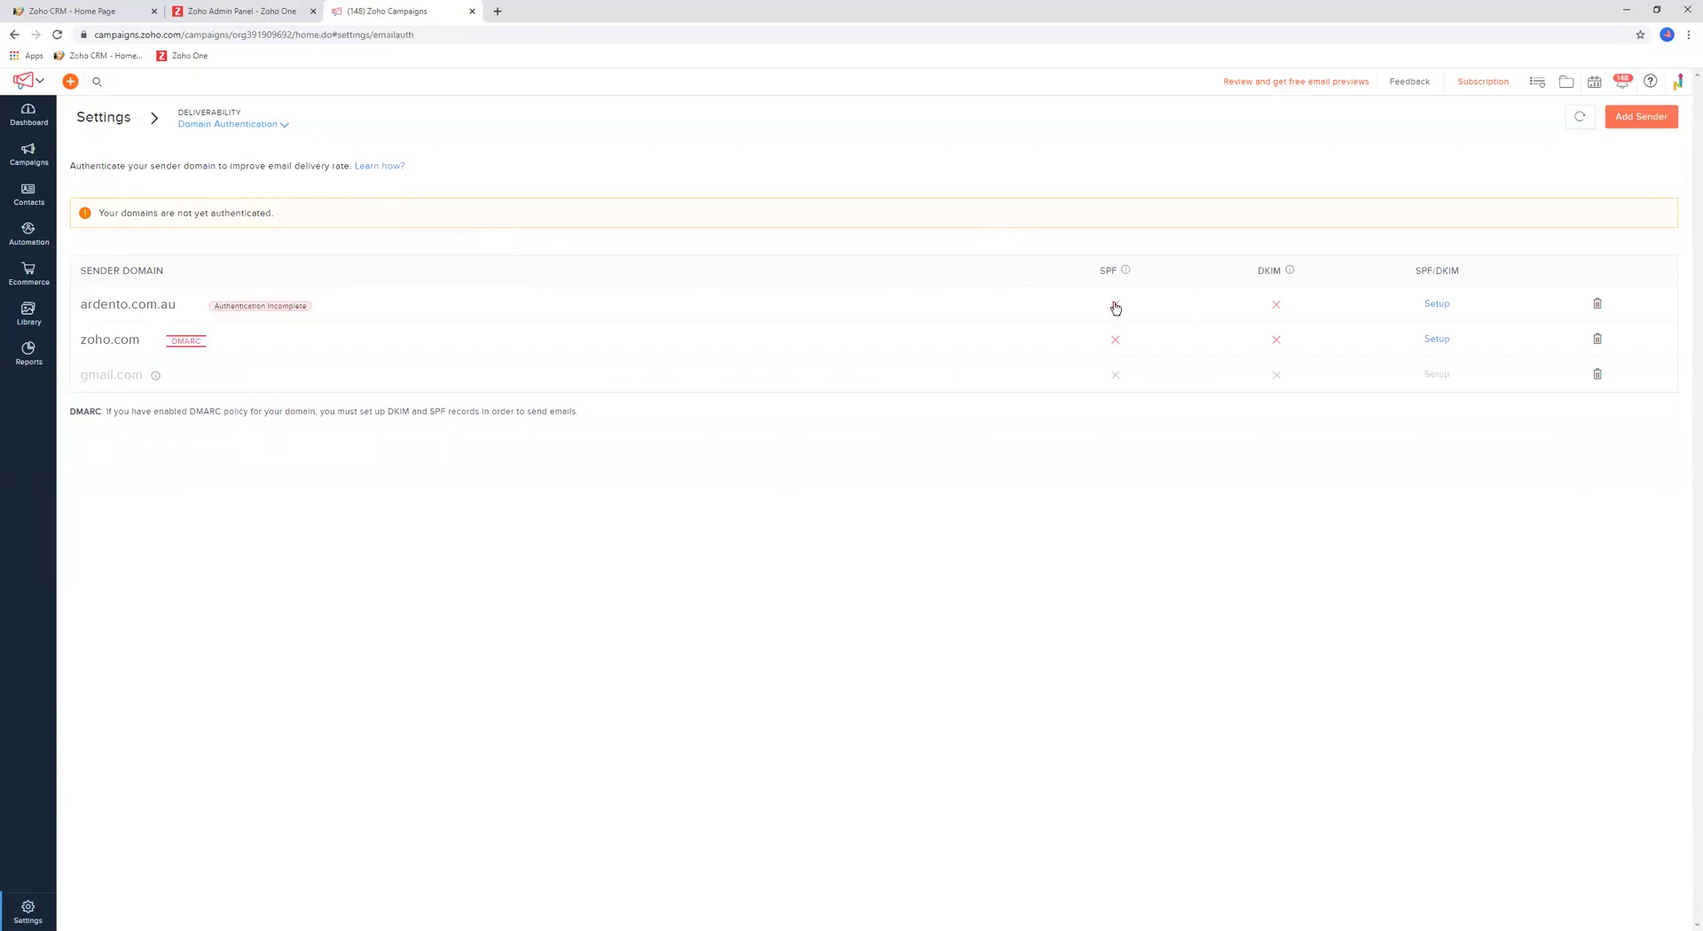
pyautogui.moveTo(919, 323)
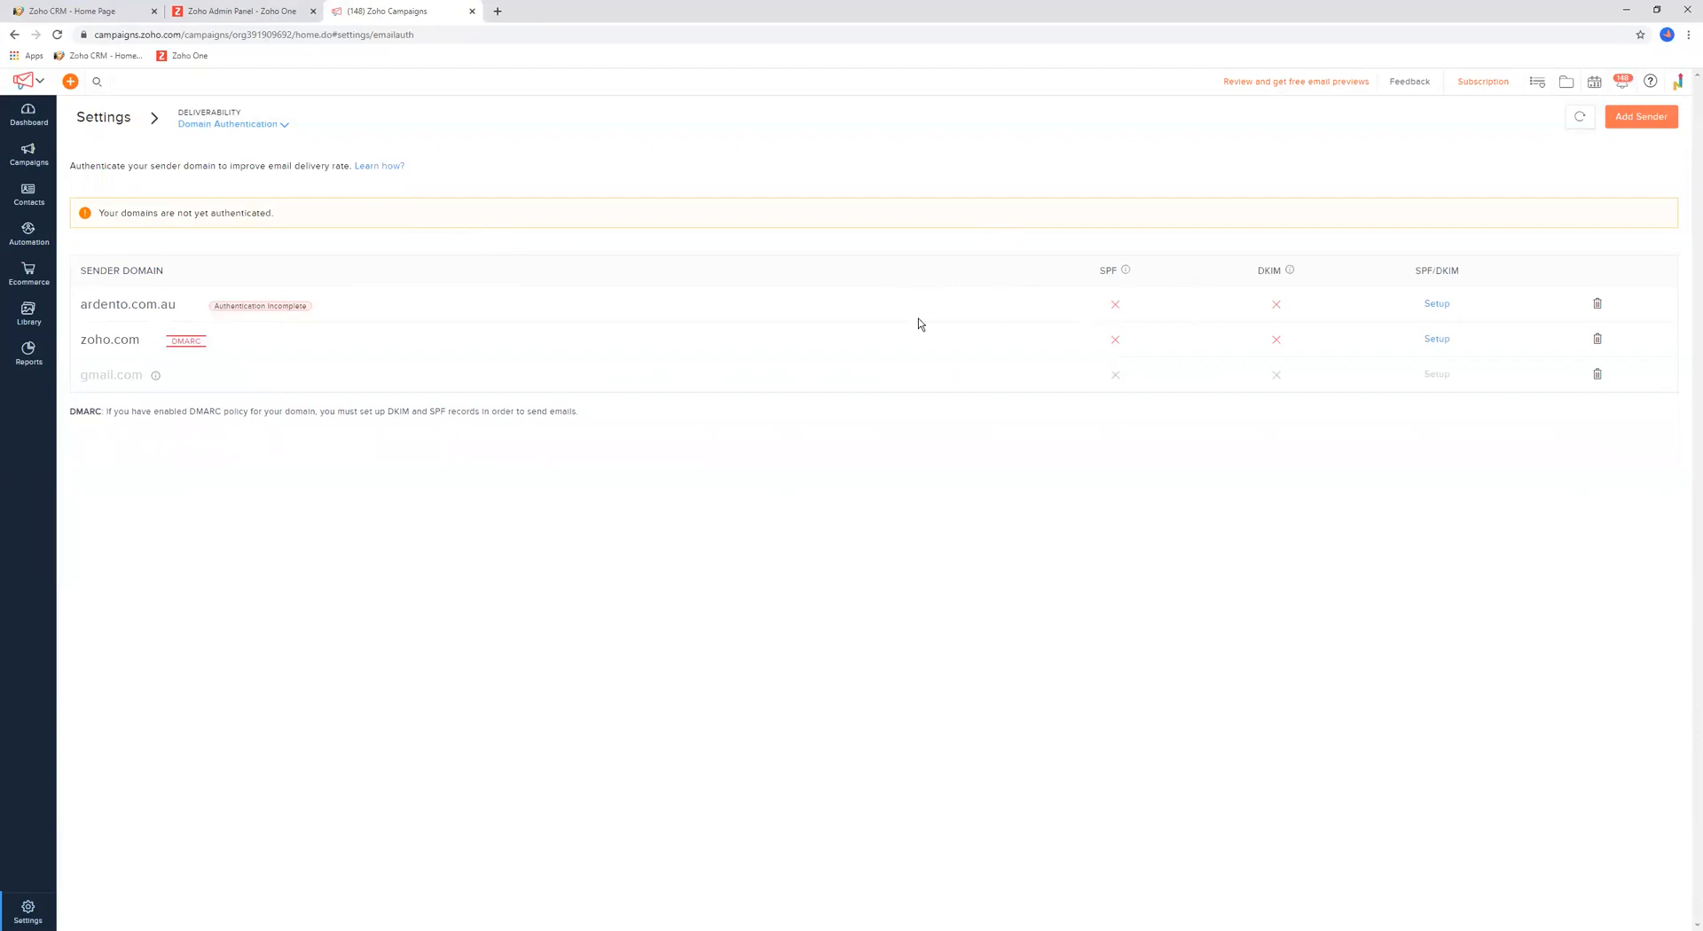
pyautogui.moveTo(1382, 337)
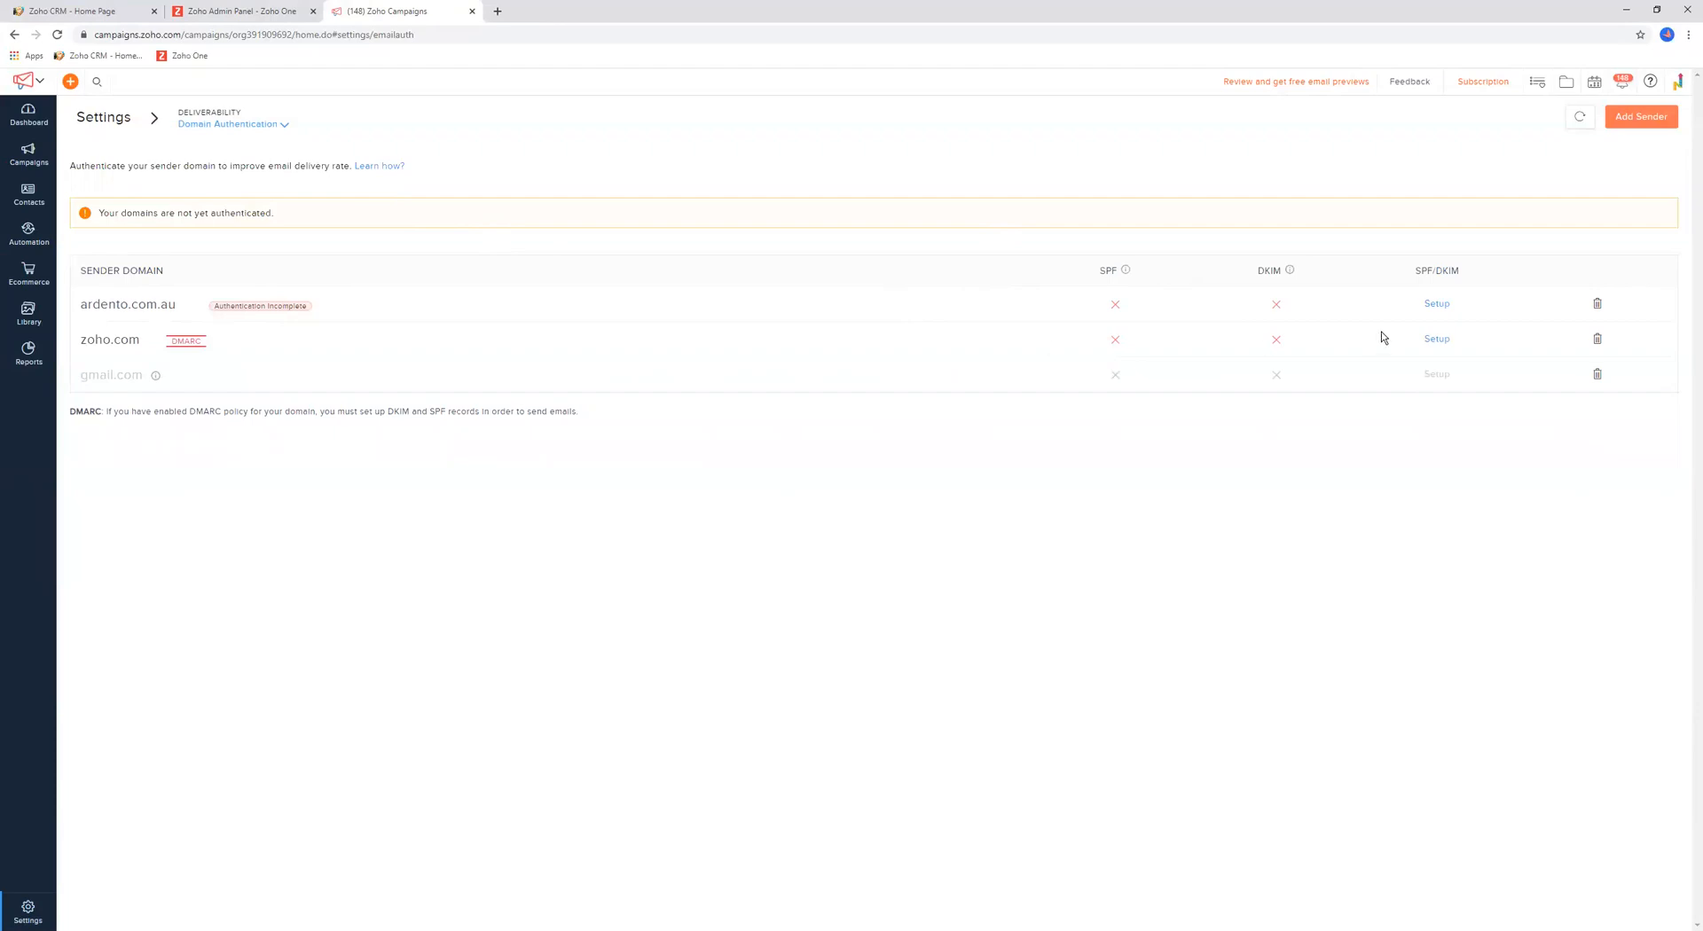
pyautogui.moveTo(1318, 337)
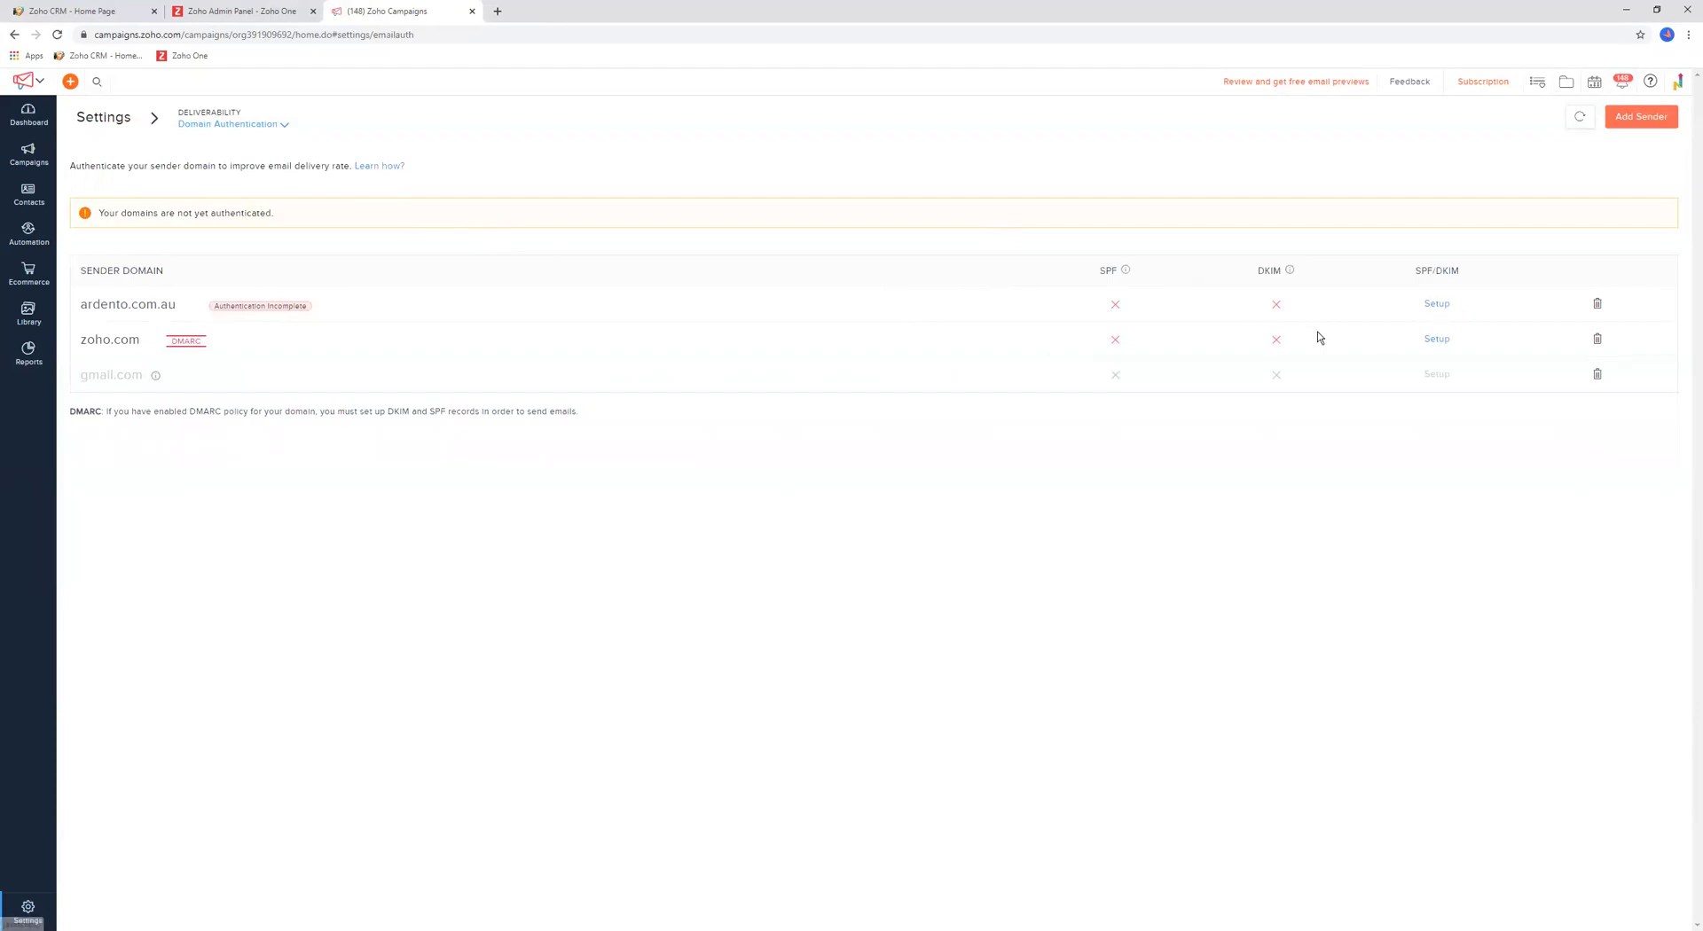
pyautogui.moveTo(1149, 316)
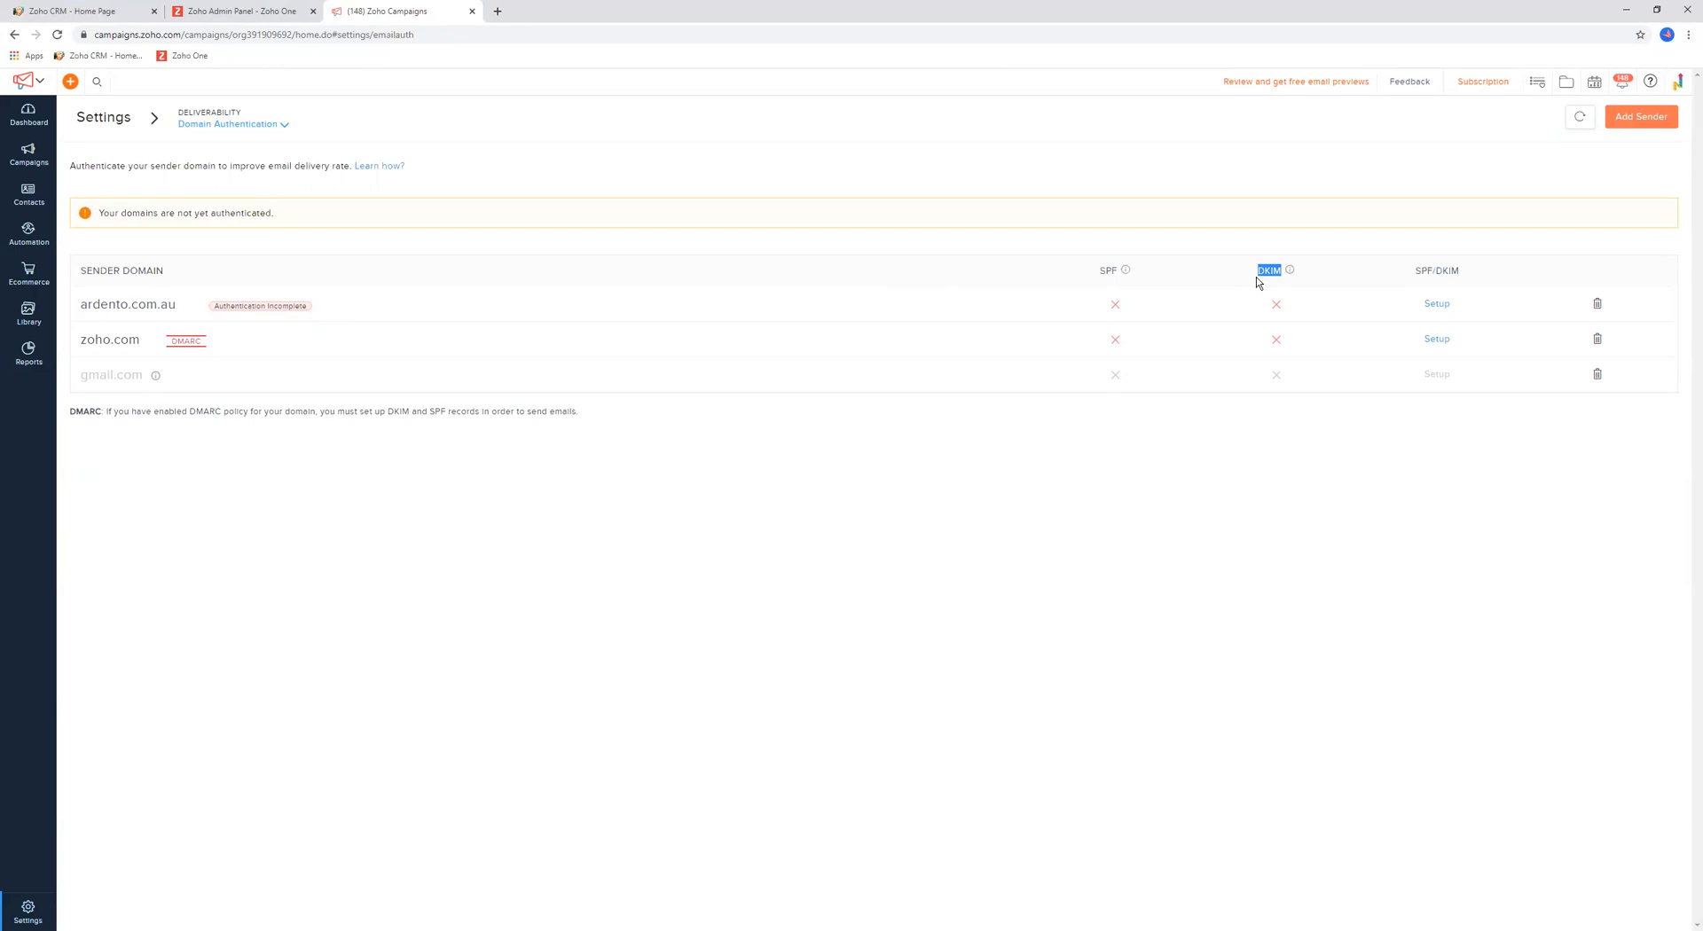
pyautogui.moveTo(1373, 282)
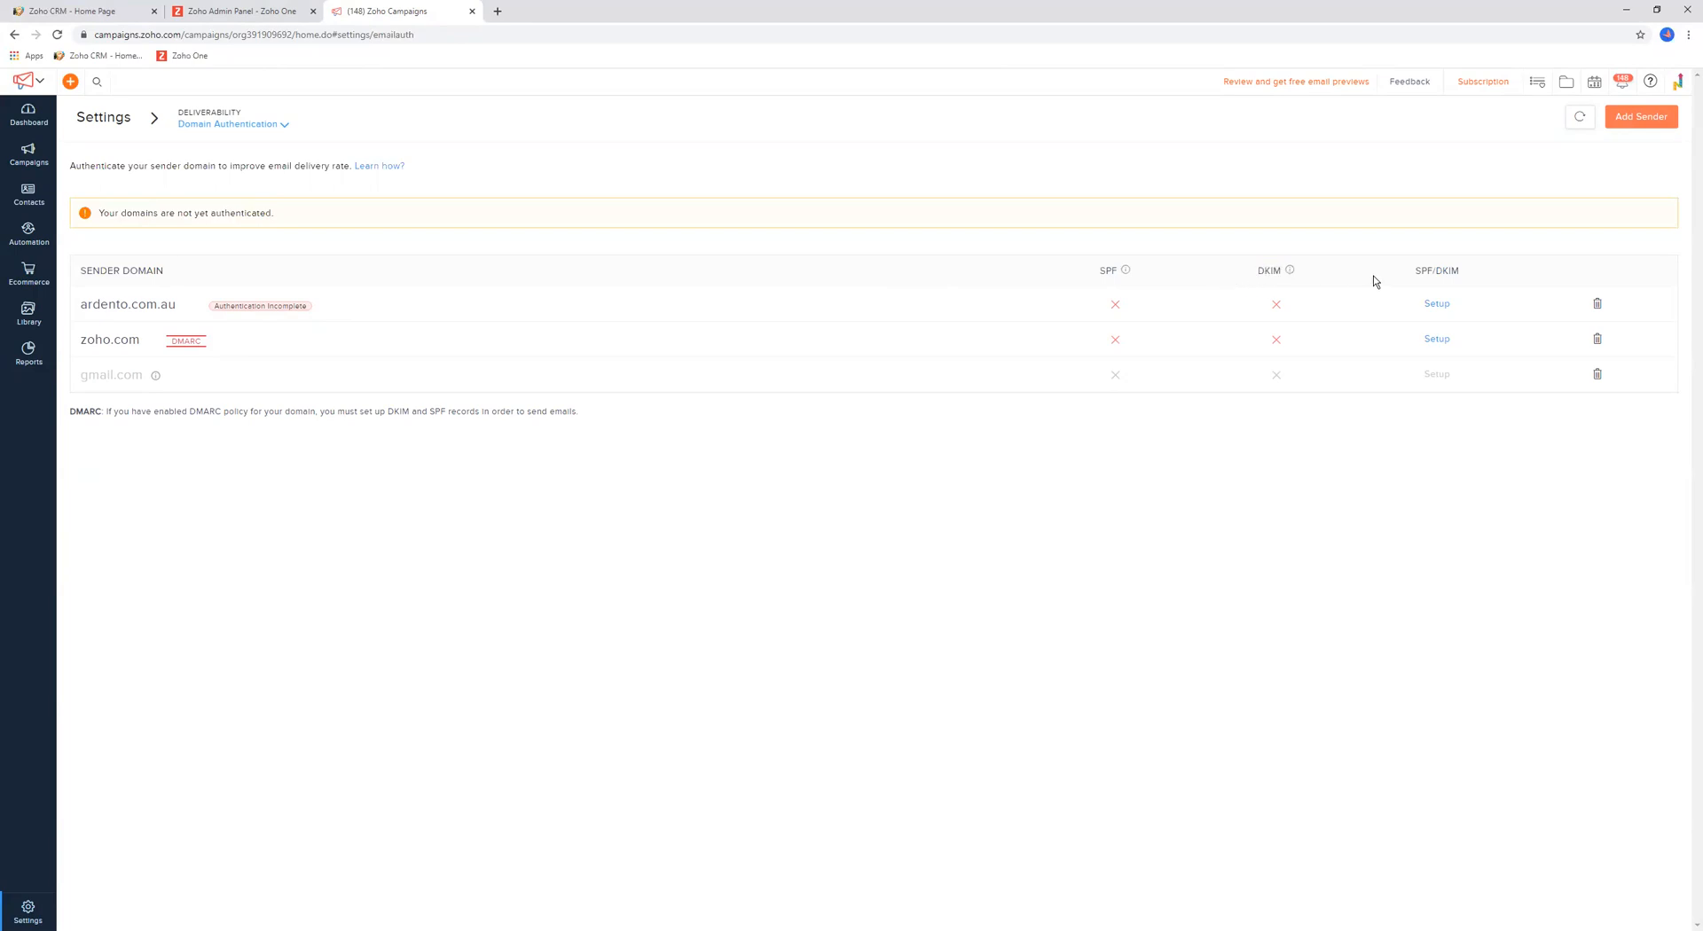
pyautogui.moveTo(1158, 287)
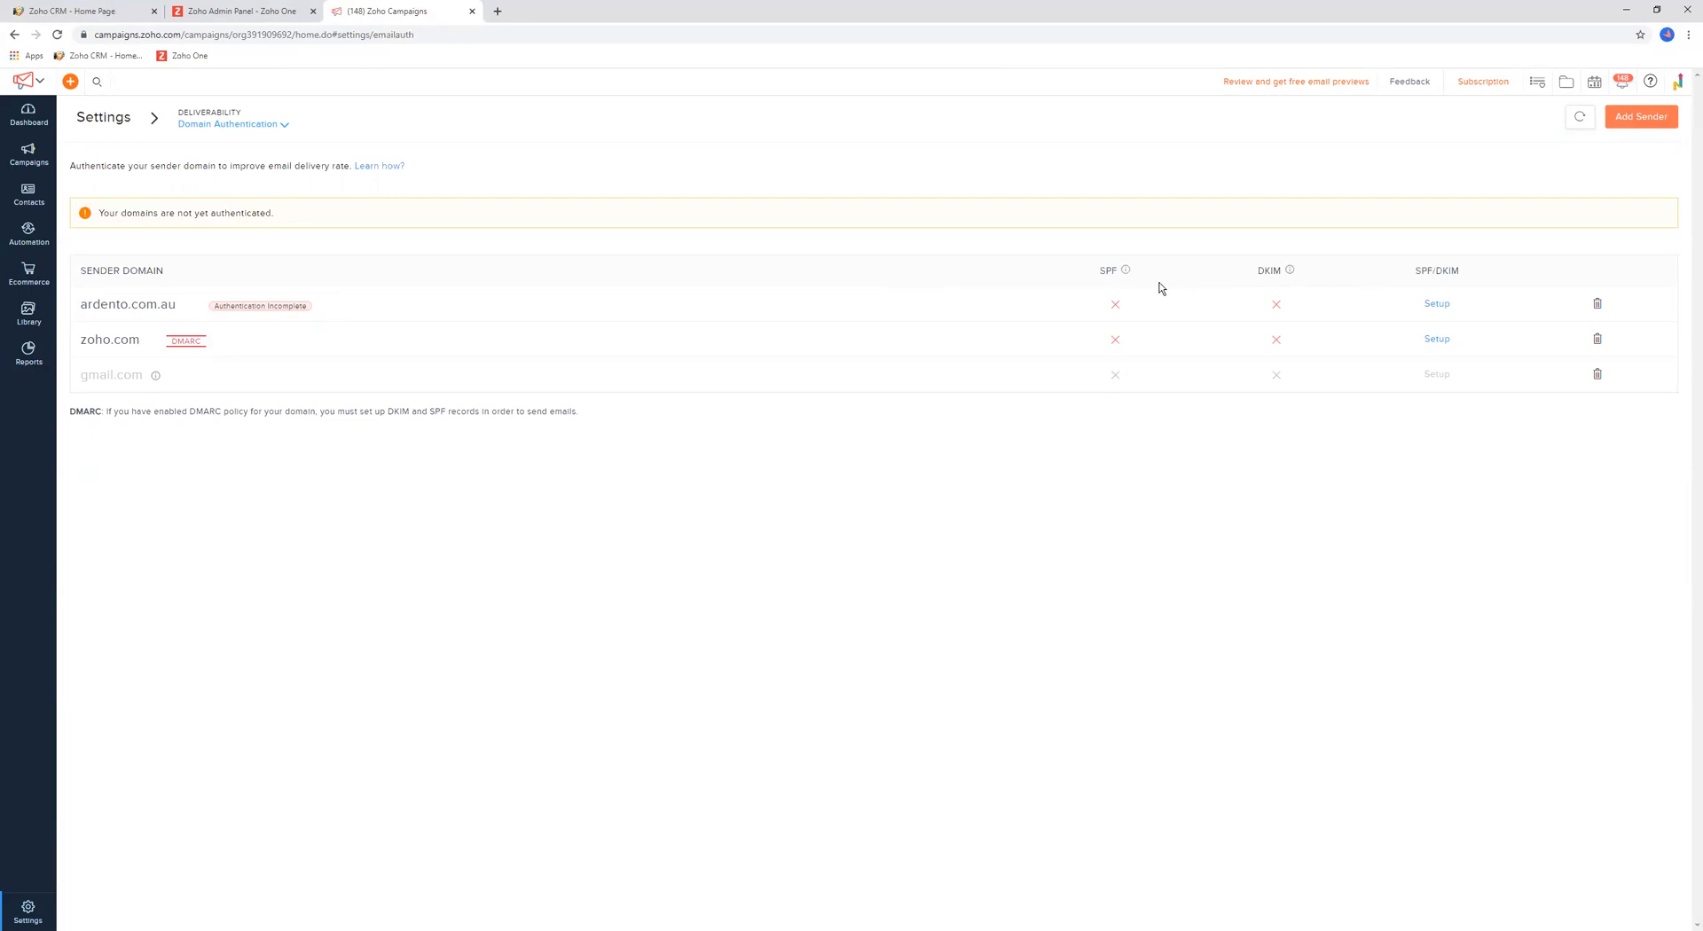
pyautogui.moveTo(94, 304)
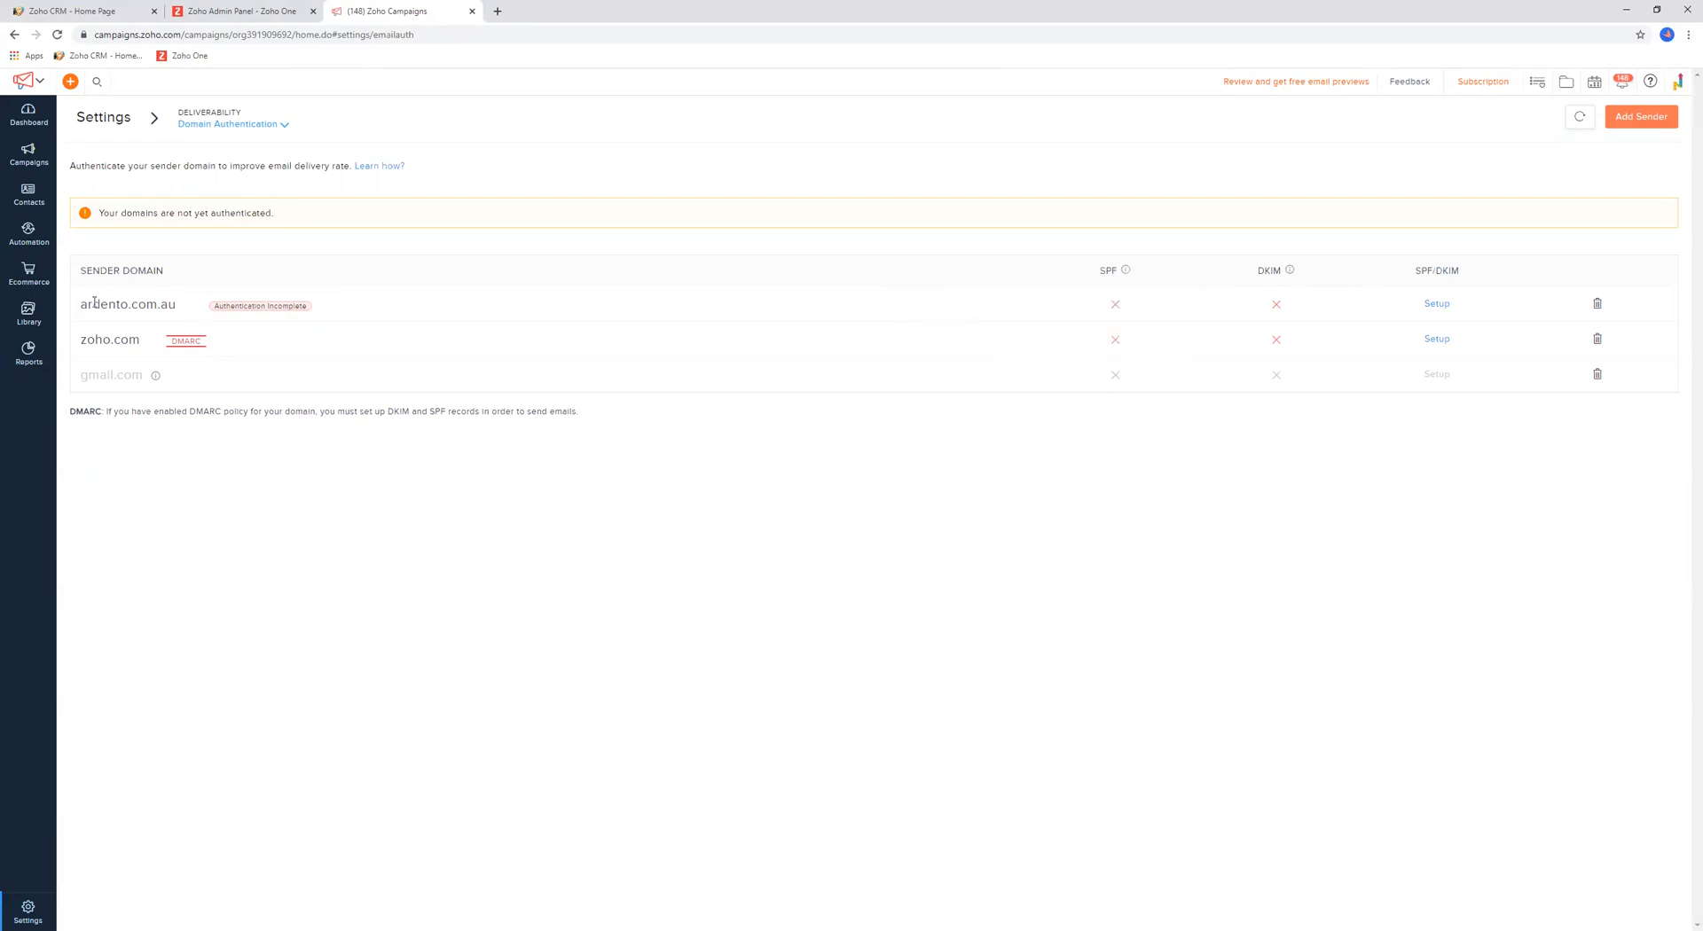
# Review the ardento.com.au row in the Domain Authentication table, then go back to Settings
pyautogui.doubleClick(128, 304)
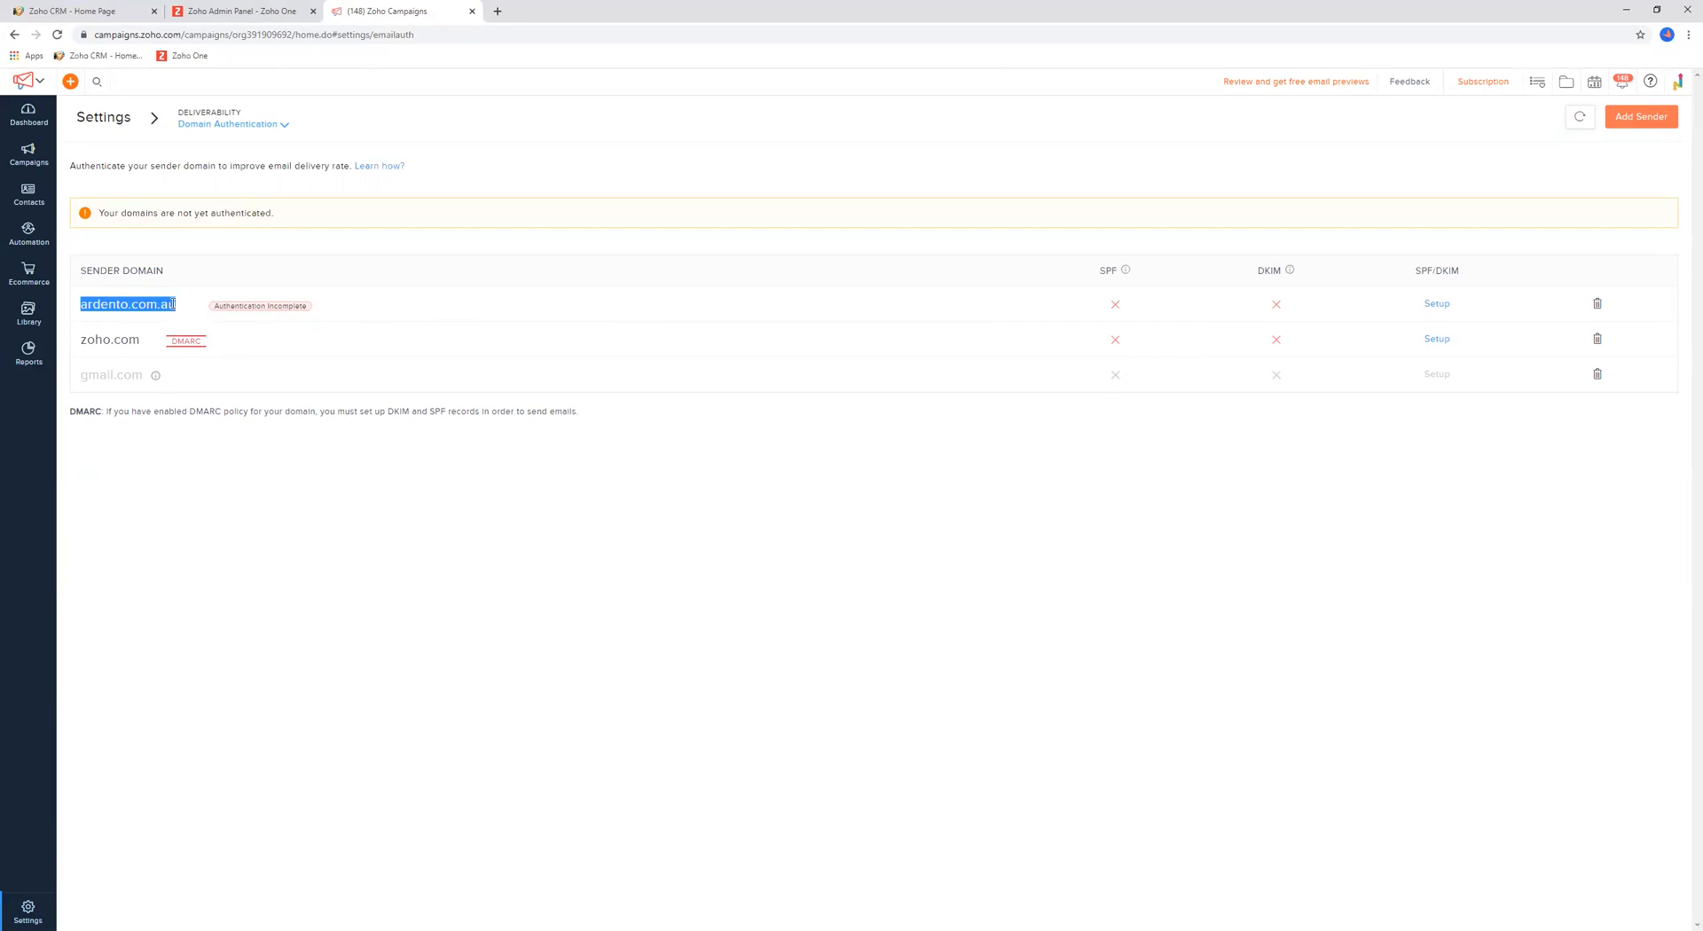
pyautogui.click(554, 317)
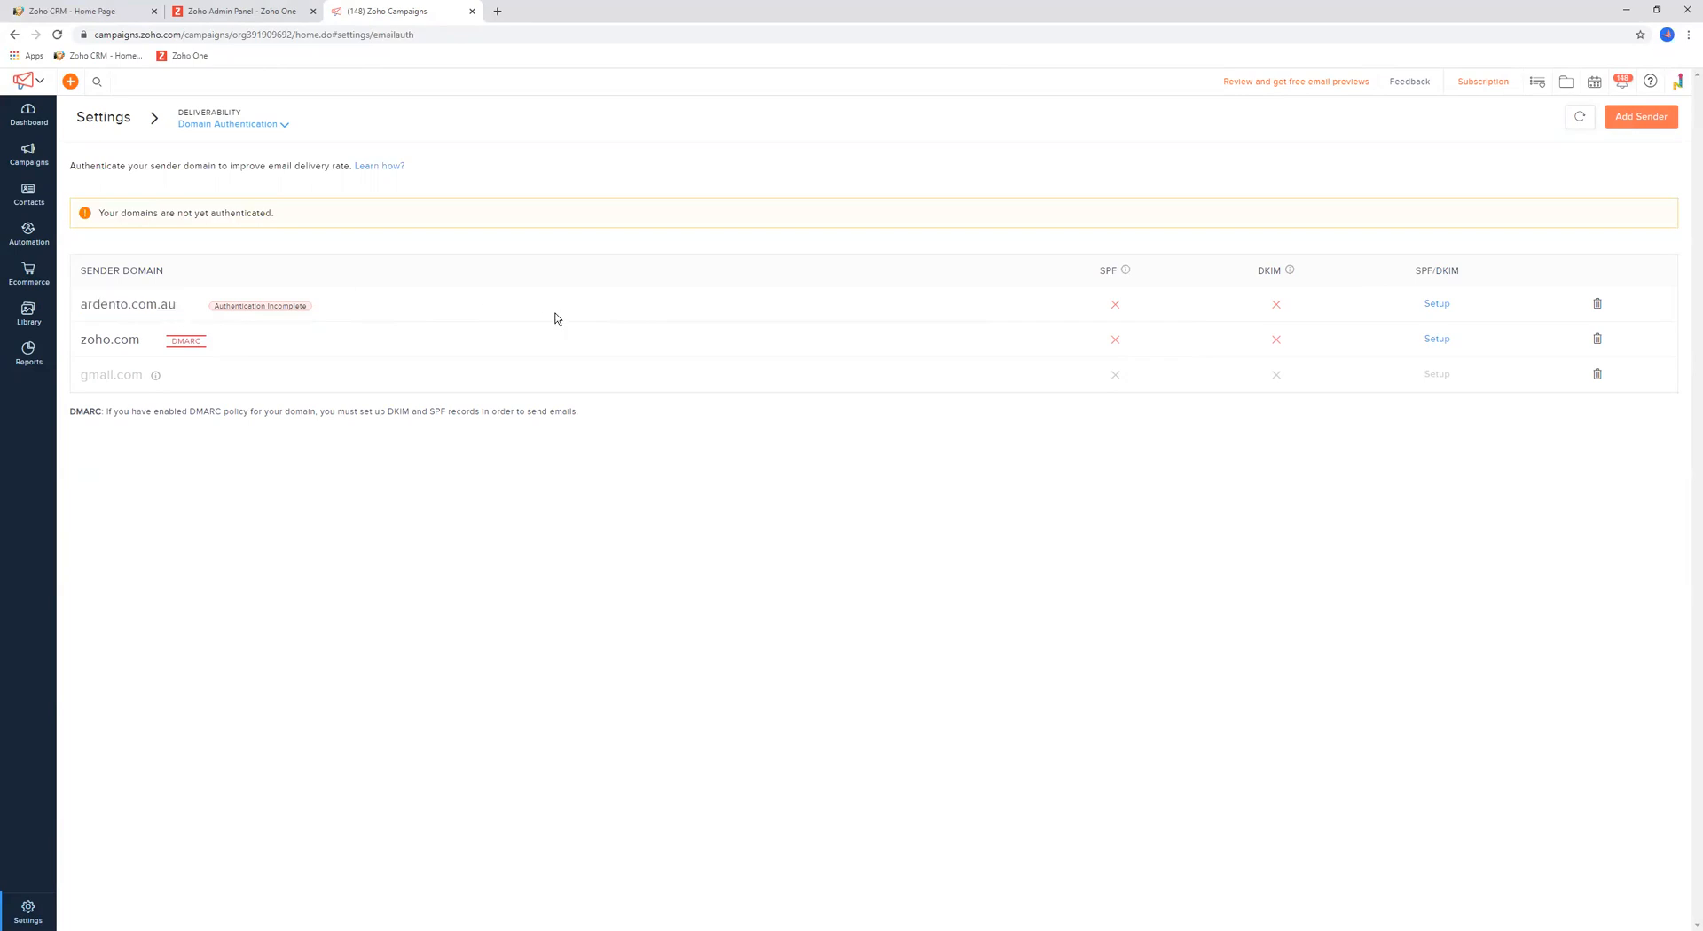
pyautogui.doubleClick(103, 303)
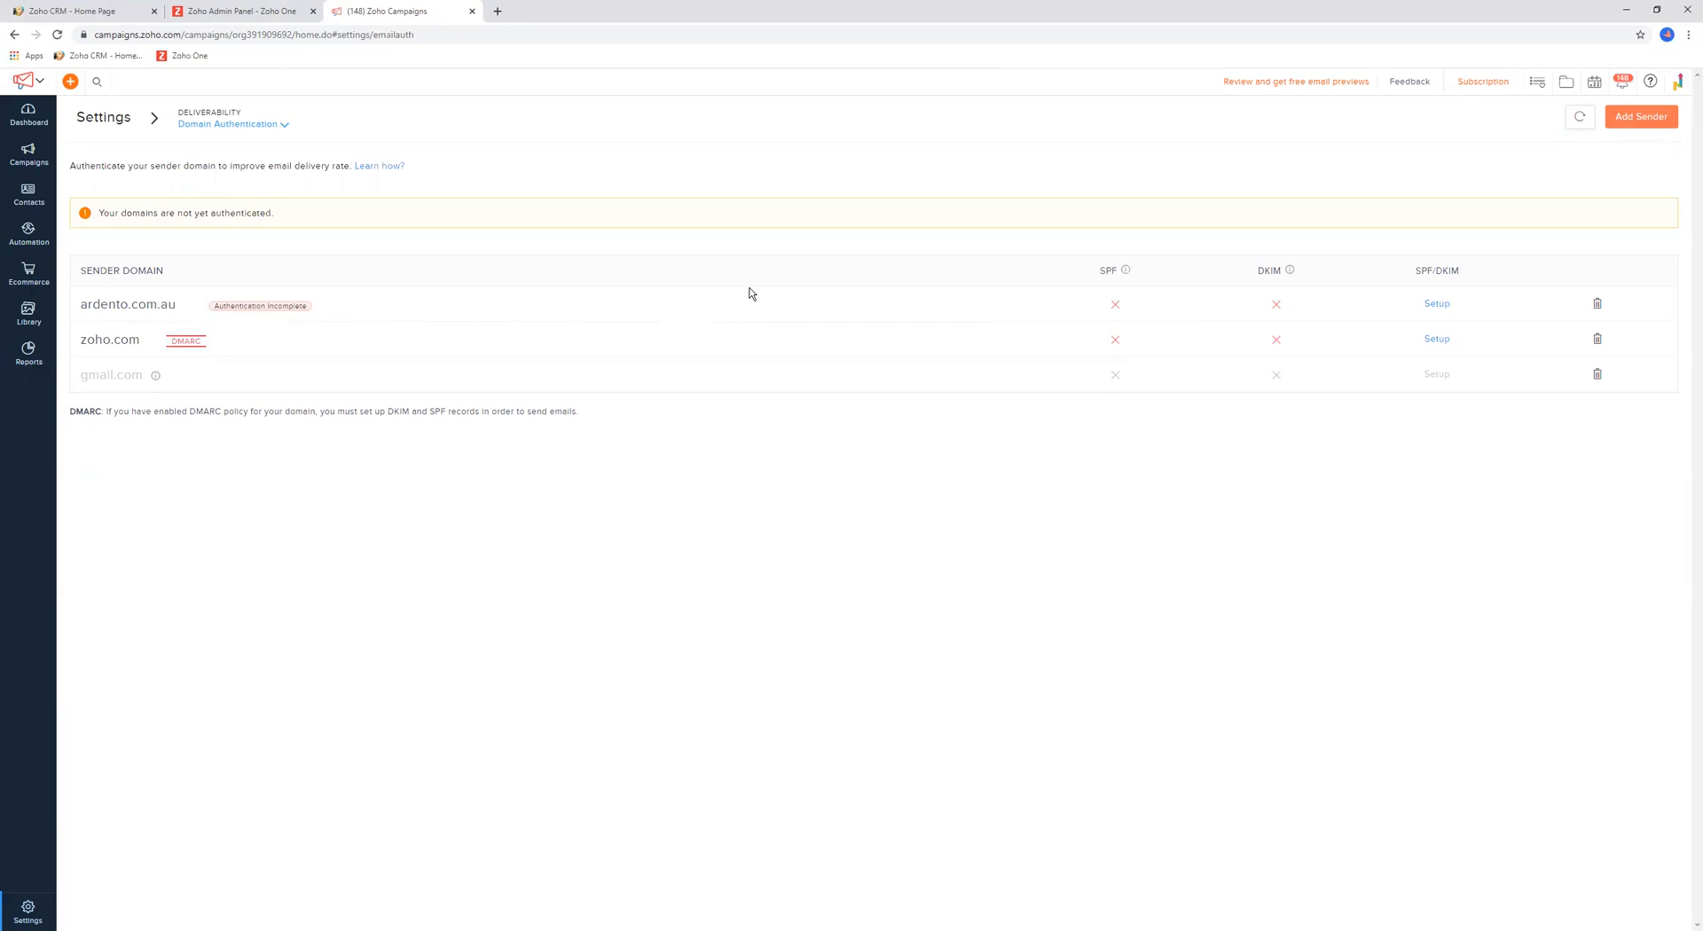
pyautogui.moveTo(1101, 270)
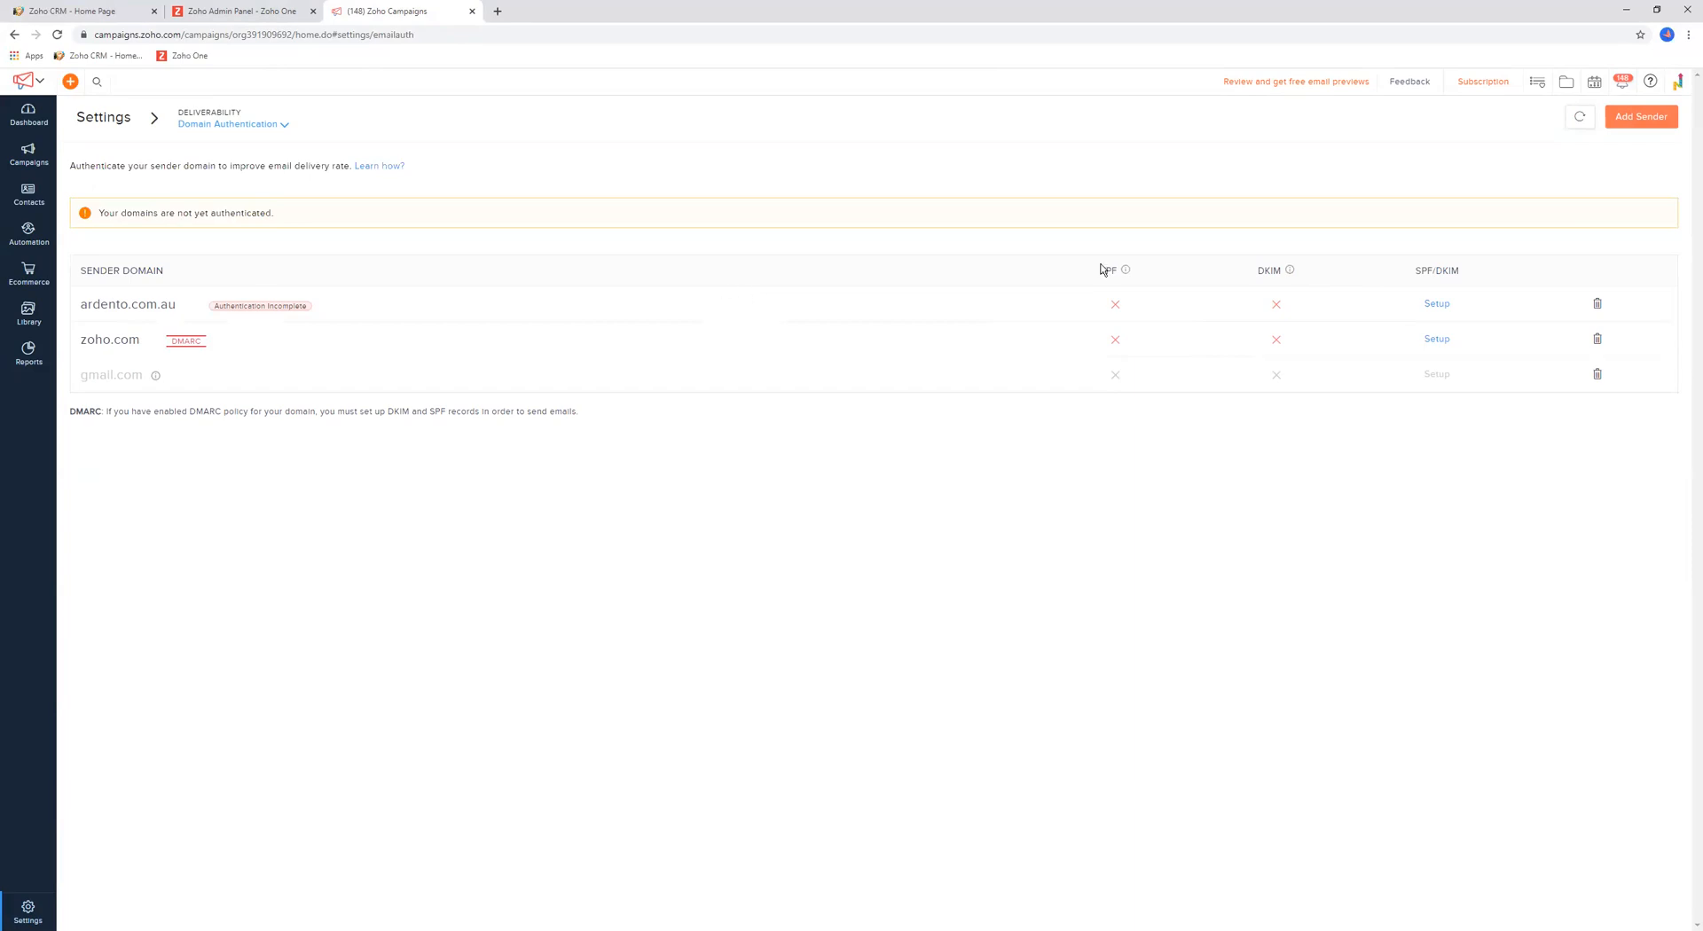
pyautogui.moveTo(1187, 323)
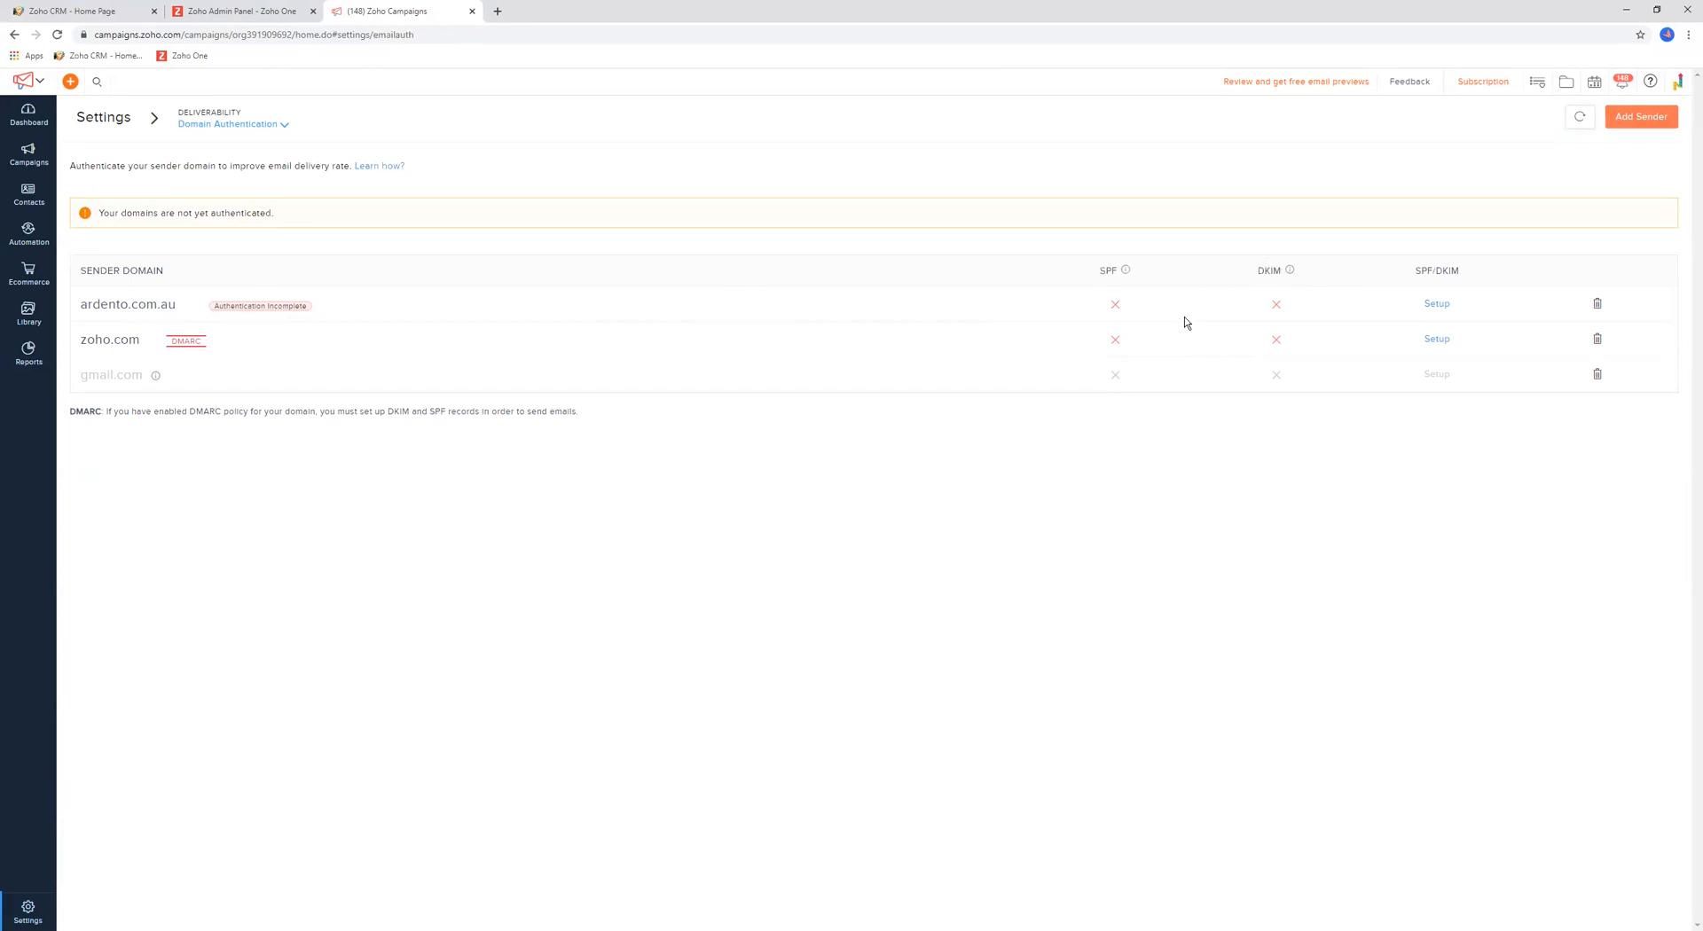
pyautogui.moveTo(83, 332)
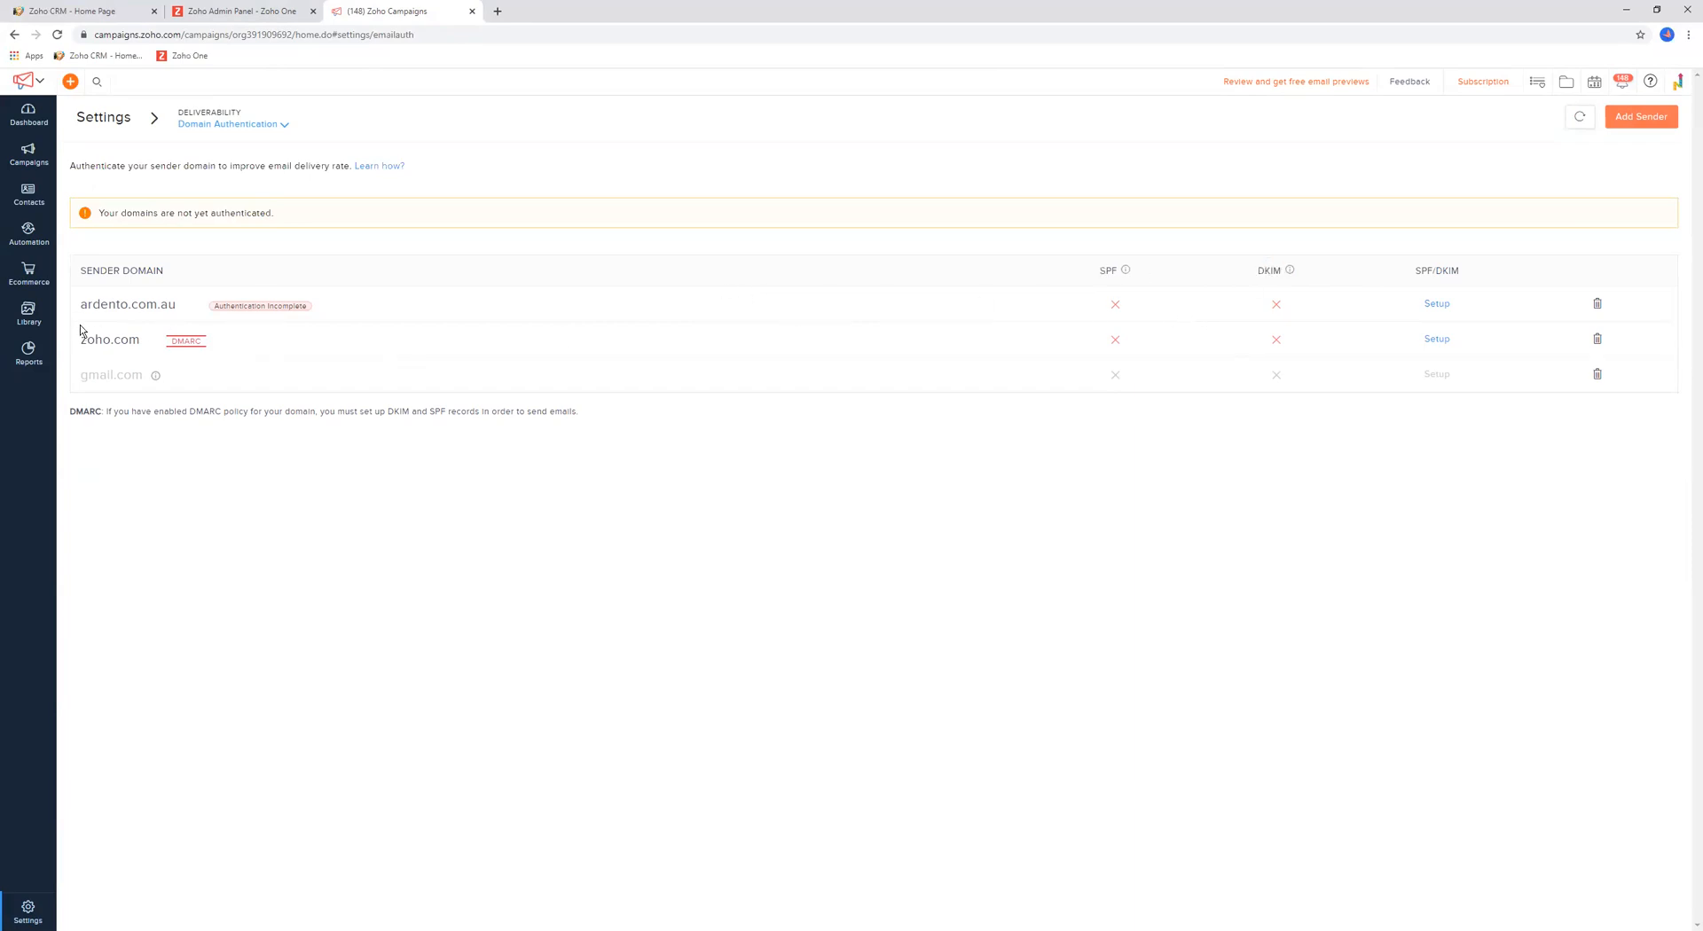
pyautogui.moveTo(1212, 317)
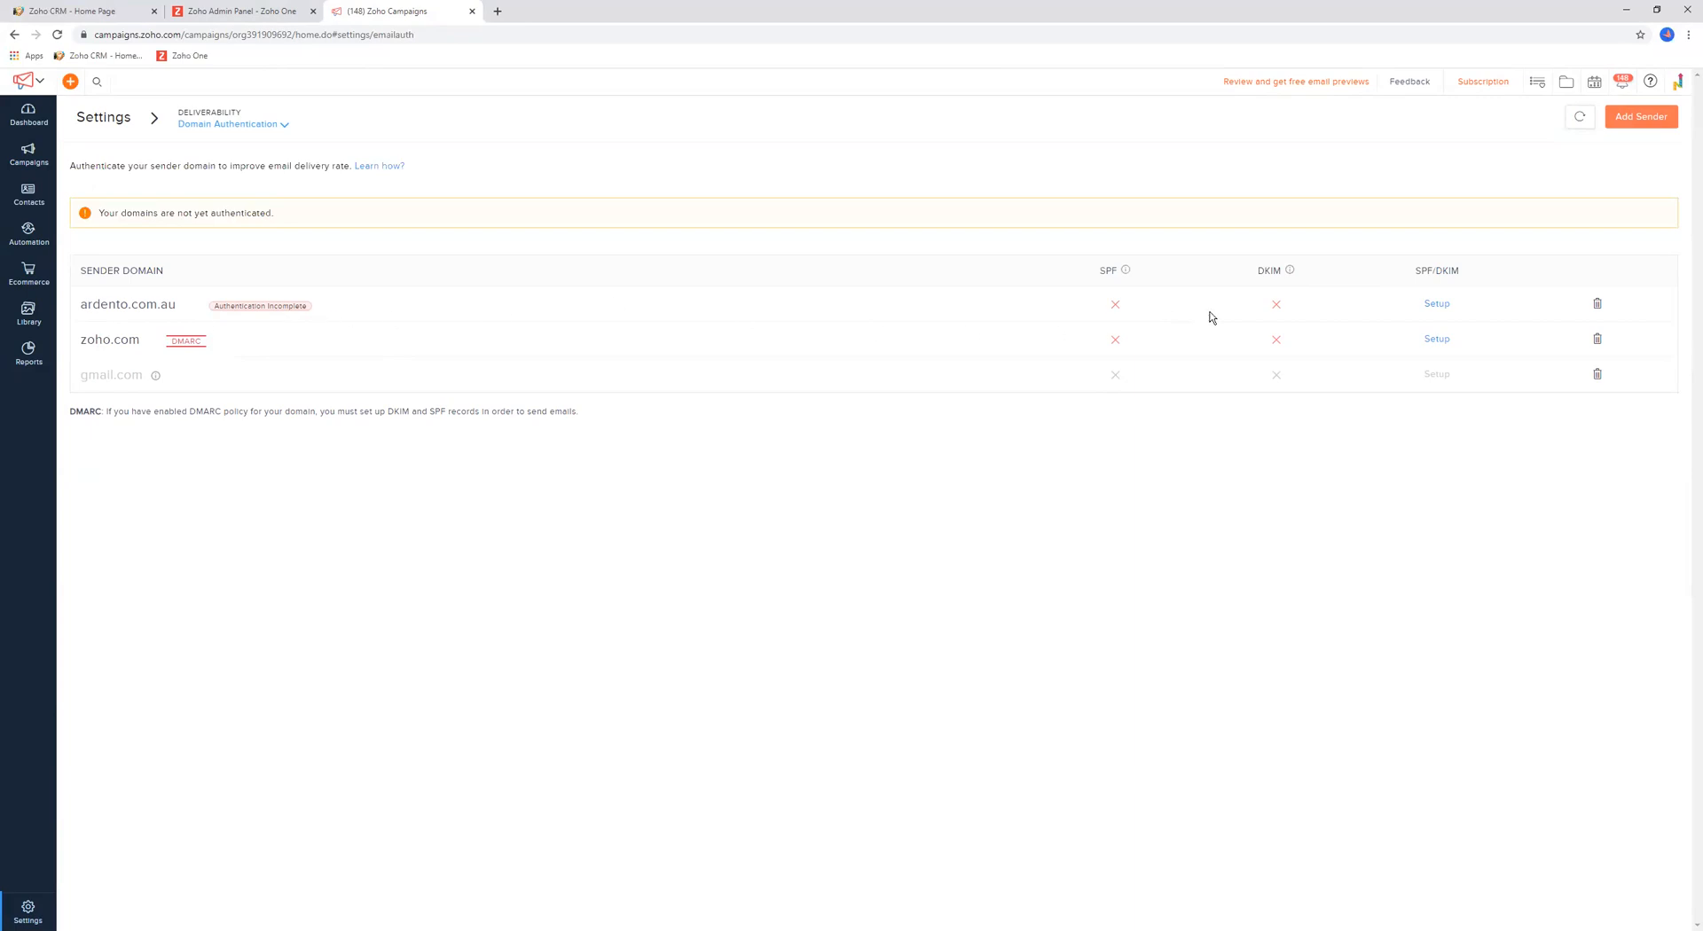
pyautogui.moveTo(1295, 296)
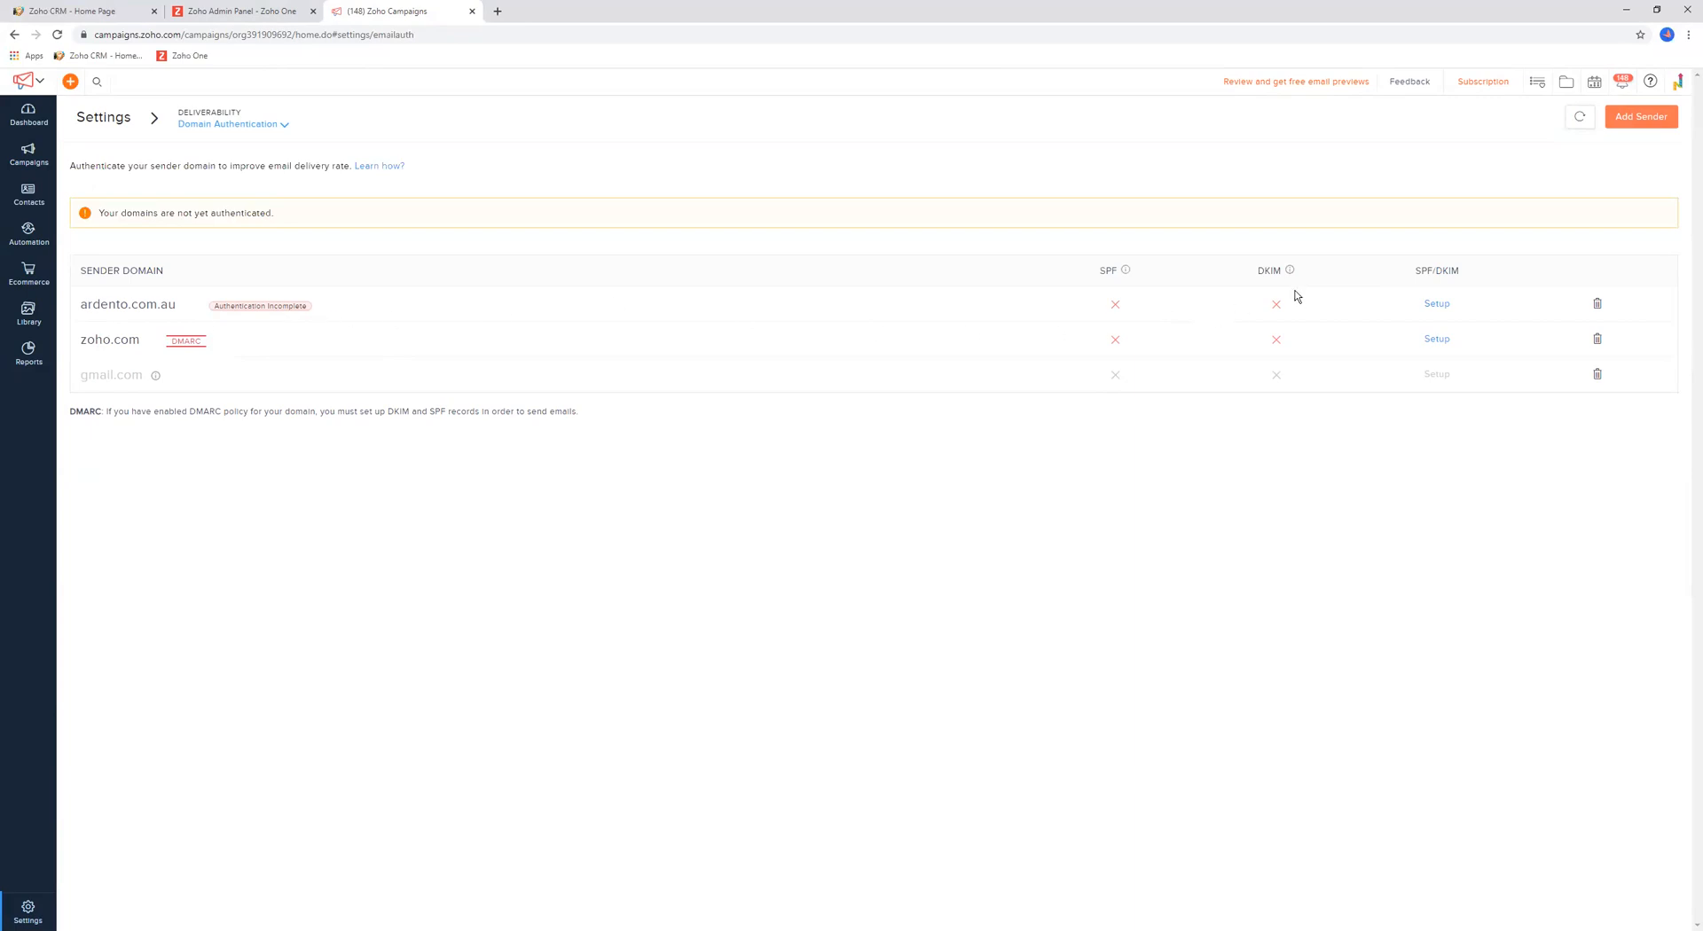
pyautogui.moveTo(853, 331)
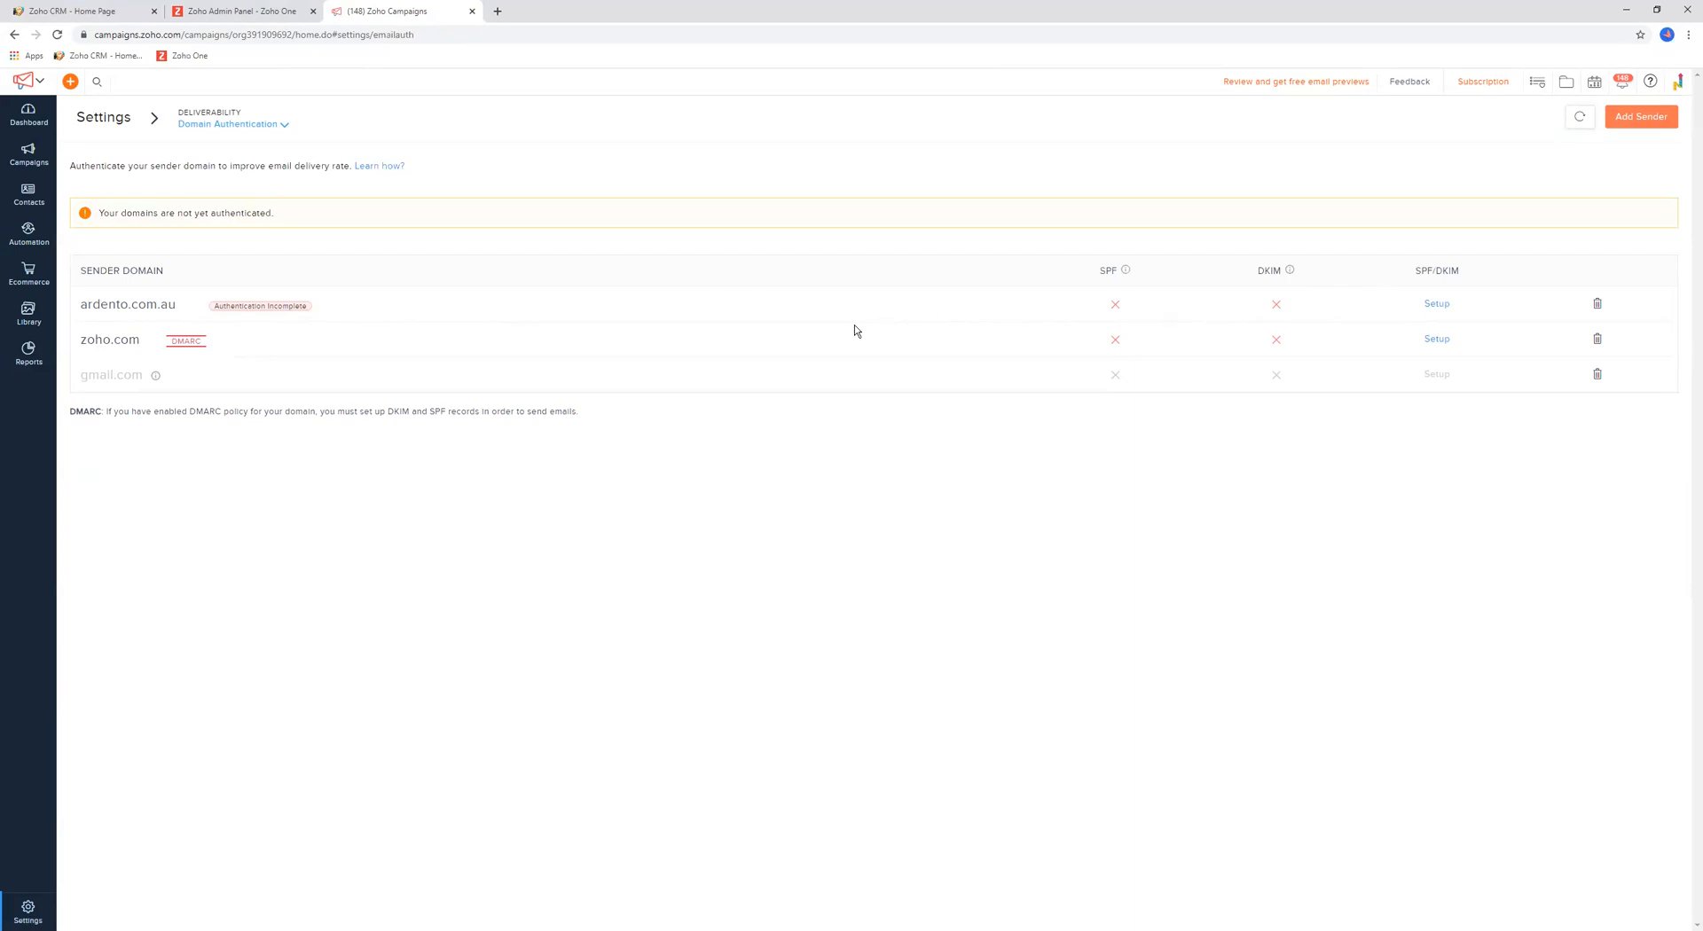
pyautogui.moveTo(716, 383)
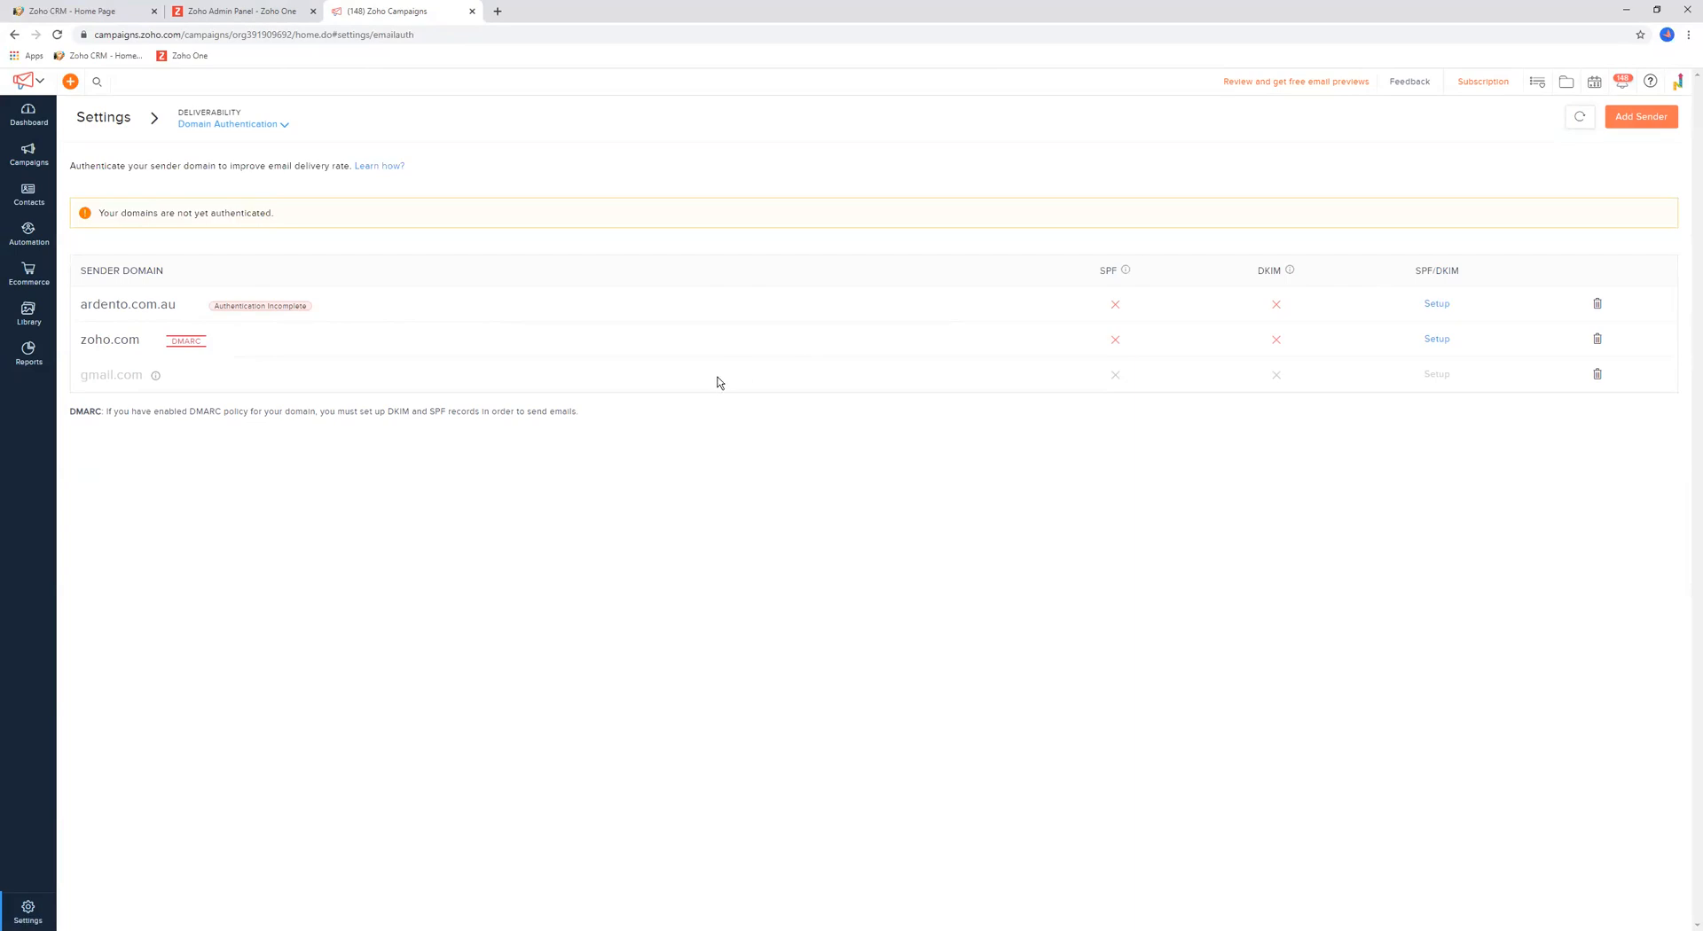
pyautogui.moveTo(831, 346)
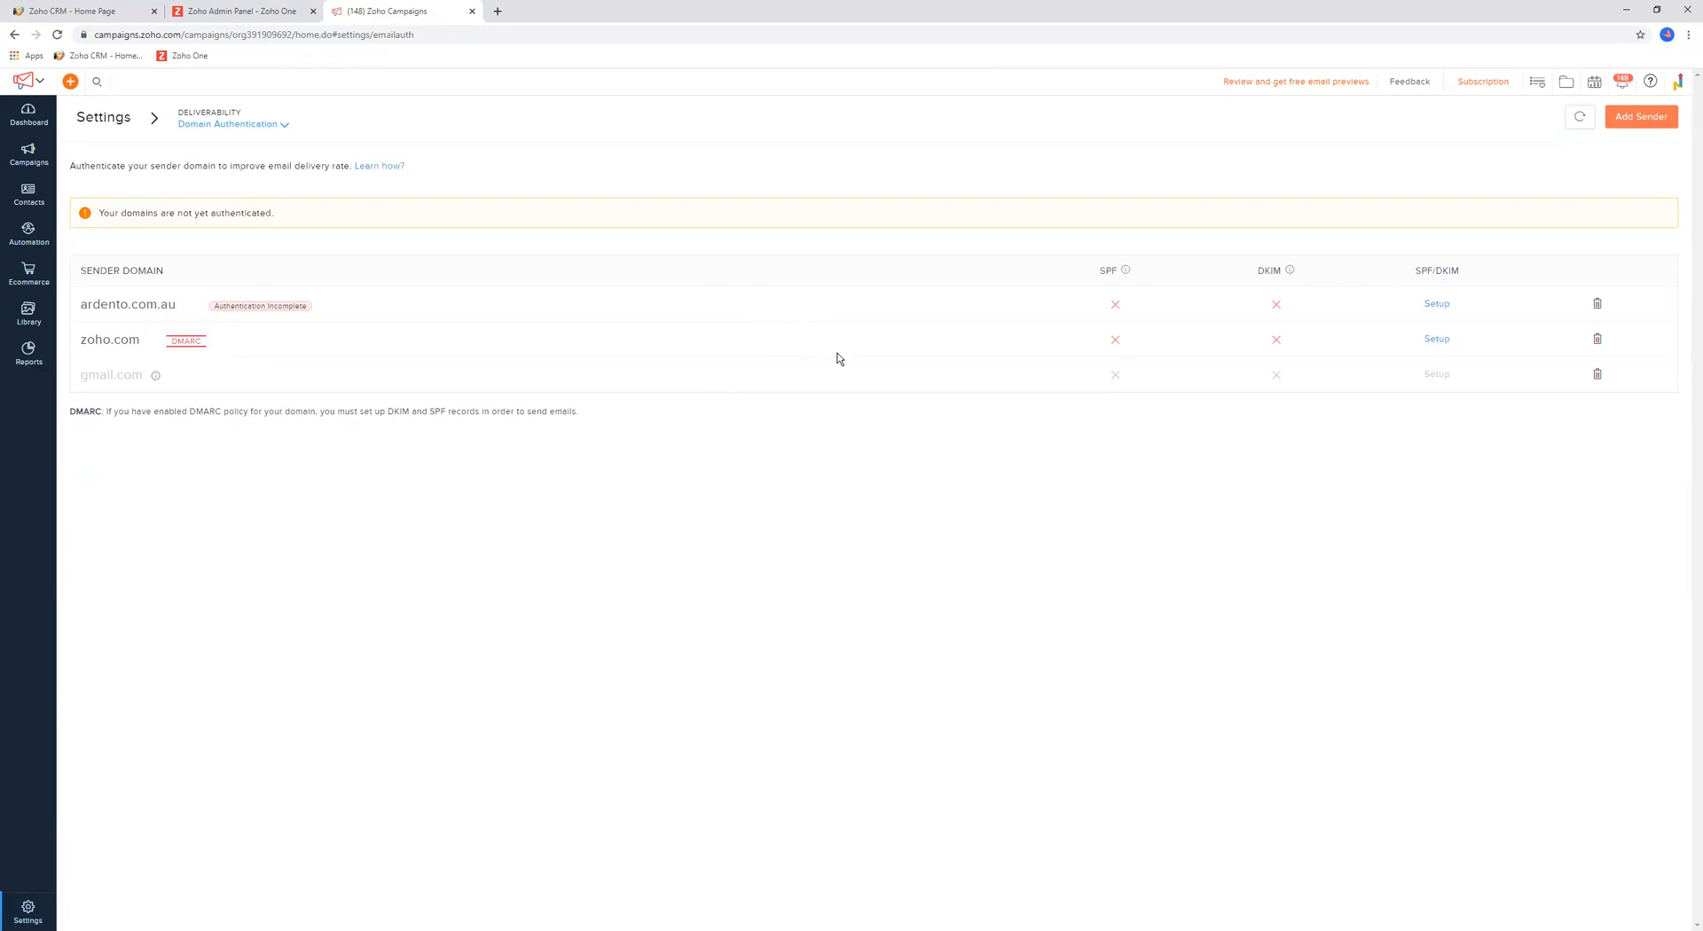
pyautogui.moveTo(749, 369)
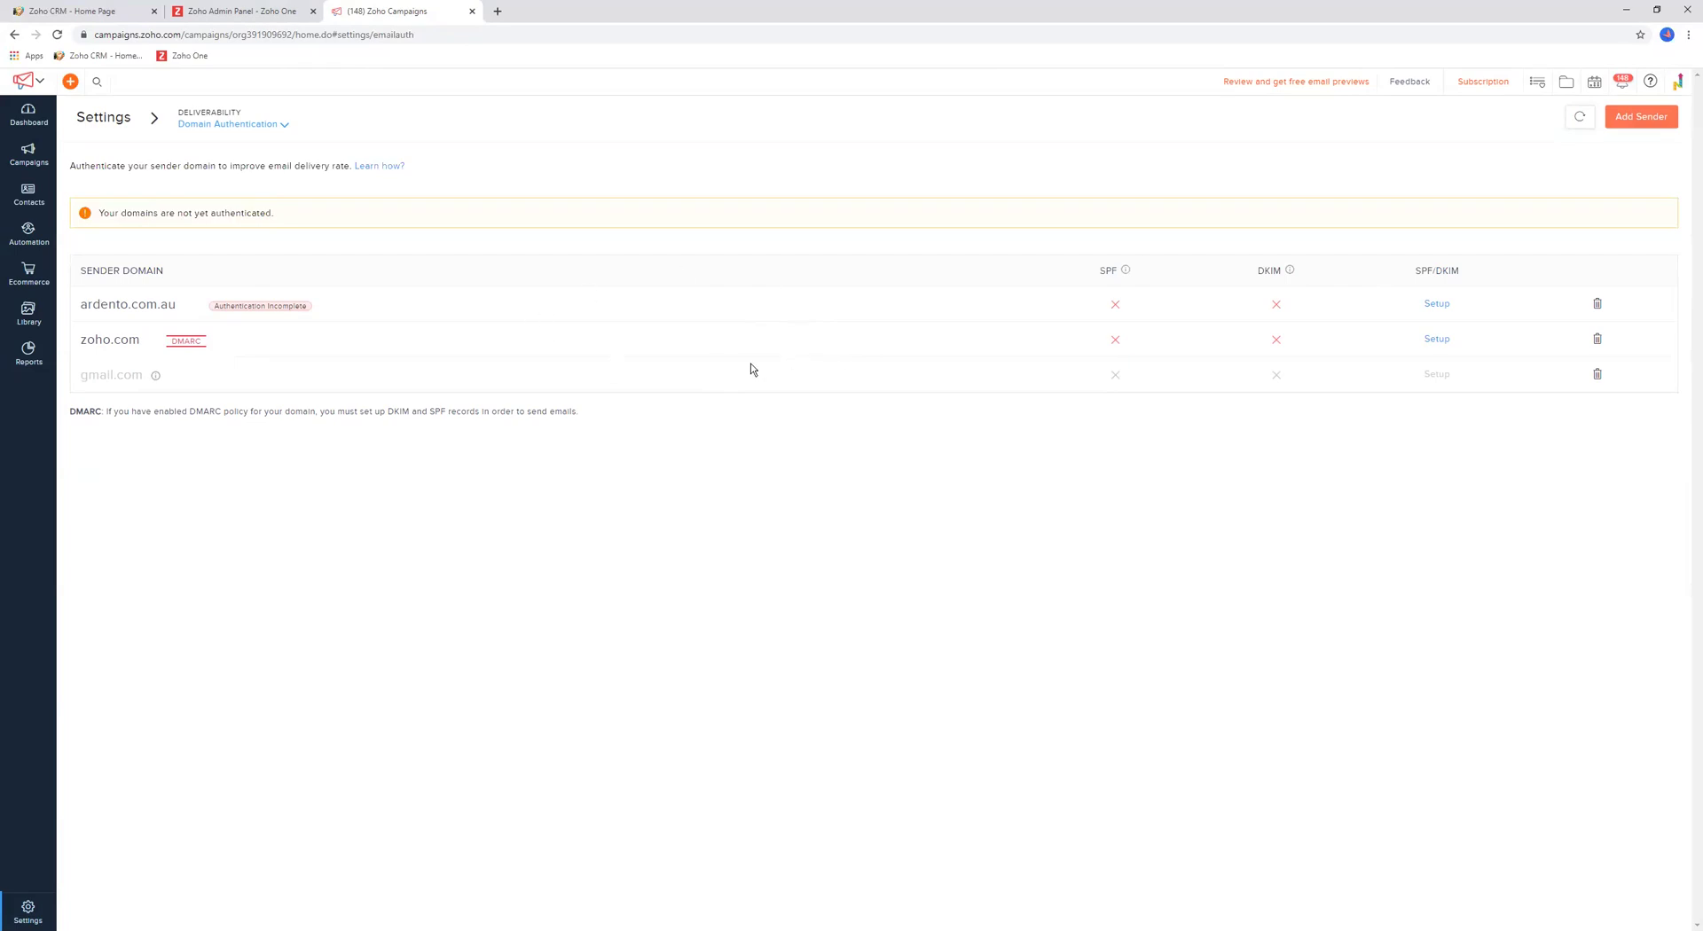
pyautogui.doubleClick(144, 303)
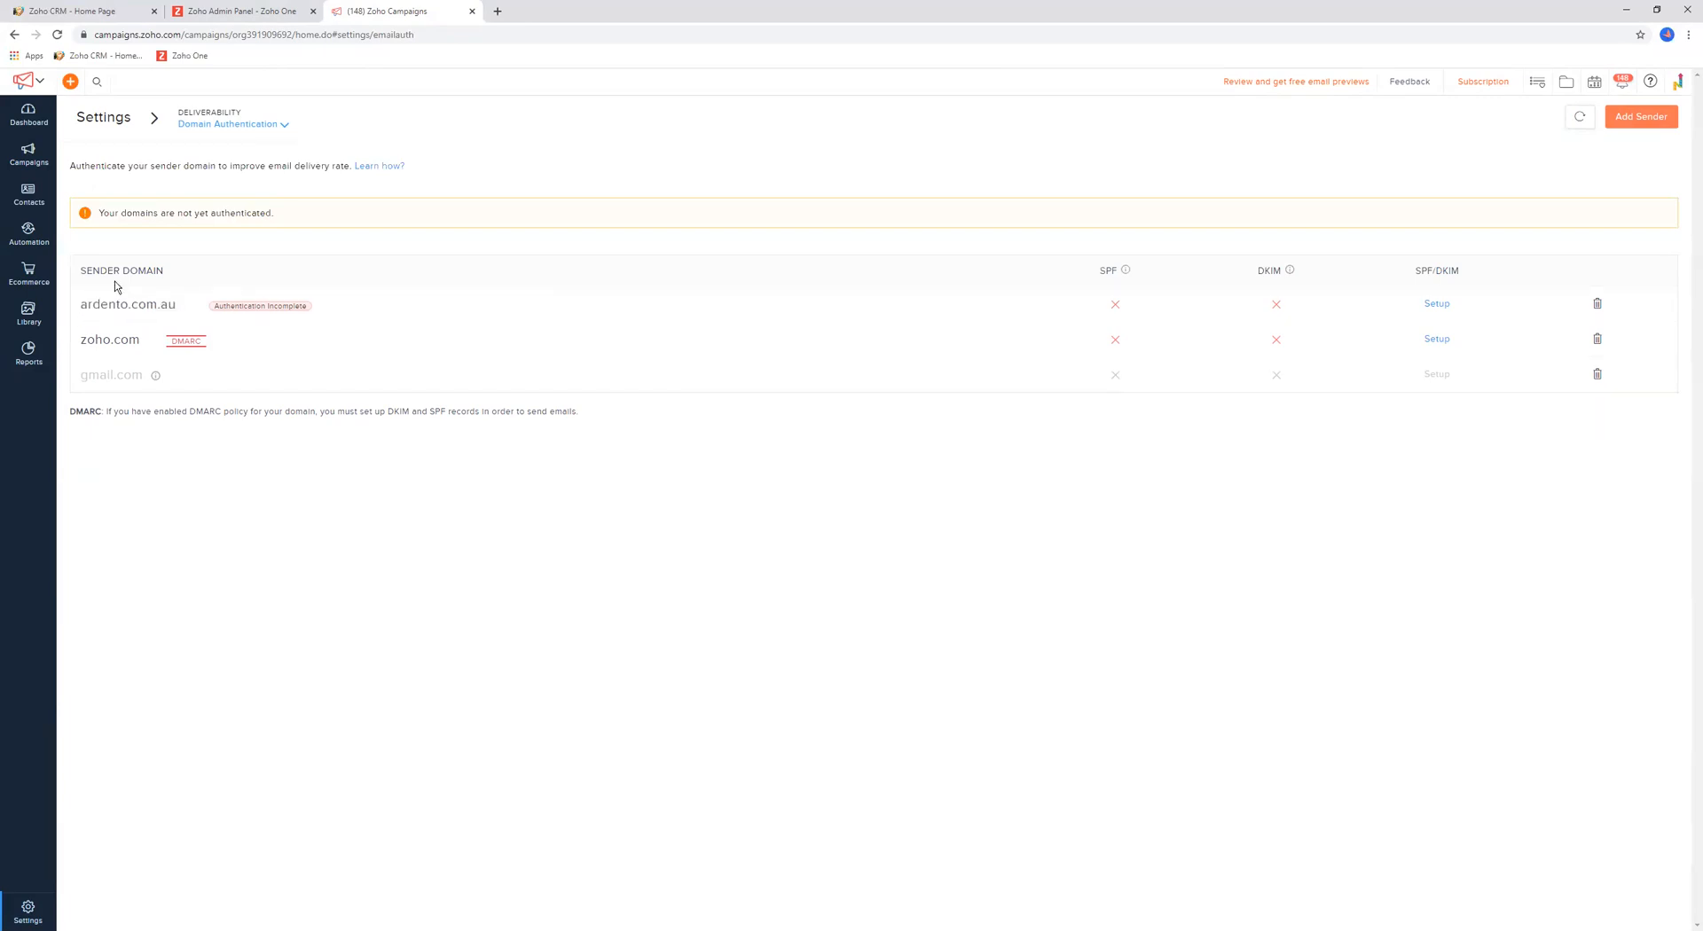
pyautogui.doubleClick(149, 303)
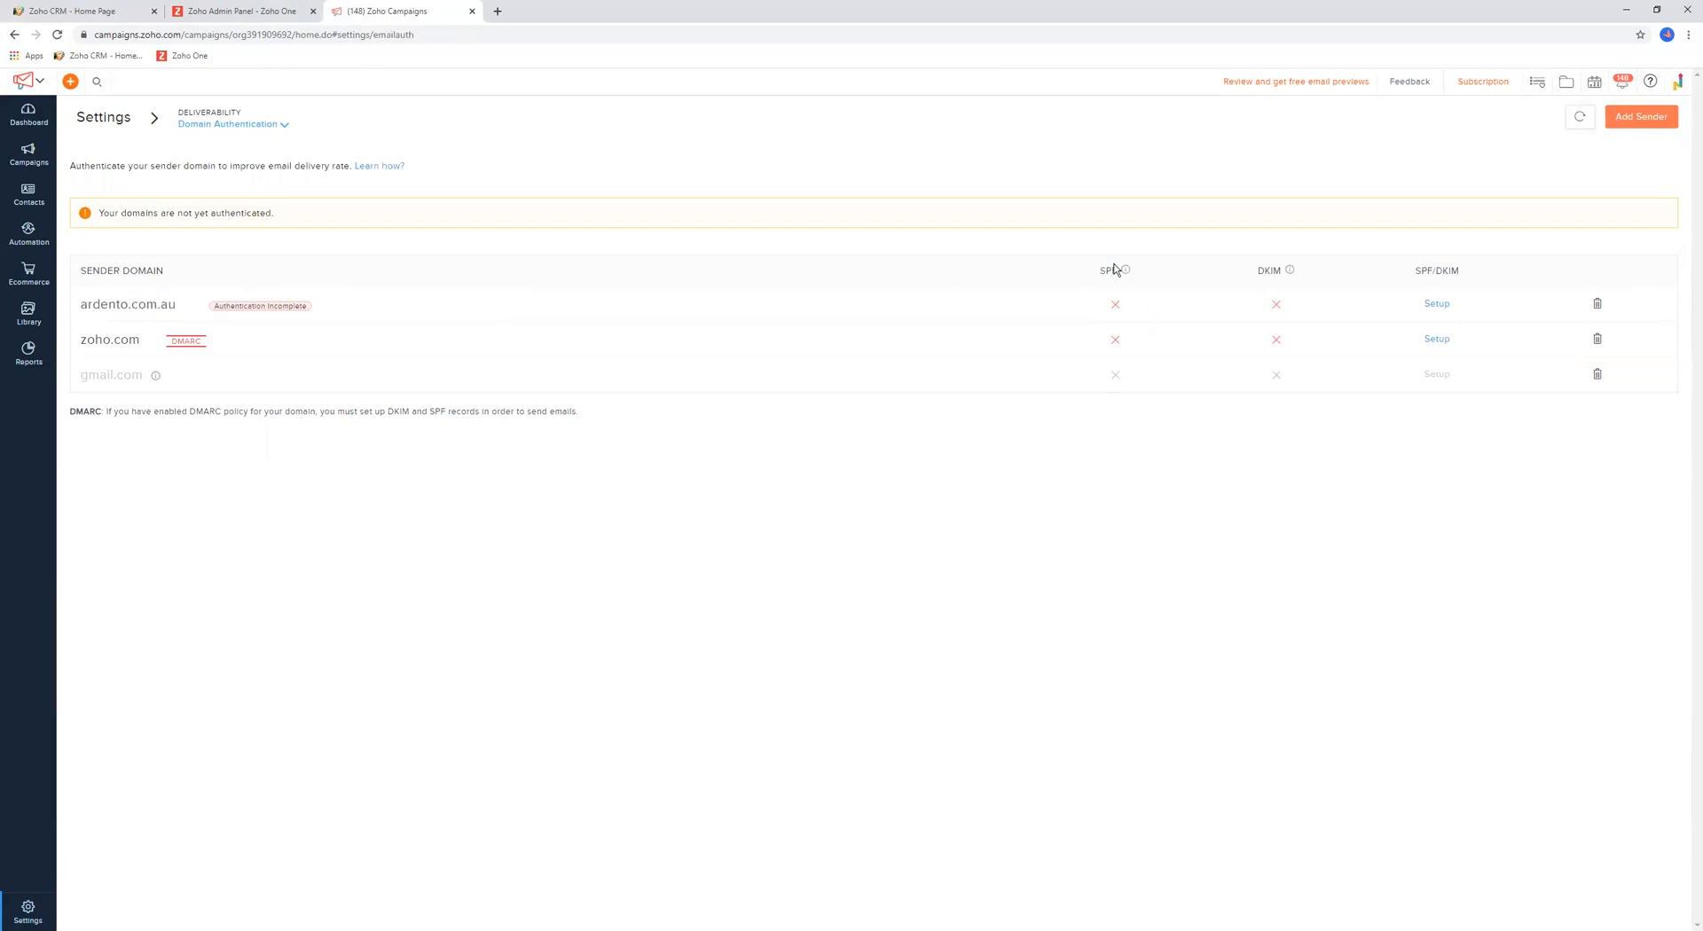
pyautogui.moveTo(734, 371)
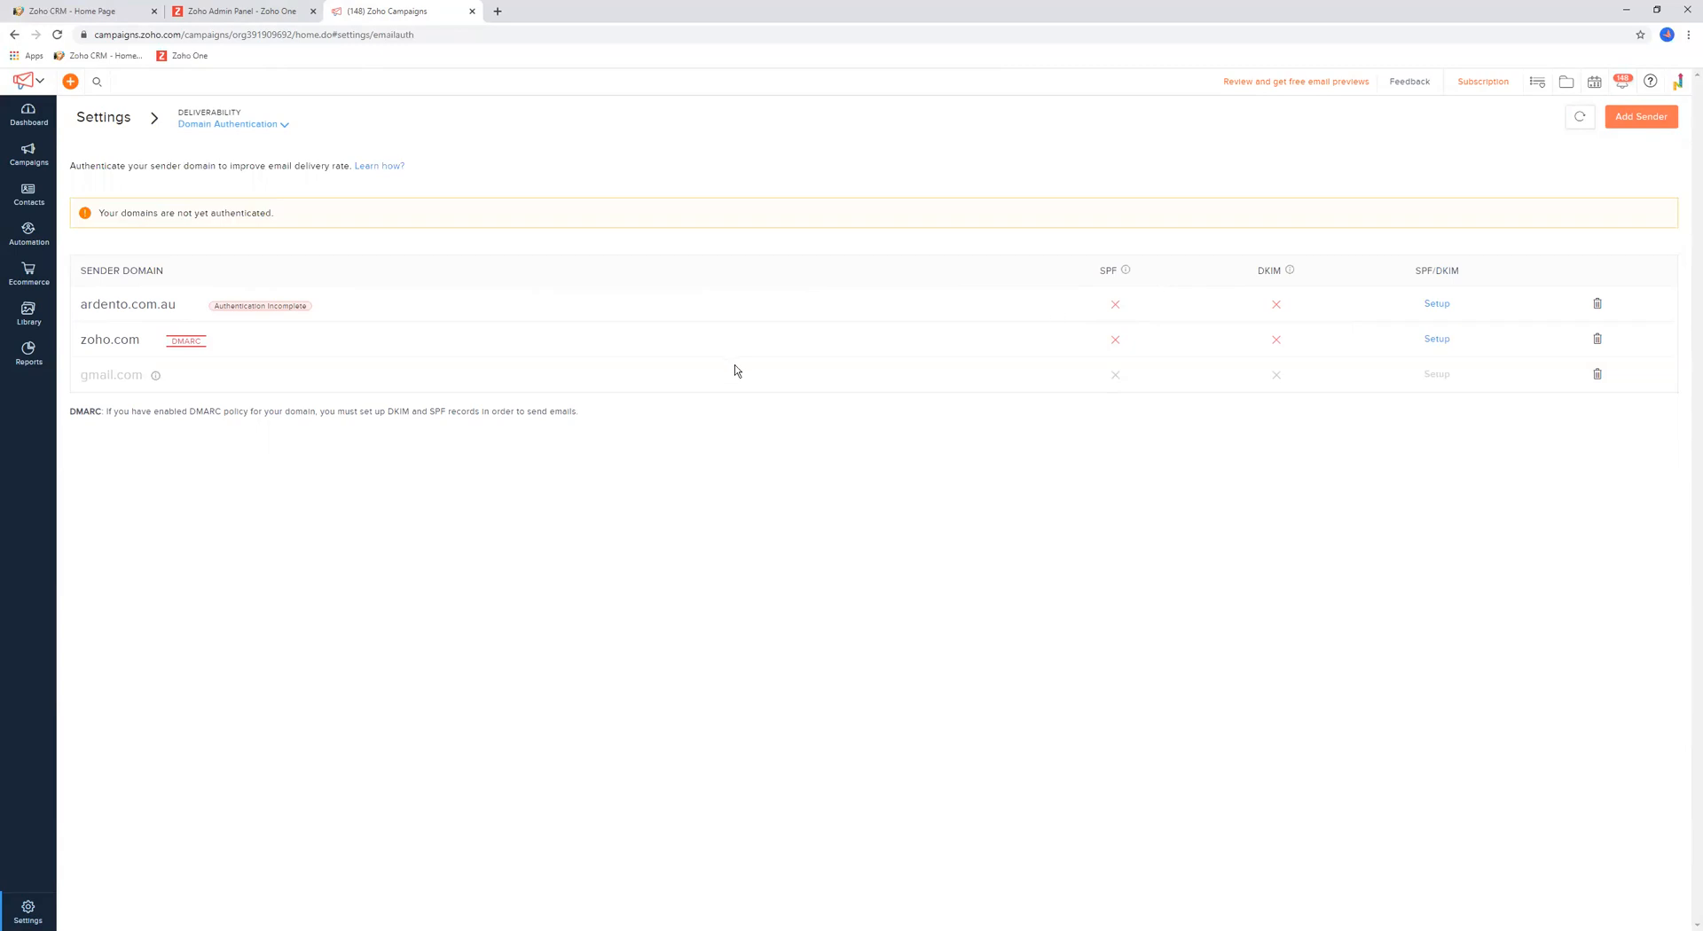
pyautogui.moveTo(114, 303)
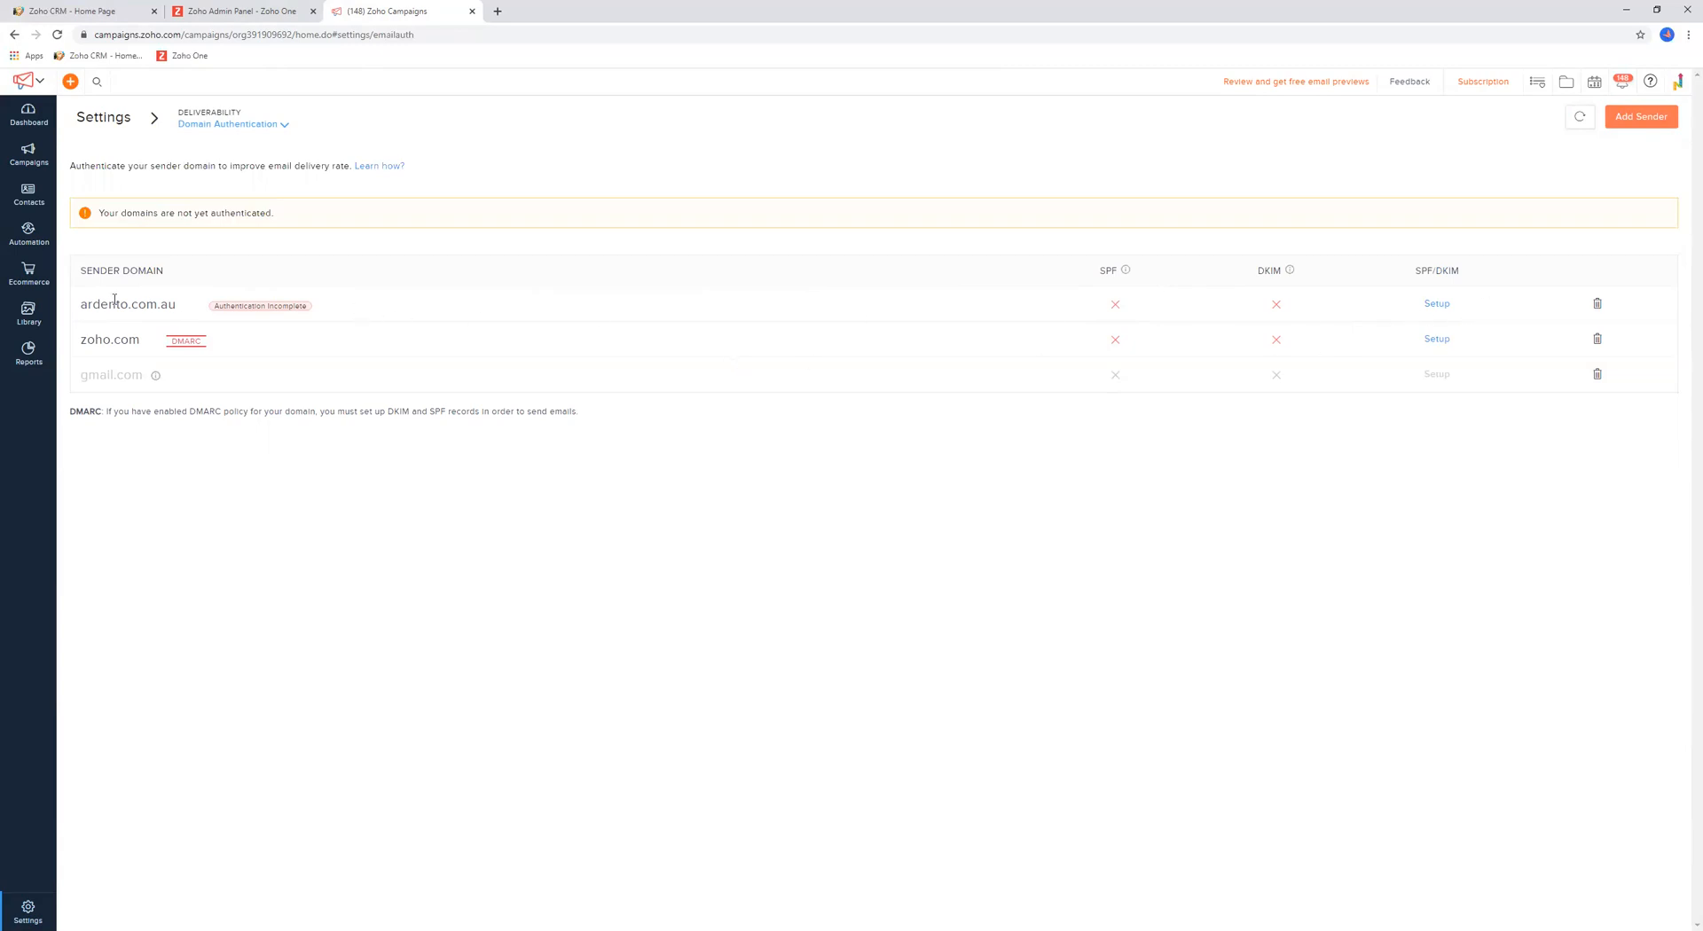
pyautogui.moveTo(754, 303)
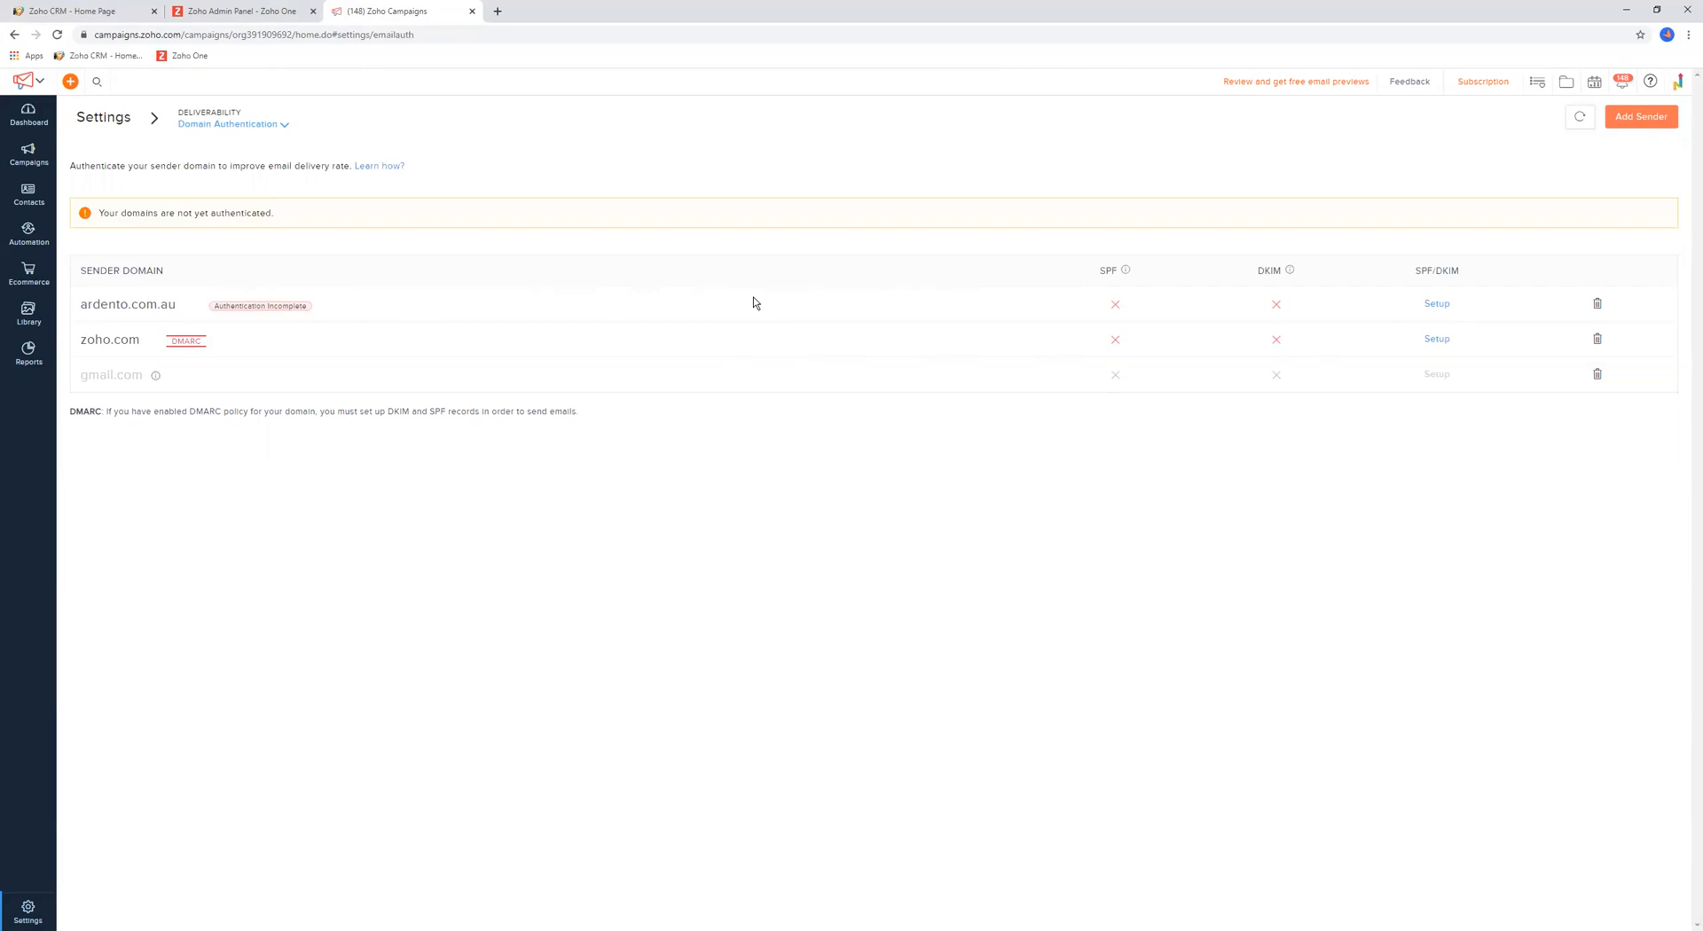
pyautogui.moveTo(349, 337)
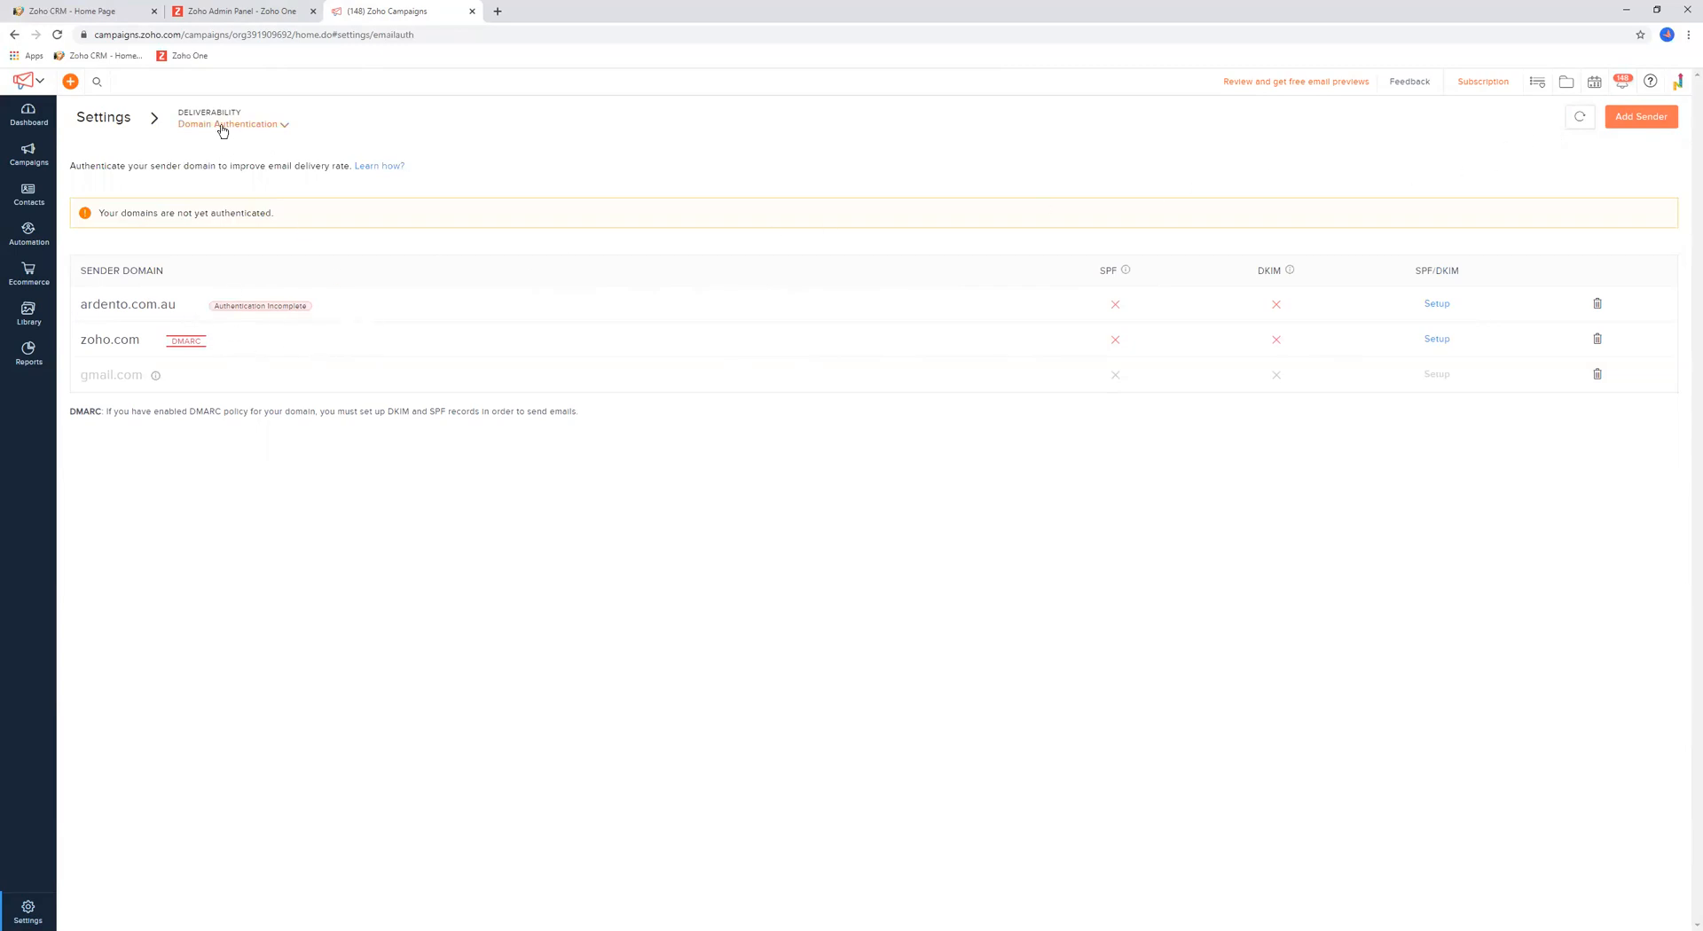
pyautogui.moveTo(163, 367)
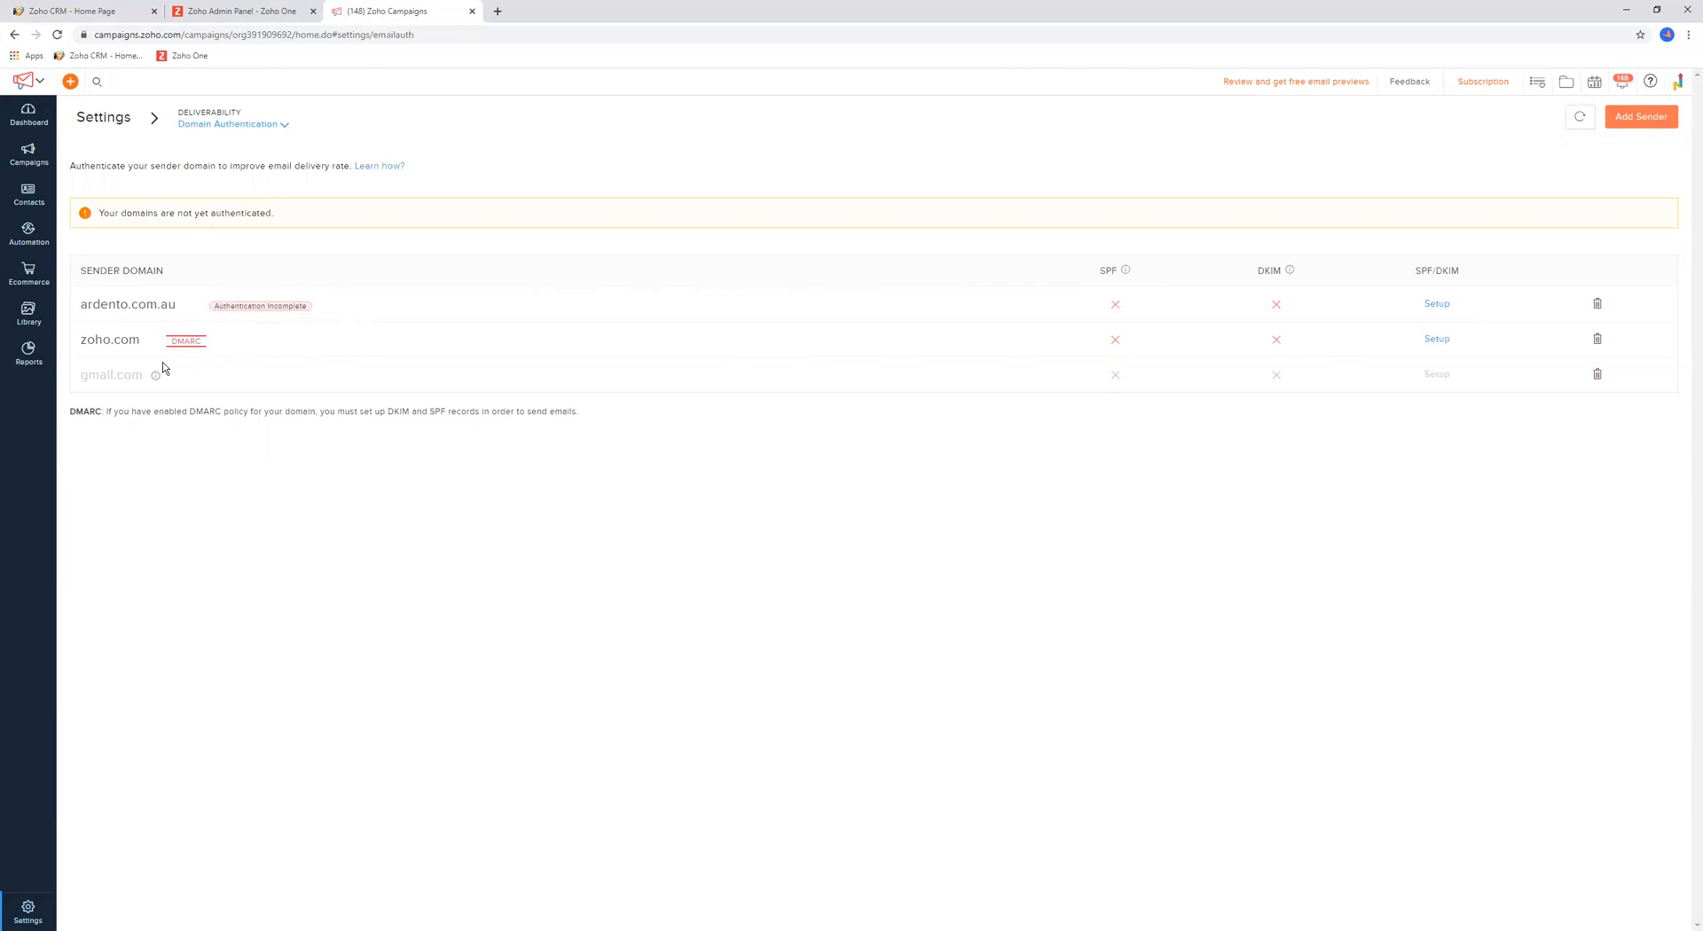
pyautogui.moveTo(220, 318)
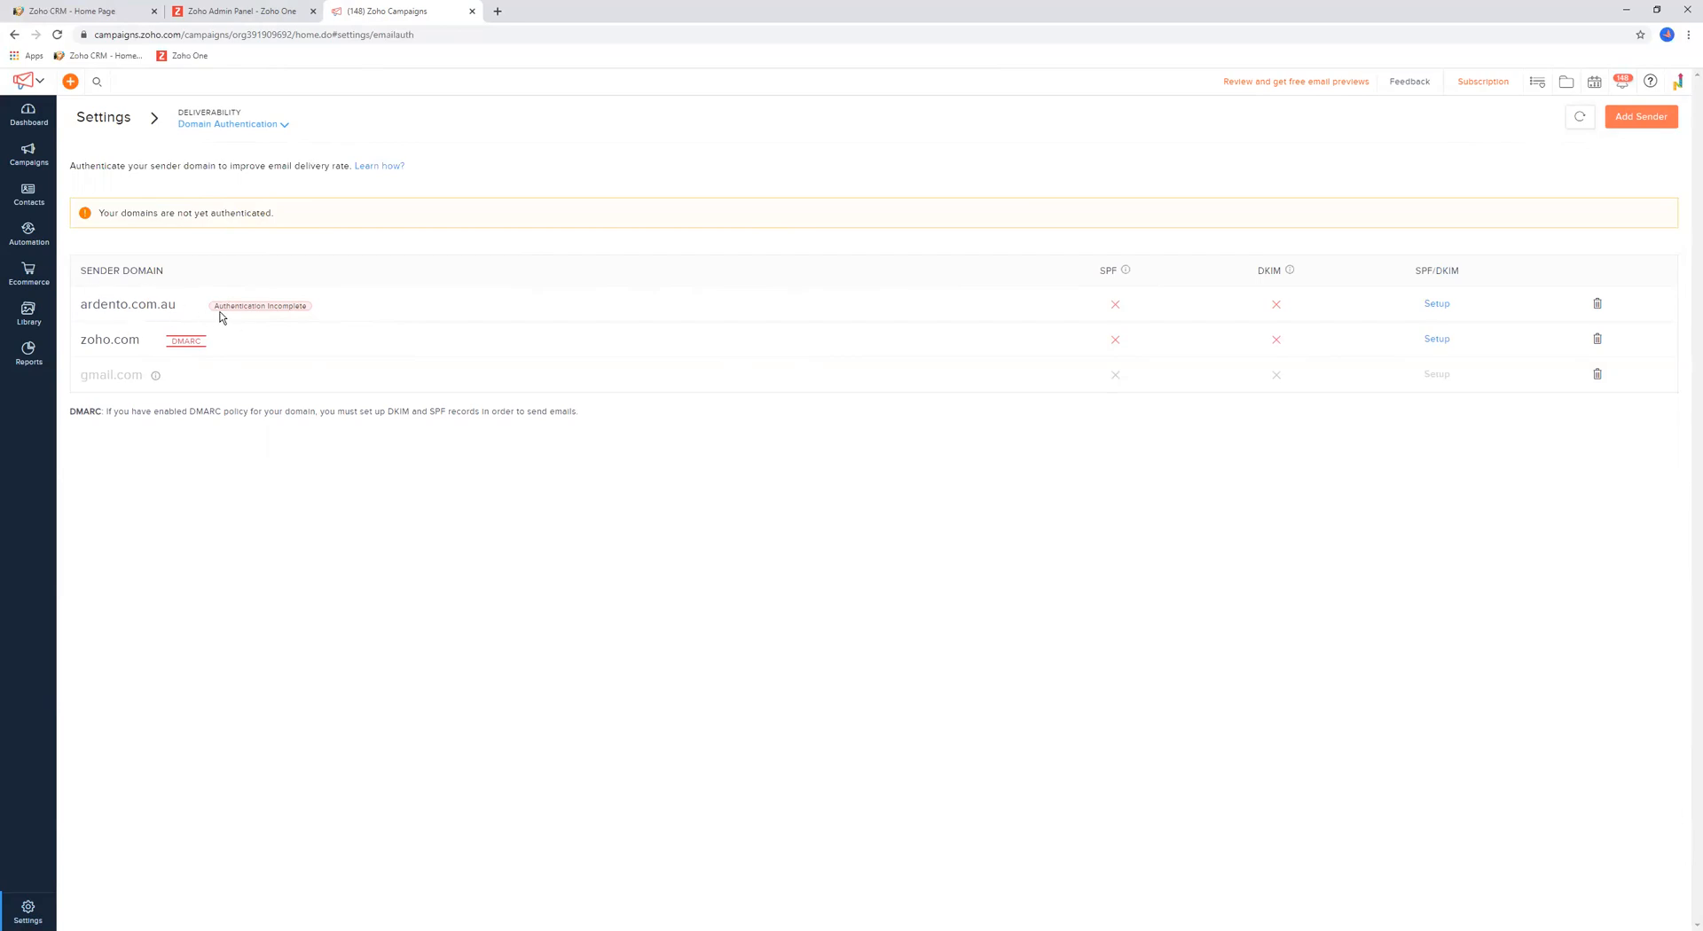
pyautogui.moveTo(229, 352)
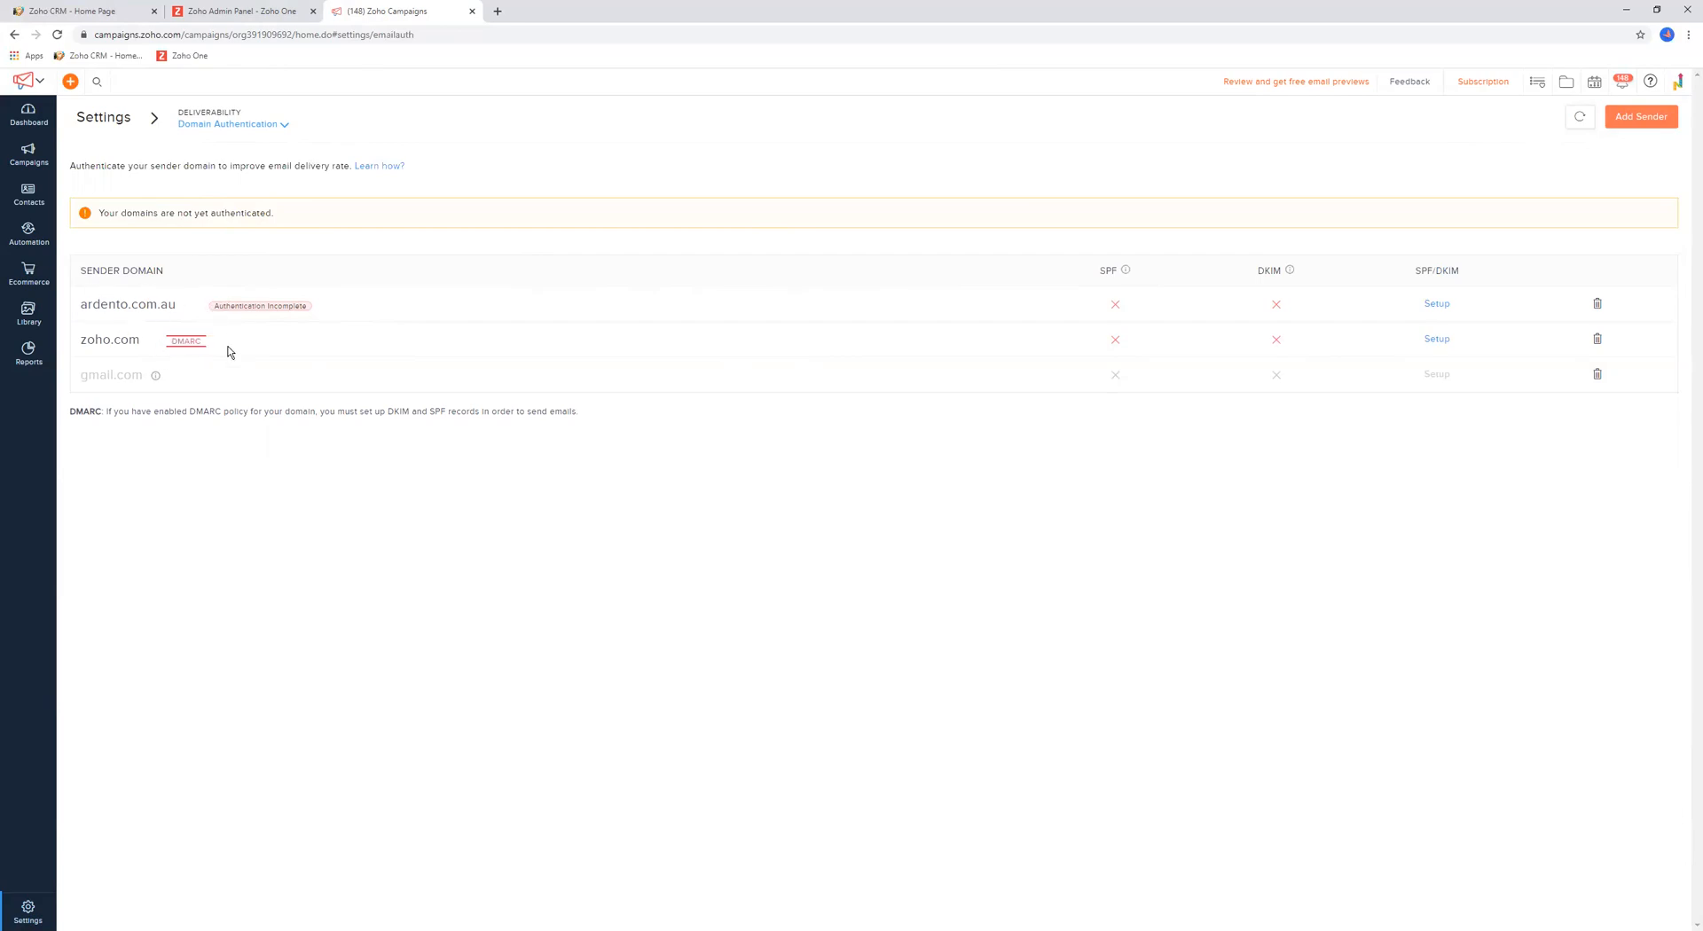
pyautogui.moveTo(170, 351)
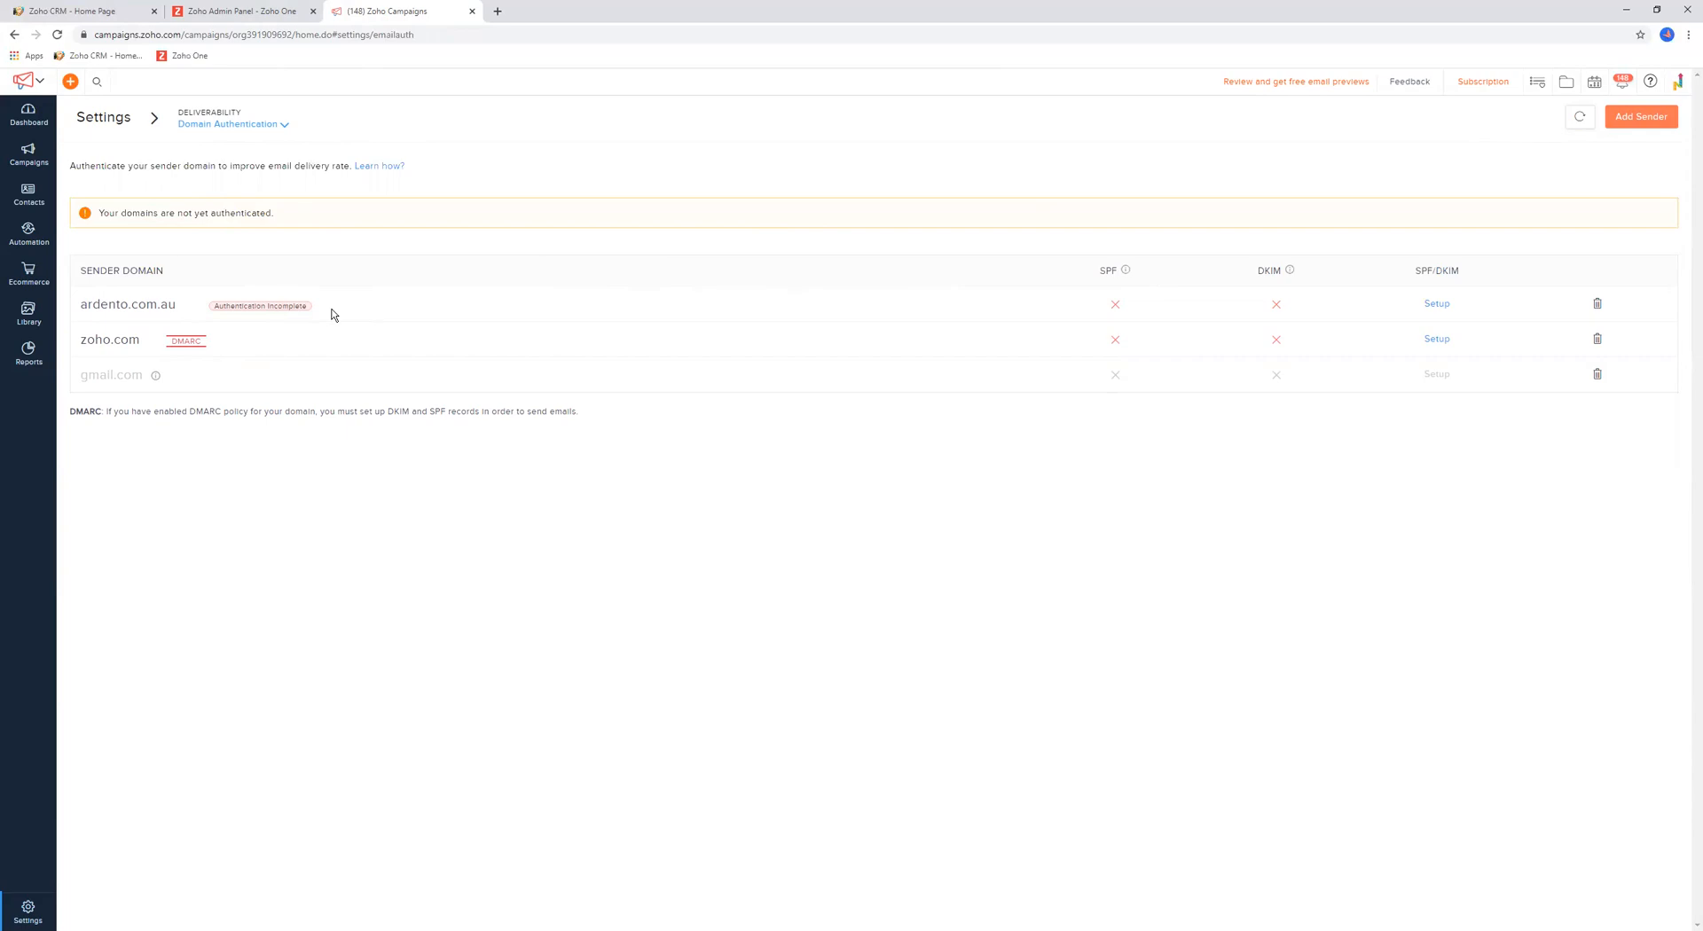
pyautogui.moveTo(1126, 305)
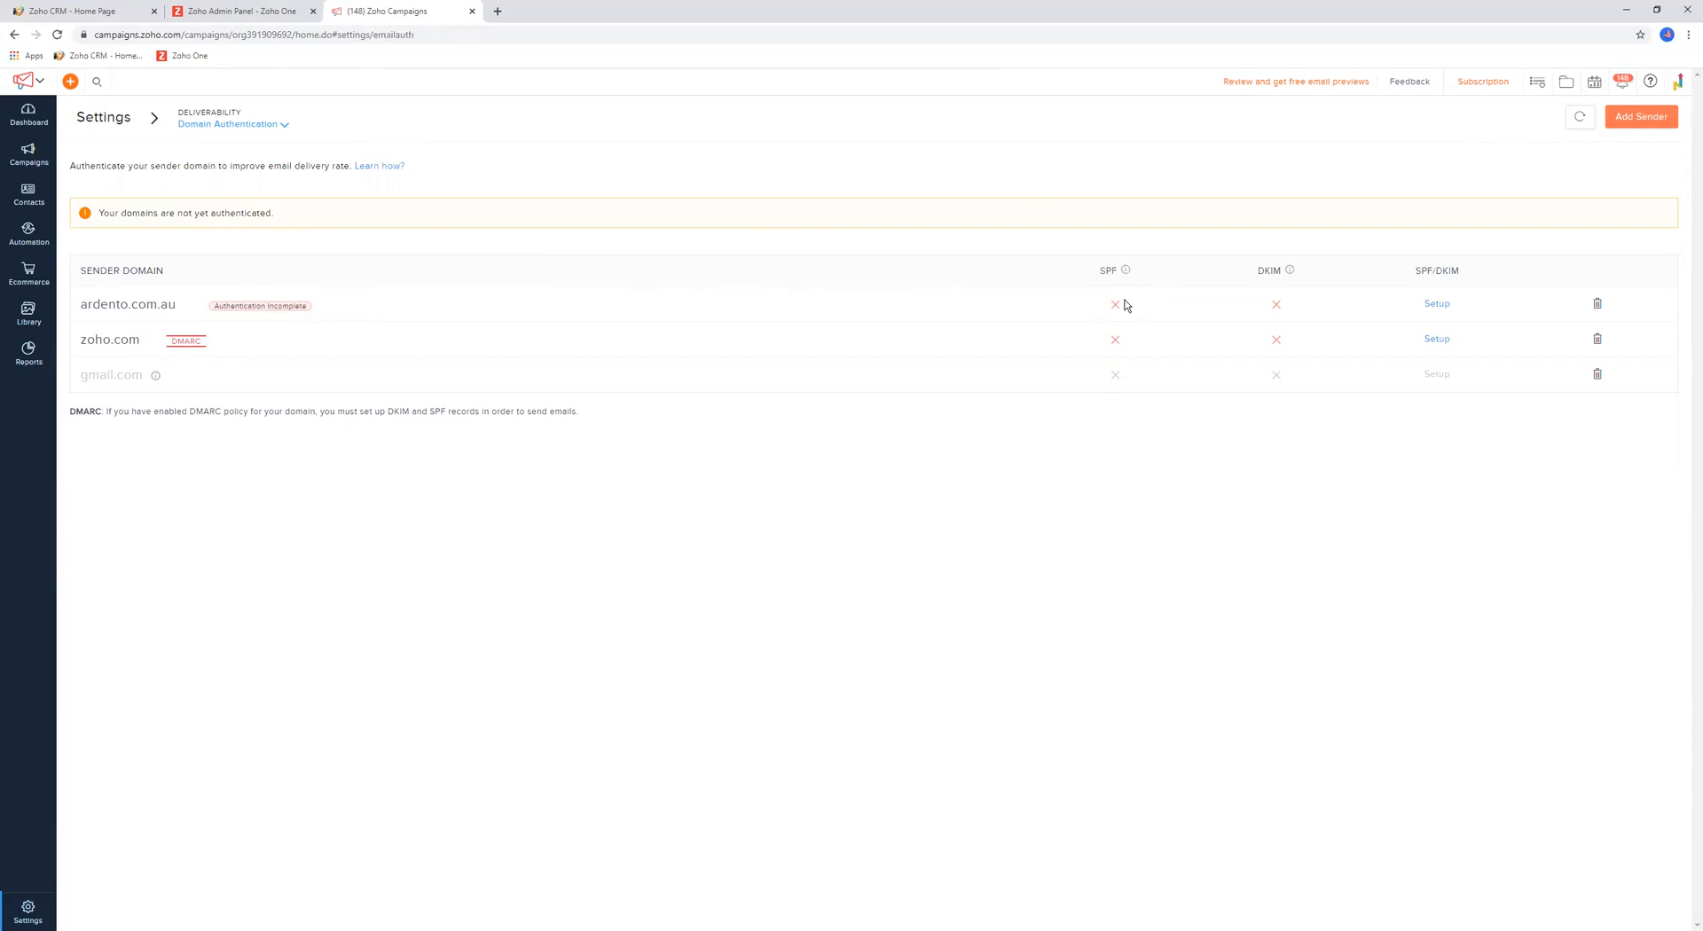
pyautogui.moveTo(1245, 318)
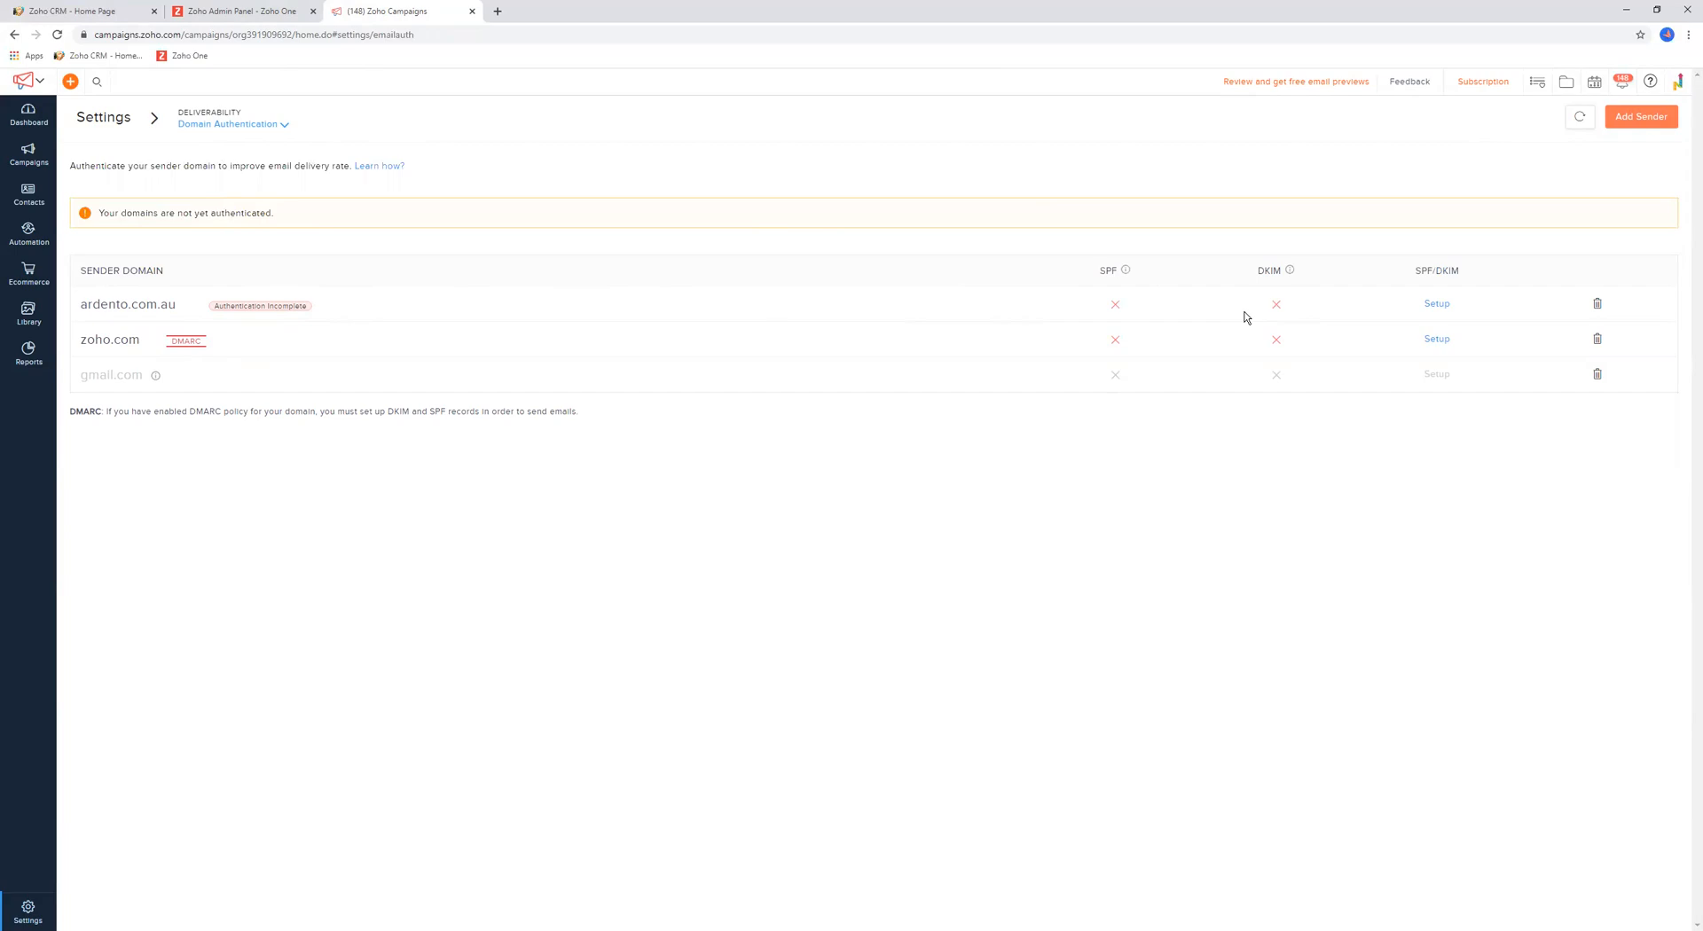
pyautogui.moveTo(1222, 316)
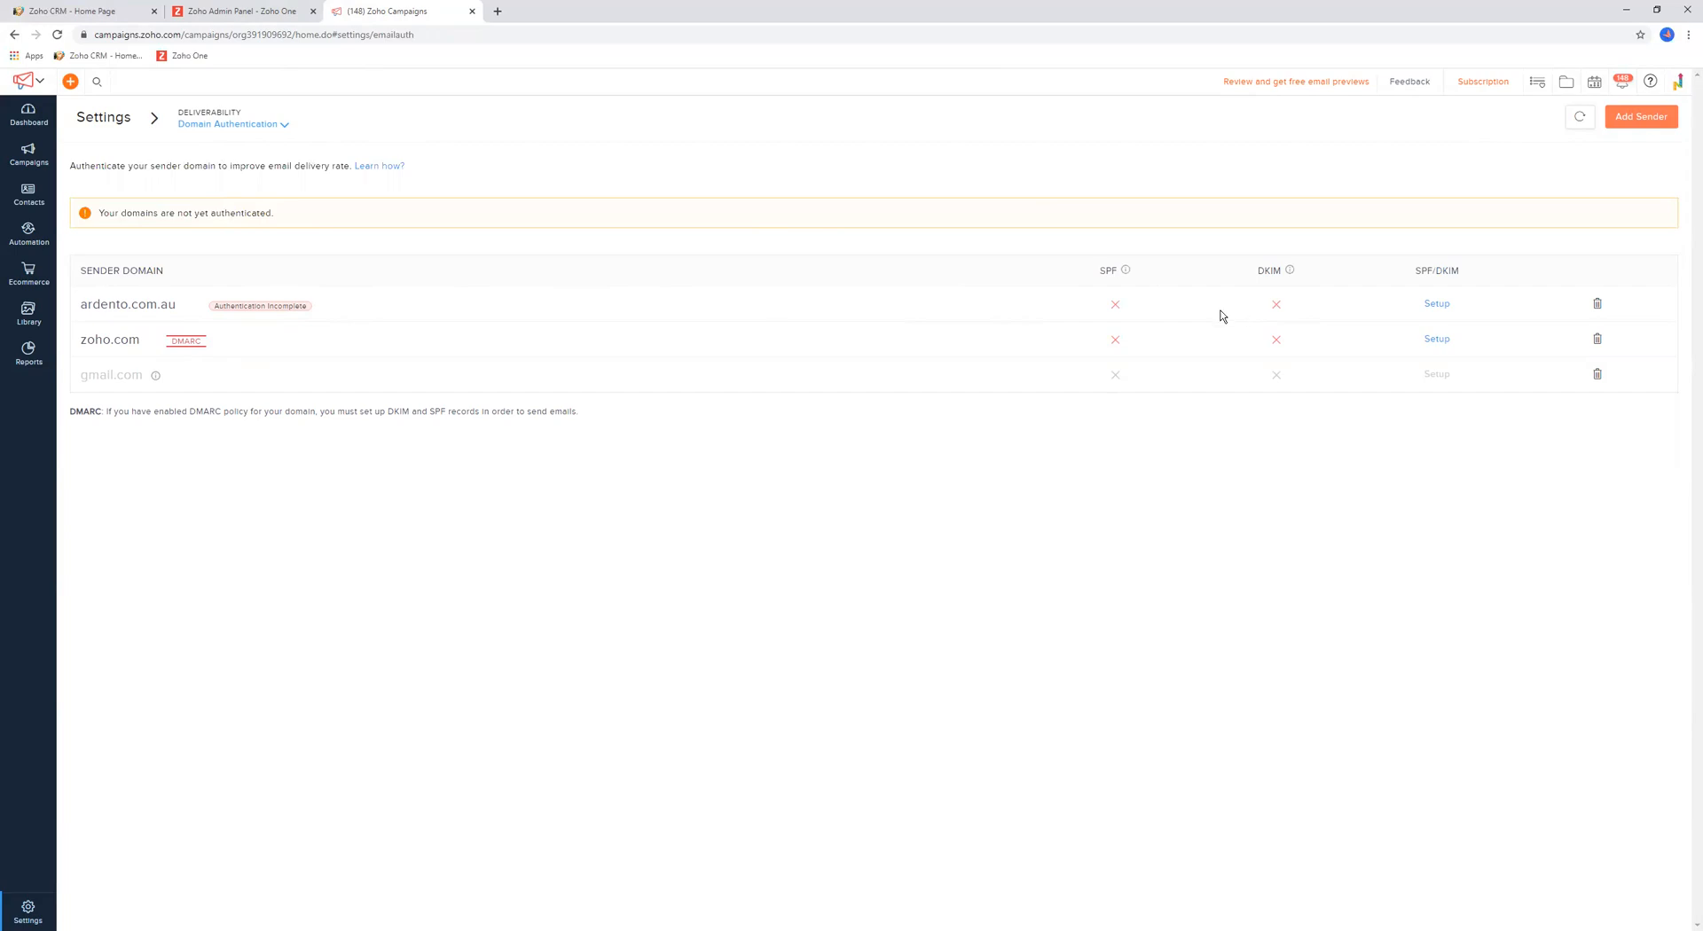
pyautogui.moveTo(1048, 310)
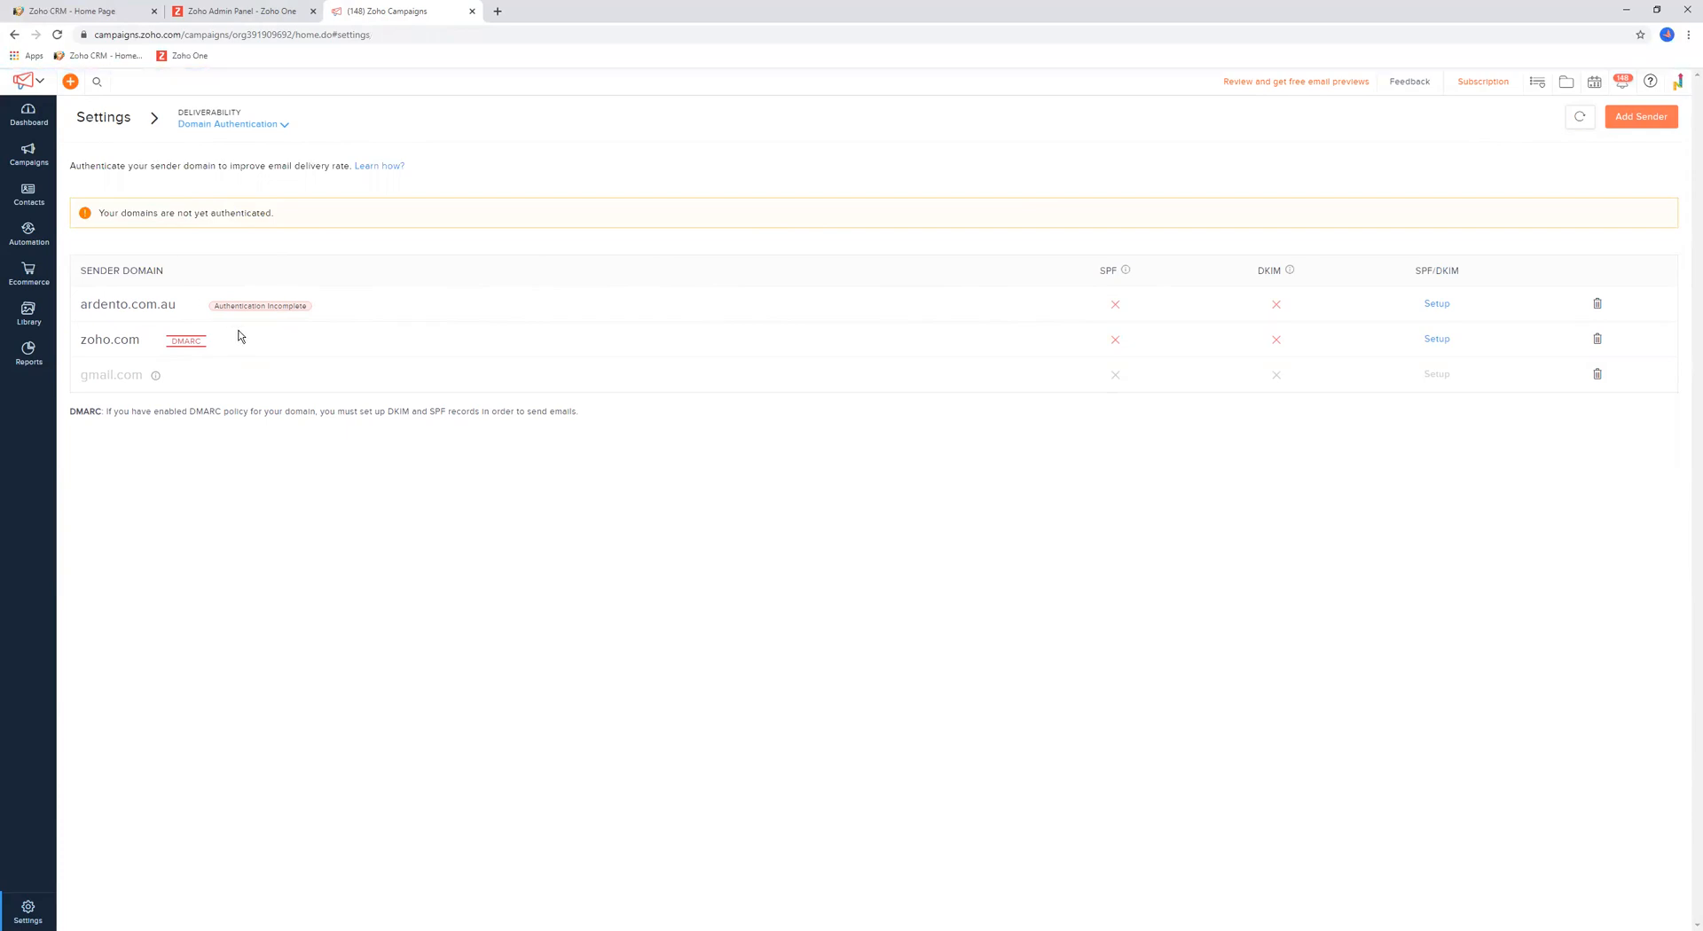
pyautogui.click(103, 117)
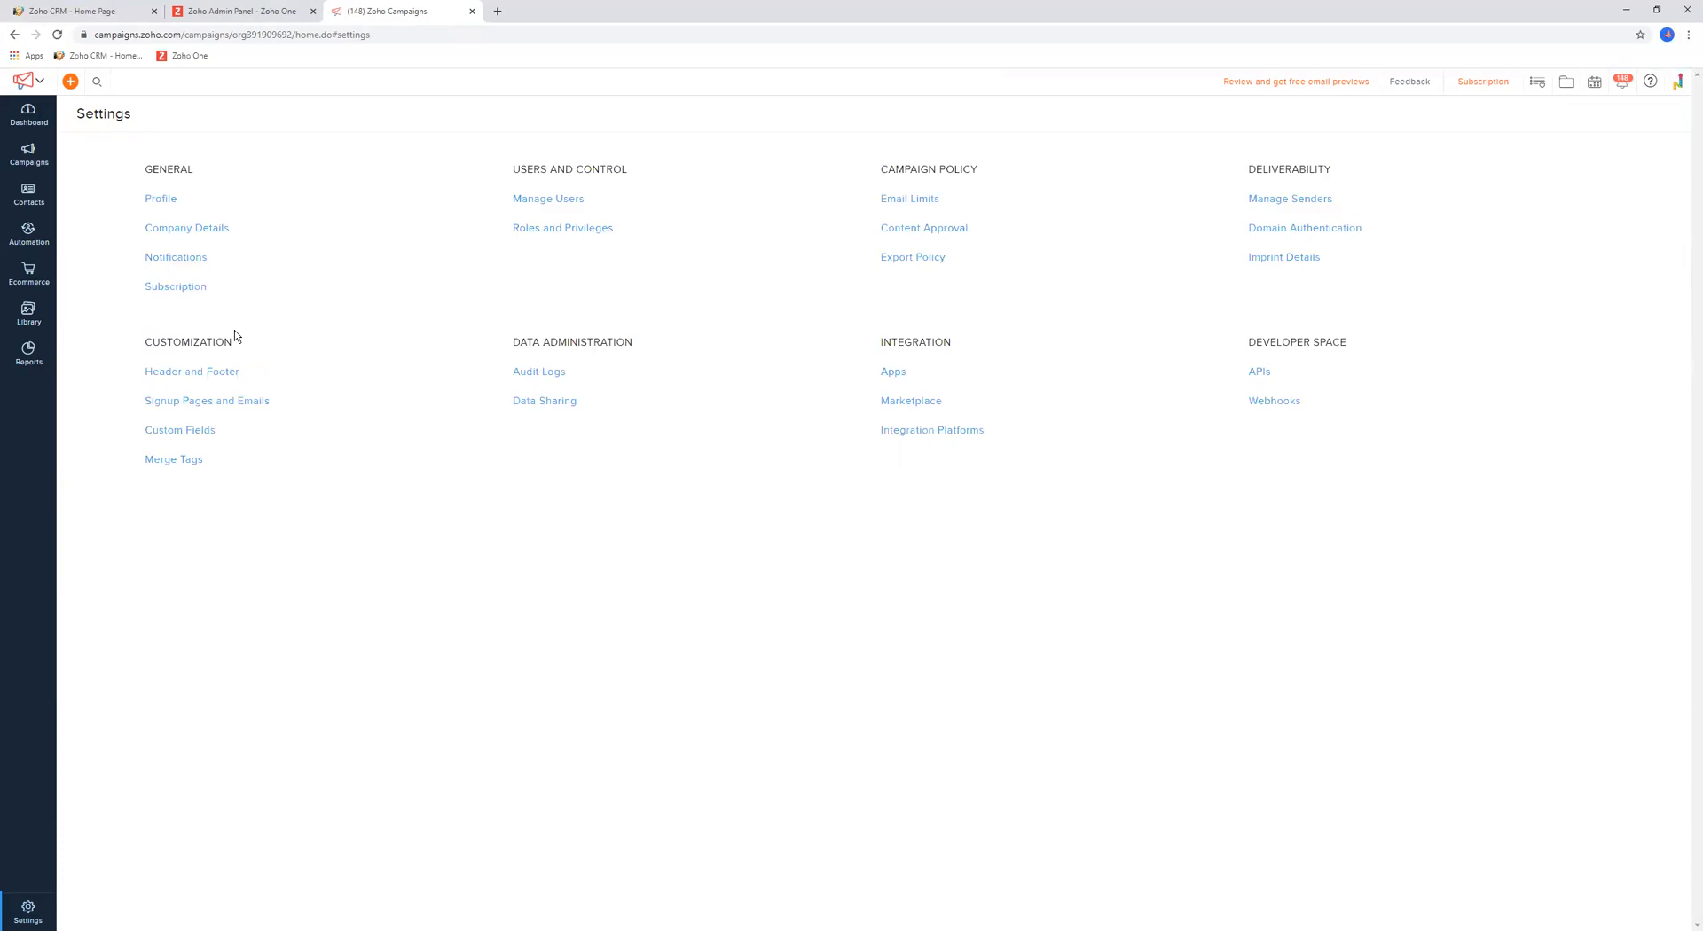
pyautogui.moveTo(1268, 294)
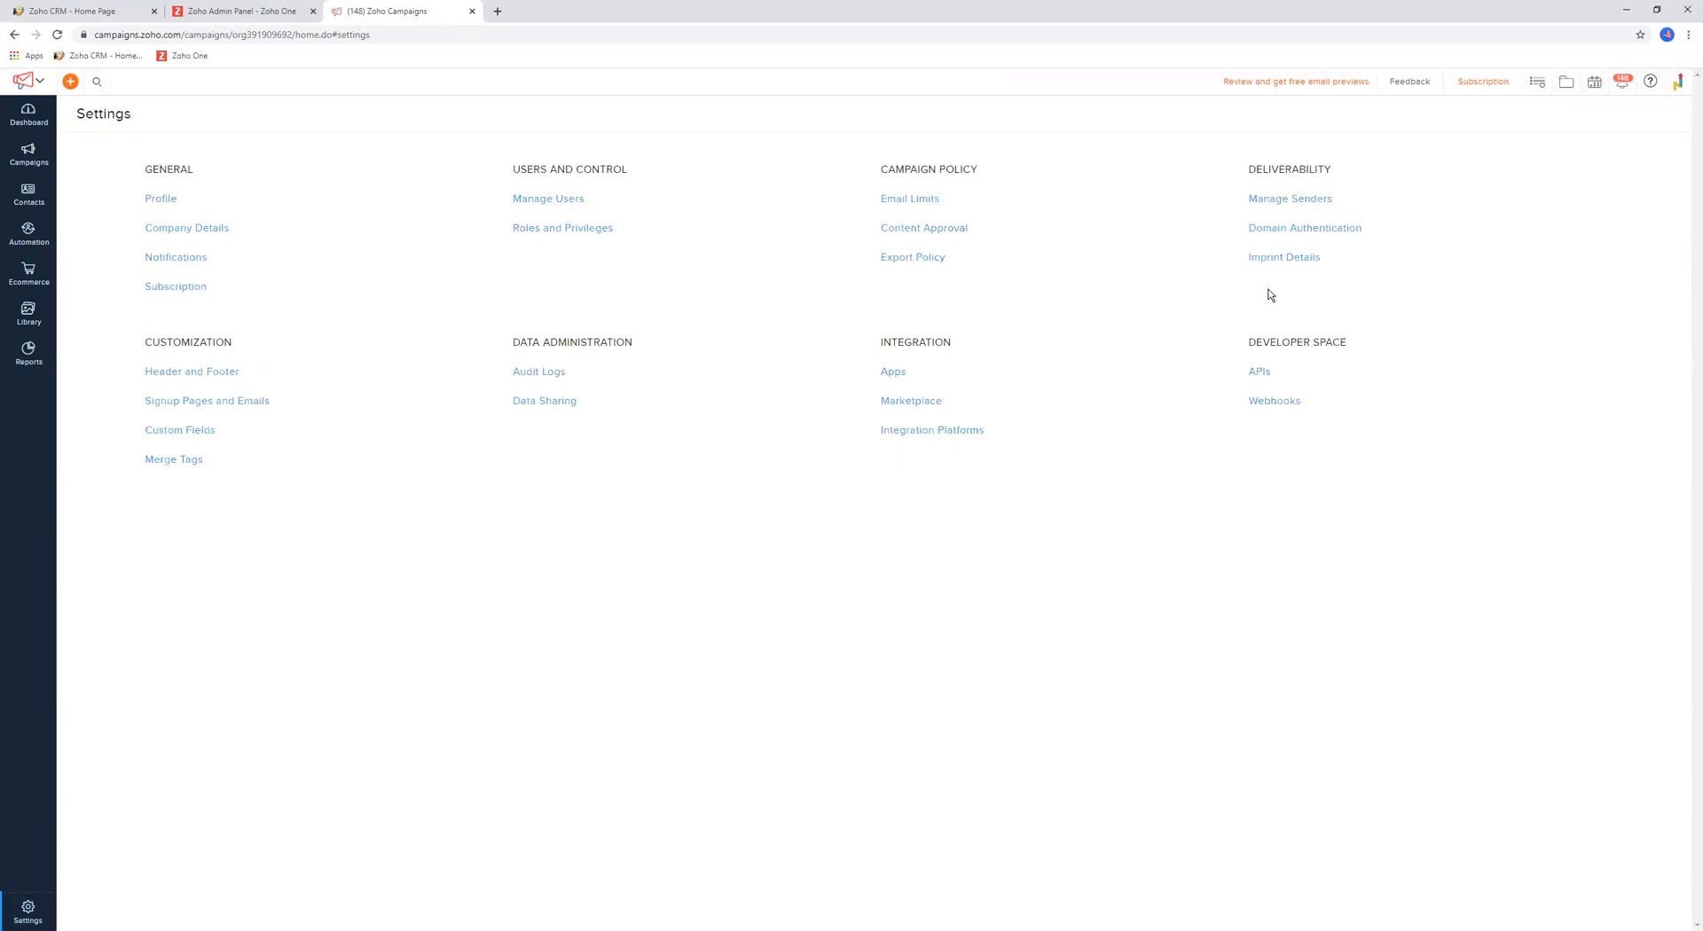
# View the Imprint Details settings and their explanation, then return to the settings overview
pyautogui.click(1284, 257)
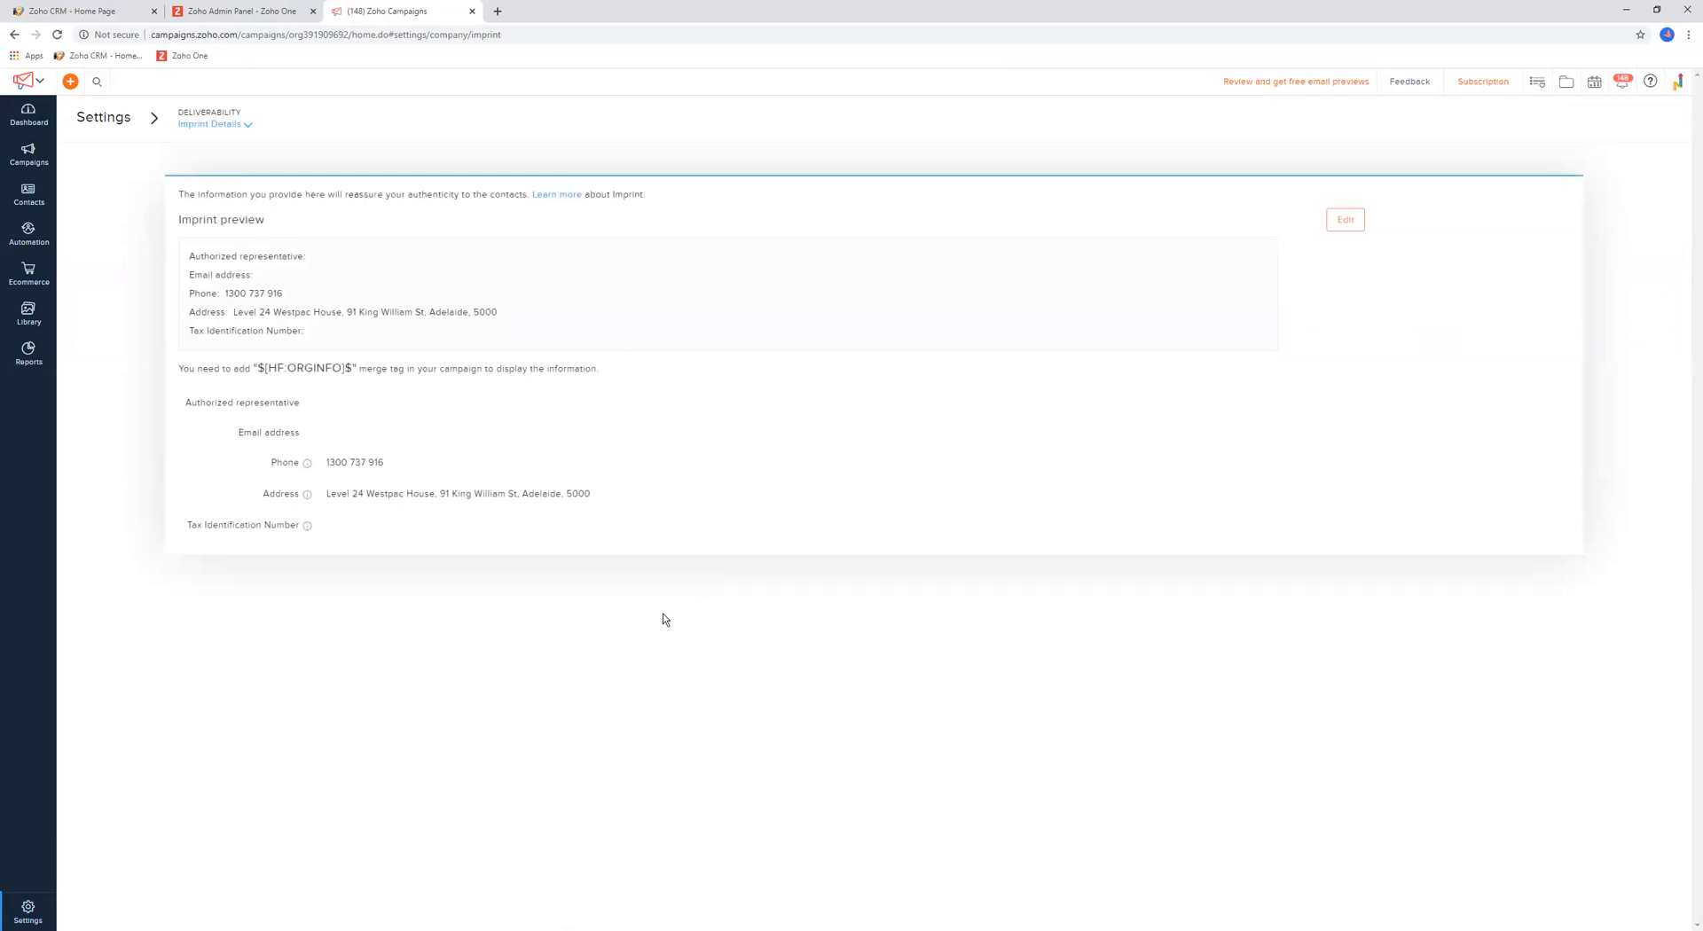
pyautogui.moveTo(270, 346)
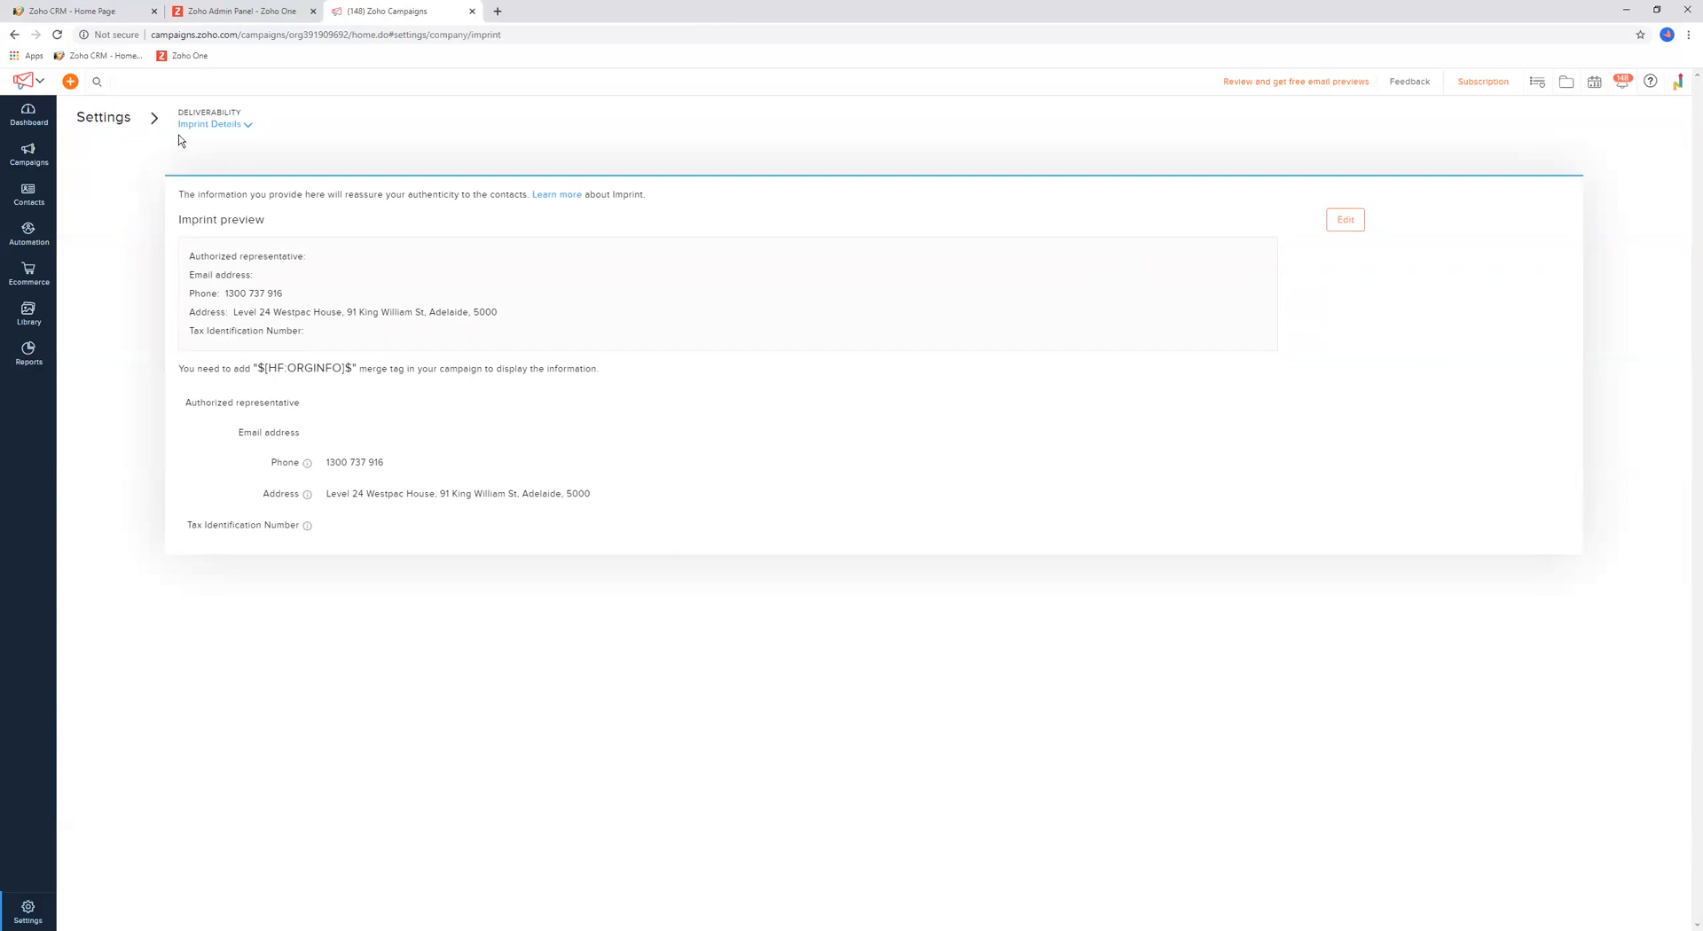
pyautogui.moveTo(366, 225)
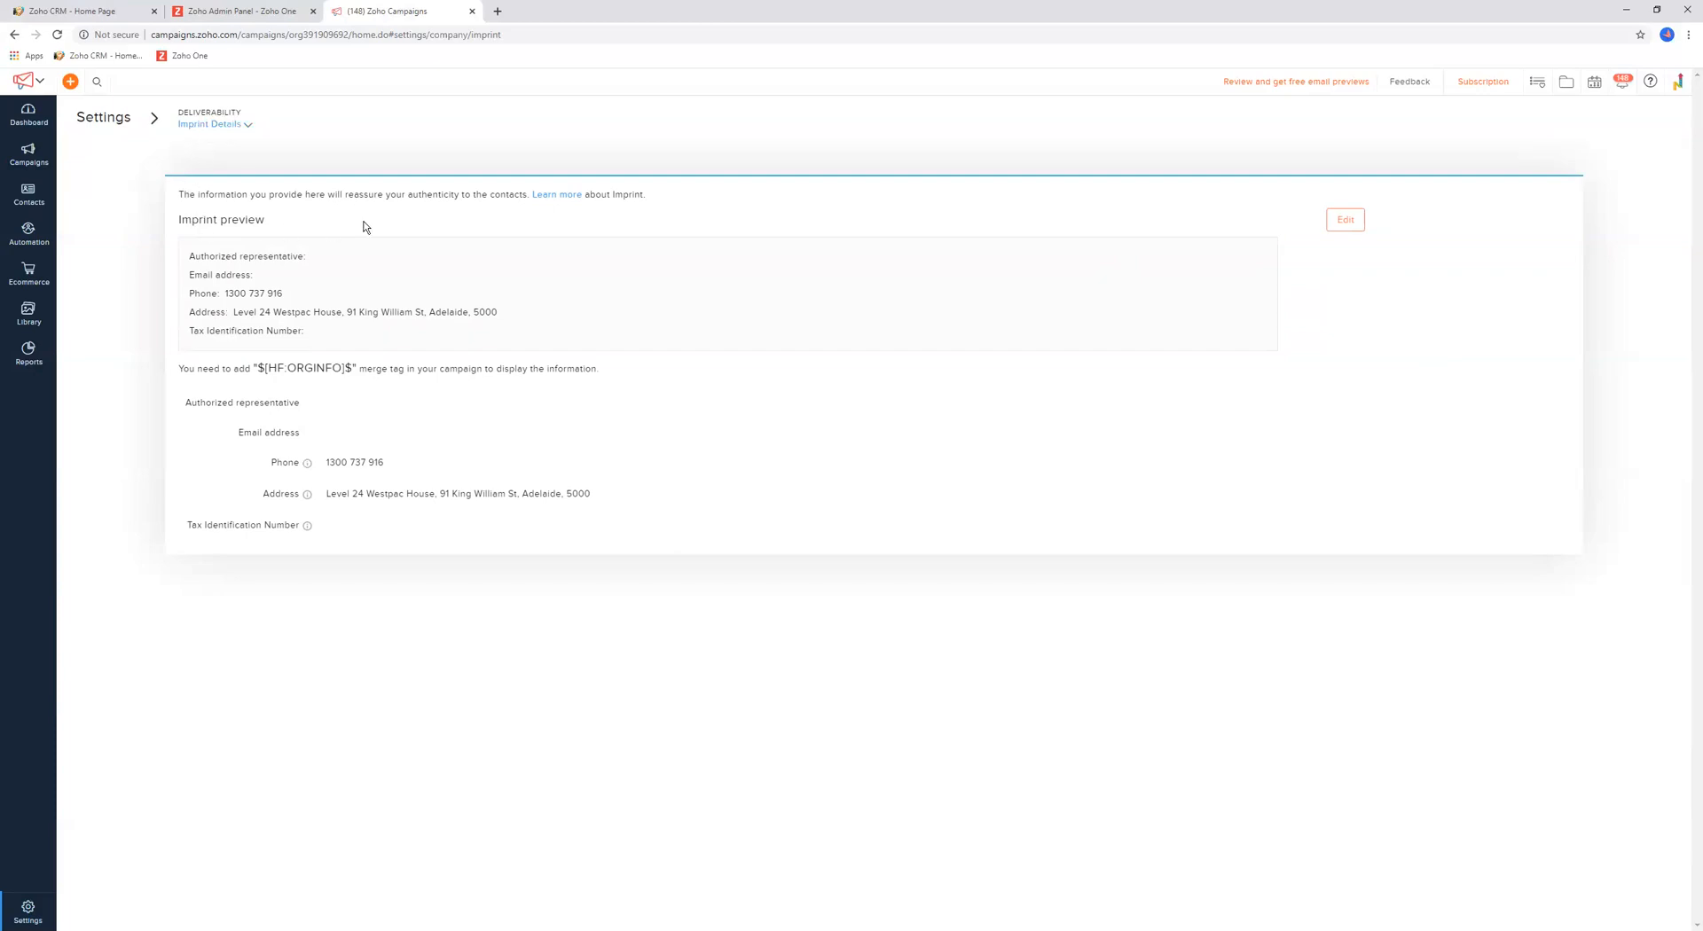
pyautogui.moveTo(360, 217)
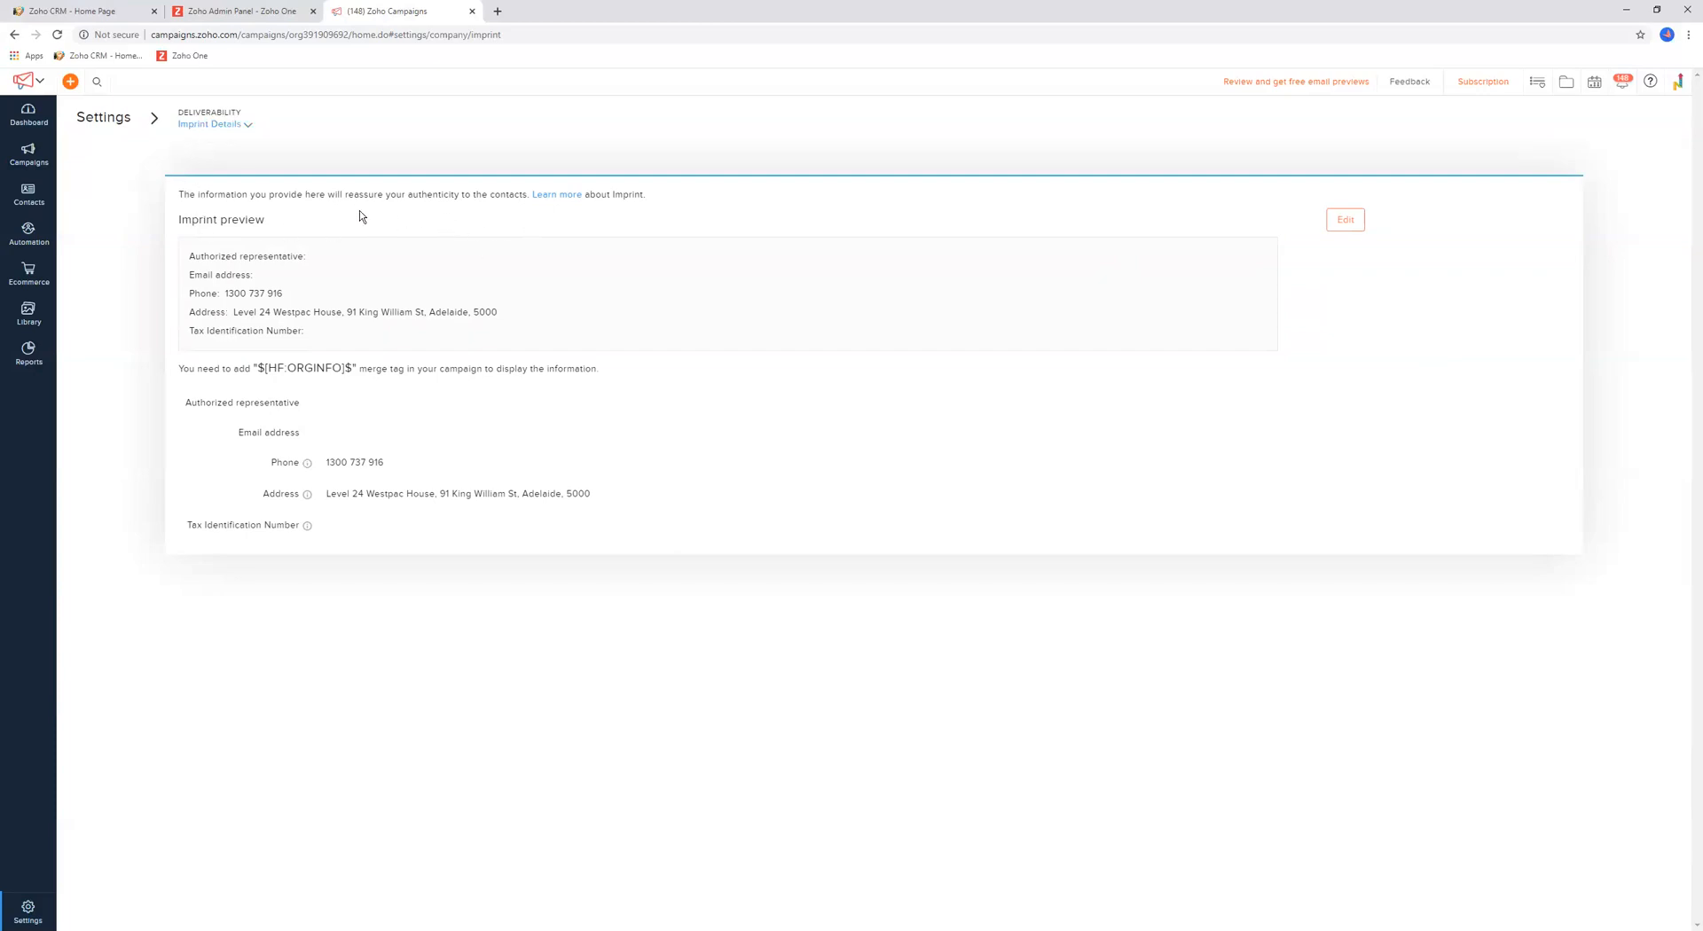
pyautogui.moveTo(190, 195); pyautogui.dragTo(335, 195)
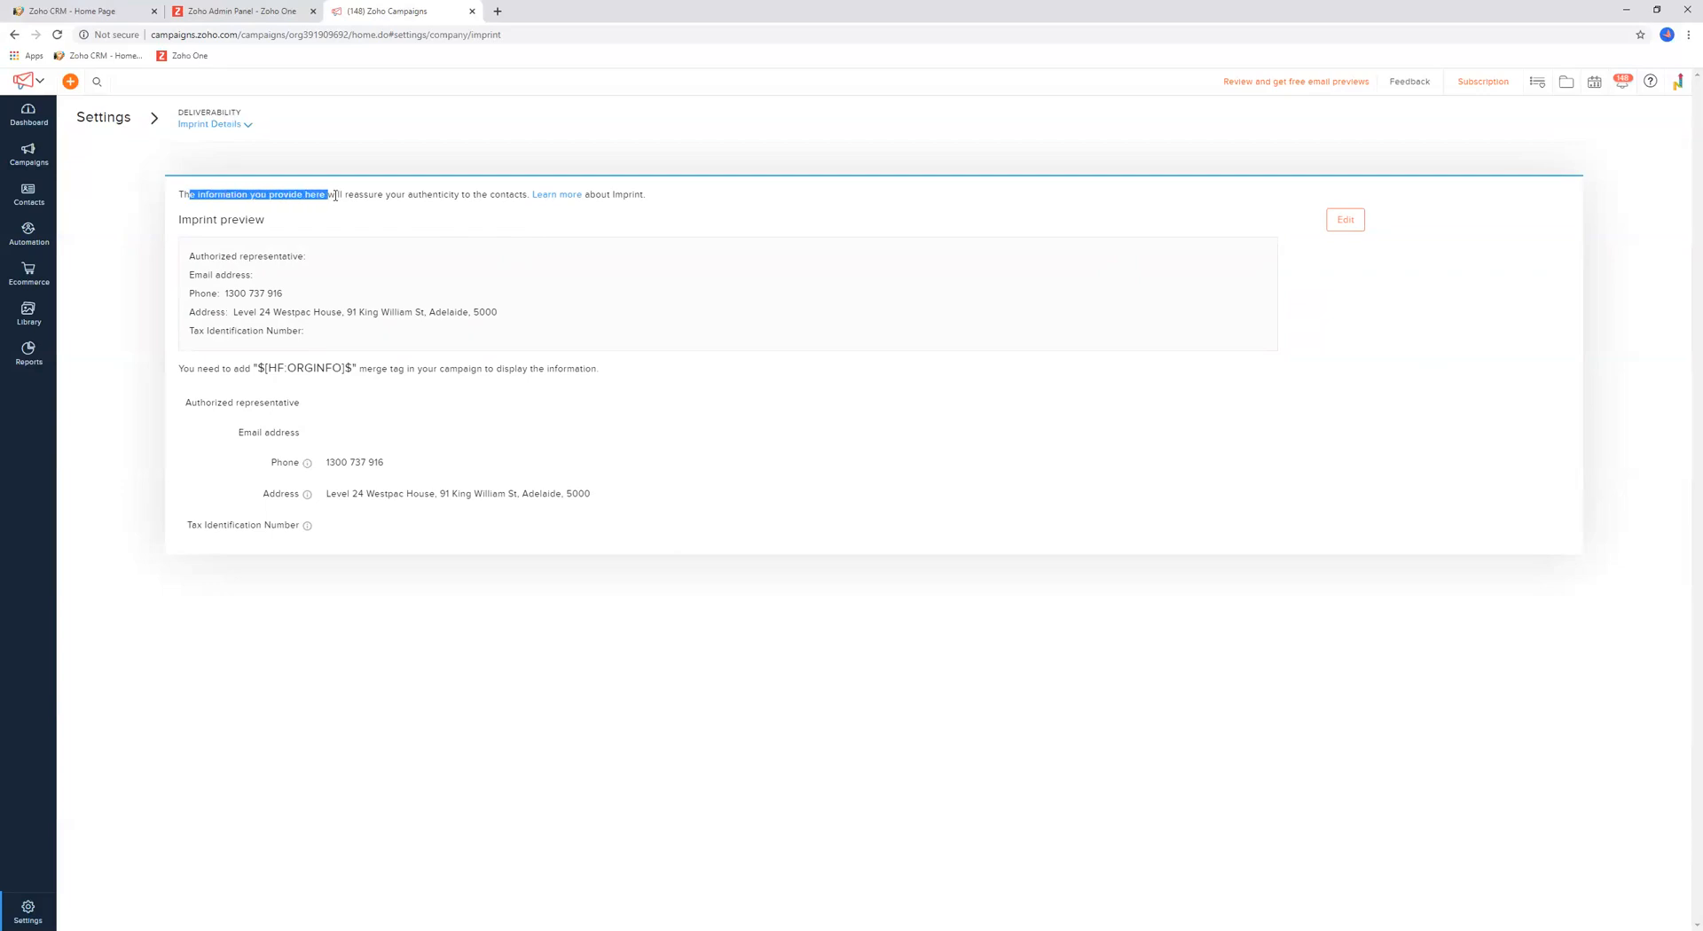
pyautogui.moveTo(326, 195); pyautogui.dragTo(477, 196)
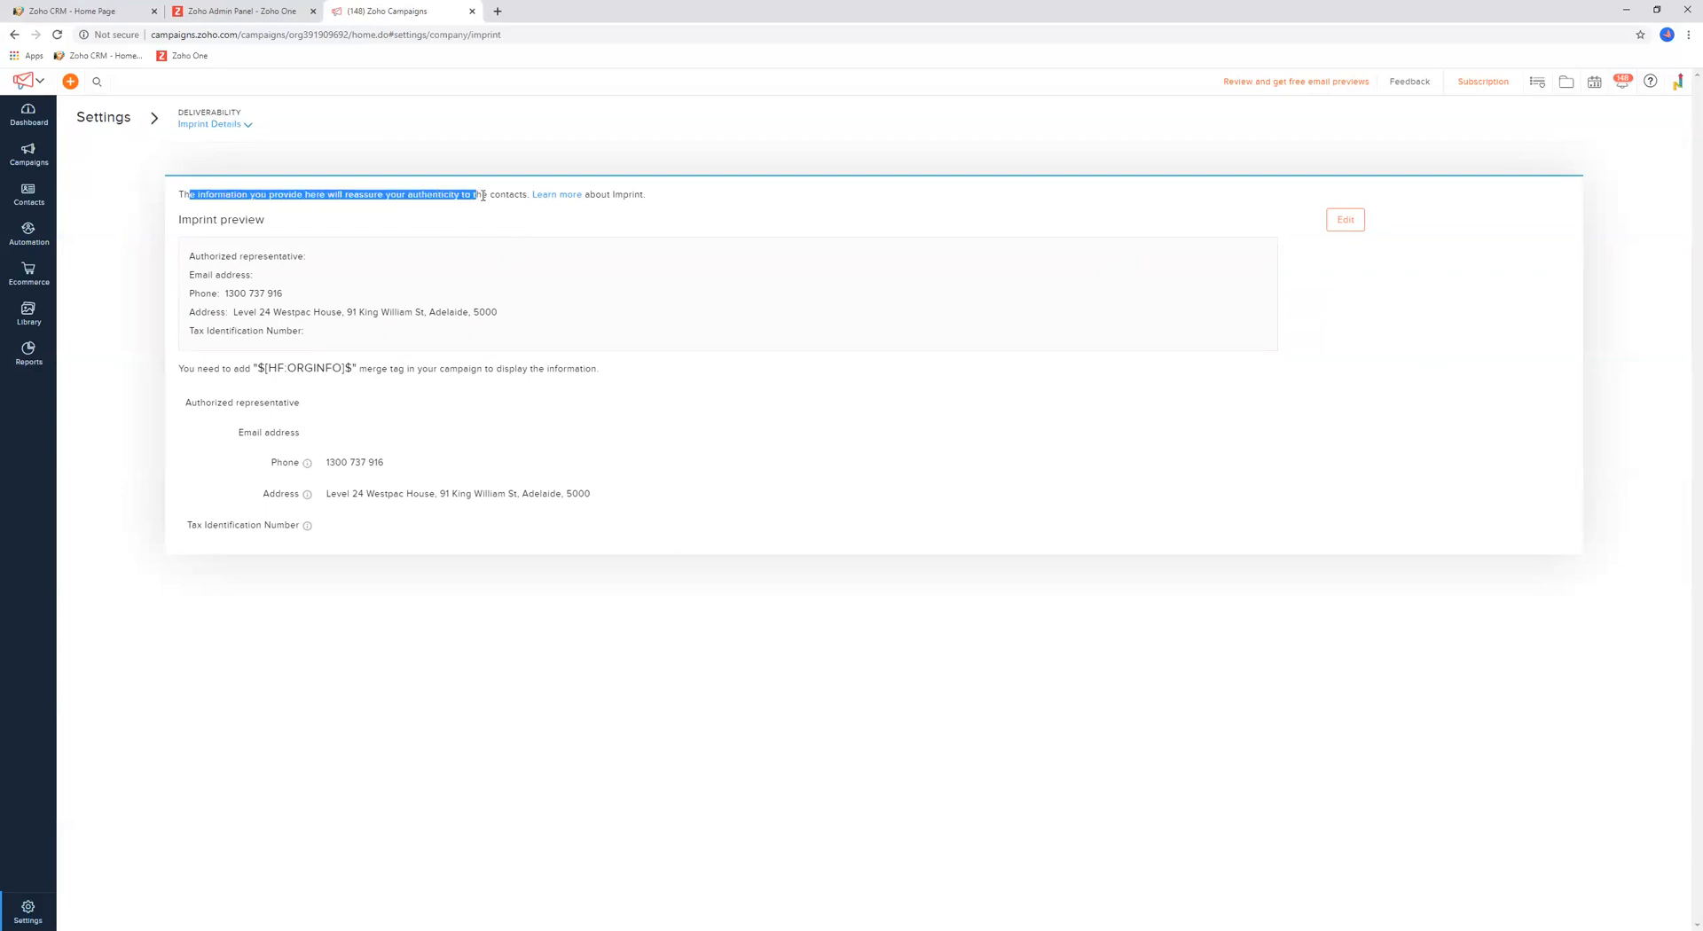
pyautogui.click(578, 317)
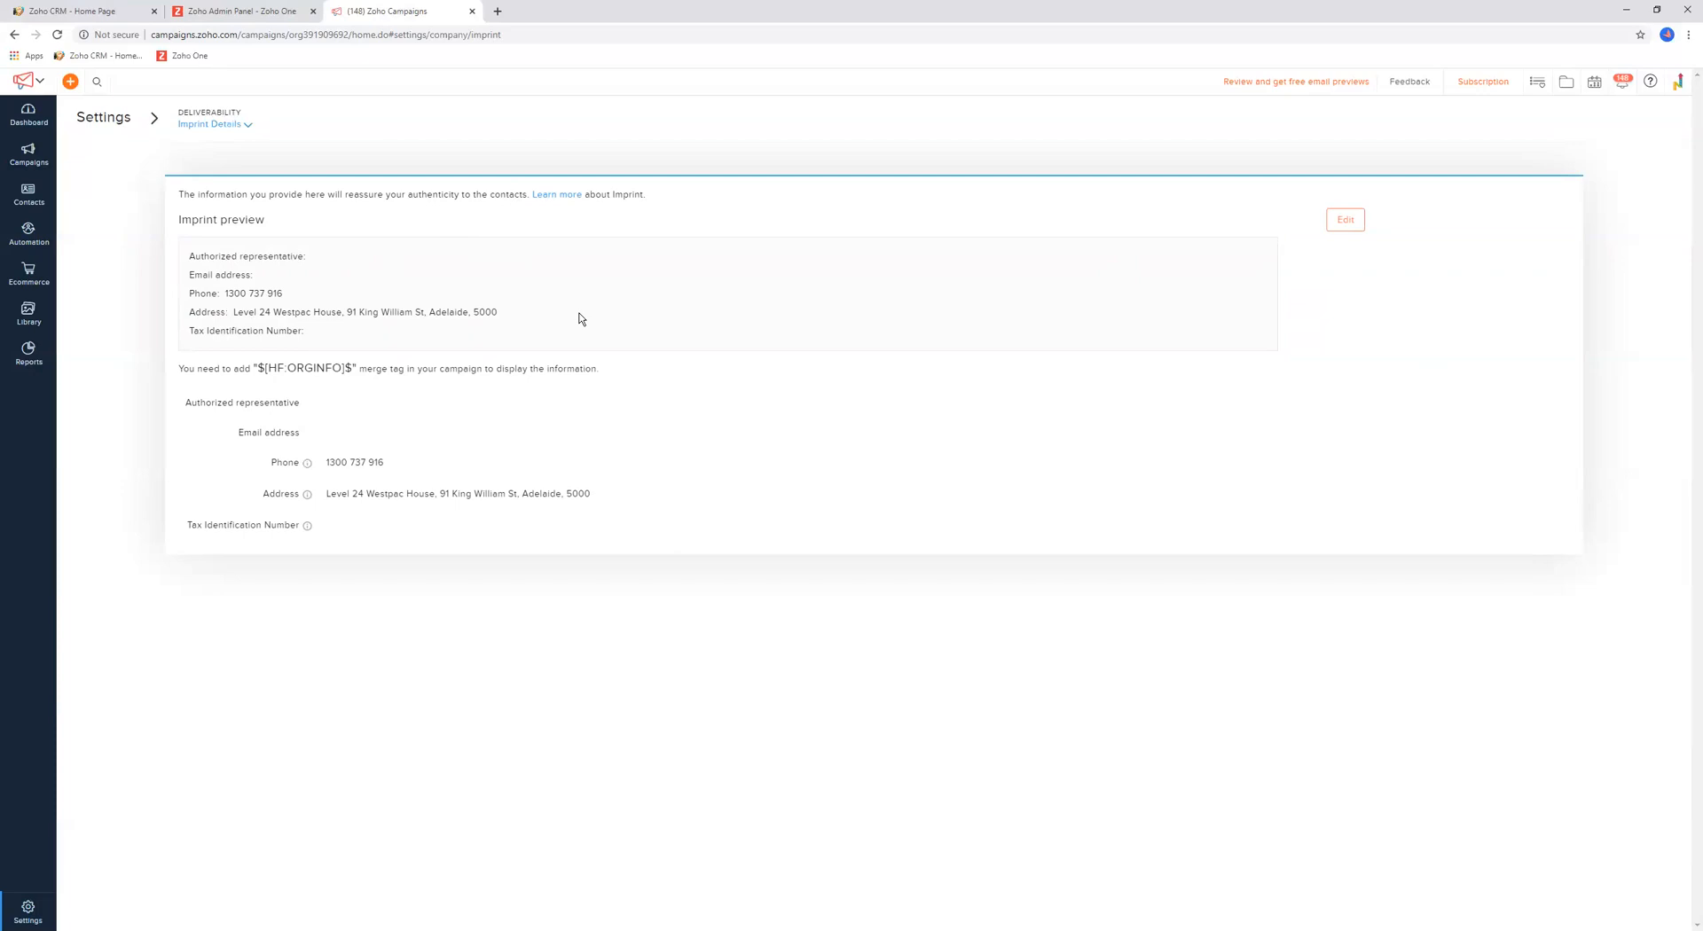
pyautogui.moveTo(357, 328)
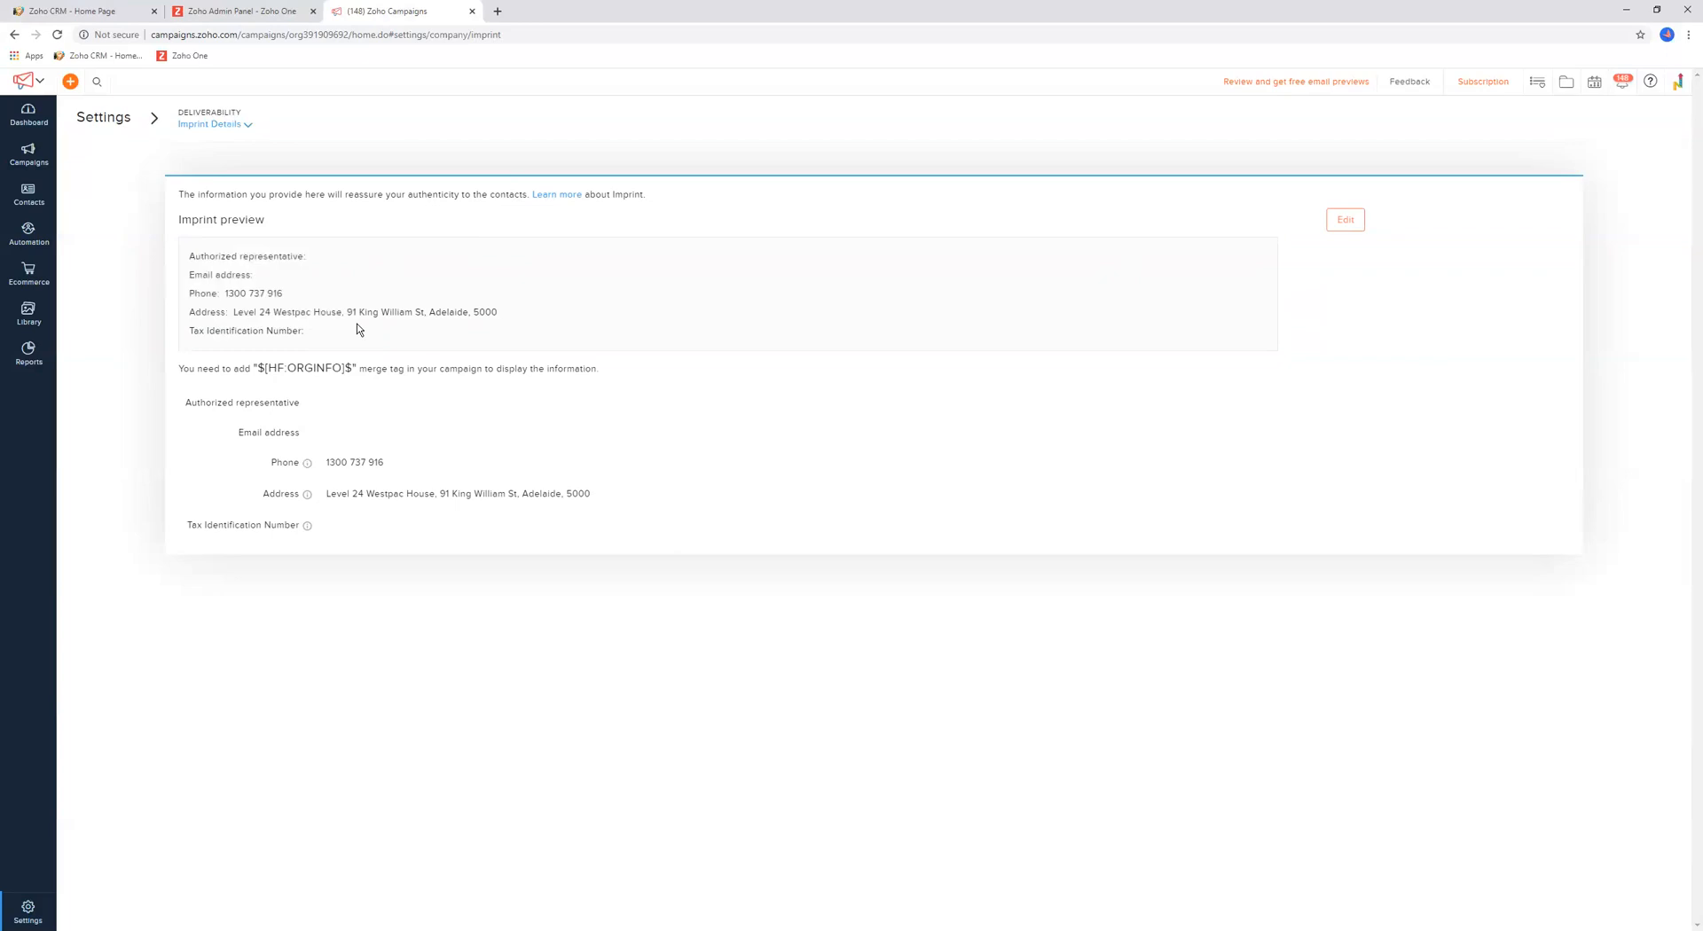
pyautogui.moveTo(316, 340)
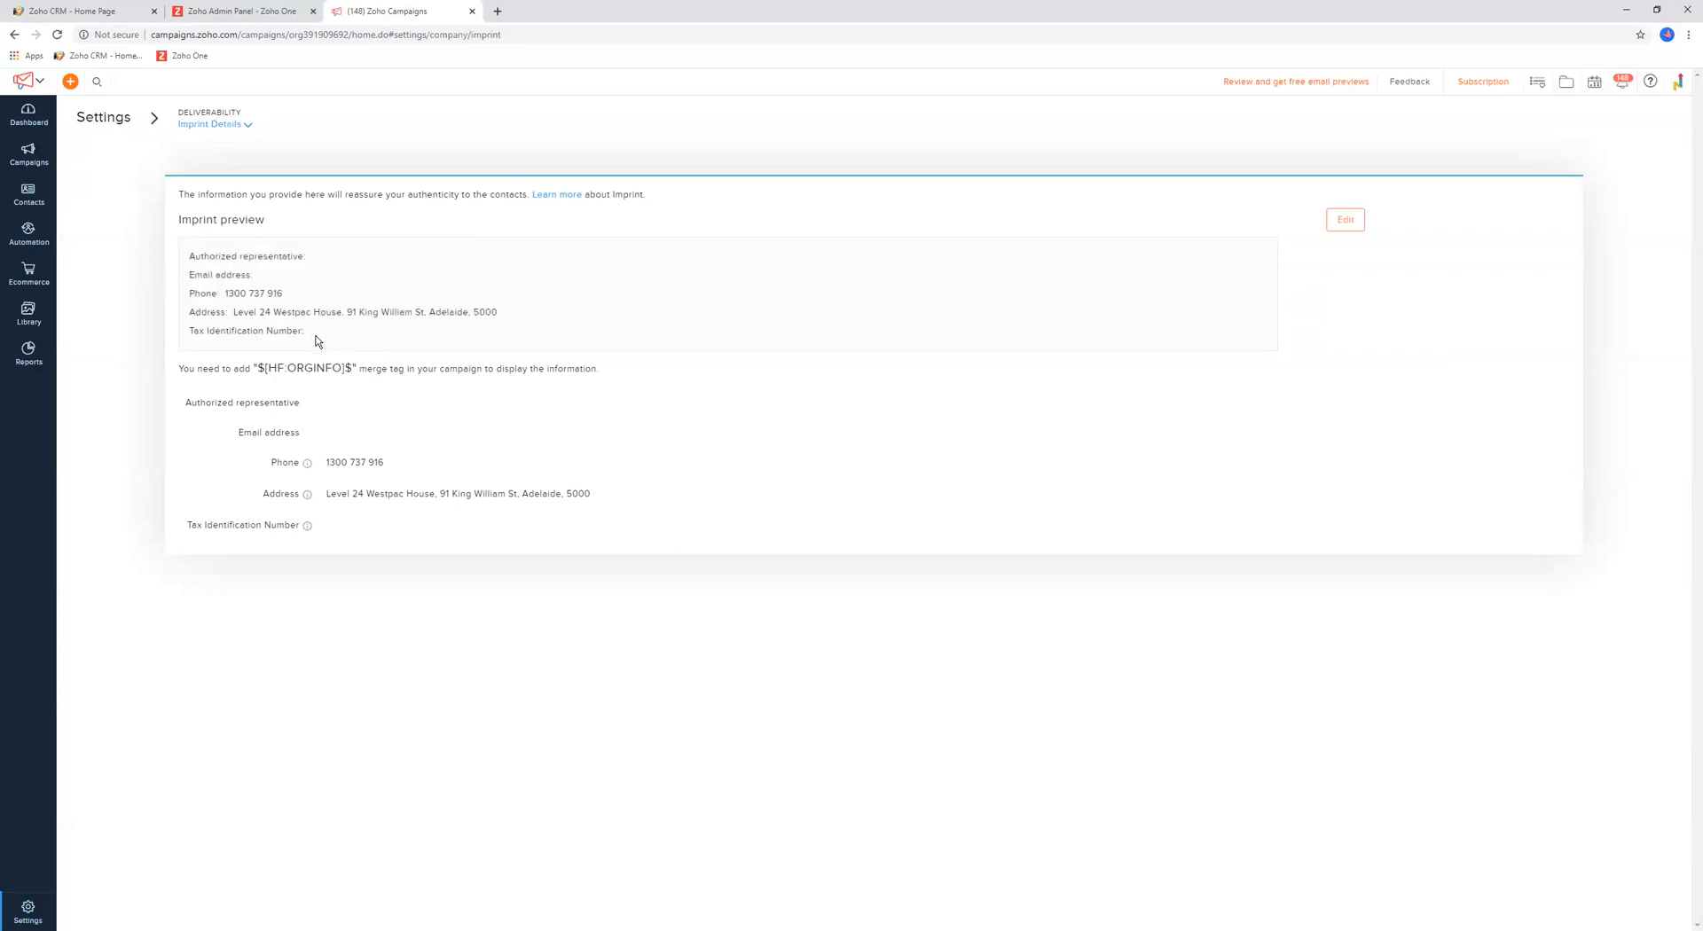
pyautogui.moveTo(405, 355)
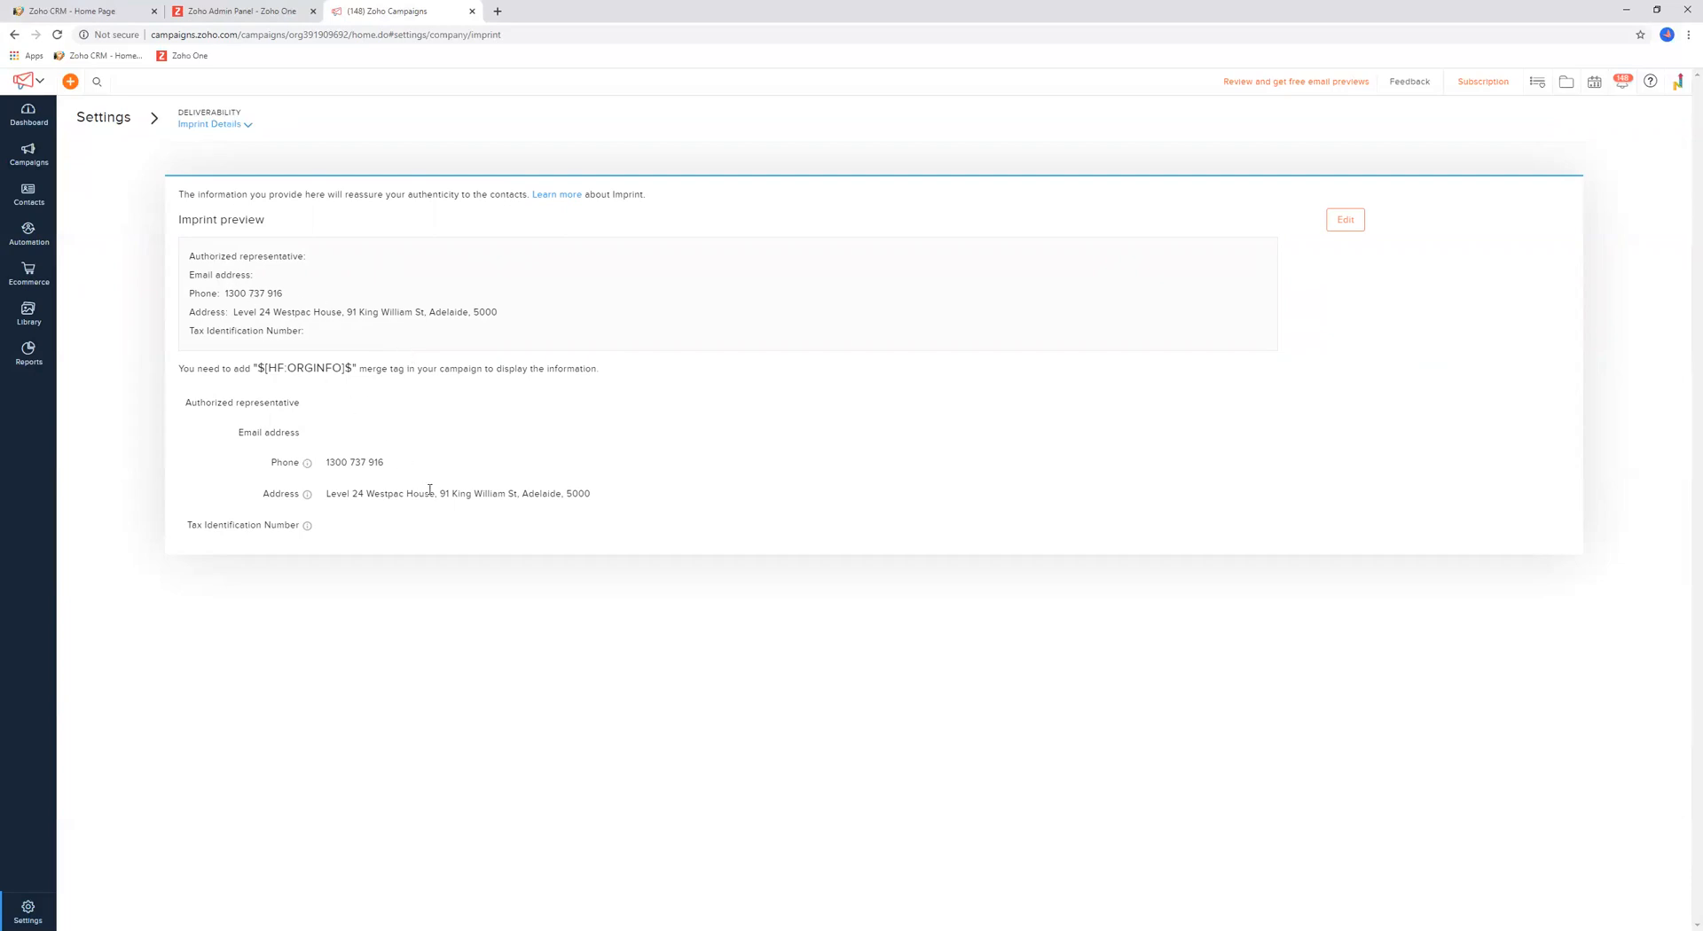
pyautogui.moveTo(351, 463)
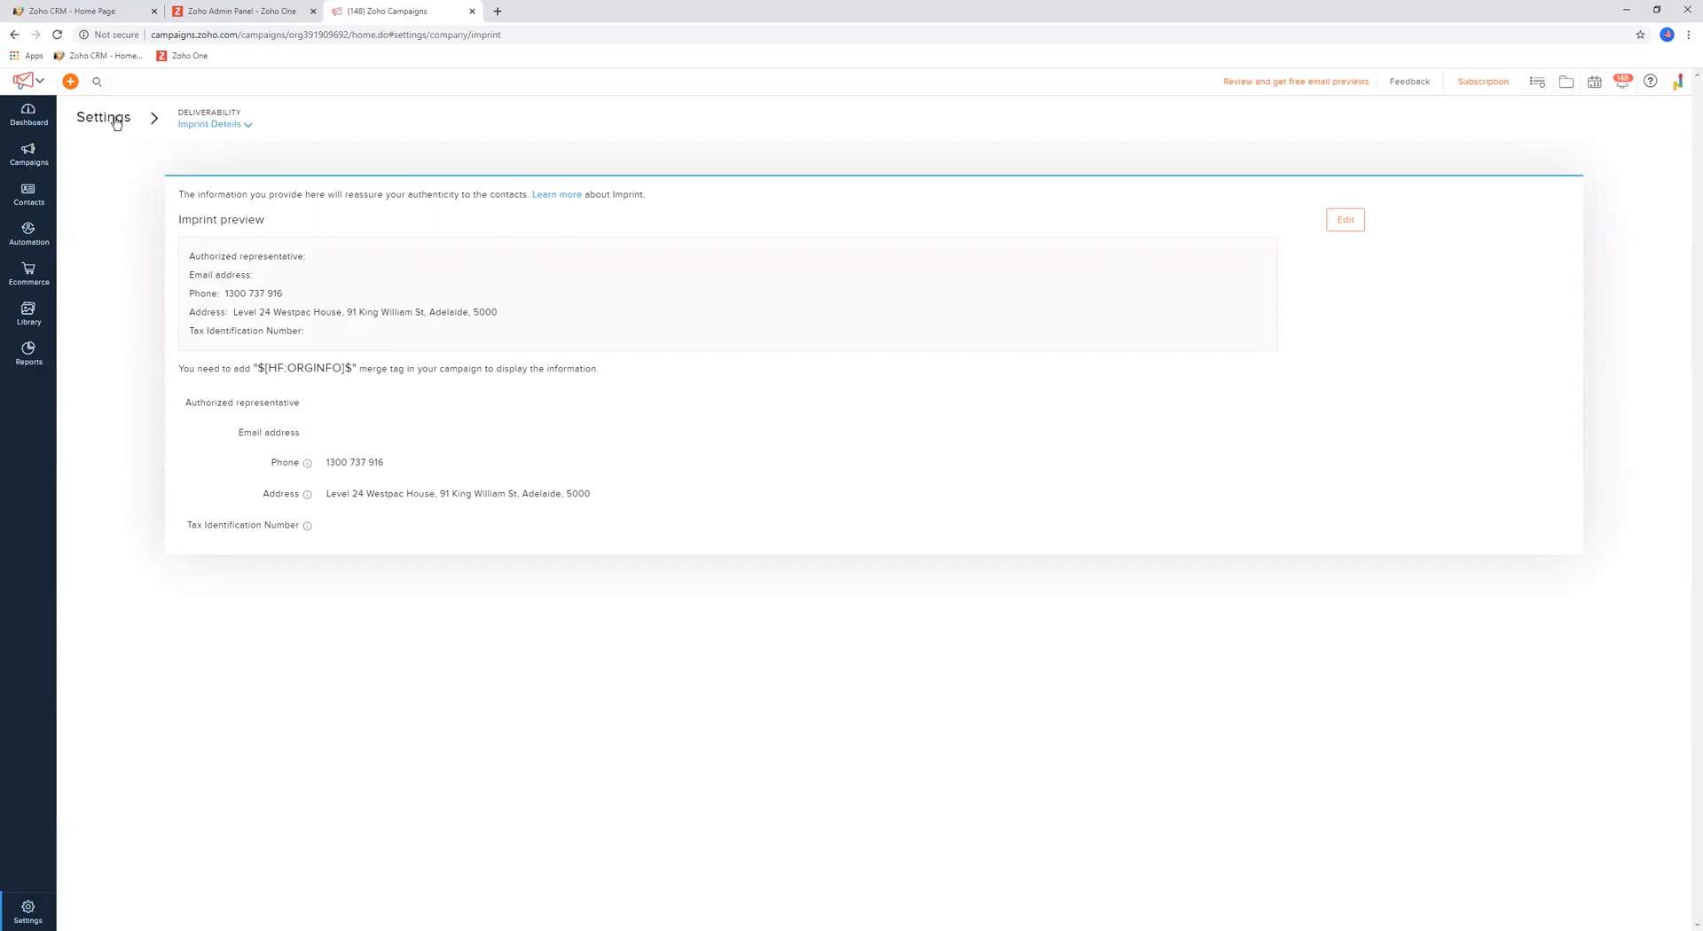
pyautogui.click(103, 117)
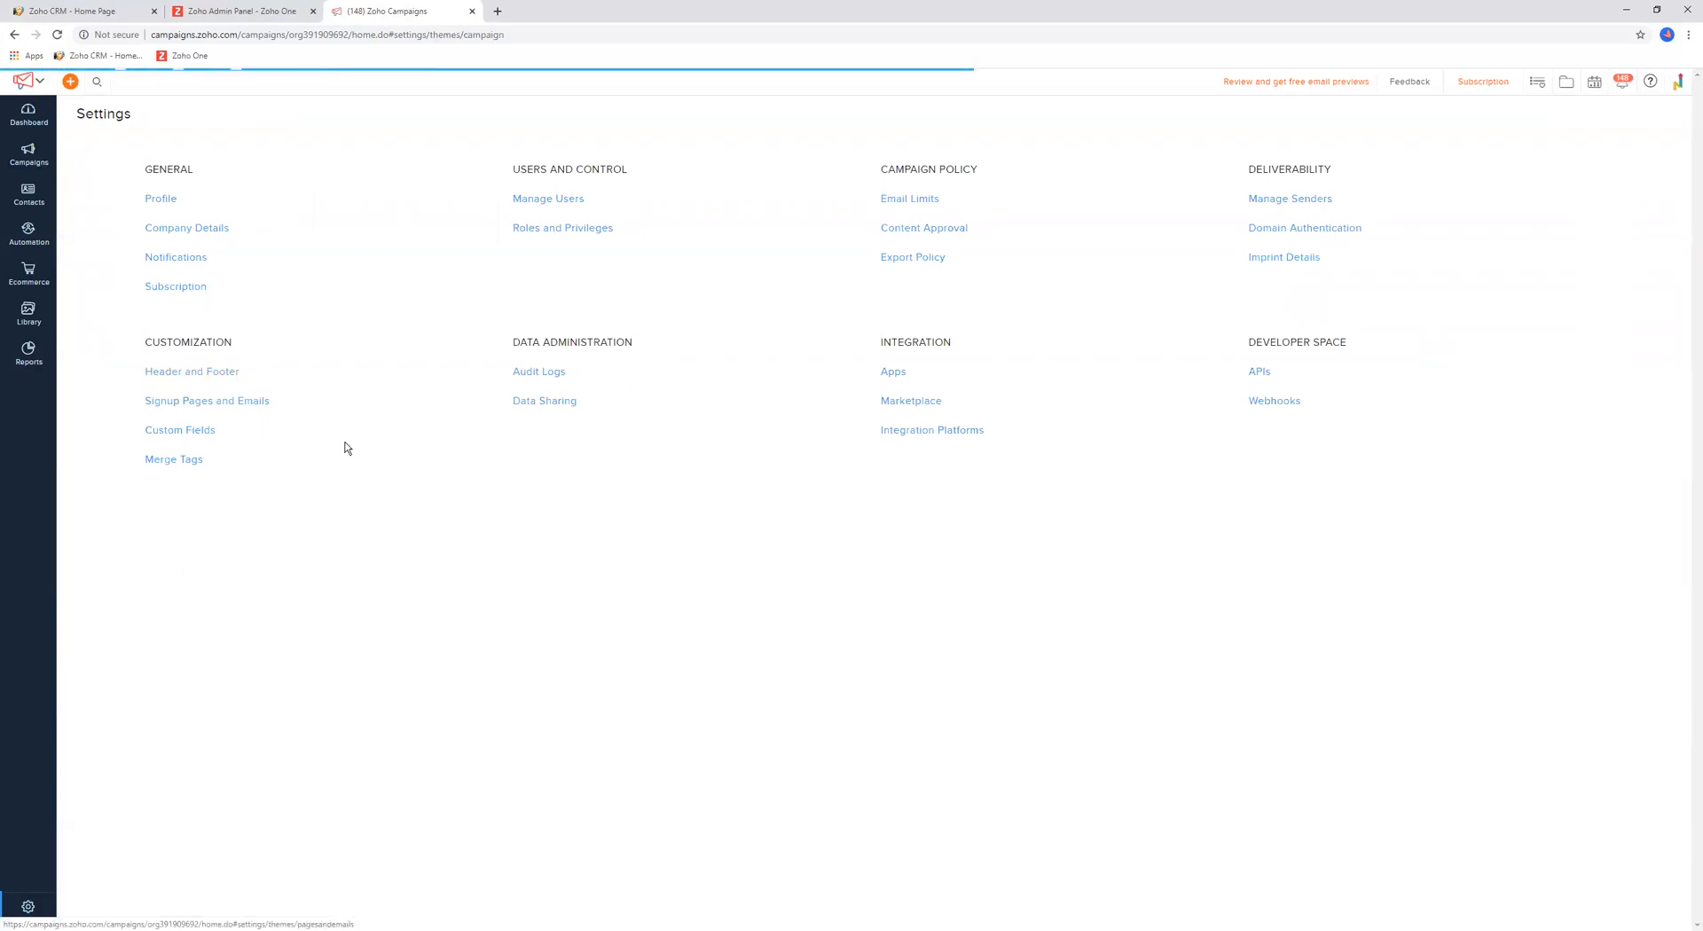
pyautogui.click(192, 371)
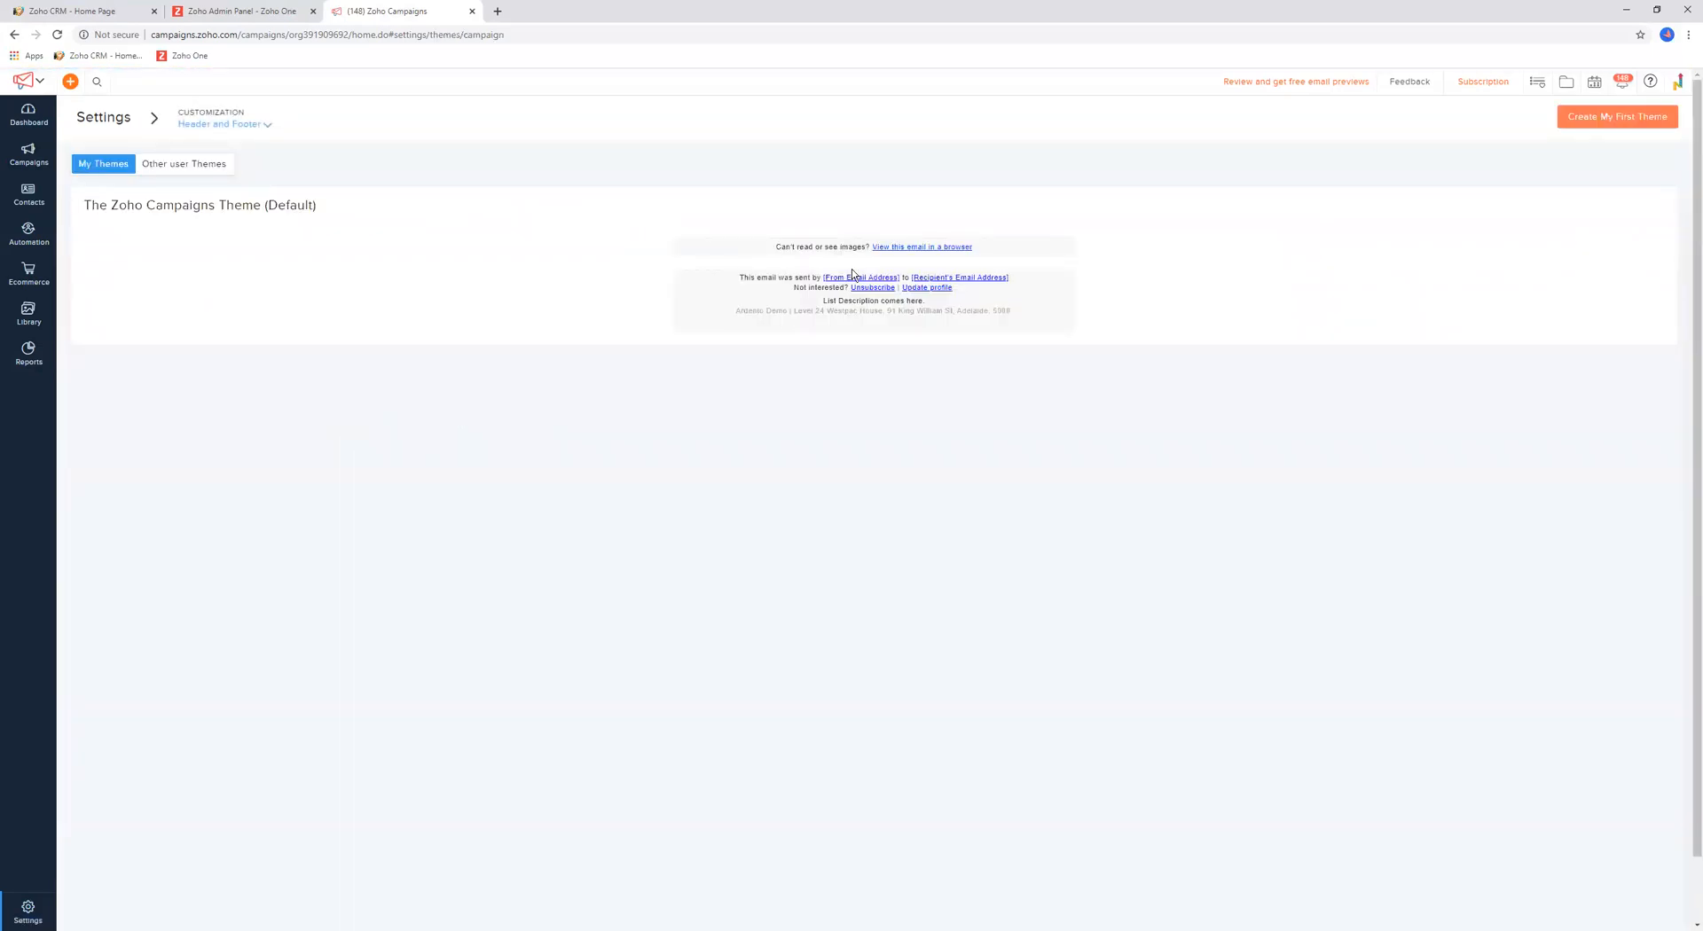
pyautogui.moveTo(953, 304)
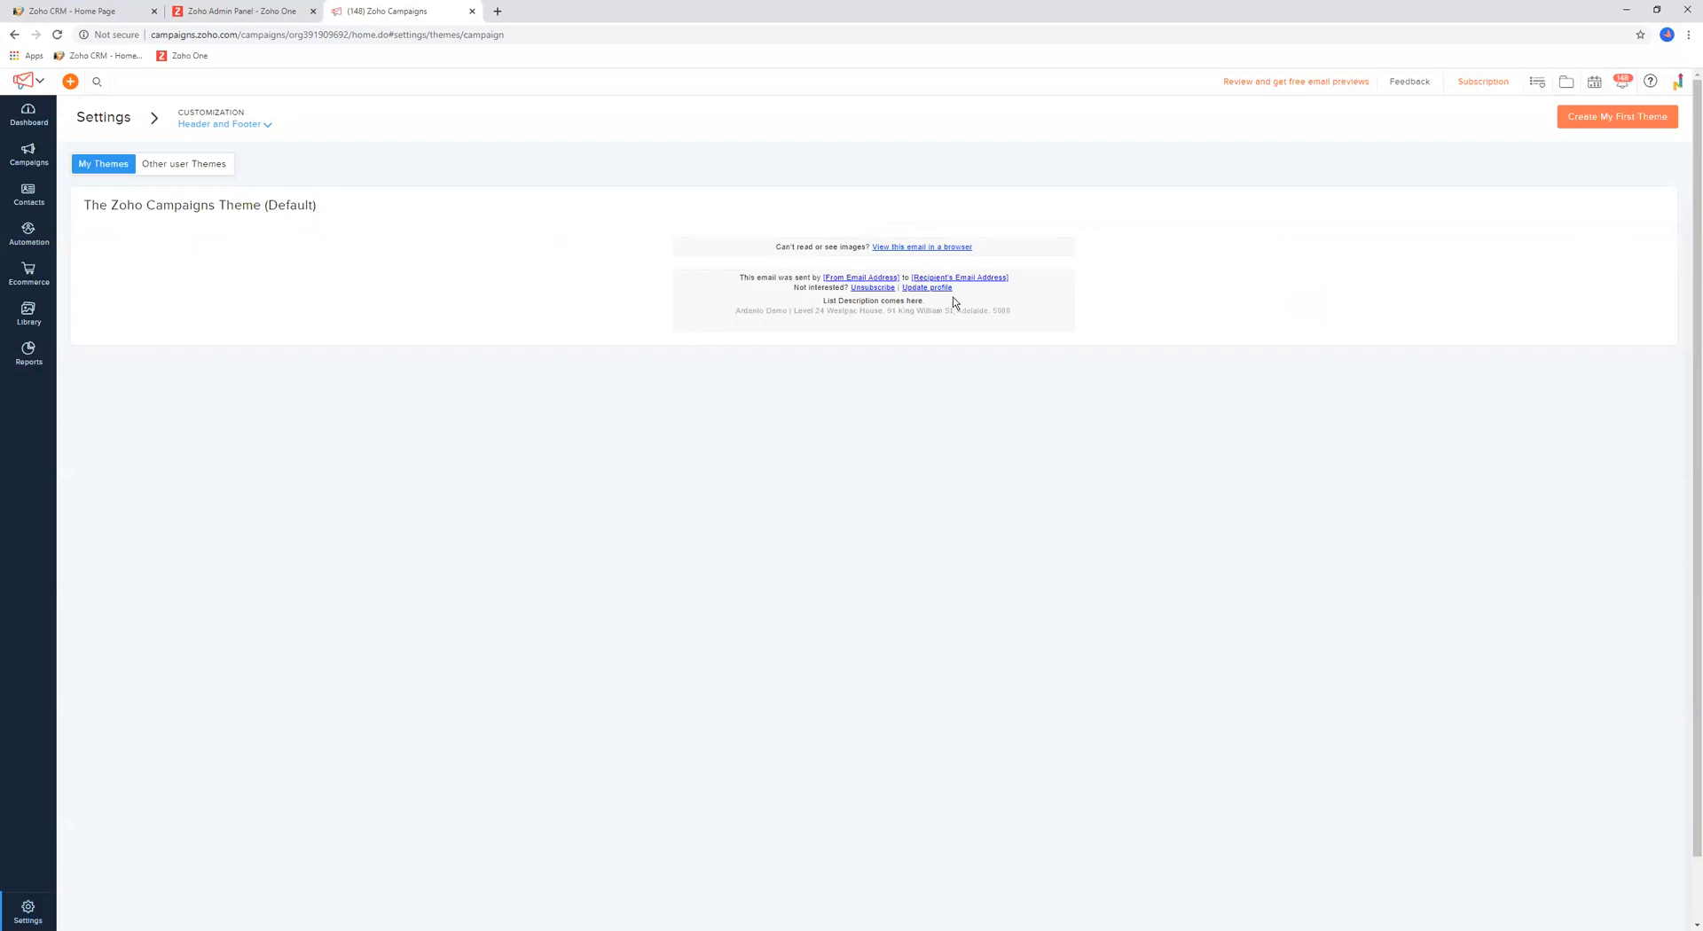
pyautogui.moveTo(741, 275)
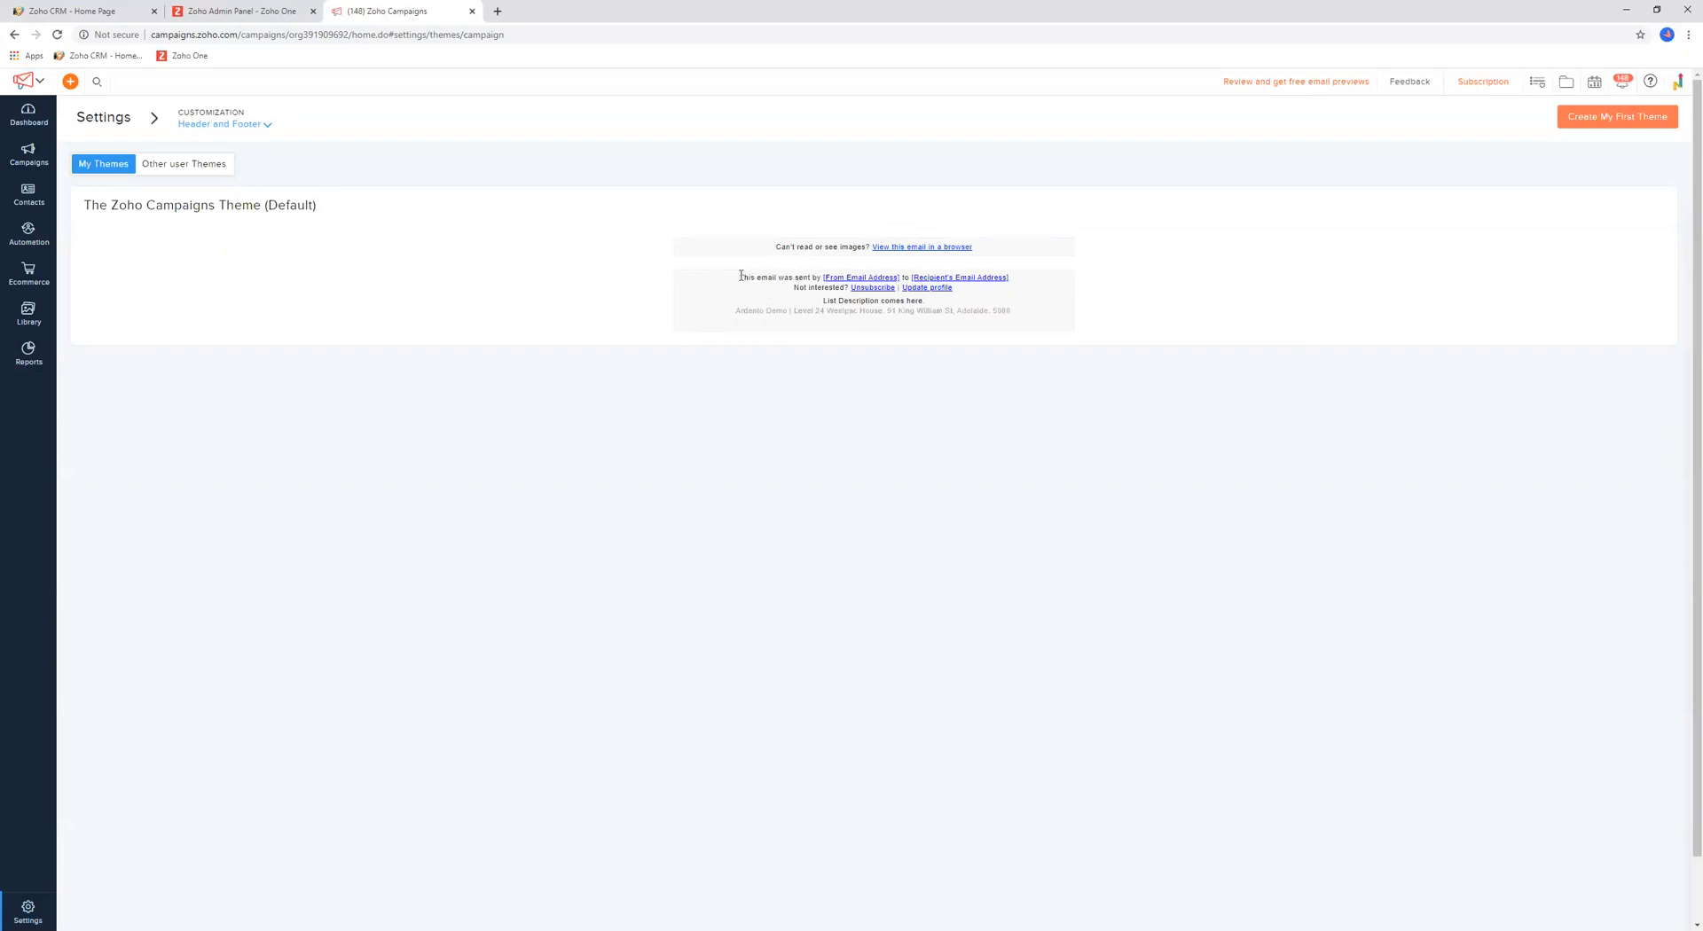
pyautogui.moveTo(1018, 321)
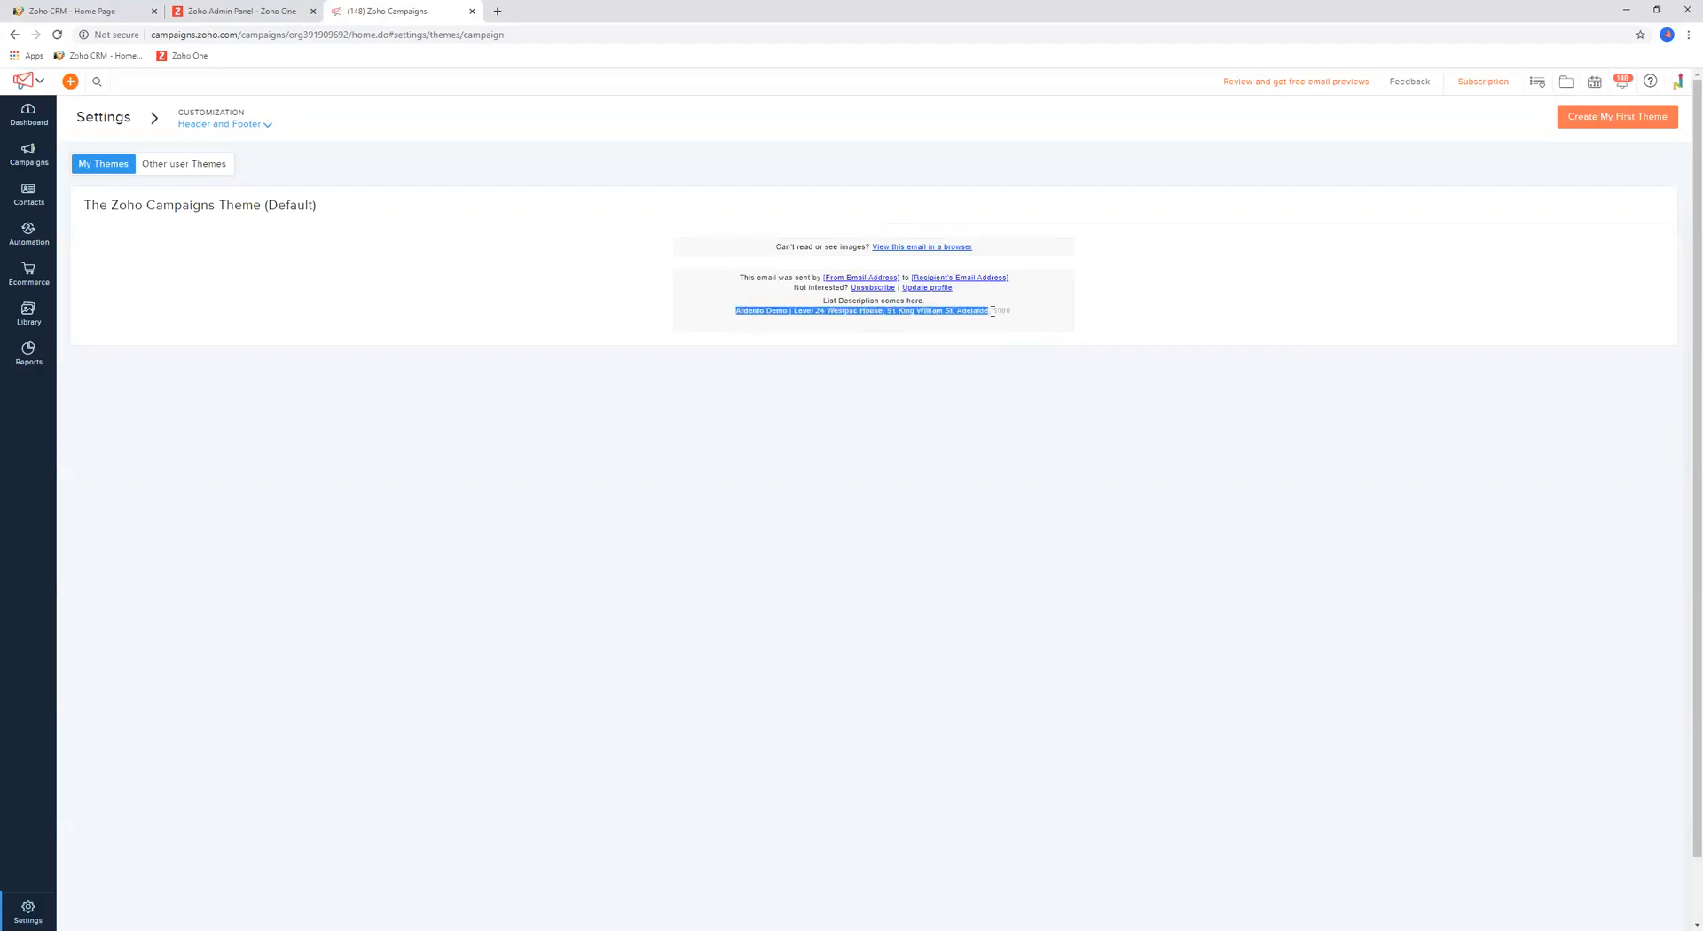
pyautogui.click(1190, 292)
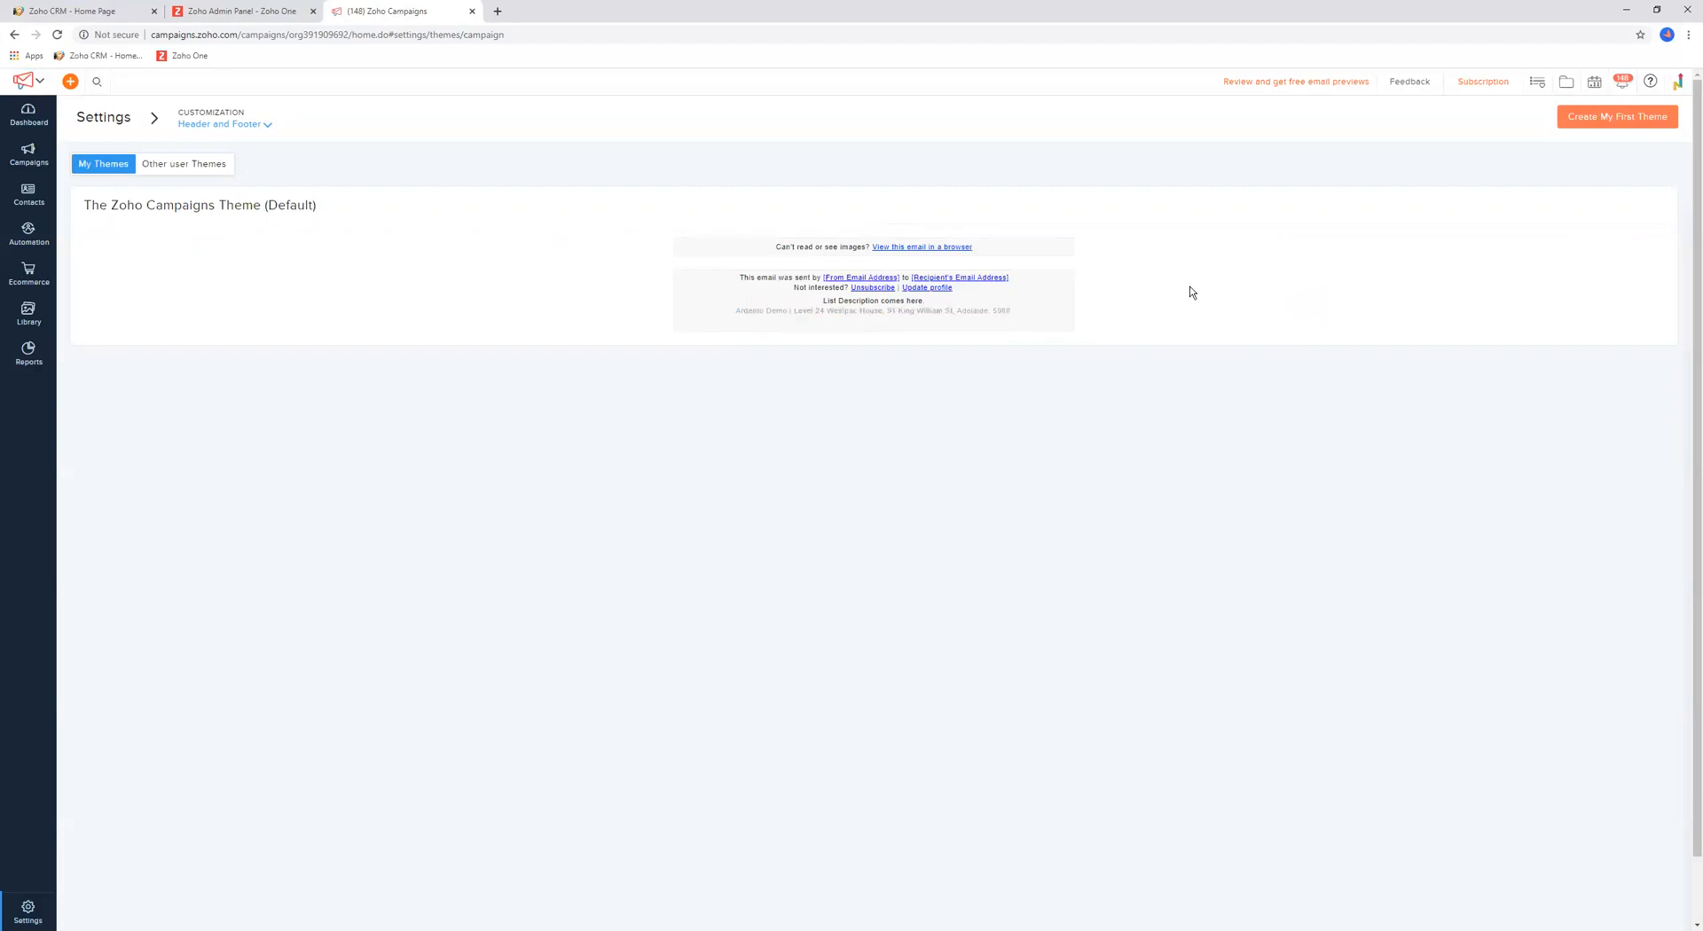
pyautogui.moveTo(1642, 125)
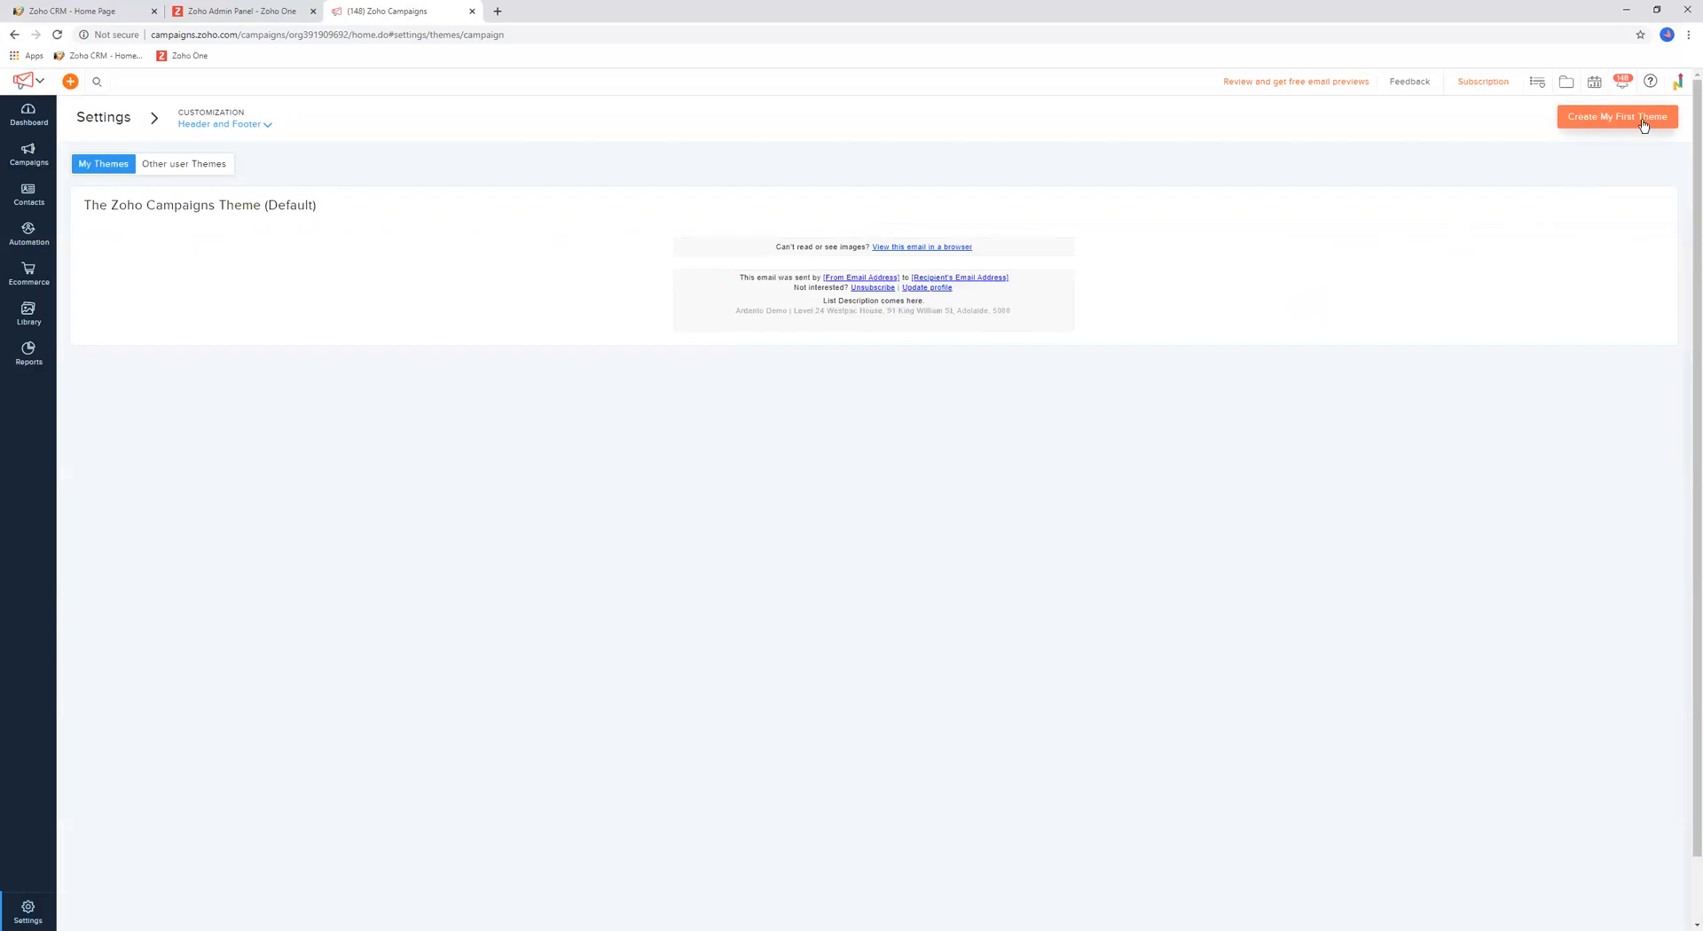
pyautogui.moveTo(914, 253)
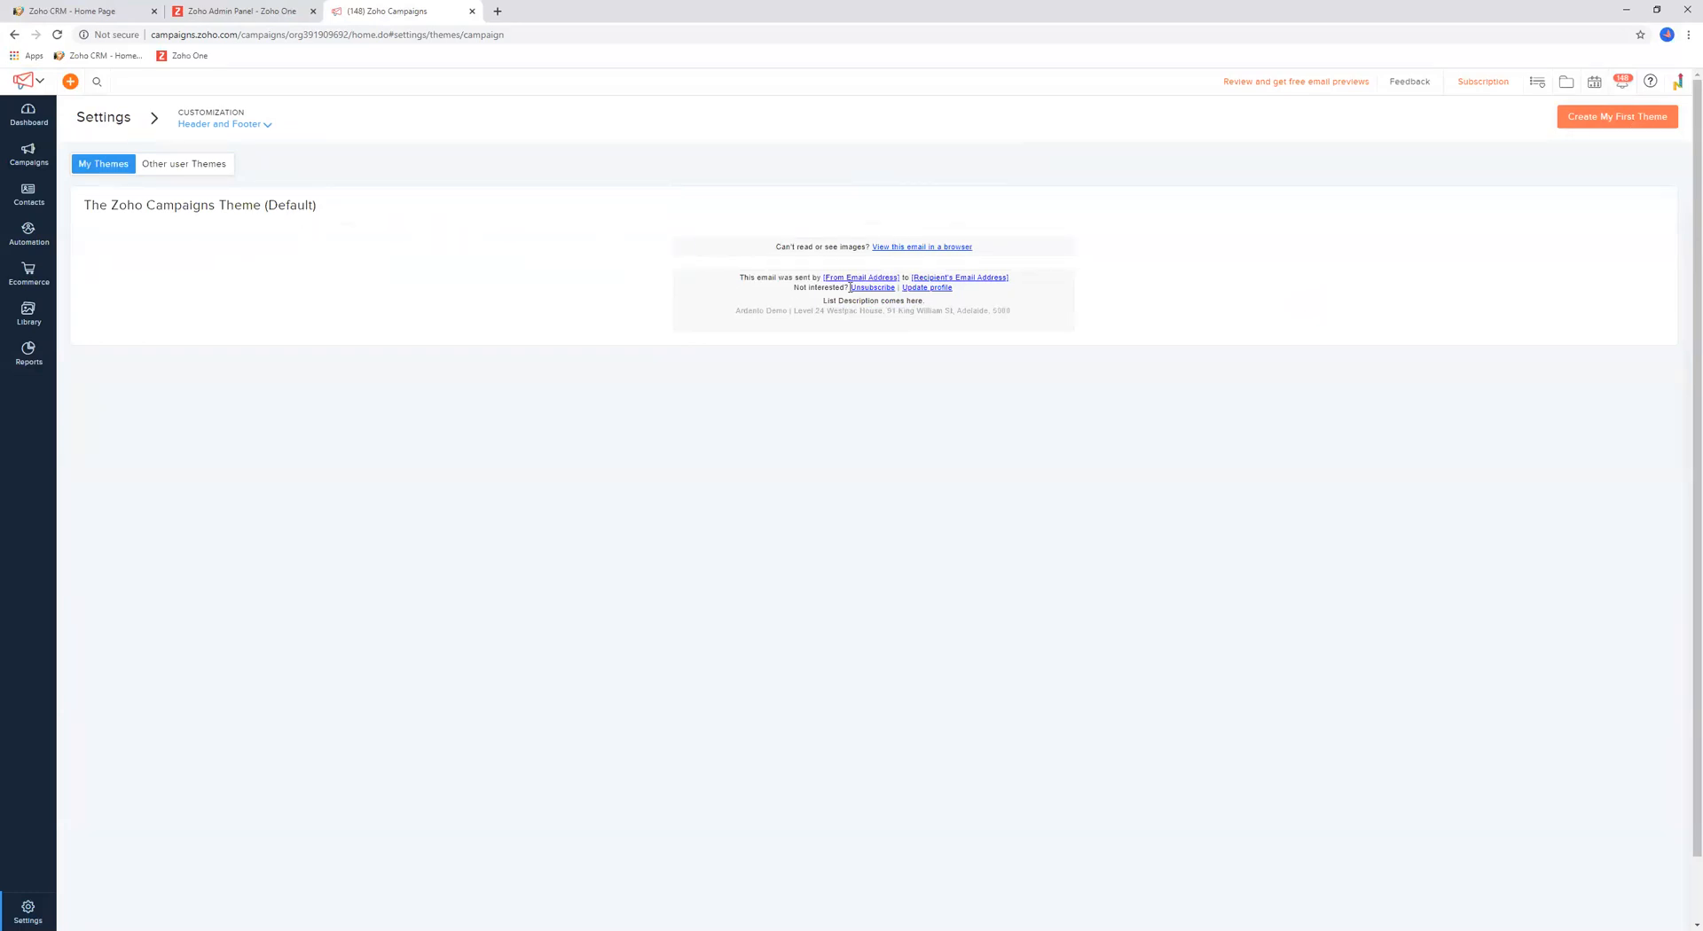
pyautogui.moveTo(1081, 312)
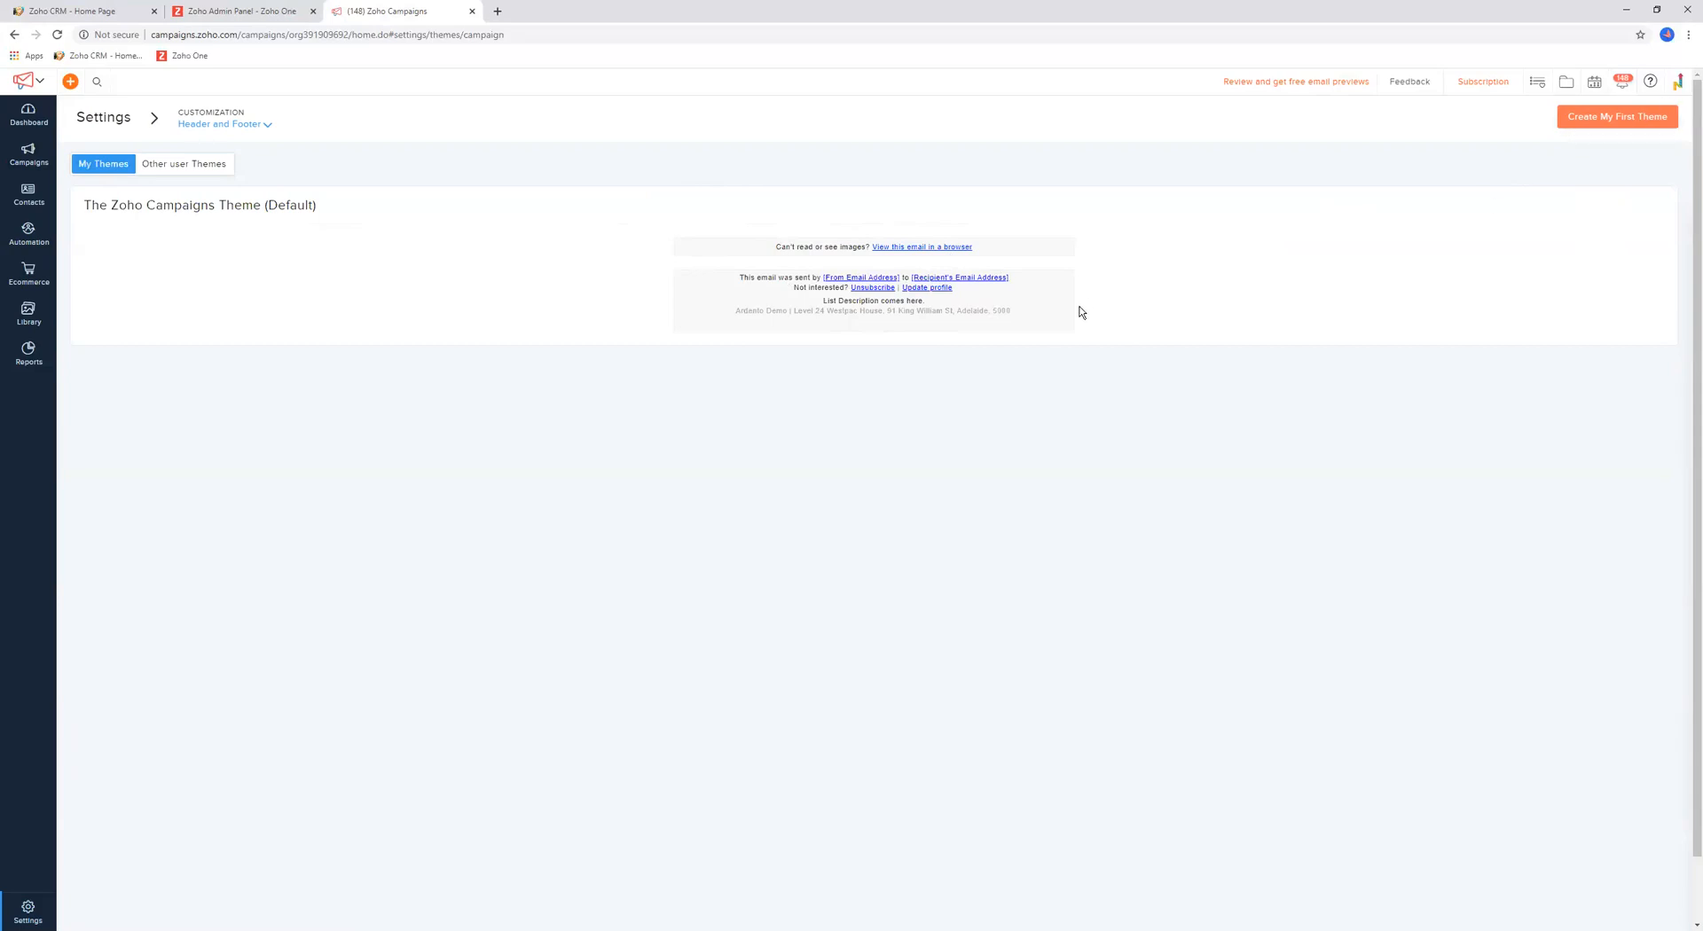
pyautogui.moveTo(834, 445)
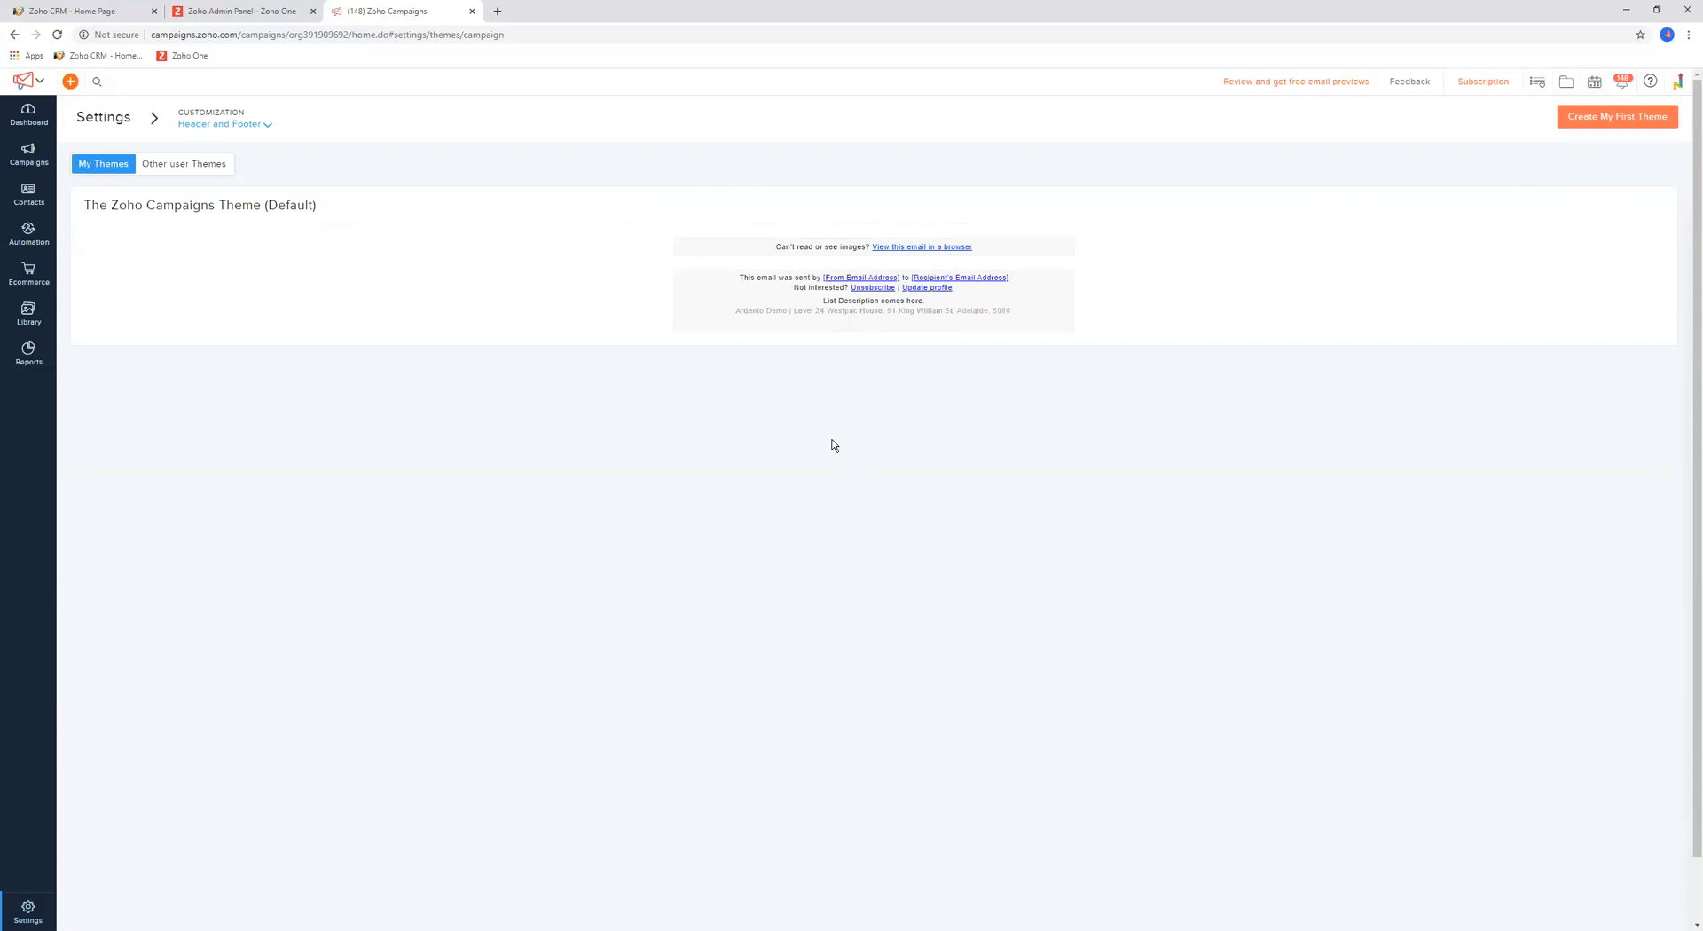
pyautogui.moveTo(974, 241)
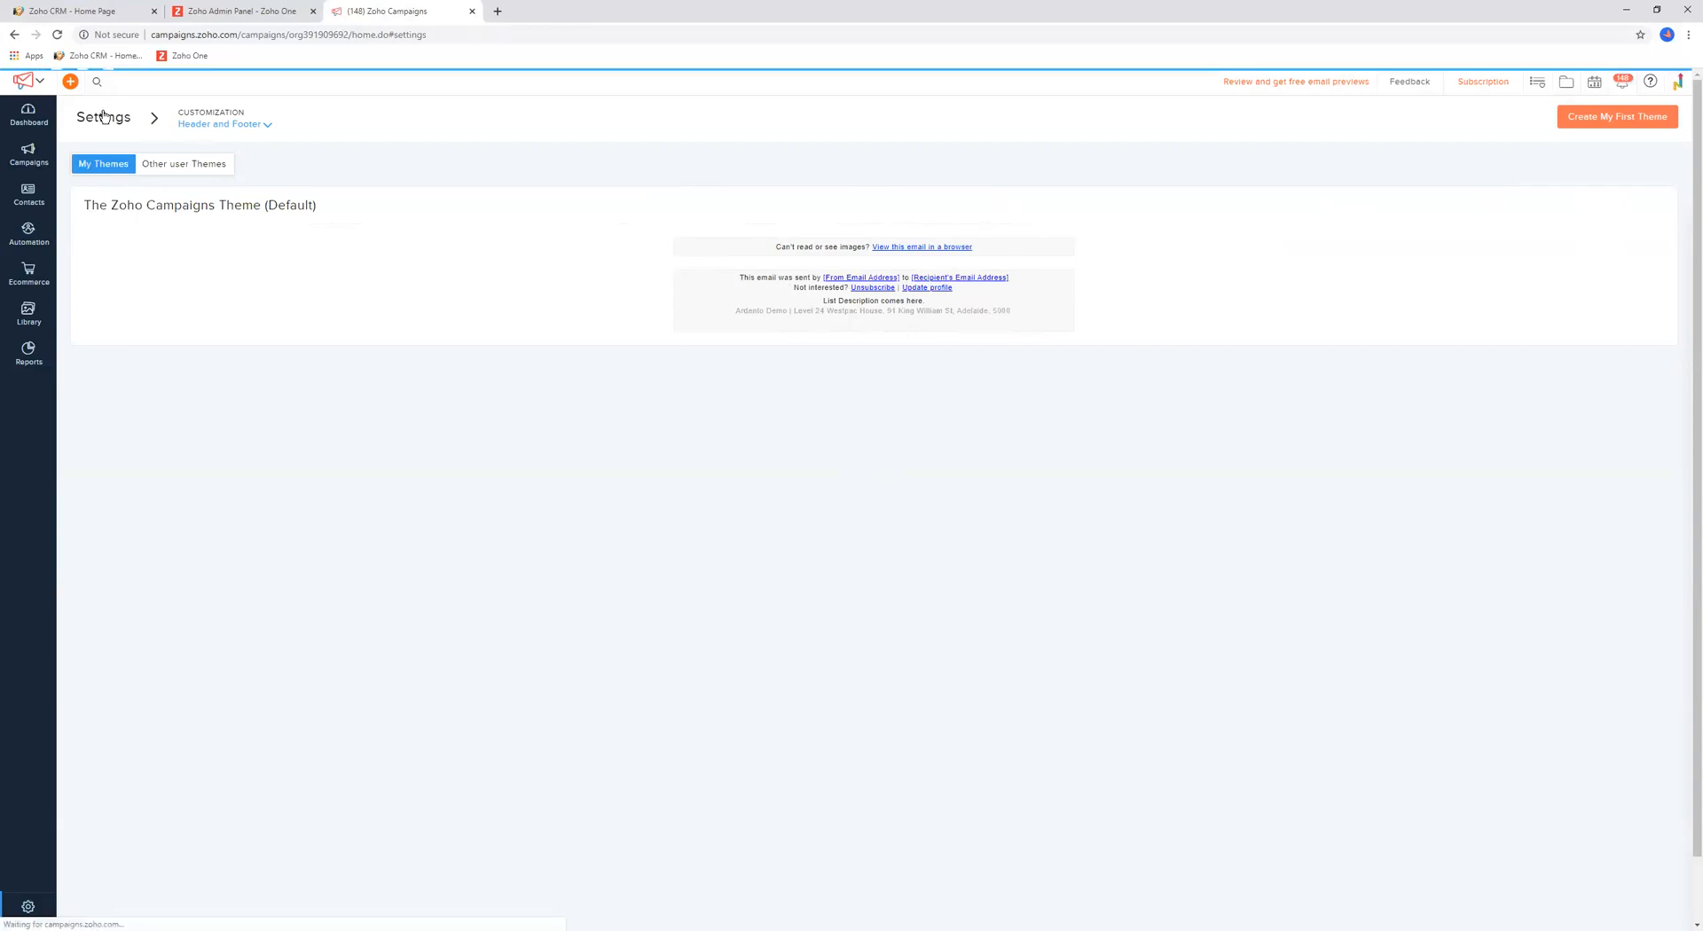
pyautogui.click(103, 113)
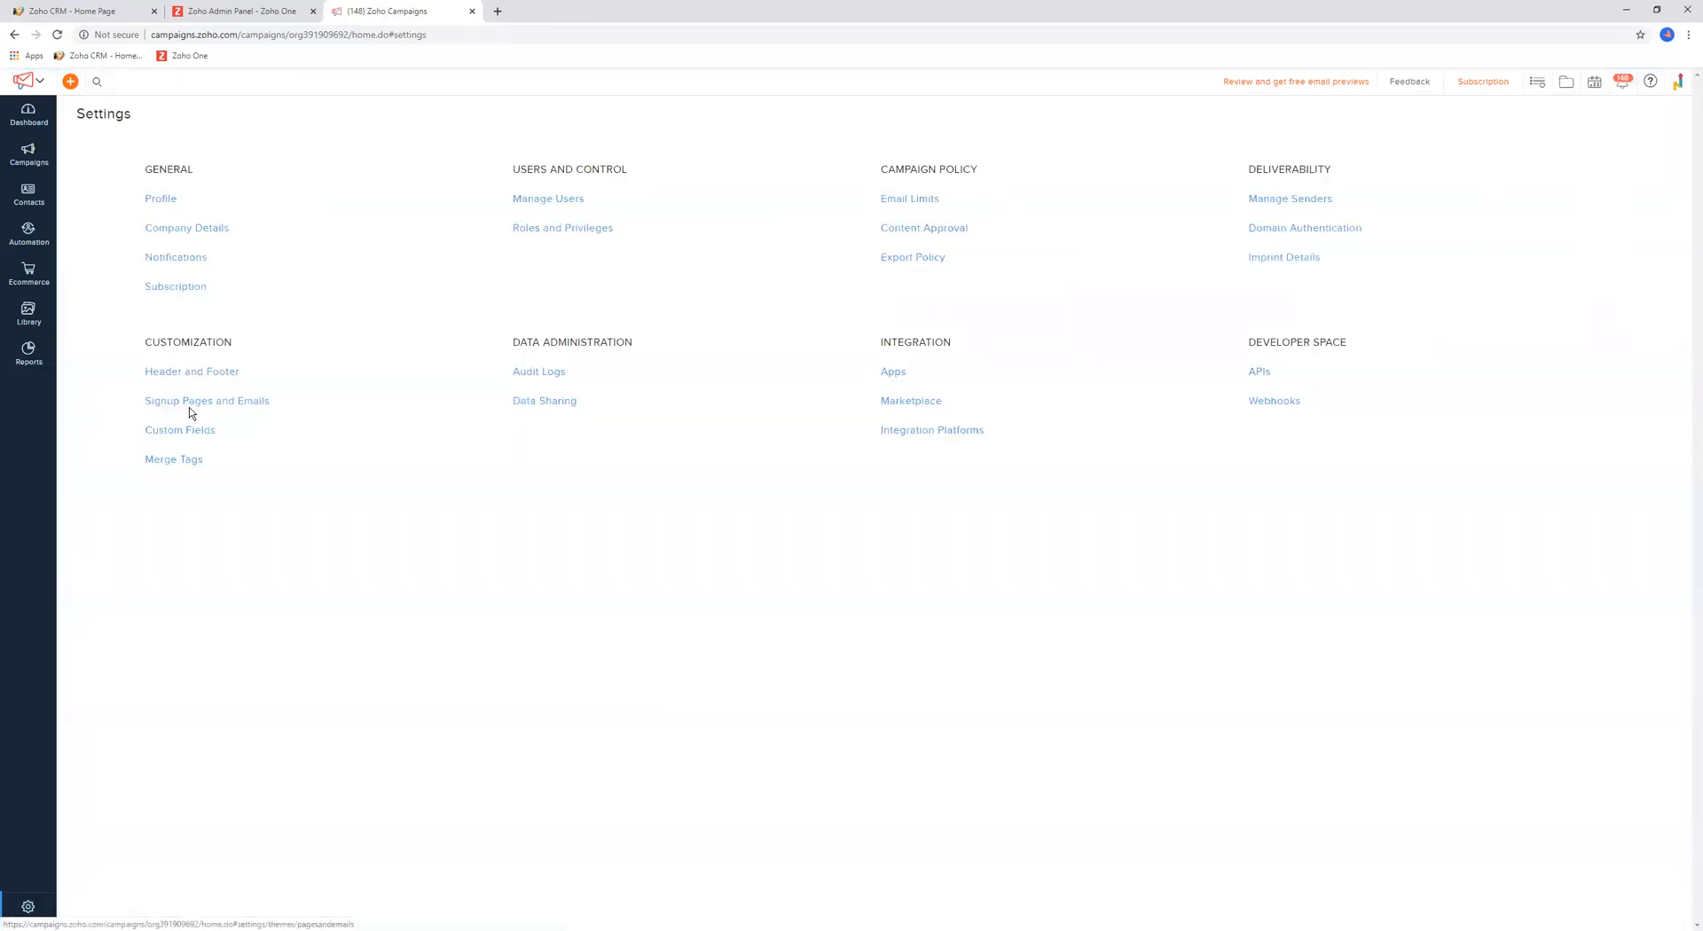
# Go to Signup Pages and Emails under Customization
pyautogui.click(205, 401)
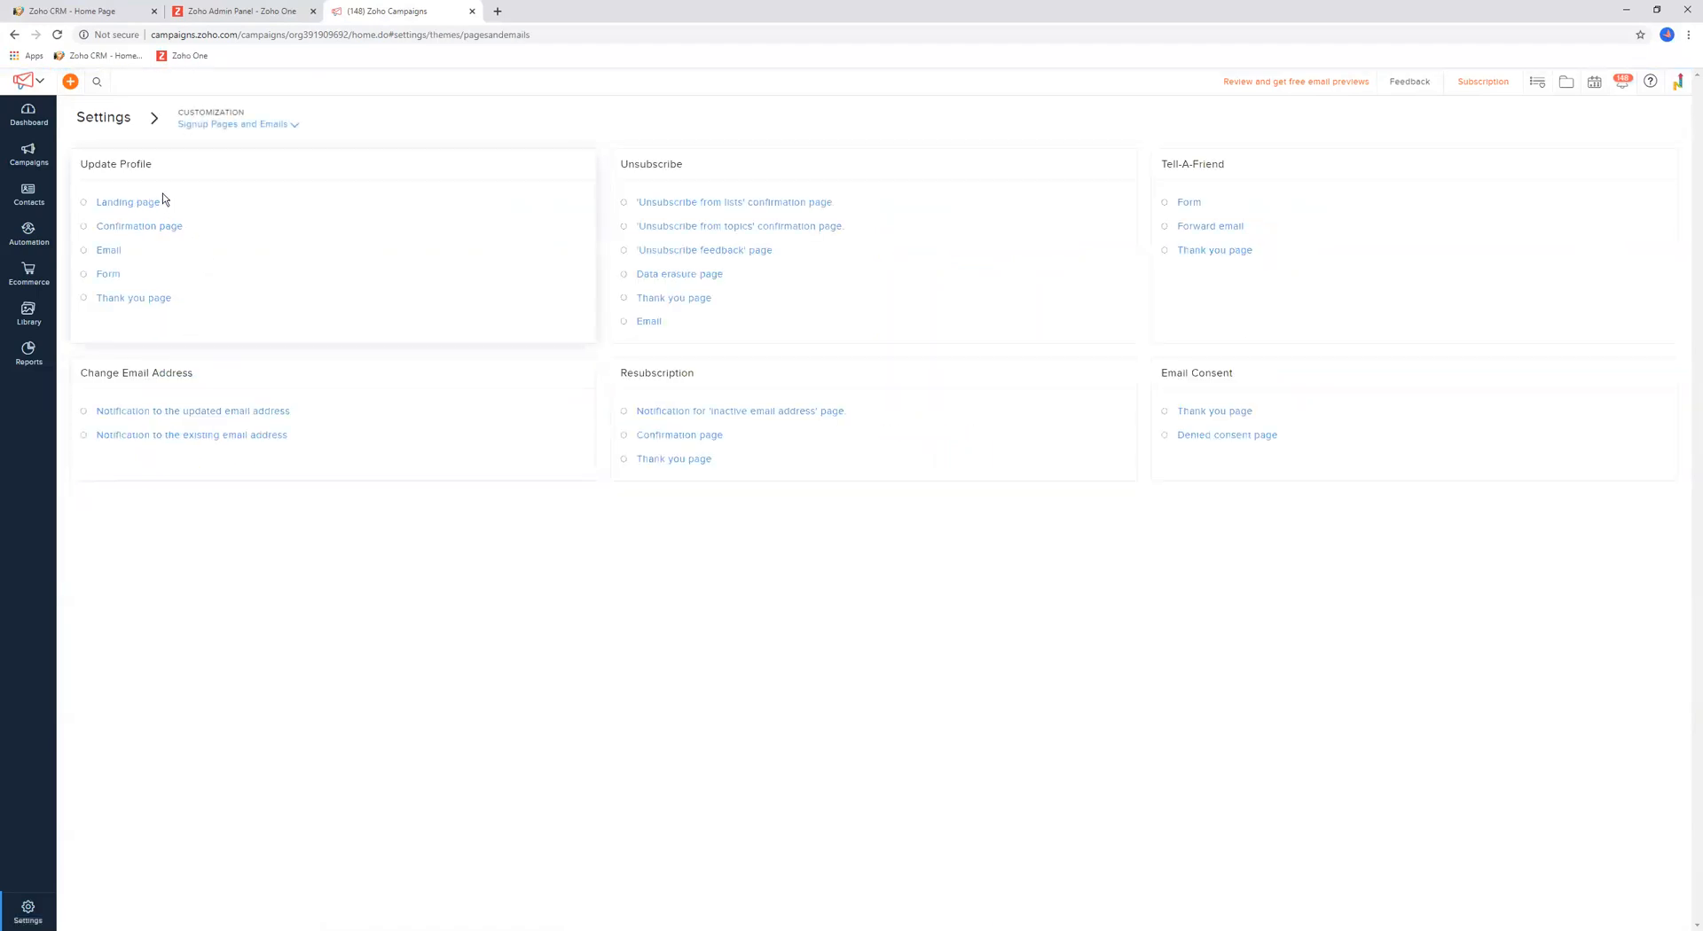
pyautogui.moveTo(341, 200)
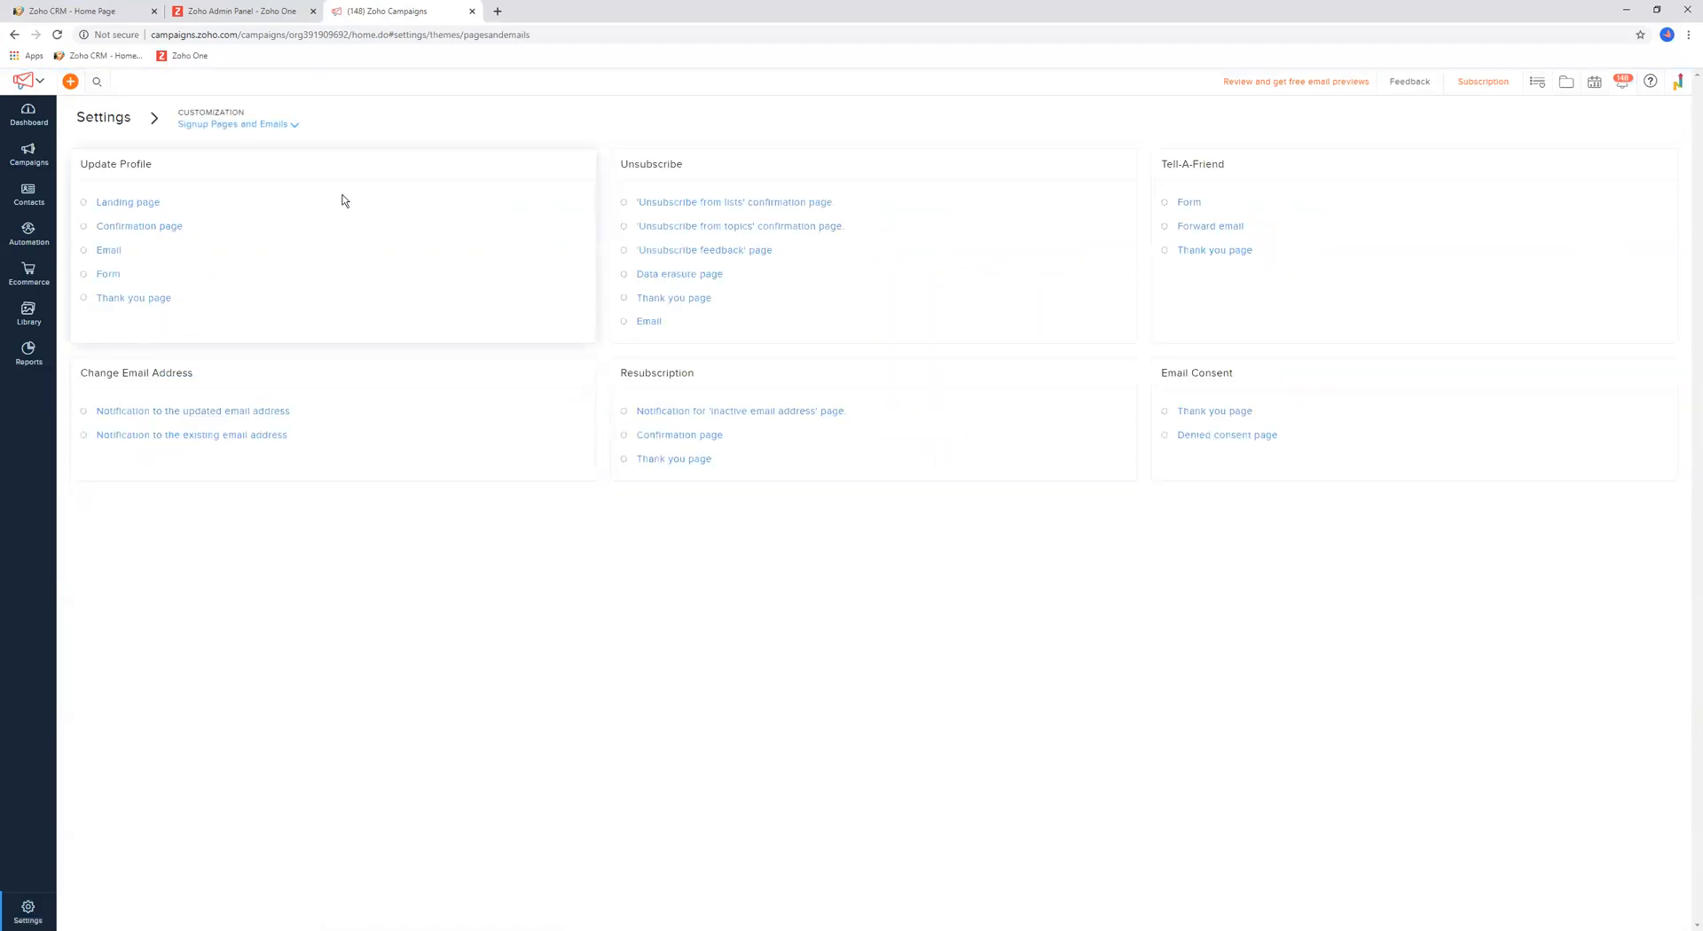
pyautogui.moveTo(365, 206)
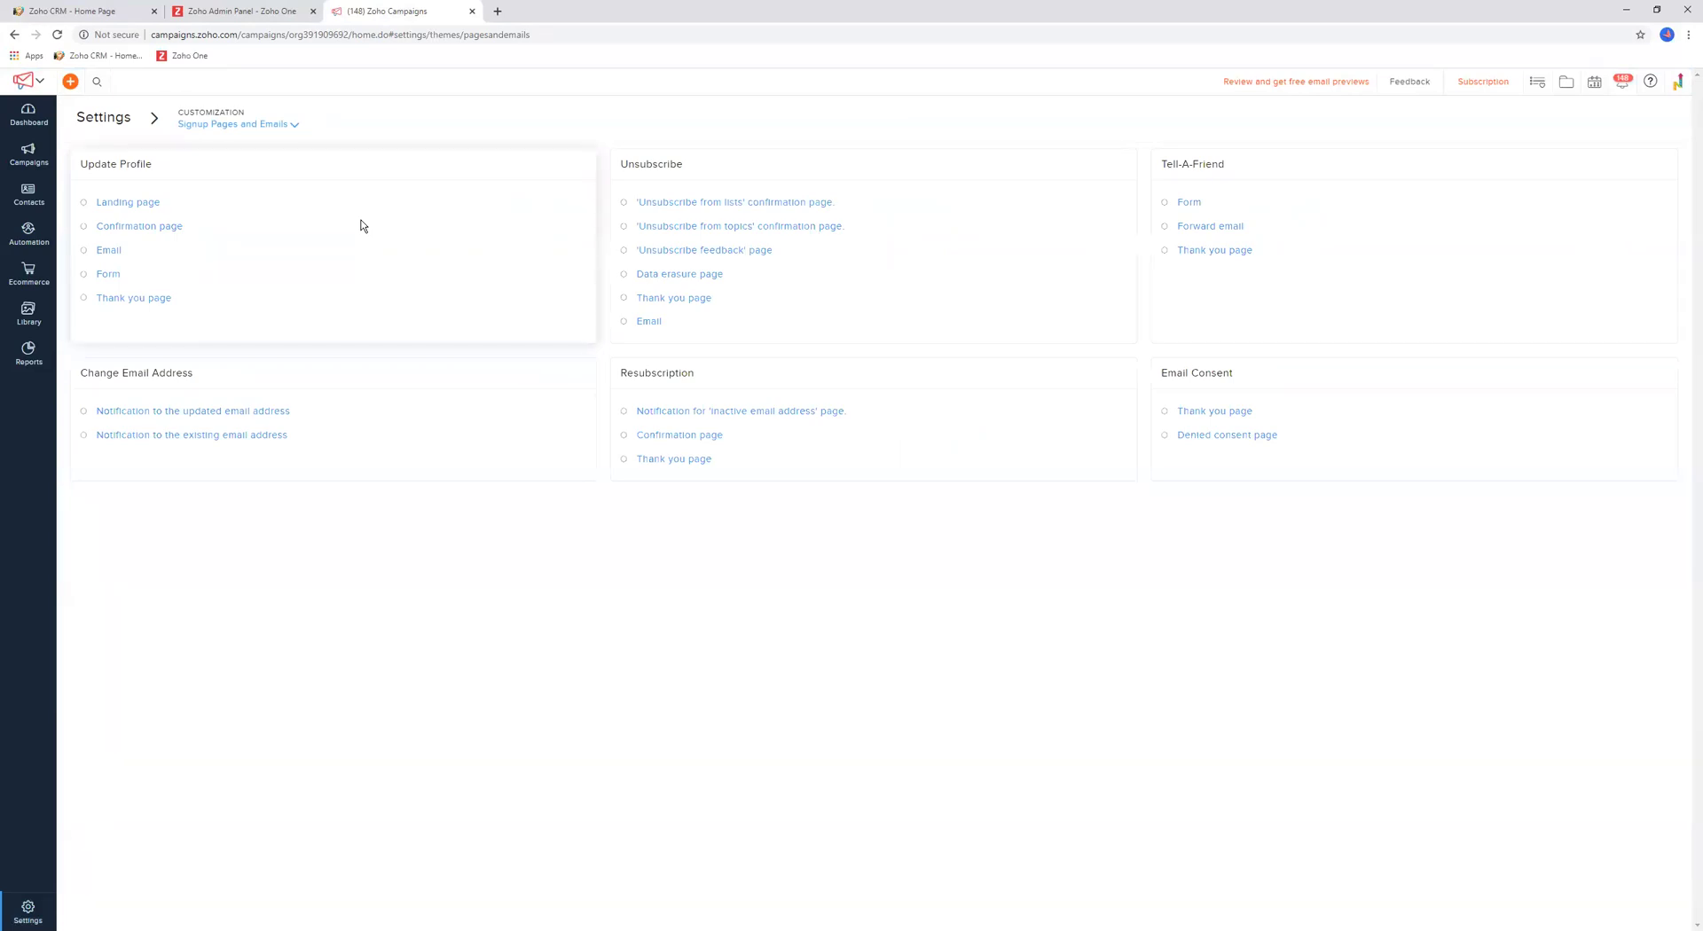
# Preview Update Profile's landing page, notification email and form, then start editing the form
pyautogui.click(128, 203)
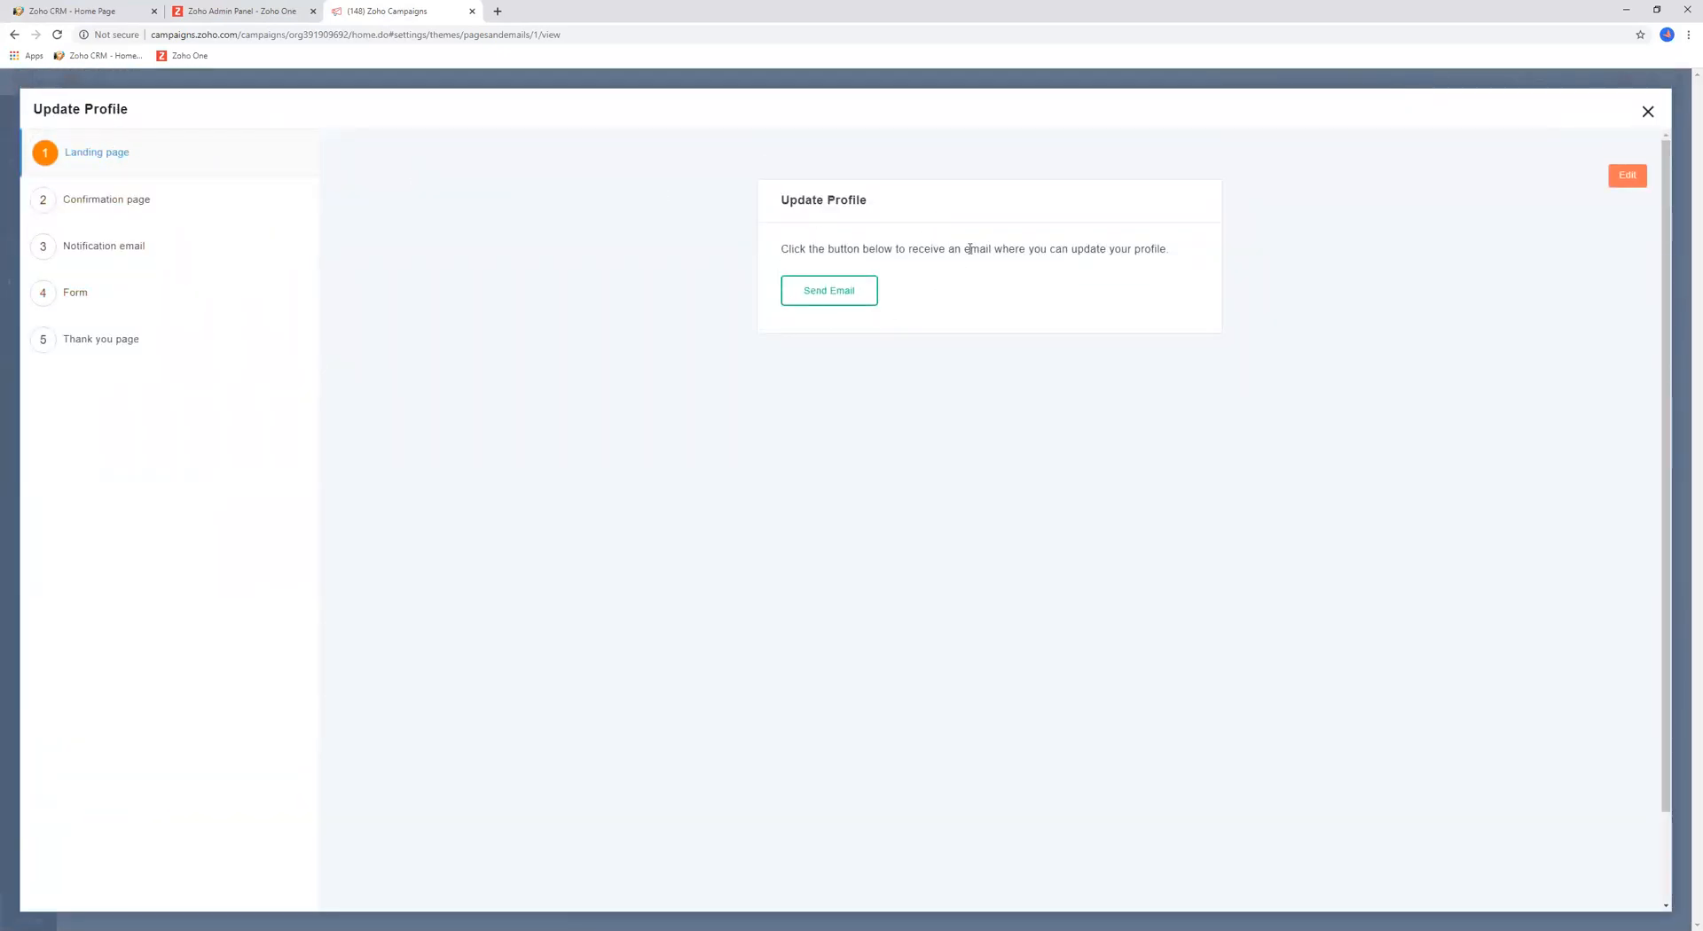
pyautogui.moveTo(204, 239)
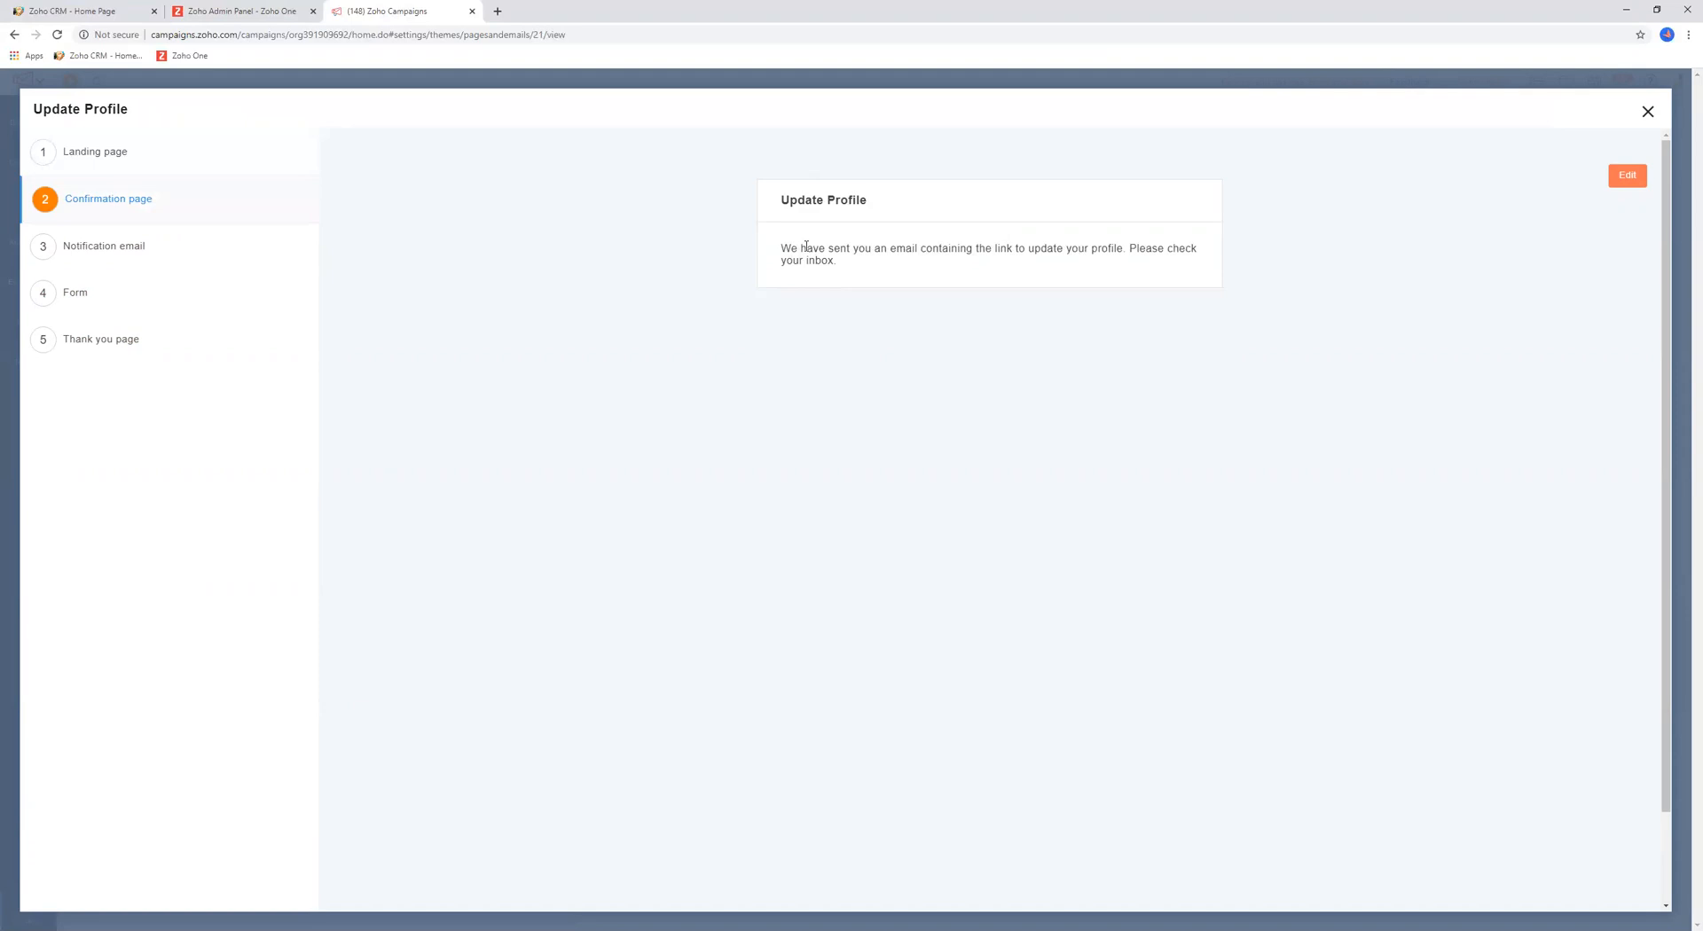
pyautogui.click(103, 245)
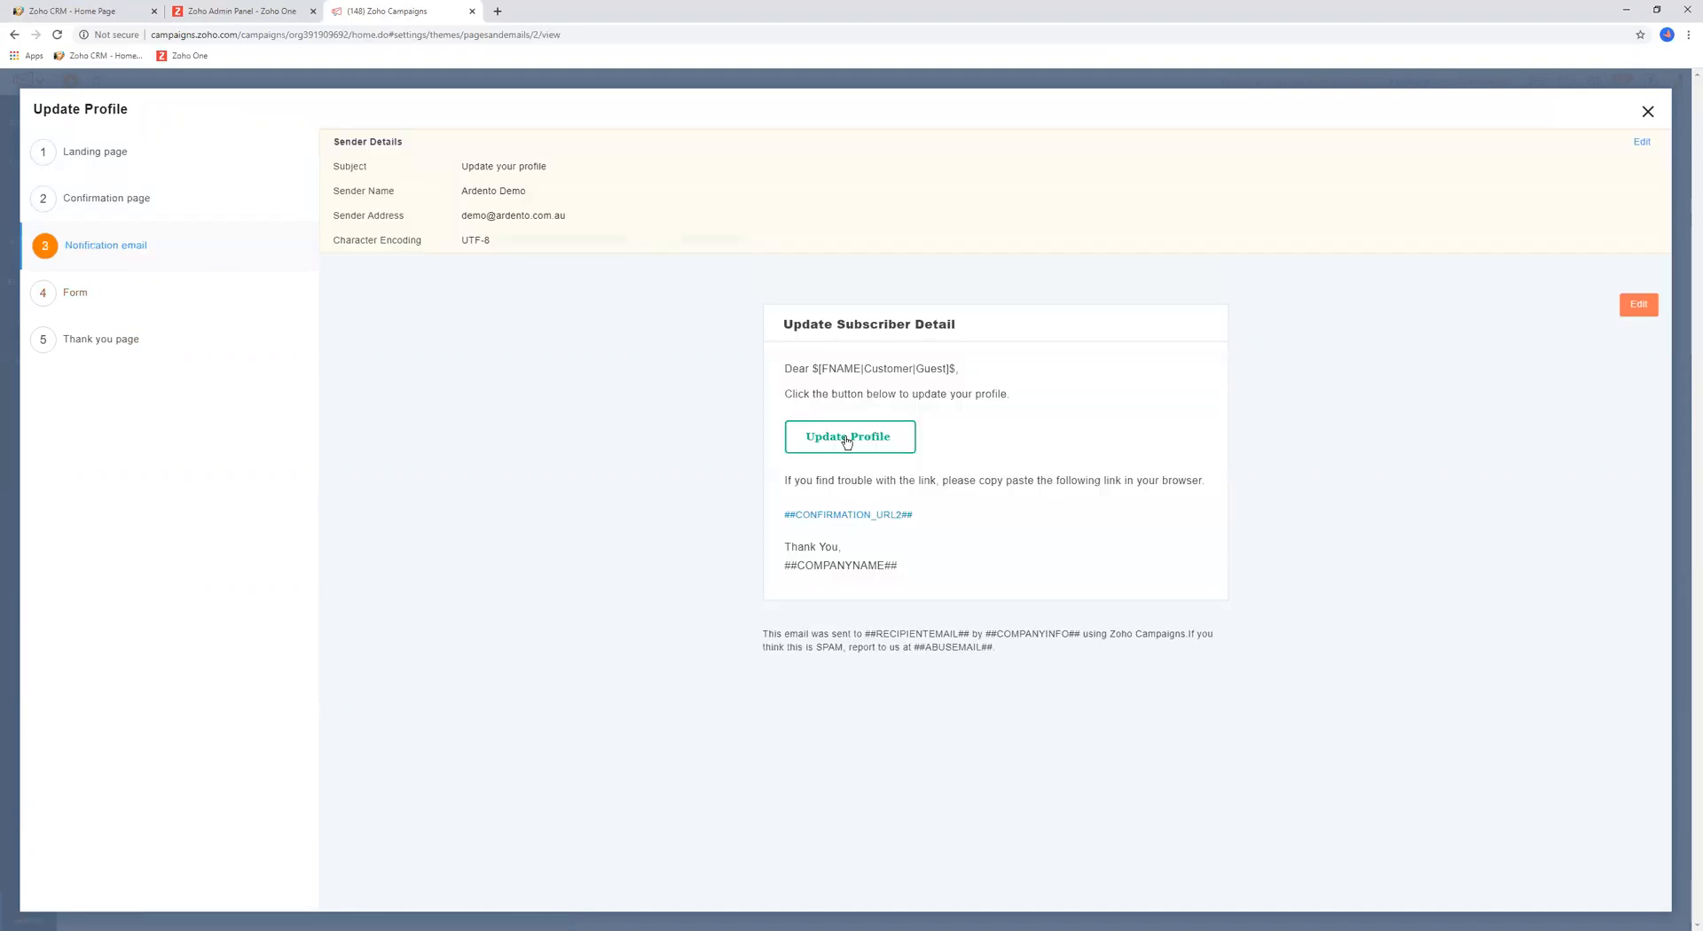
pyautogui.moveTo(860, 529)
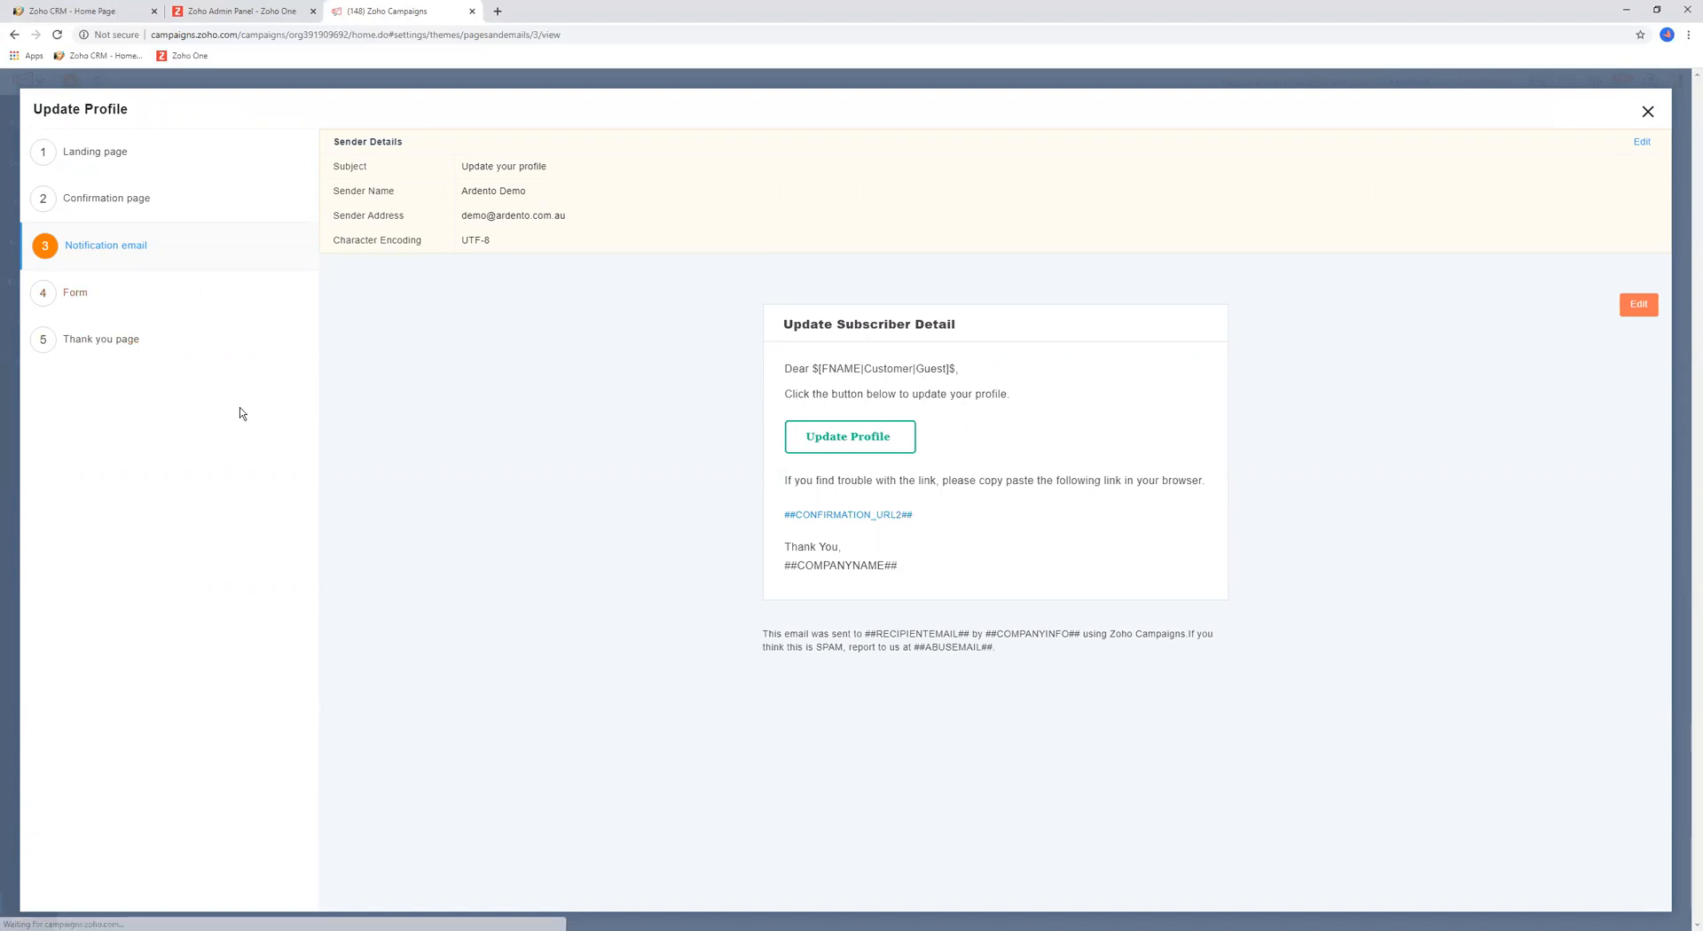
pyautogui.click(74, 292)
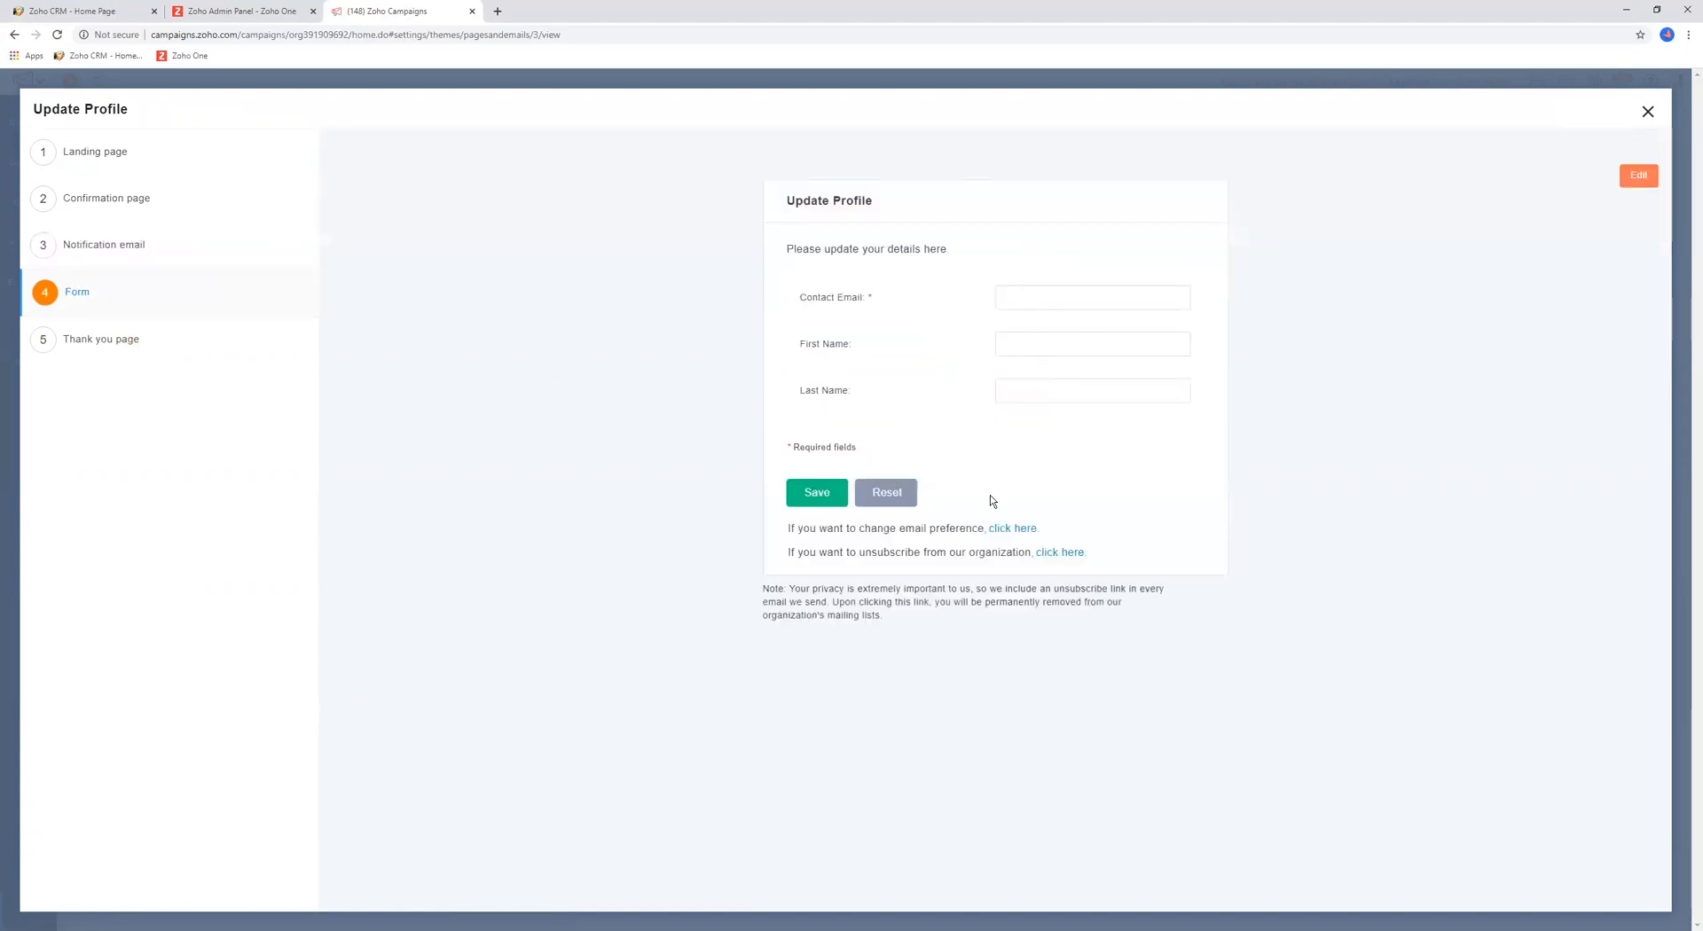
pyautogui.moveTo(956, 471)
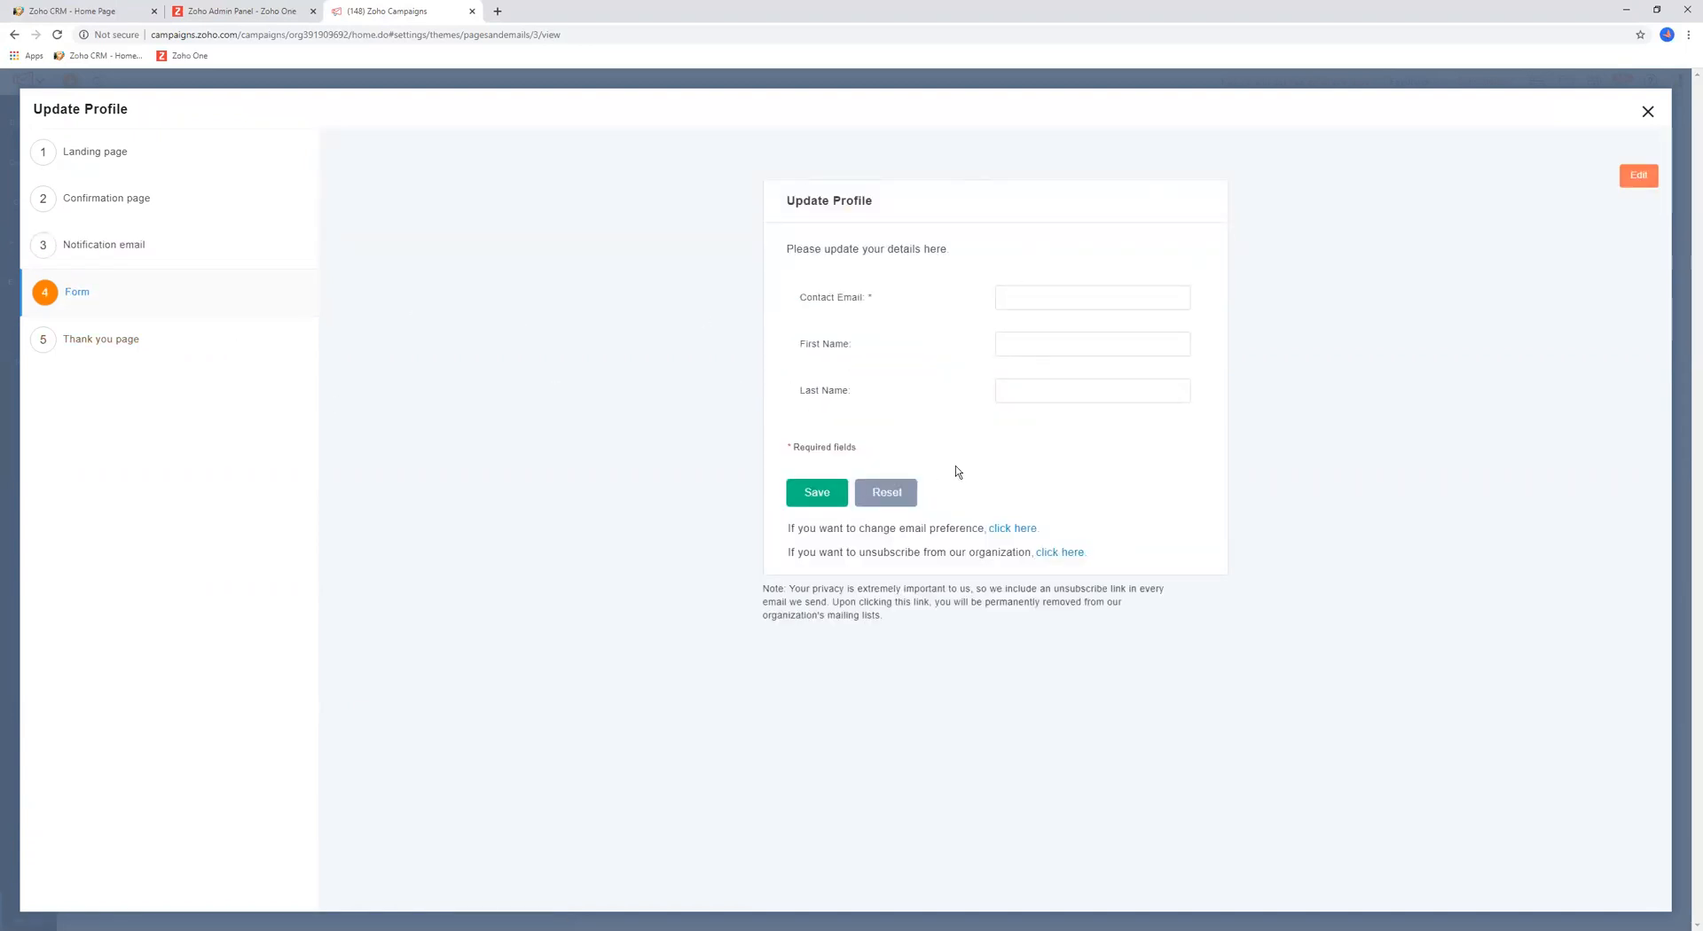
pyautogui.click(1639, 176)
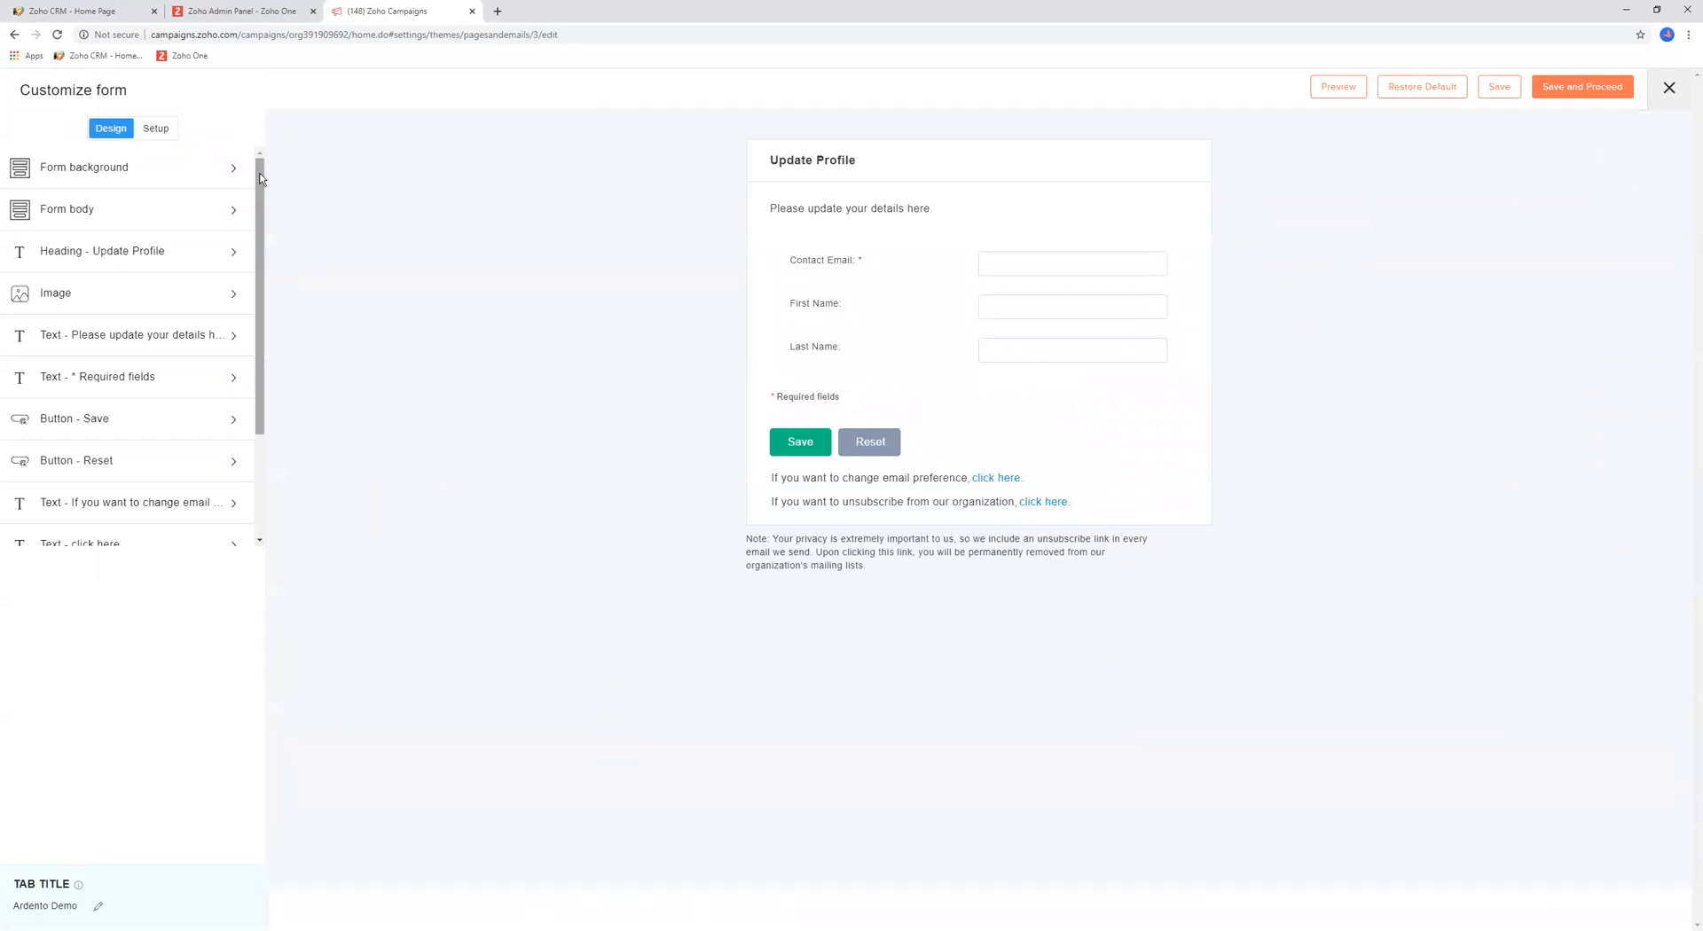
# Look over the form fields and Form body styling, close the editor via its prompt, and return to Settings
pyautogui.scroll(-3)
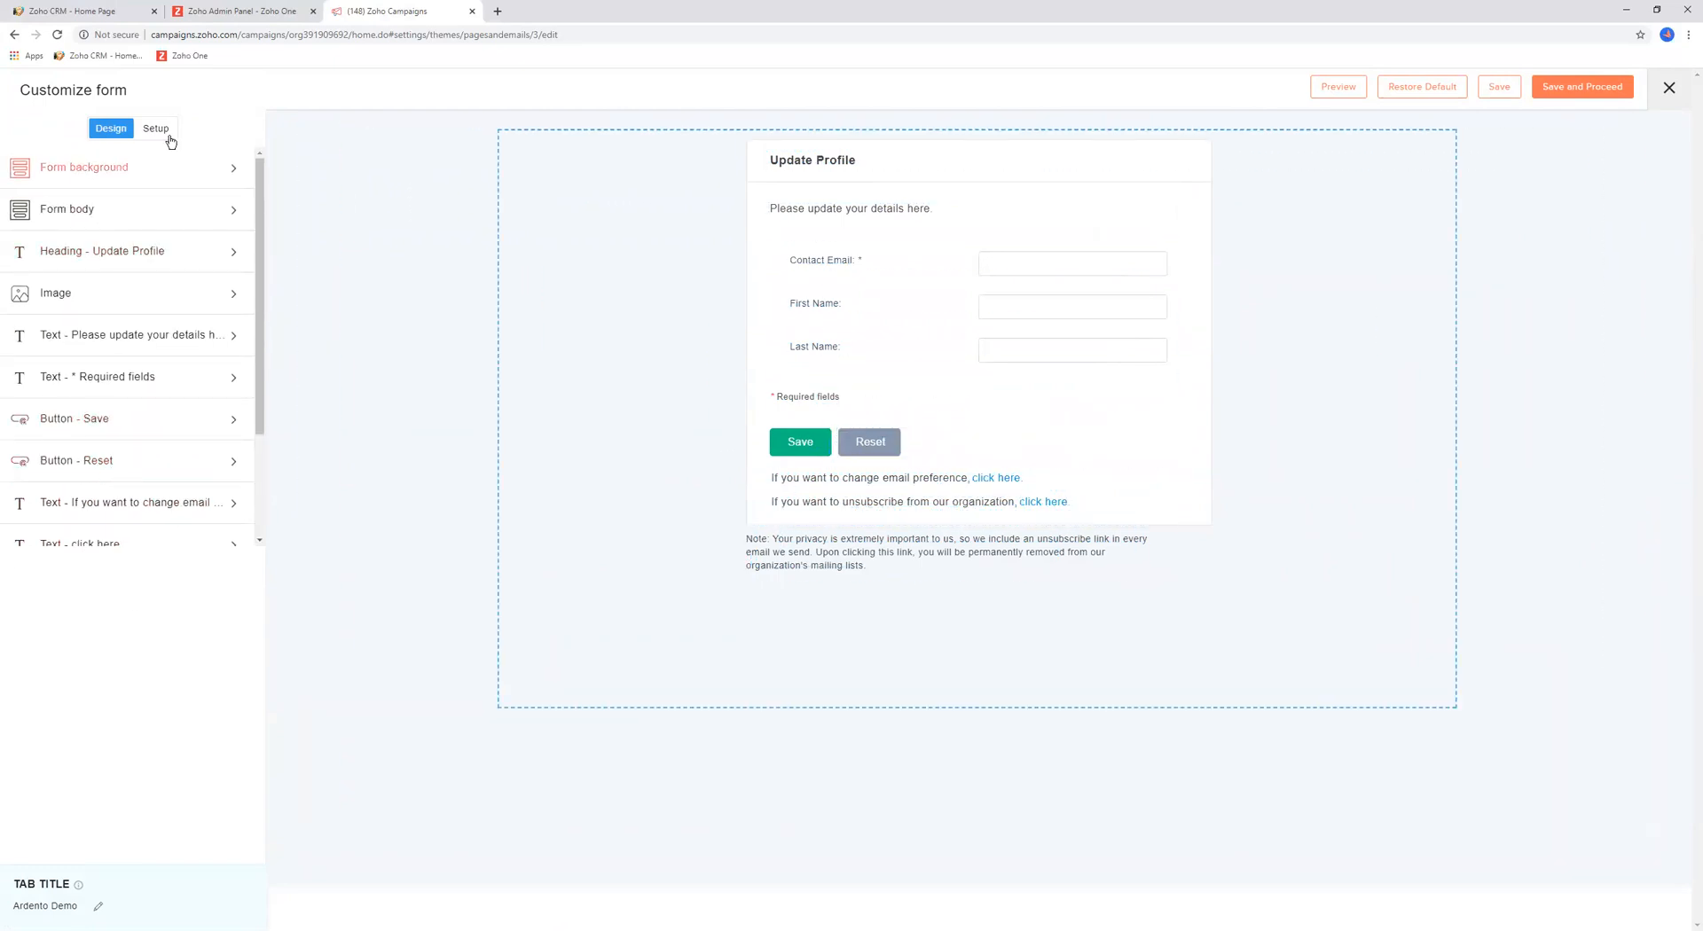
pyautogui.click(157, 128)
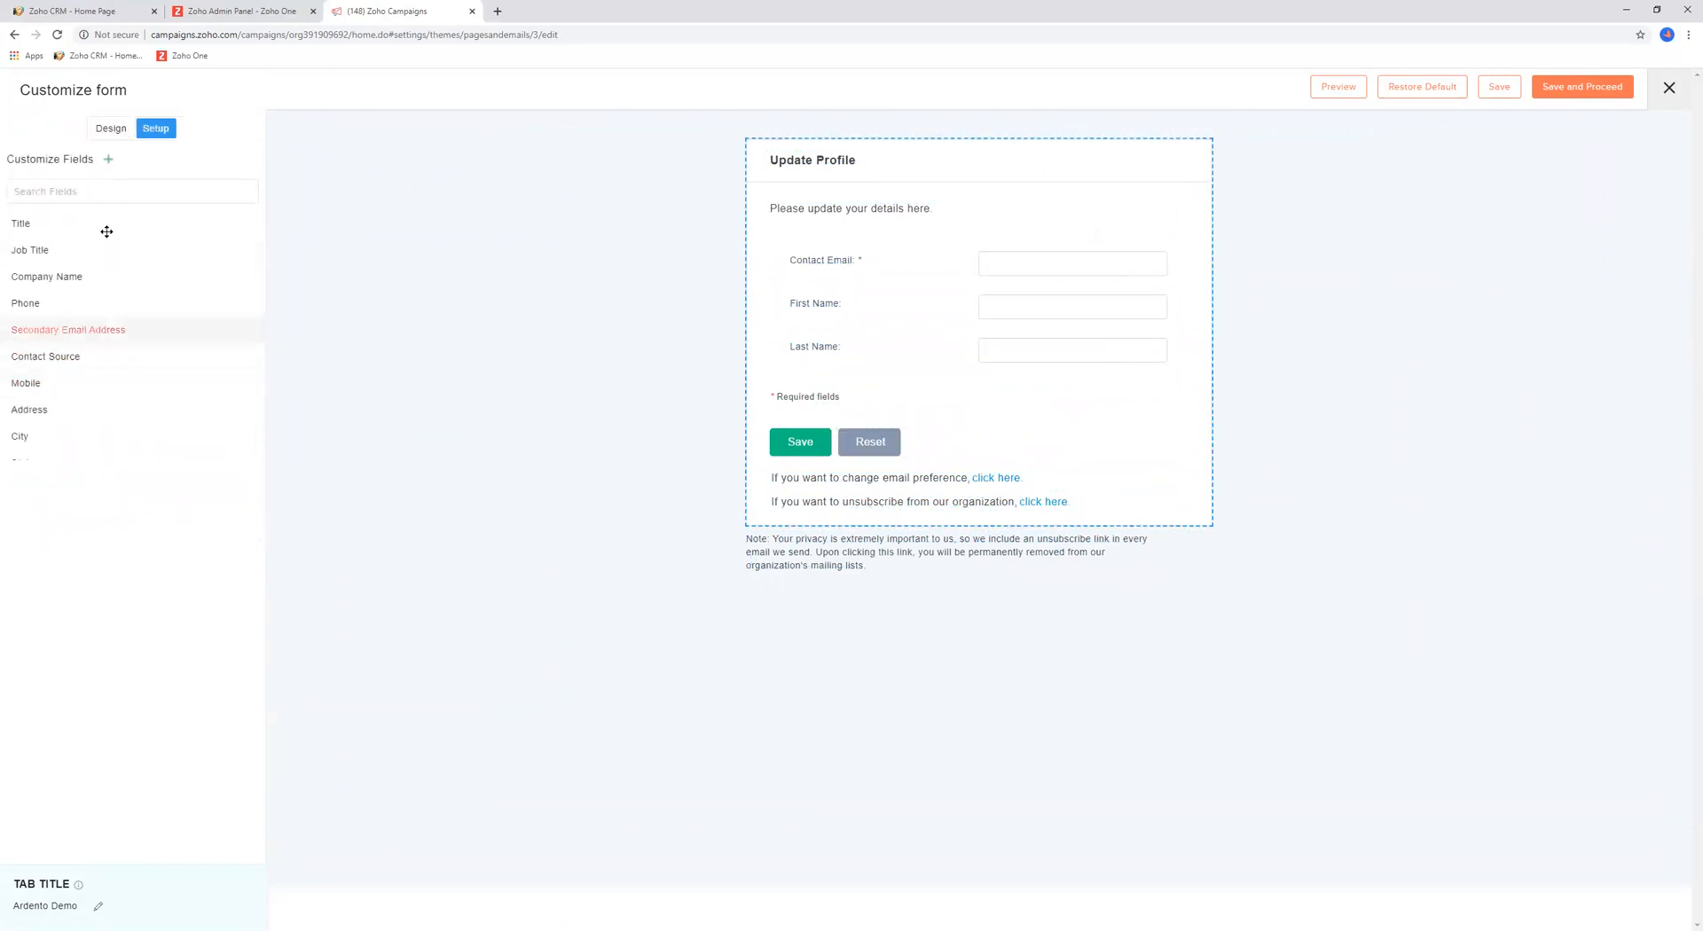
pyautogui.click(110, 128)
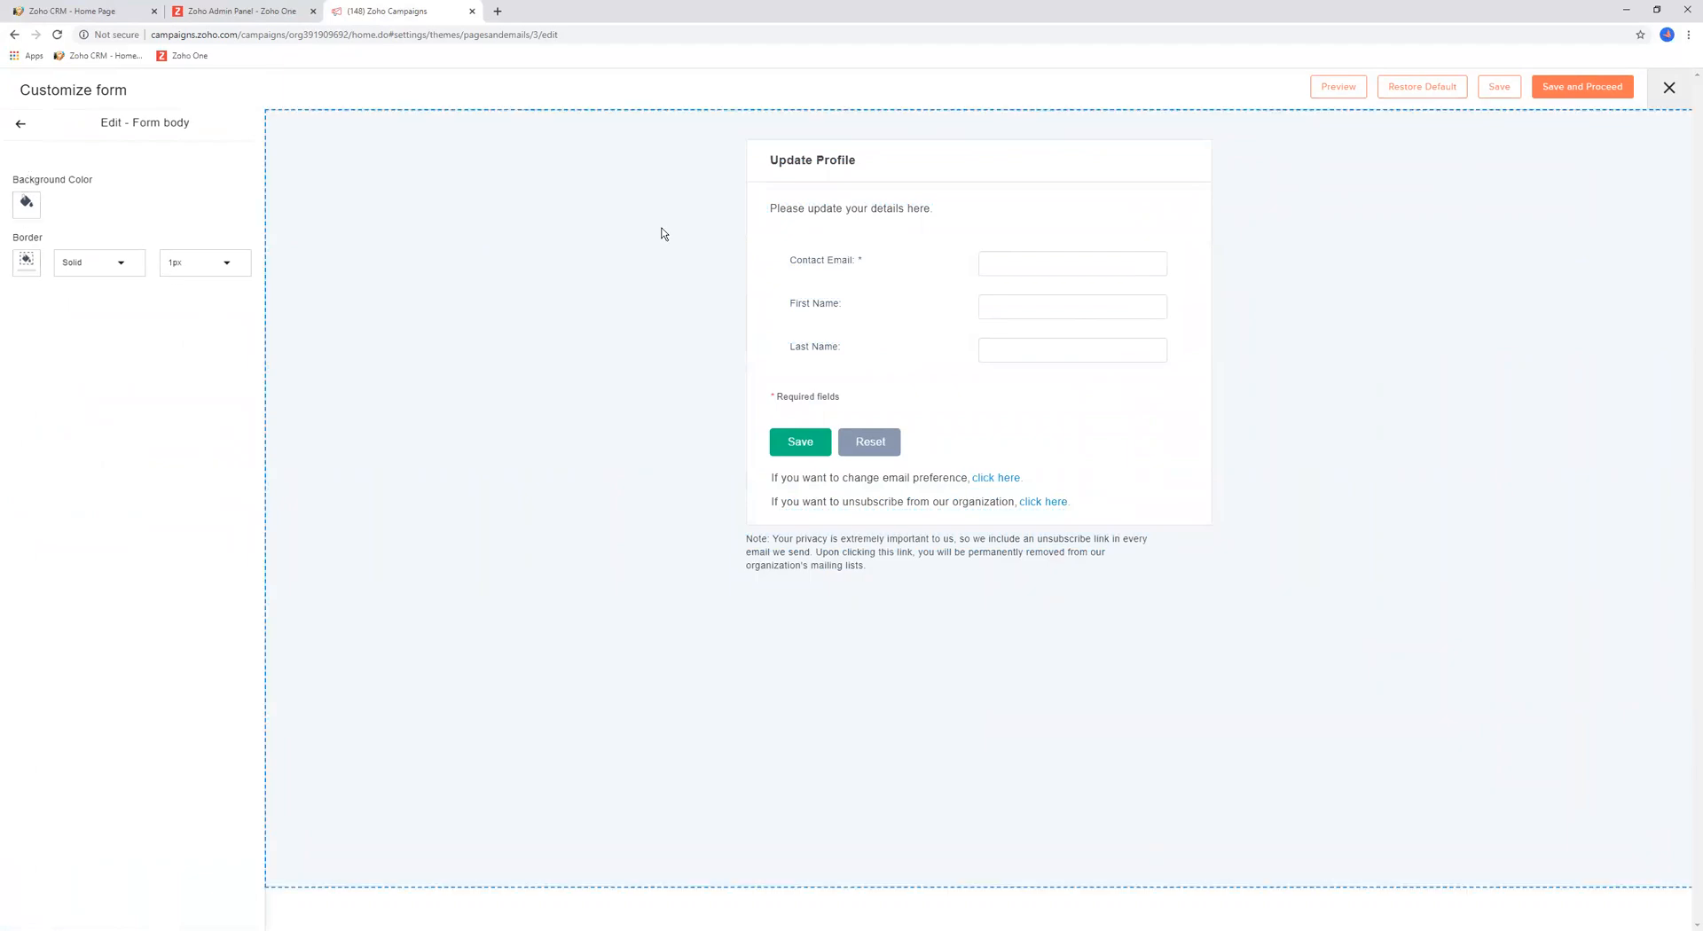
pyautogui.click(1669, 89)
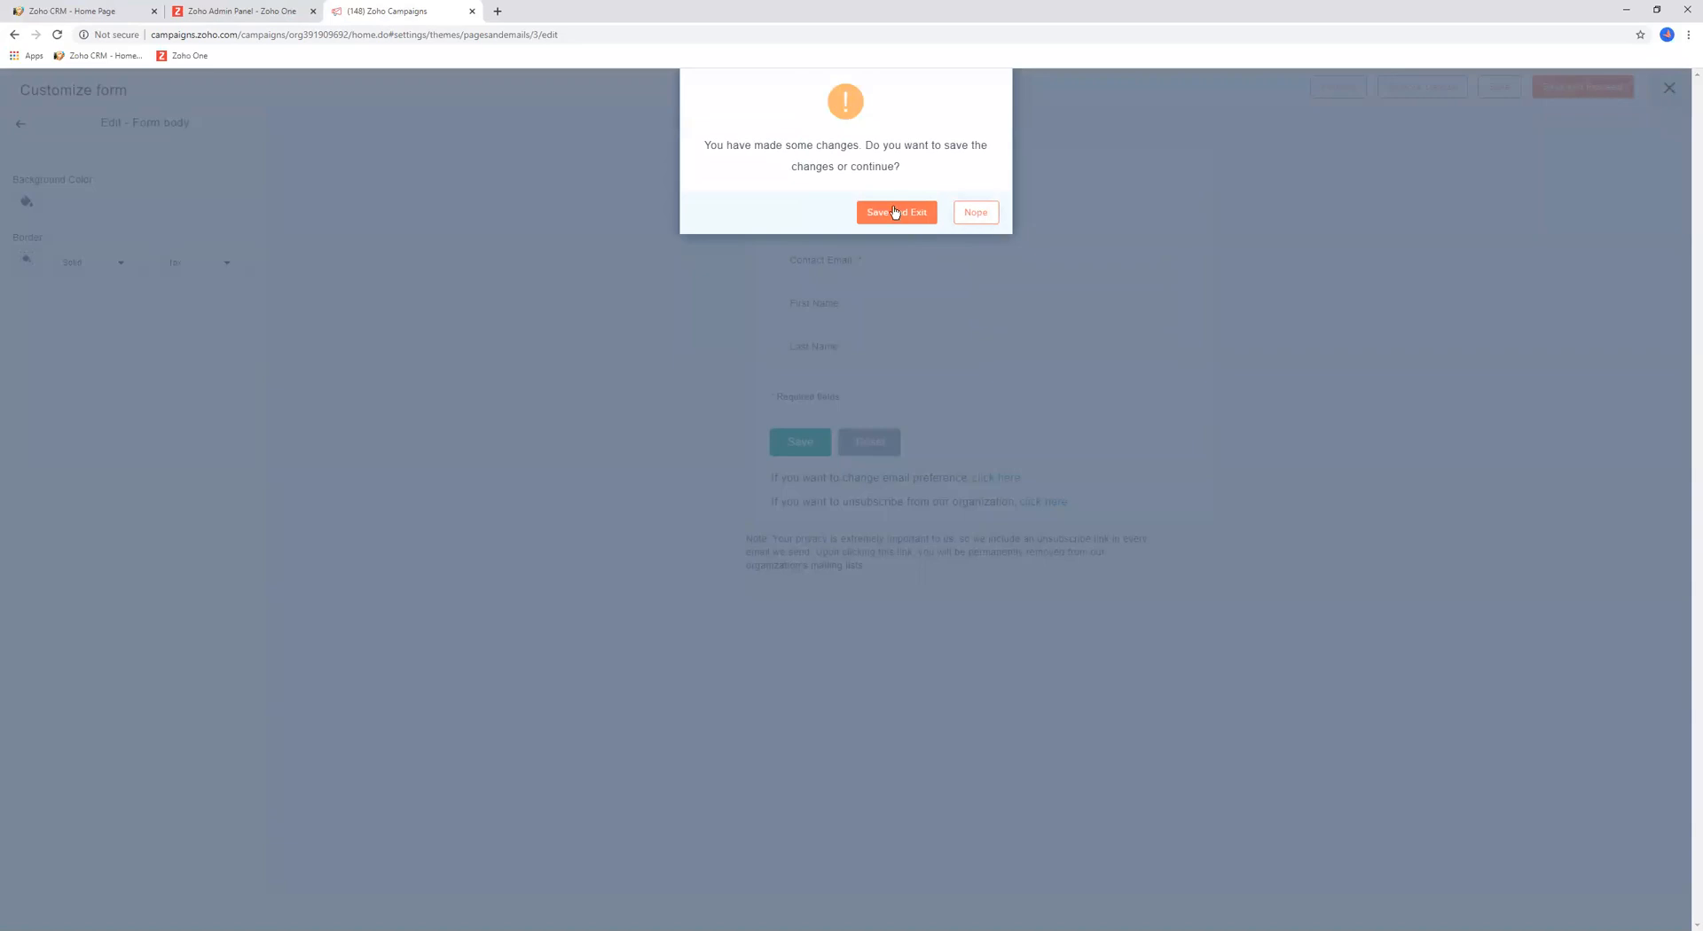
pyautogui.click(894, 212)
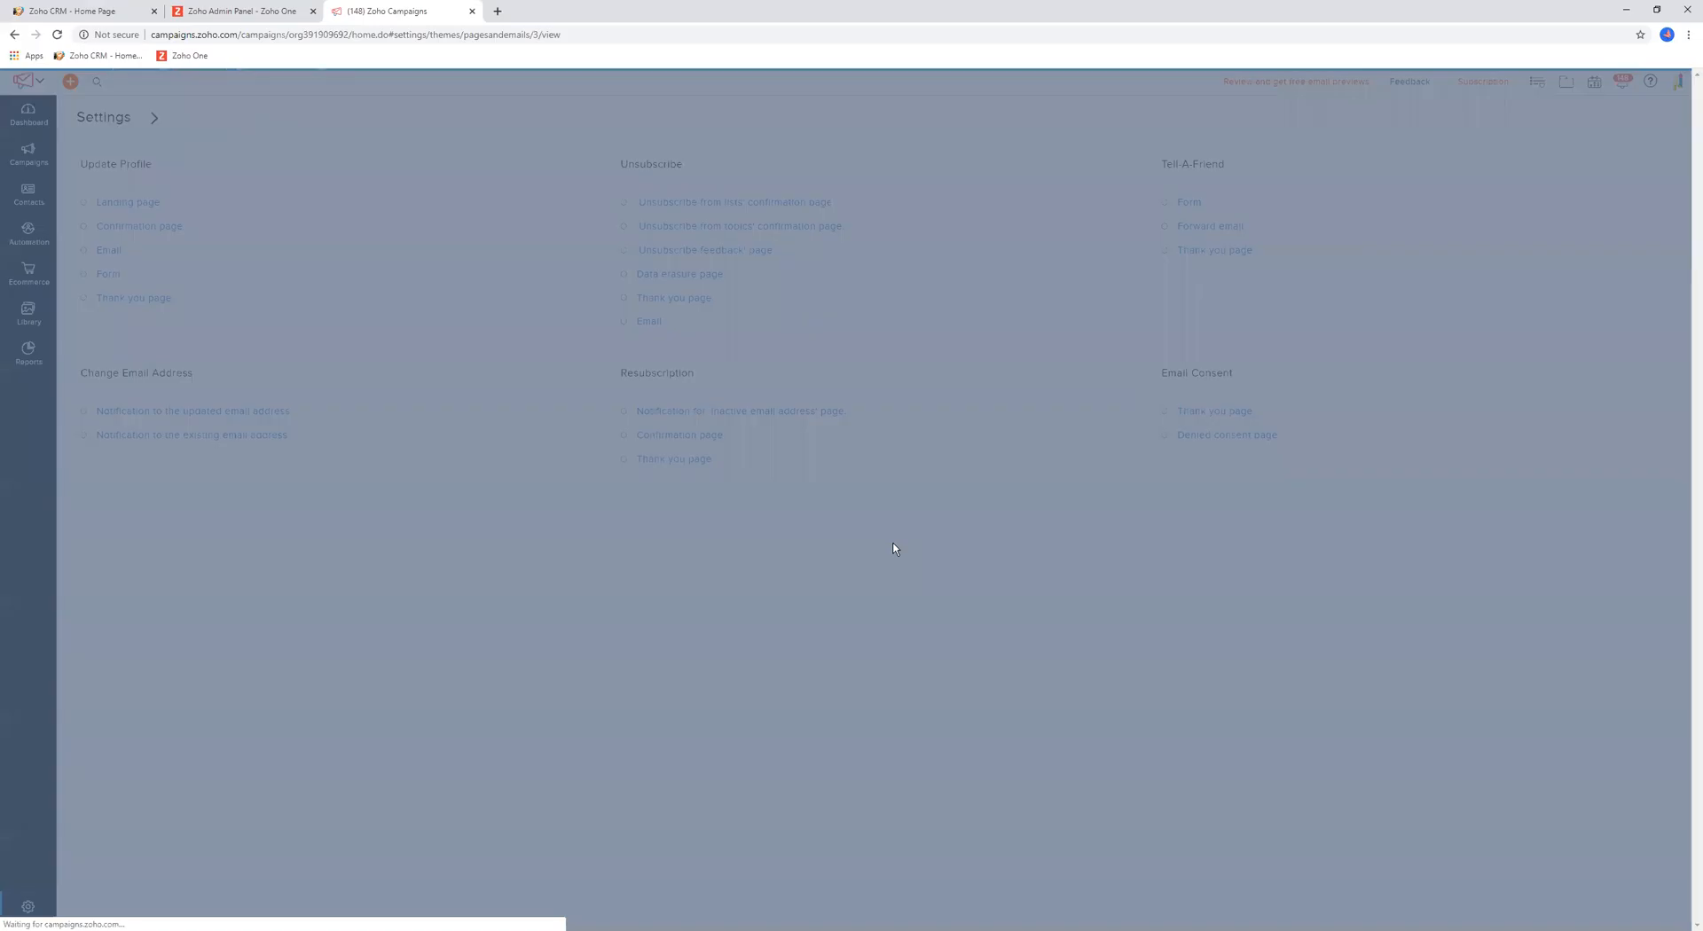
pyautogui.click(14, 35)
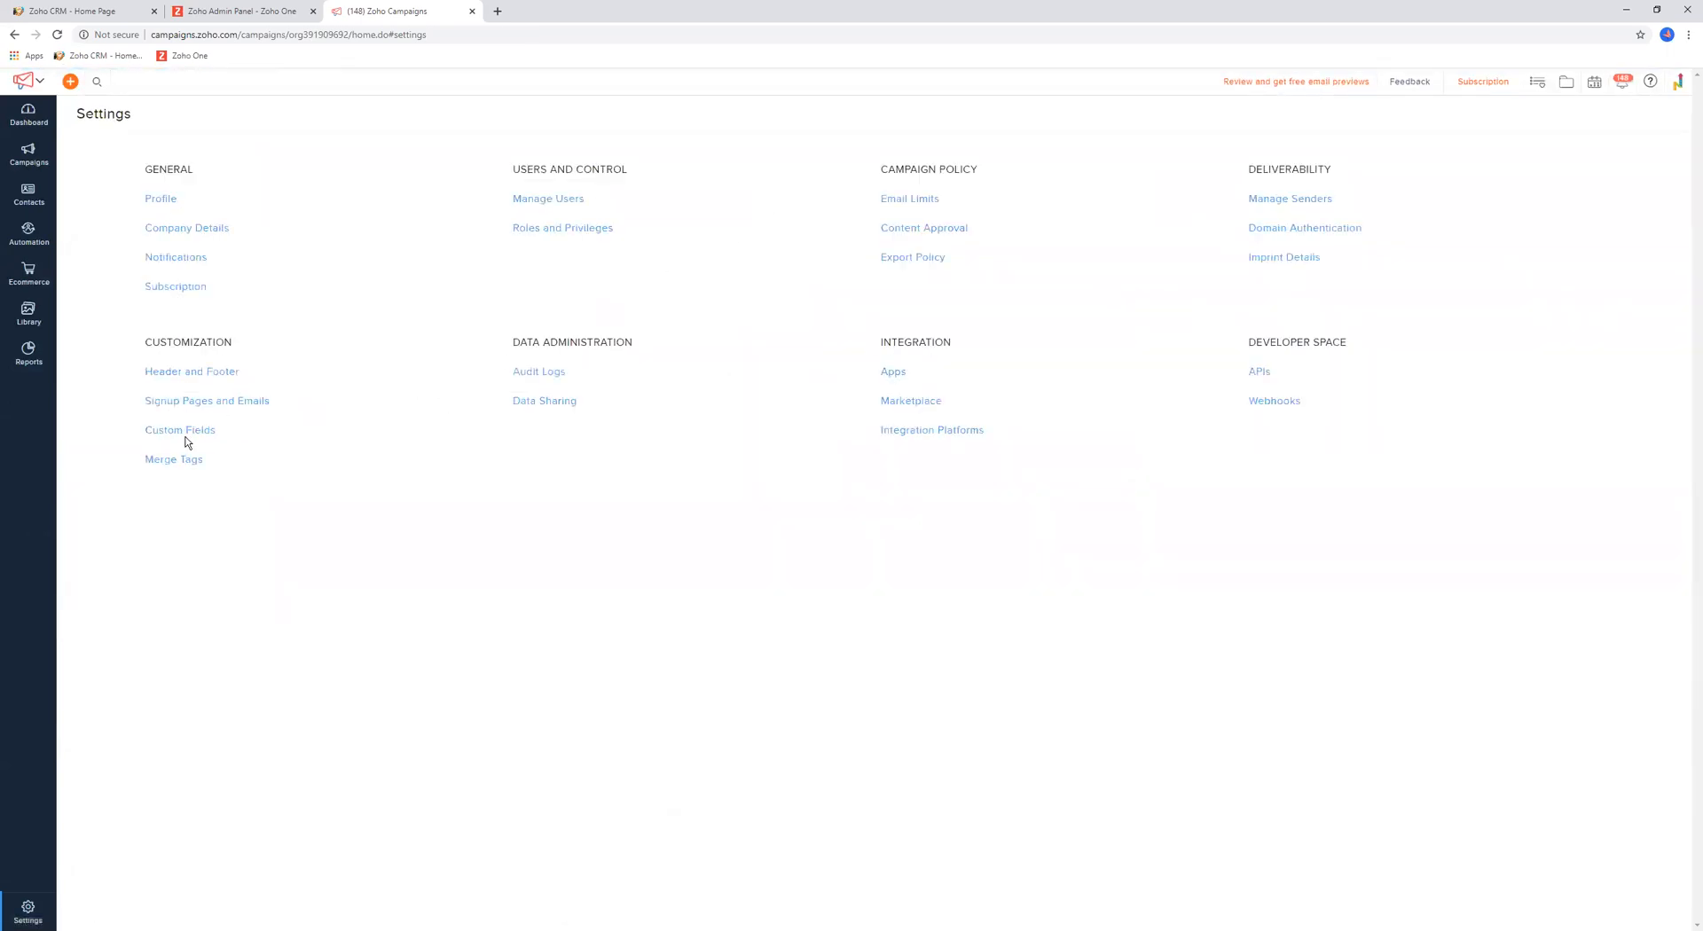
# Go to Custom Fields under Customization, showing the Client Details contact field
pyautogui.click(179, 430)
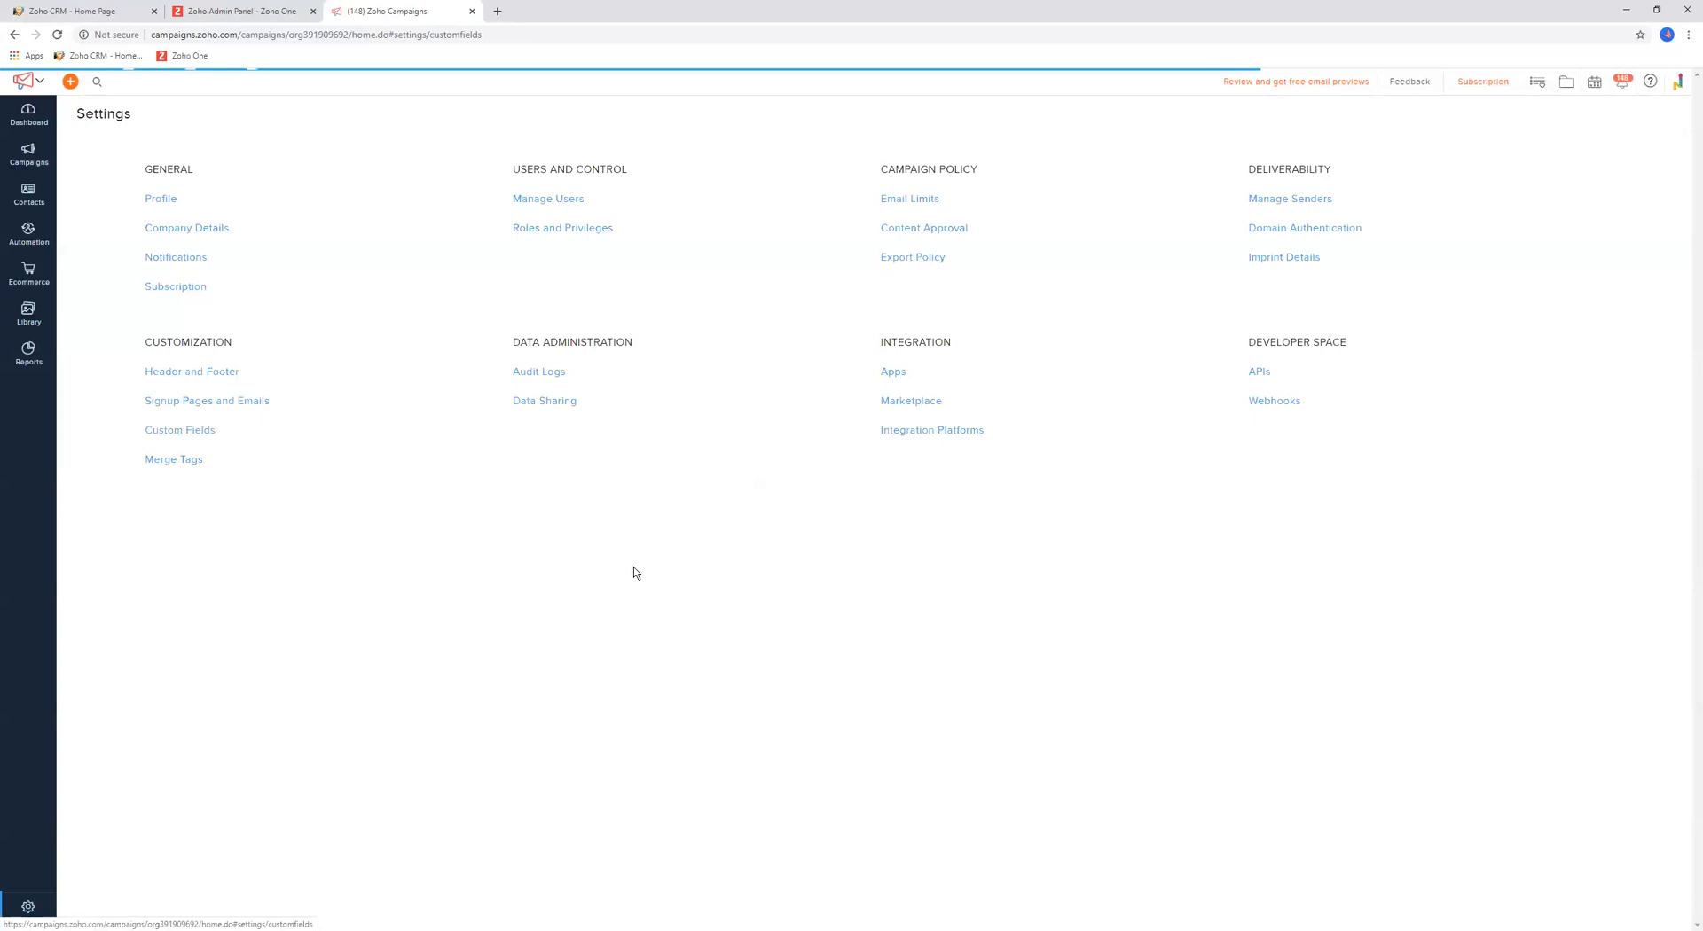
pyautogui.click(179, 430)
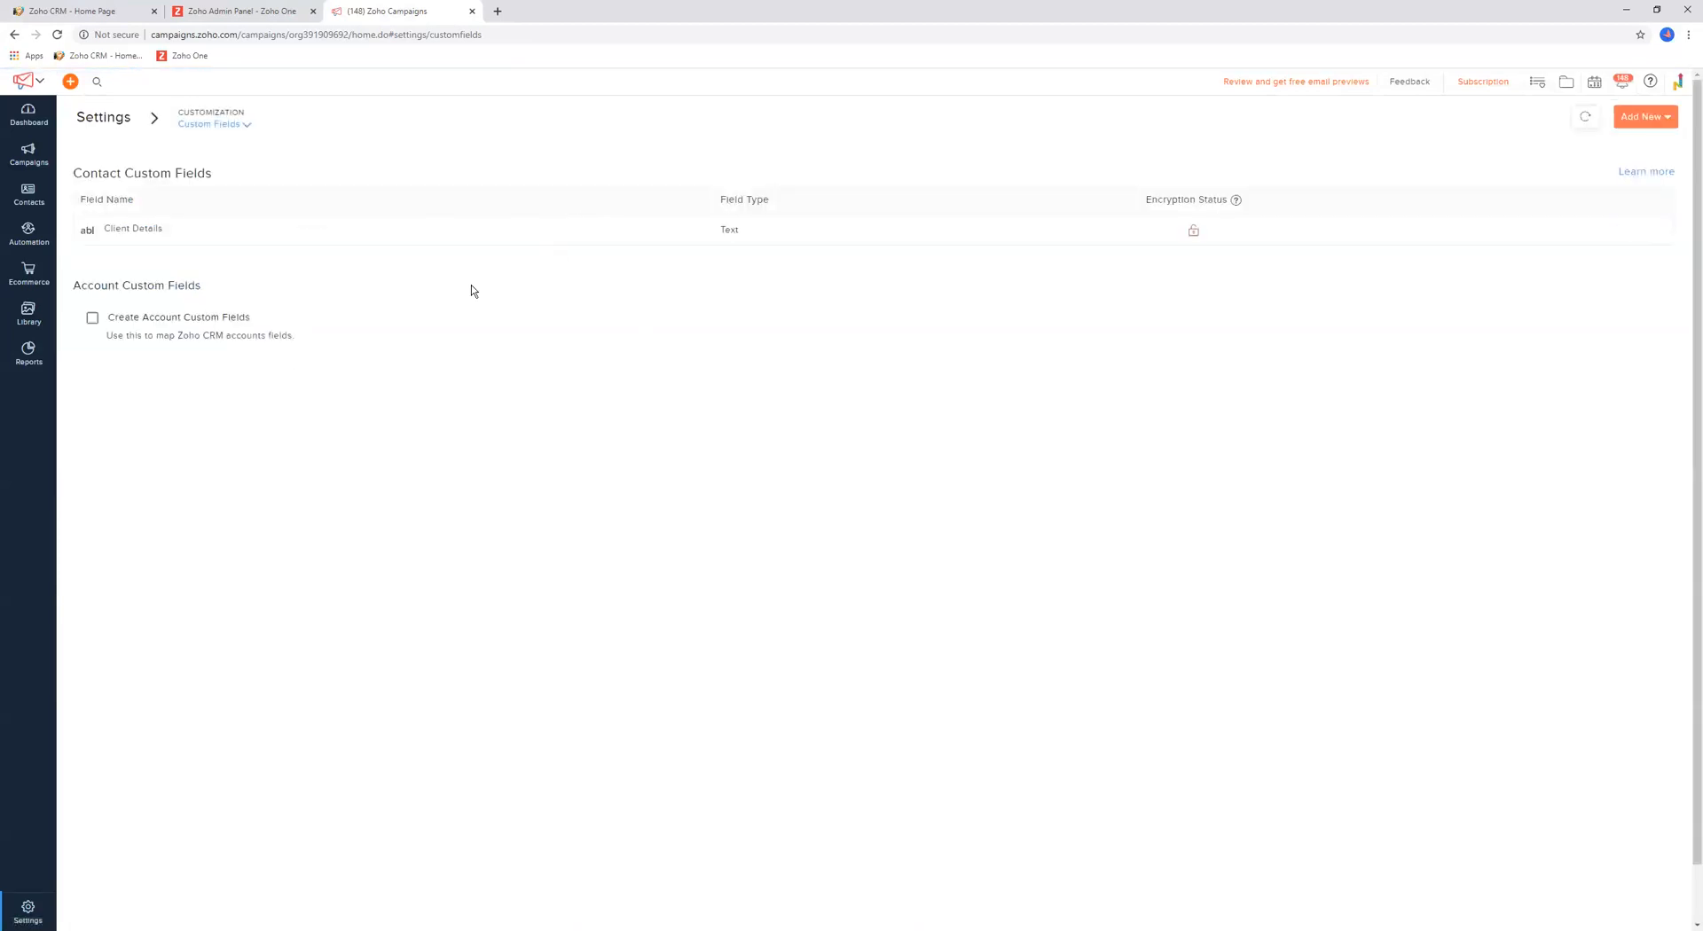
pyautogui.moveTo(501, 392)
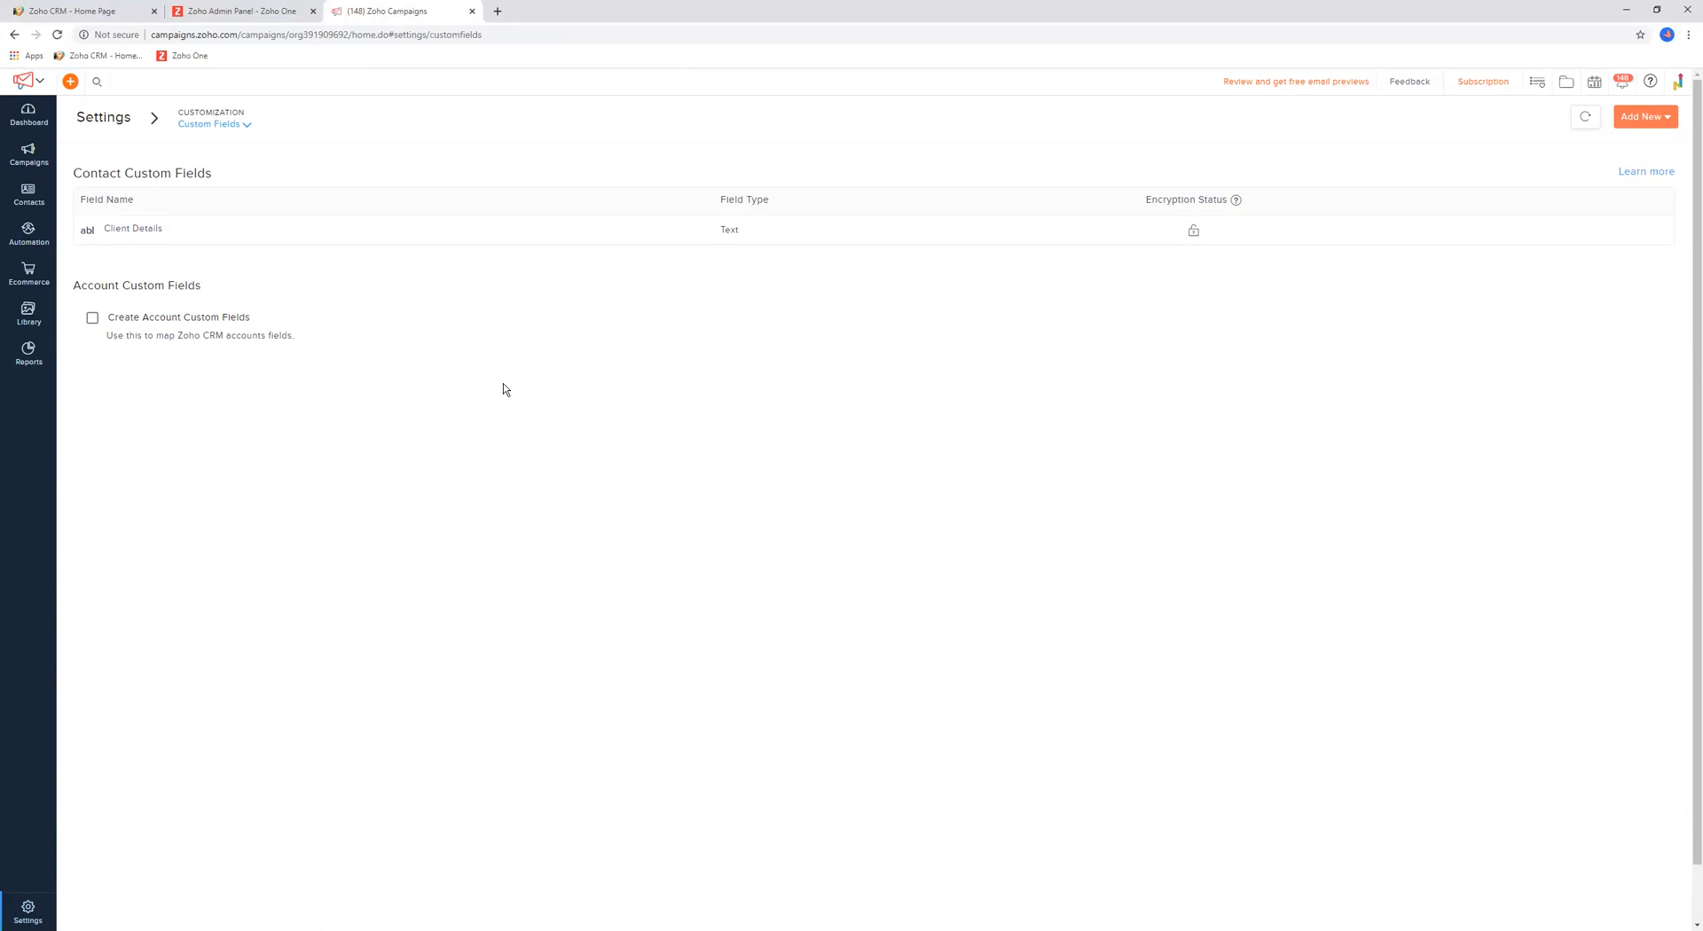
pyautogui.moveTo(89, 16)
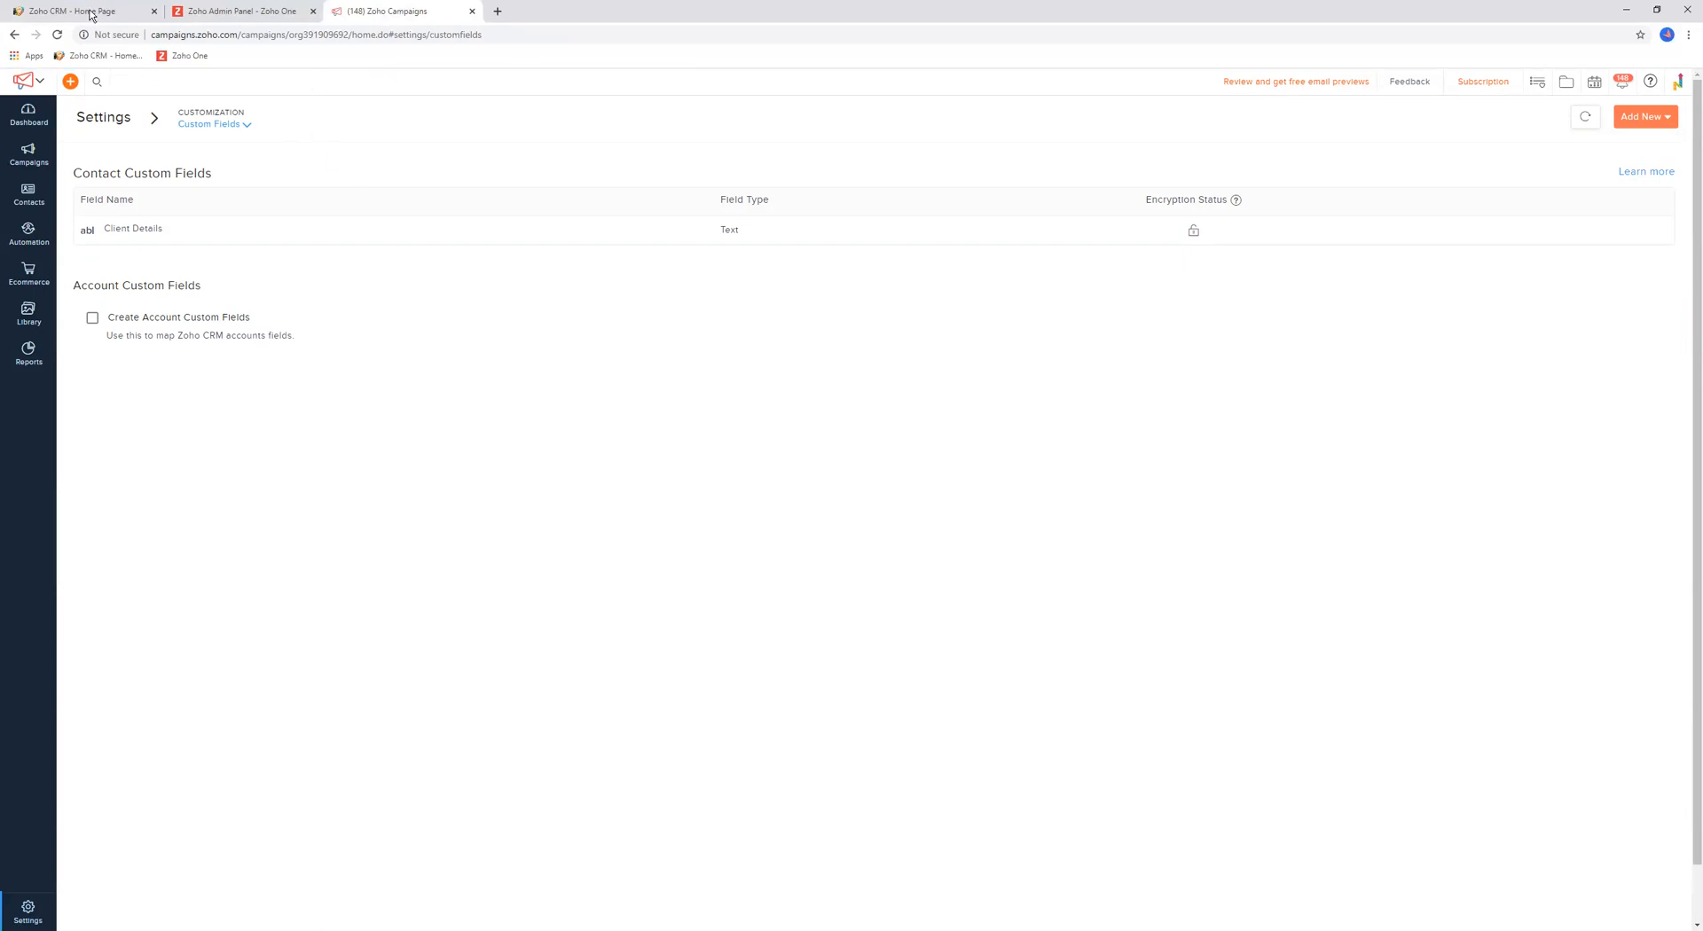
pyautogui.click(76, 11)
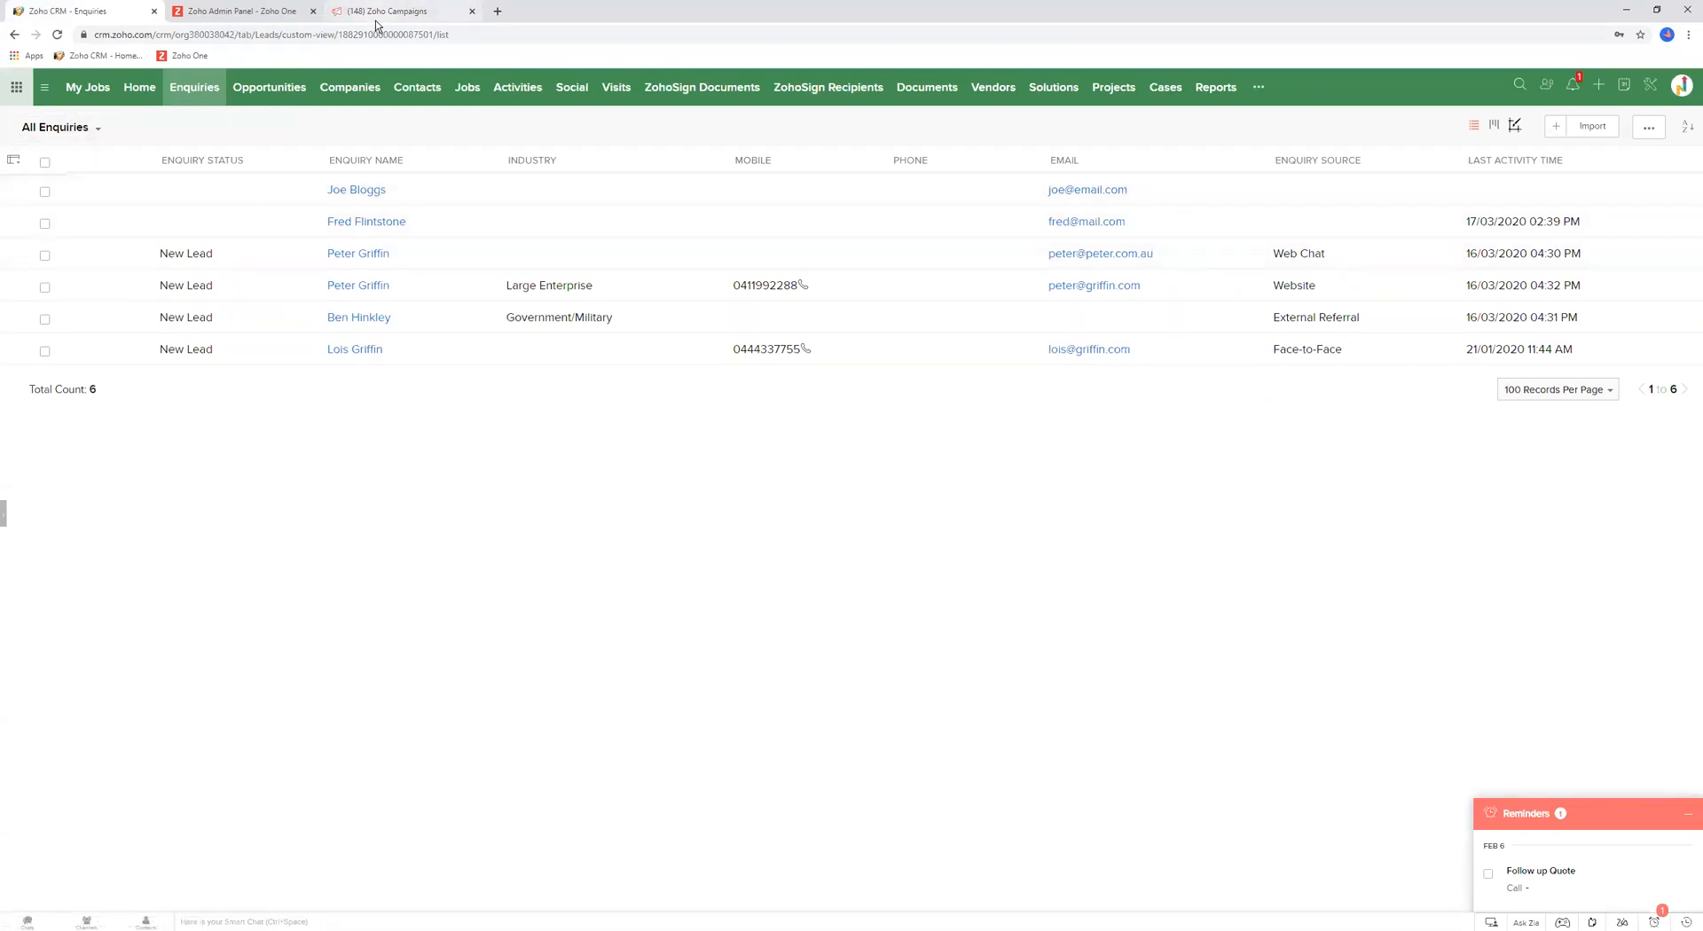
pyautogui.click(403, 11)
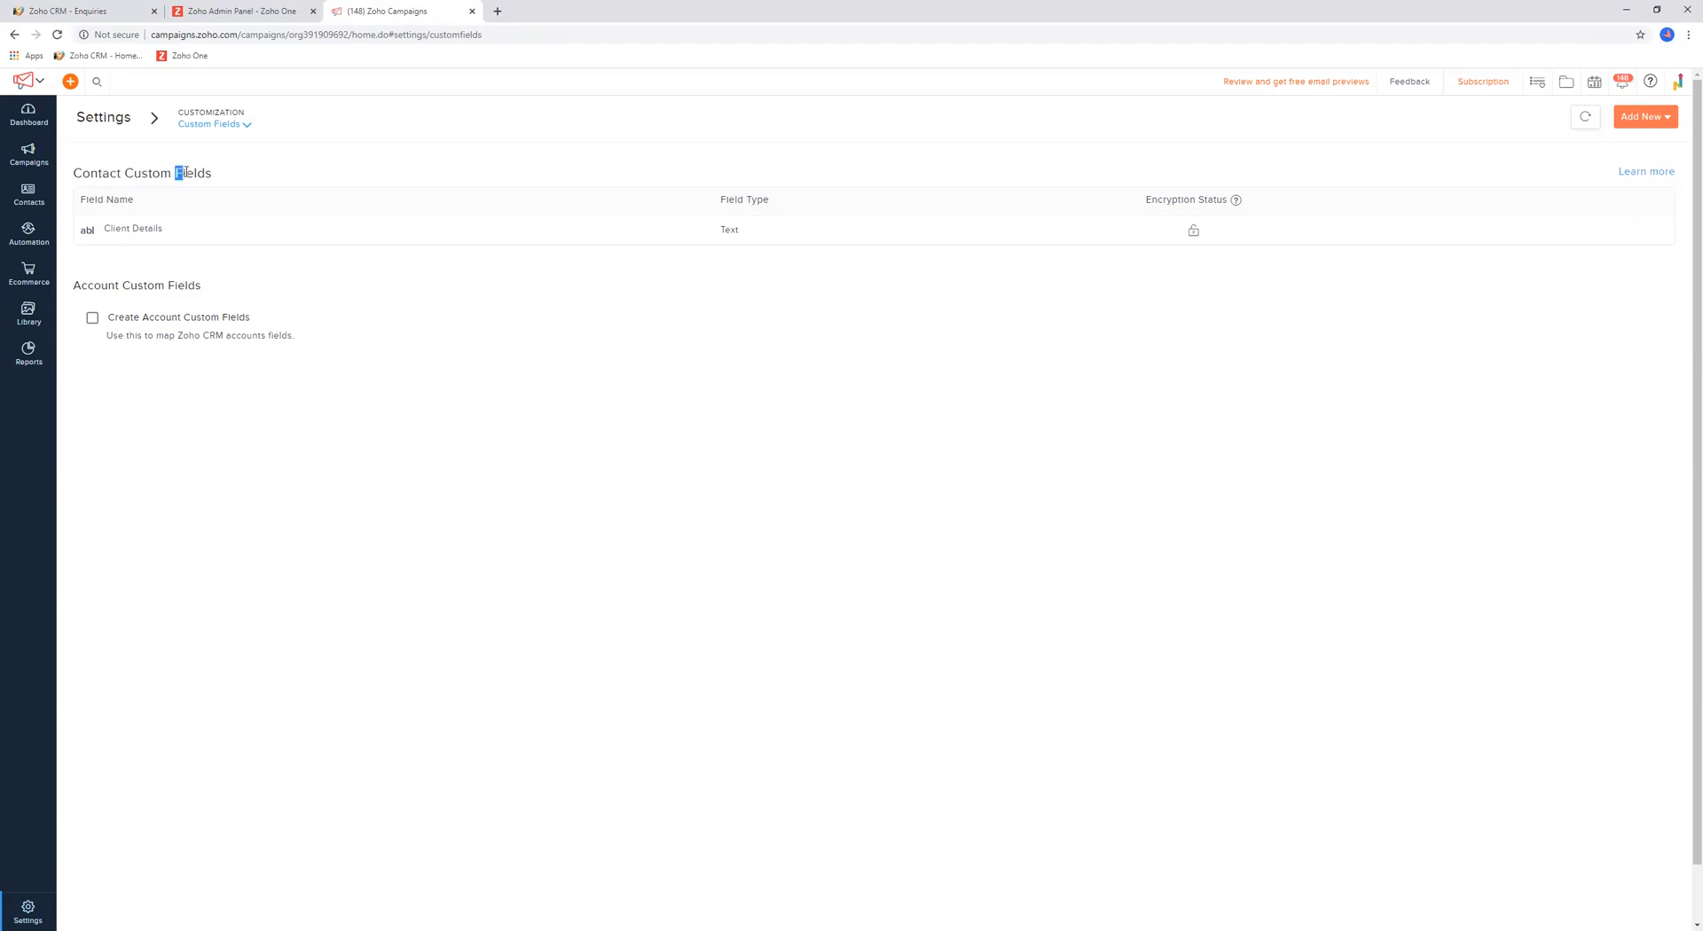
# Point out the Custom Fields heading and the Client Details text field
pyautogui.doubleClick(191, 174)
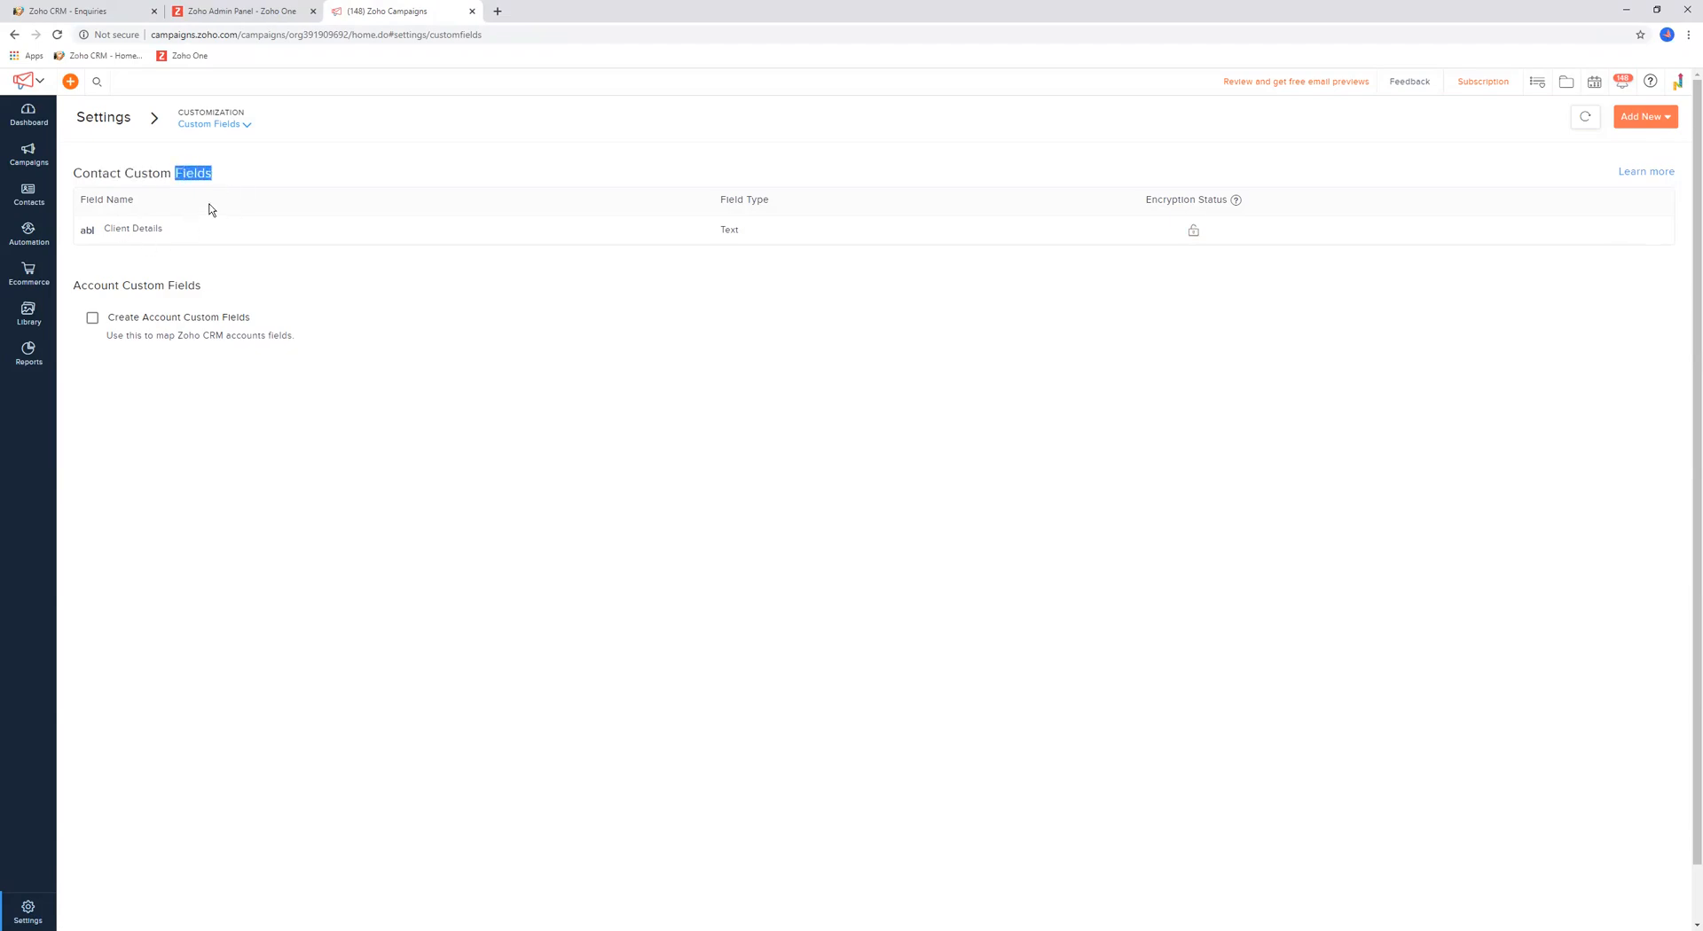
pyautogui.moveTo(282, 236)
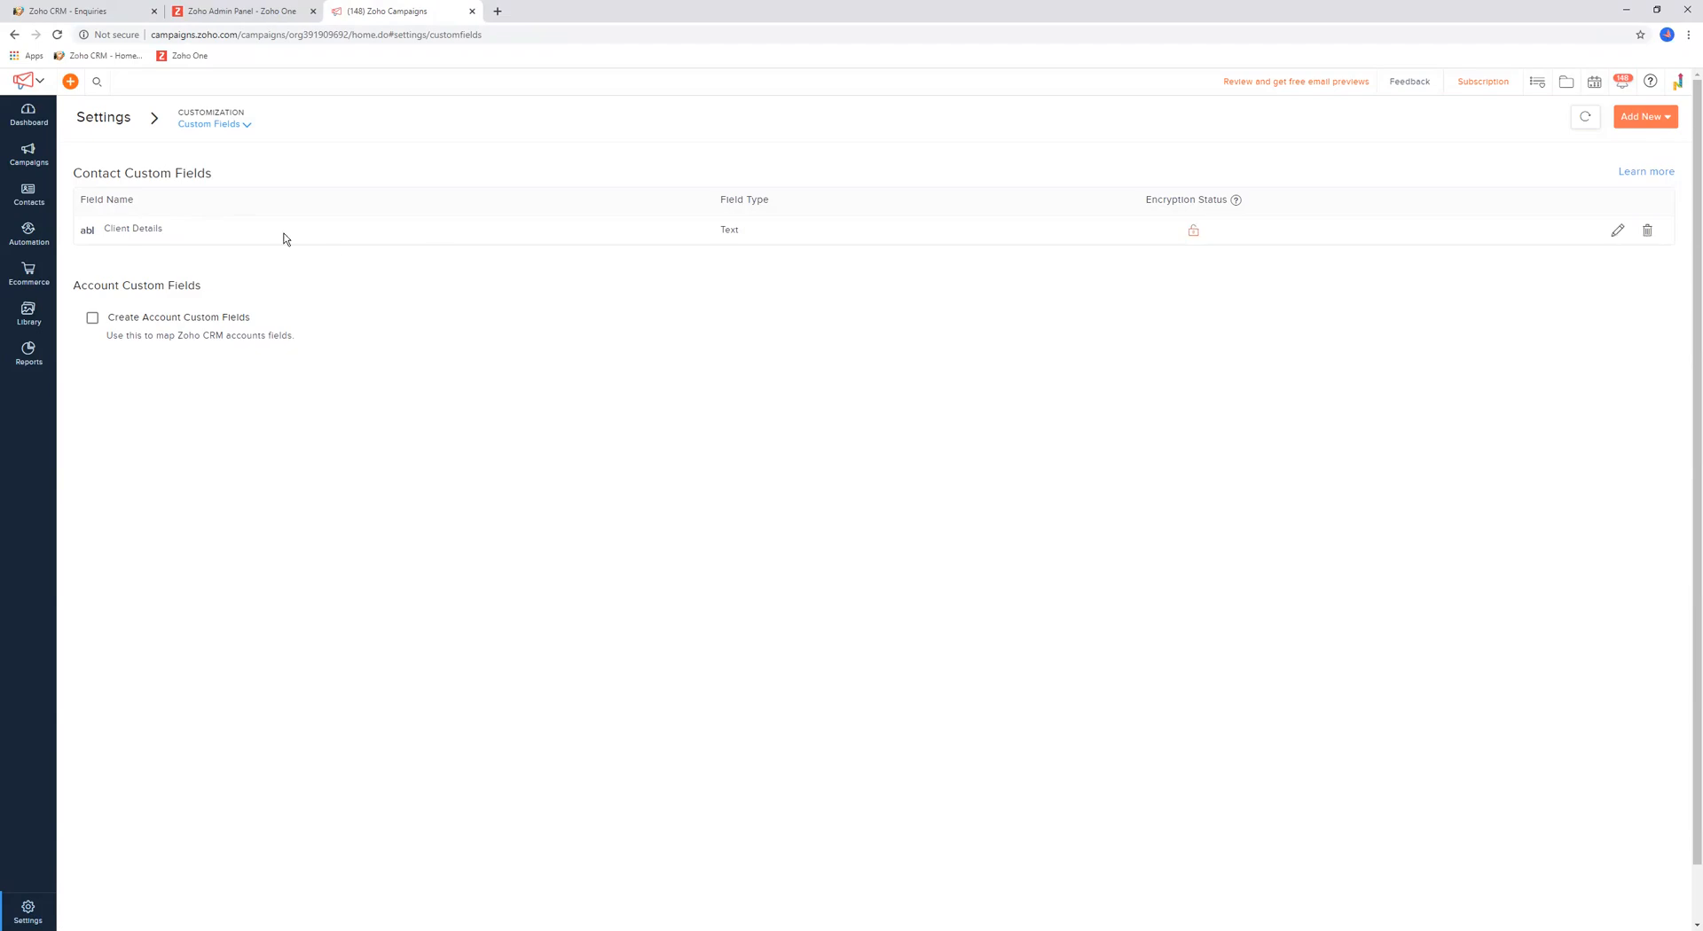
pyautogui.doubleClick(743, 201)
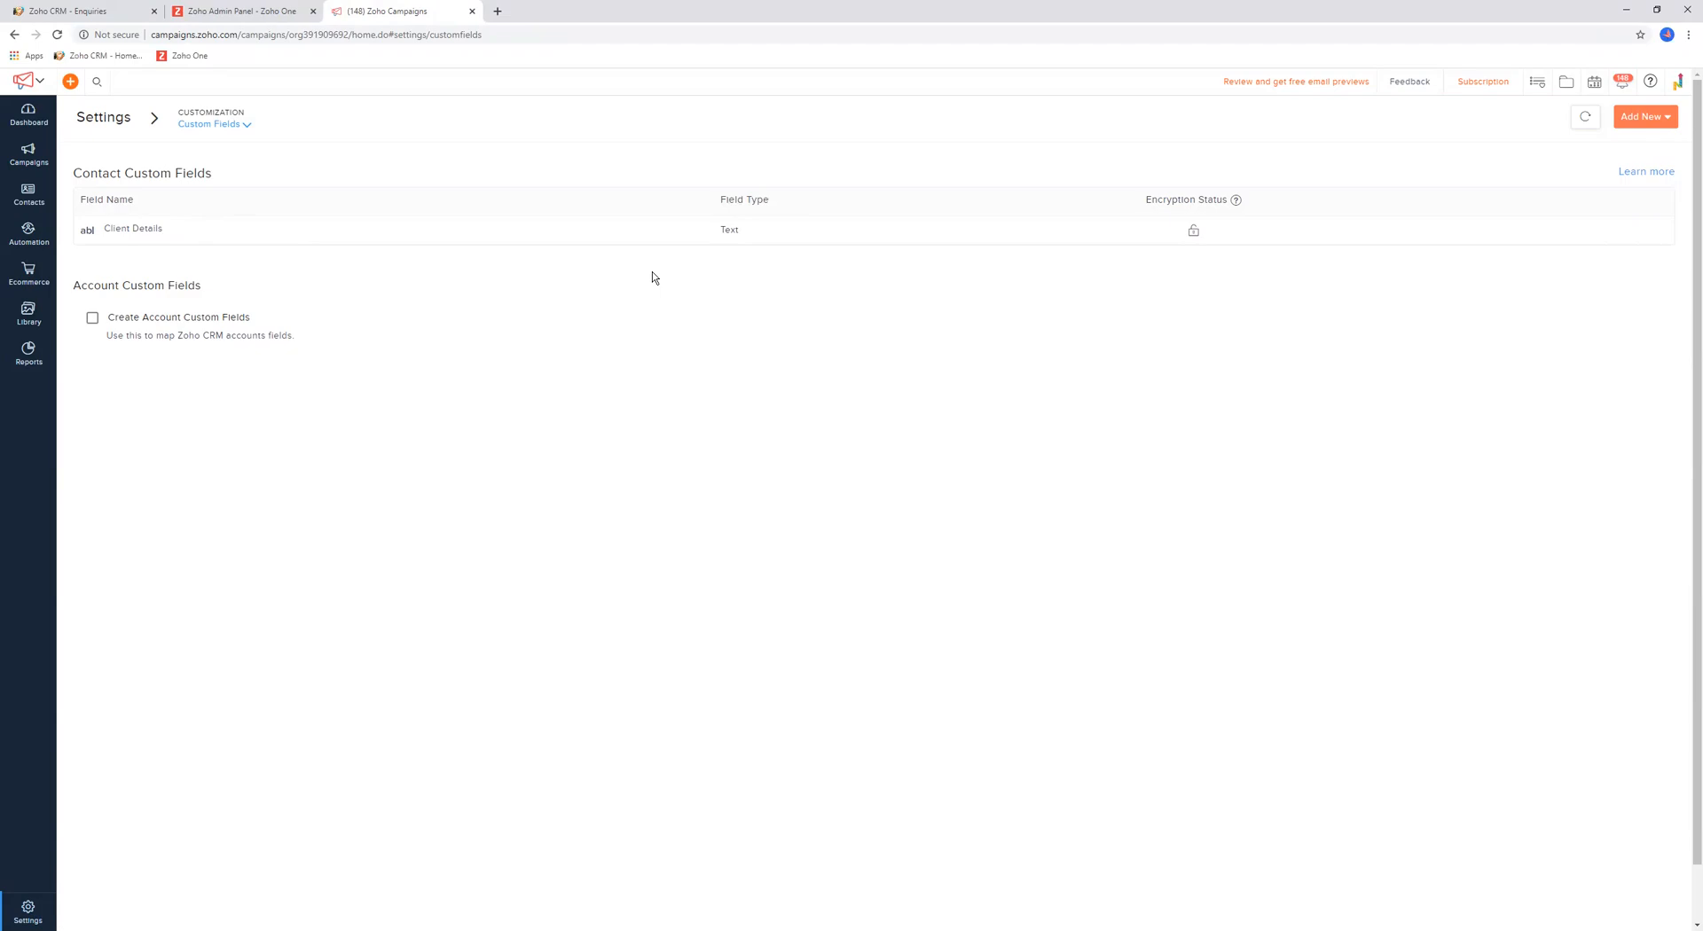
pyautogui.moveTo(587, 343)
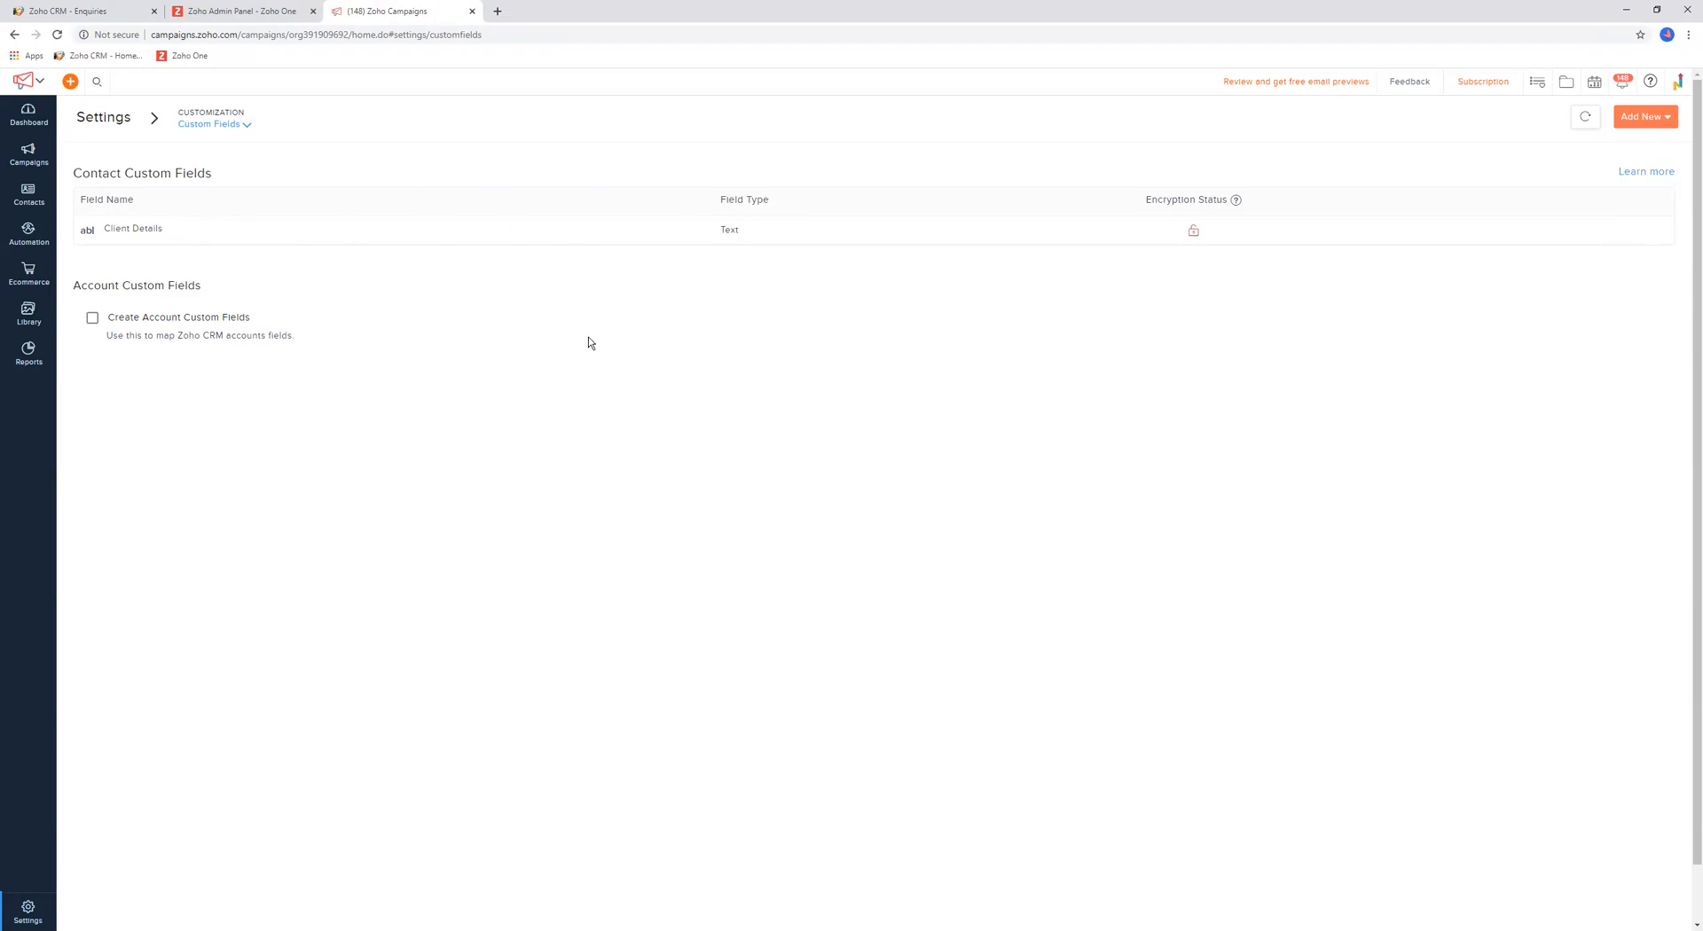
pyautogui.moveTo(575, 335)
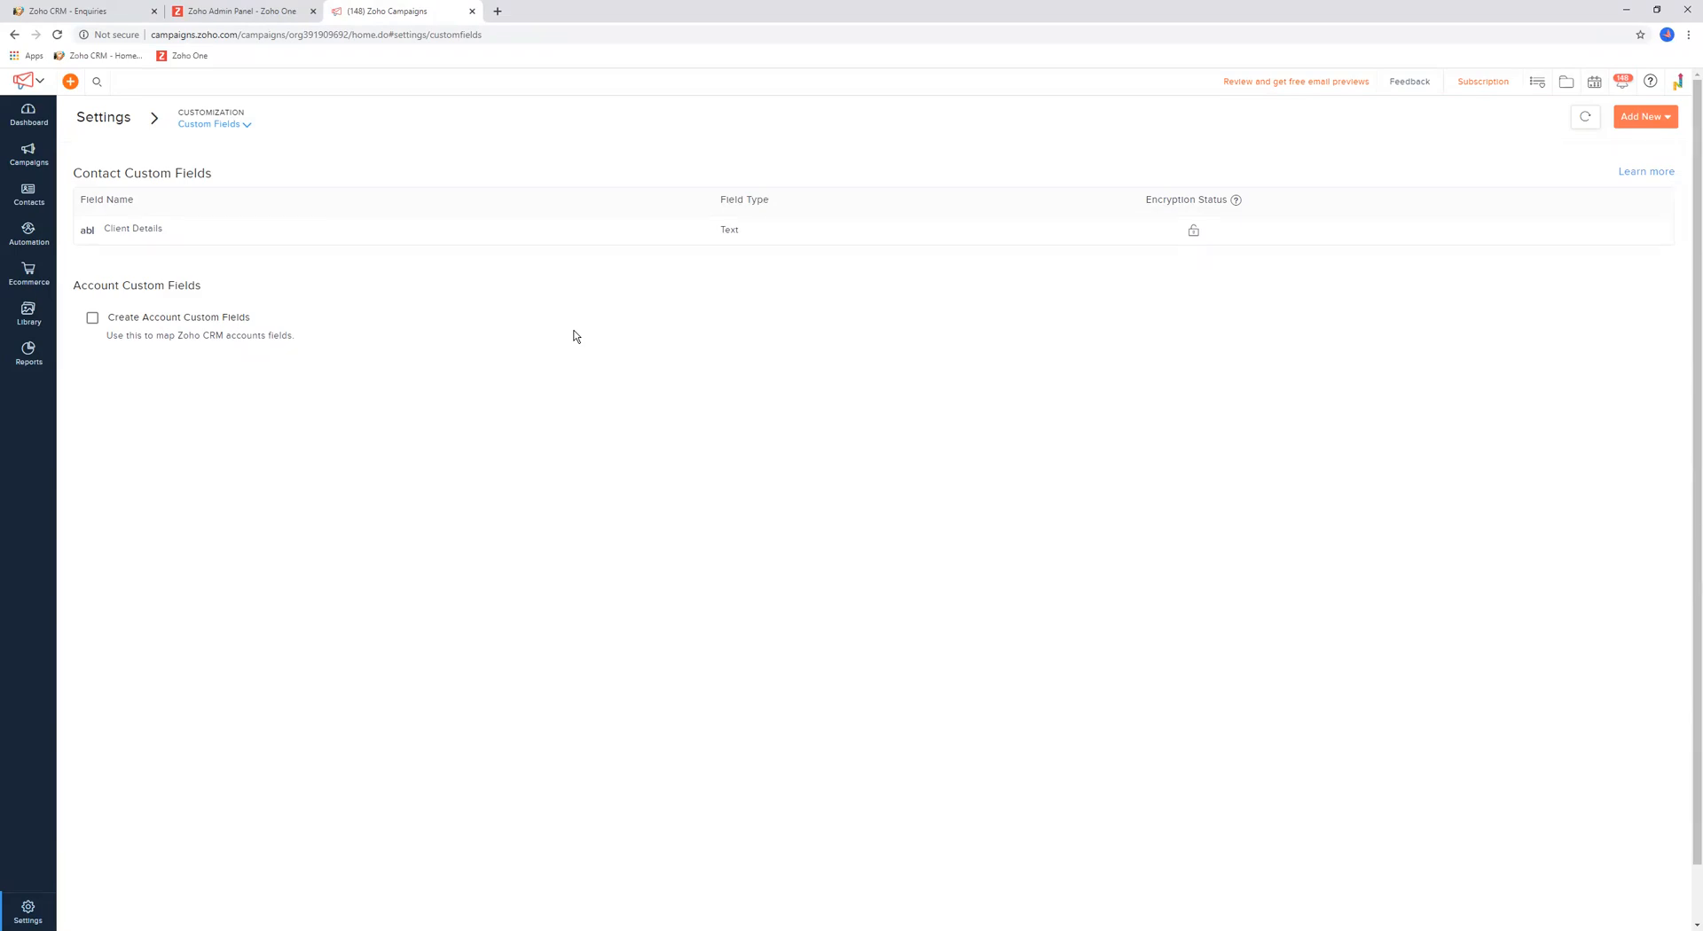
pyautogui.moveTo(970, 248)
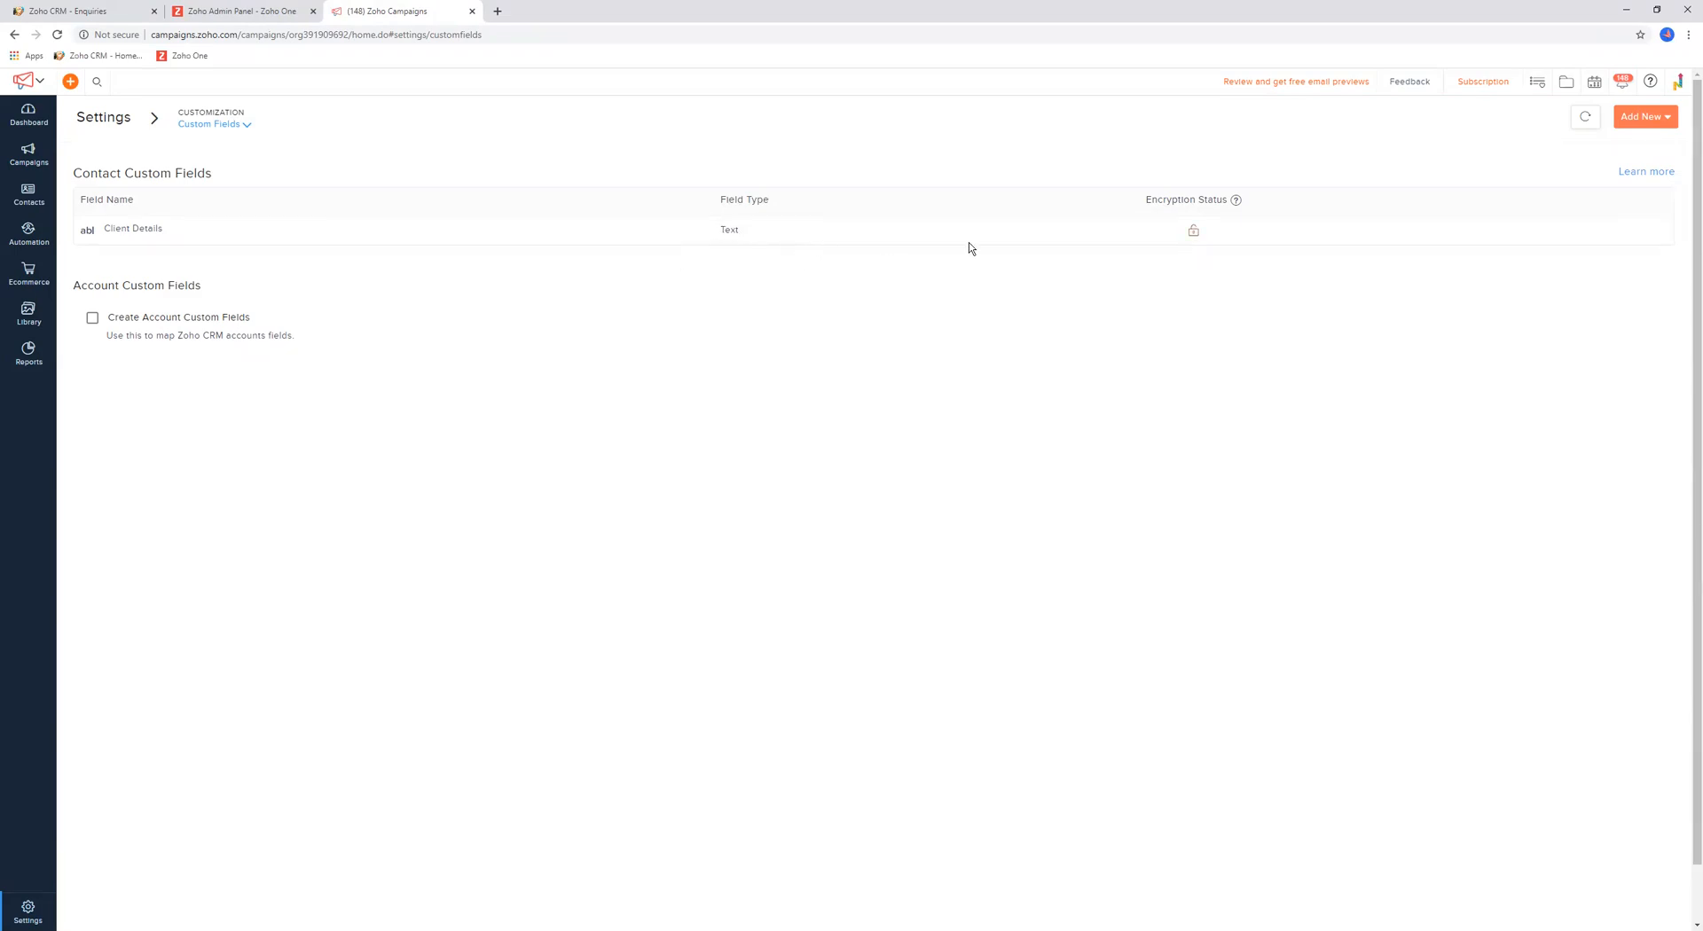
pyautogui.moveTo(564, 282)
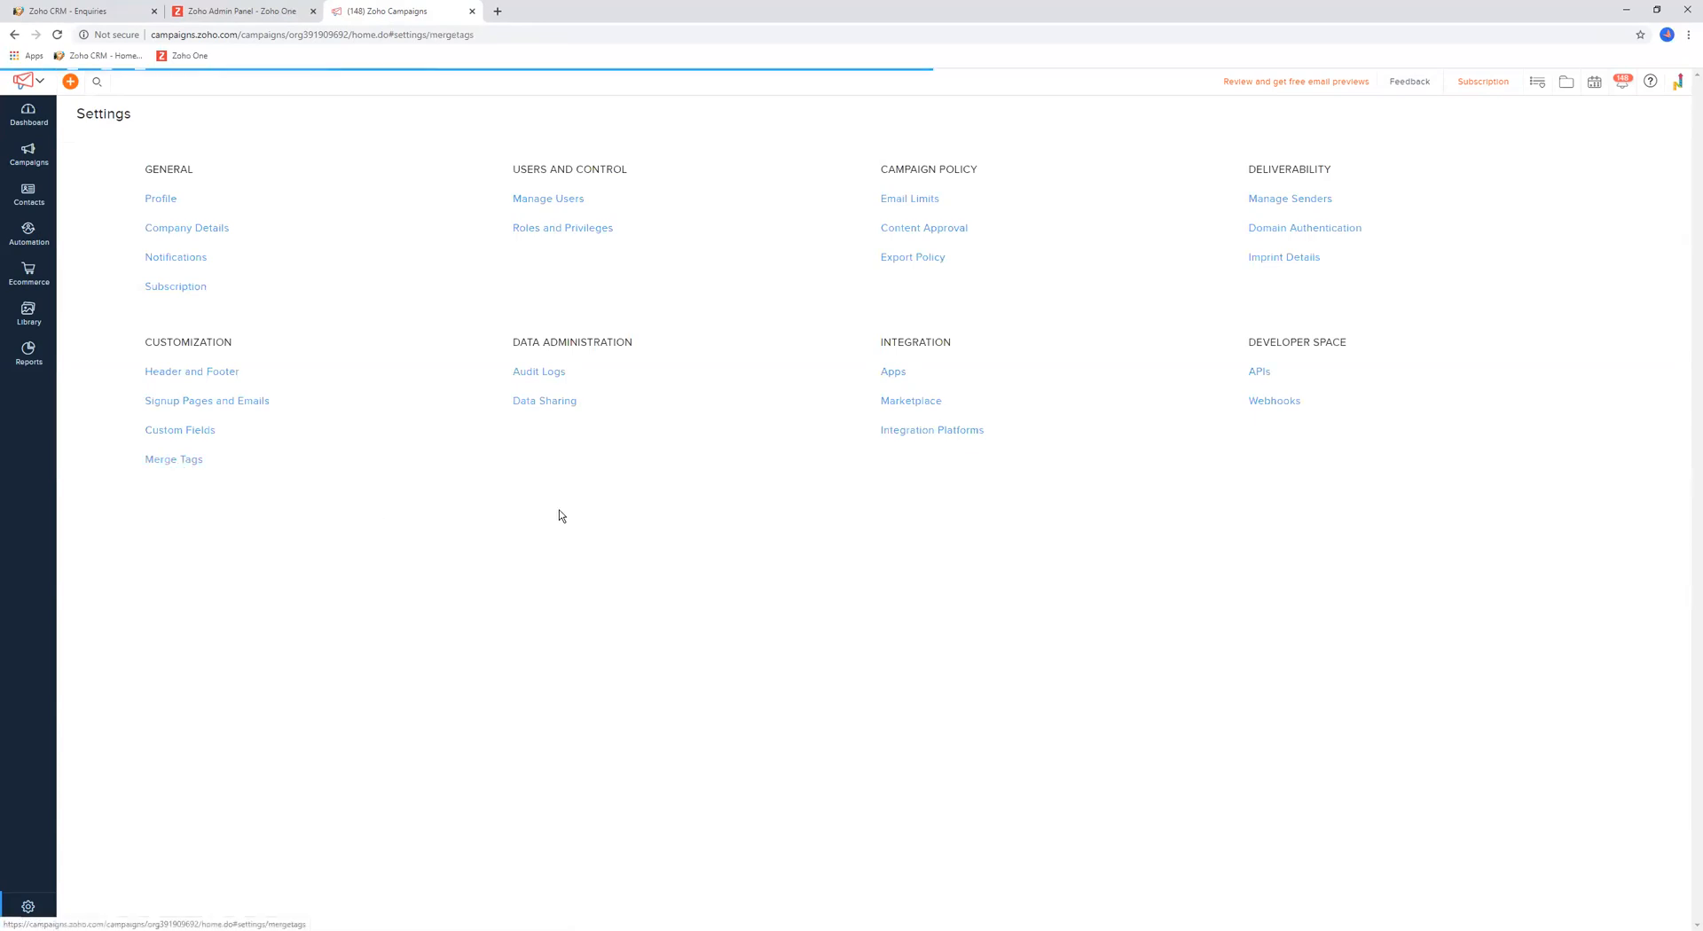
# Go to Merge Tags and scroll through the webinar, consent, contact detail and other tag groups
pyautogui.click(173, 458)
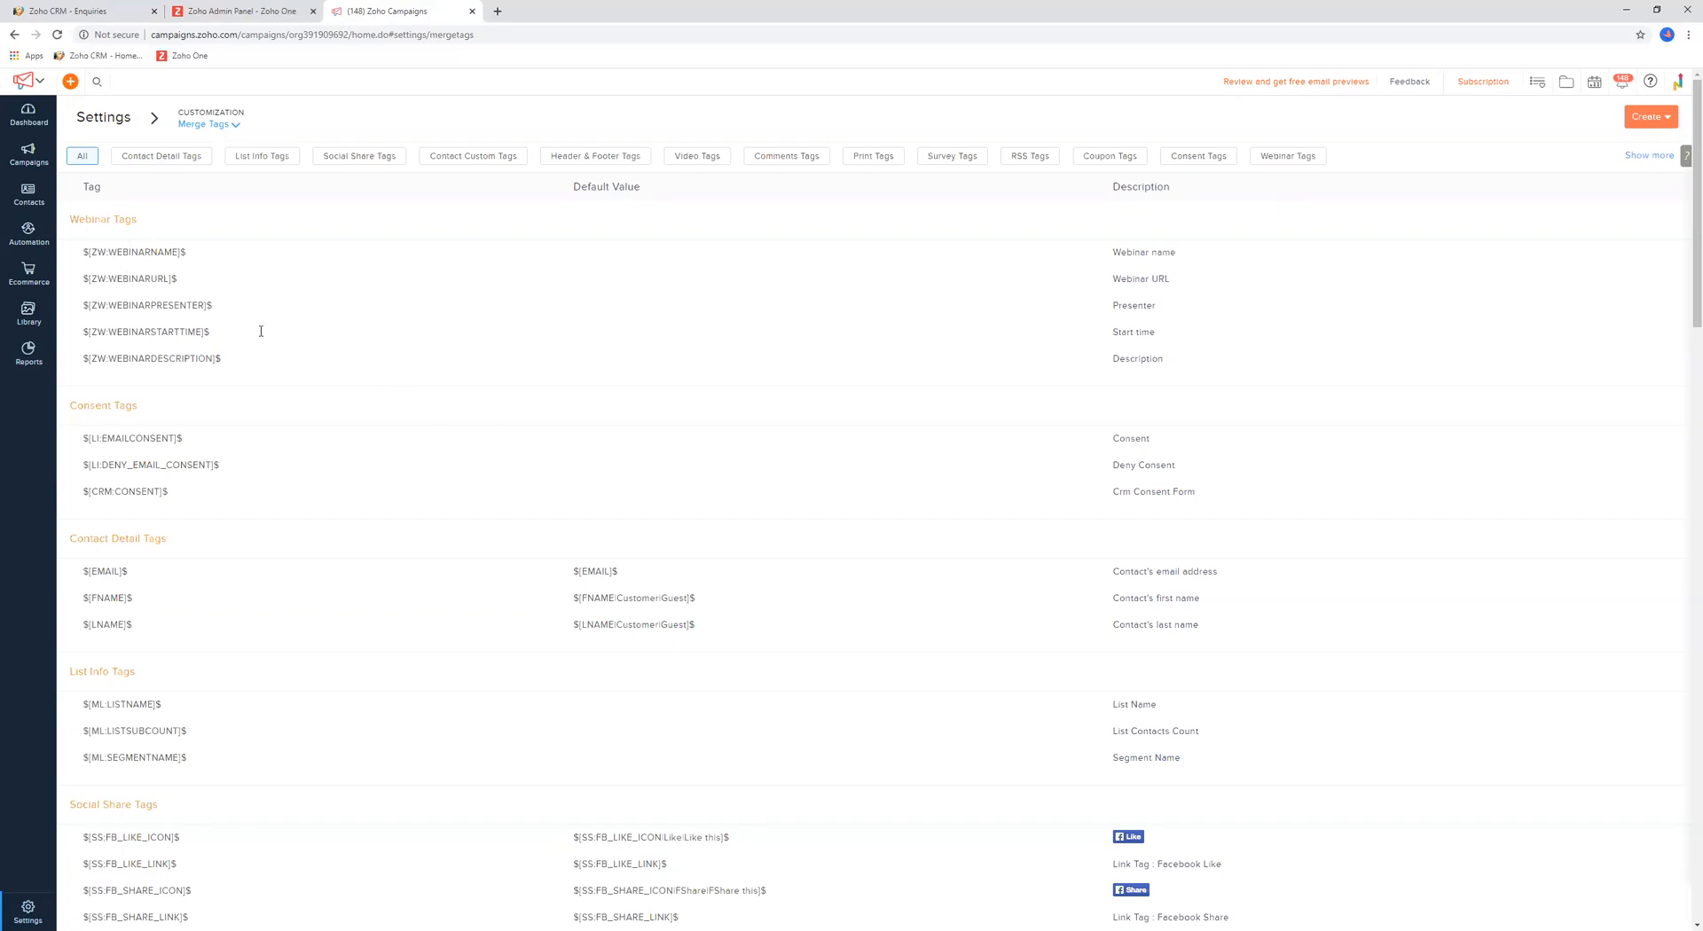
pyautogui.moveTo(135, 571)
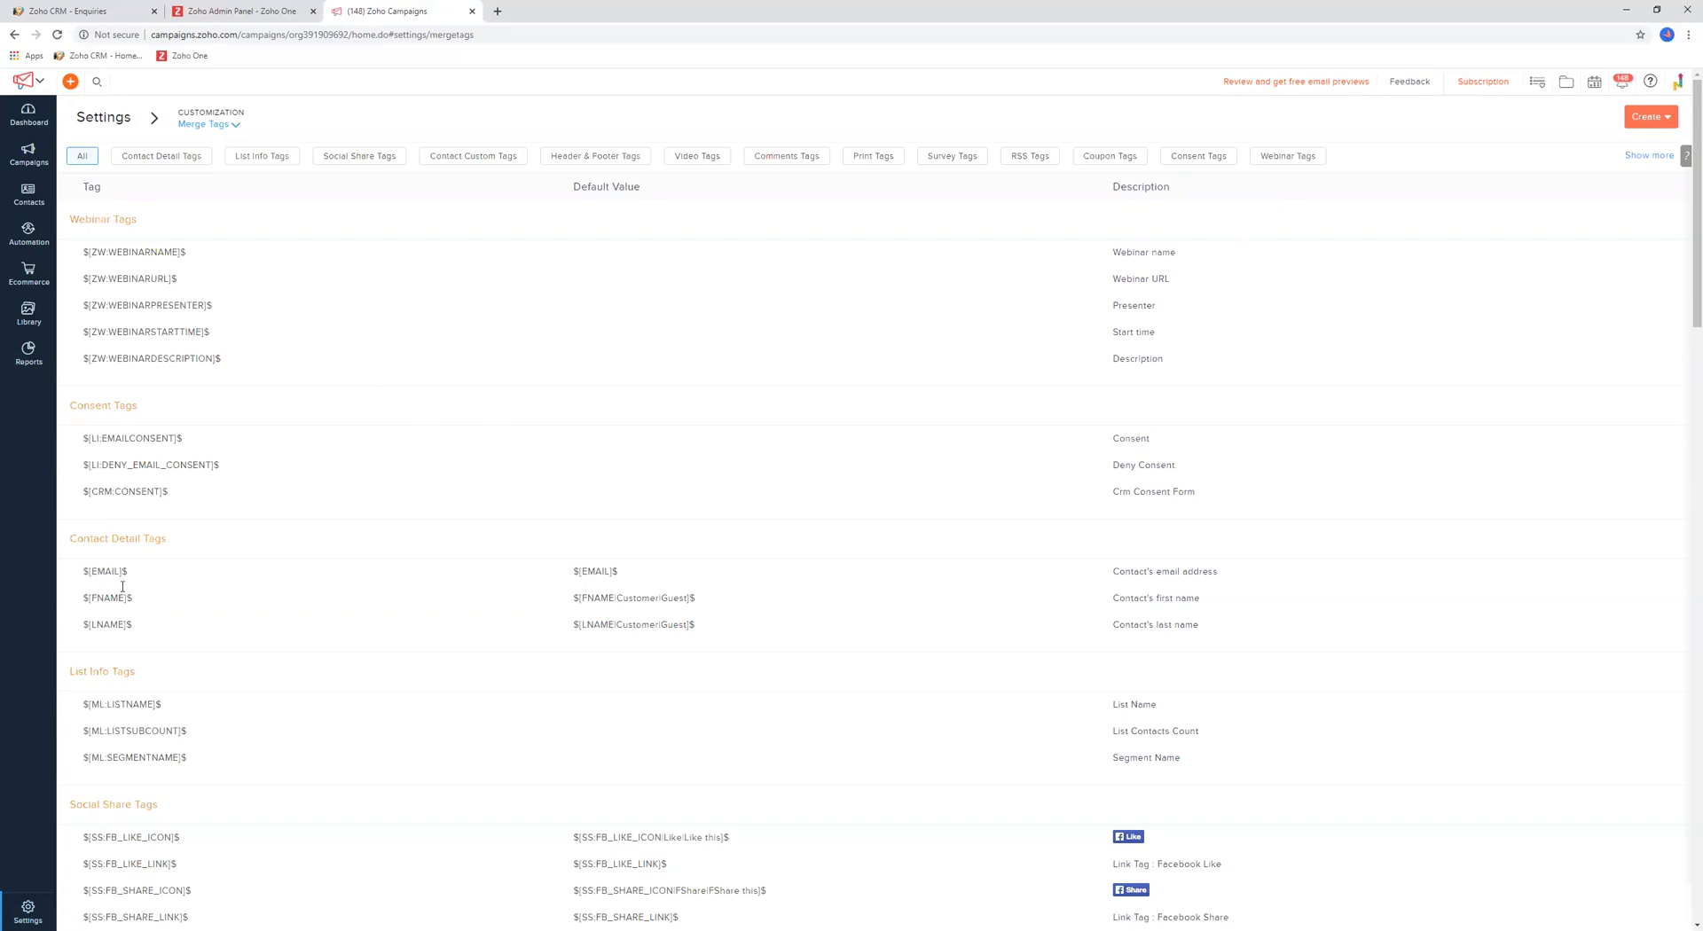
pyautogui.moveTo(200, 265)
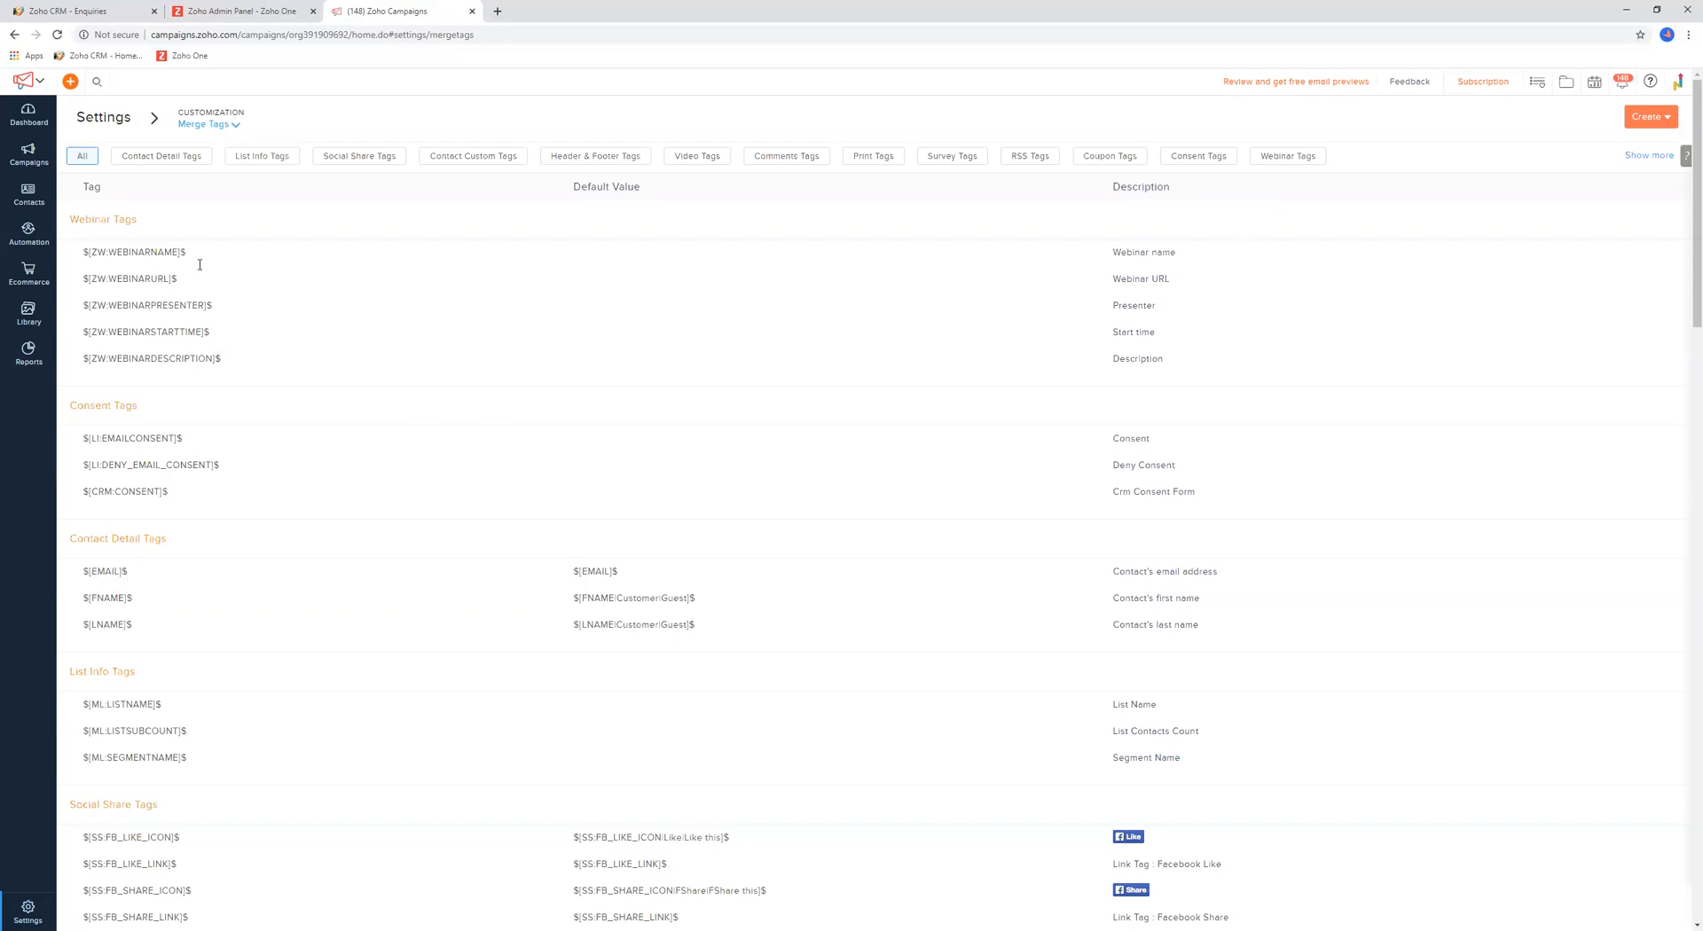
pyautogui.scroll(-3)
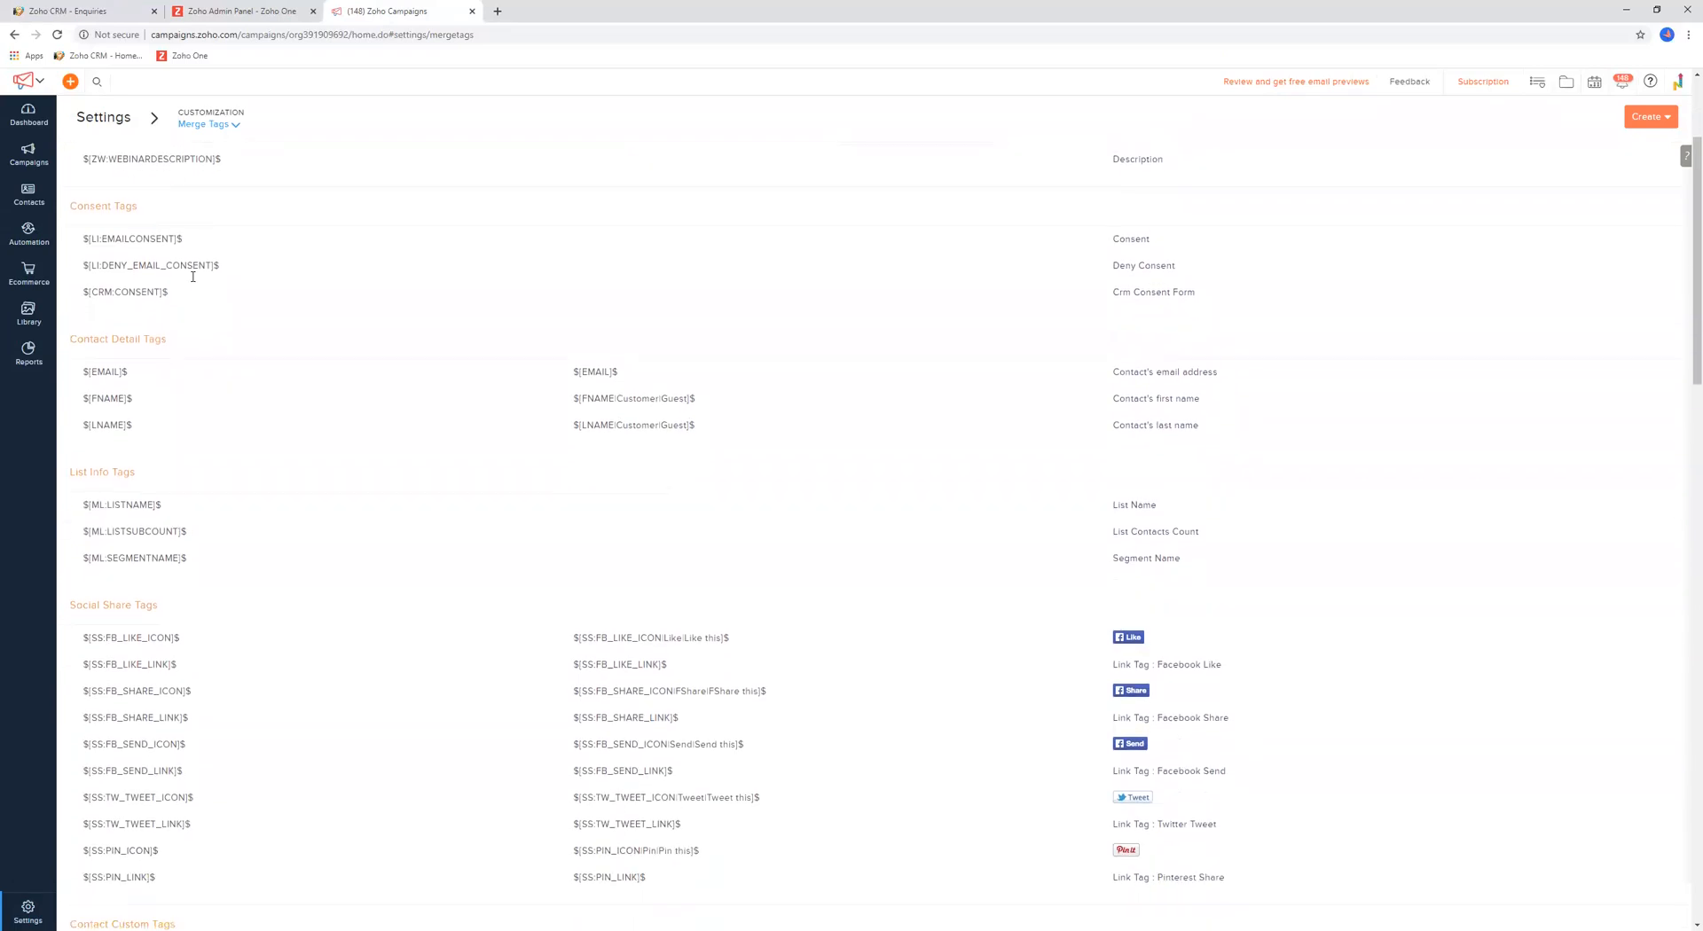
pyautogui.scroll(-3)
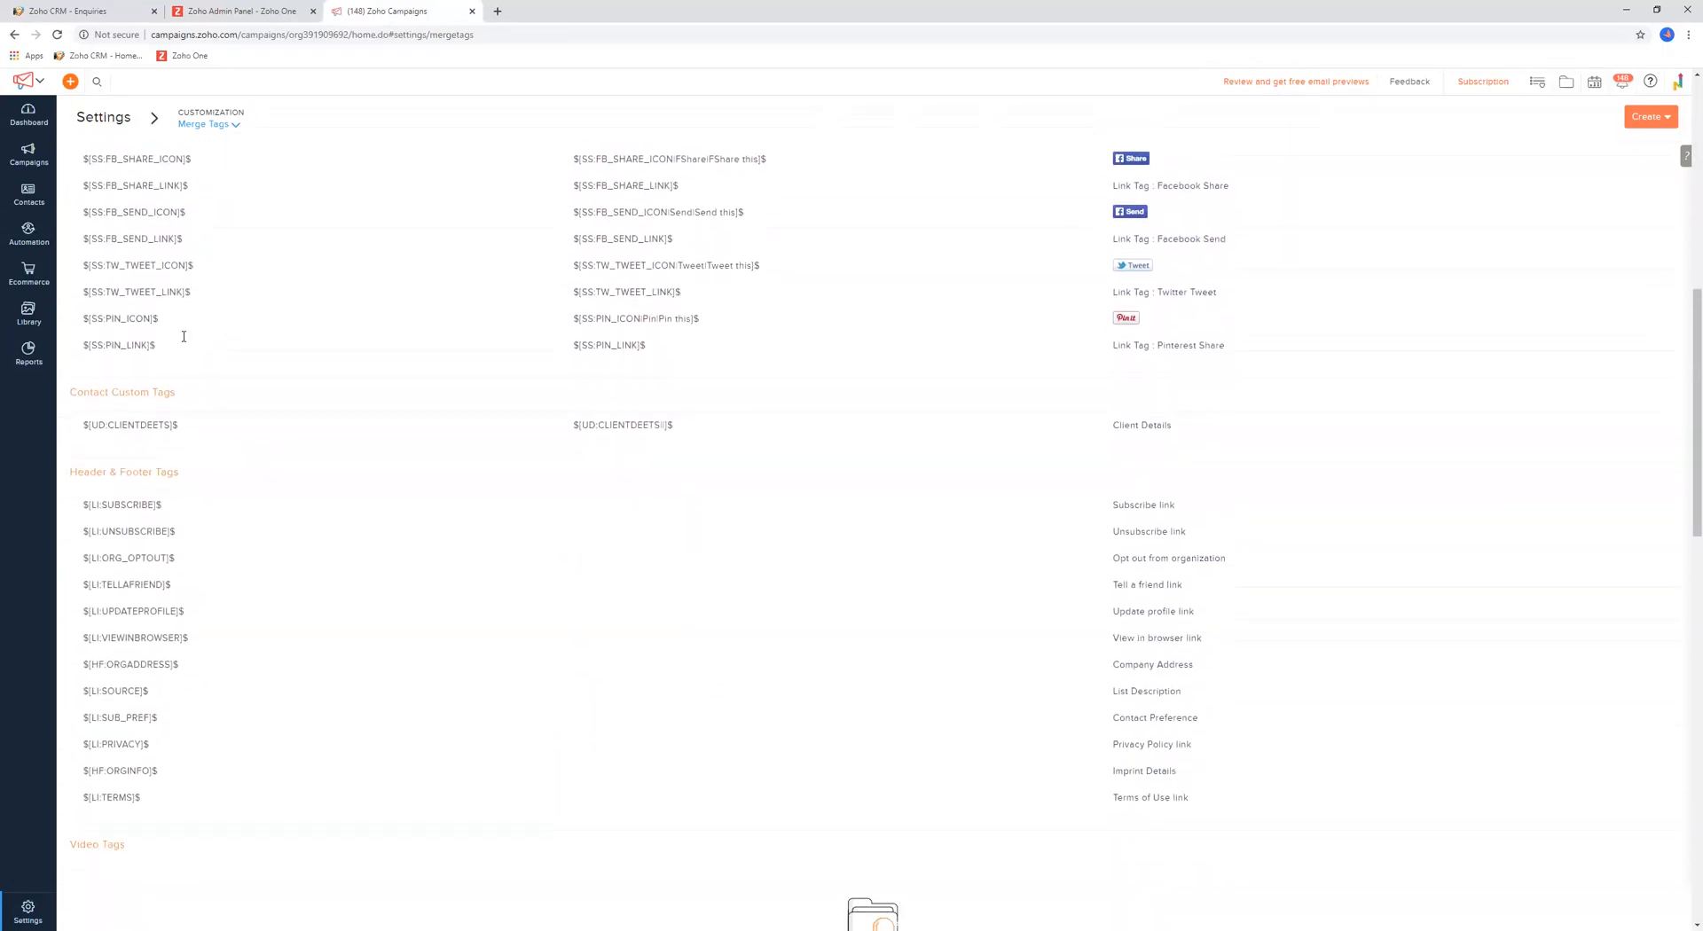
pyautogui.scroll(-3)
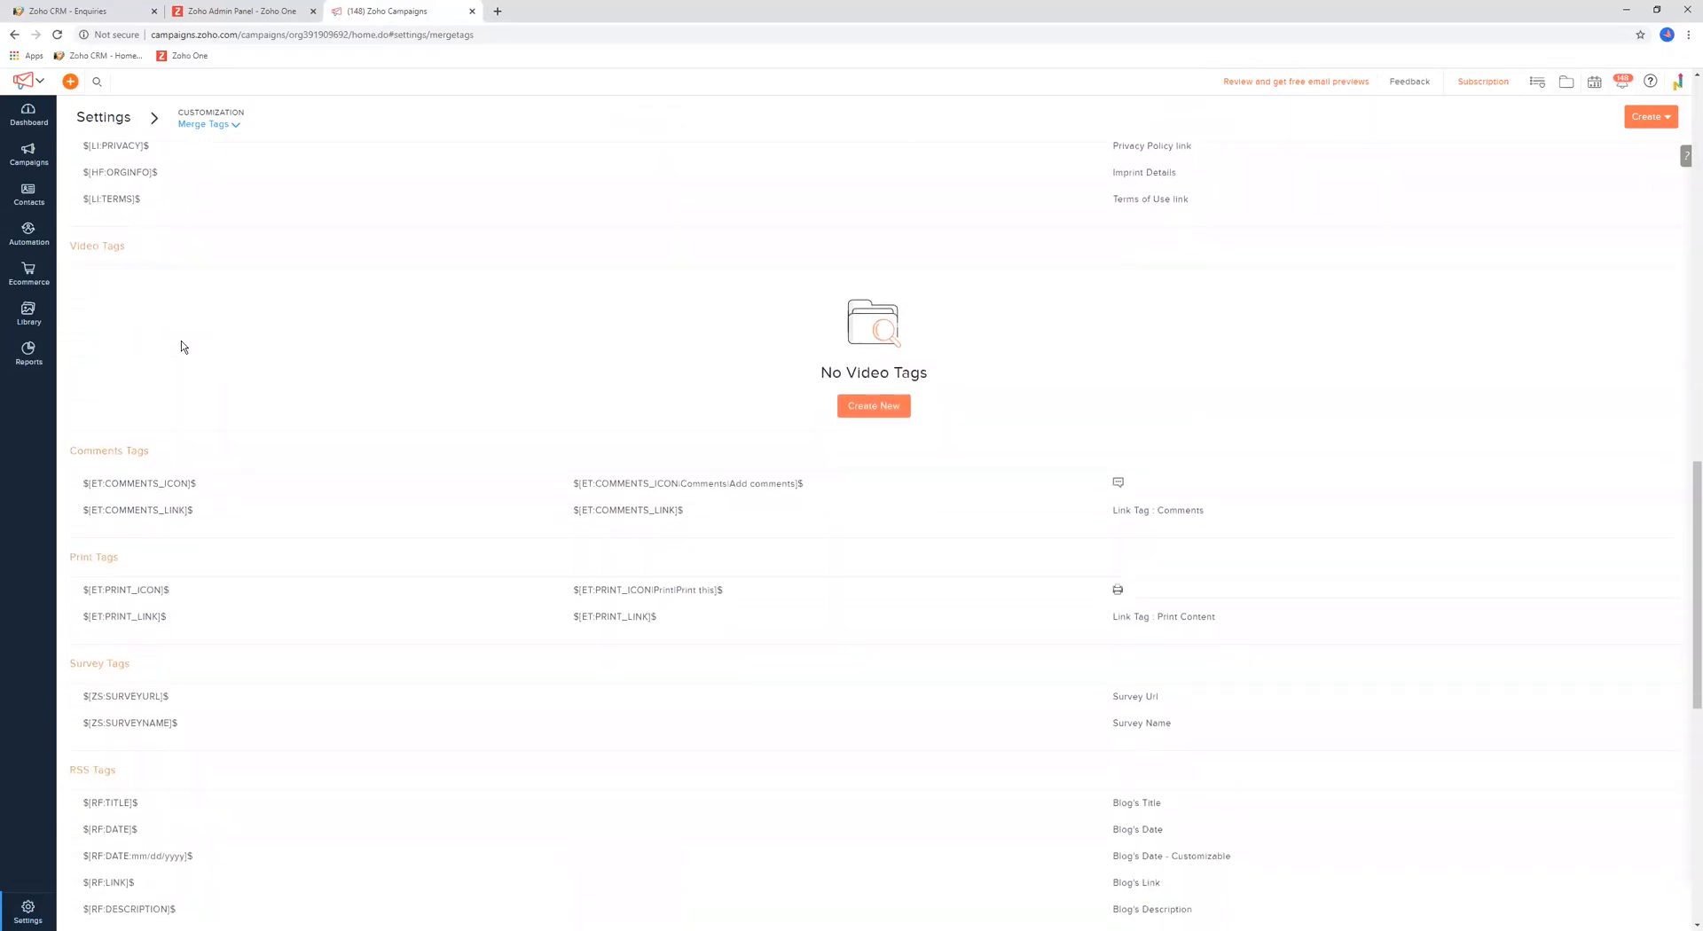
pyautogui.scroll(-3)
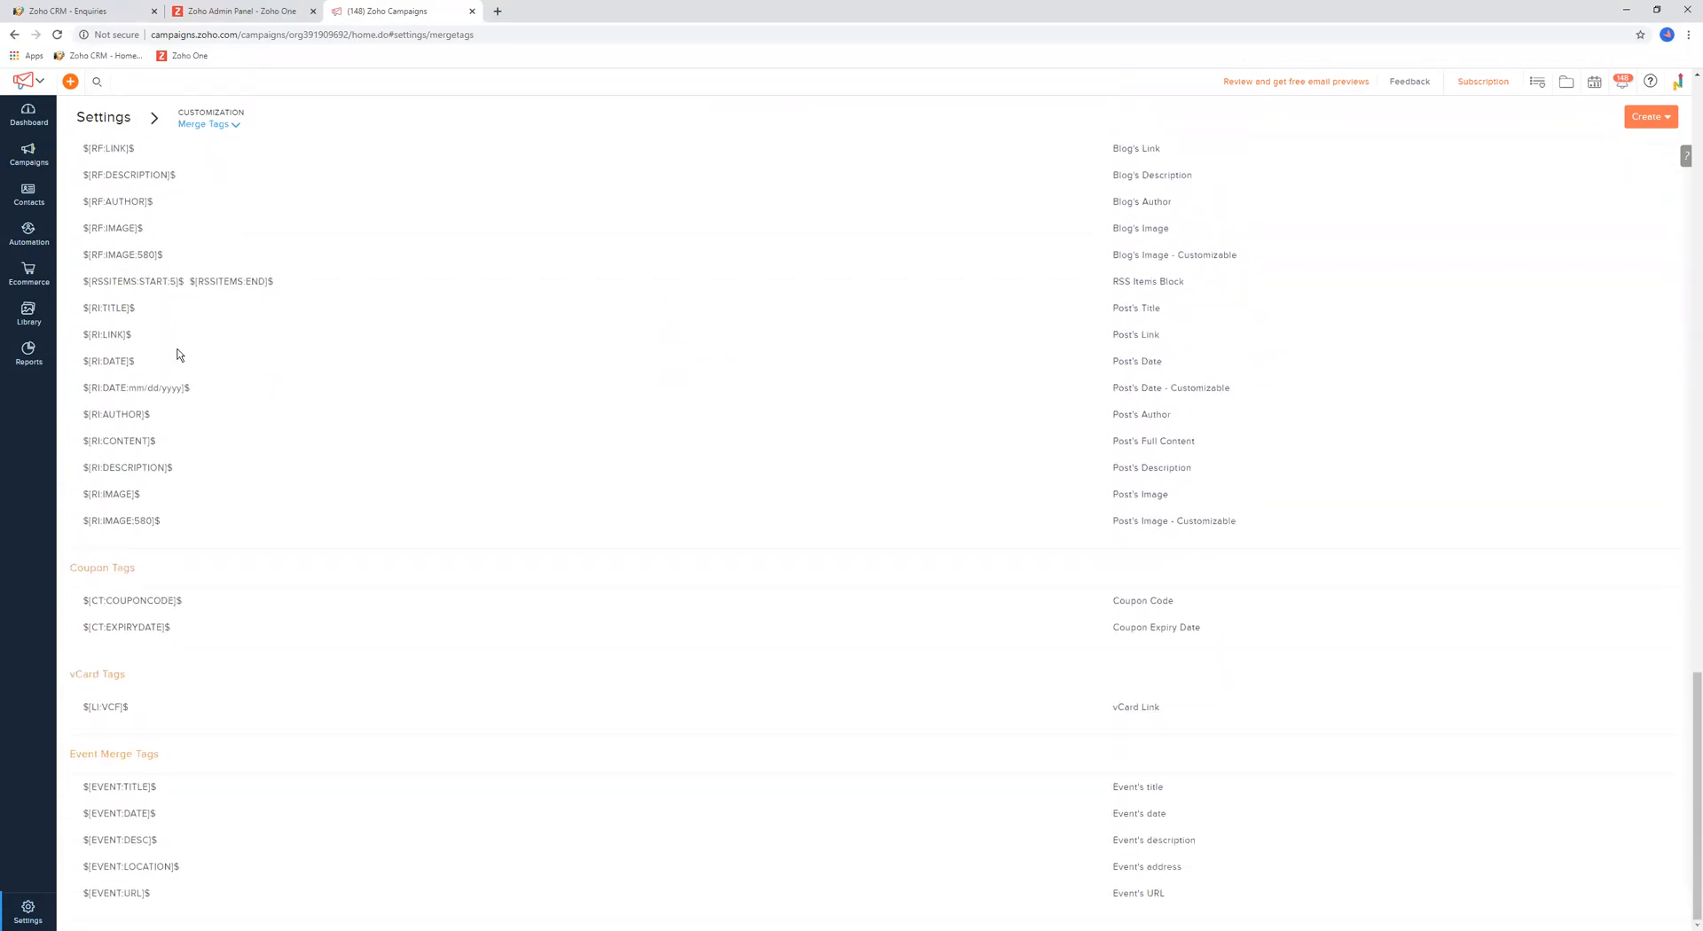
pyautogui.scroll(3)
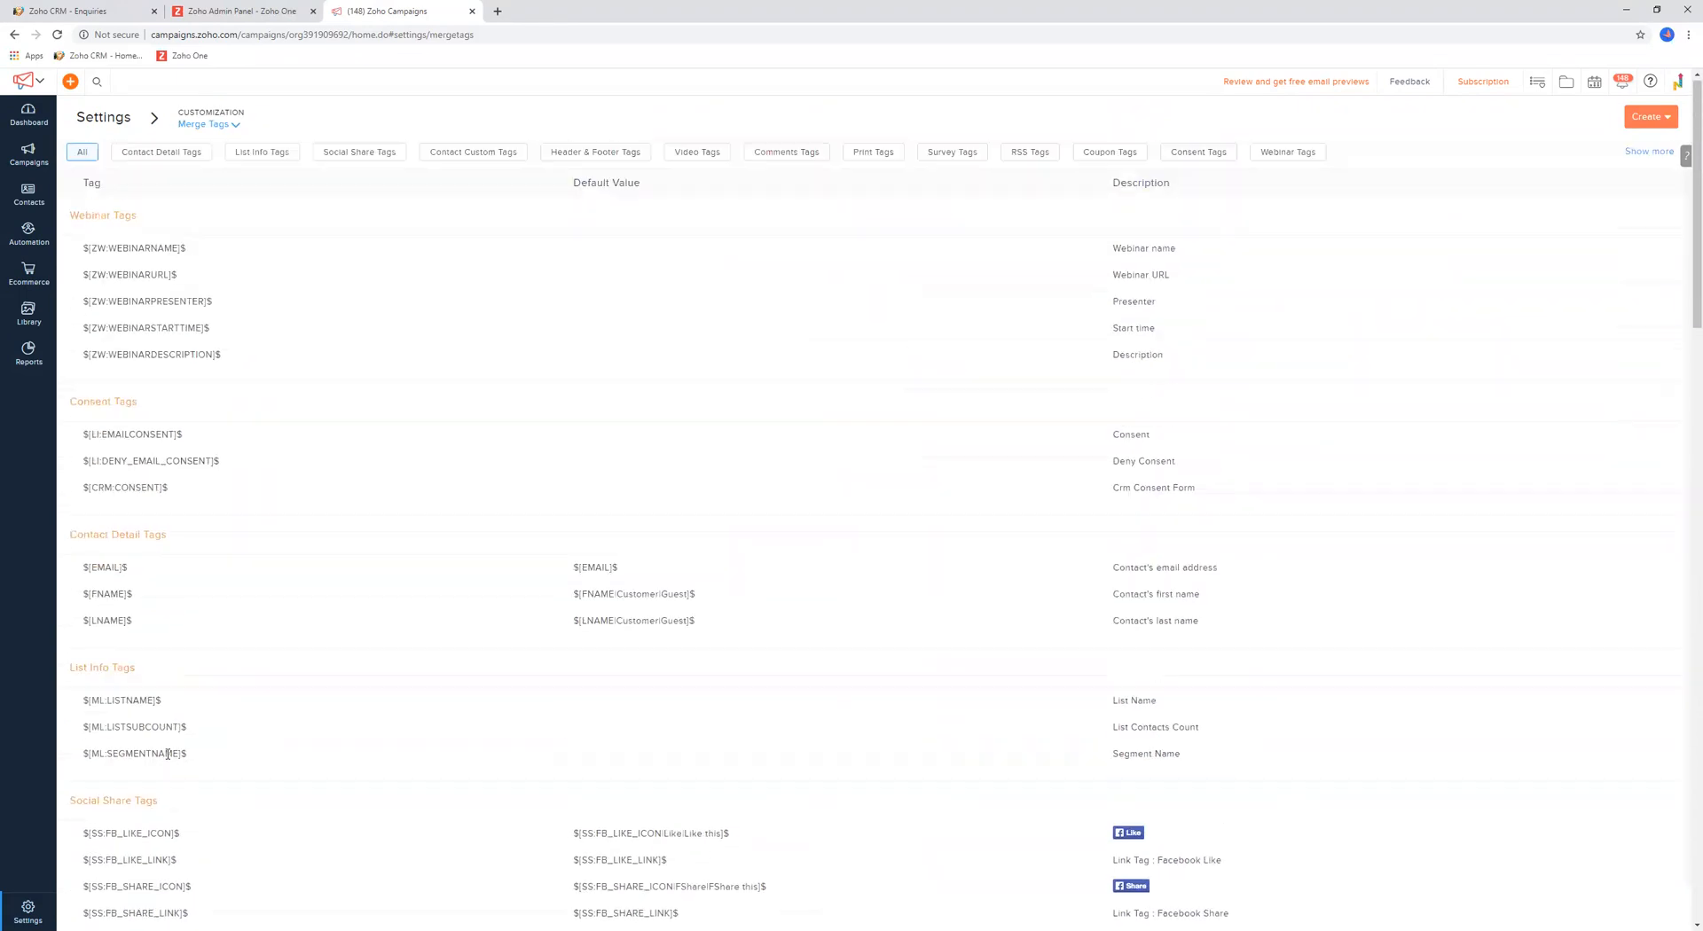
# Start adding a contact custom merge tag and look at the custom field choices
pyautogui.click(1646, 115)
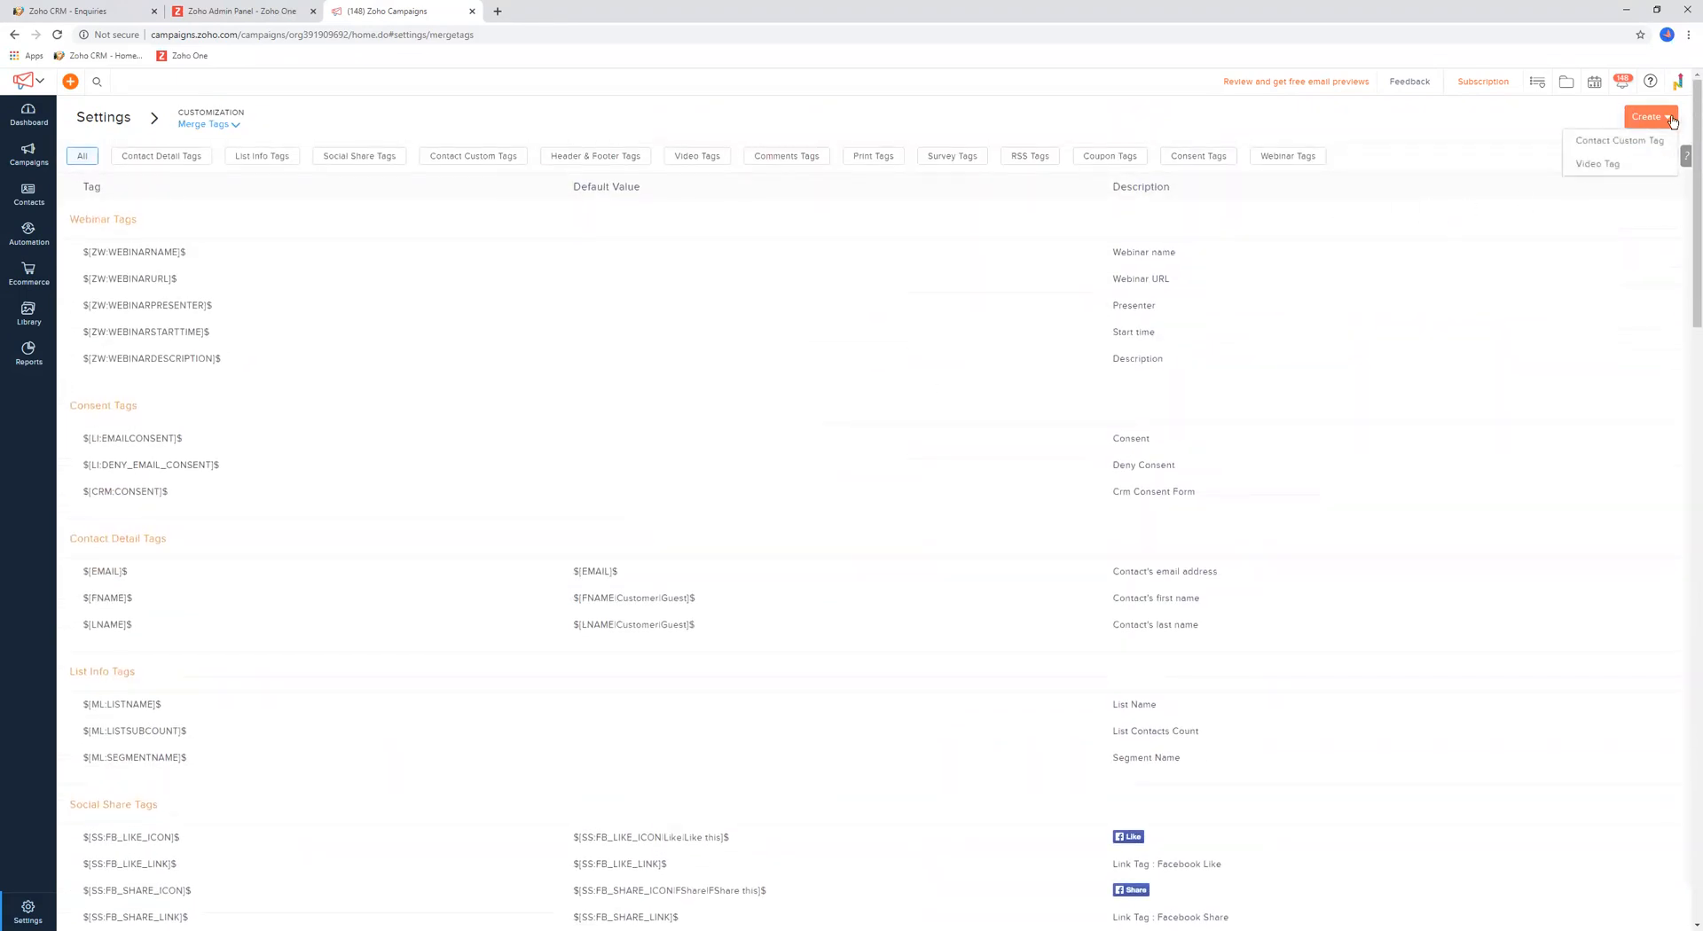
pyautogui.moveTo(1620, 140)
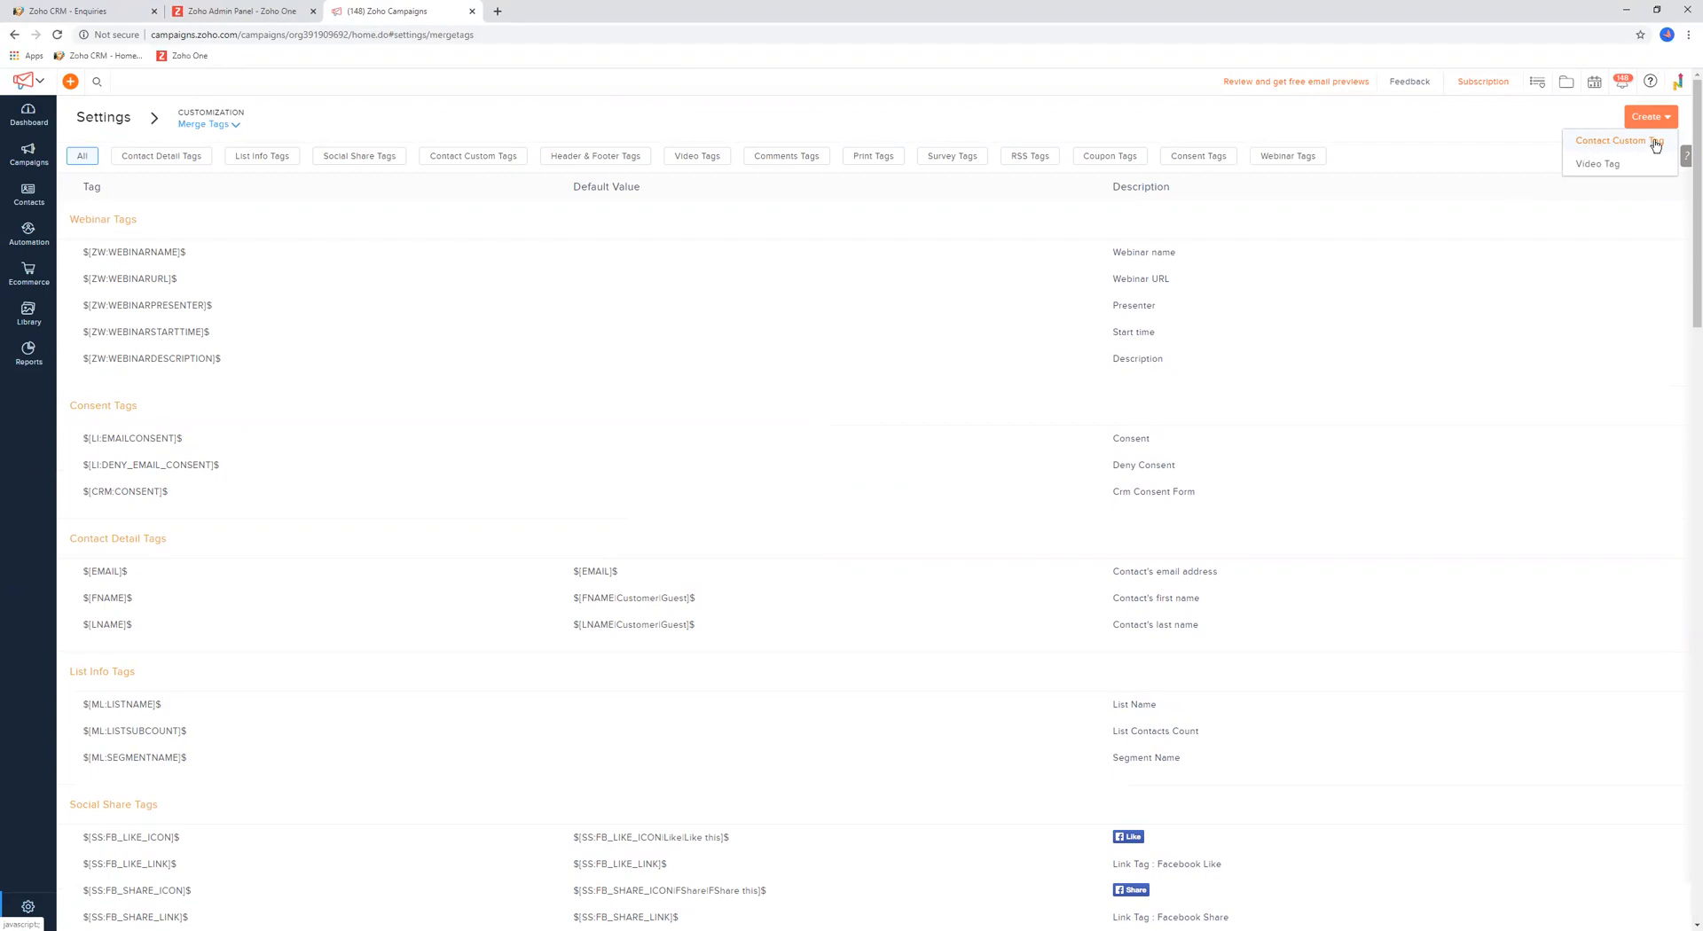
pyautogui.click(1608, 140)
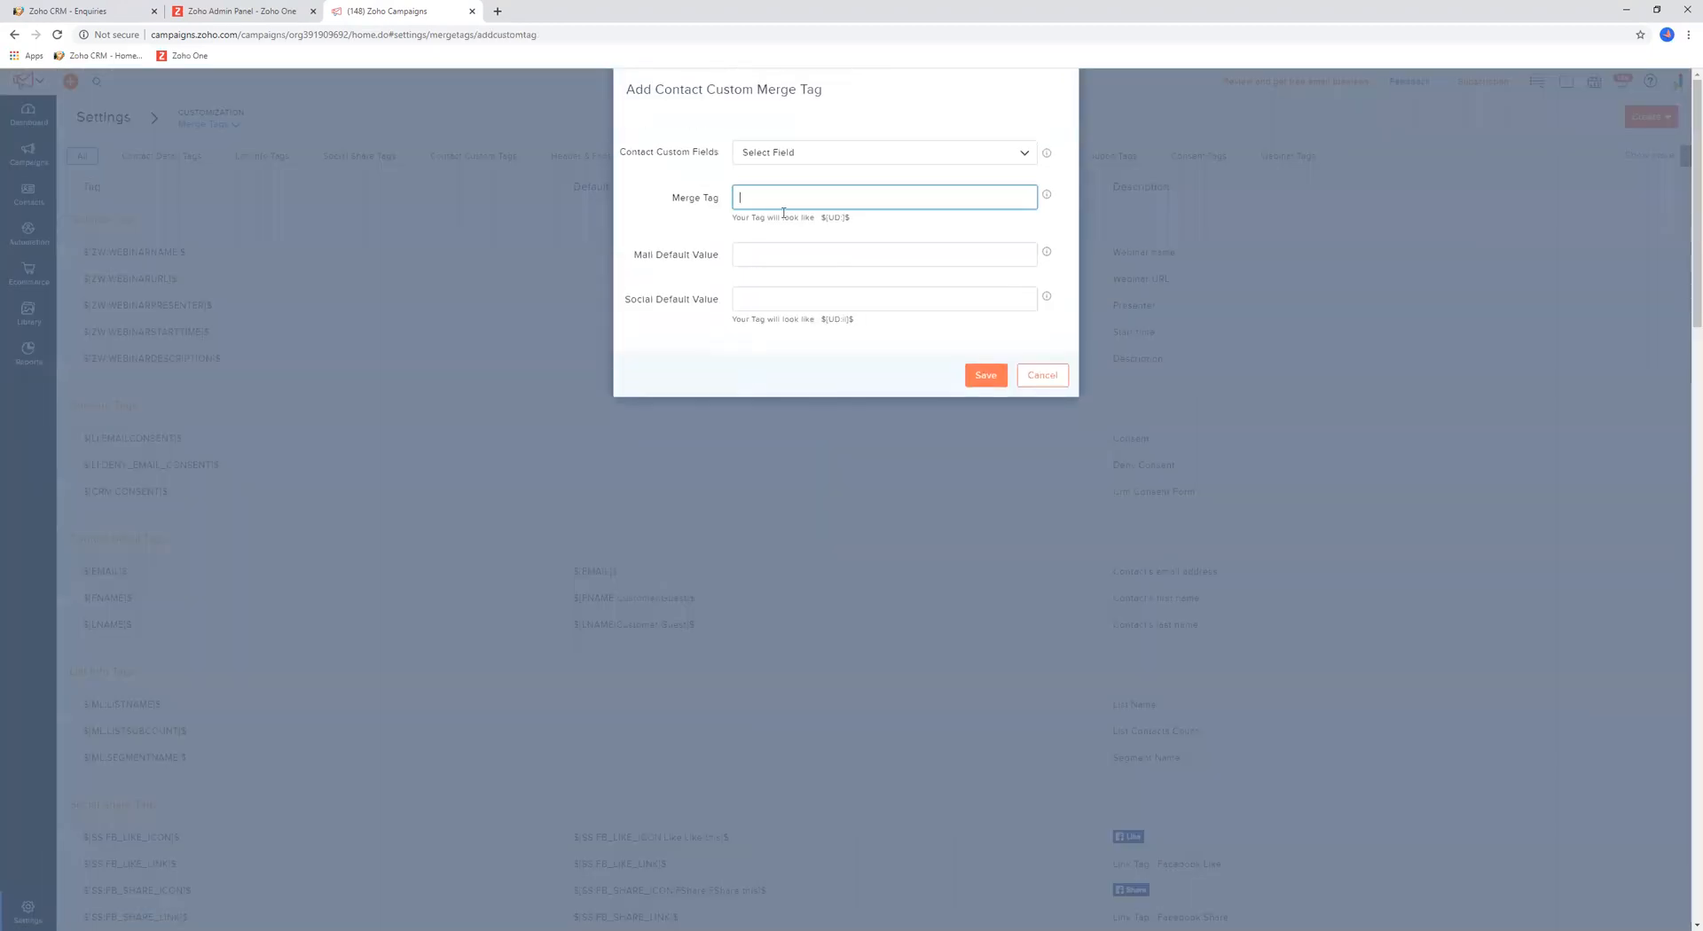
pyautogui.click(881, 152)
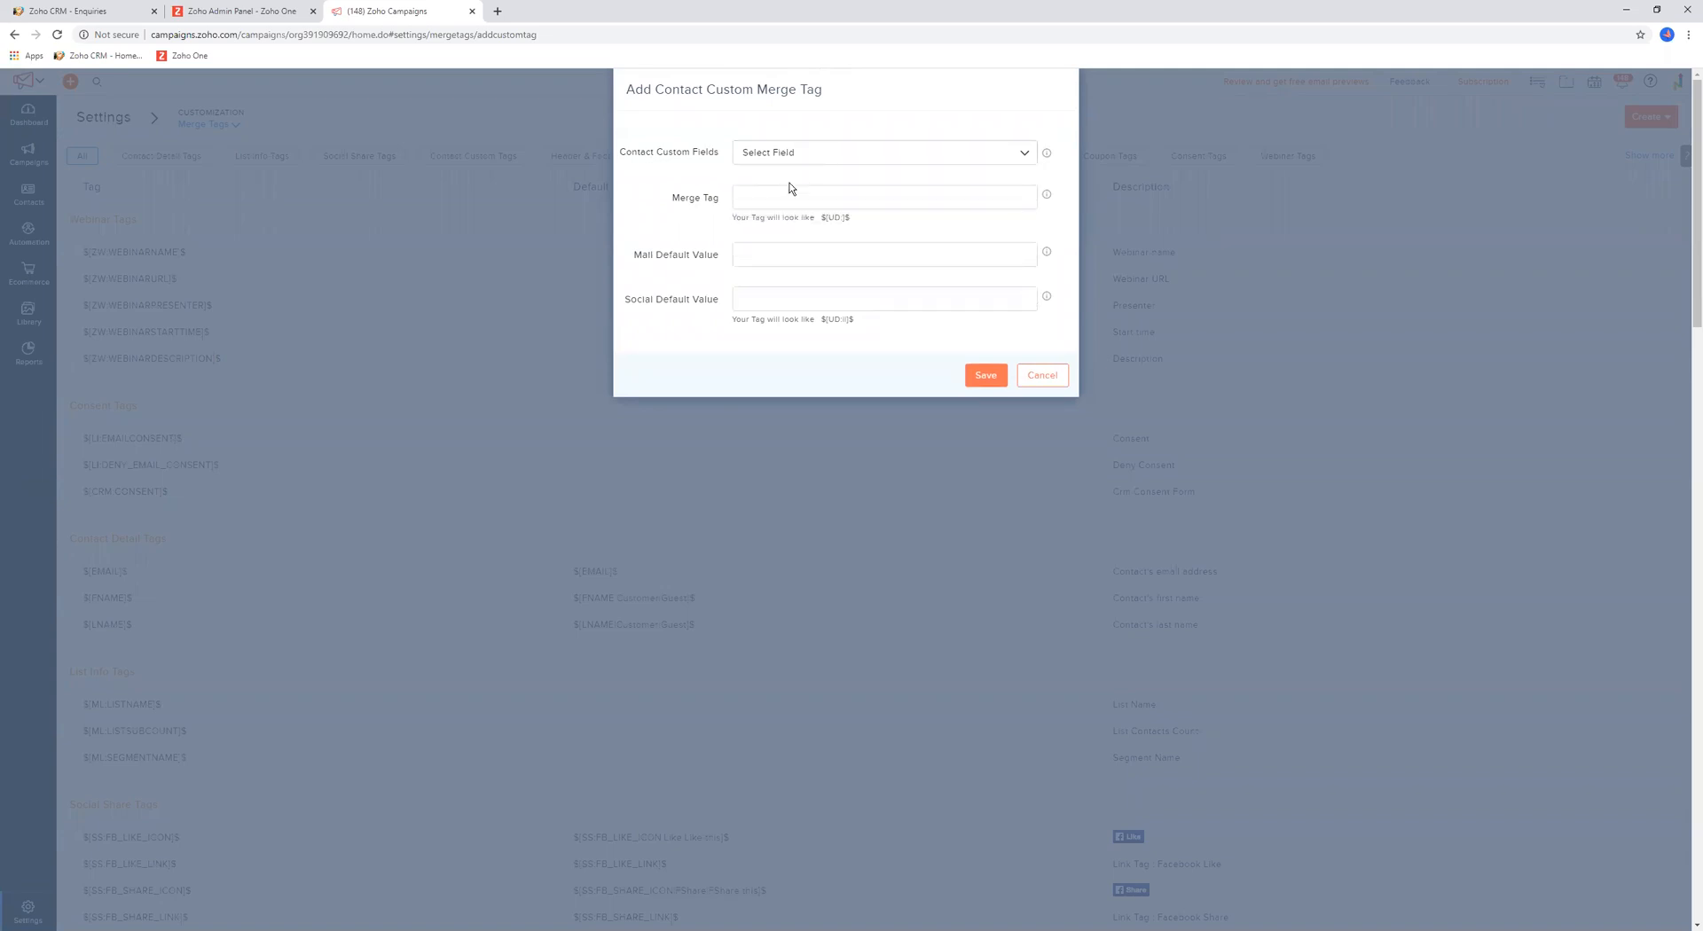
pyautogui.click(882, 152)
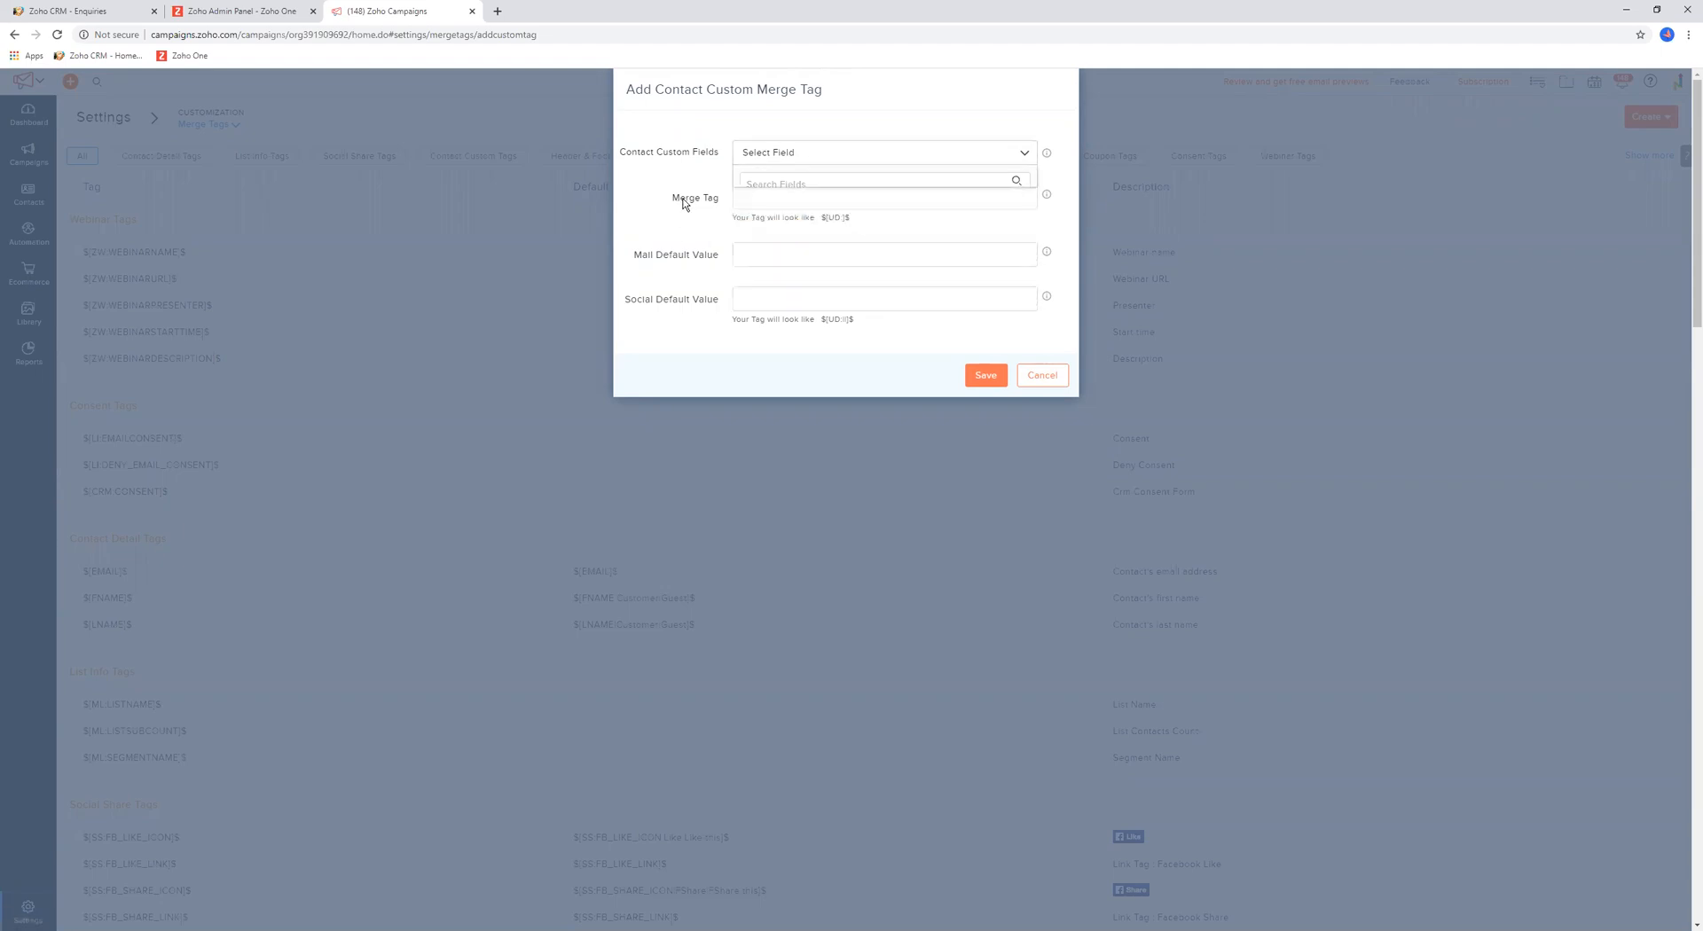
pyautogui.click(883, 197)
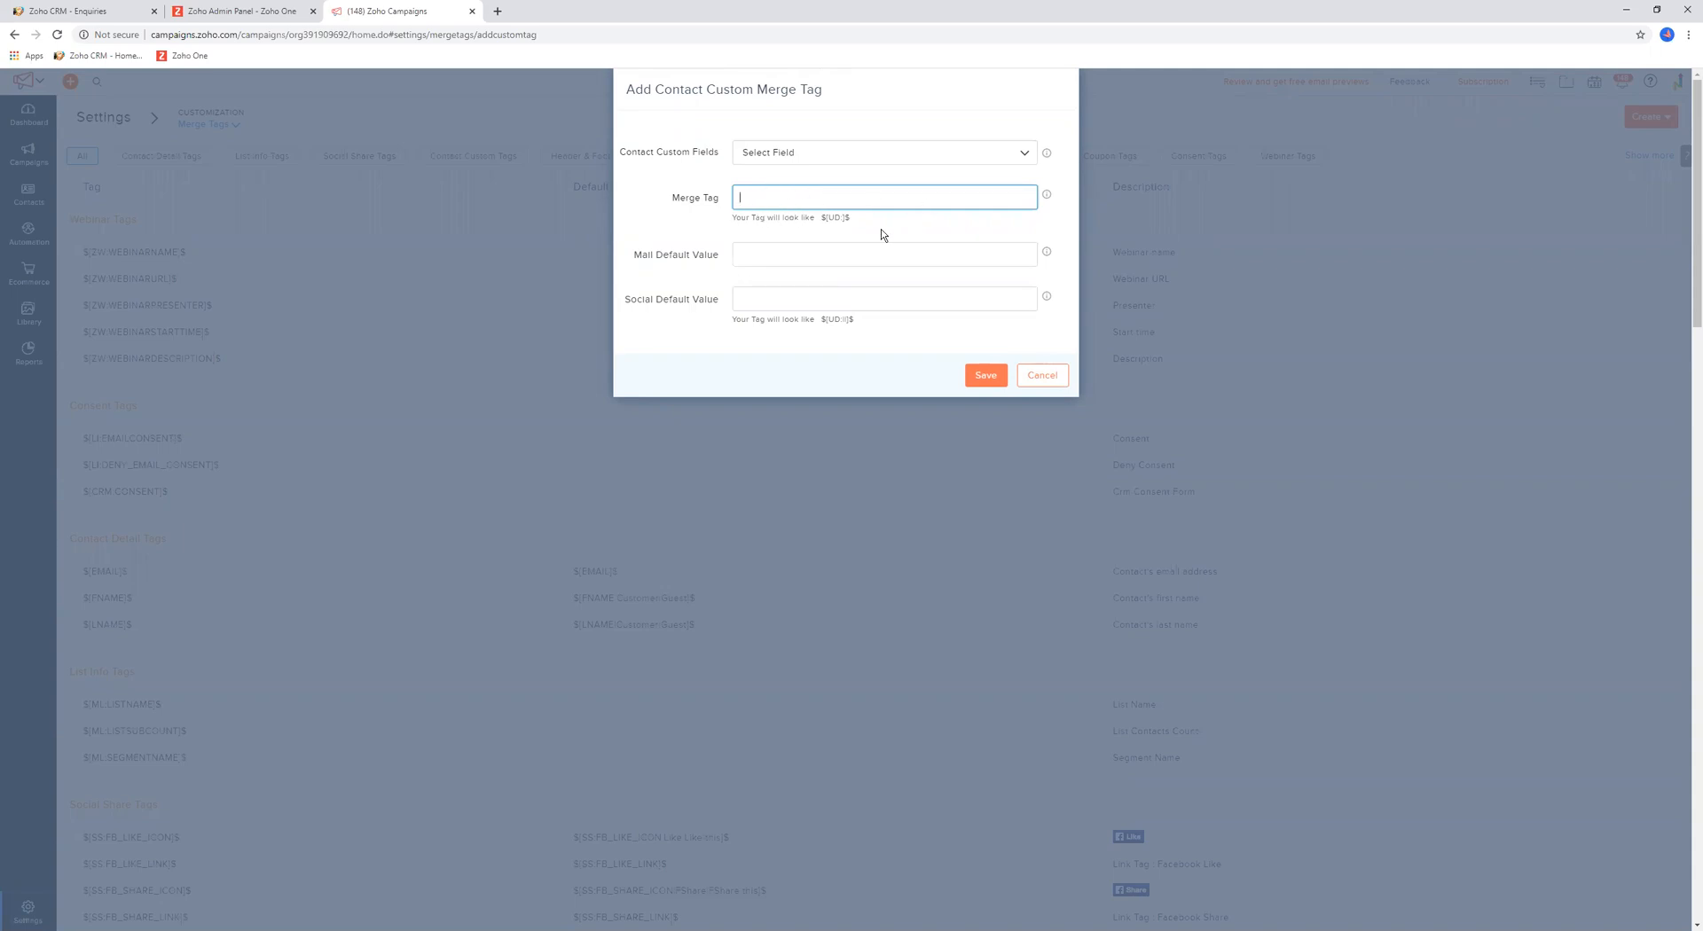
# Try a mail default value of 'guest' in the form, then cancel without saving
pyautogui.doubleClick(662, 253)
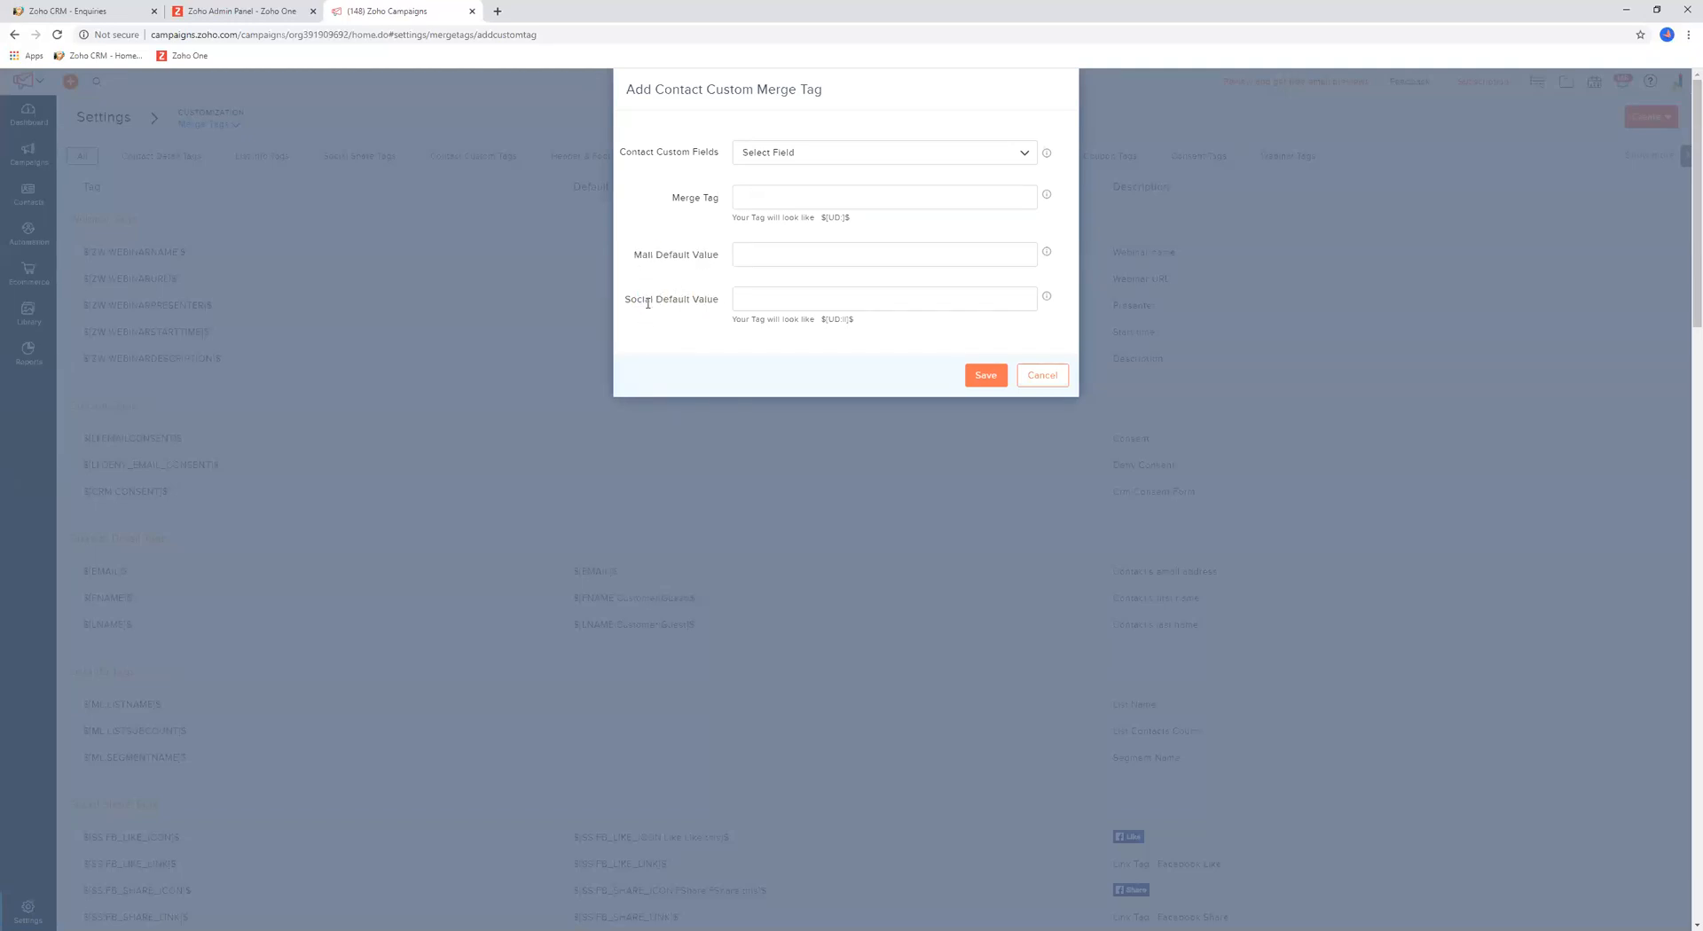
pyautogui.doubleClick(671, 300)
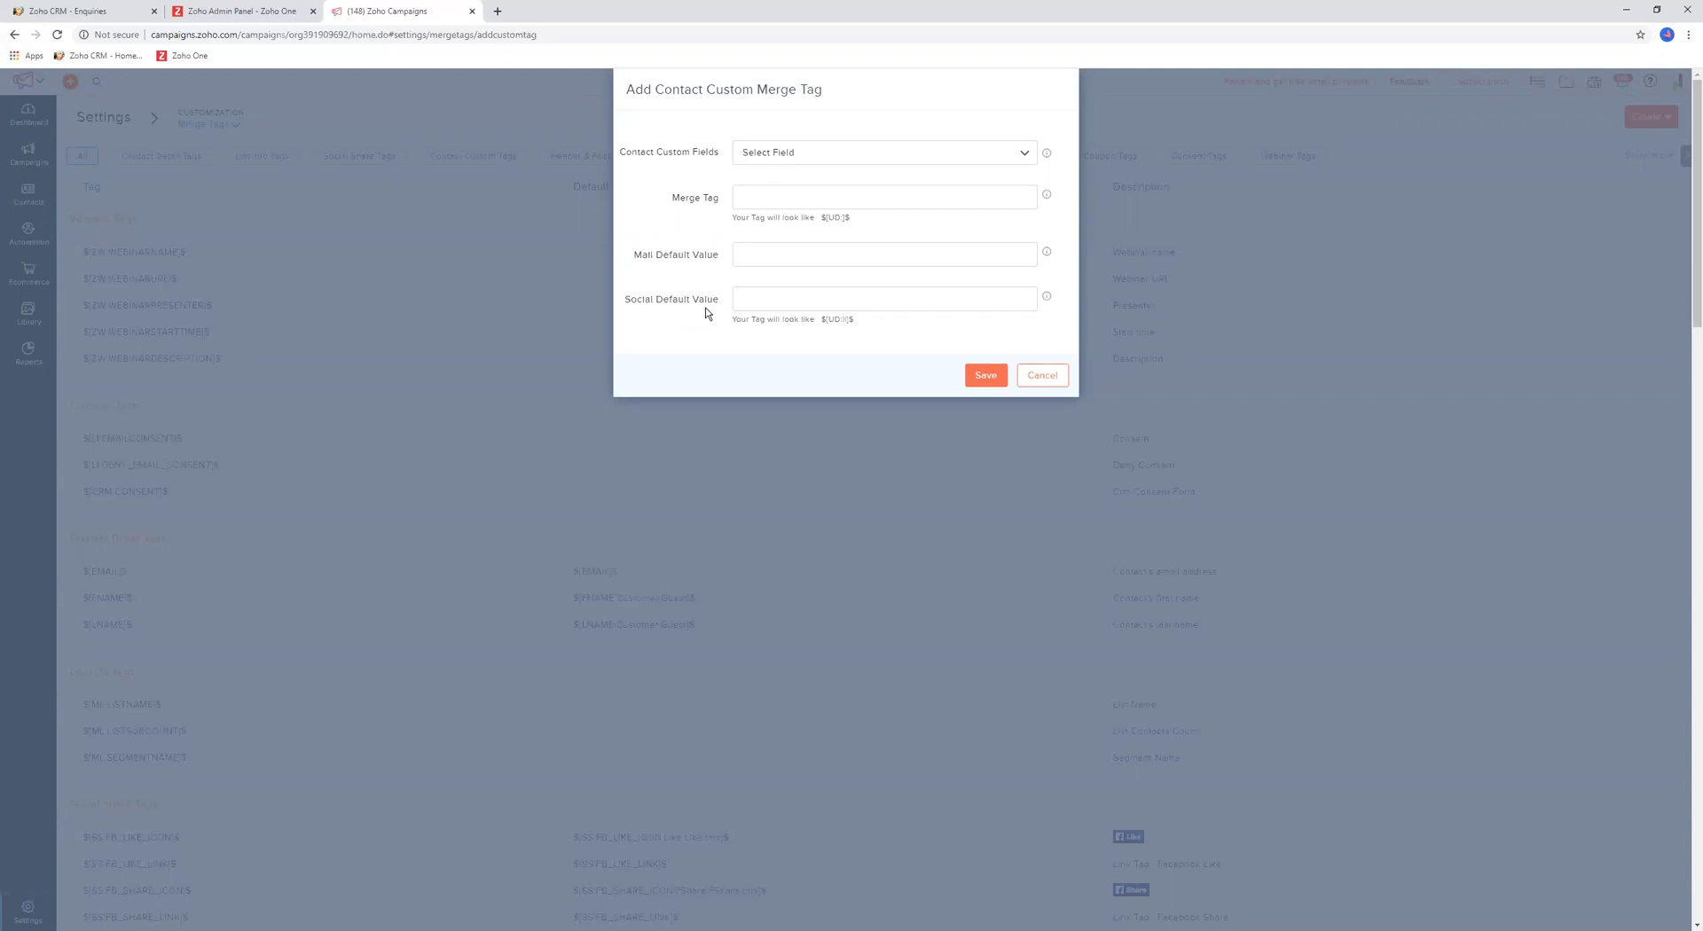
pyautogui.doubleClick(667, 254)
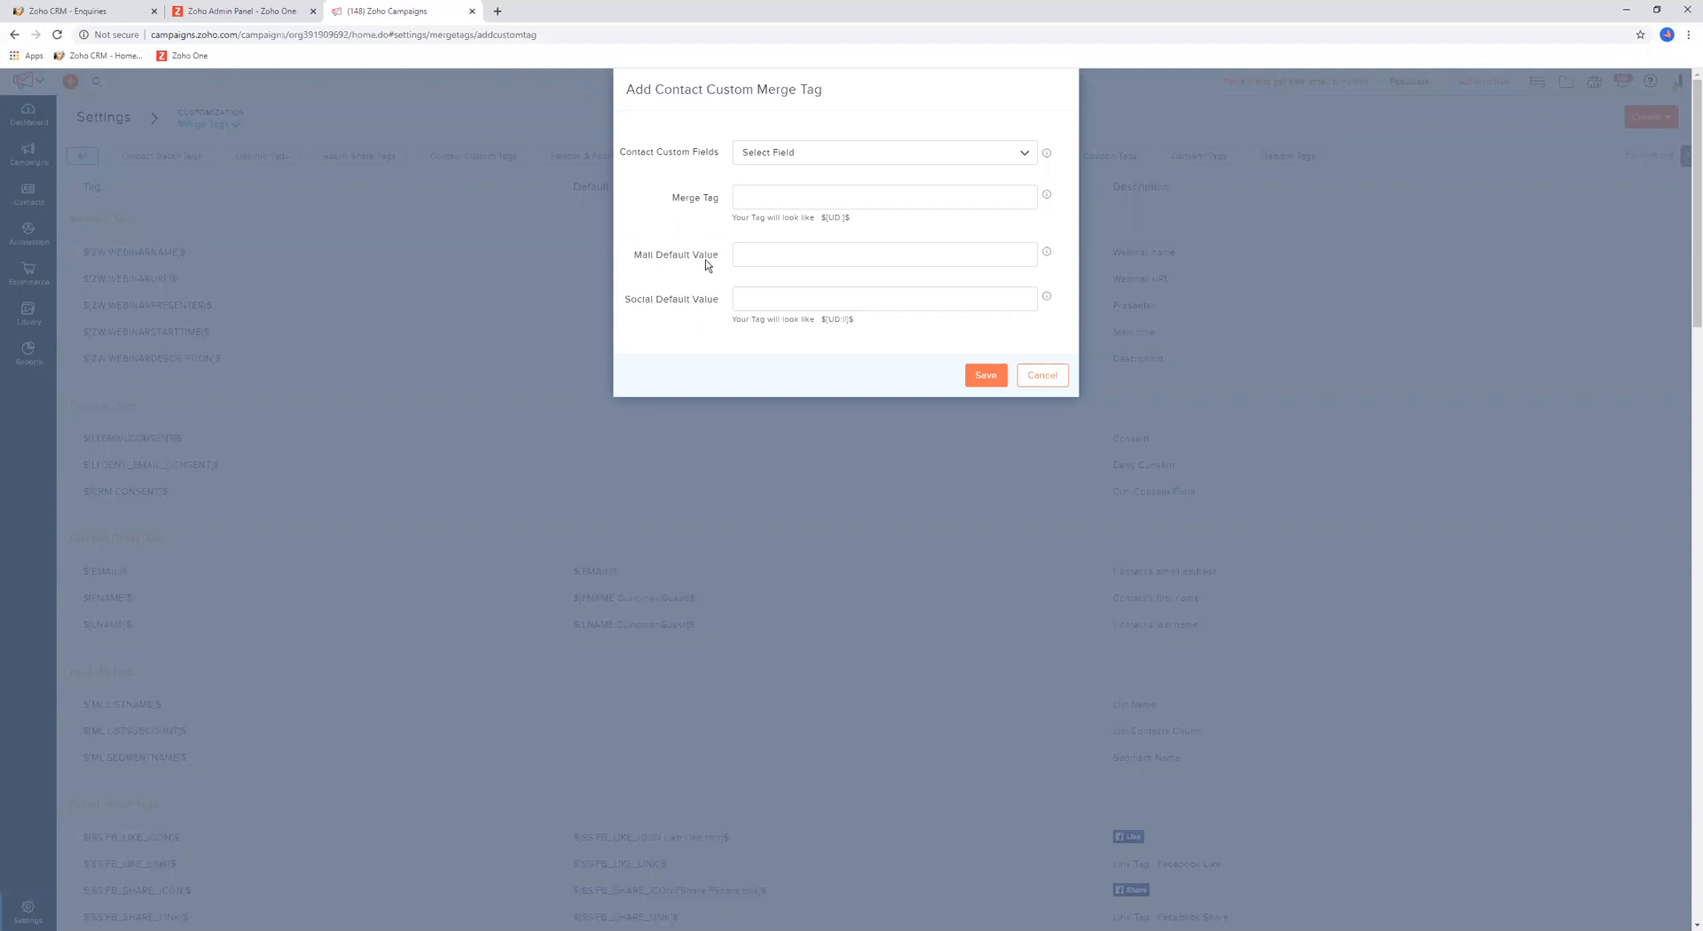
pyautogui.moveTo(722, 238)
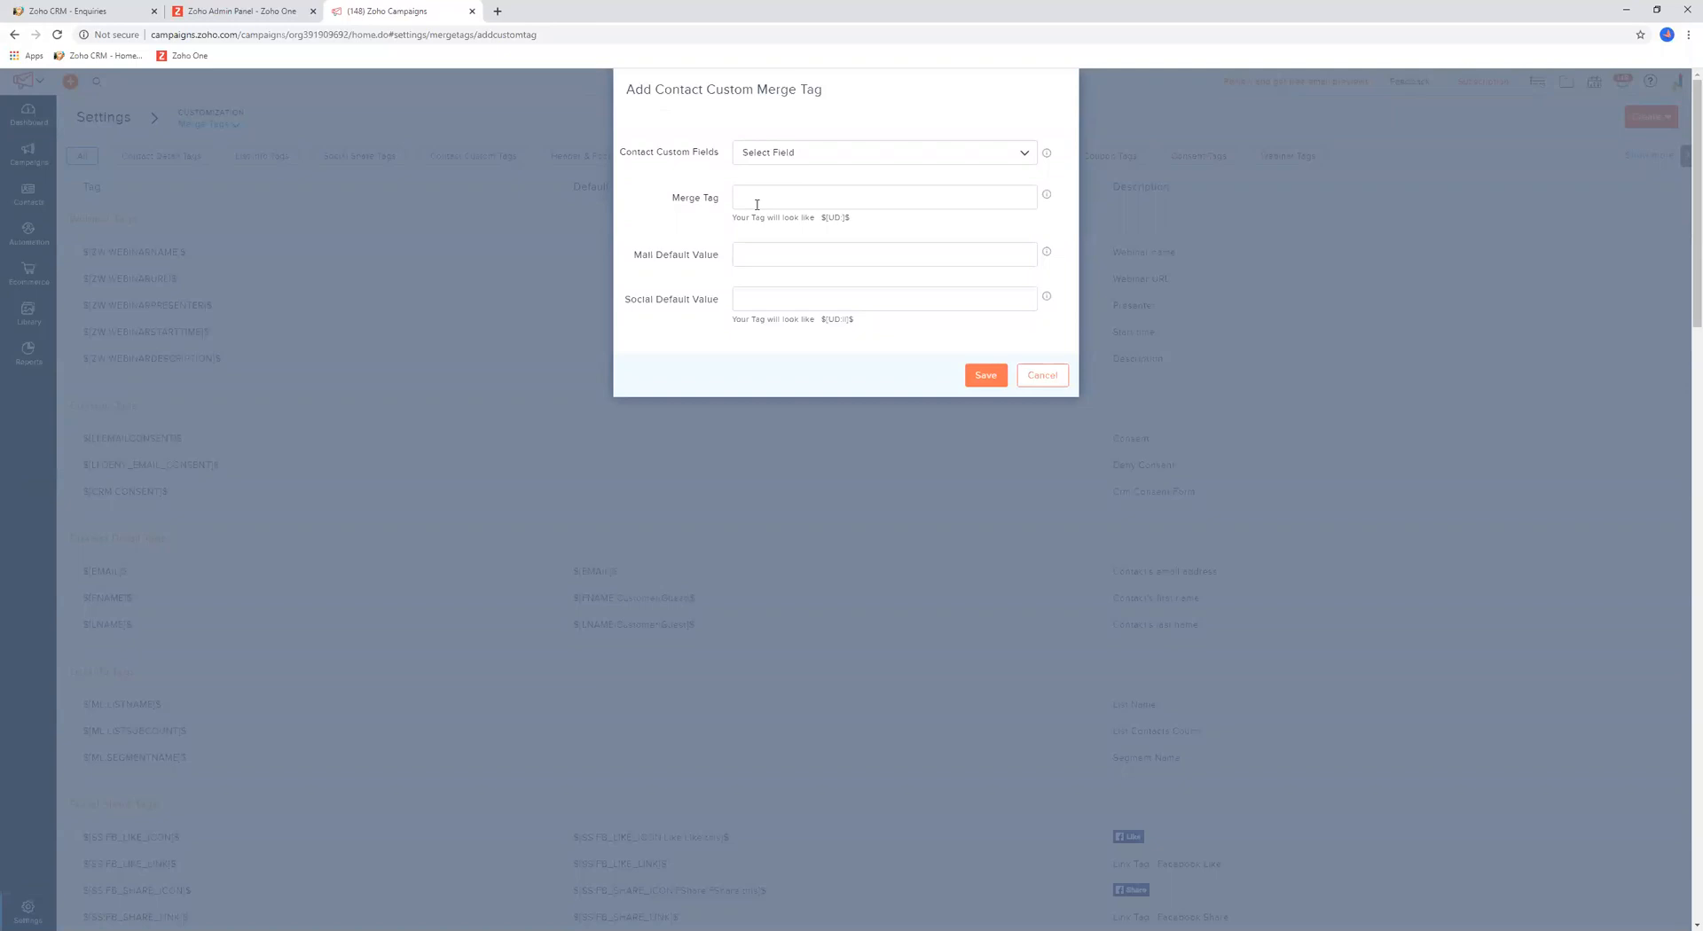
pyautogui.click(884, 253)
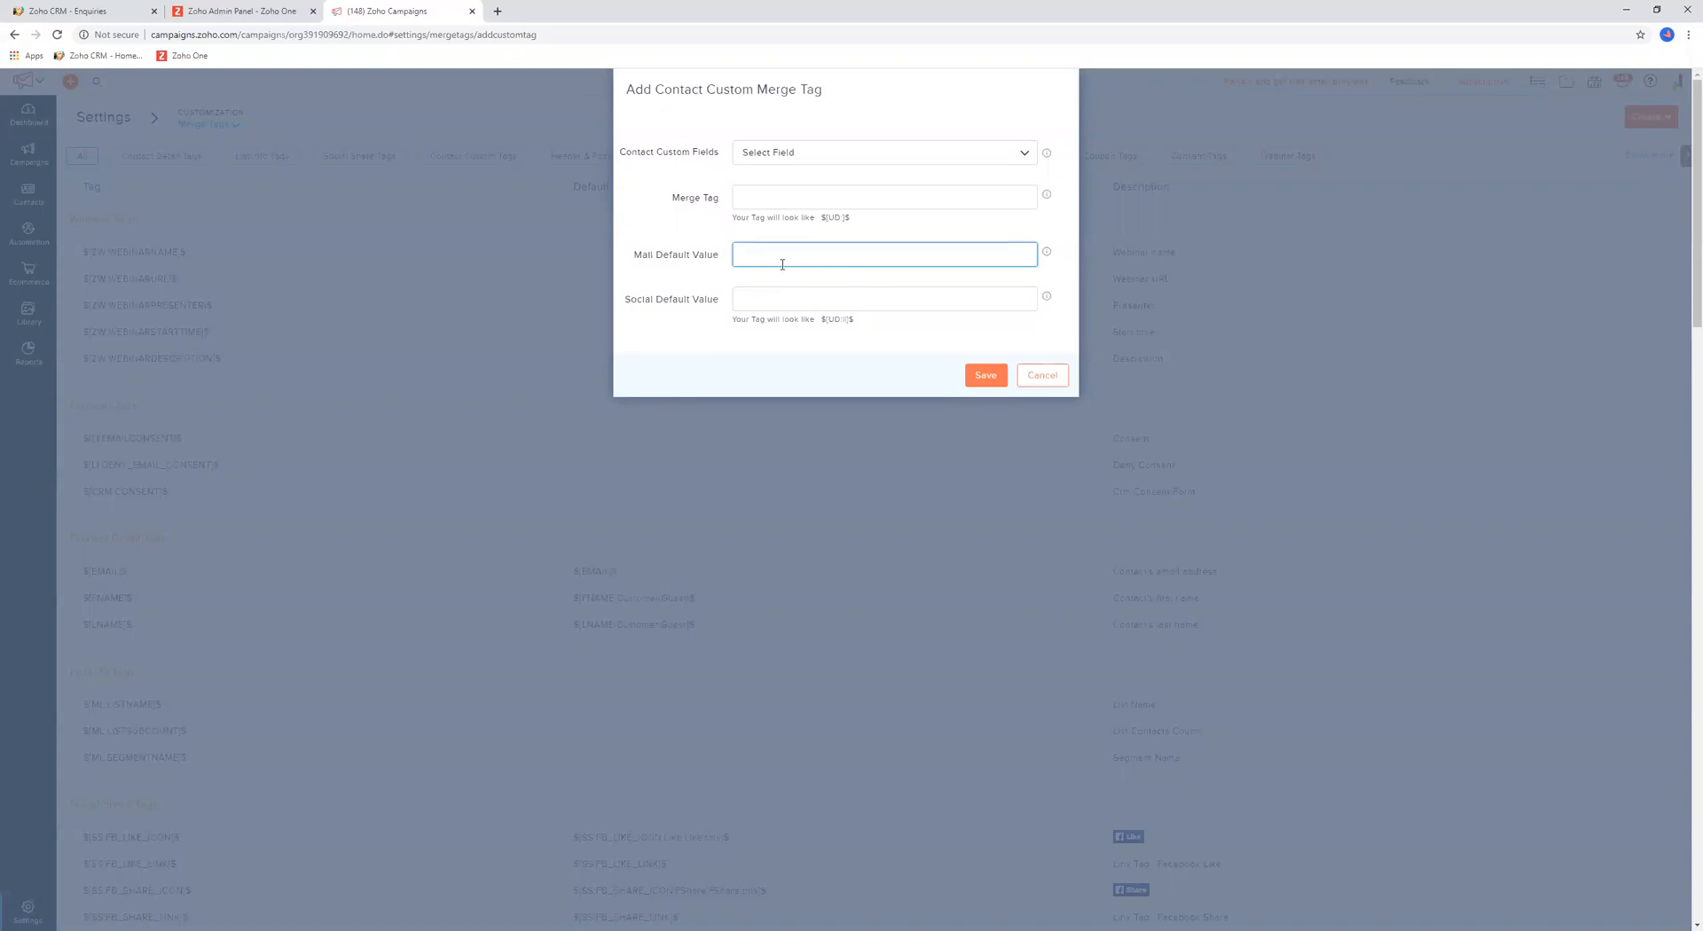
pyautogui.write('unknown')
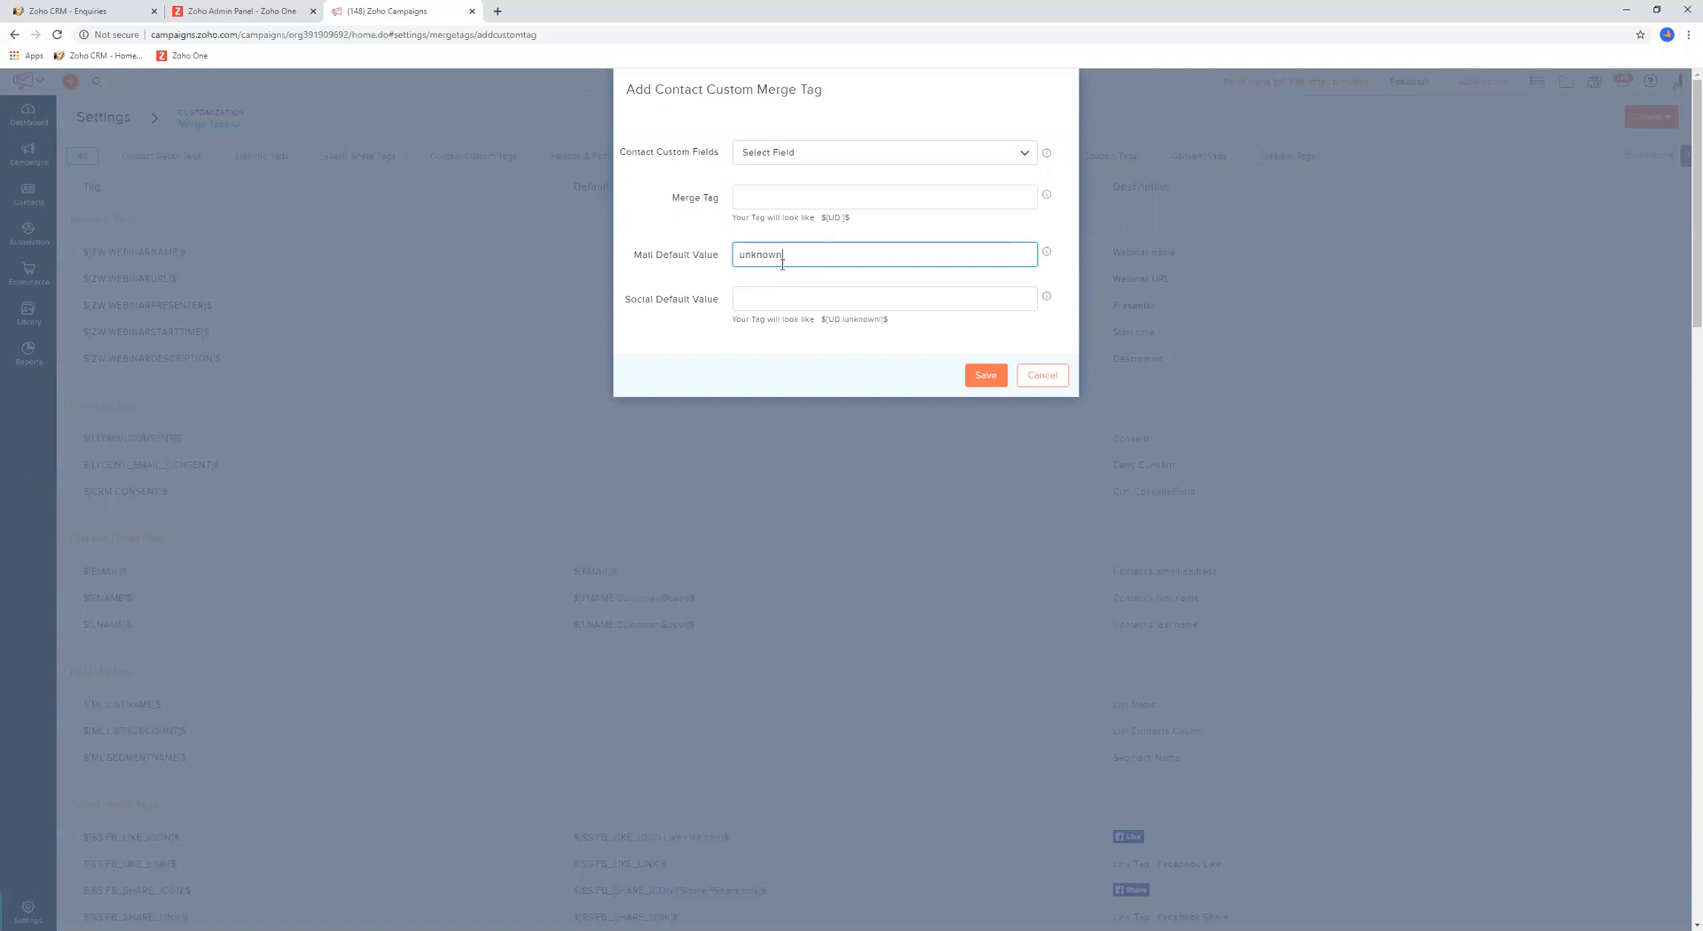
pyautogui.write('g')
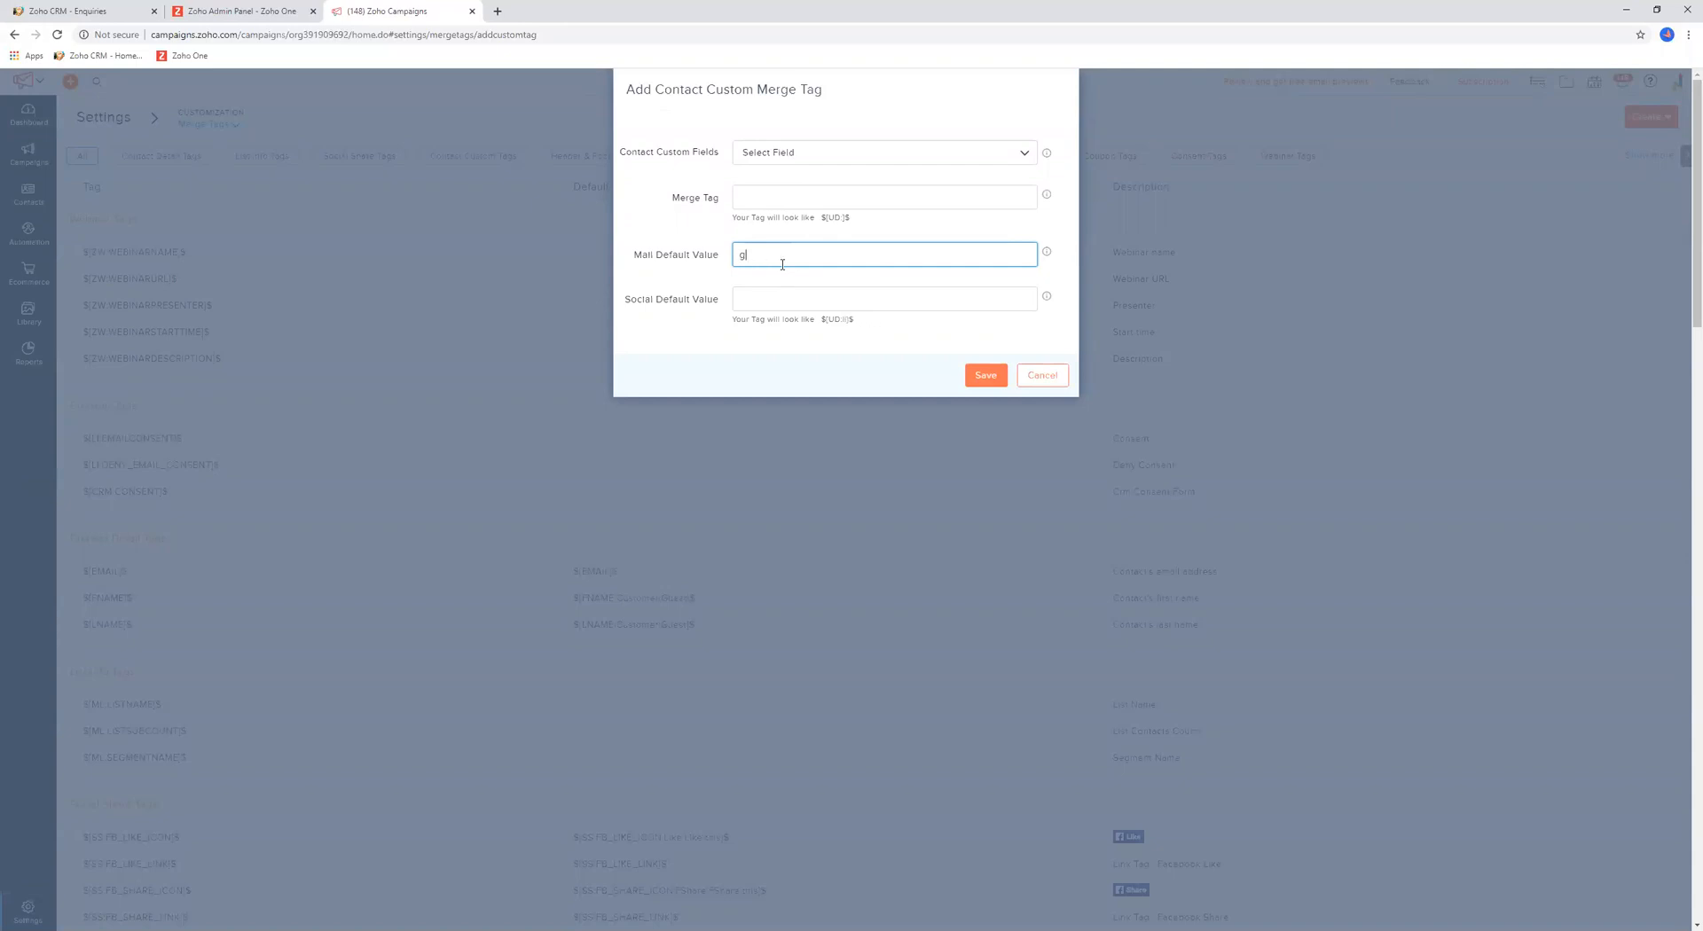
pyautogui.write('uest')
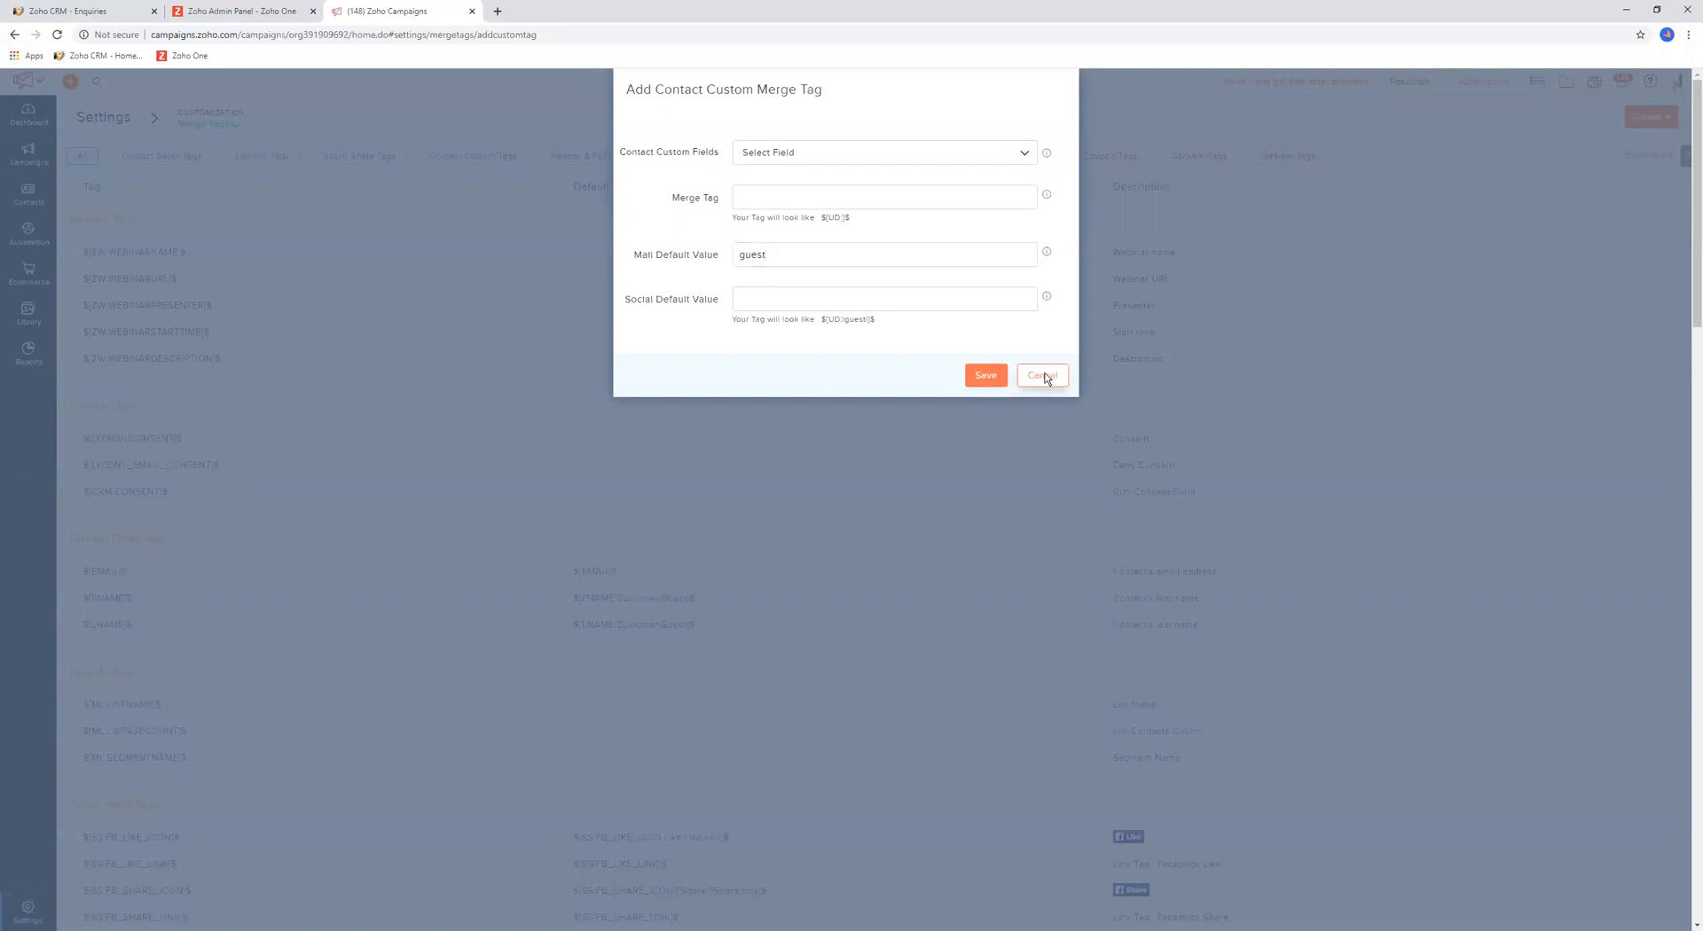
pyautogui.click(1041, 374)
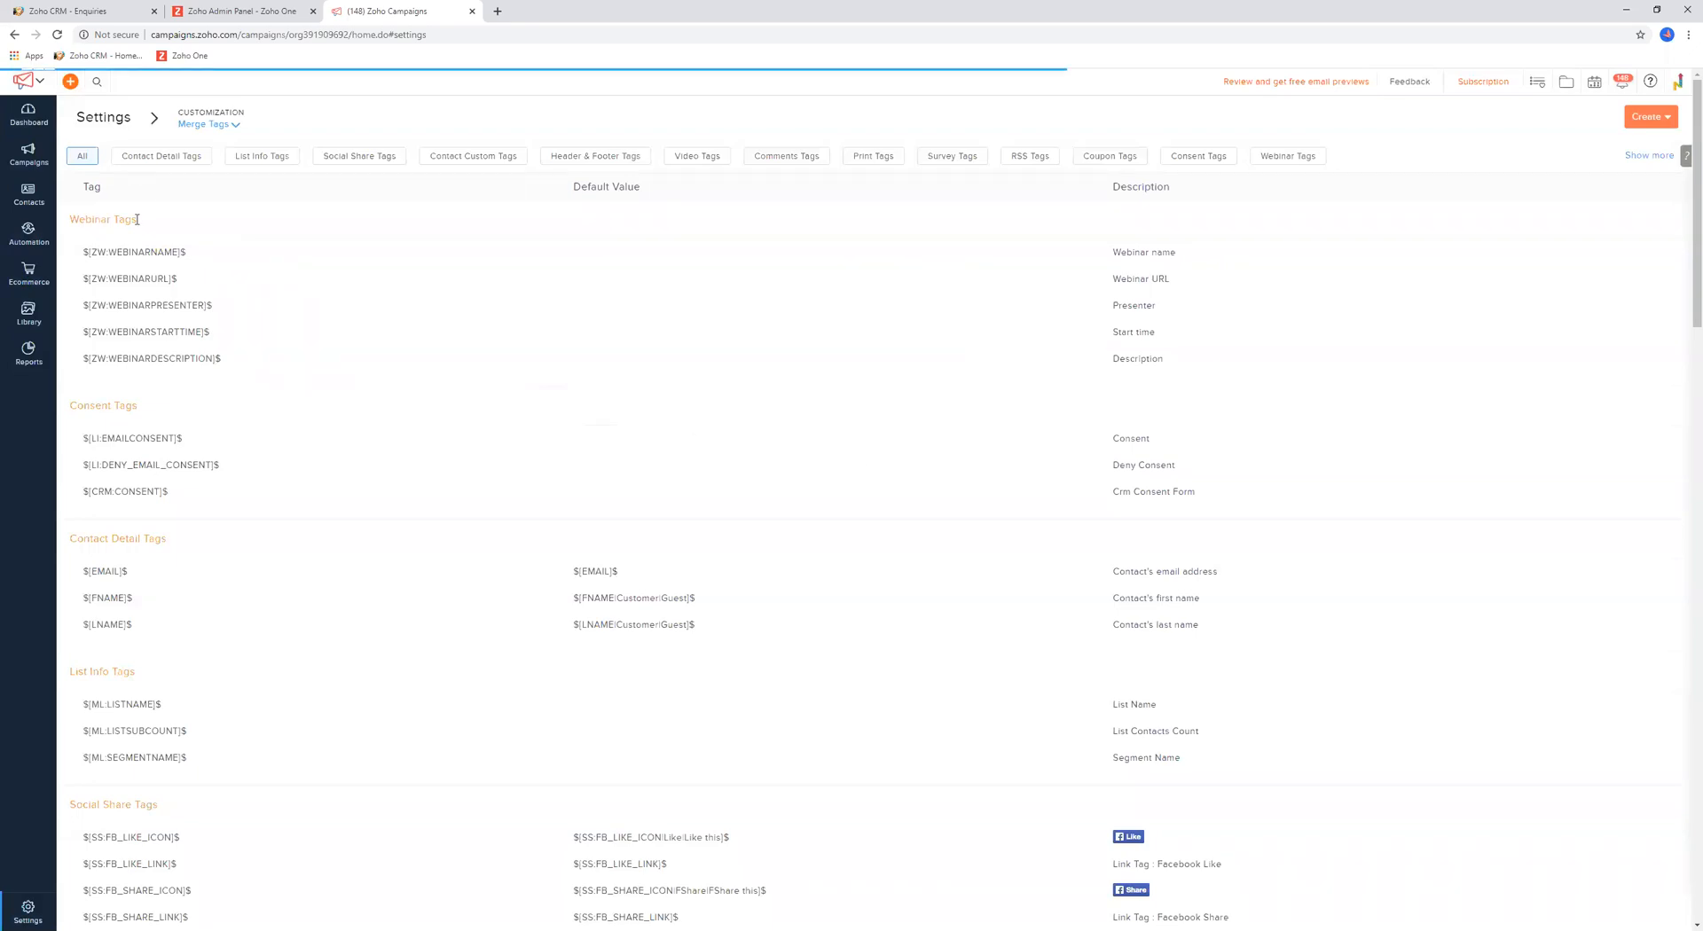
# Return from the Merge Tags list to the main Settings overview via the breadcrumb
pyautogui.click(102, 117)
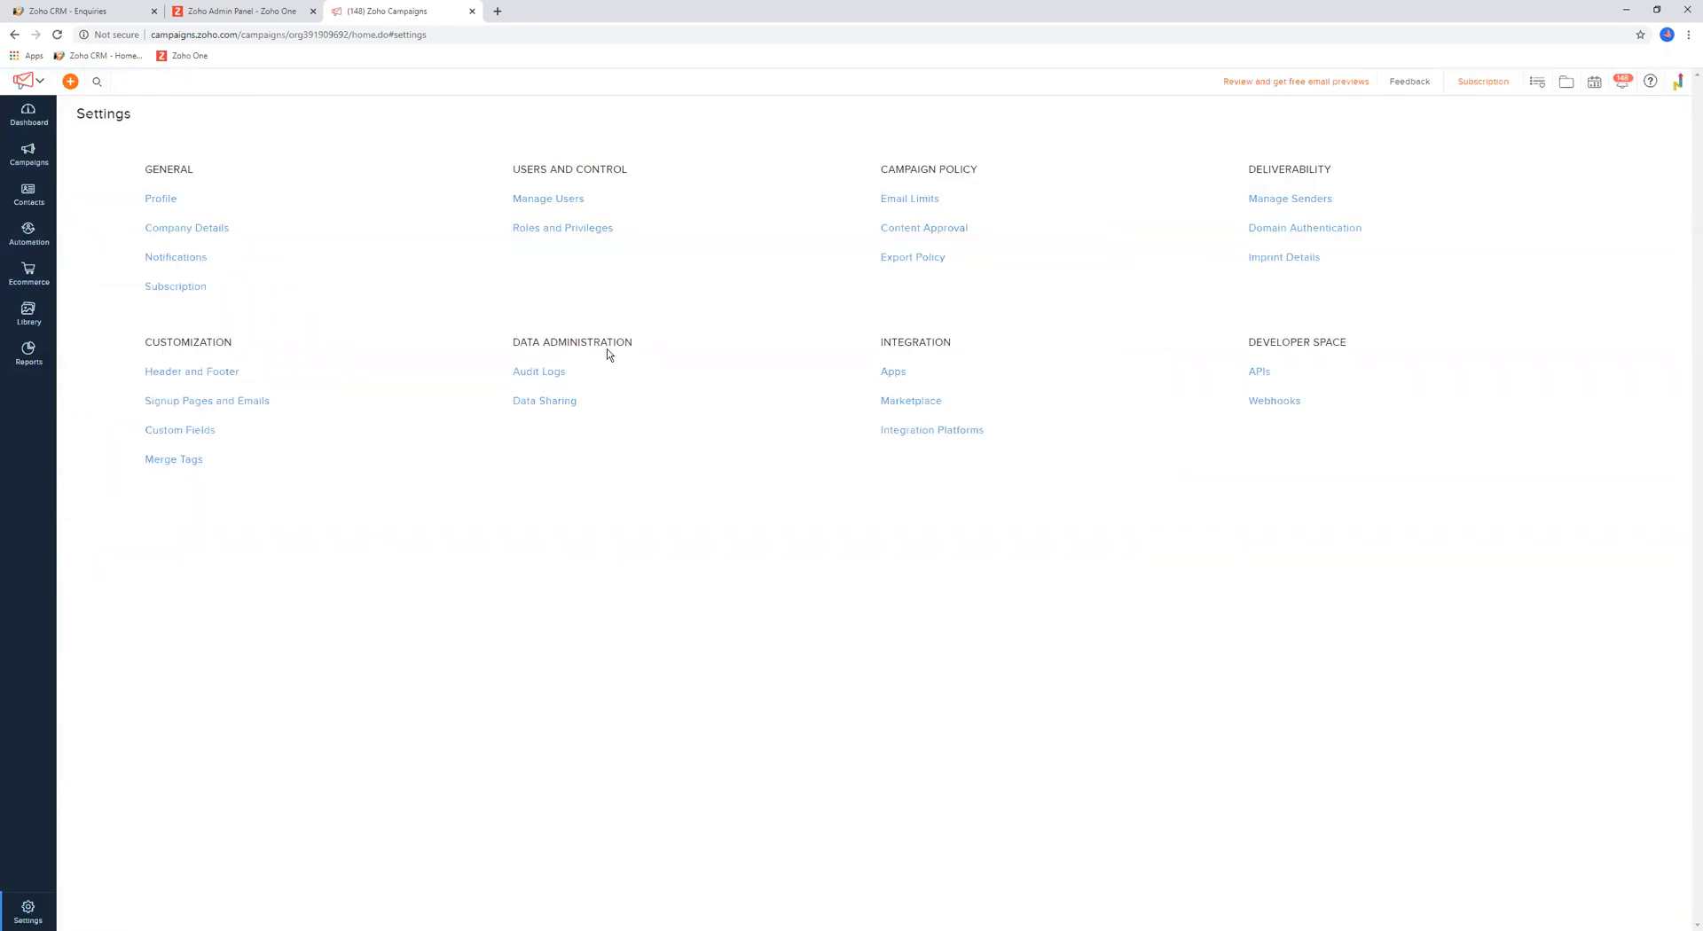
pyautogui.click(539, 370)
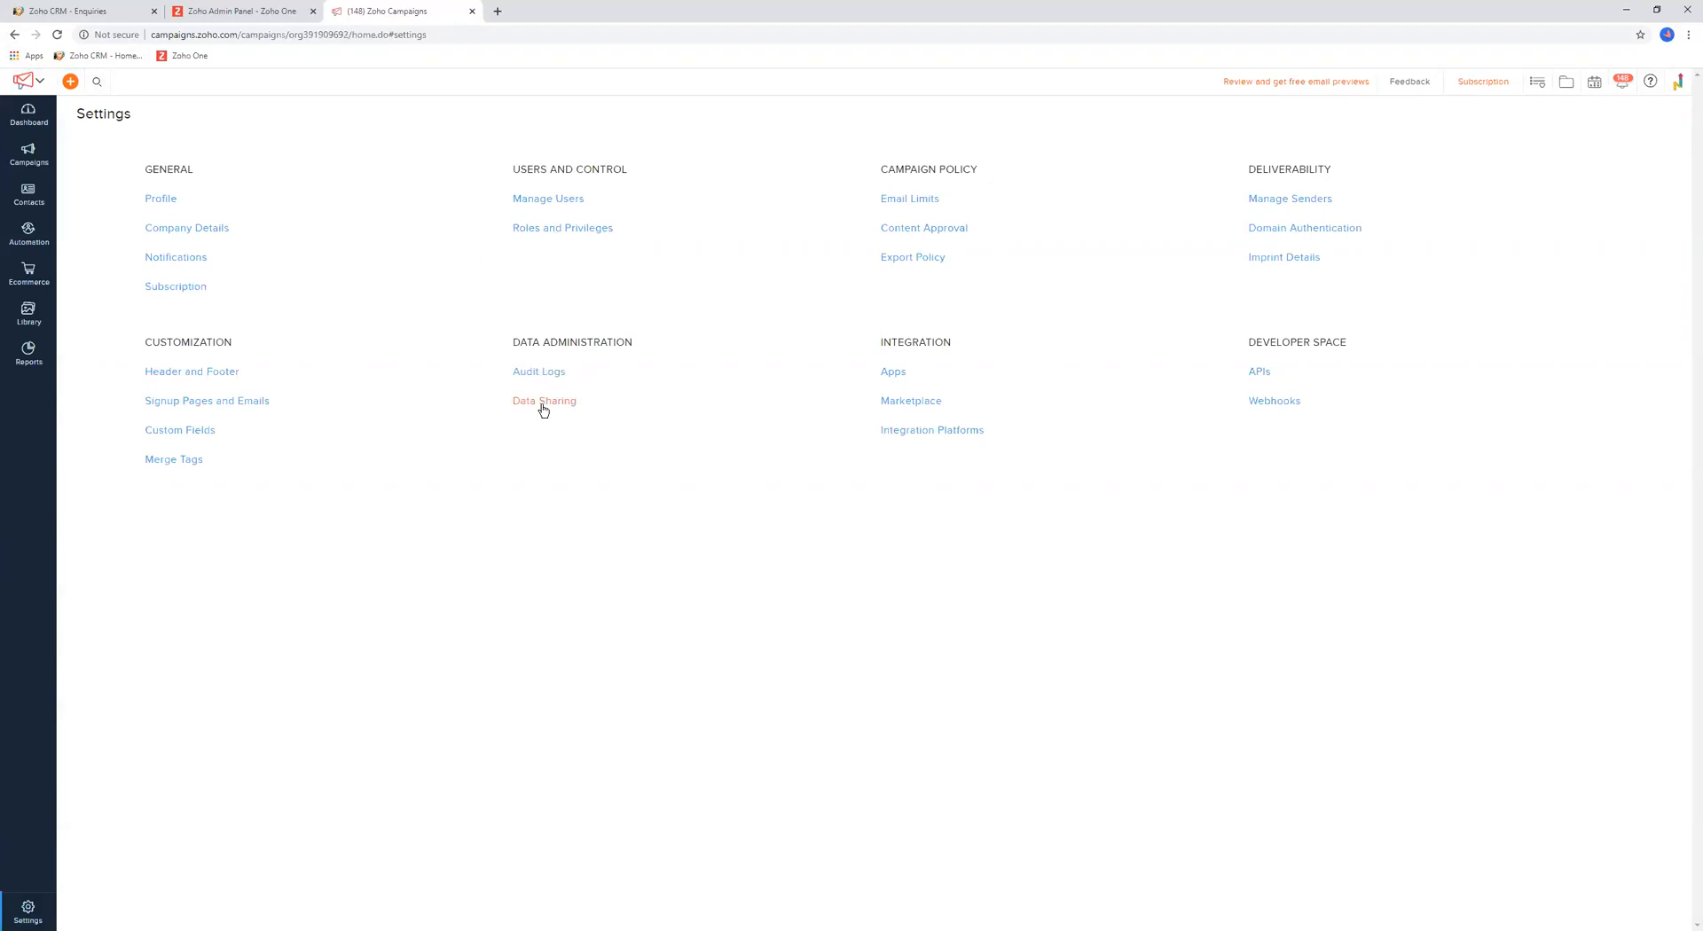
pyautogui.click(545, 401)
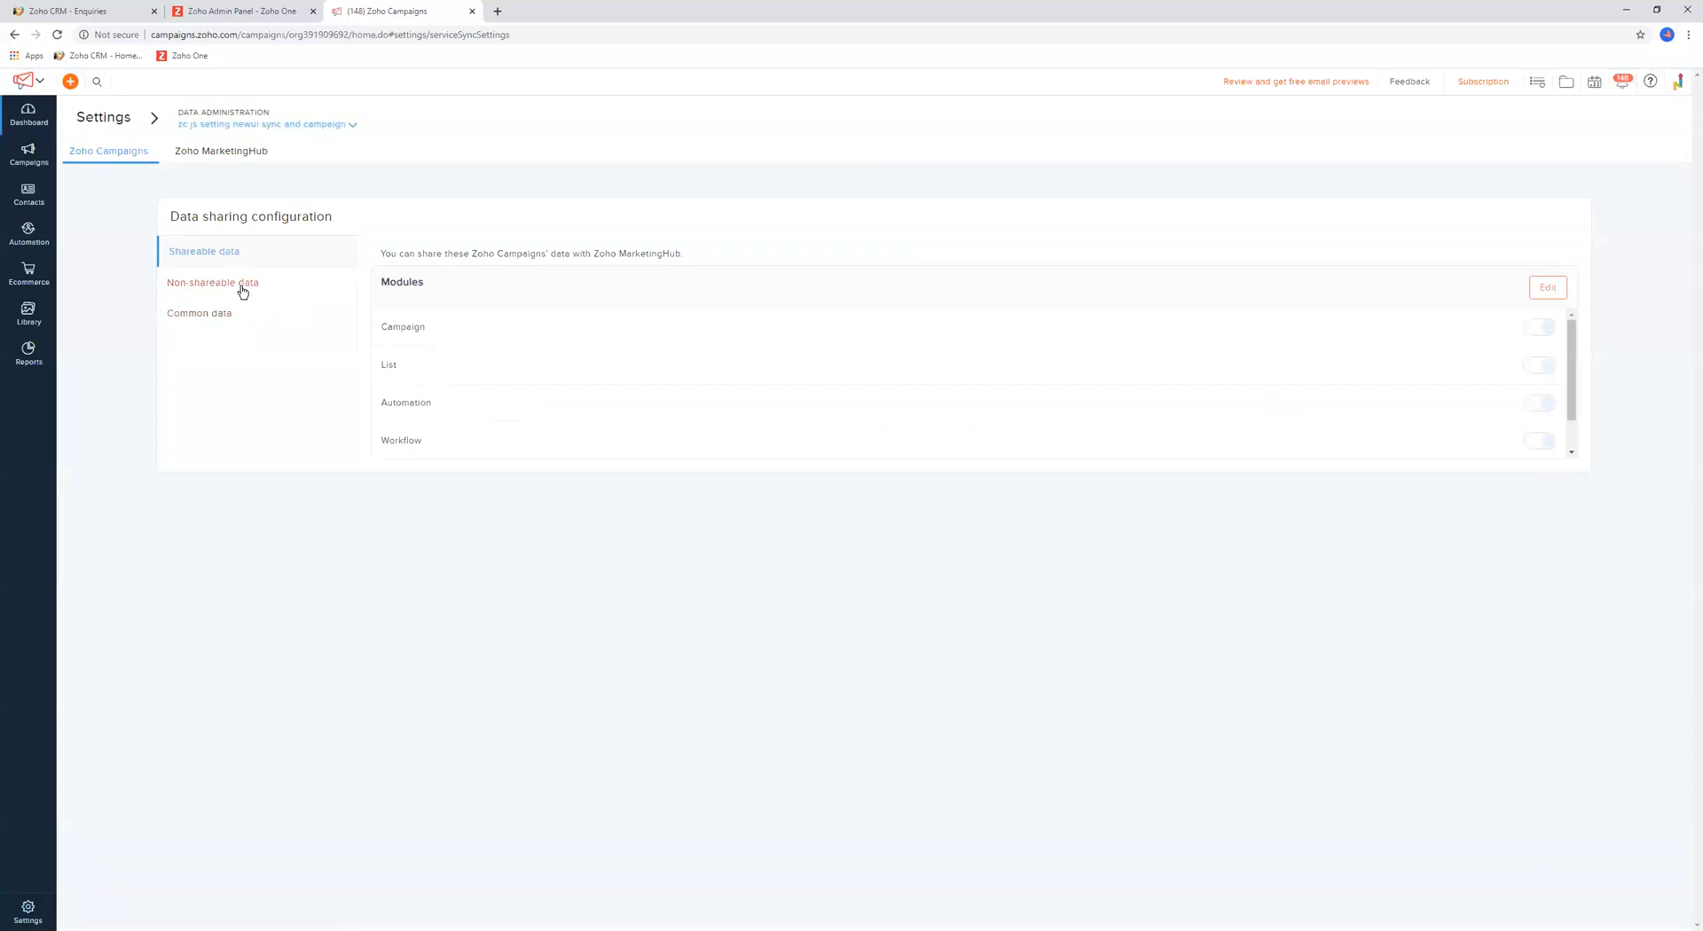
pyautogui.moveTo(422, 328)
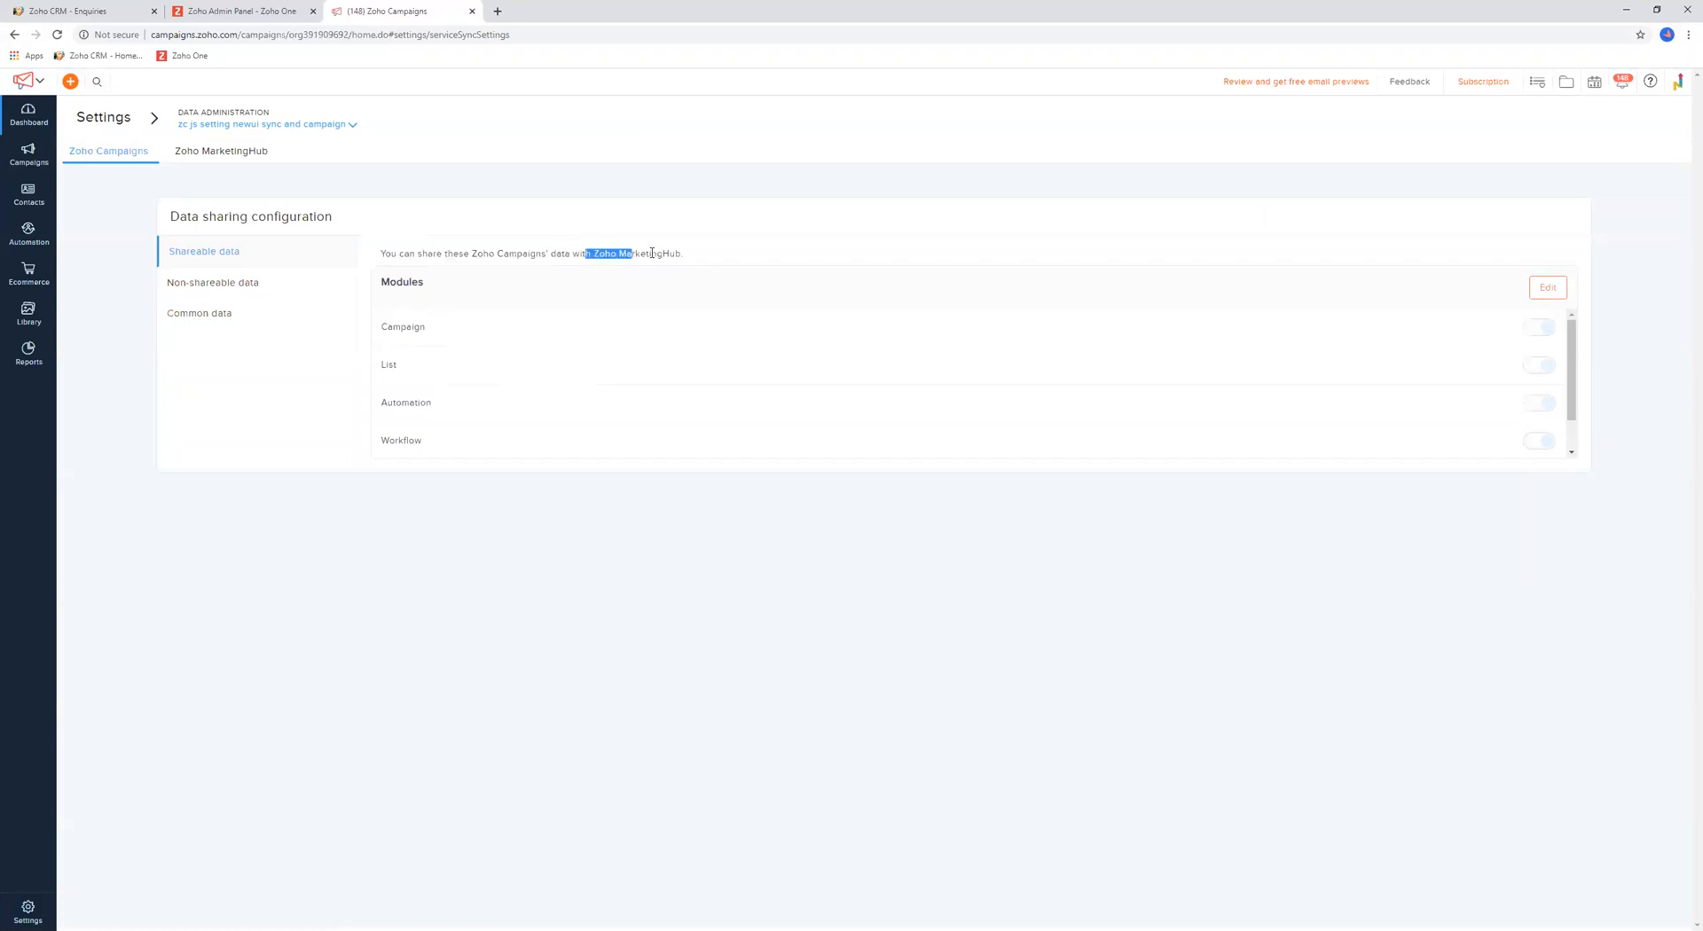
pyautogui.moveTo(689, 268)
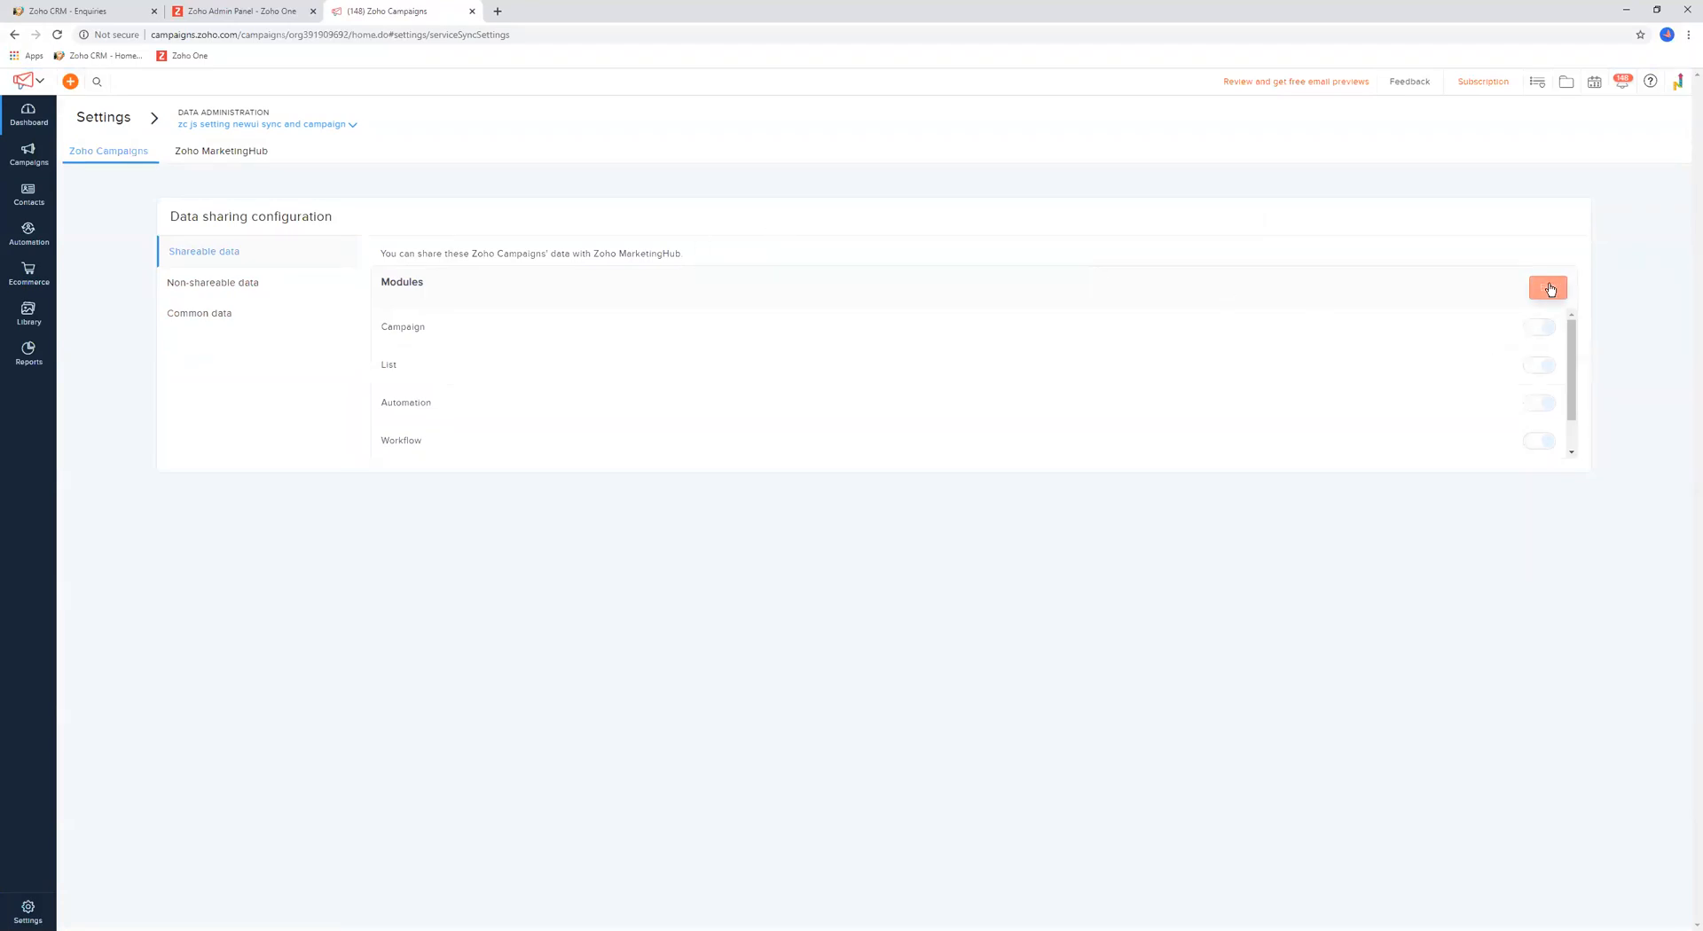
pyautogui.scroll(-3)
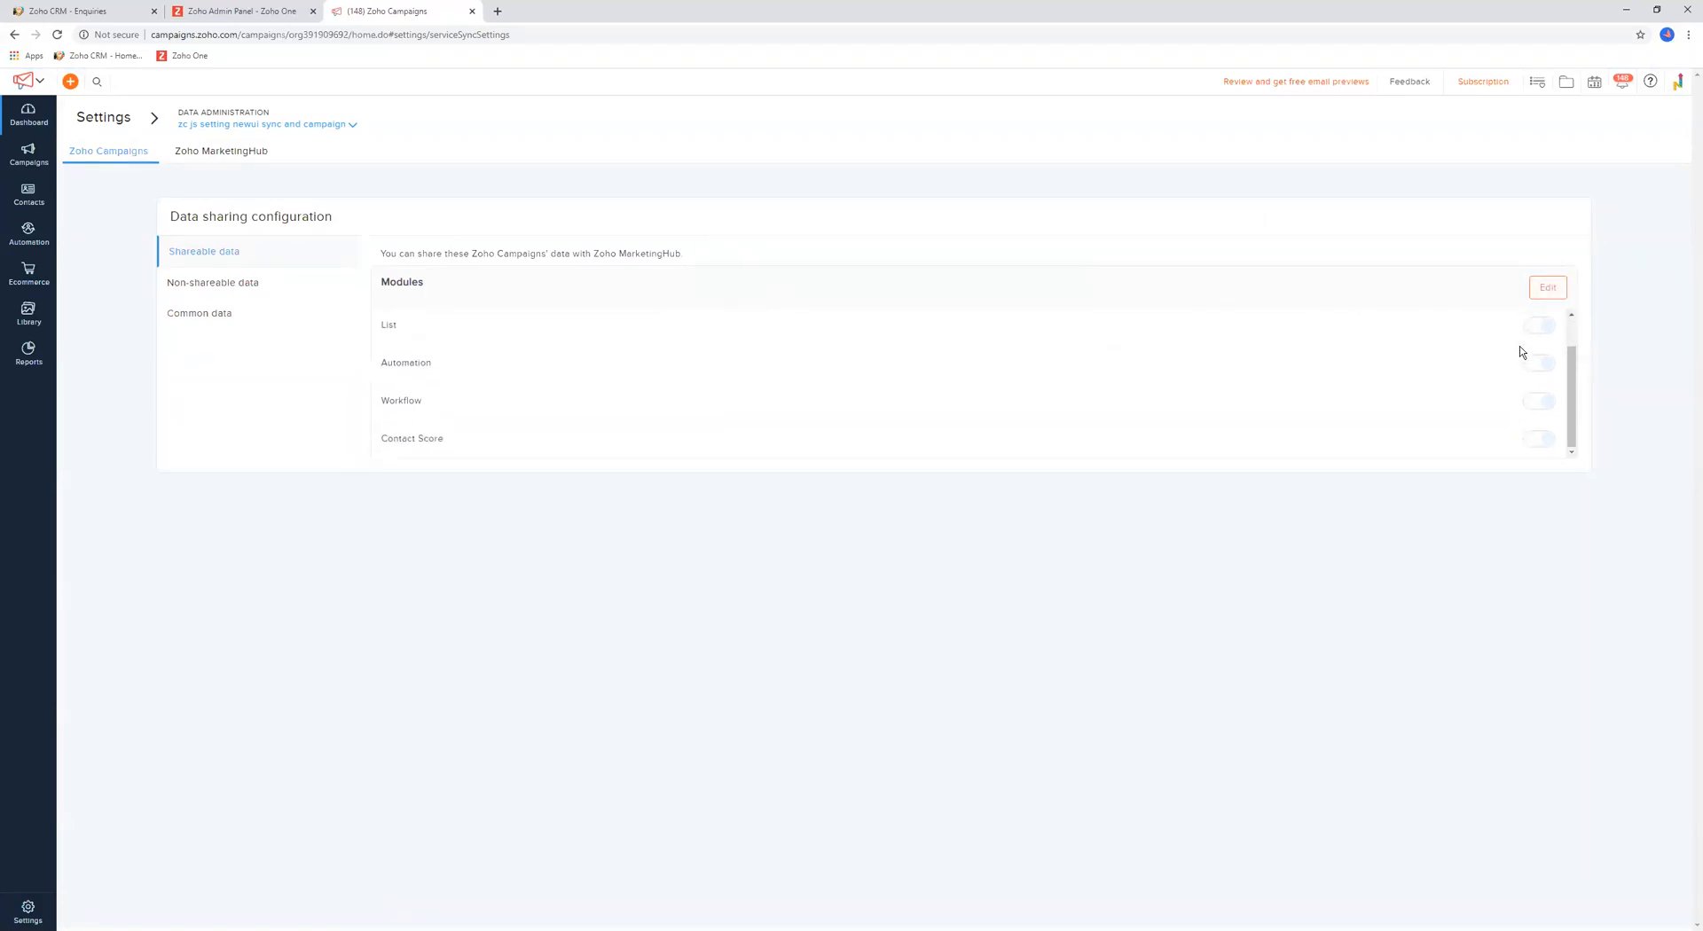
pyautogui.scroll(3)
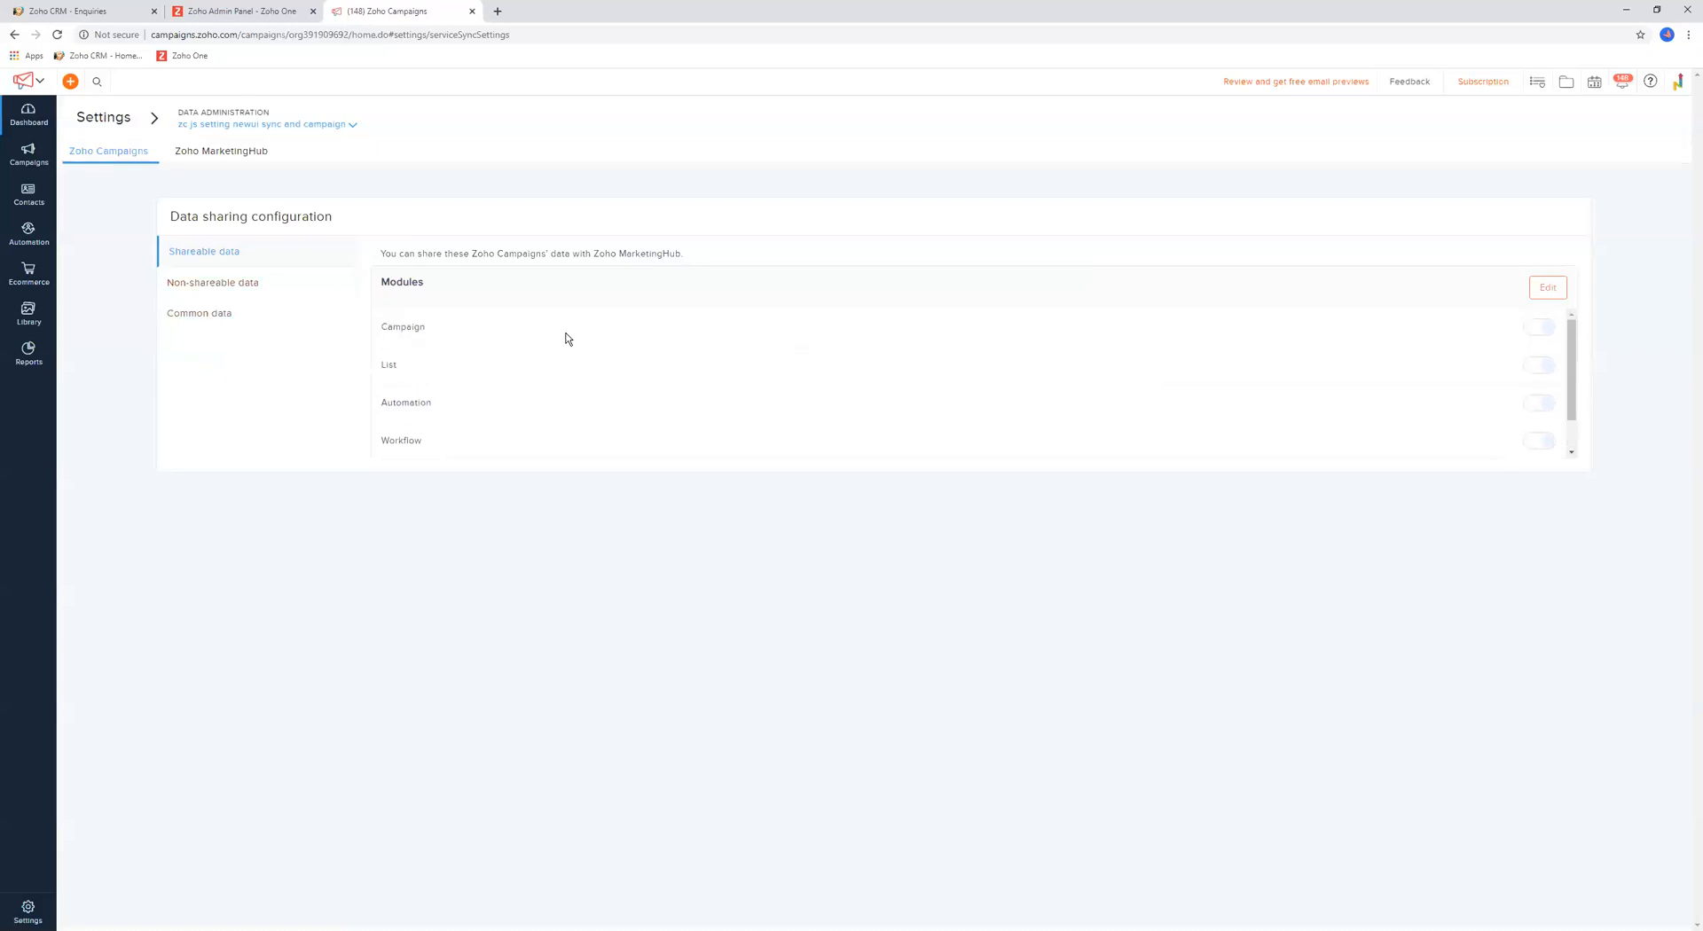
pyautogui.click(103, 117)
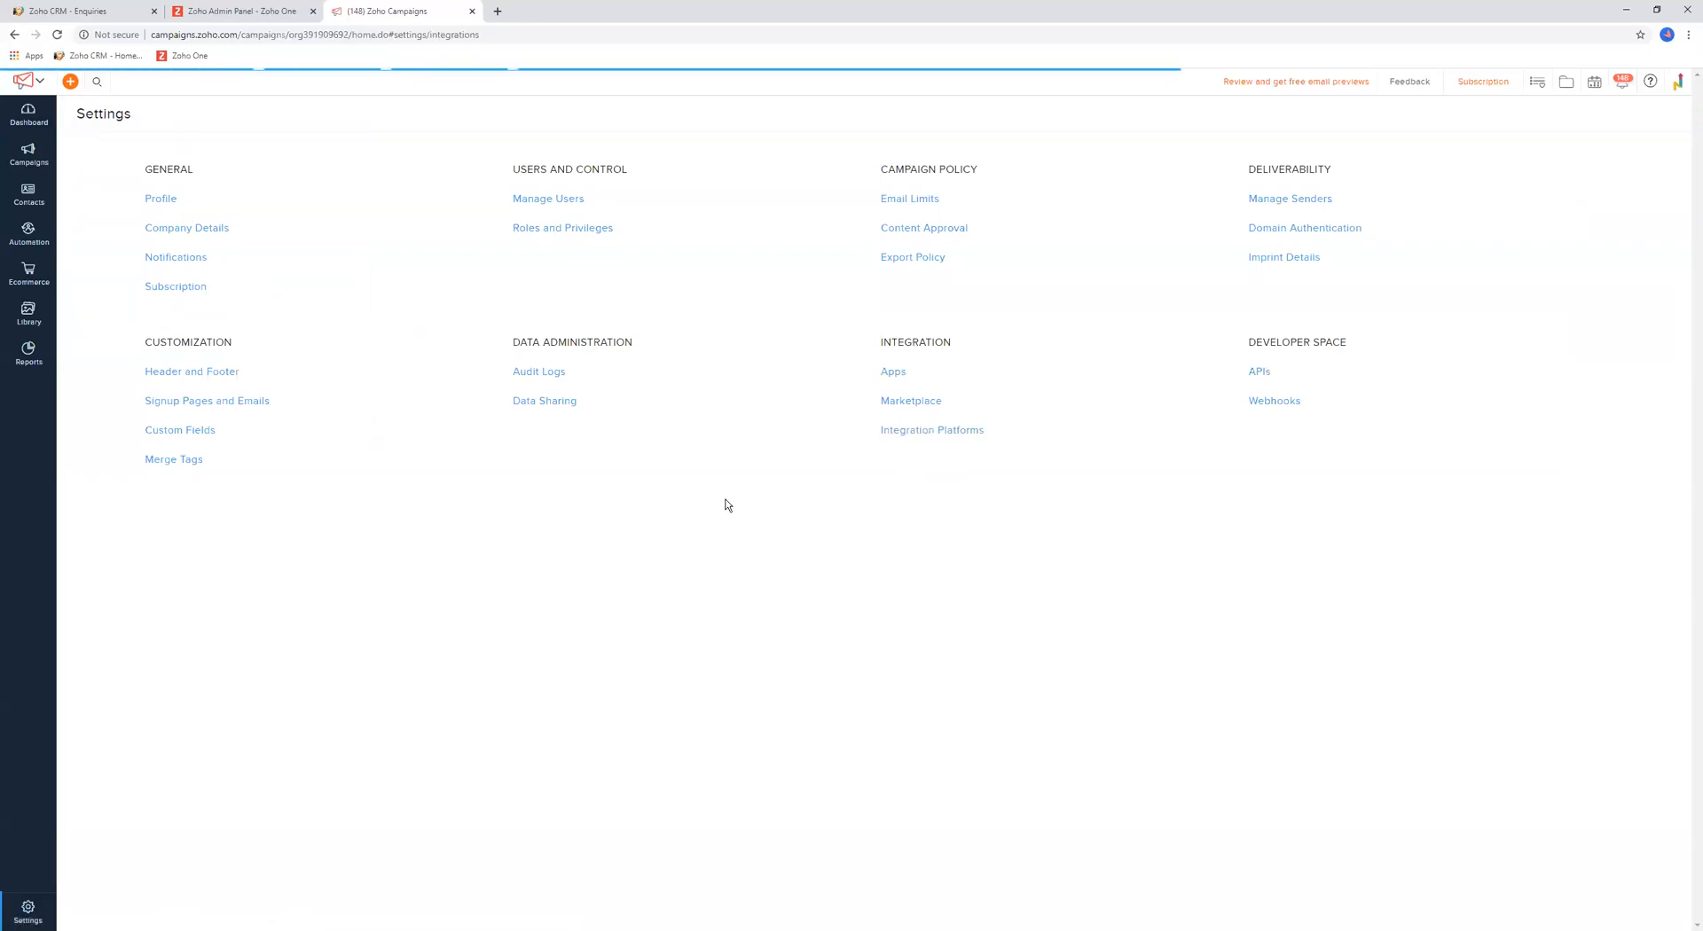
pyautogui.click(893, 370)
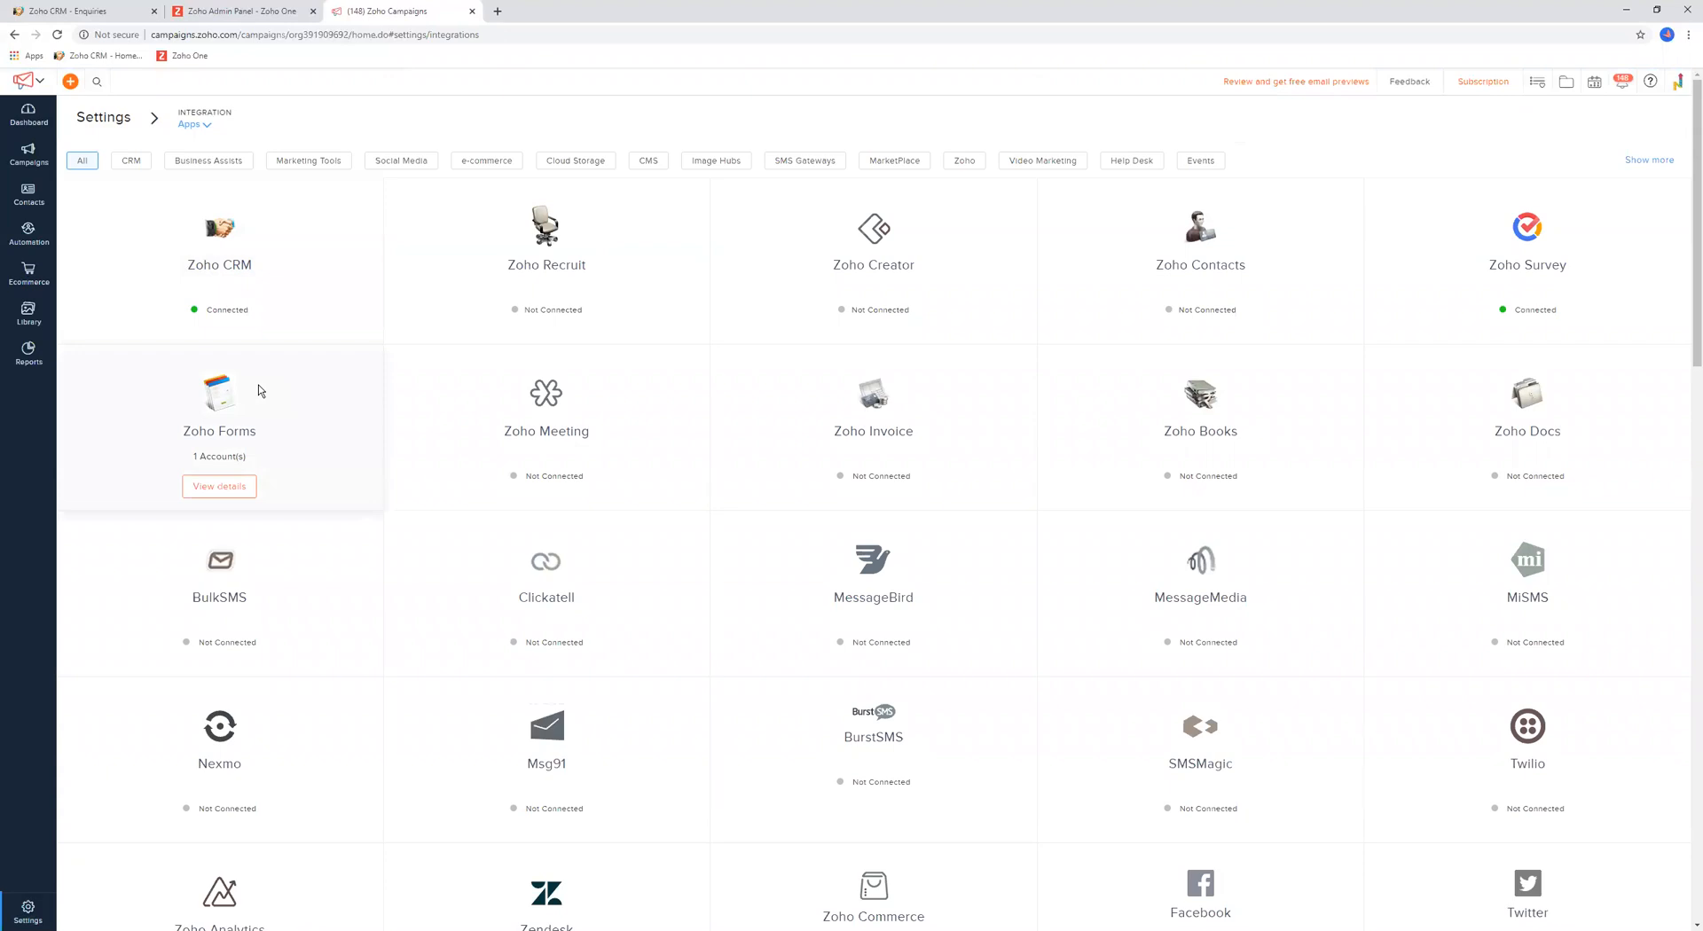
pyautogui.moveTo(962, 457)
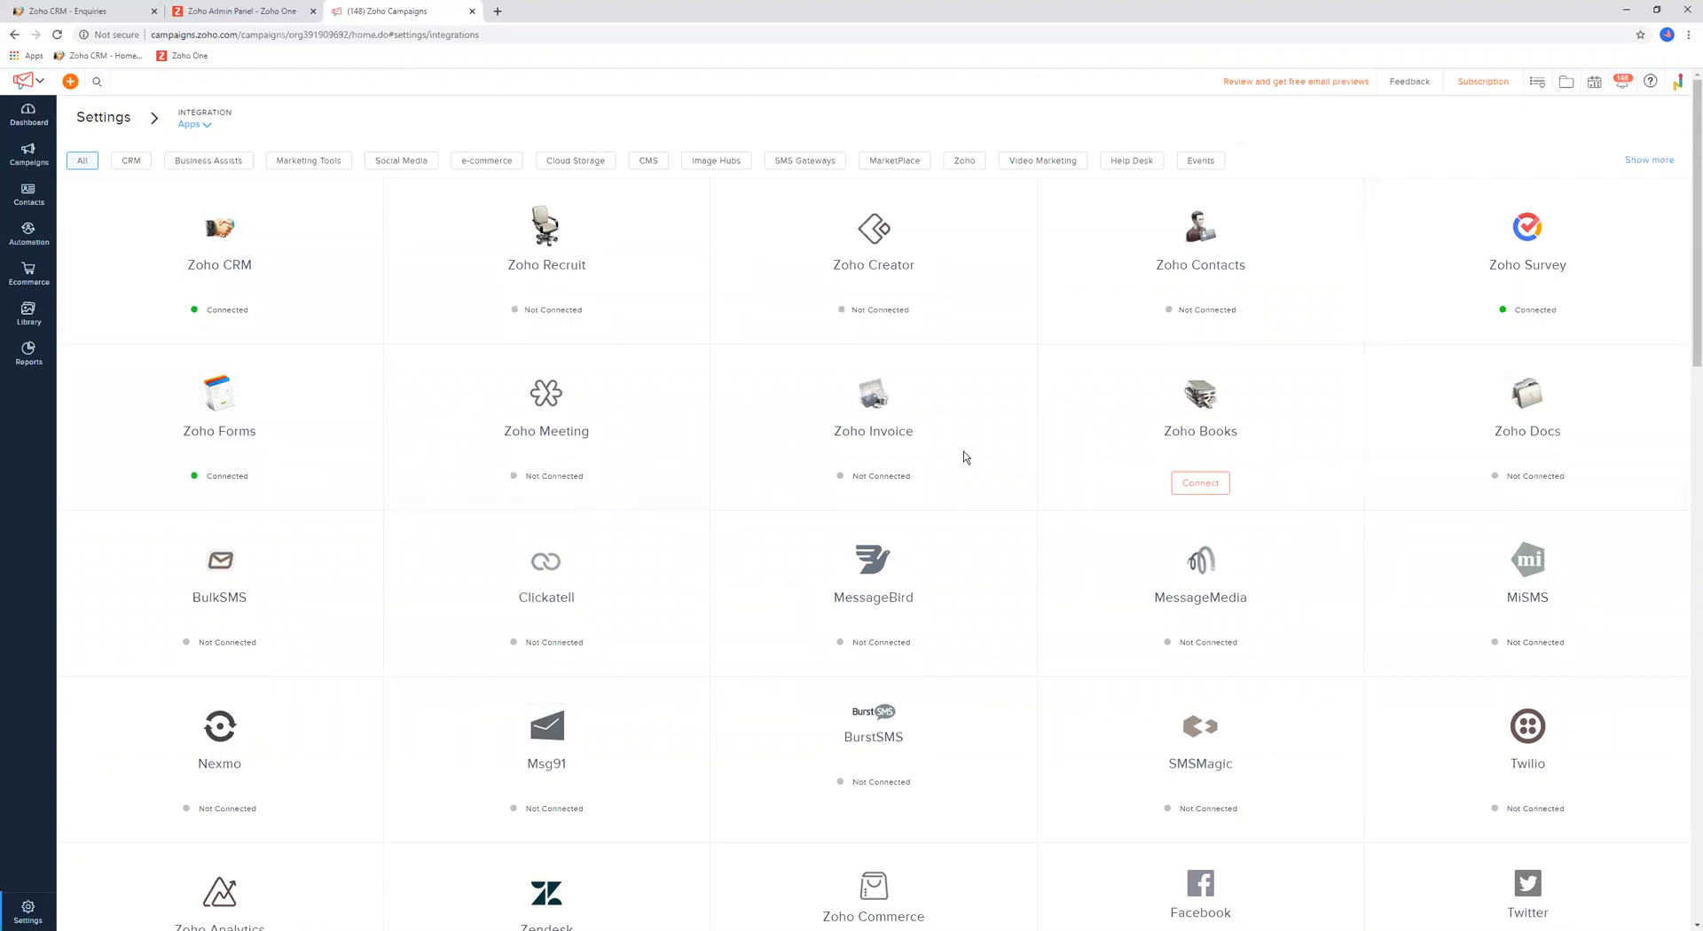
pyautogui.moveTo(1437, 588)
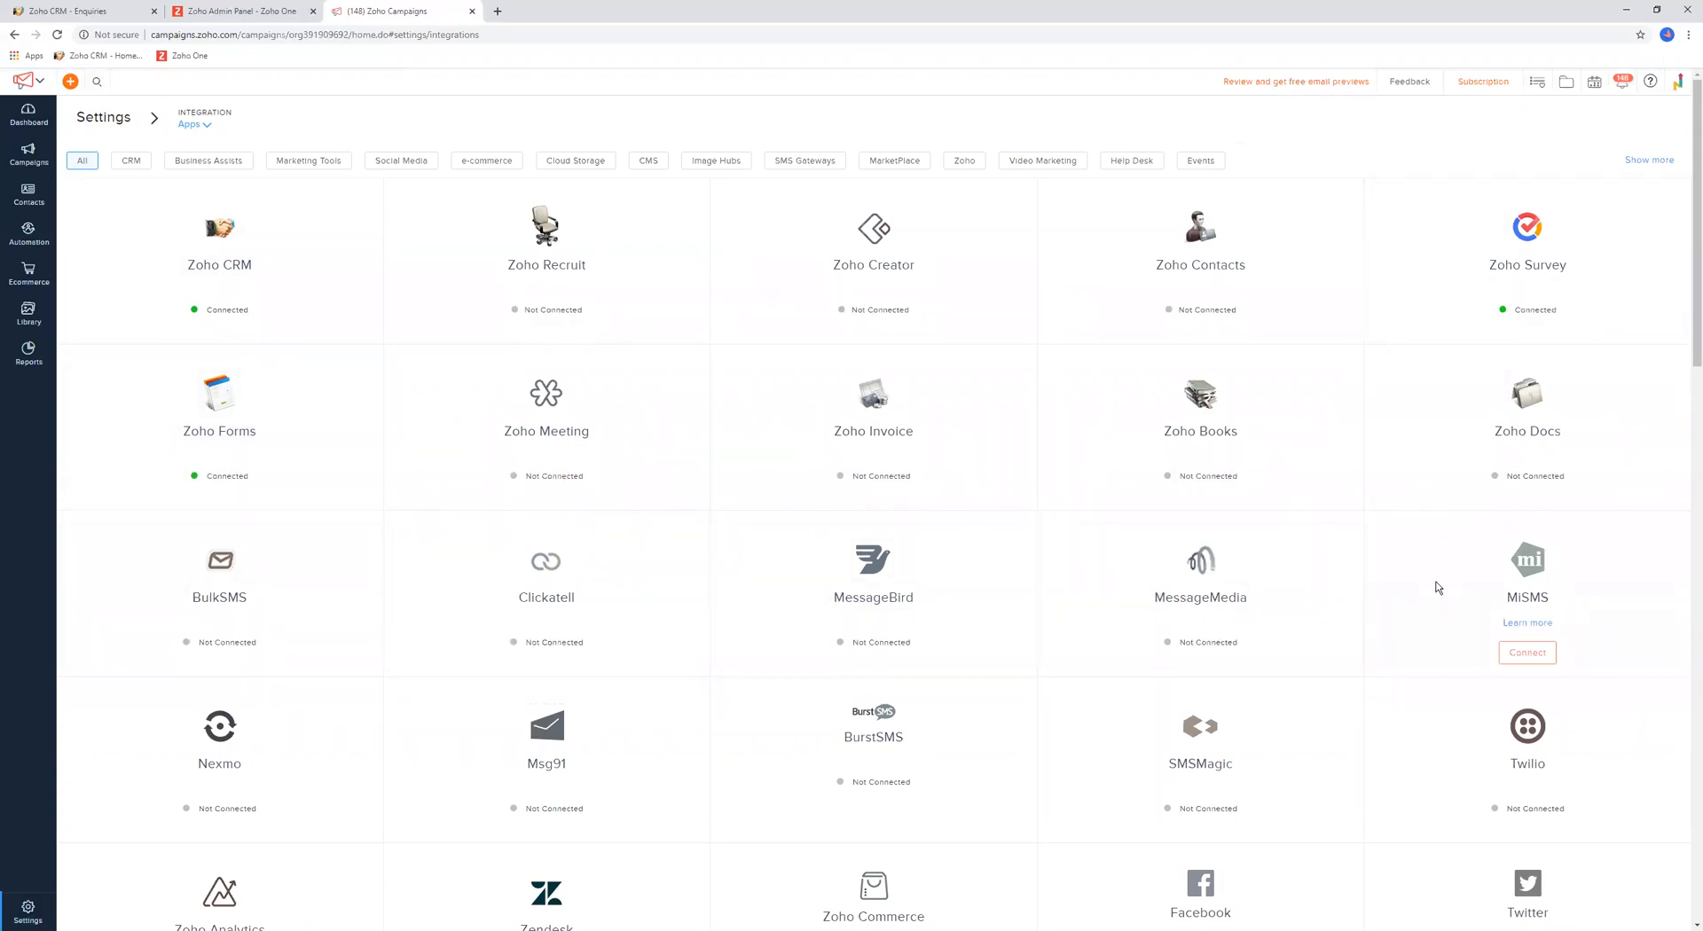
pyautogui.moveTo(220, 264)
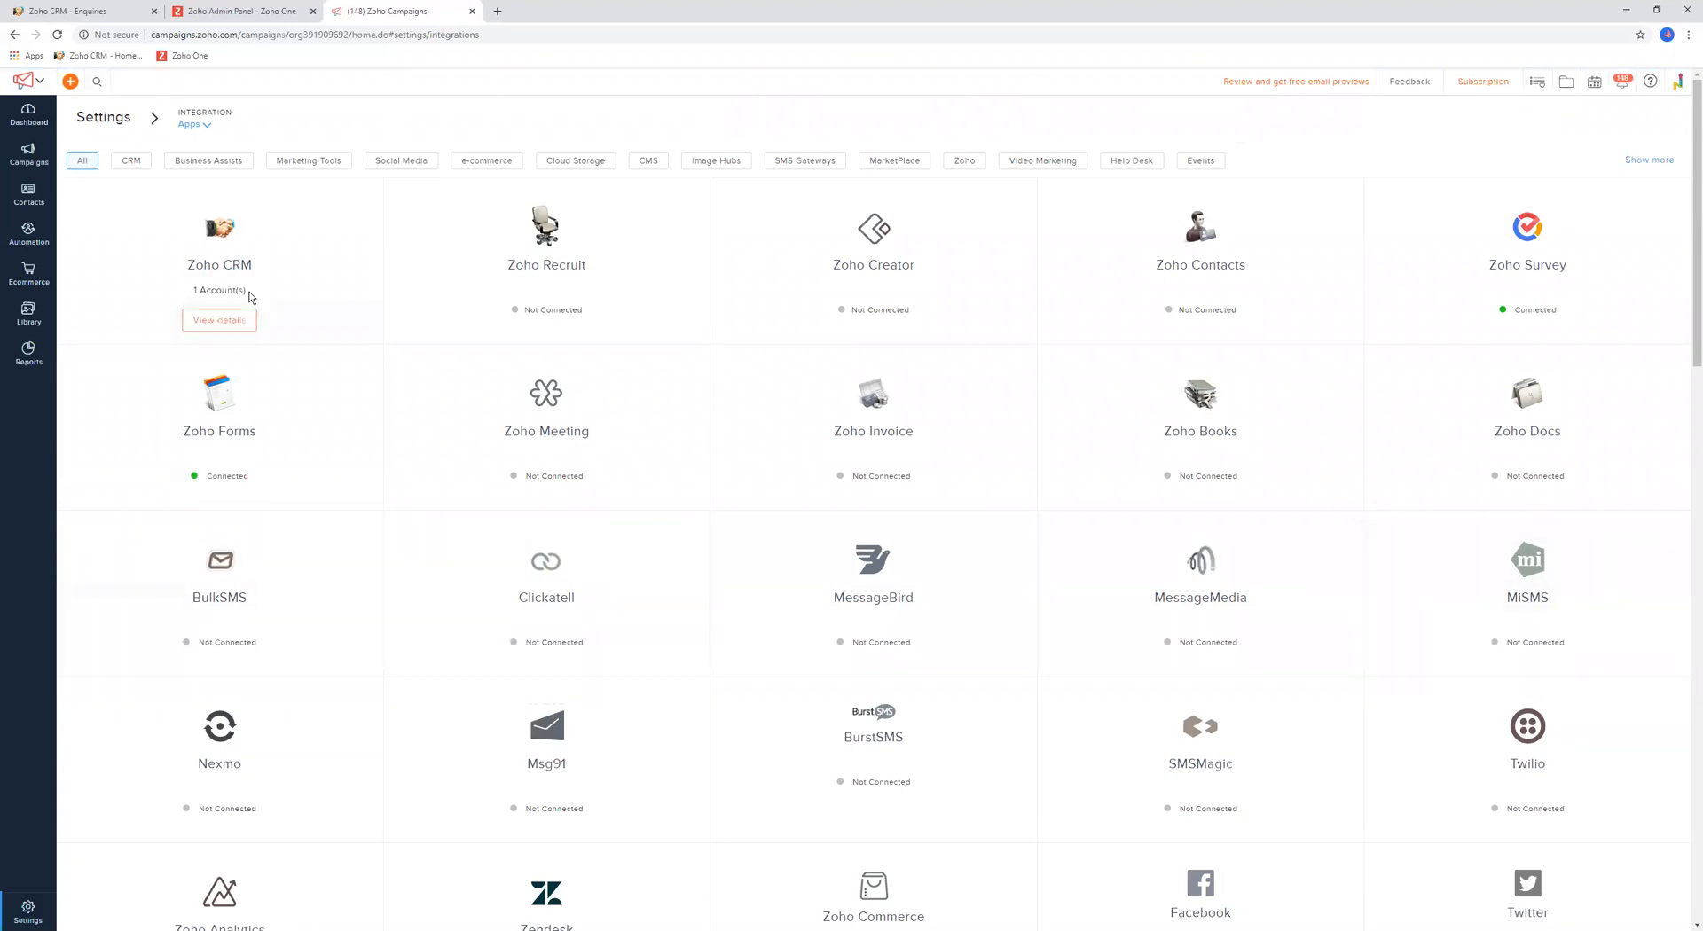
pyautogui.click(219, 321)
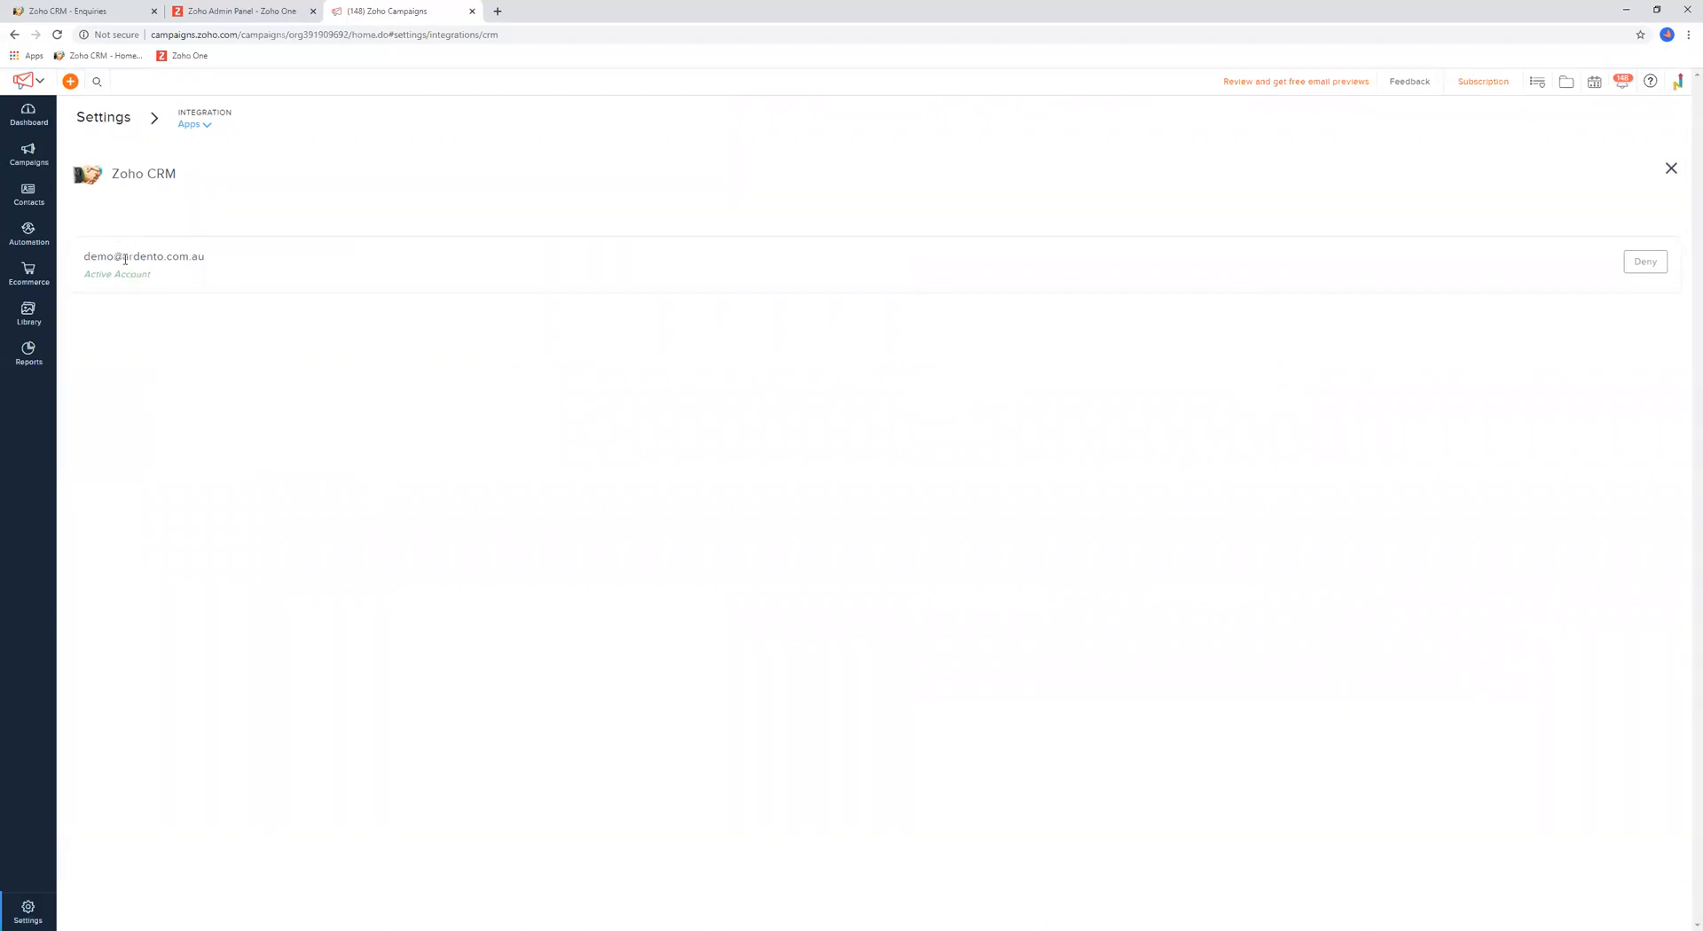
pyautogui.click(1670, 169)
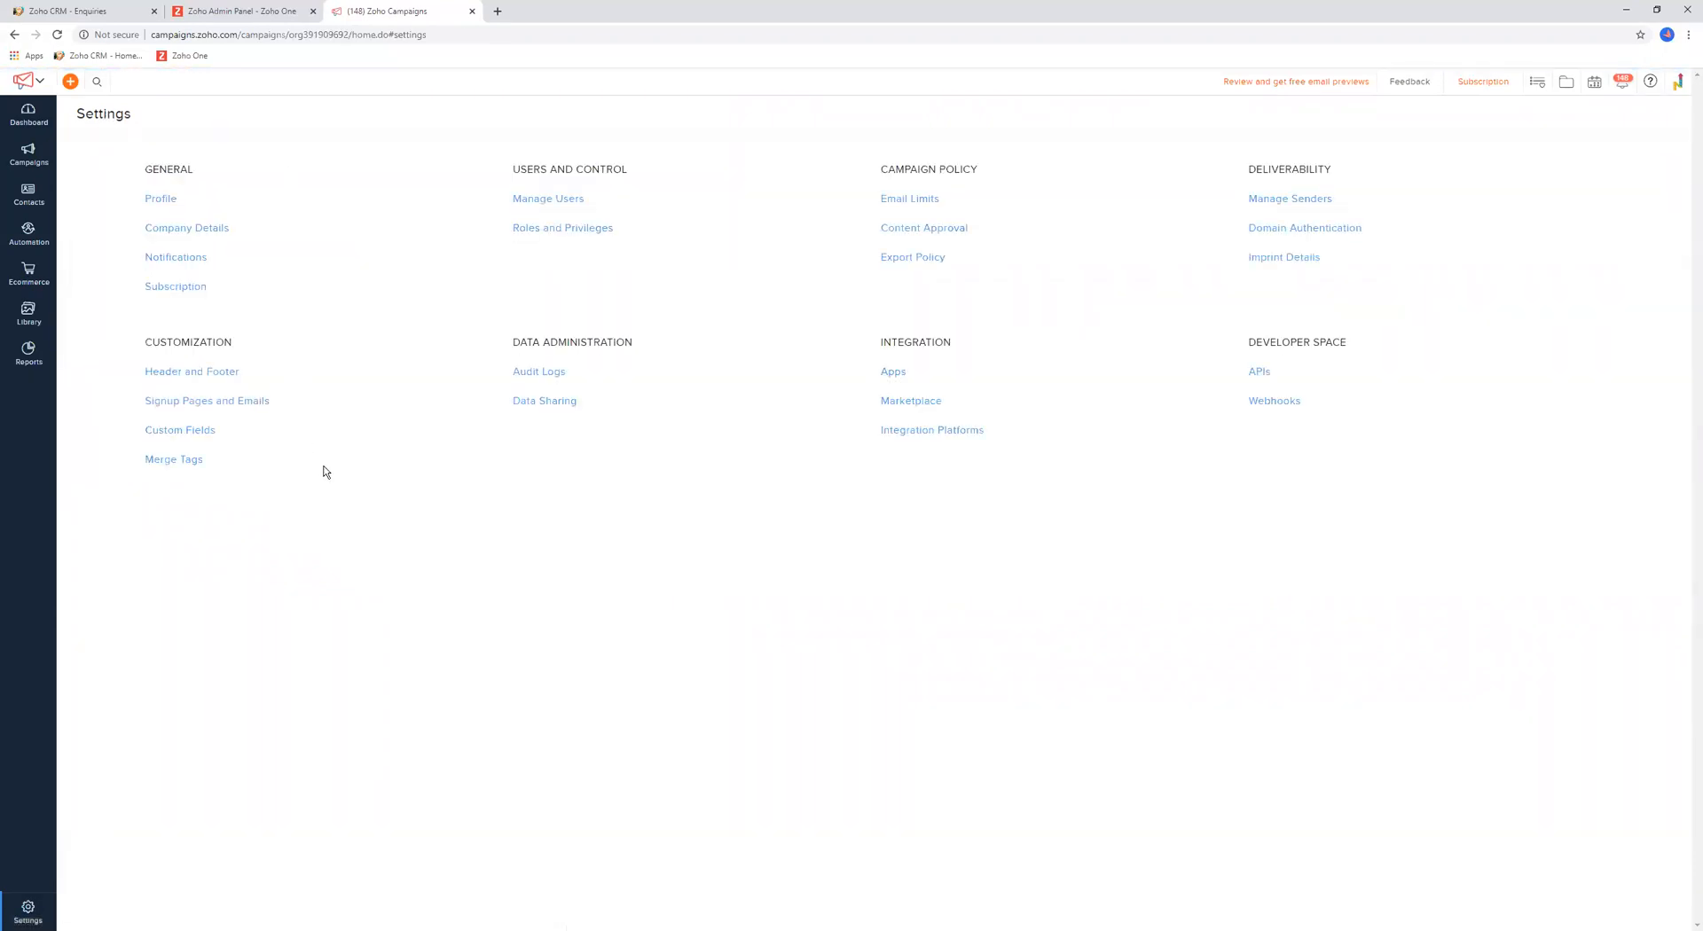
pyautogui.moveTo(186, 234)
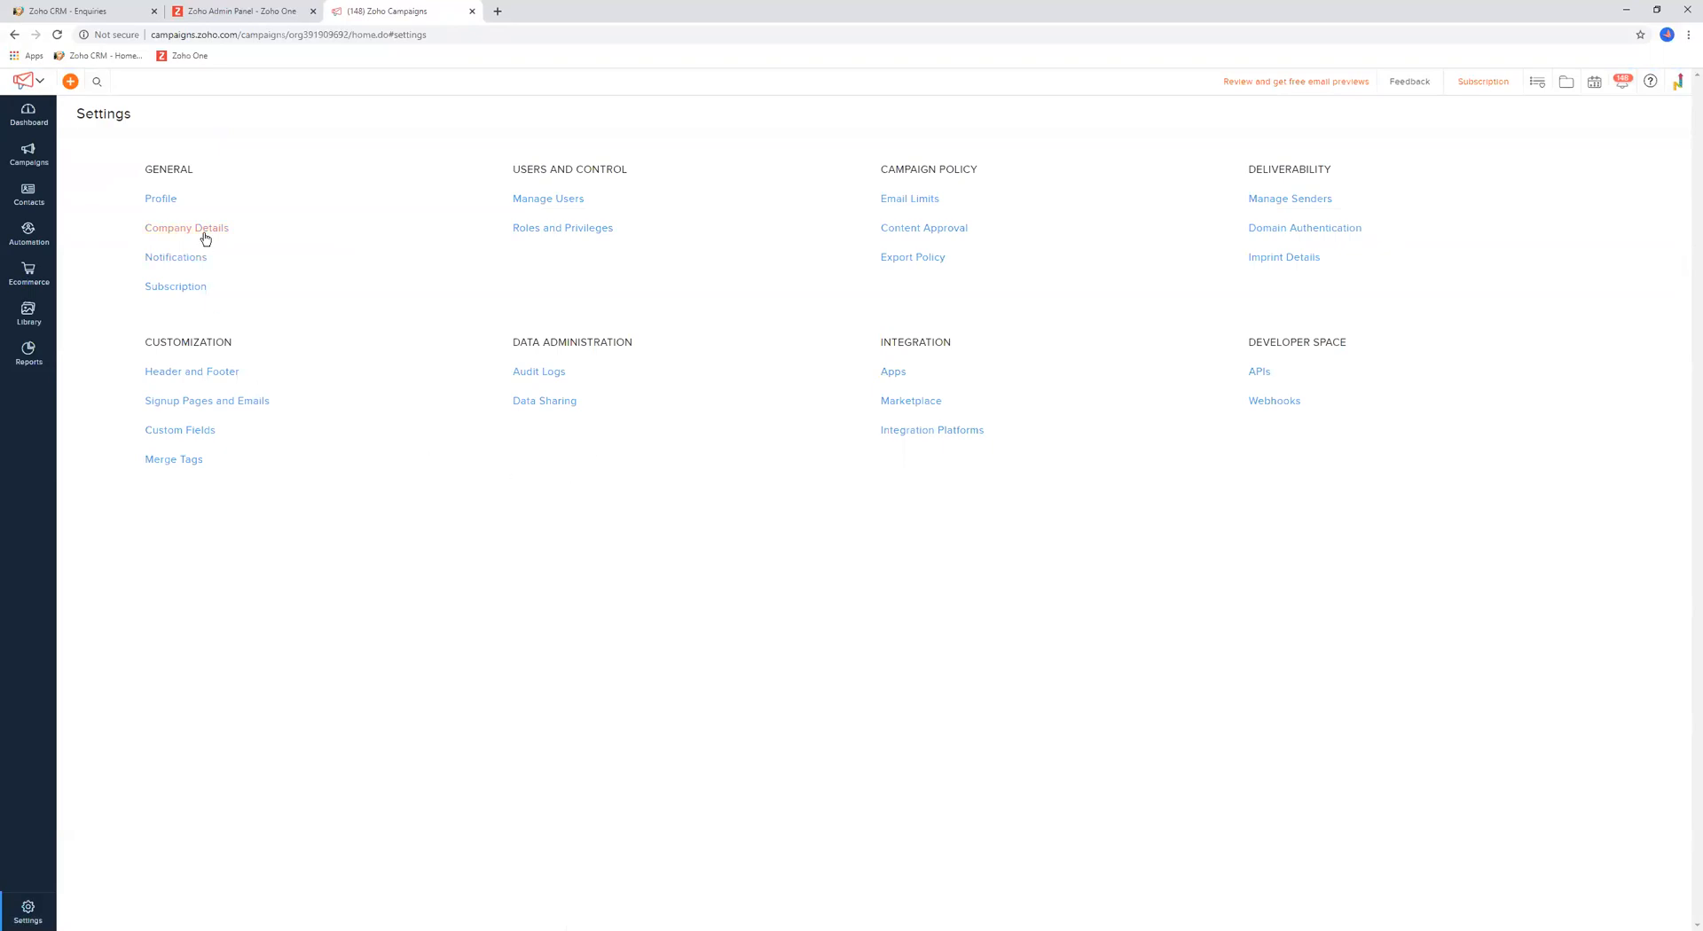
pyautogui.moveTo(915, 343)
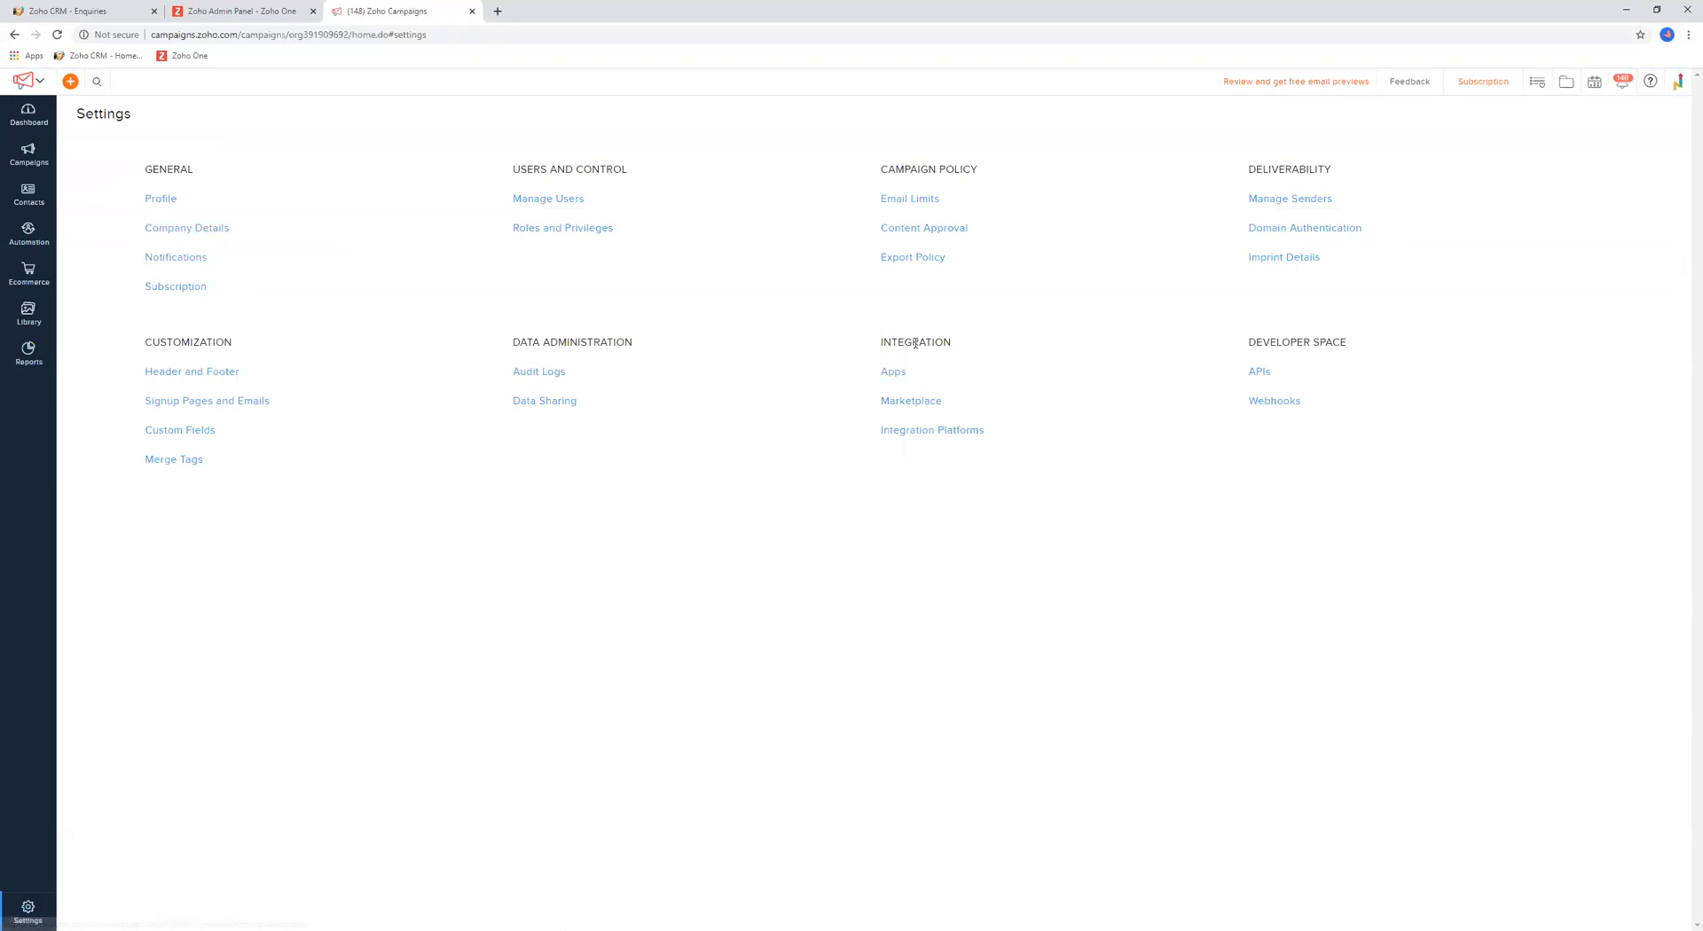
pyautogui.click(893, 371)
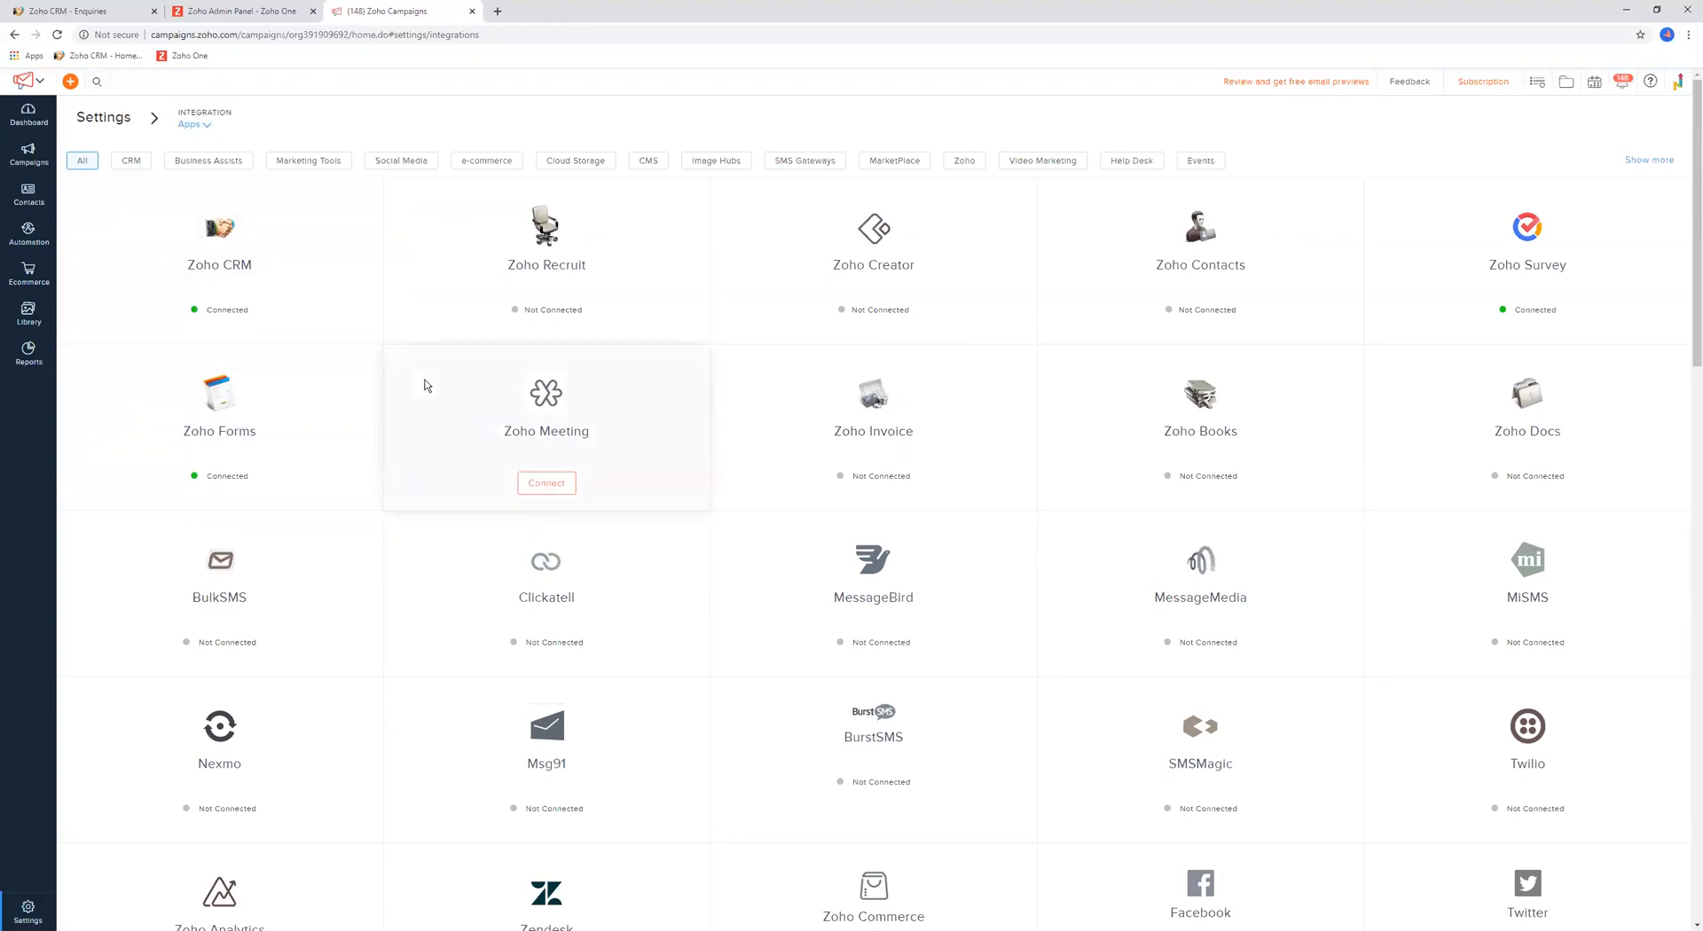
pyautogui.moveTo(108, 133)
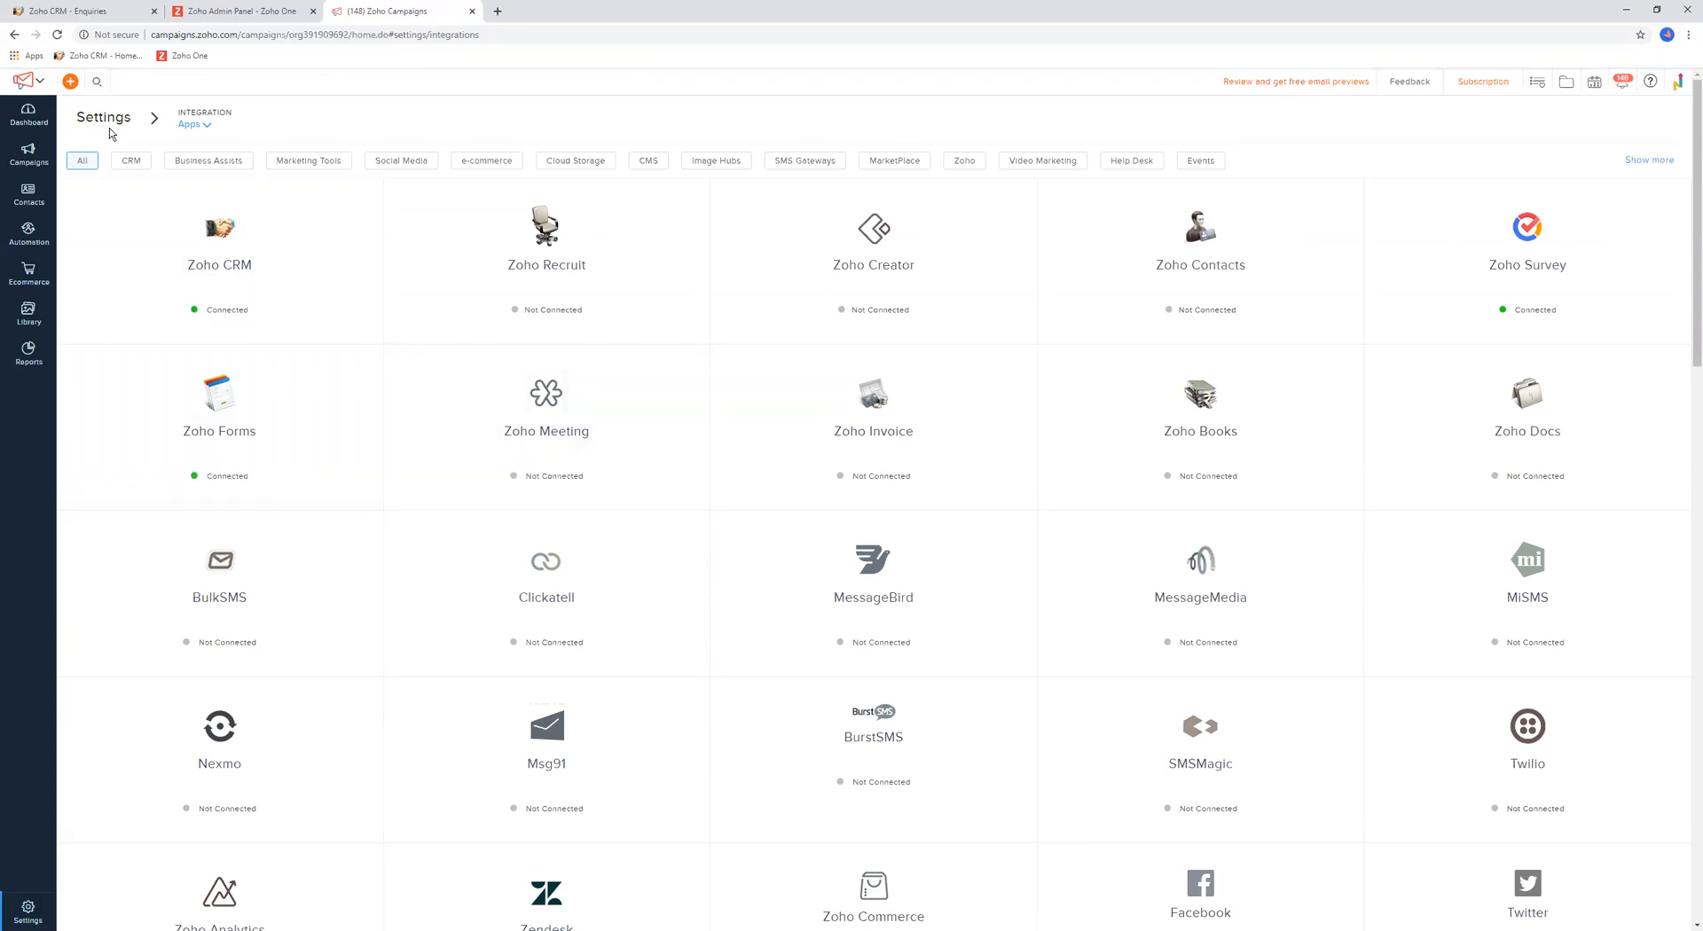
pyautogui.click(103, 117)
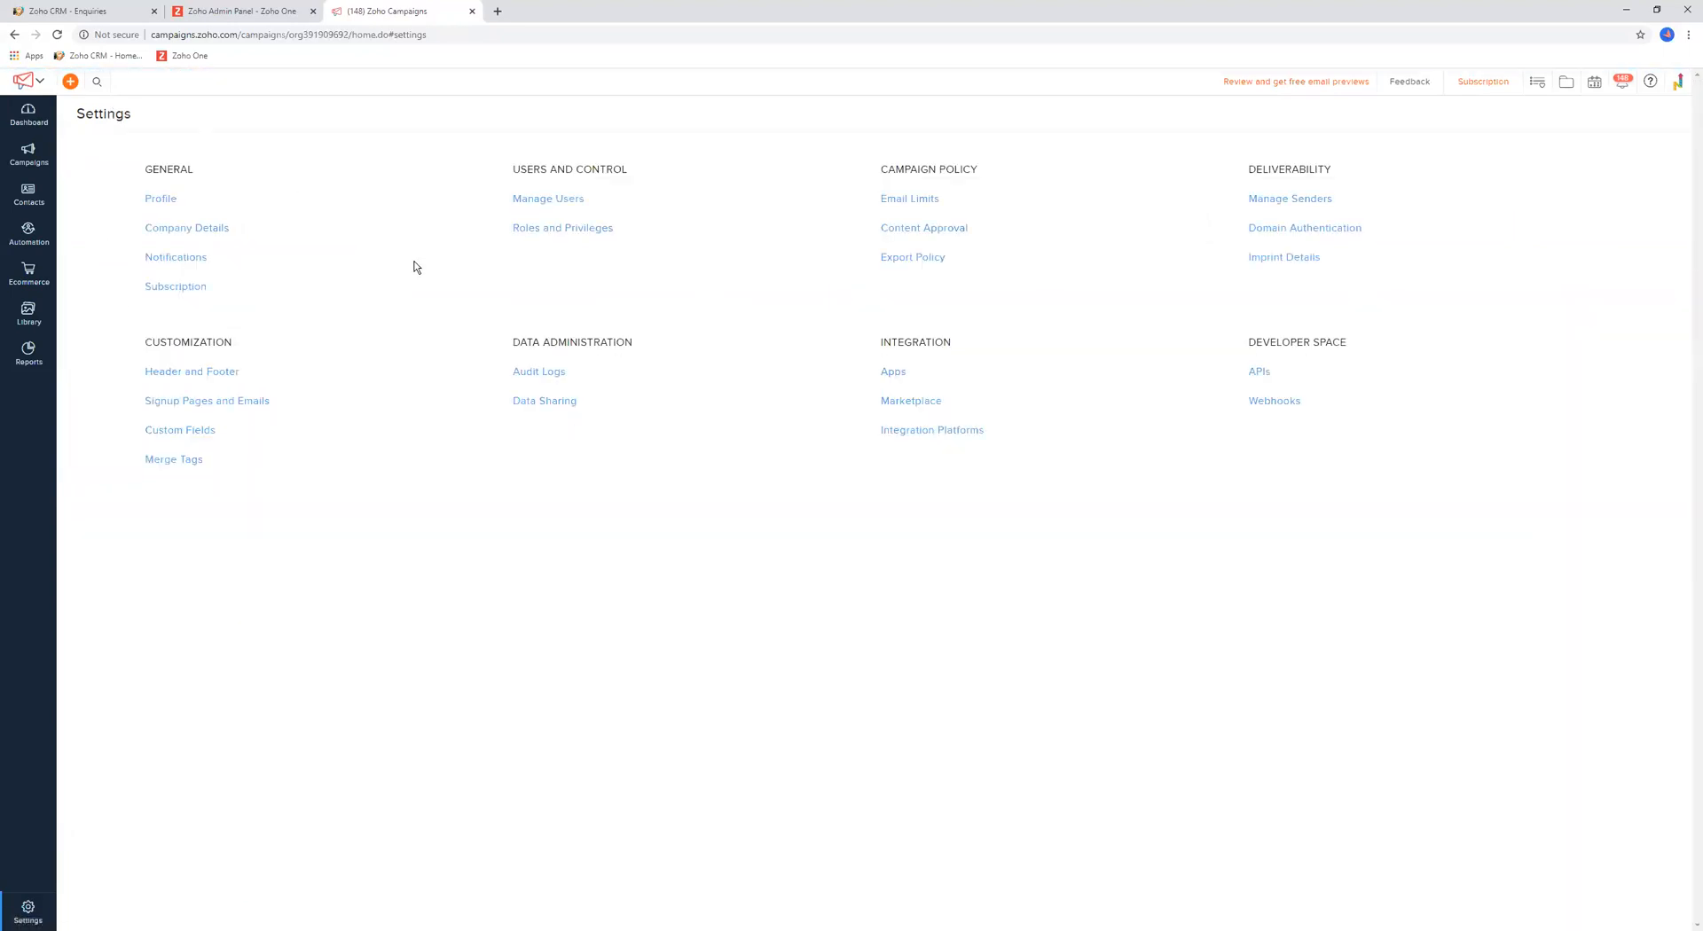
pyautogui.moveTo(849, 592)
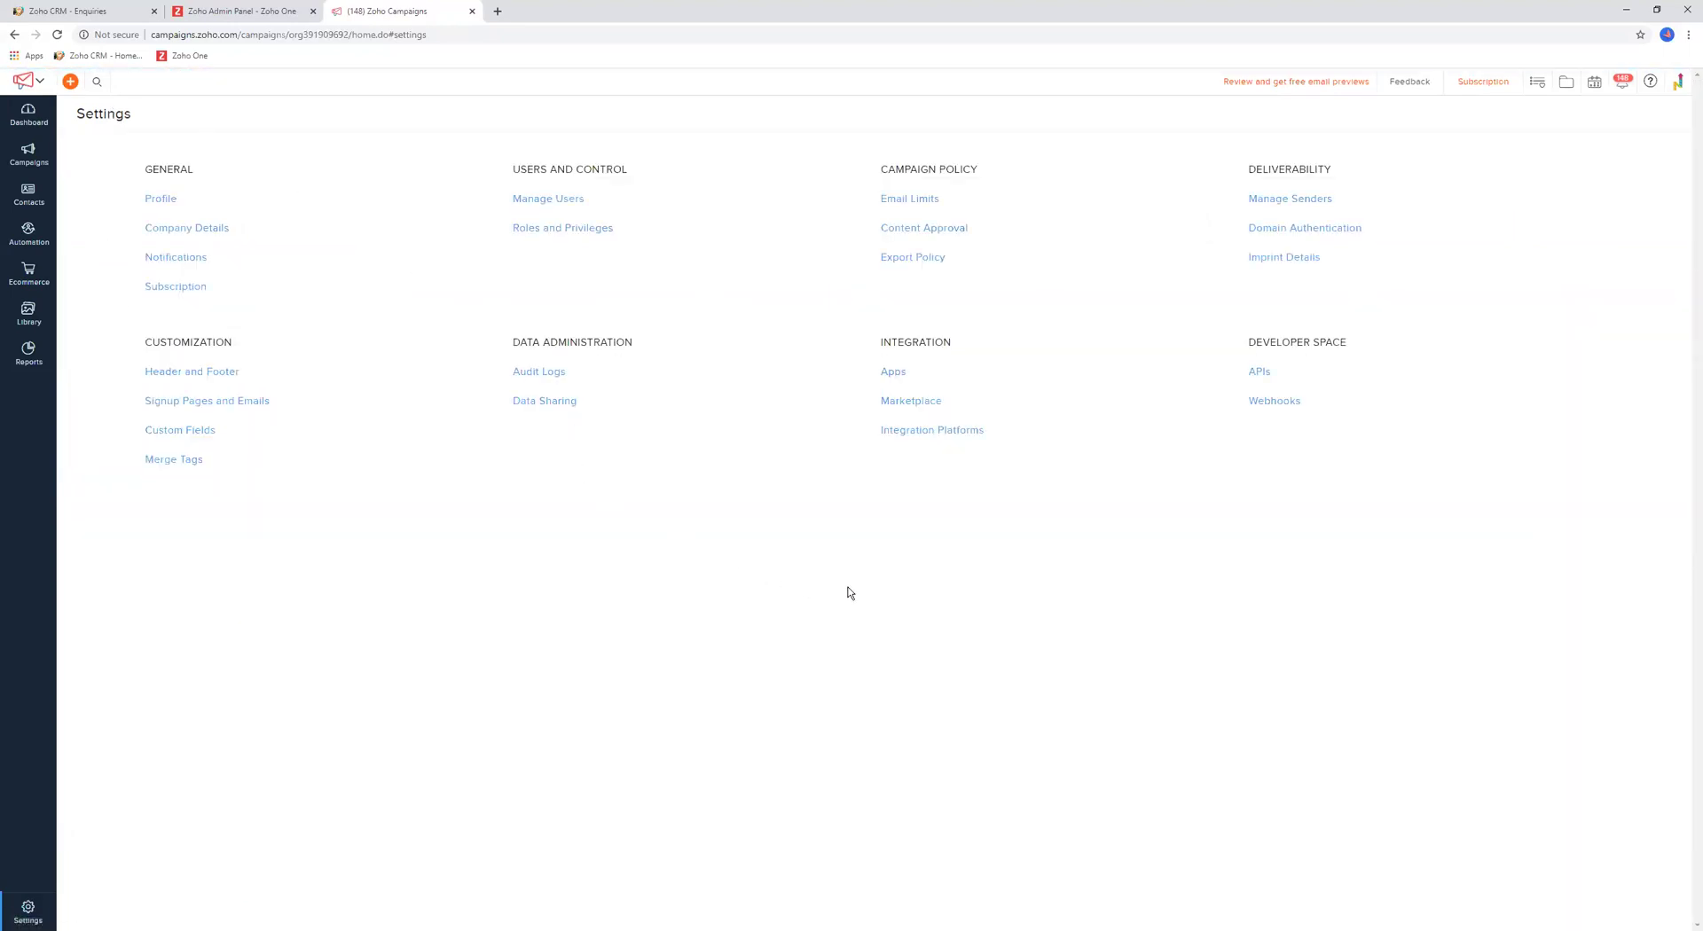
pyautogui.moveTo(868, 605)
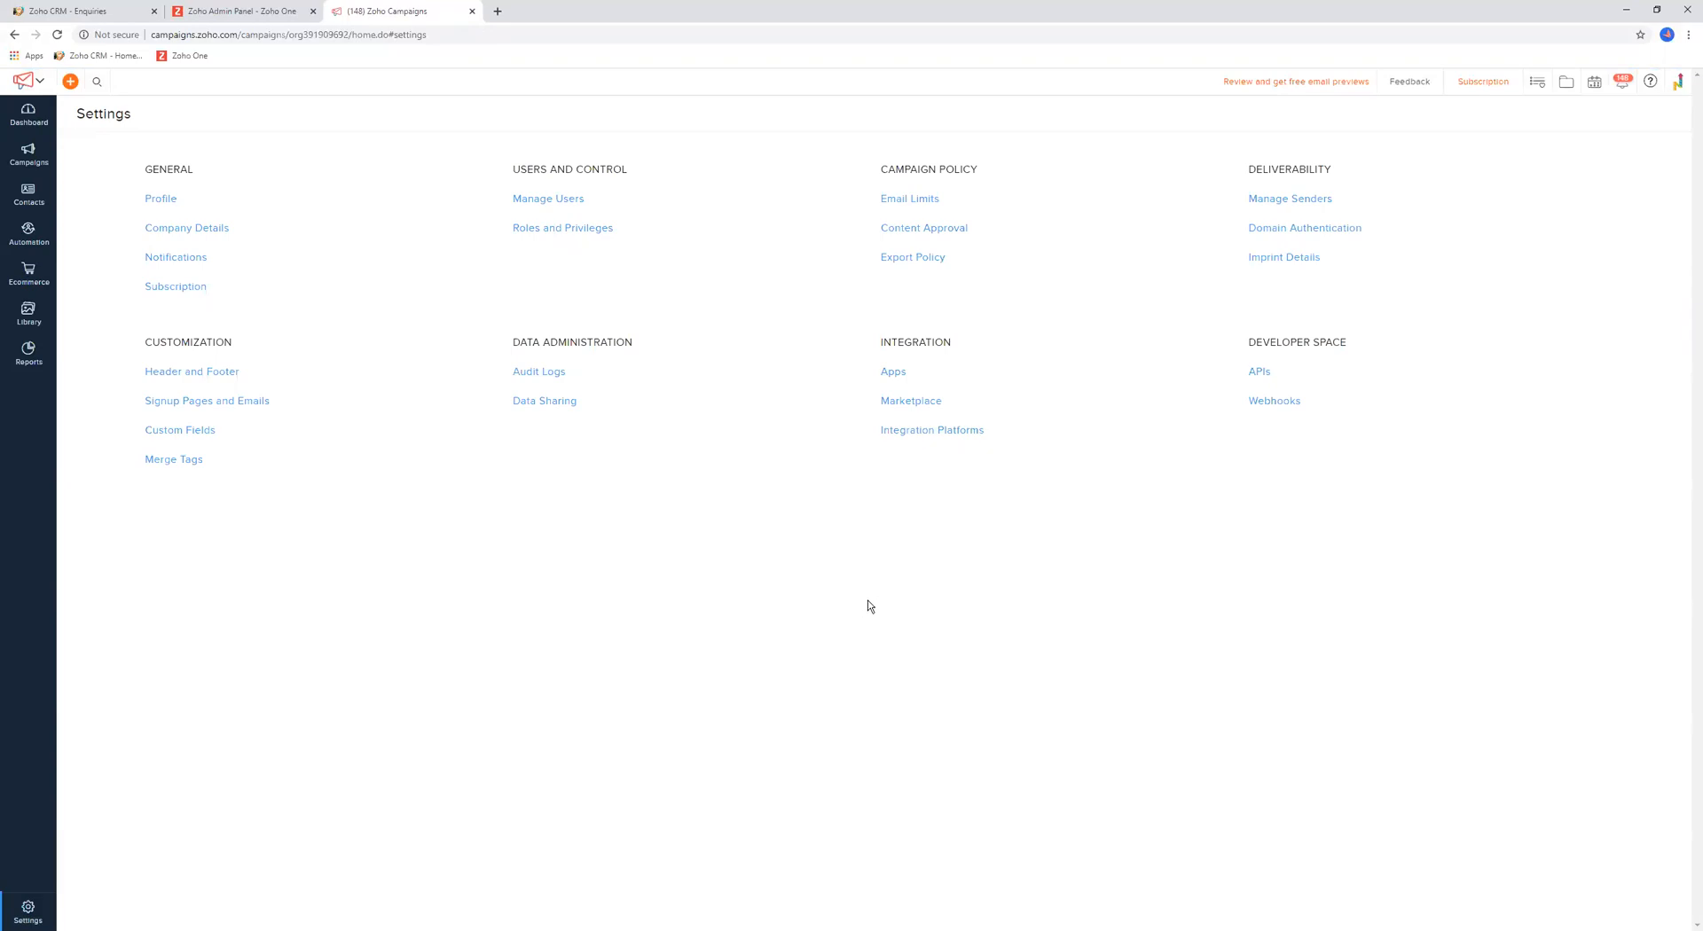
pyautogui.moveTo(910, 401)
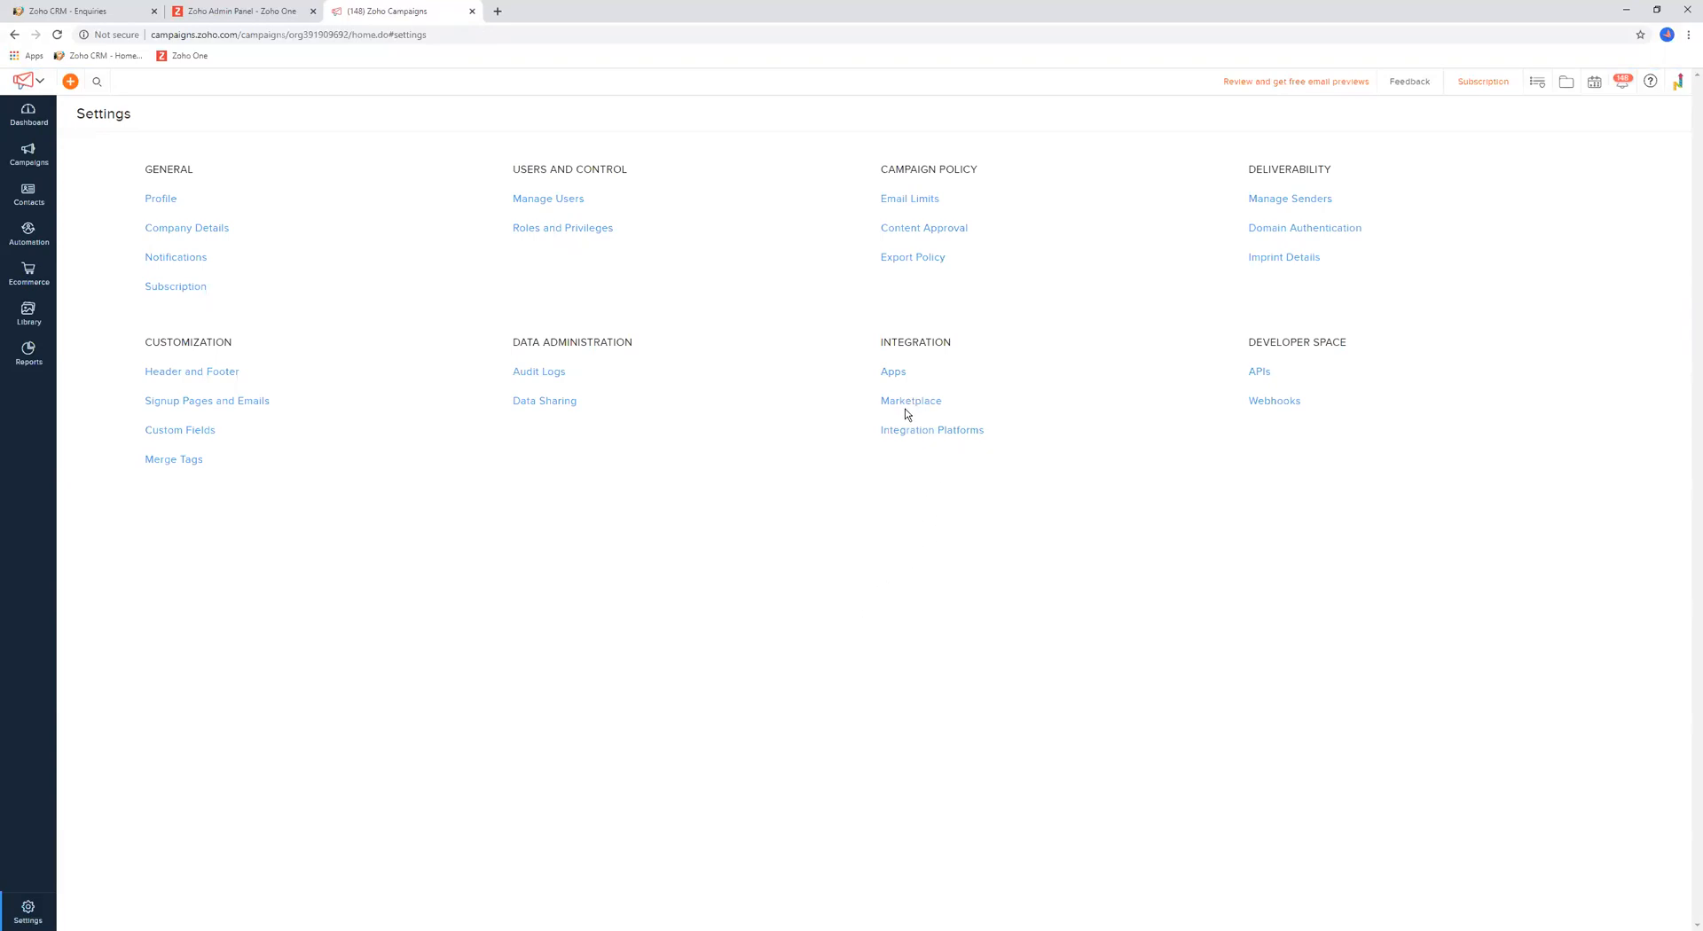
pyautogui.click(893, 370)
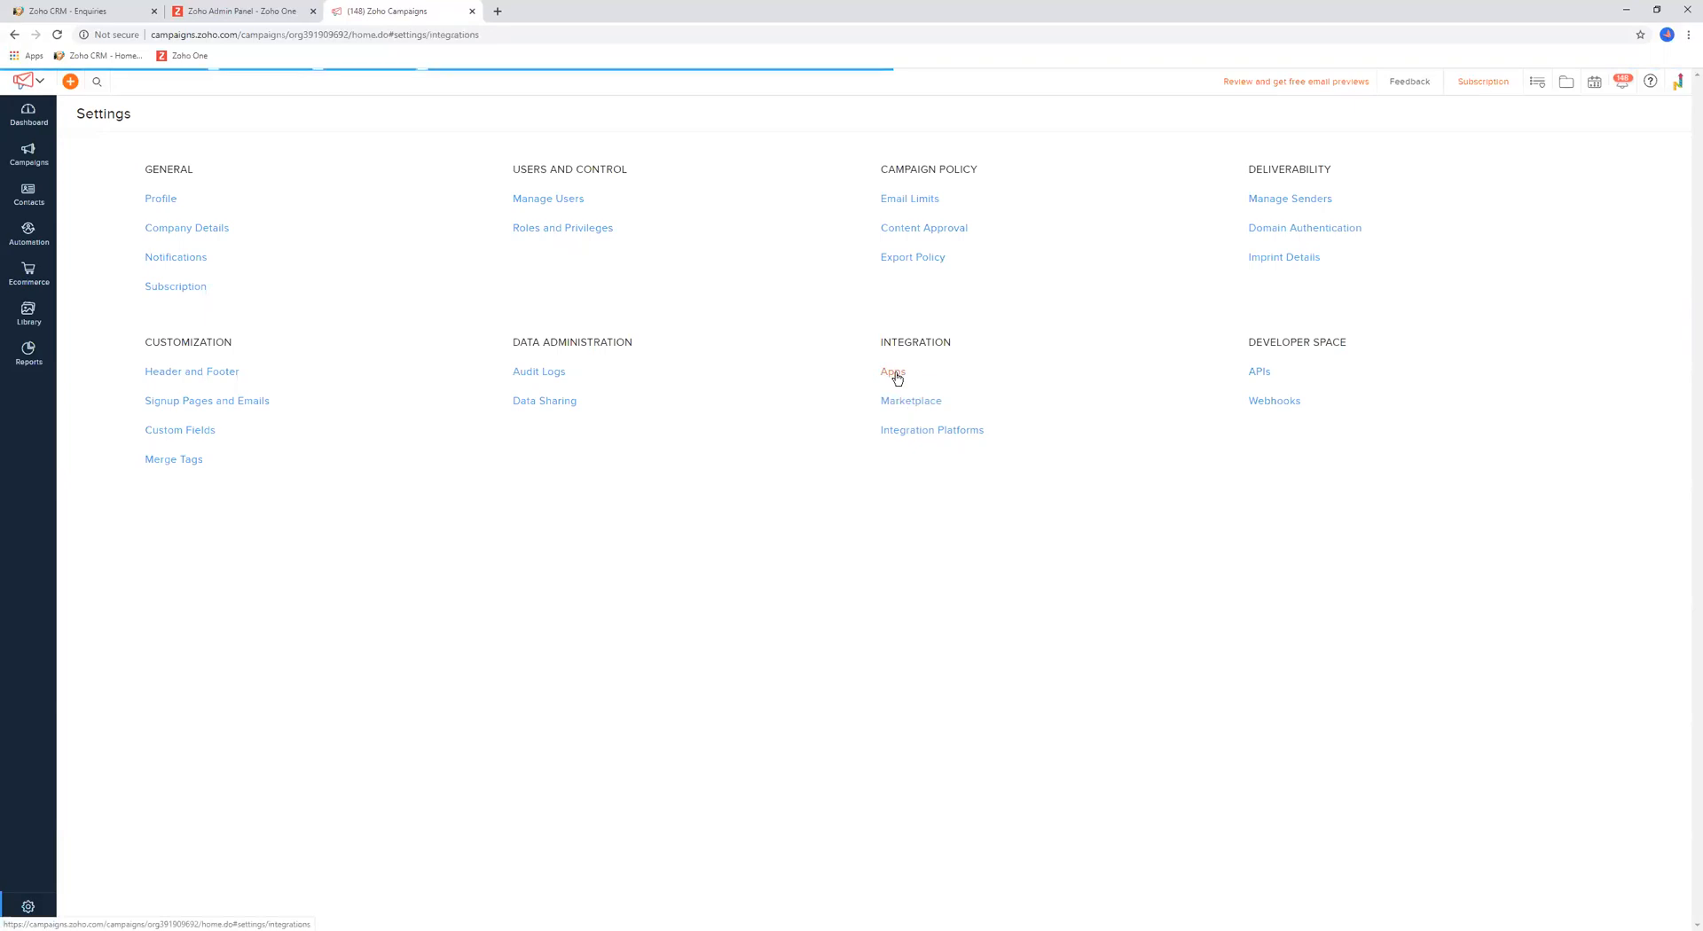
pyautogui.click(892, 372)
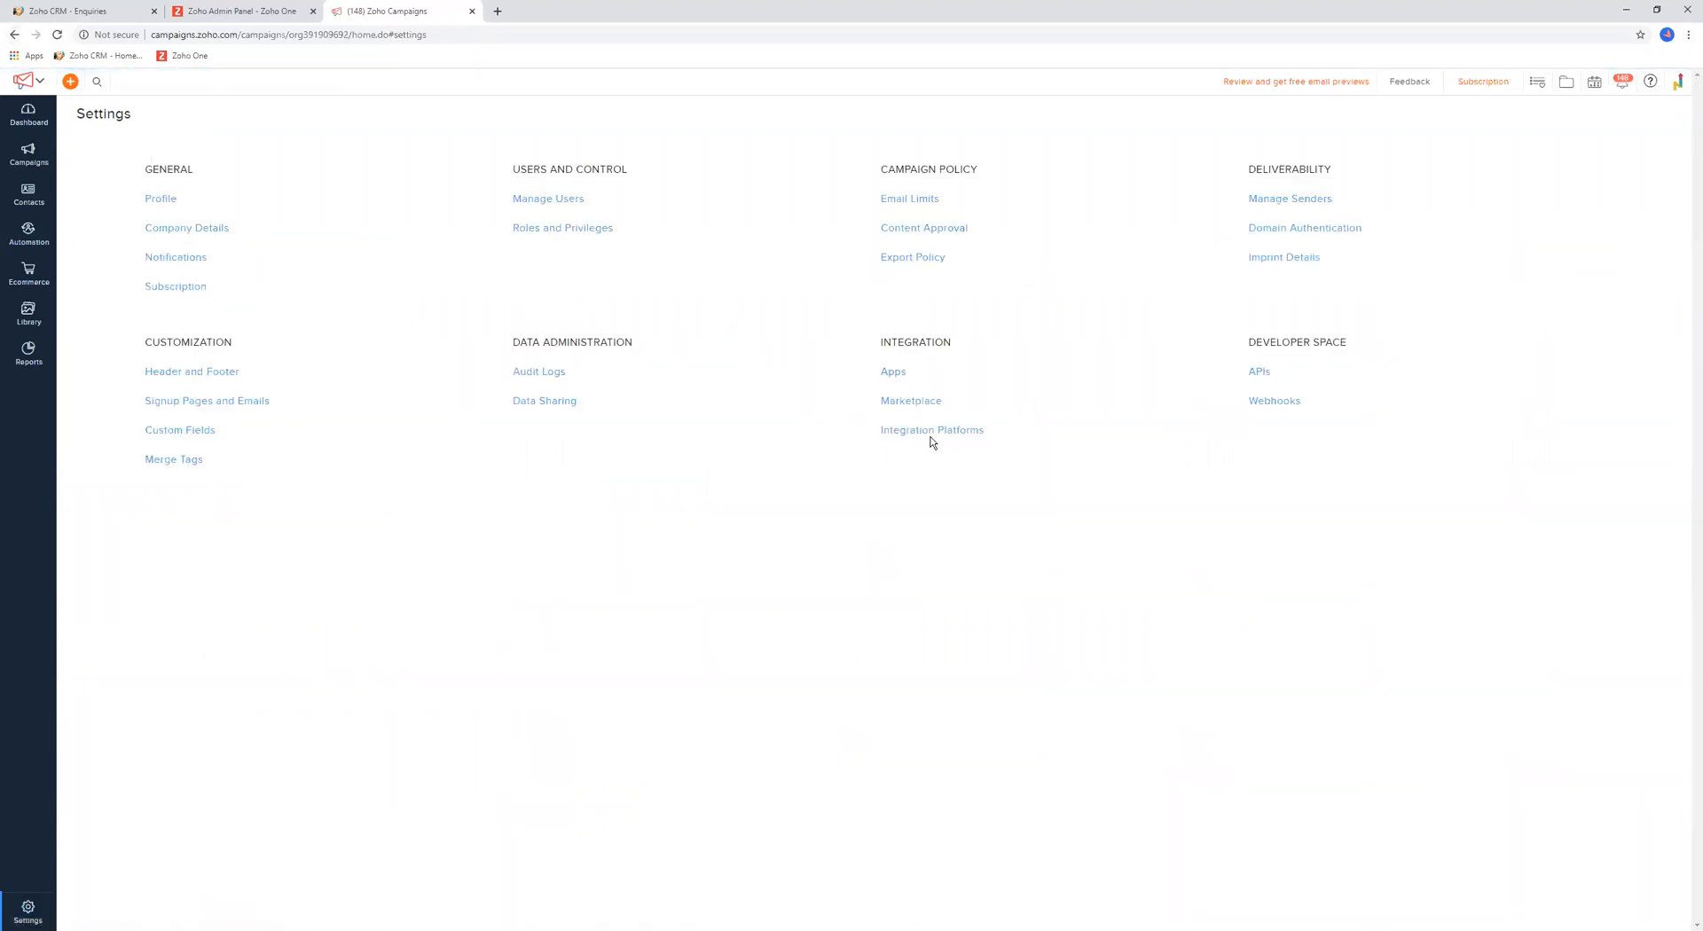
pyautogui.click(910, 400)
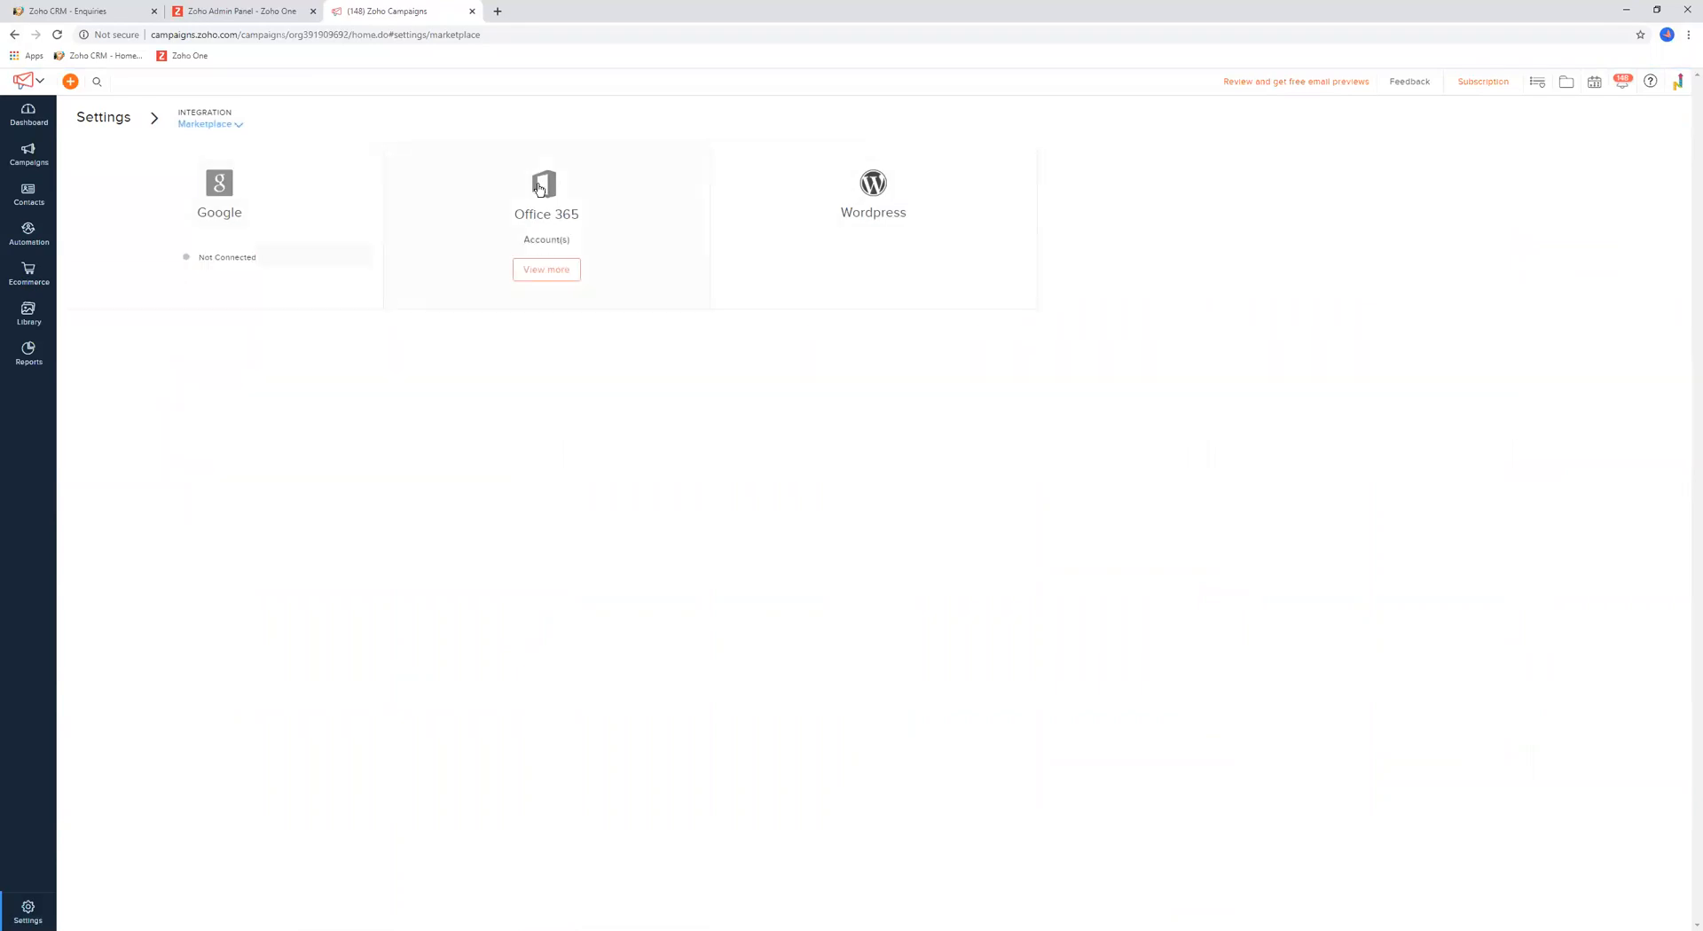
pyautogui.moveTo(821, 197)
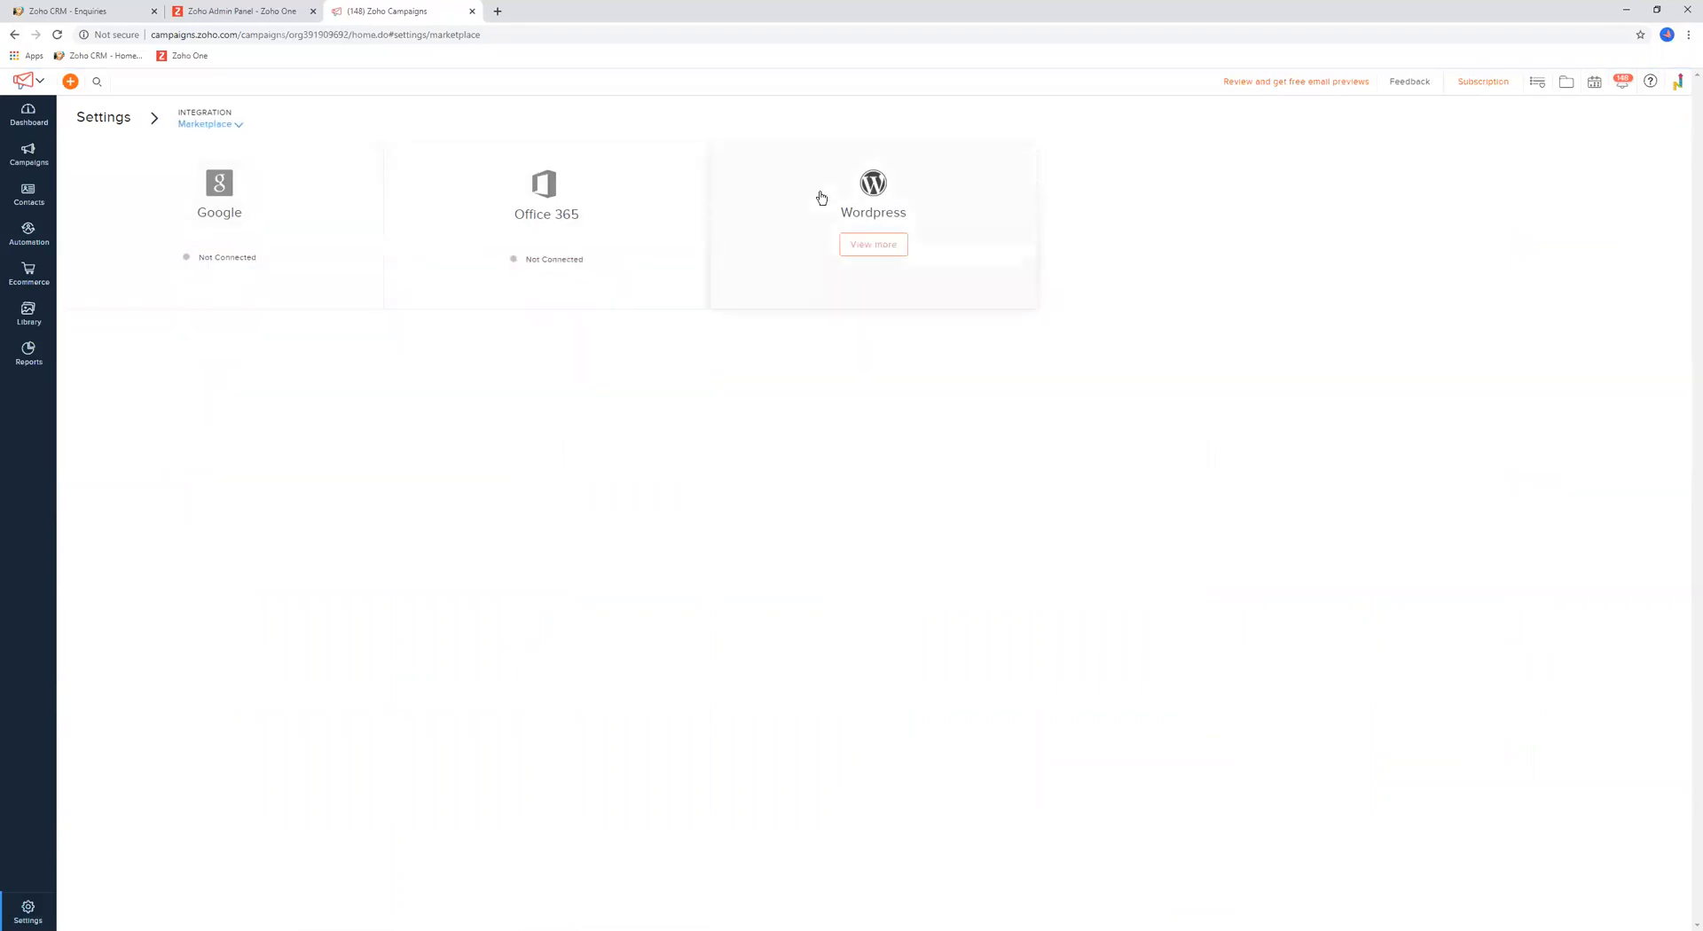
pyautogui.click(103, 117)
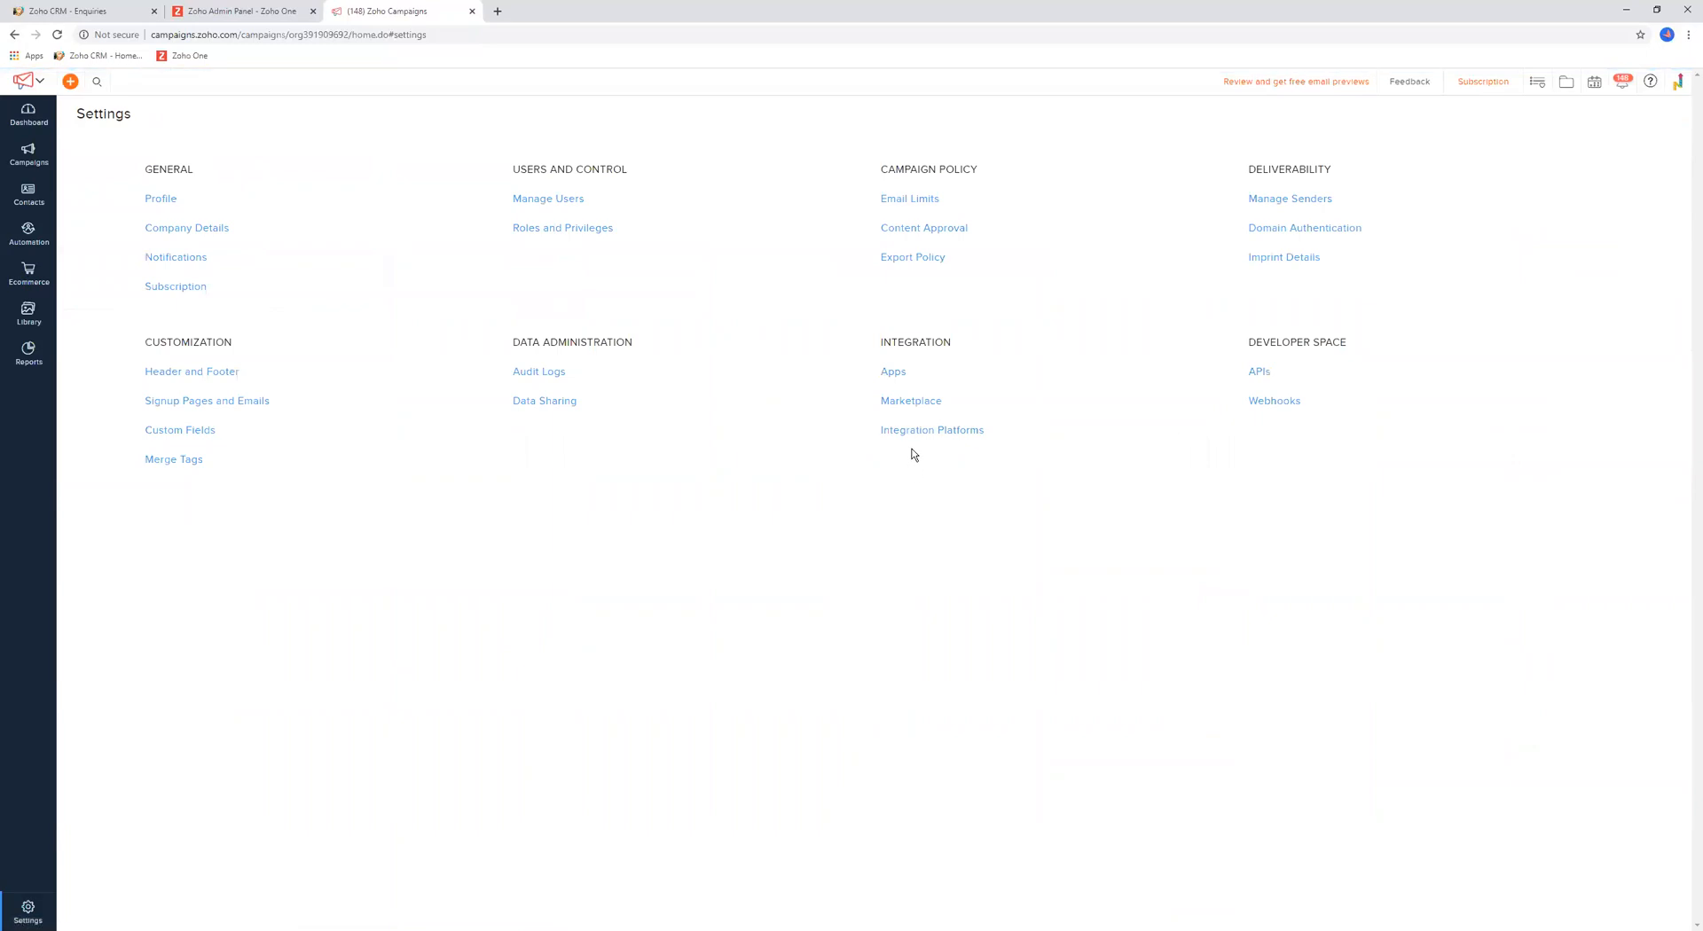
# View the Integration Platforms page with Zoho Flow and Zapier, then return to Settings
pyautogui.click(931, 429)
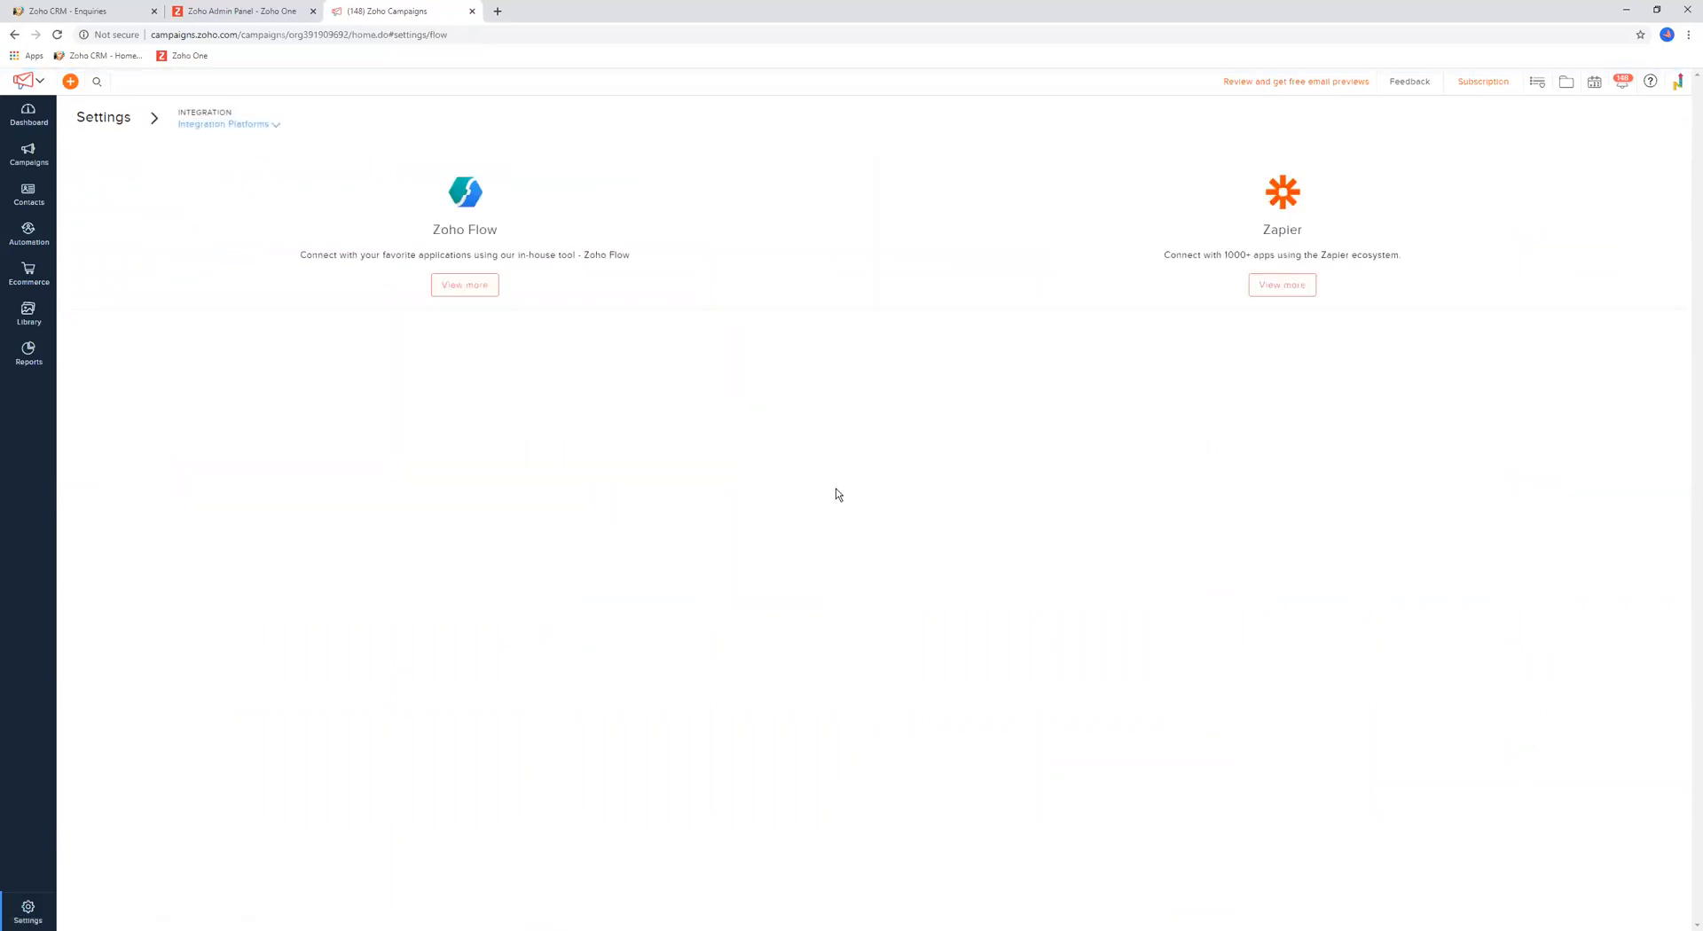
pyautogui.moveTo(1320, 249)
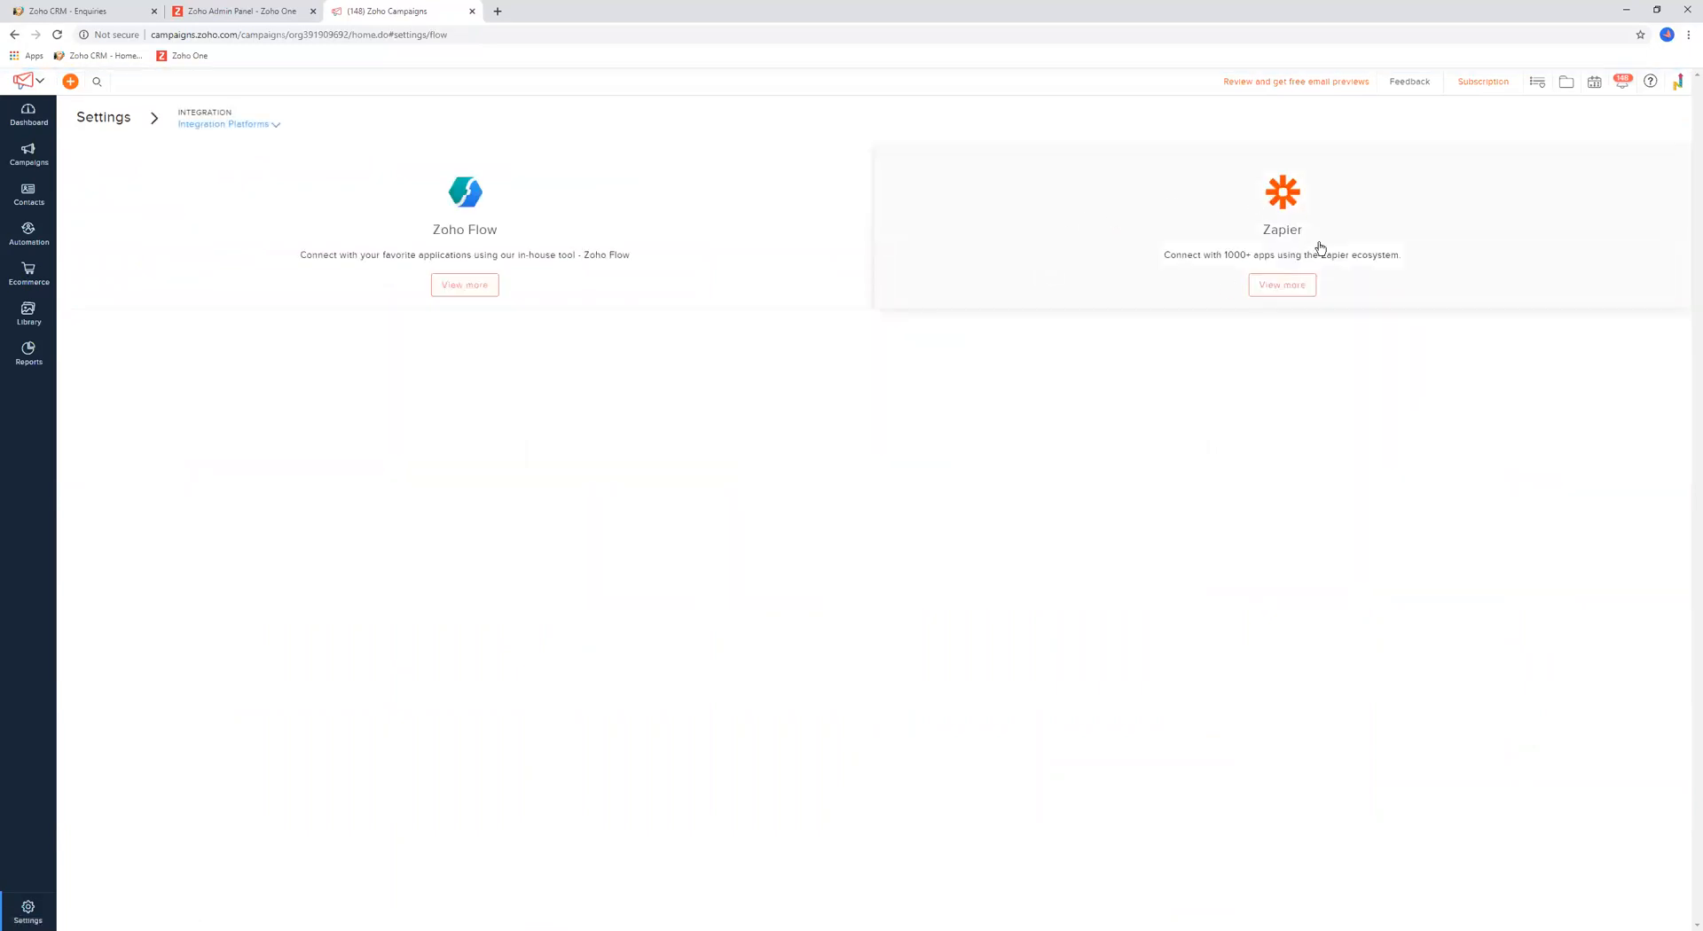
pyautogui.moveTo(1342, 236)
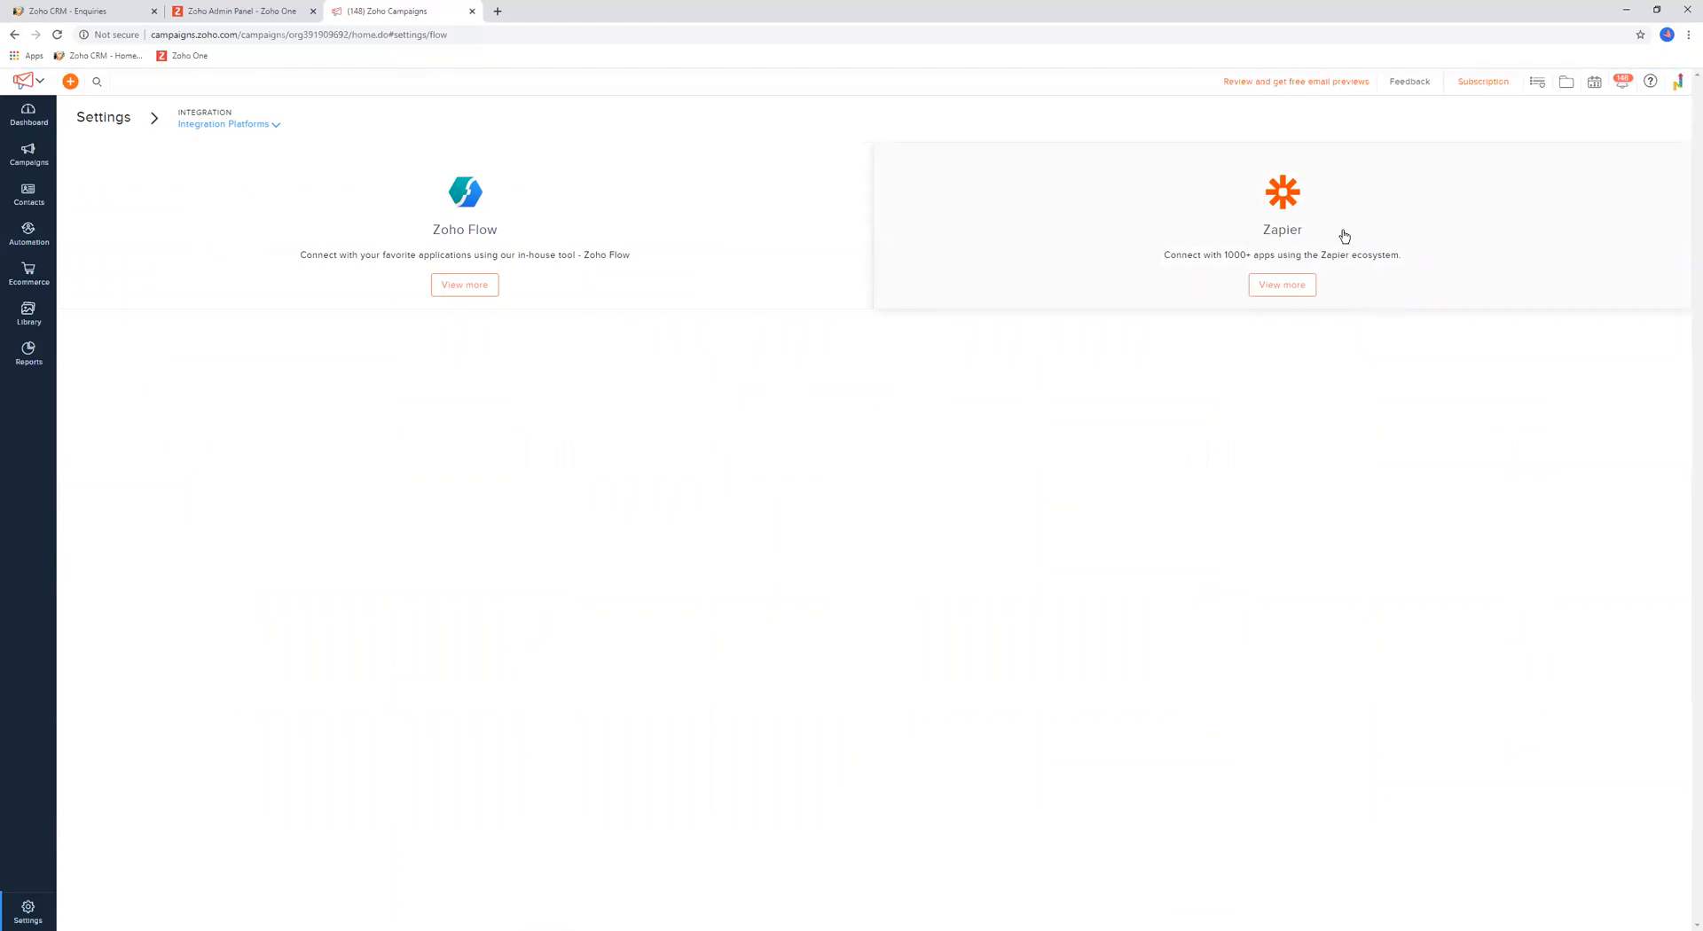
pyautogui.moveTo(1151, 233)
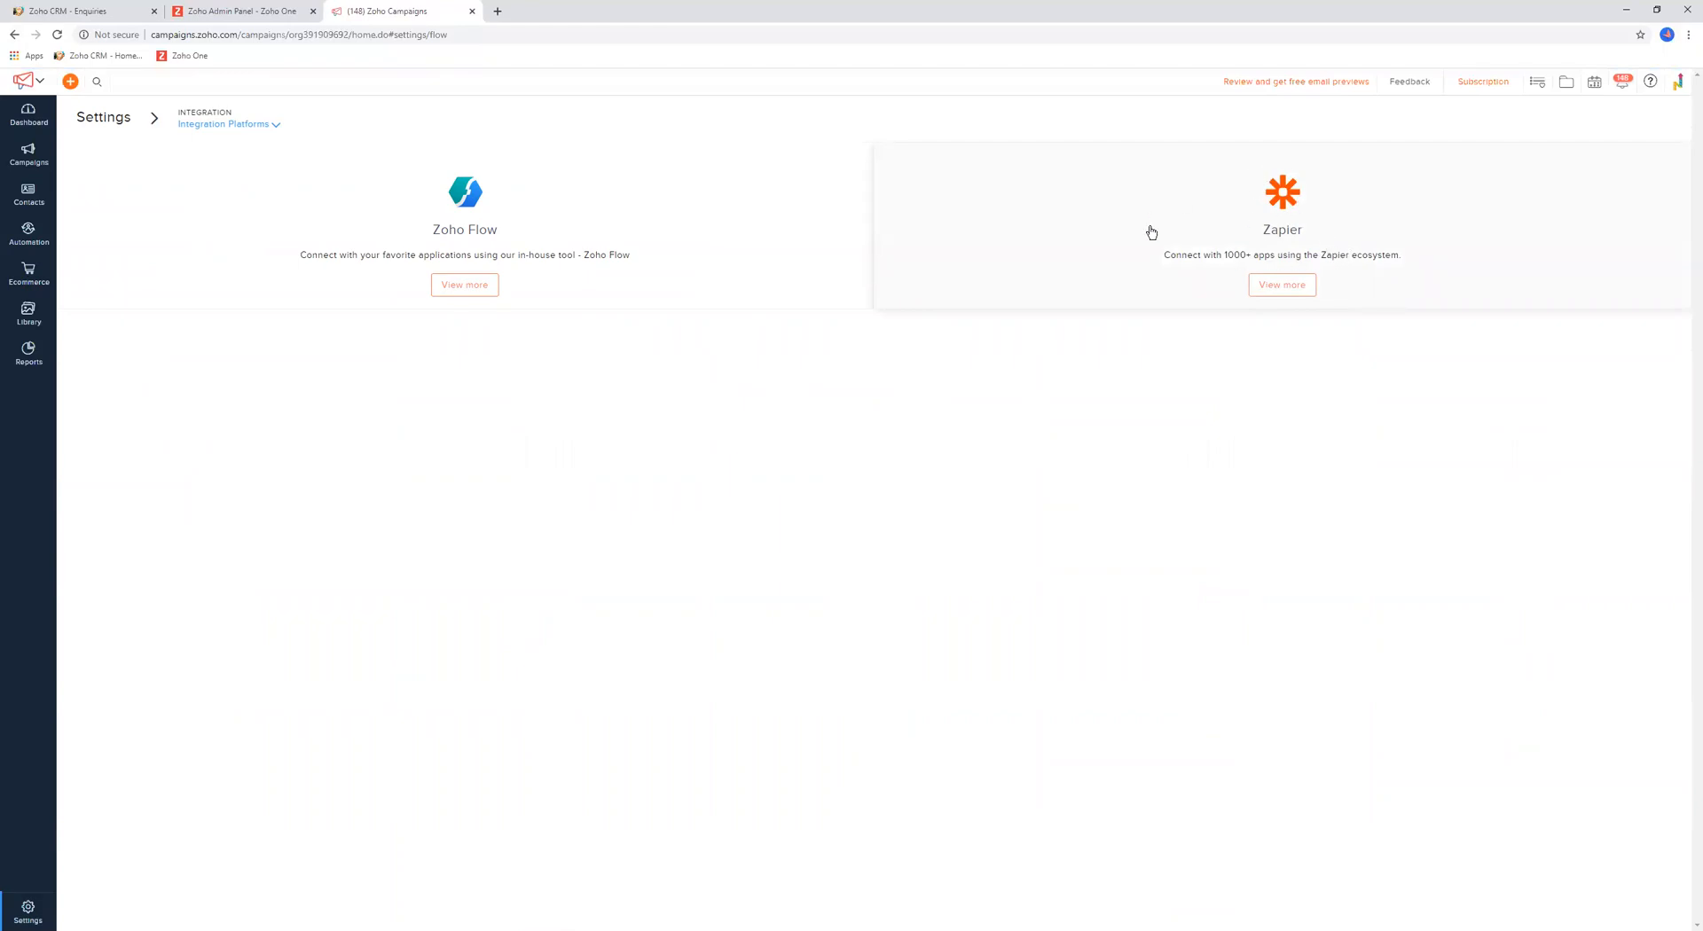
pyautogui.moveTo(1265, 272)
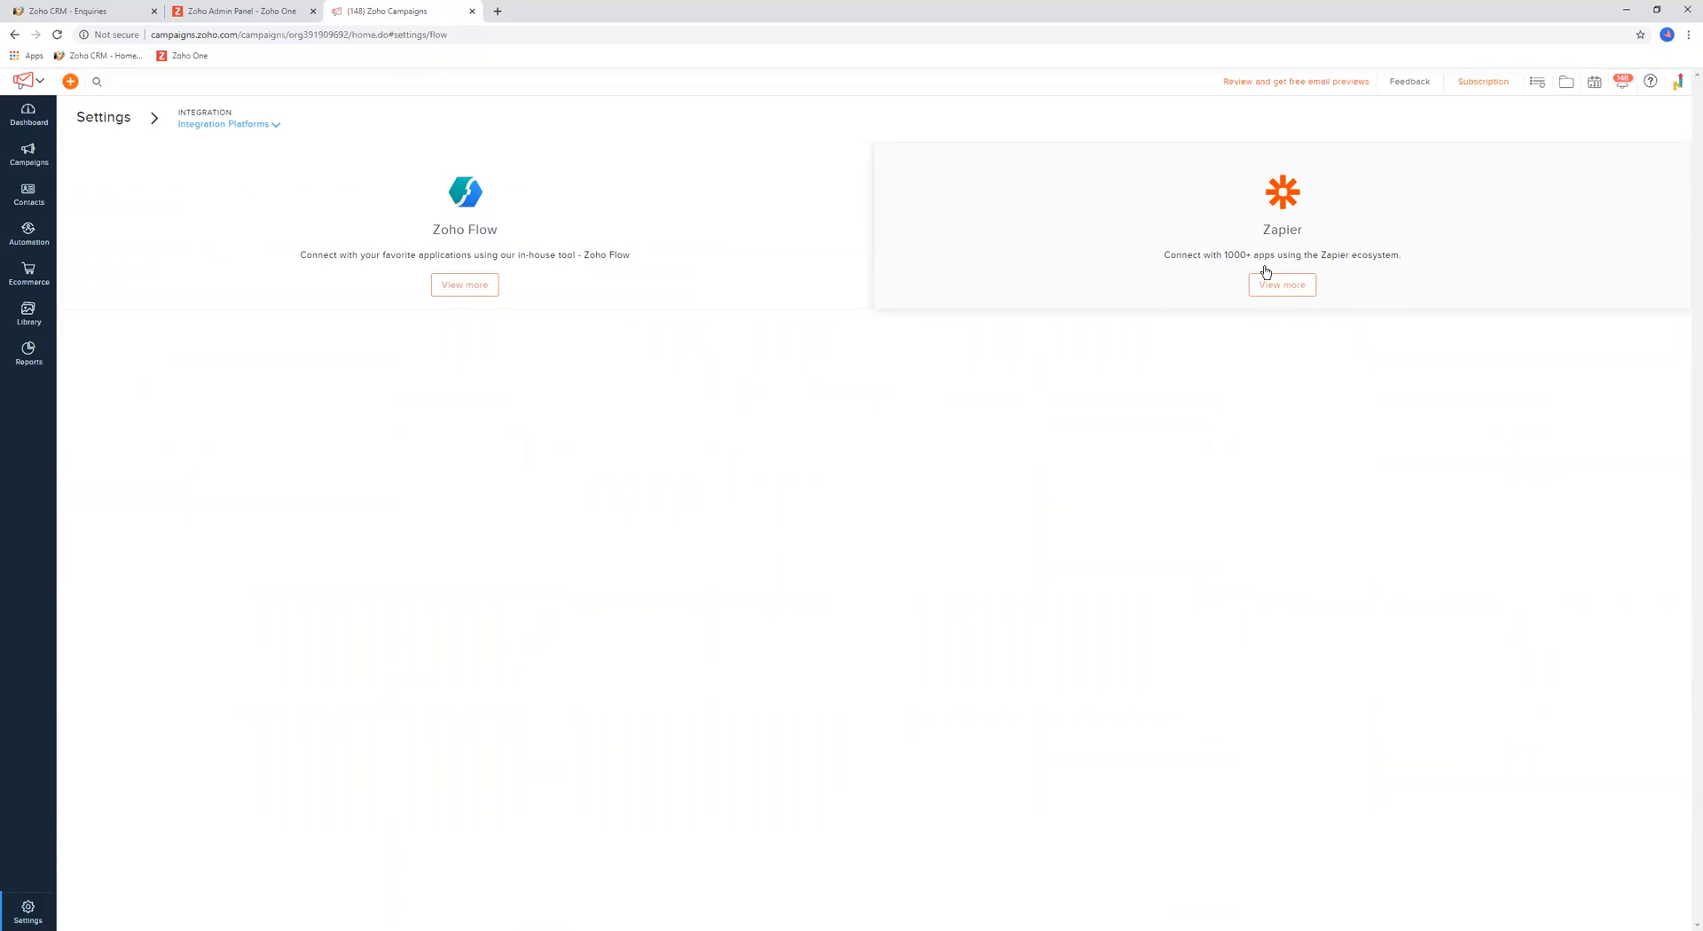
pyautogui.moveTo(1281, 284)
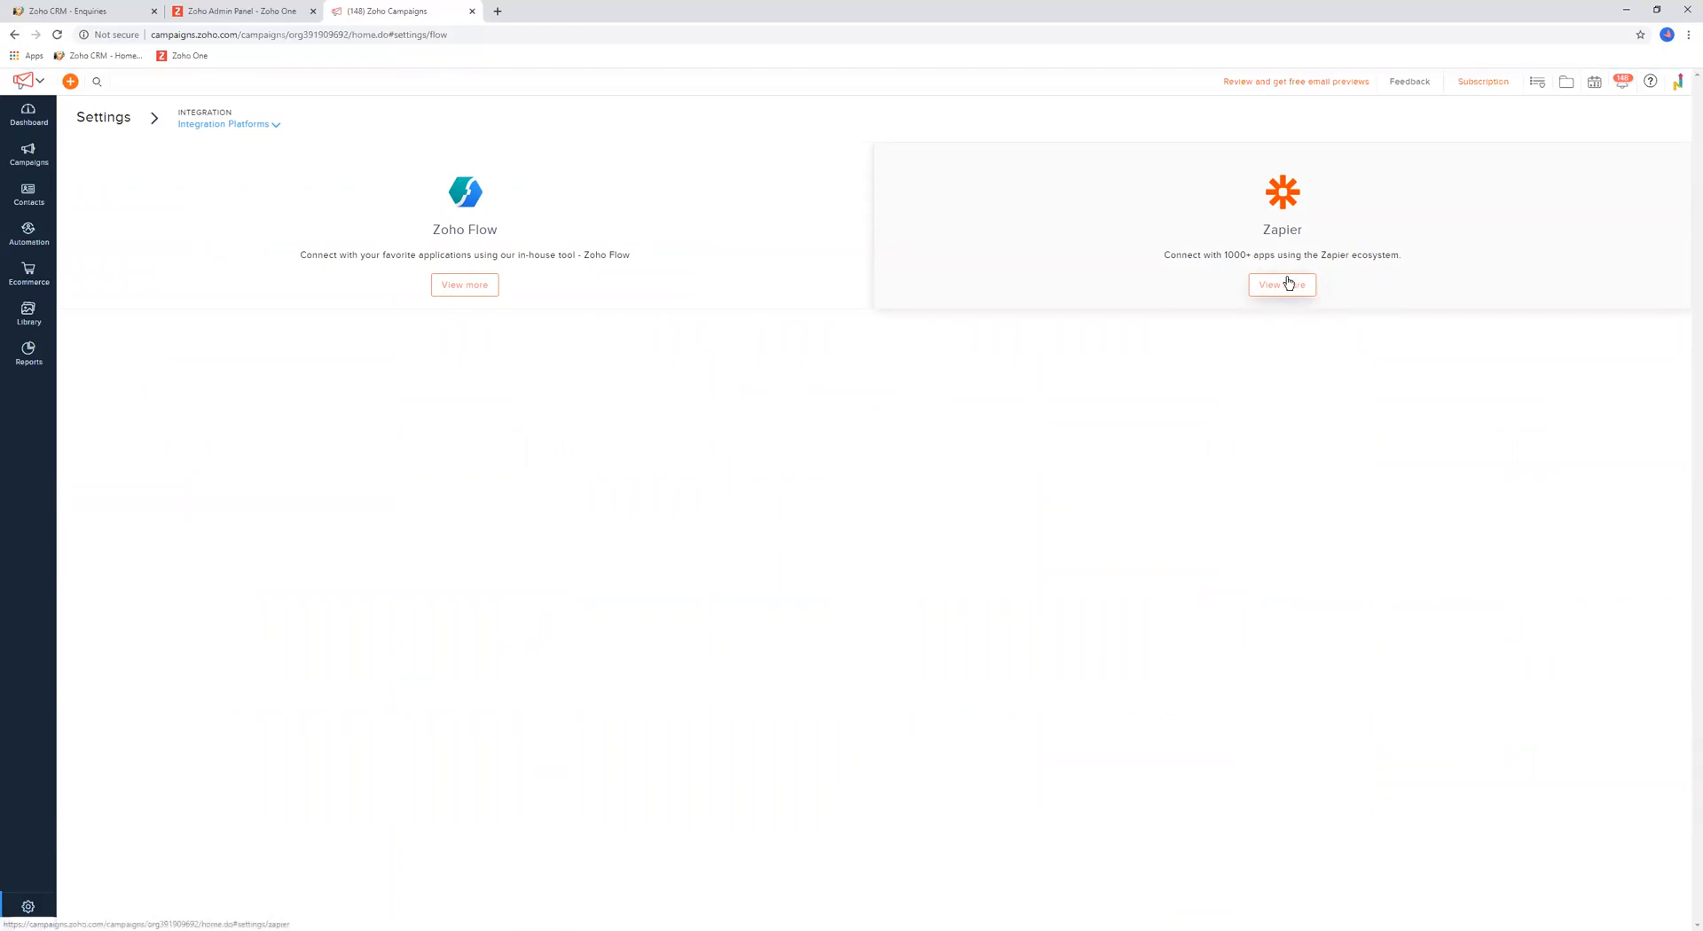
pyautogui.moveTo(624, 357)
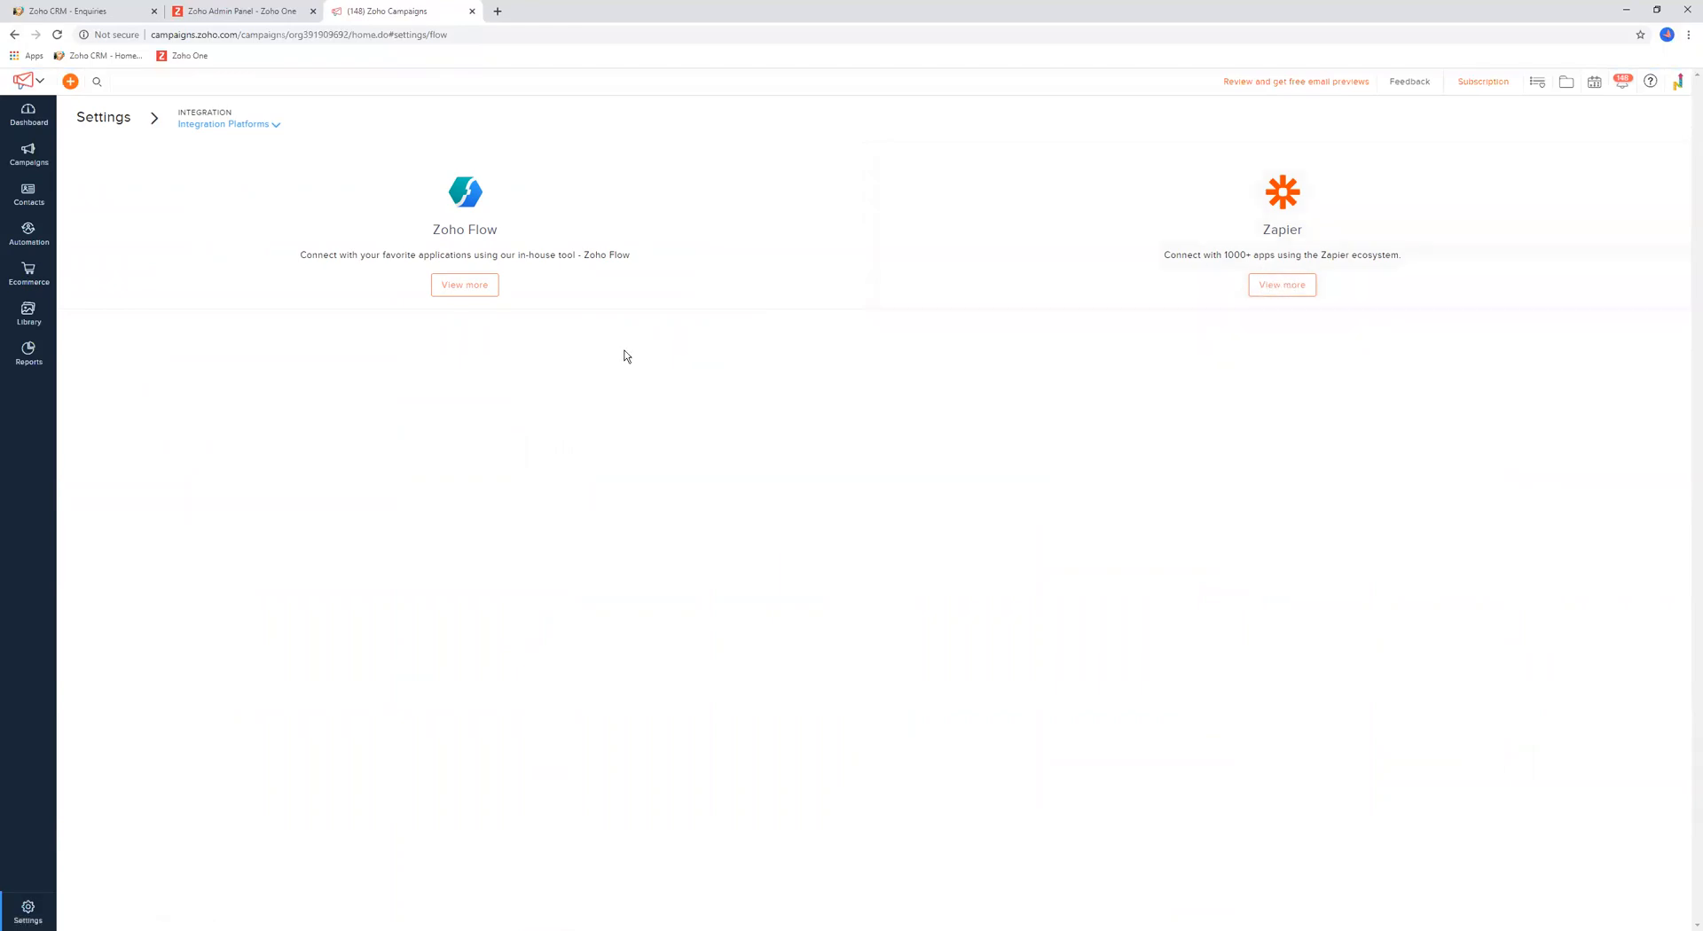
pyautogui.moveTo(482, 333)
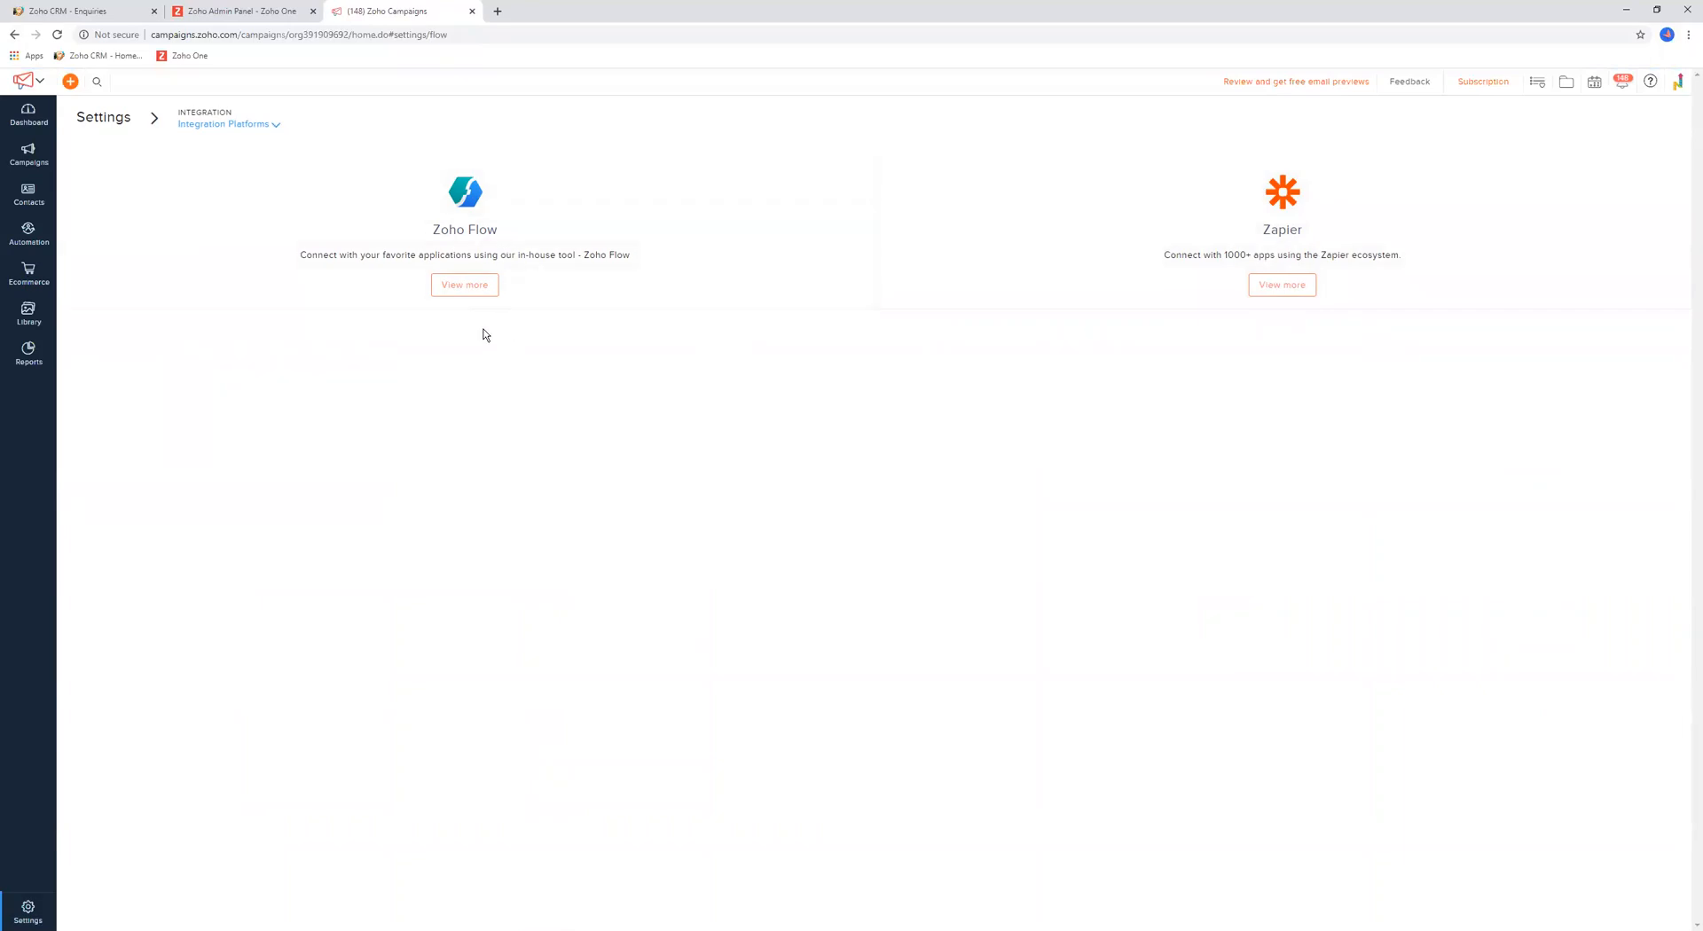
pyautogui.moveTo(681, 283)
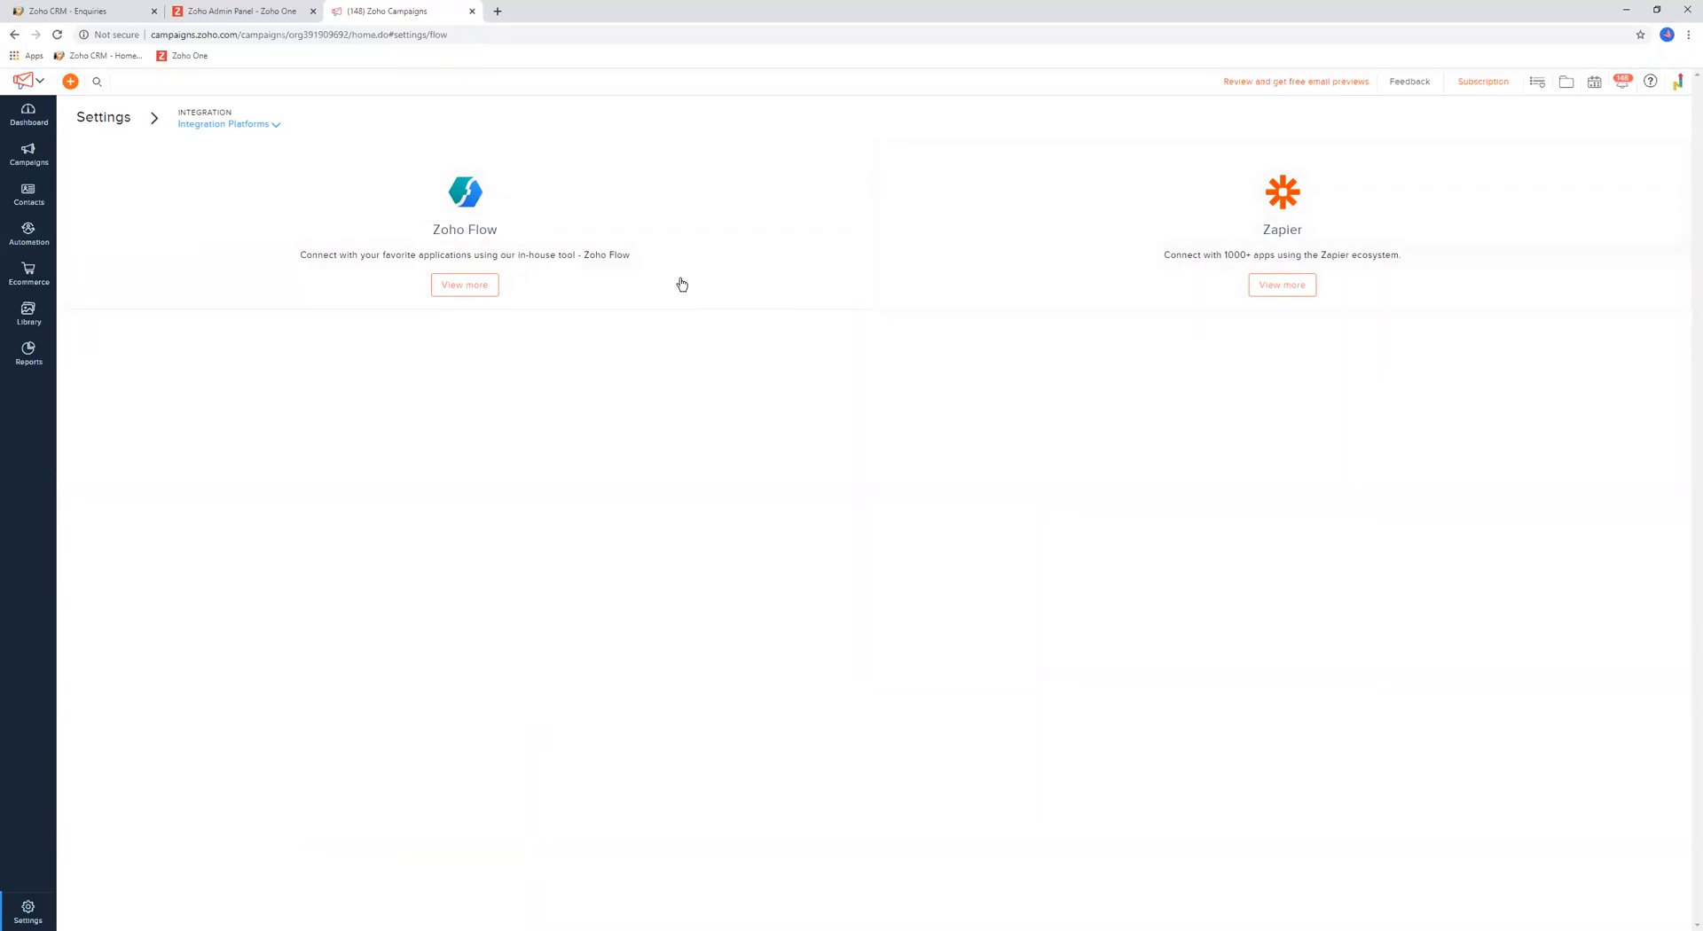
pyautogui.moveTo(497, 227)
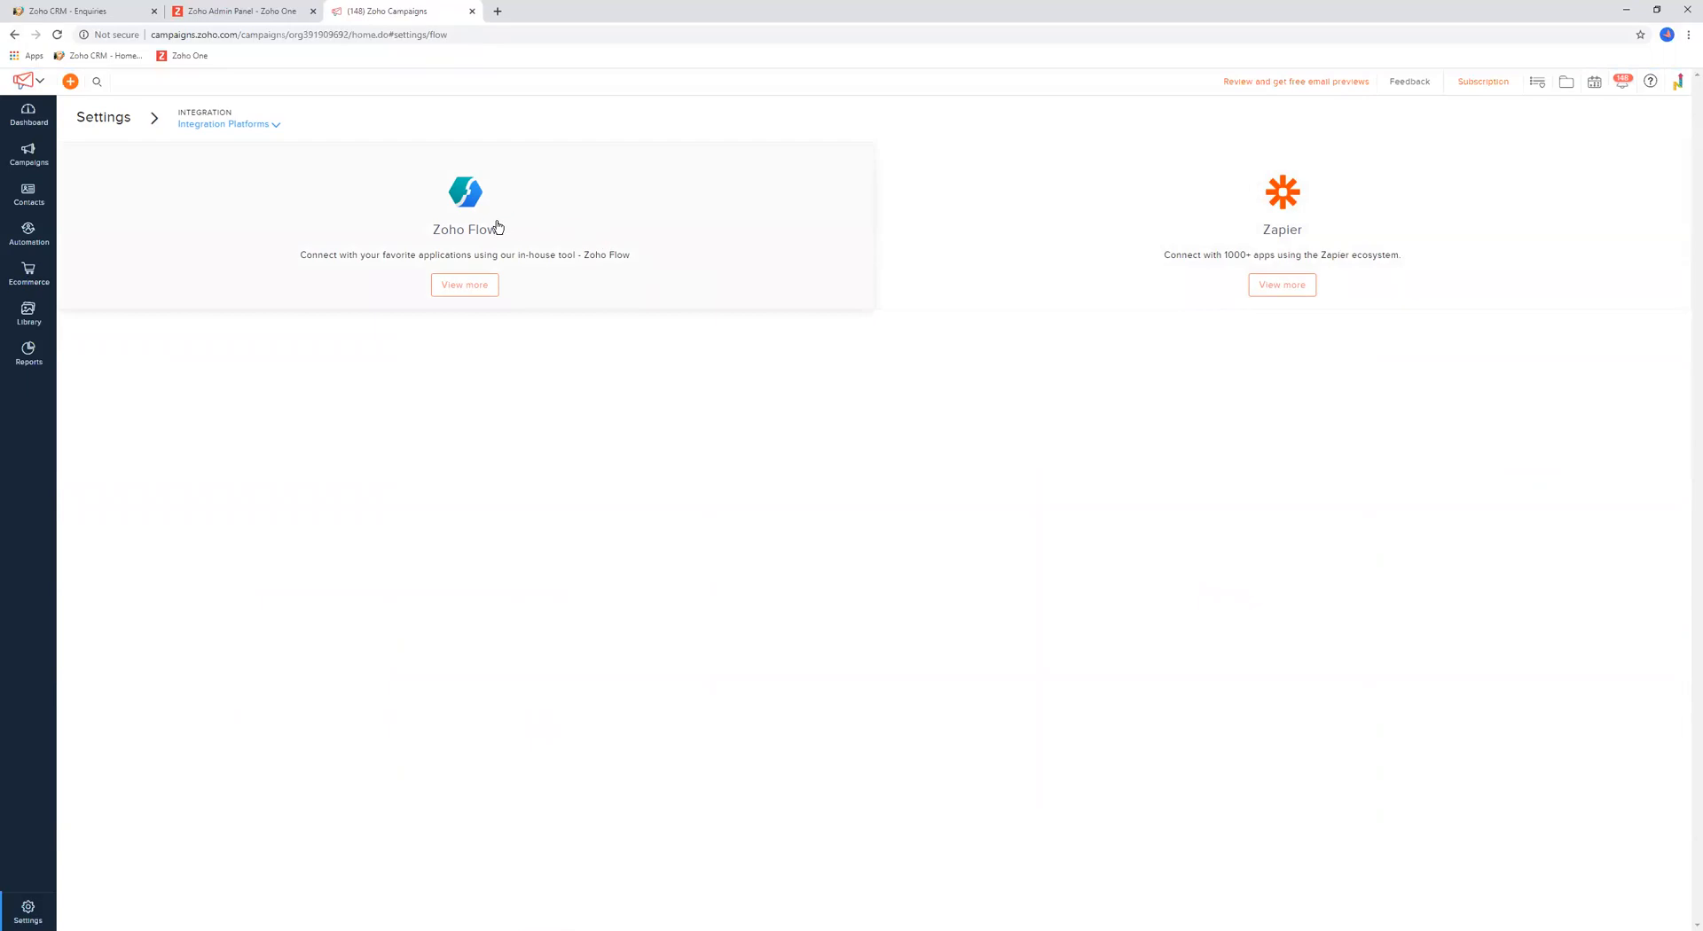
pyautogui.moveTo(479, 234)
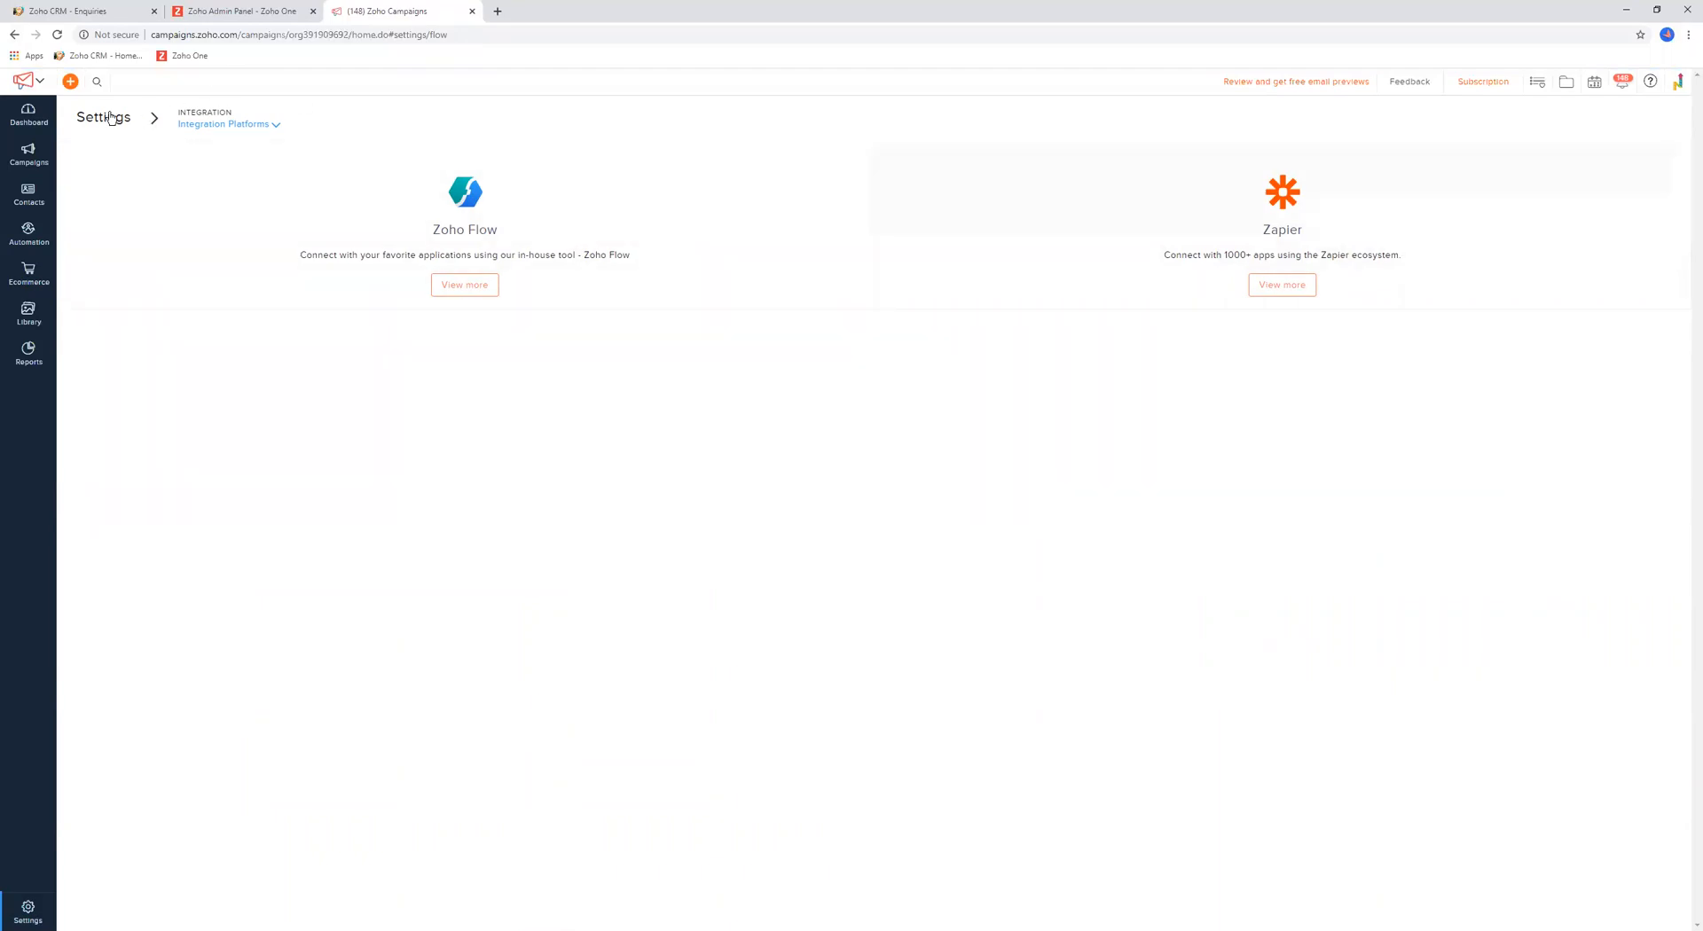
pyautogui.click(103, 117)
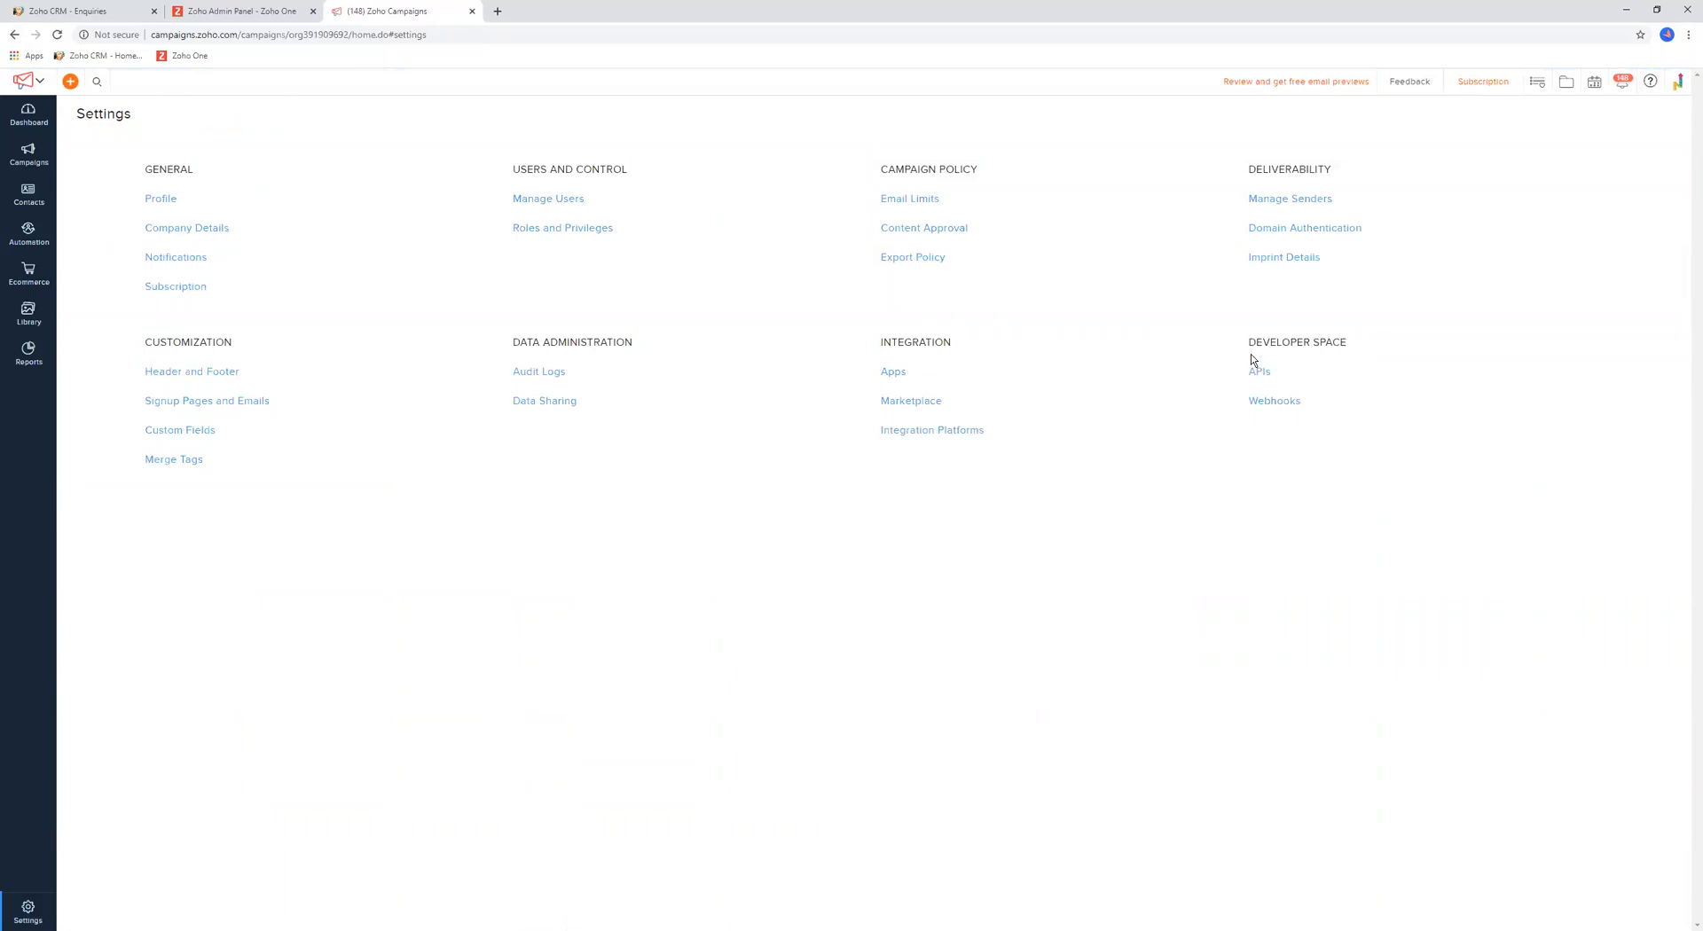
pyautogui.click(1259, 370)
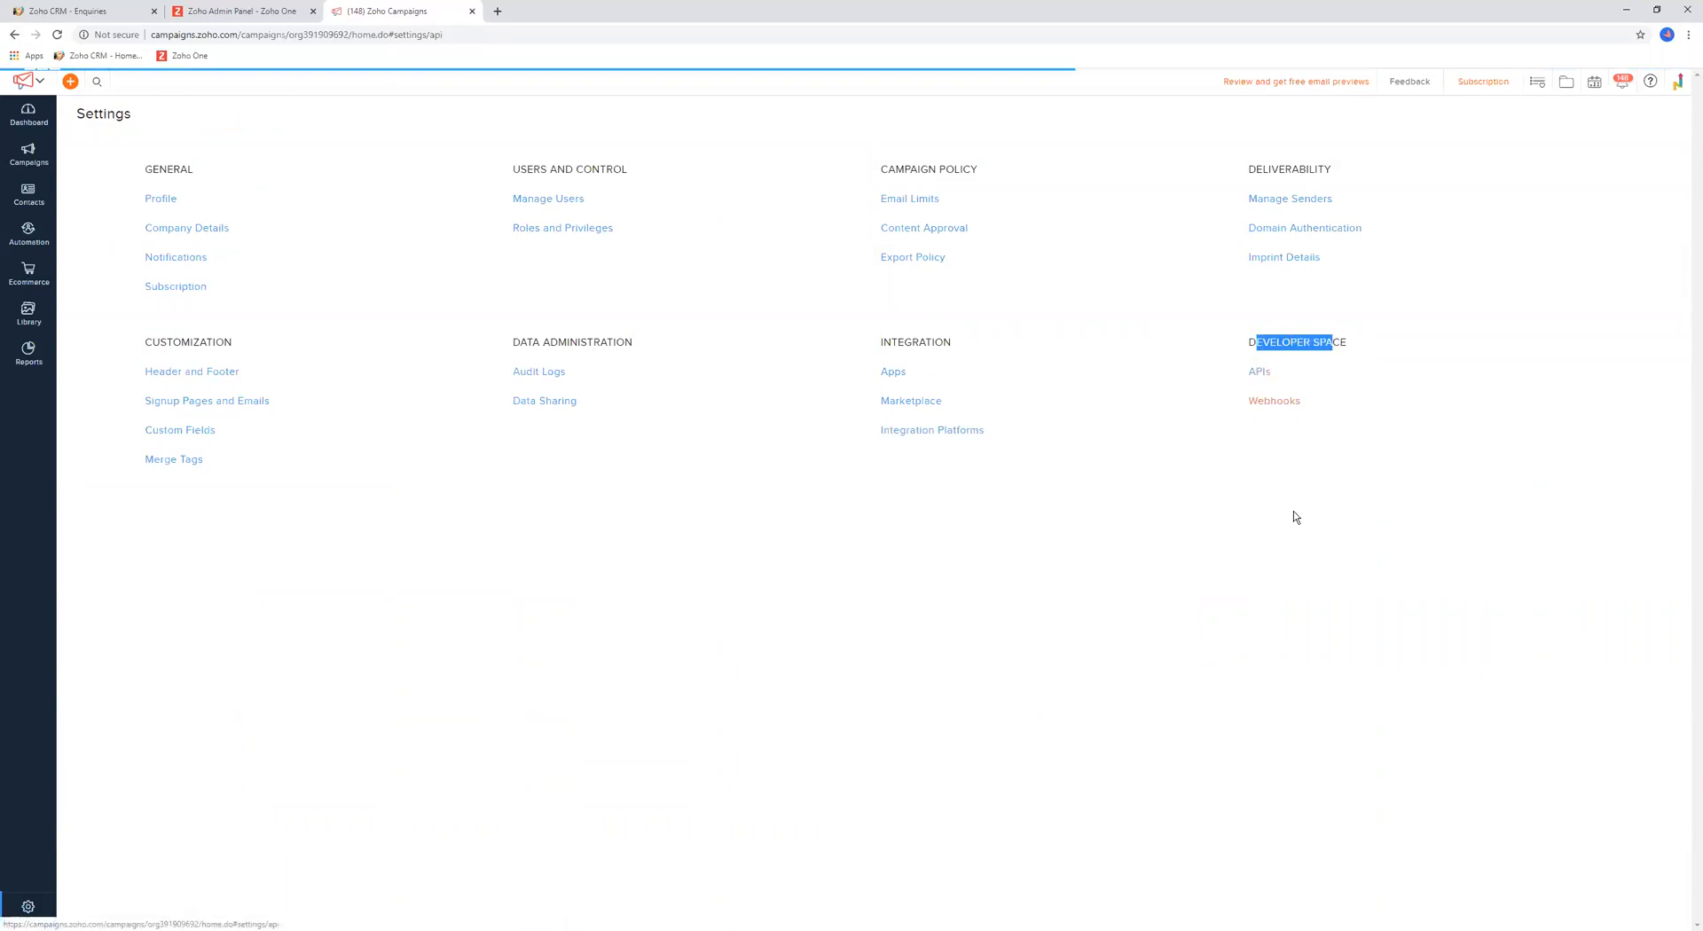
pyautogui.click(1259, 370)
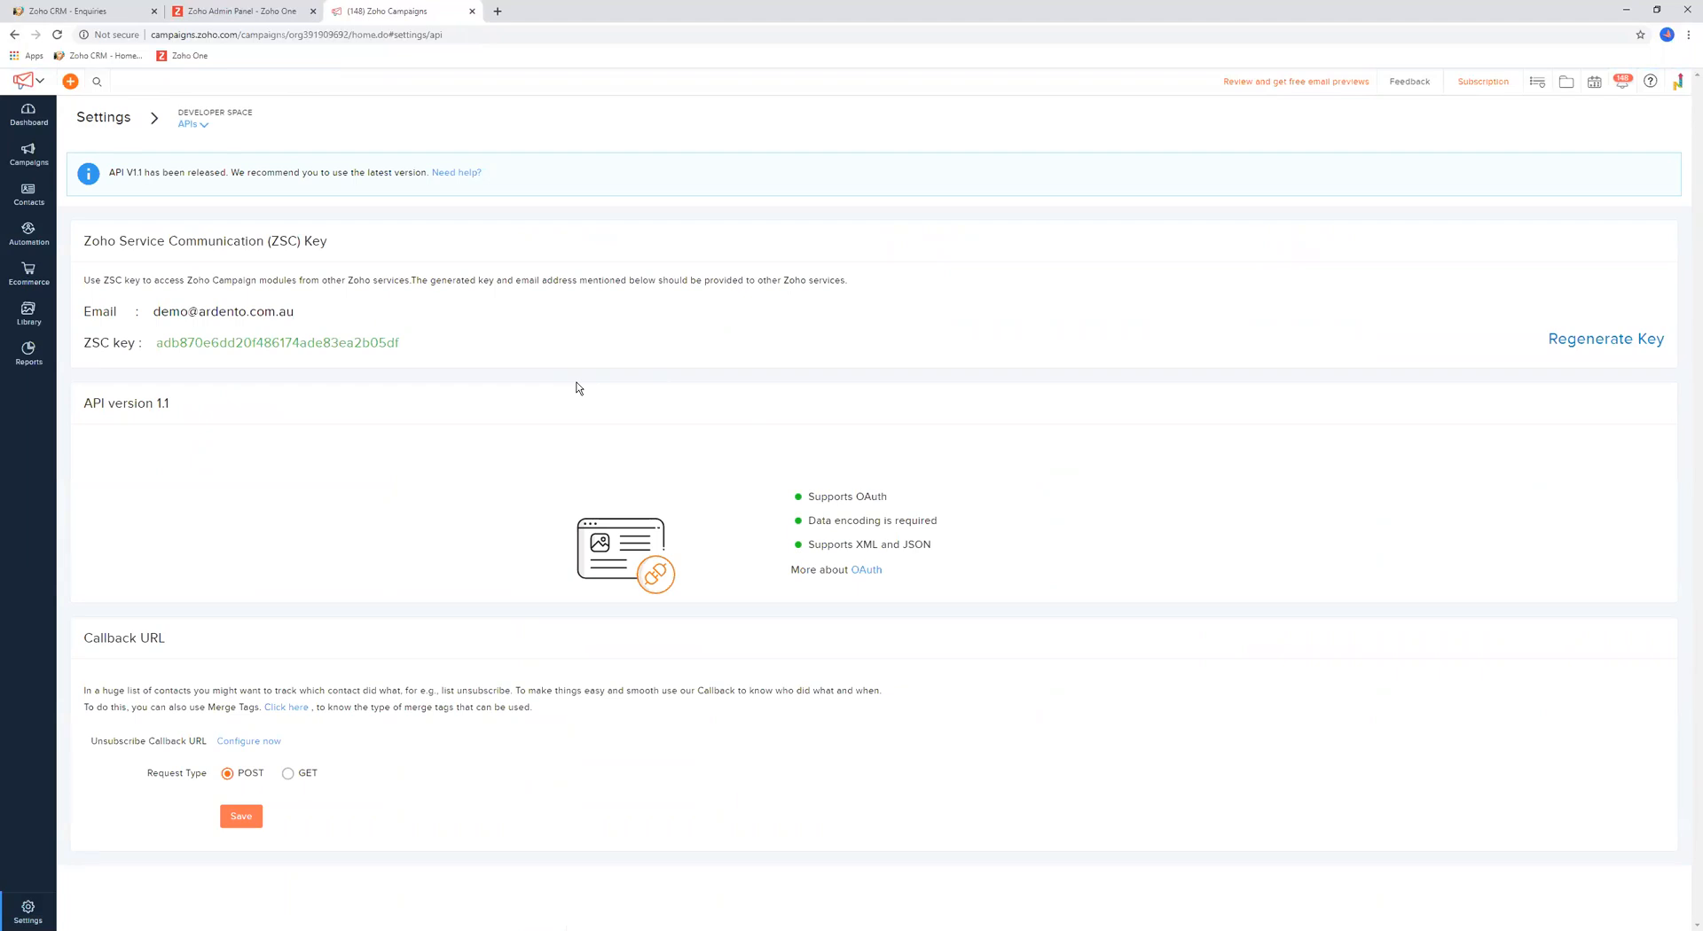
pyautogui.moveTo(583, 370)
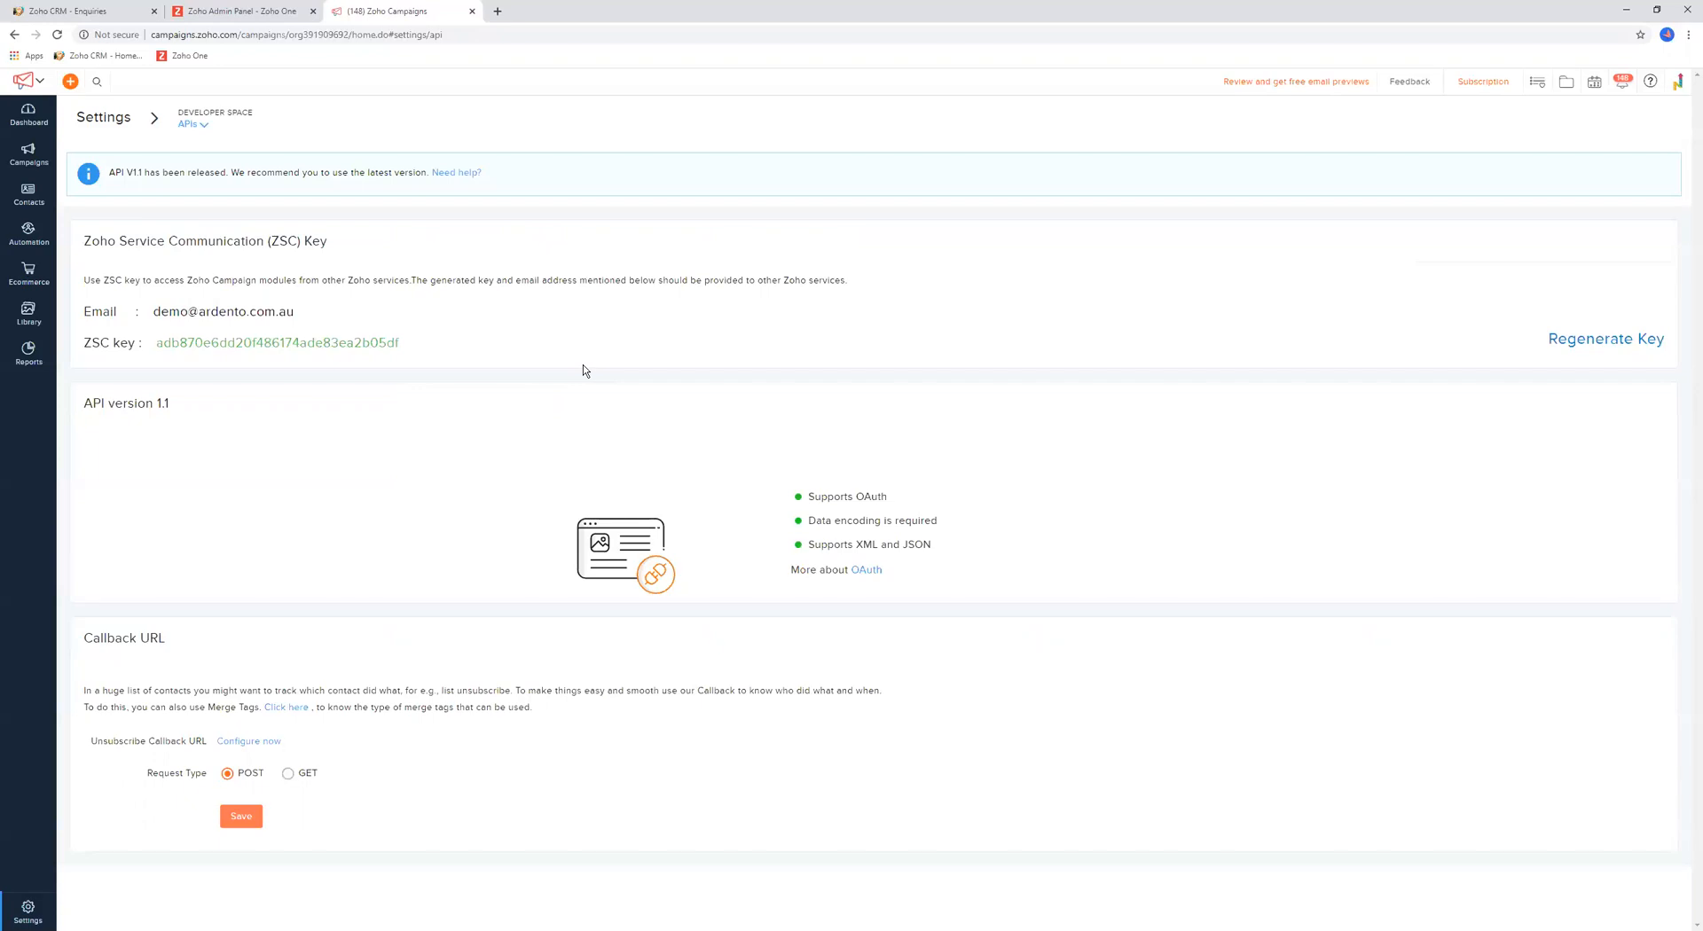
pyautogui.moveTo(566, 385)
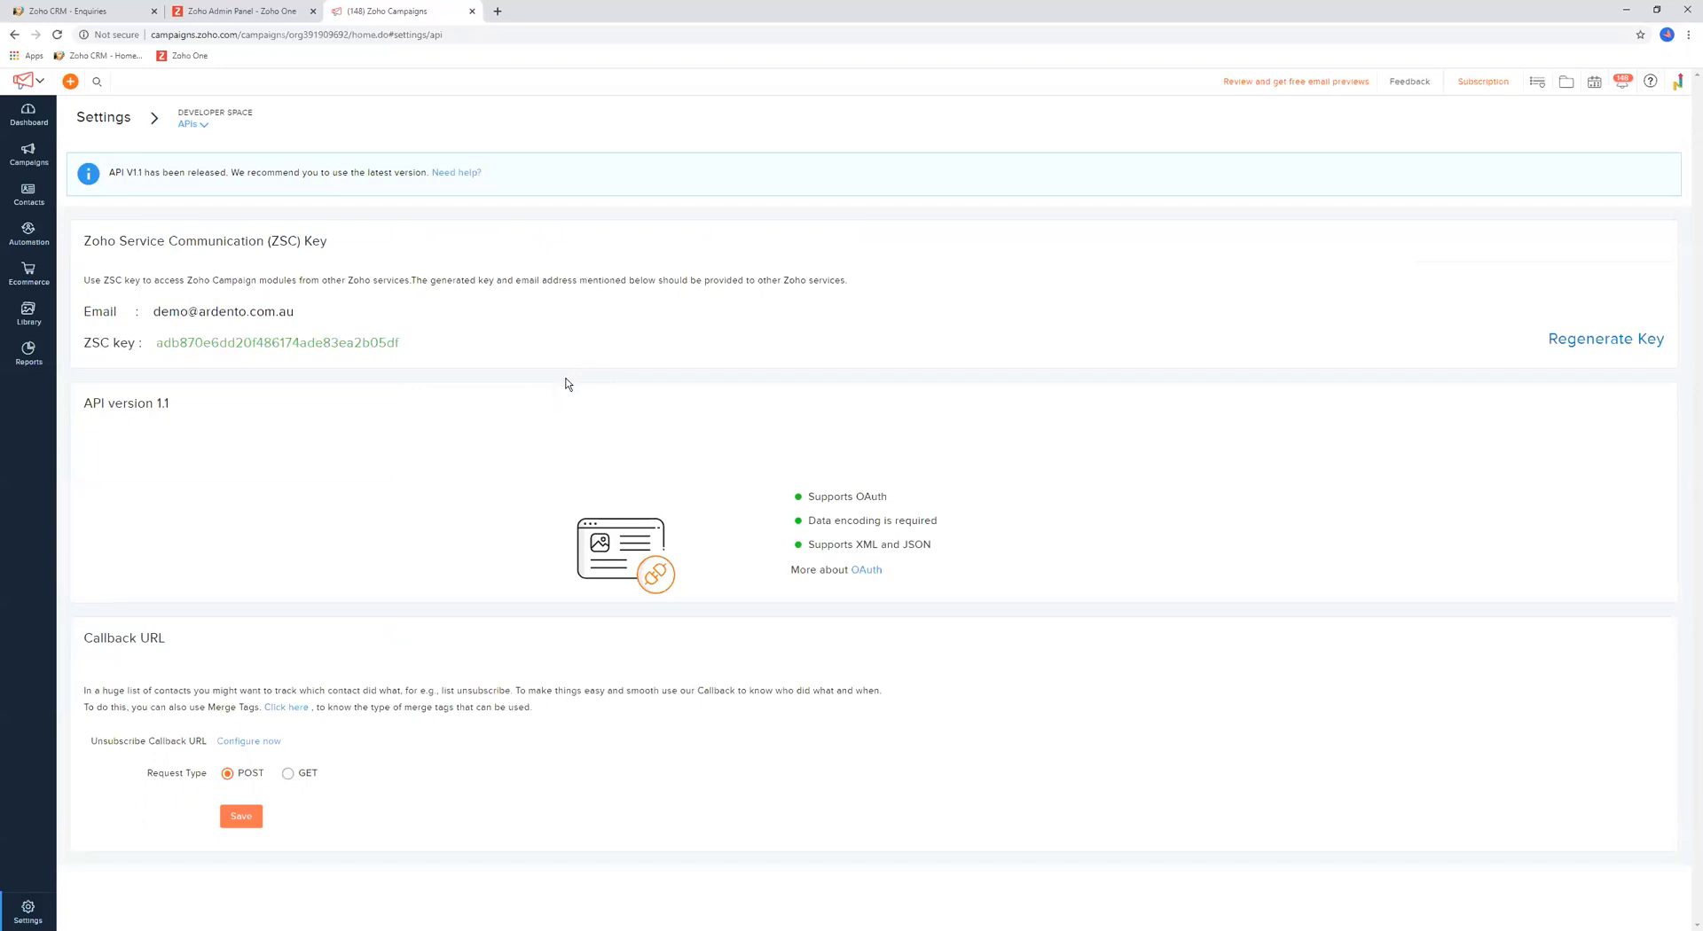
pyautogui.moveTo(138, 254)
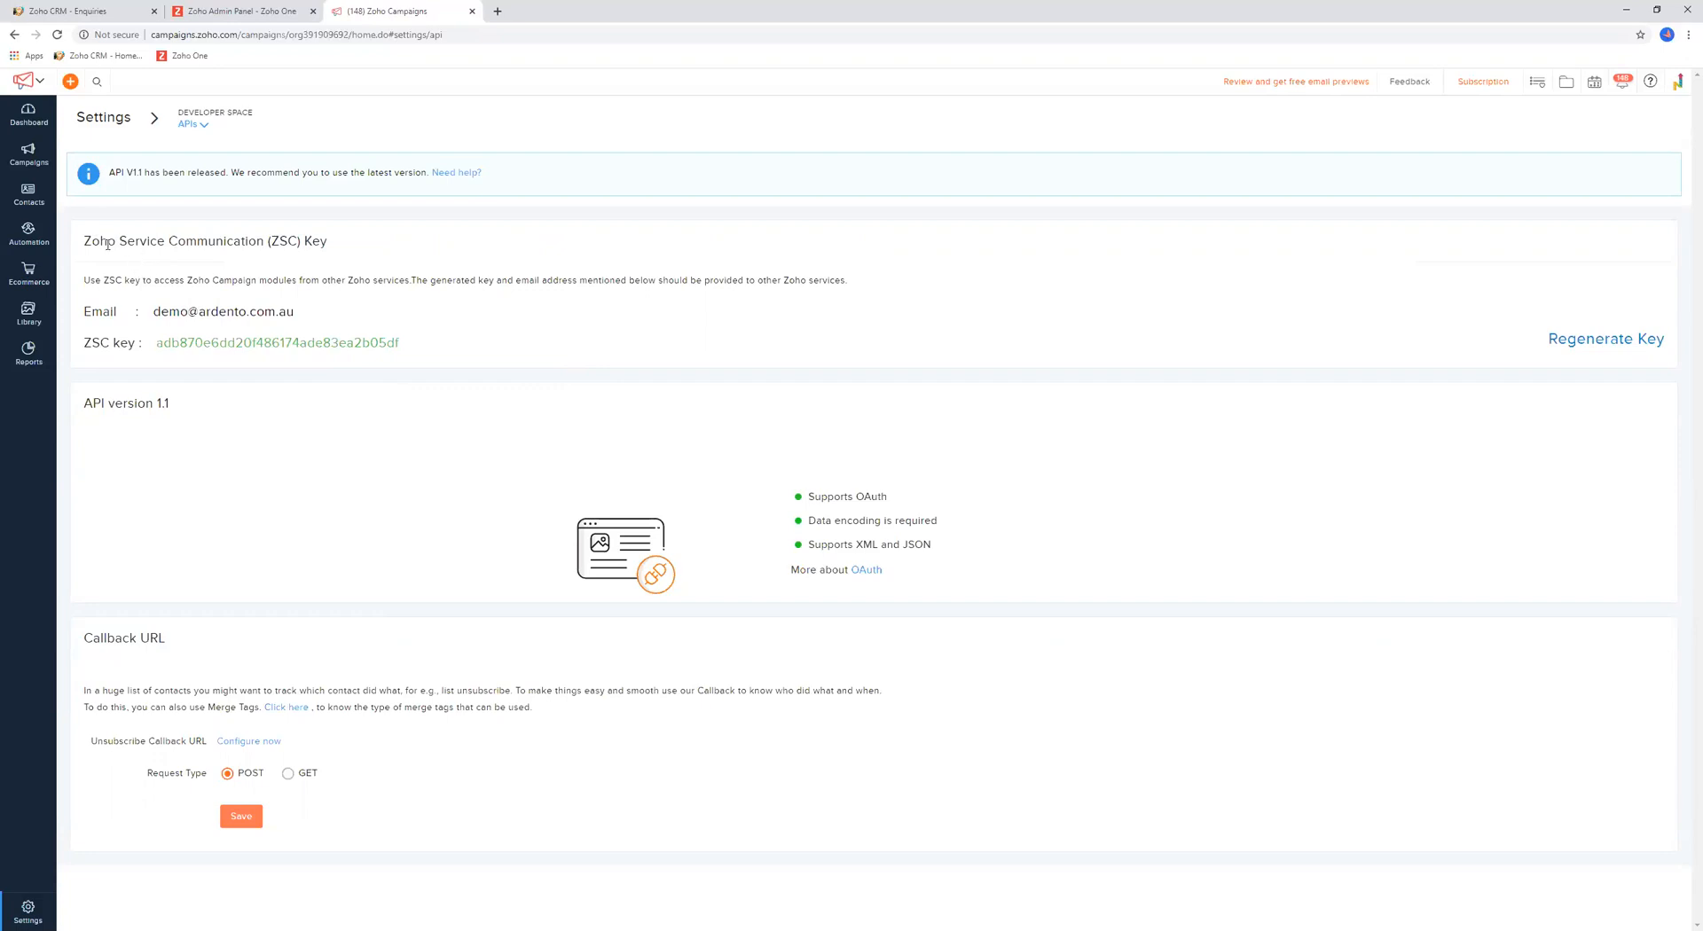
pyautogui.moveTo(385, 249)
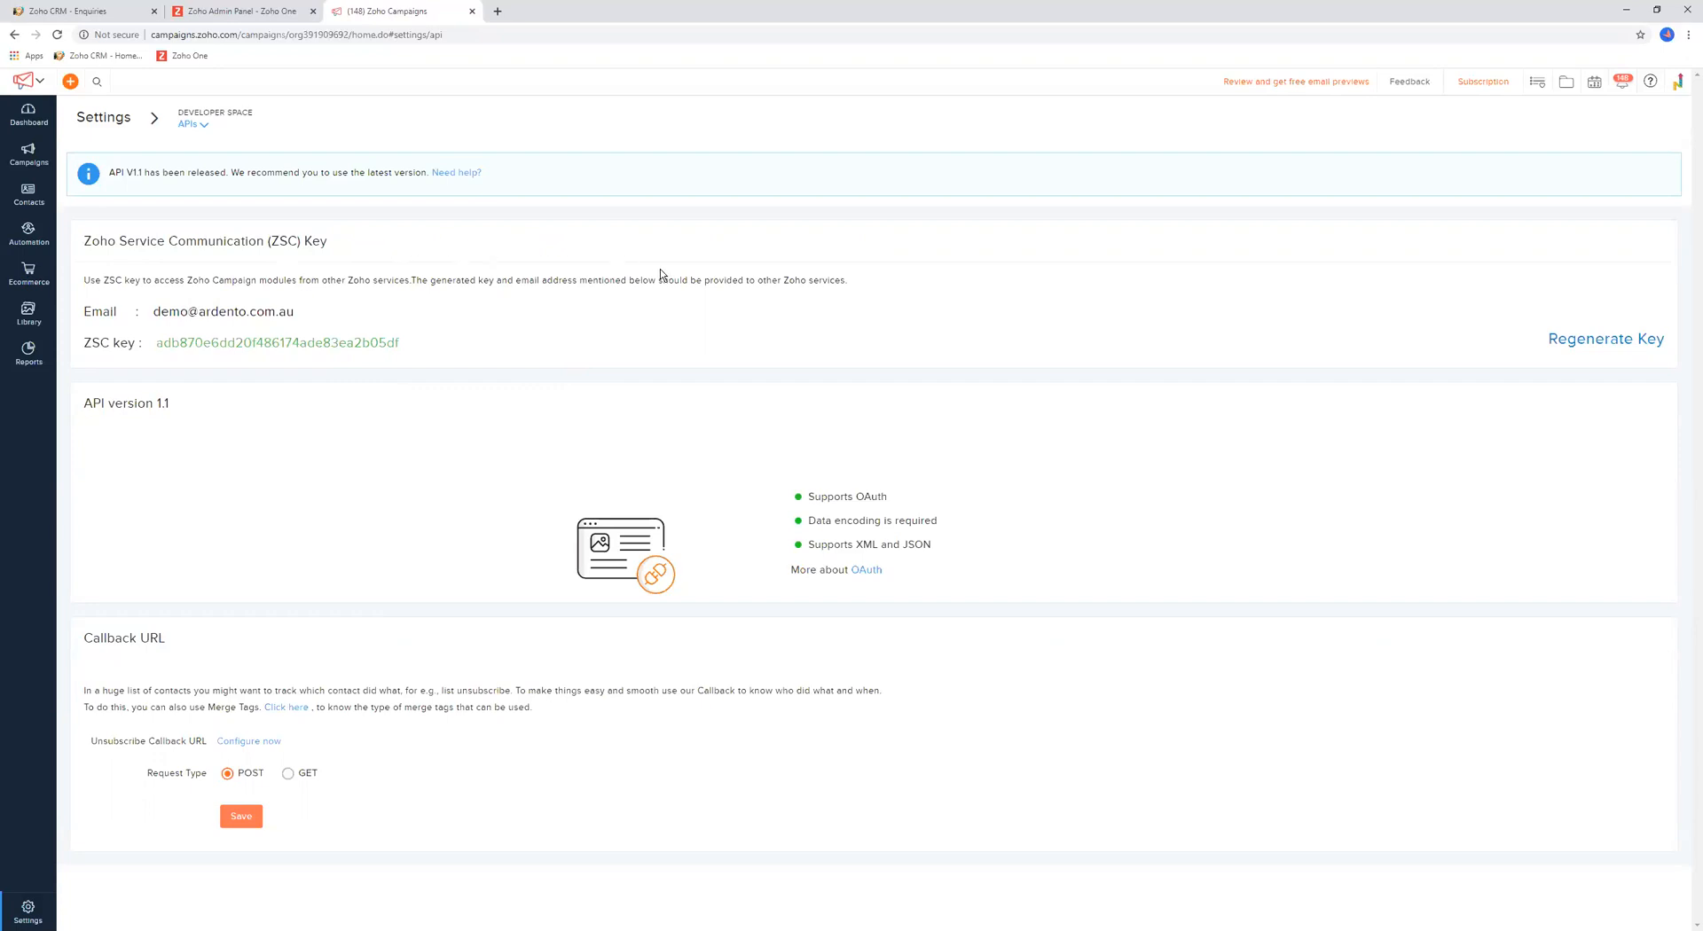
pyautogui.moveTo(103, 337)
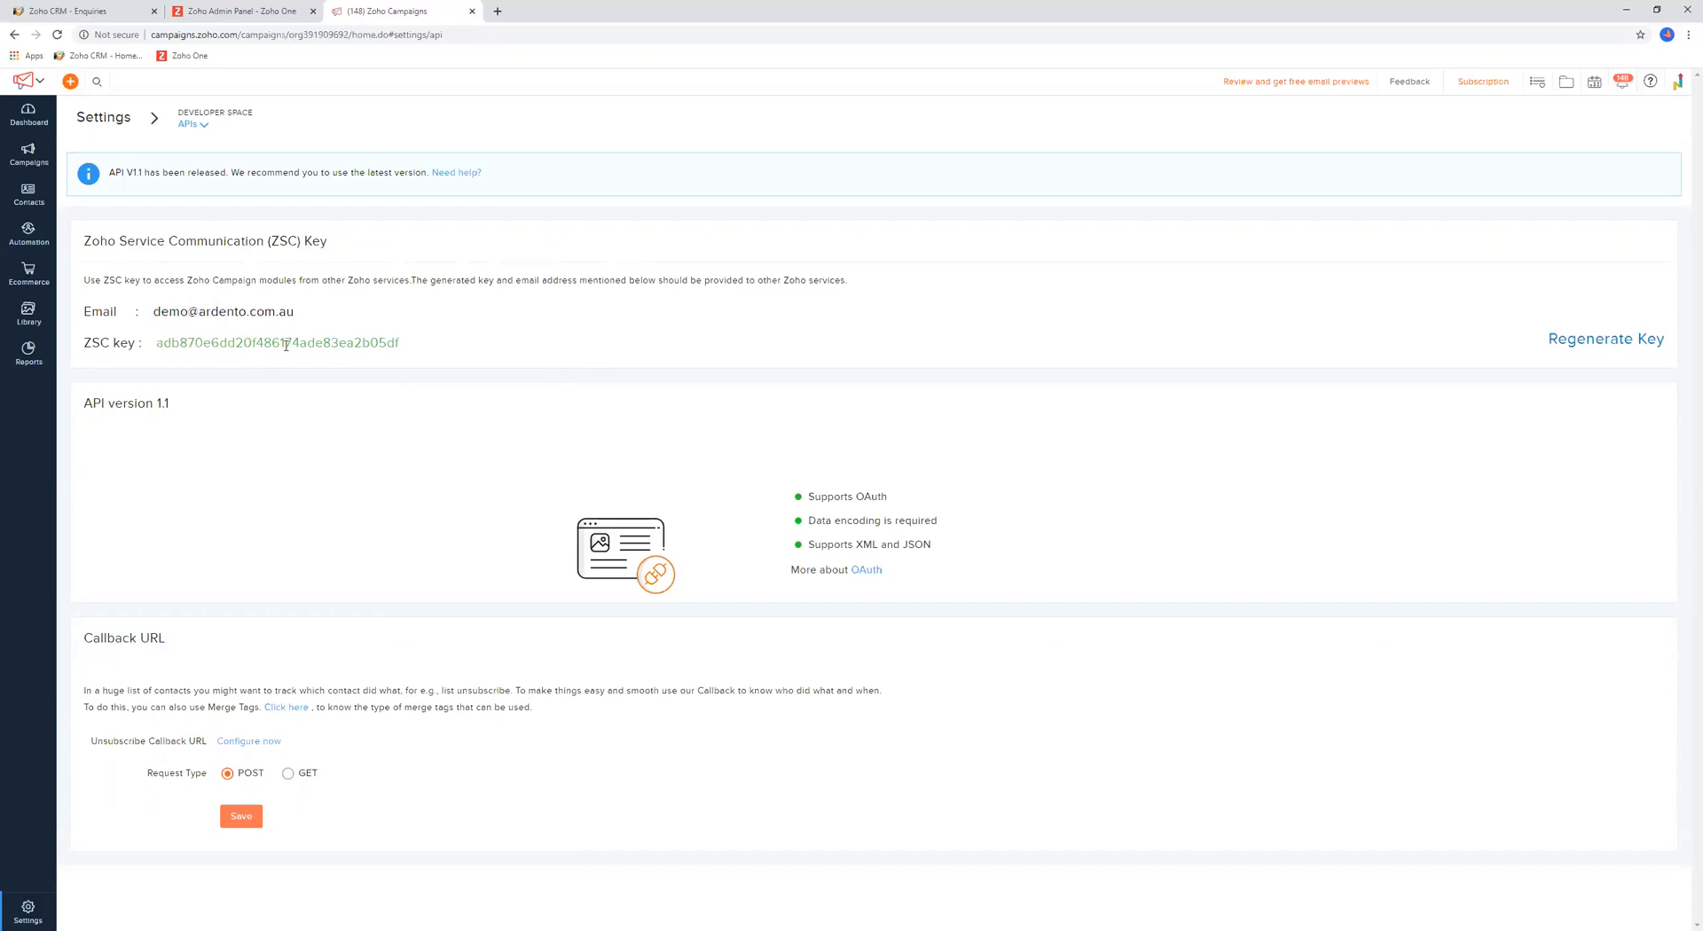
pyautogui.moveTo(410, 343)
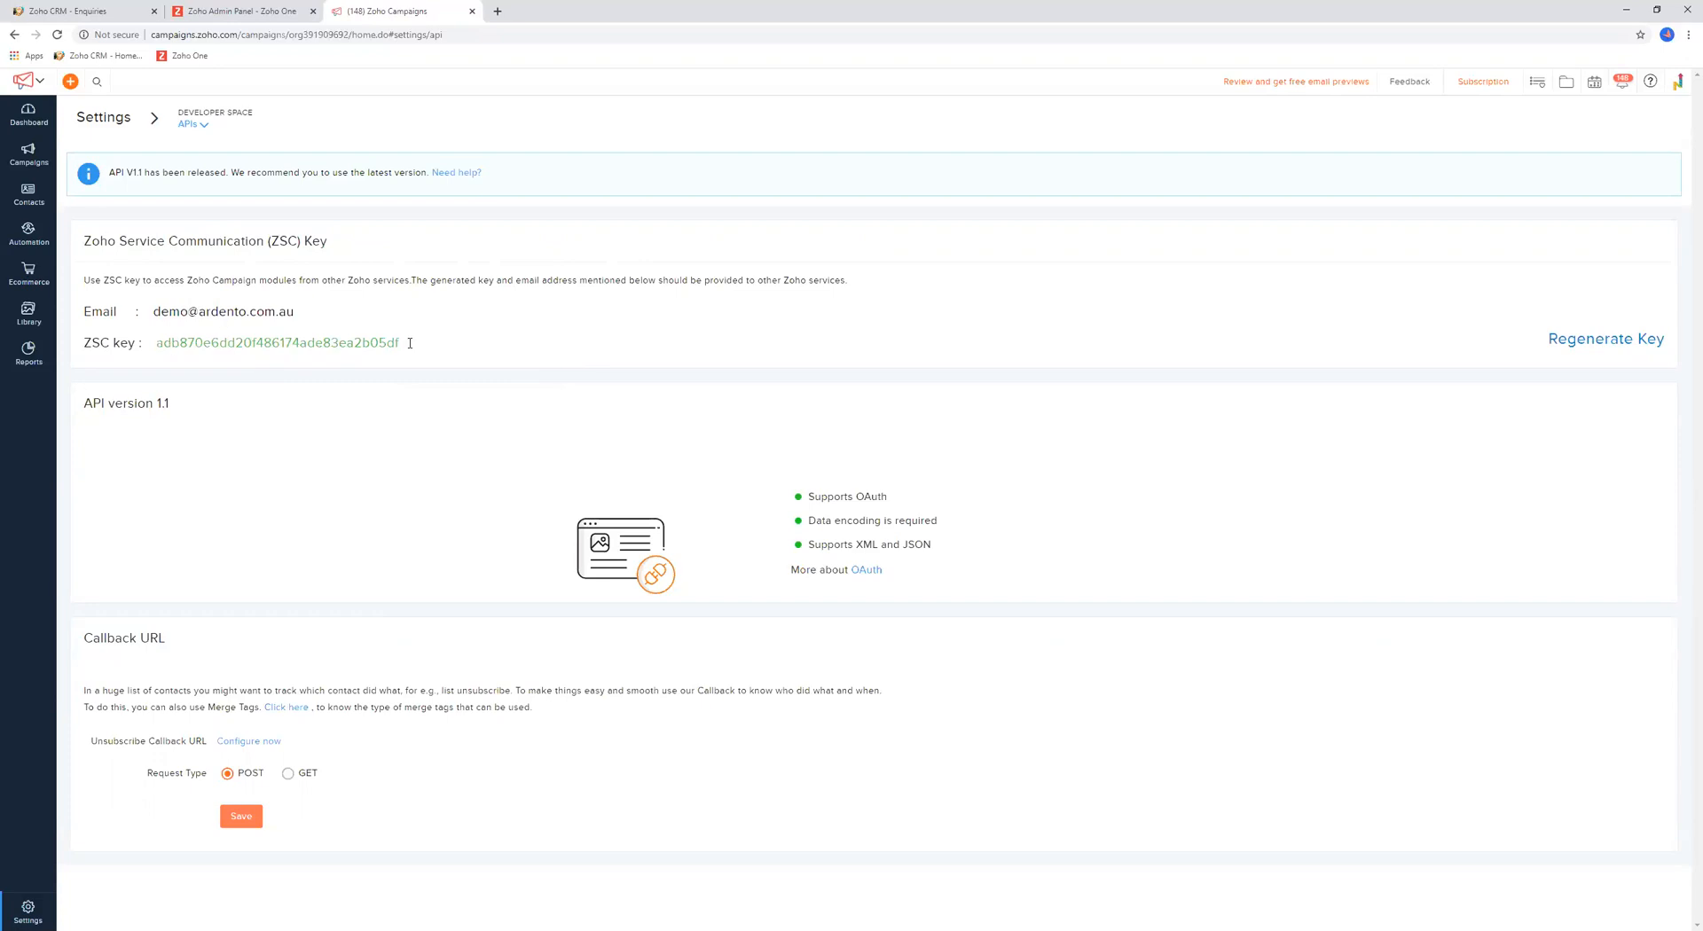
pyautogui.moveTo(587, 390)
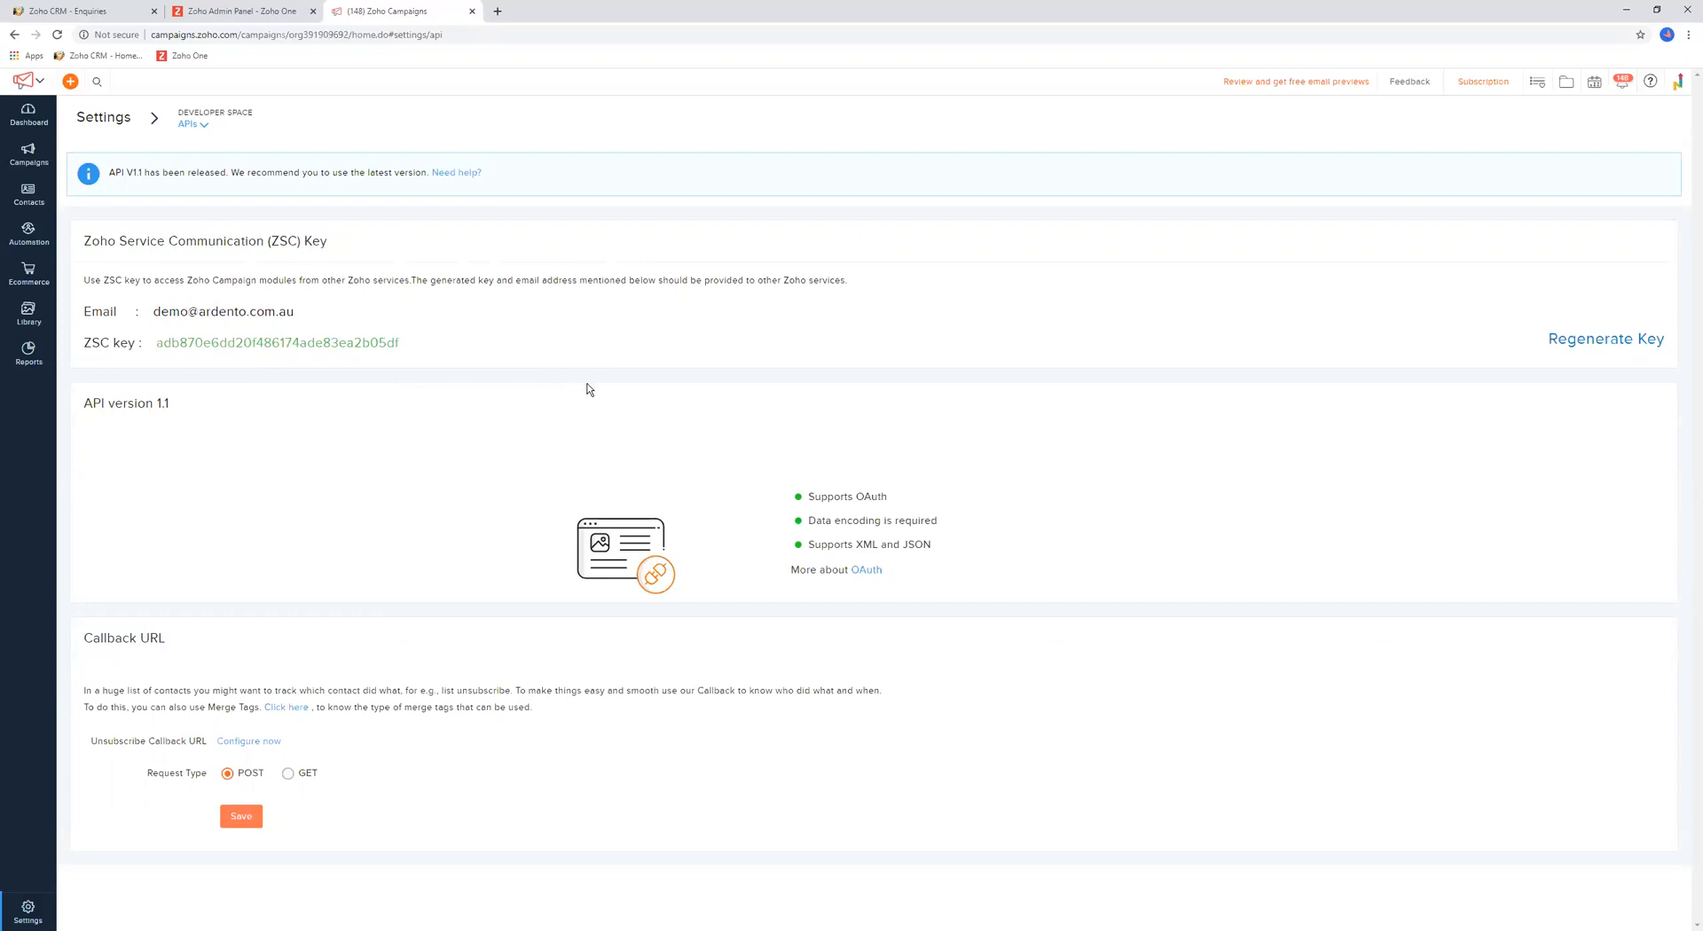
pyautogui.moveTo(695, 401)
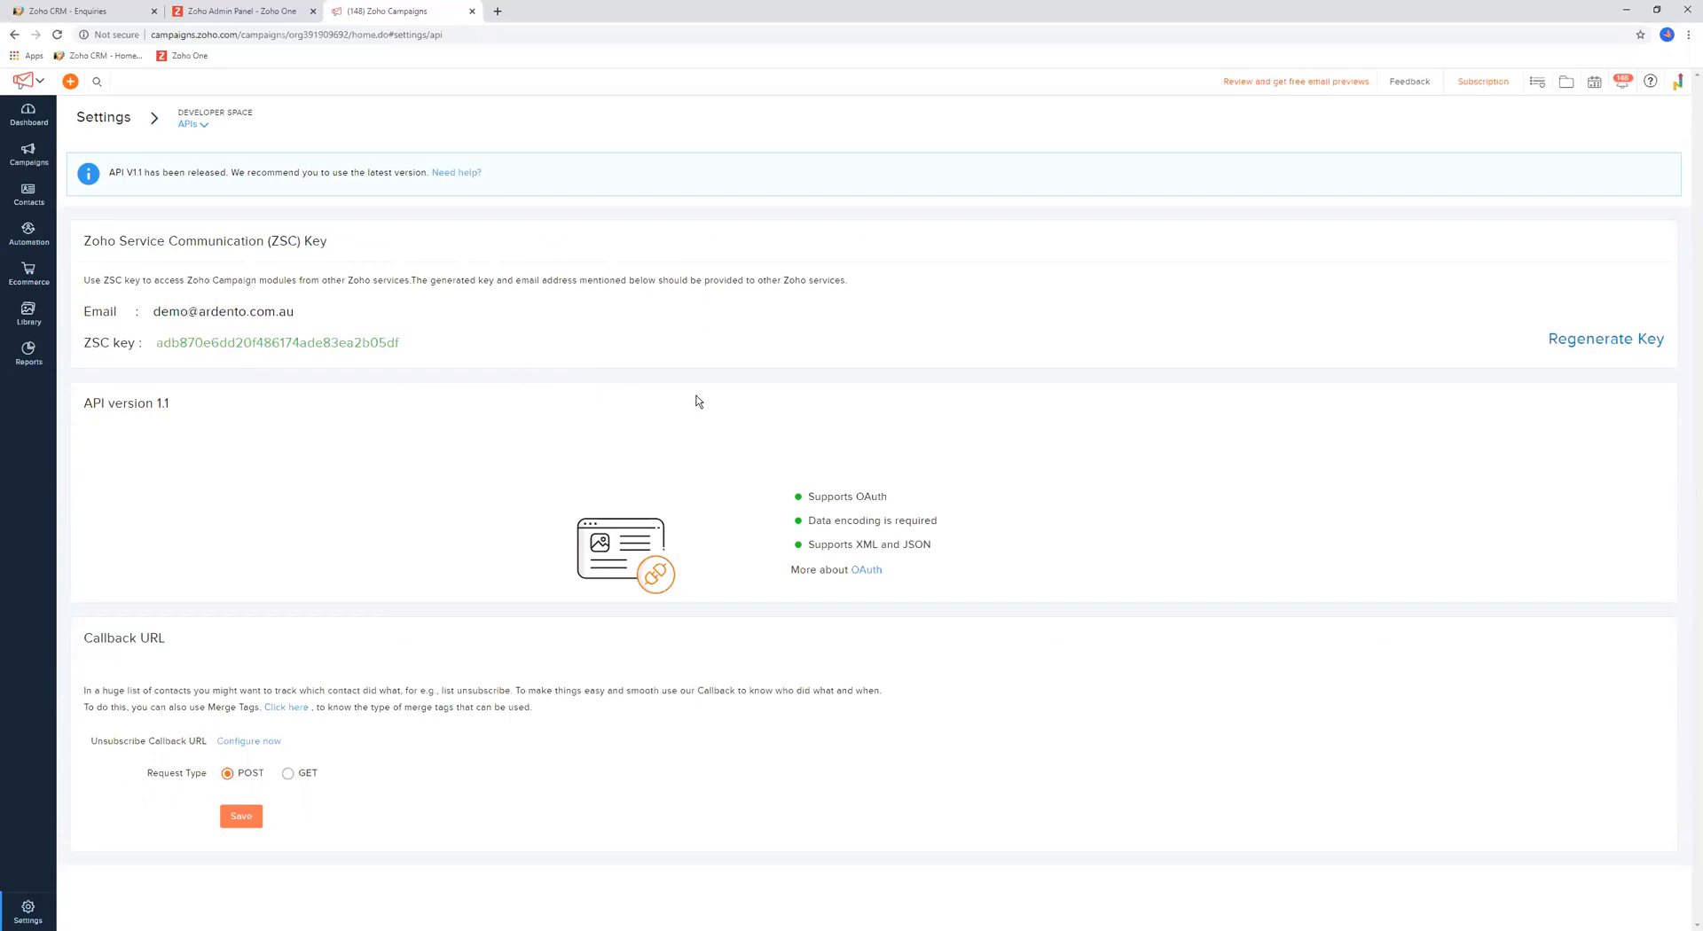
pyautogui.moveTo(117, 124)
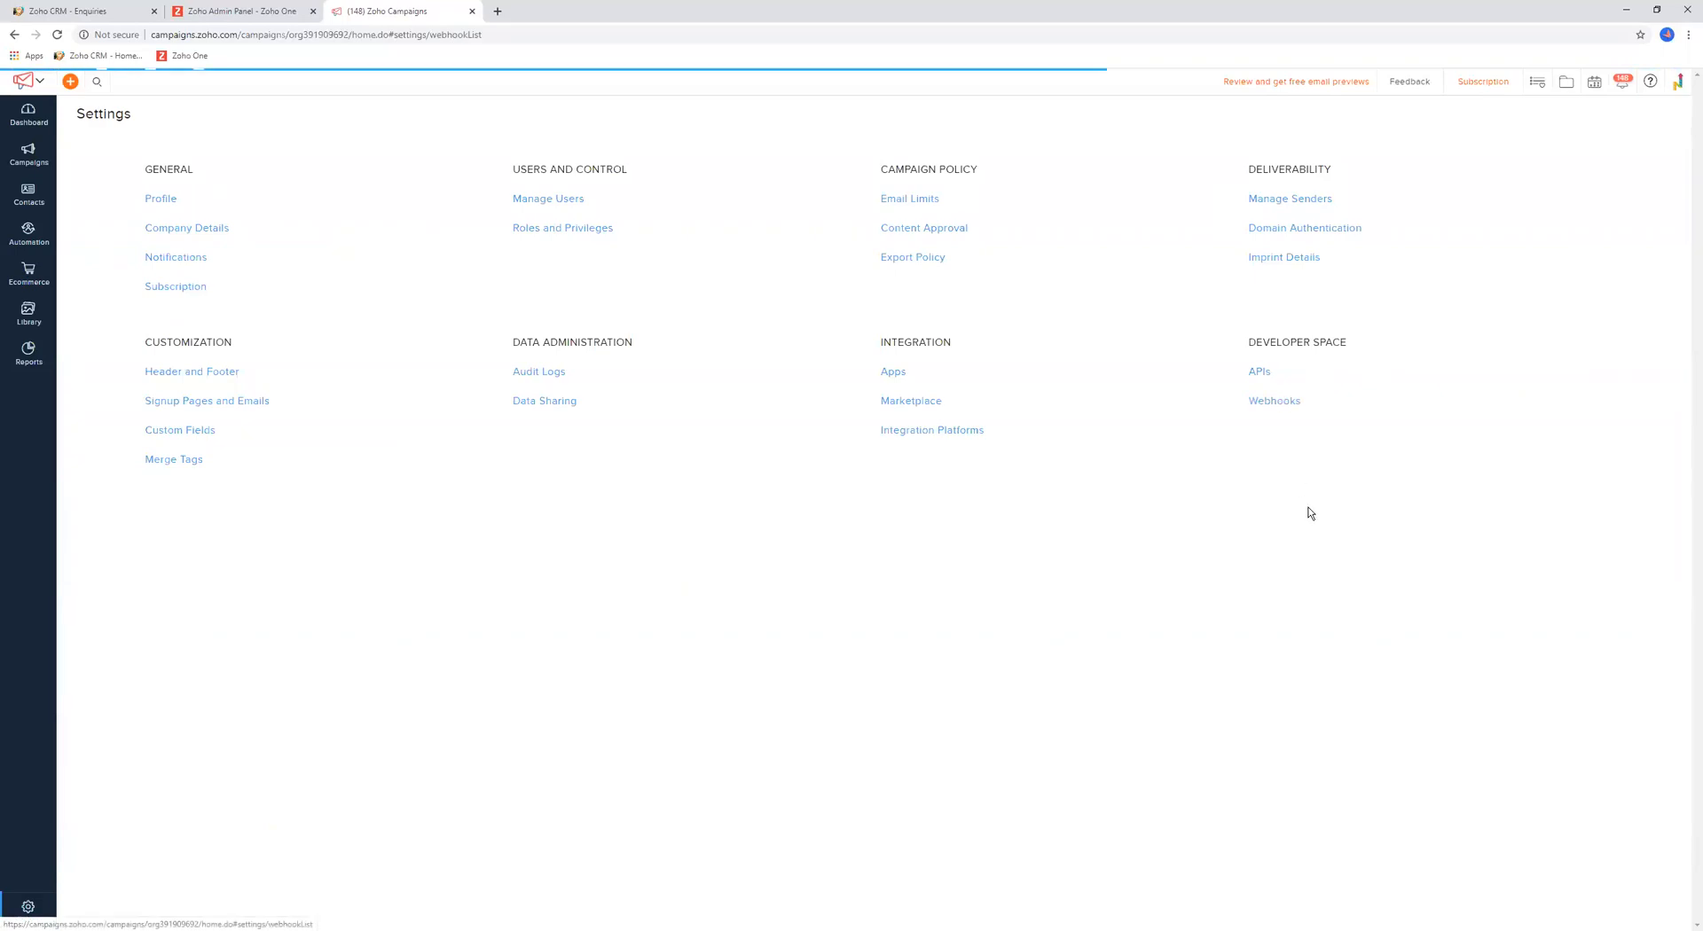
# Open the Webhooks page under Developer Space with Contact and Campaign Webhook options
pyautogui.click(1274, 401)
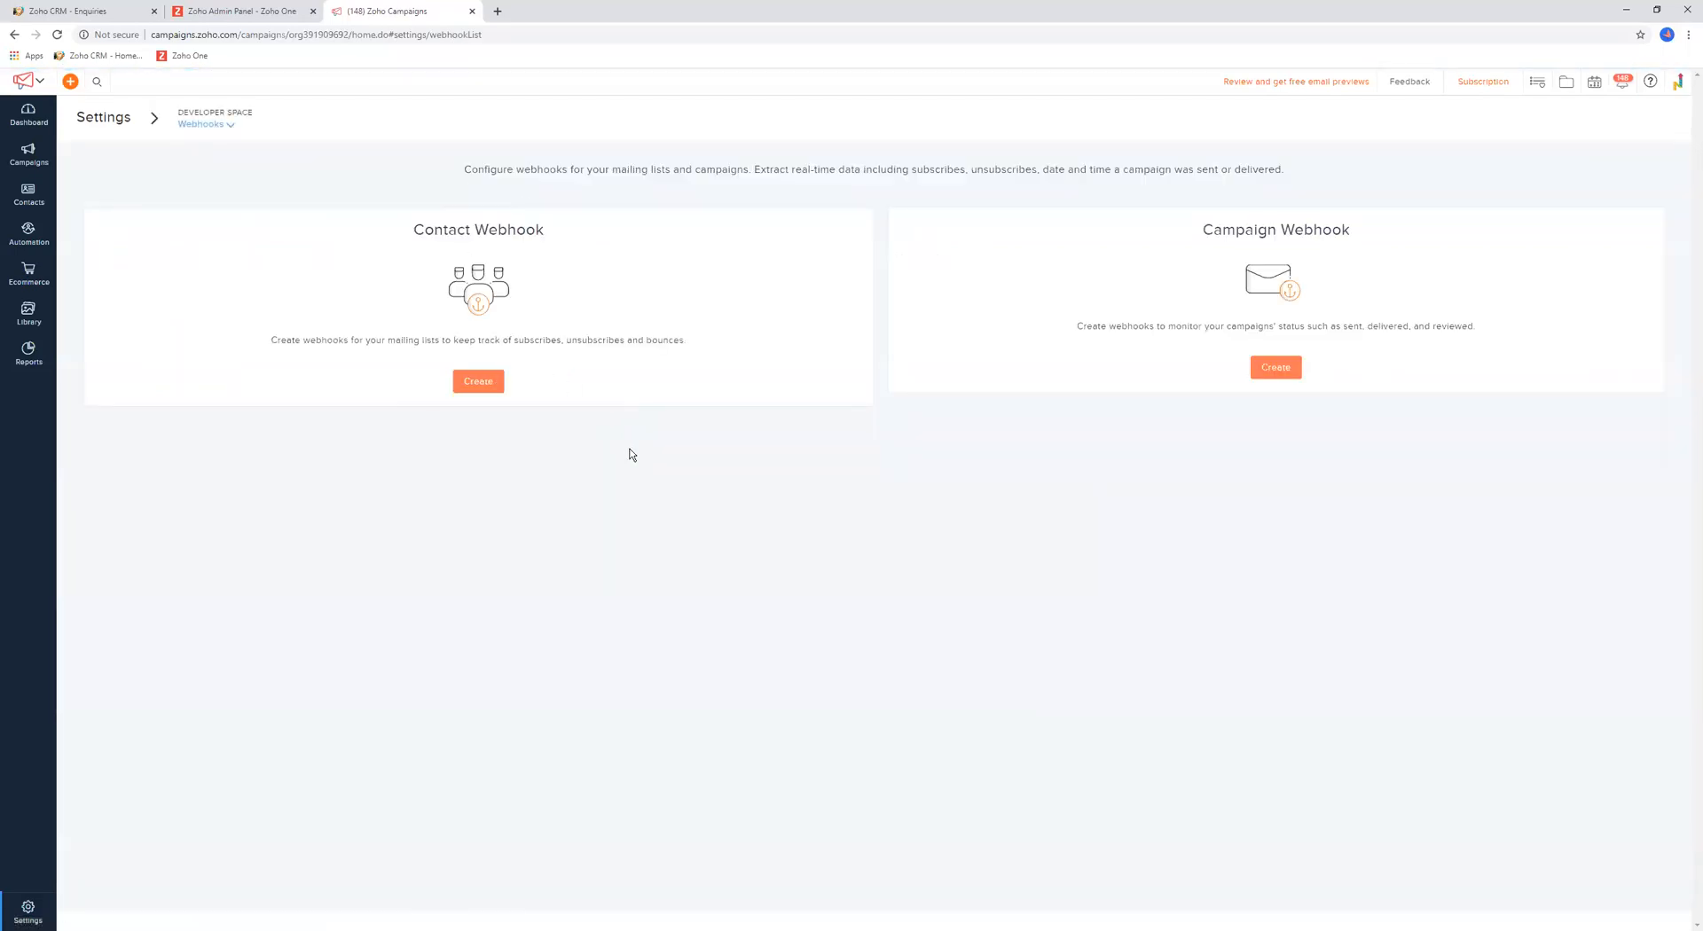
pyautogui.moveTo(1002, 365)
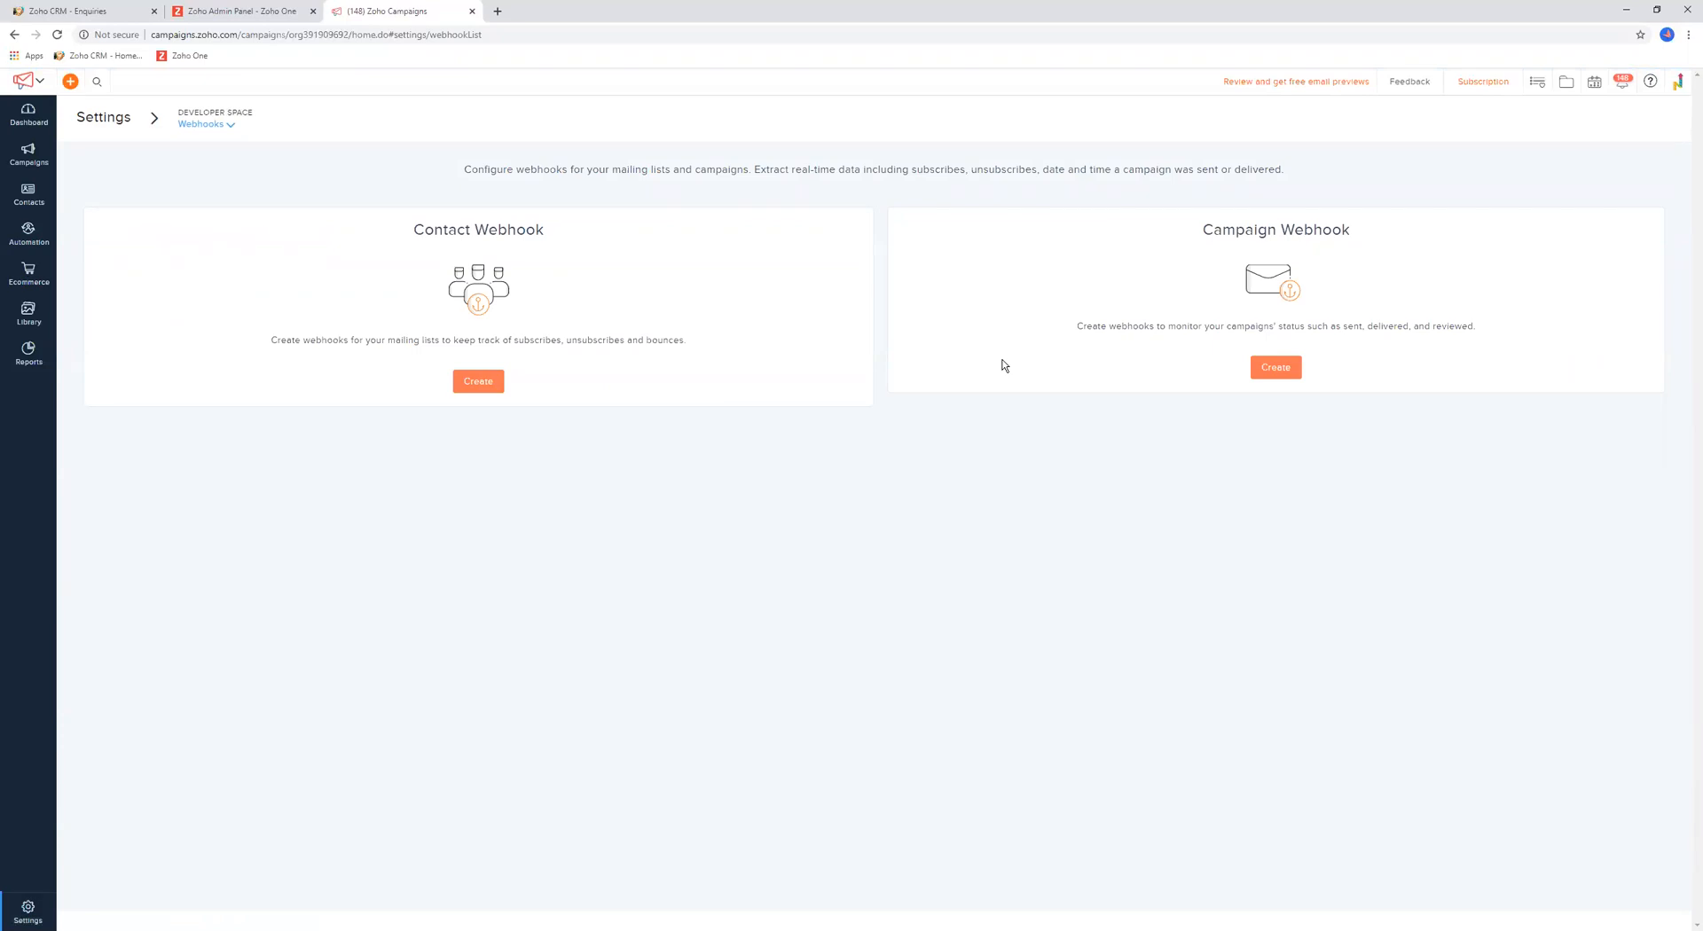
pyautogui.moveTo(988, 351)
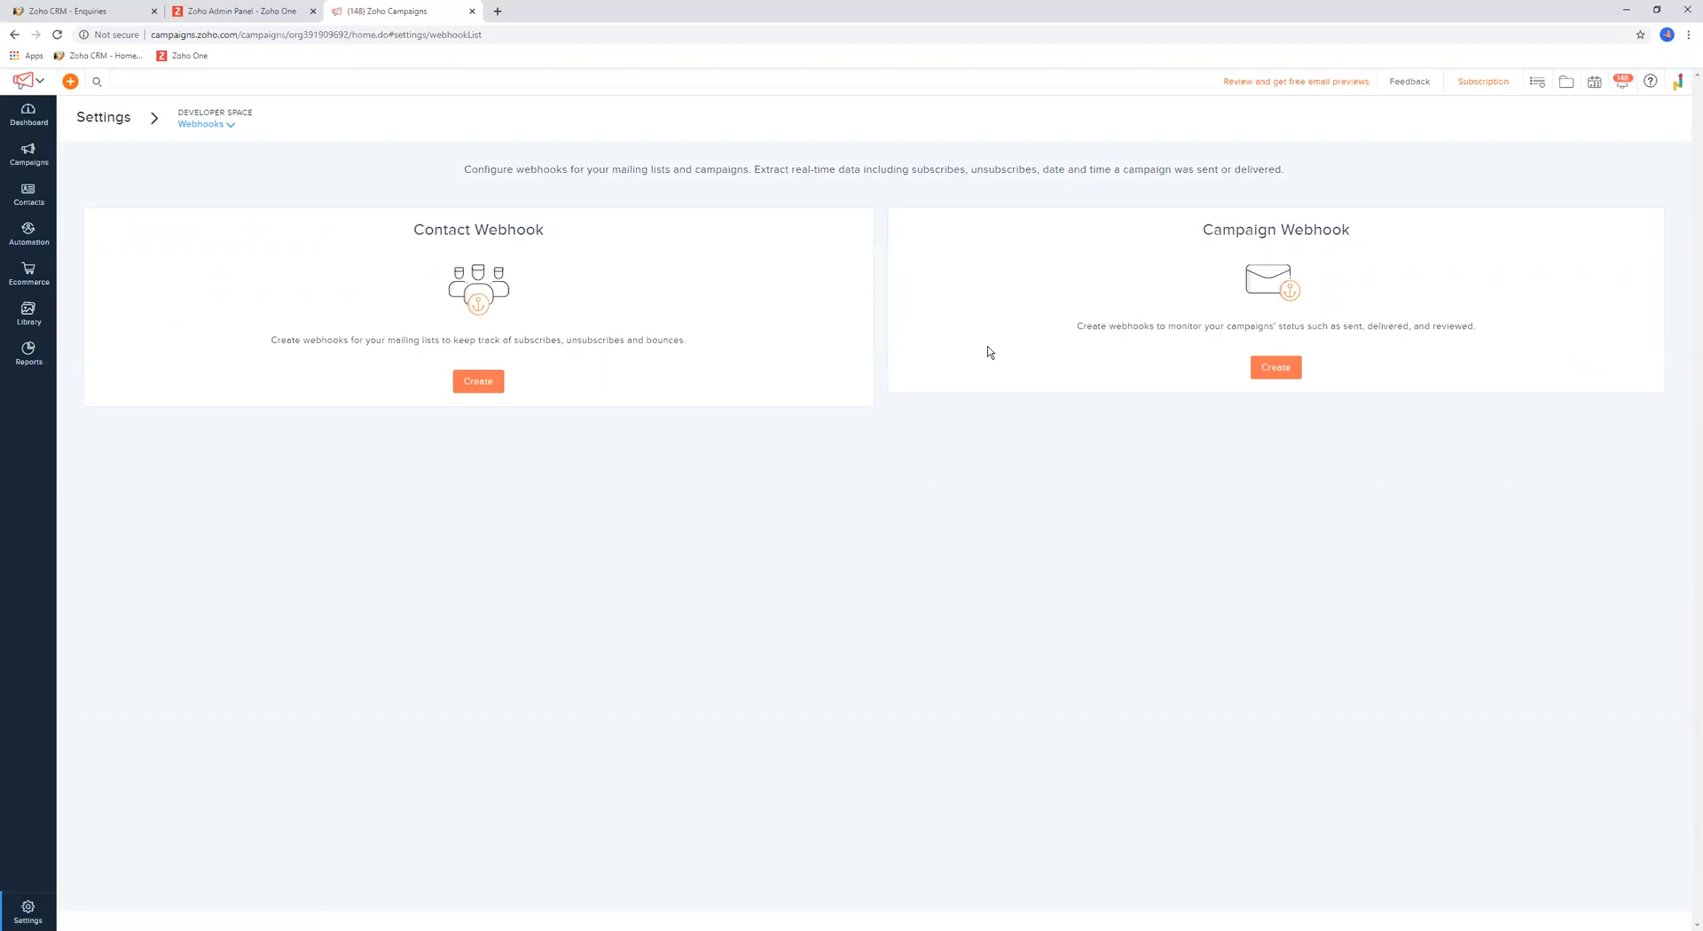
pyautogui.moveTo(564, 321)
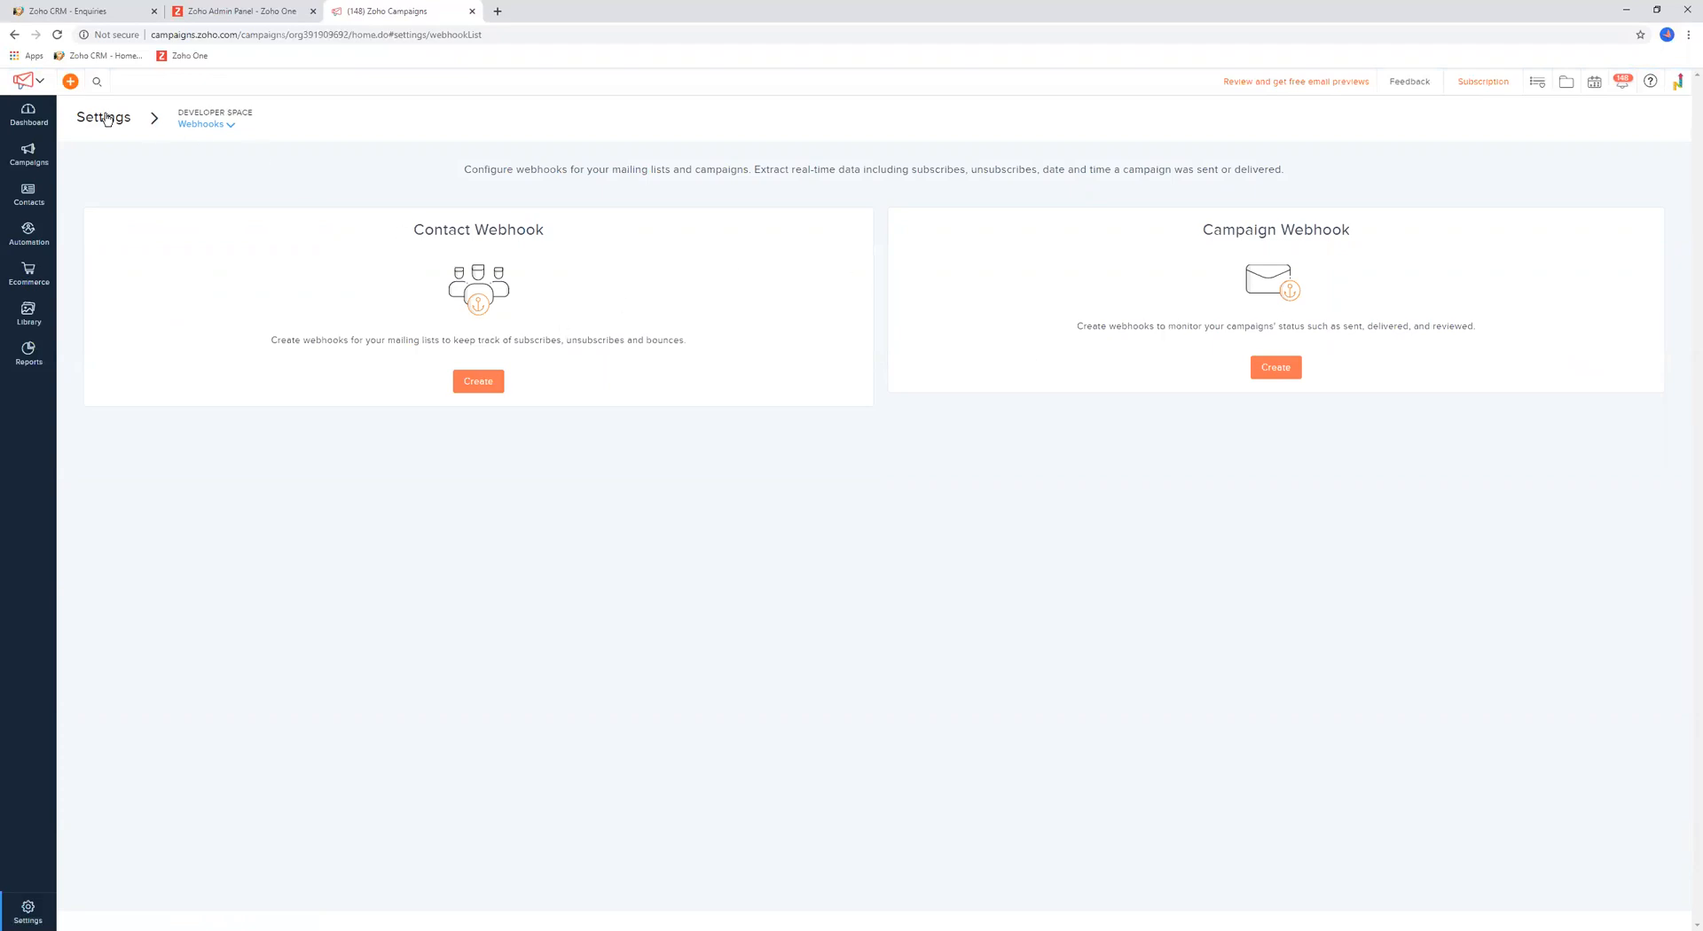
# Return from the Webhooks page to the main Settings overview via the breadcrumb
pyautogui.click(103, 117)
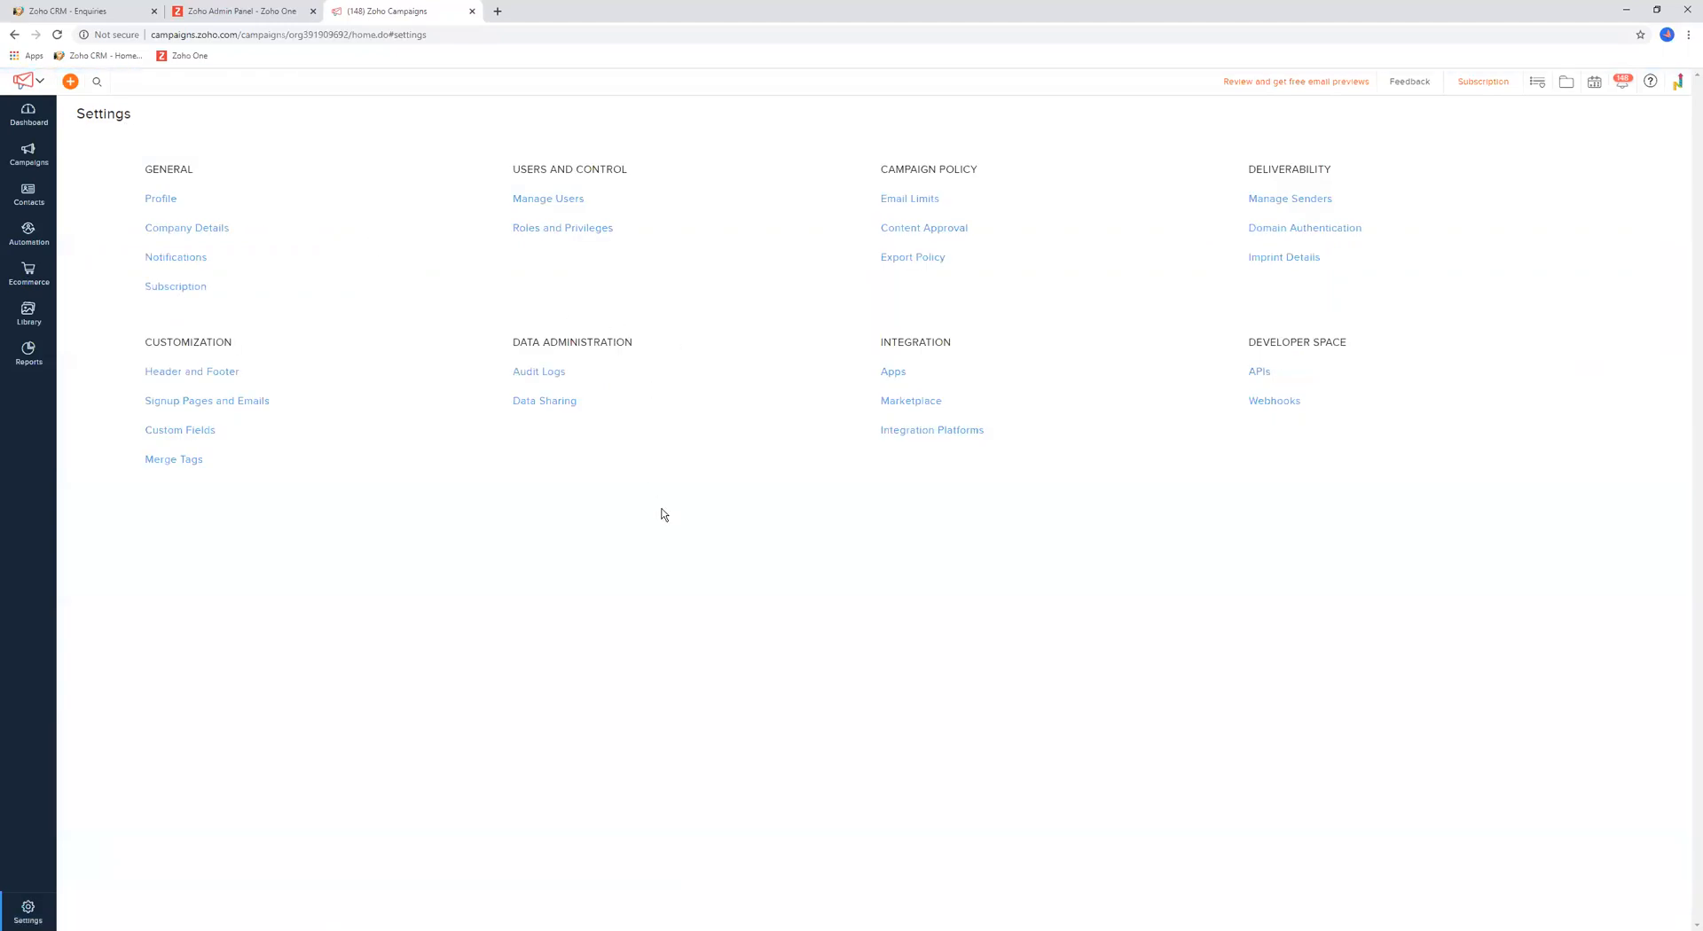
pyautogui.moveTo(765, 516)
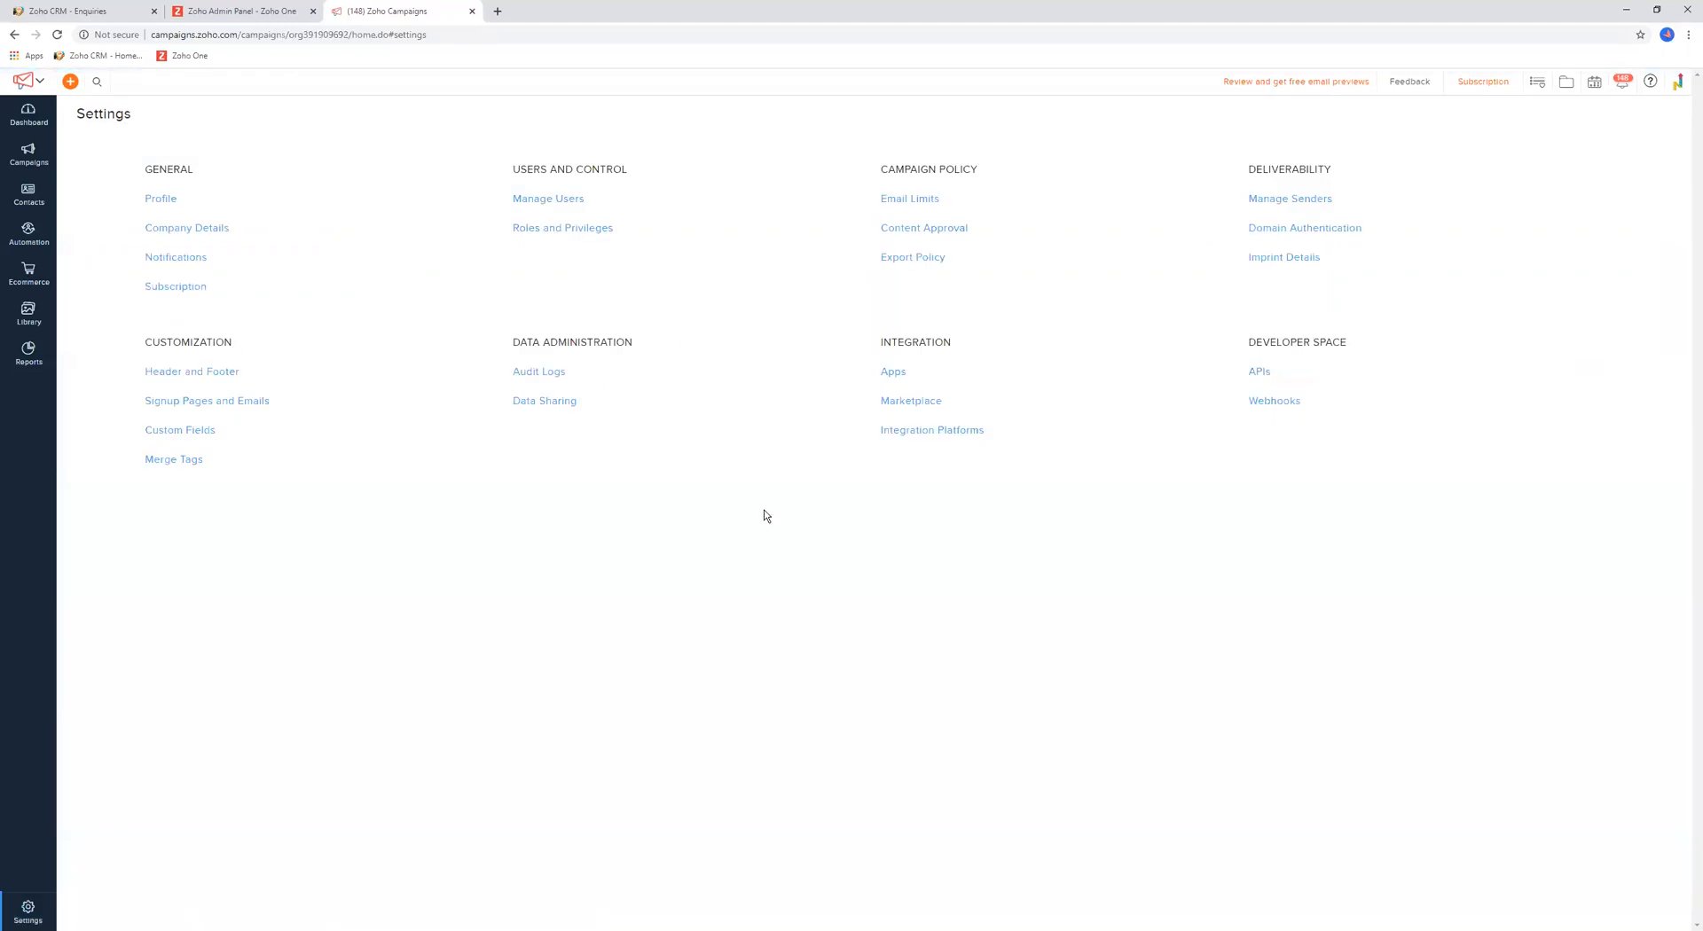
pyautogui.moveTo(806, 497)
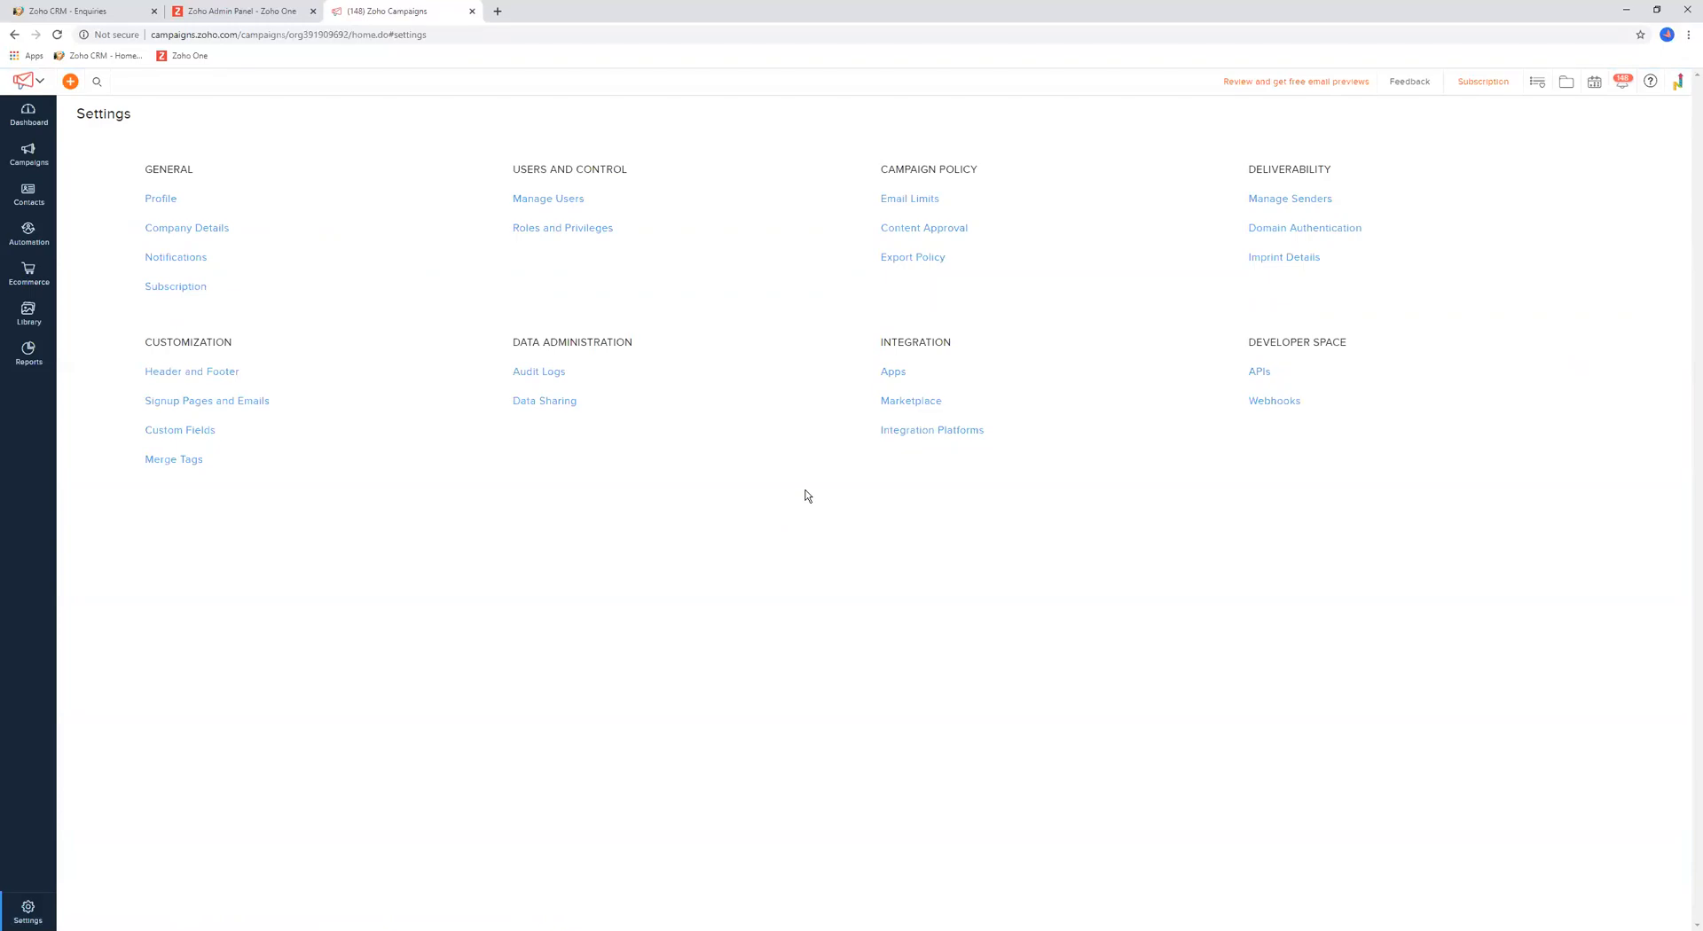
pyautogui.moveTo(781, 497)
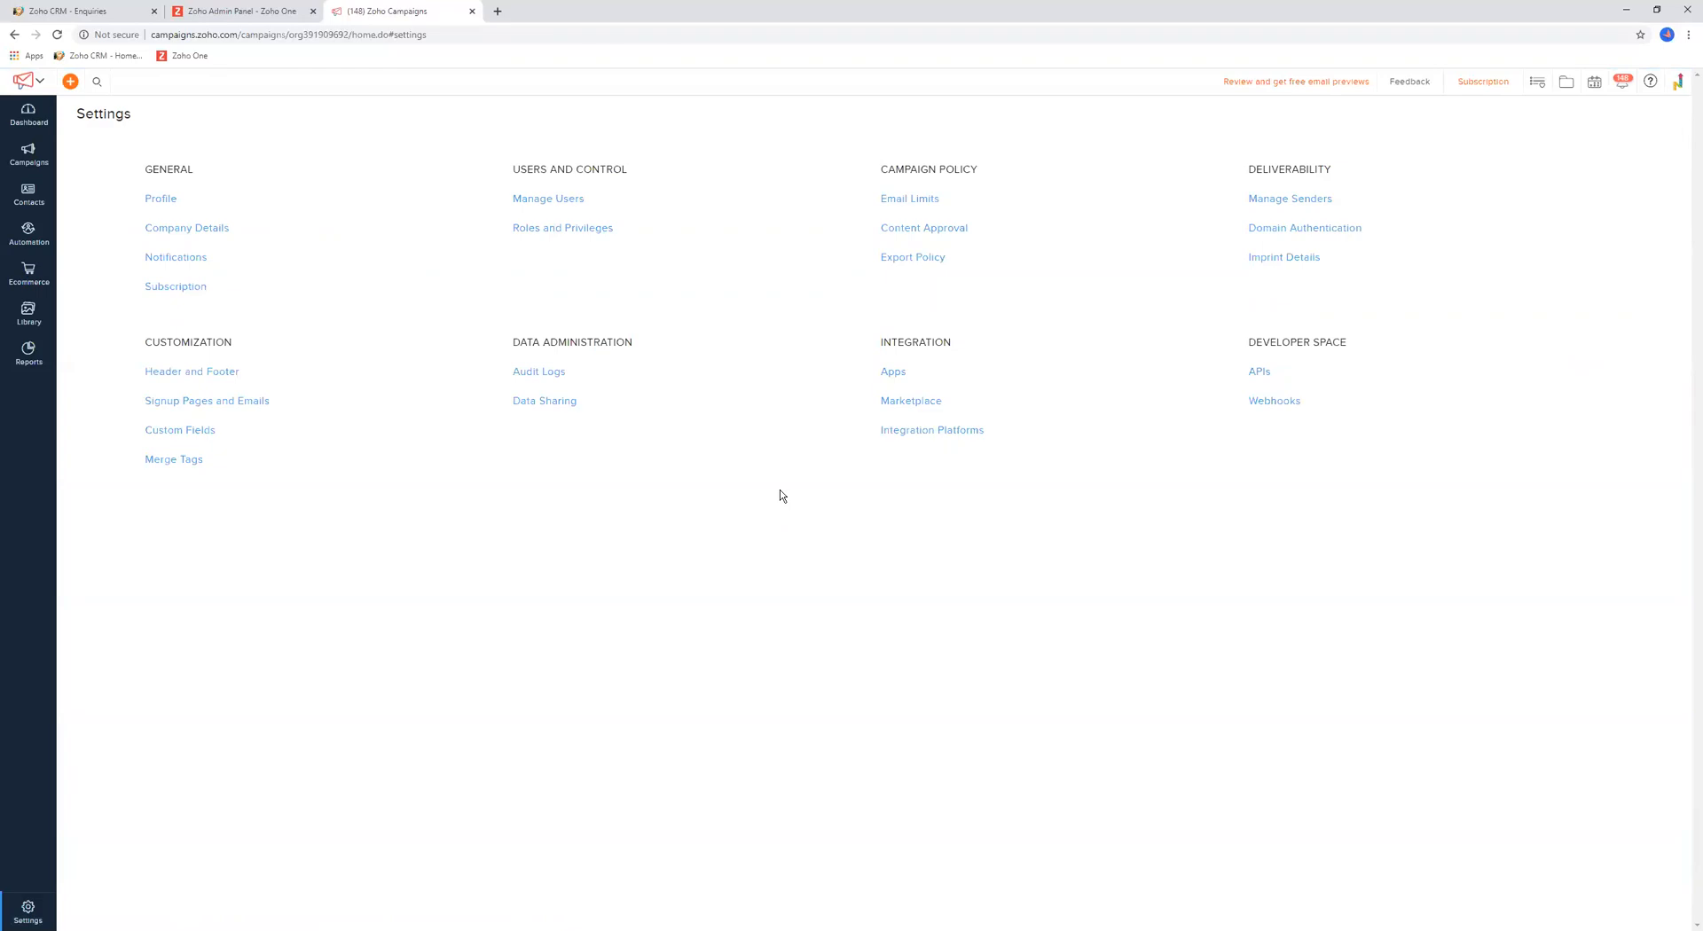
pyautogui.moveTo(766, 486)
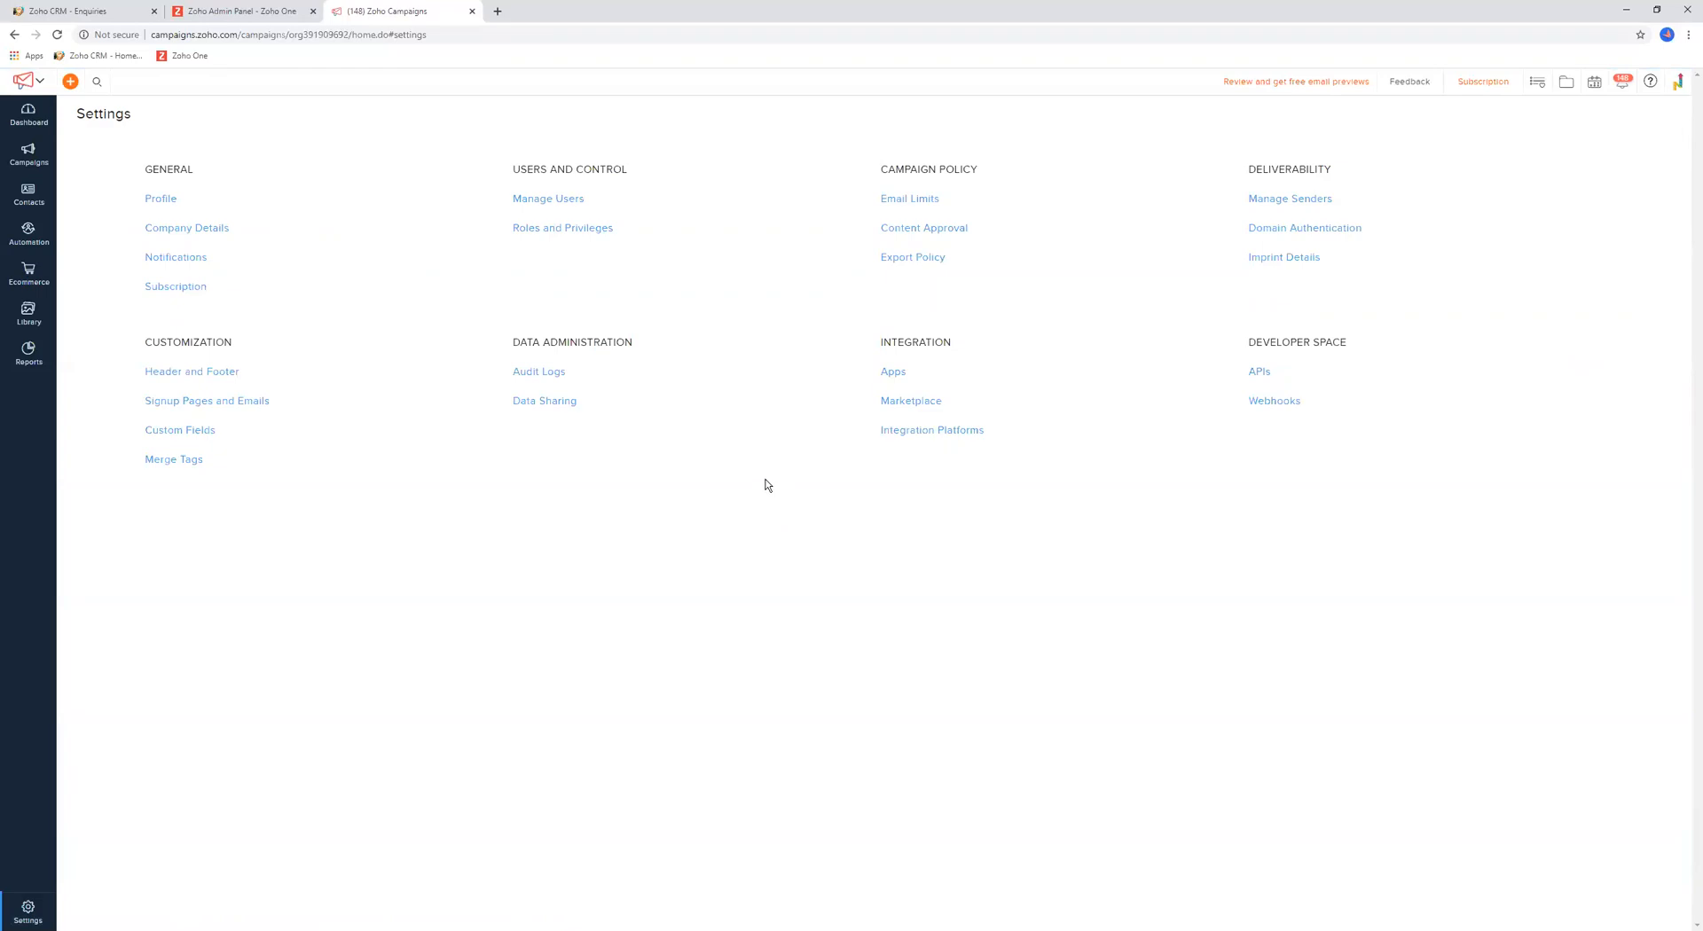